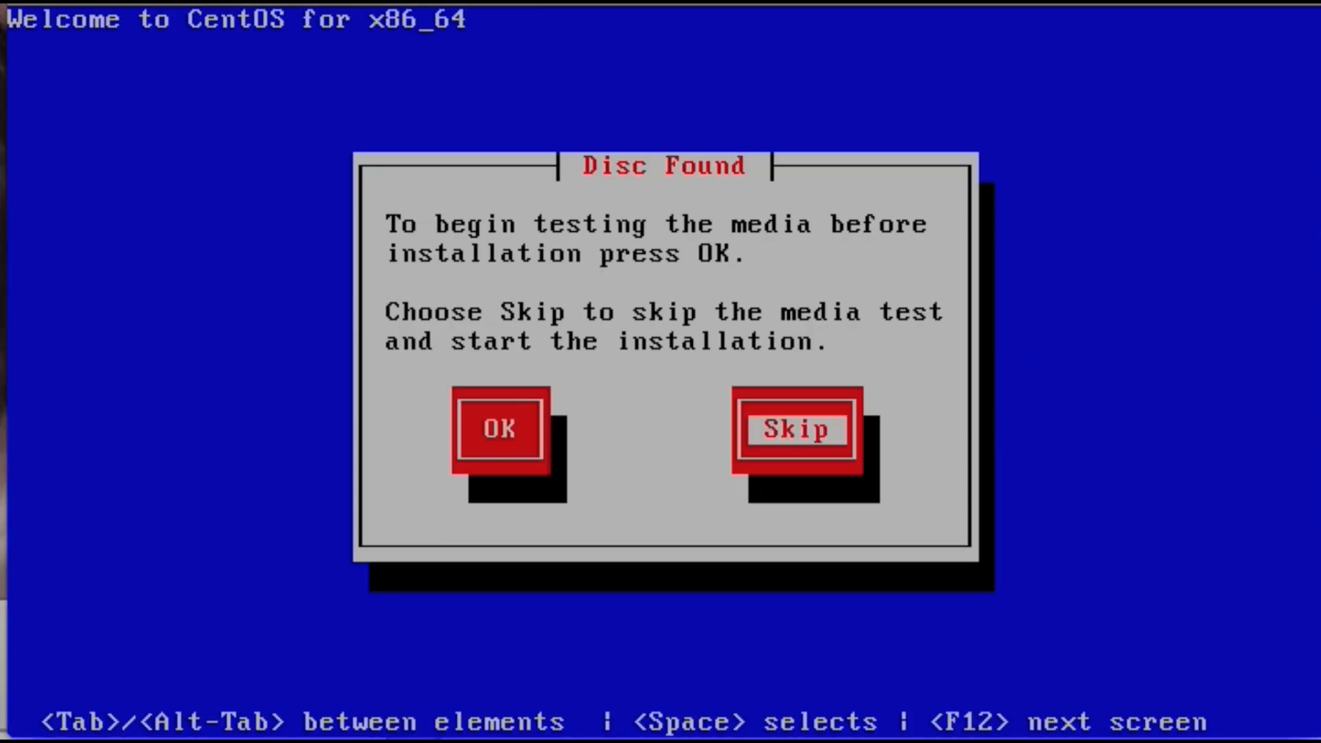
Step: Skip the media test and continue past welcome, English language, U.S. English keyboard and Basic Storage Devices
left_click(793, 428)
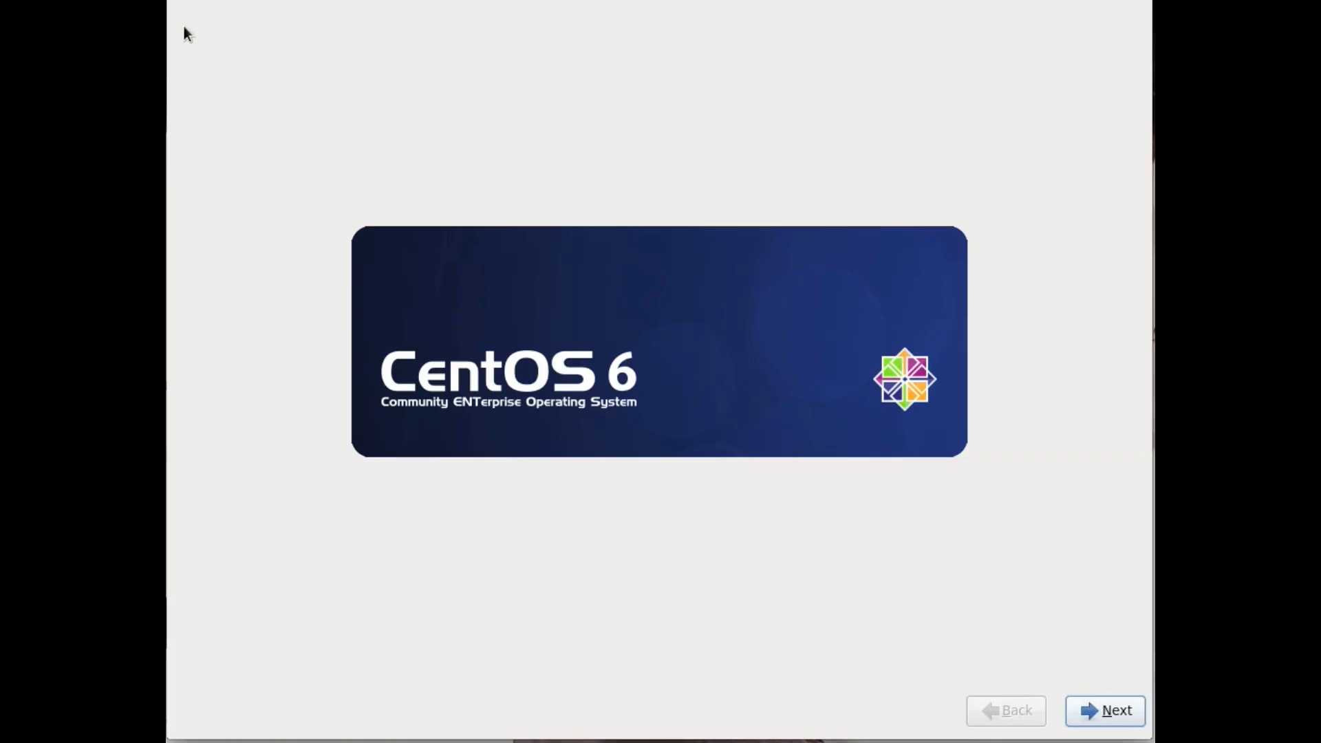
left_click(1104, 710)
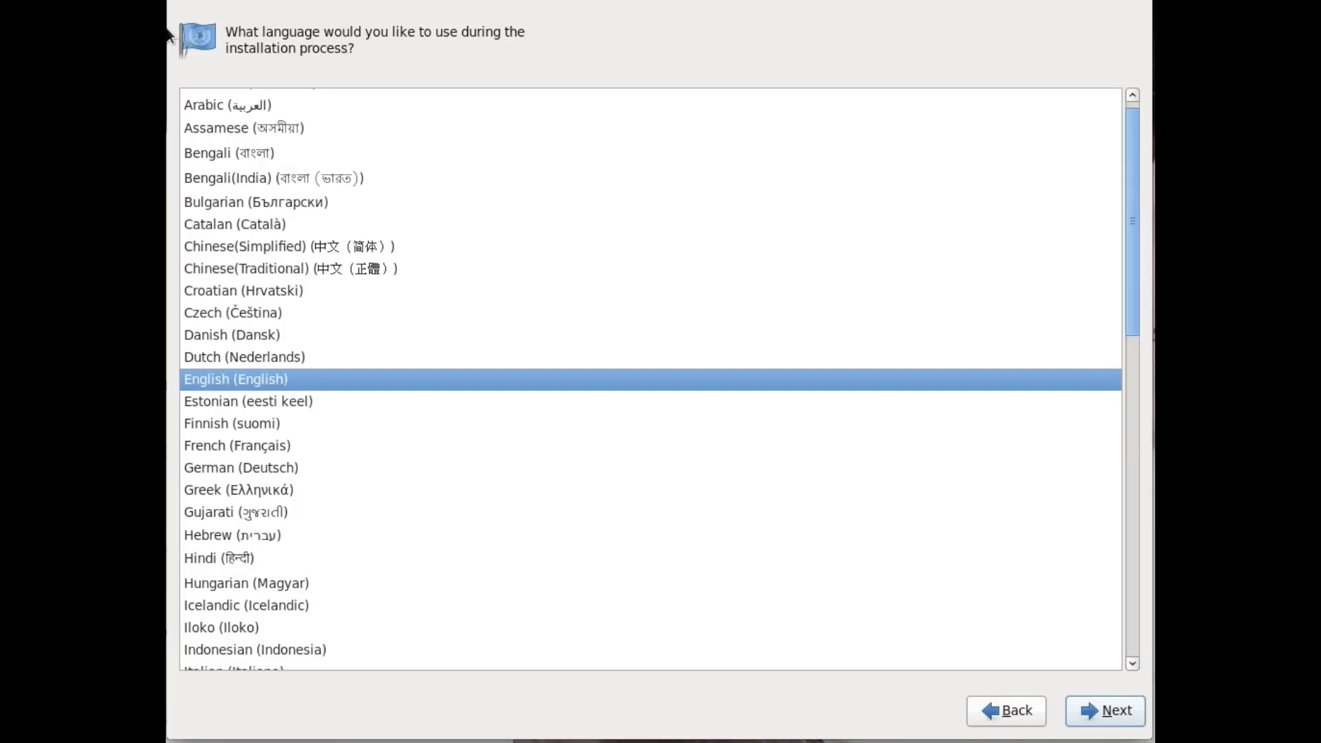
left_click(1105, 710)
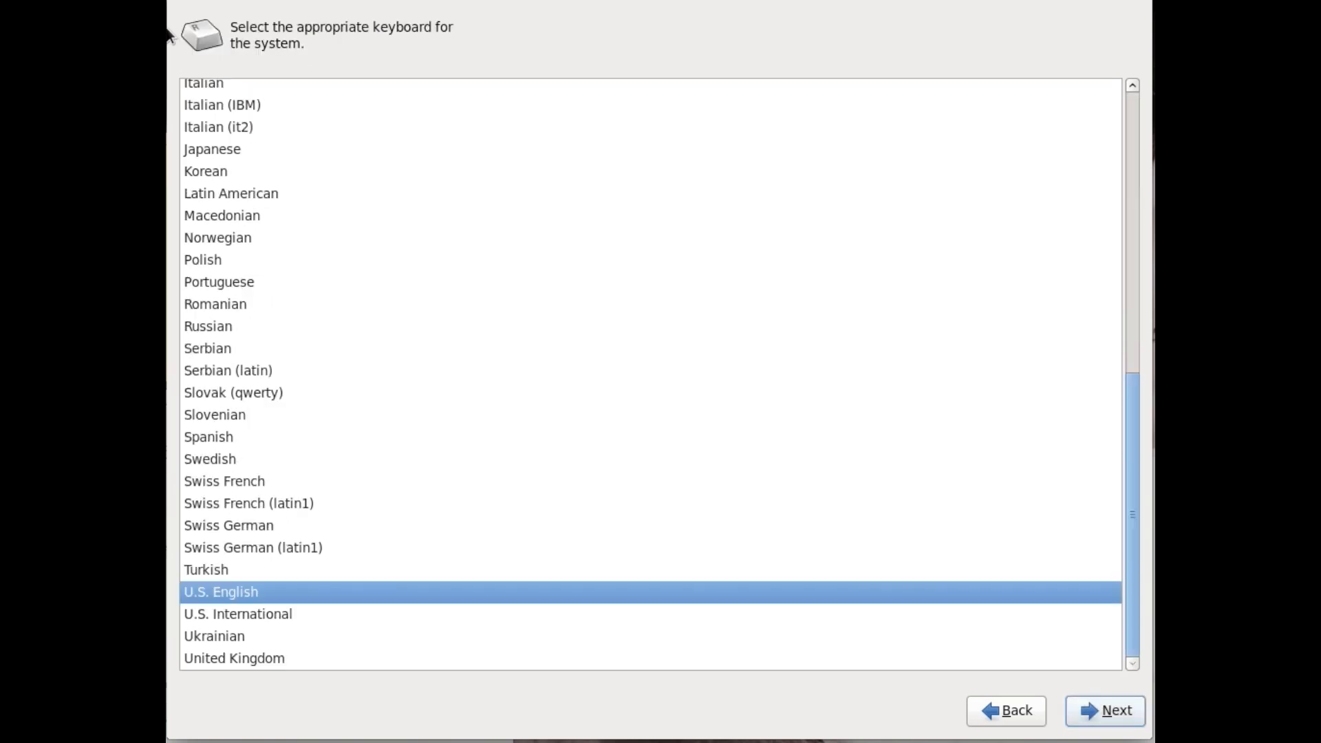
left_click(1105, 710)
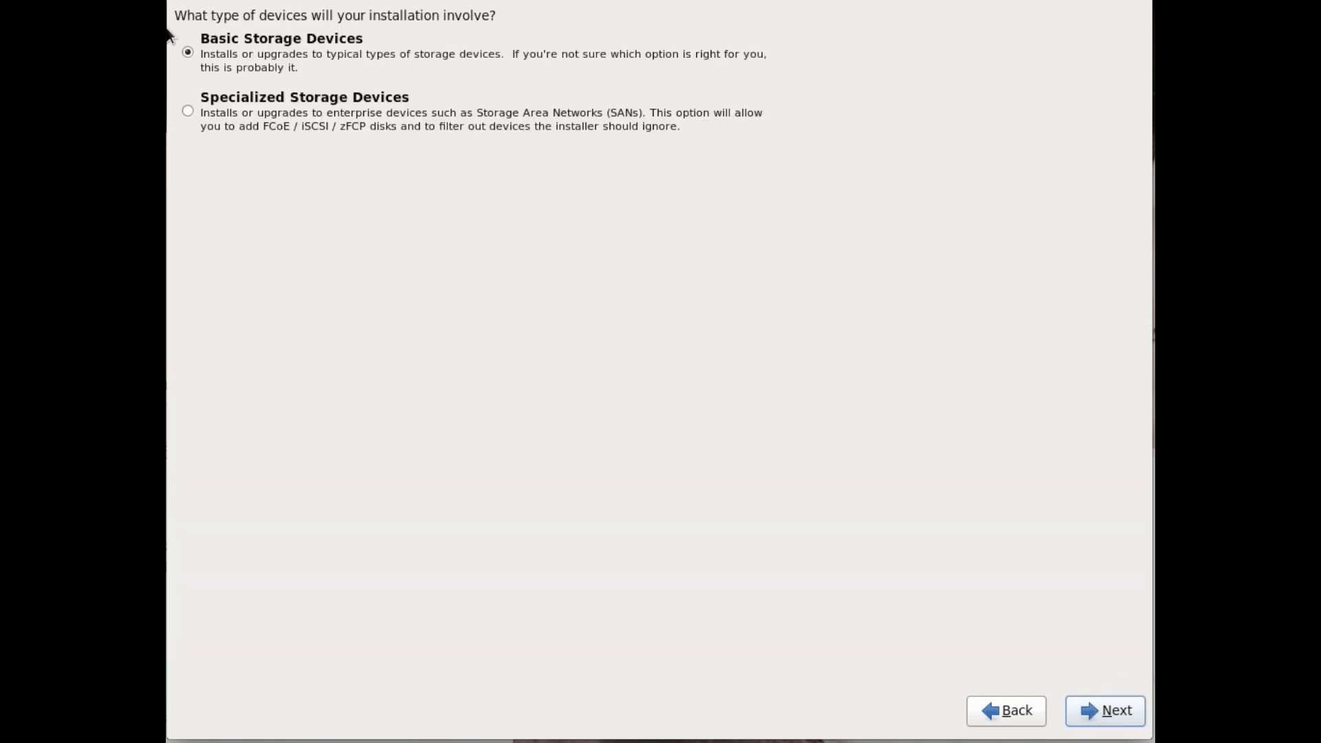
left_click(1103, 710)
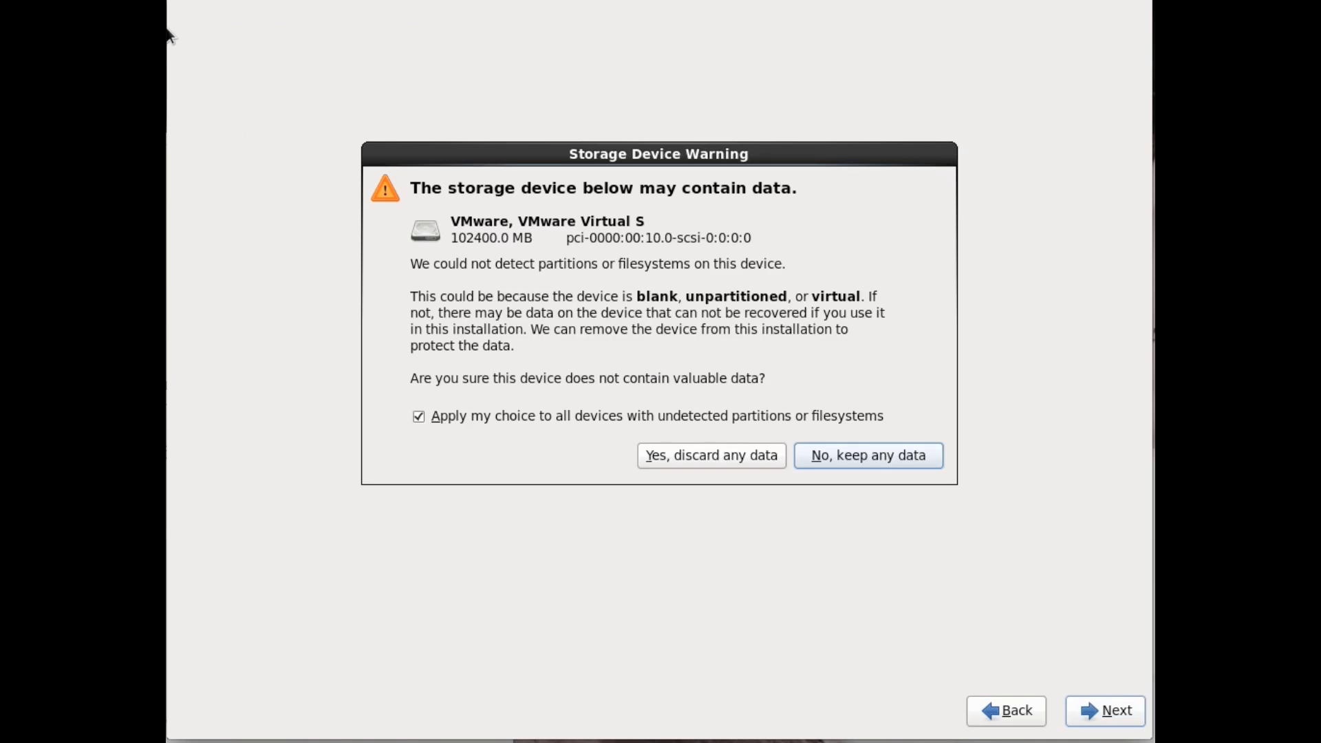
Step: Discard existing disk data, set hostname imcaiolinux, and bring up the Configure Network connections list
left_click(709, 455)
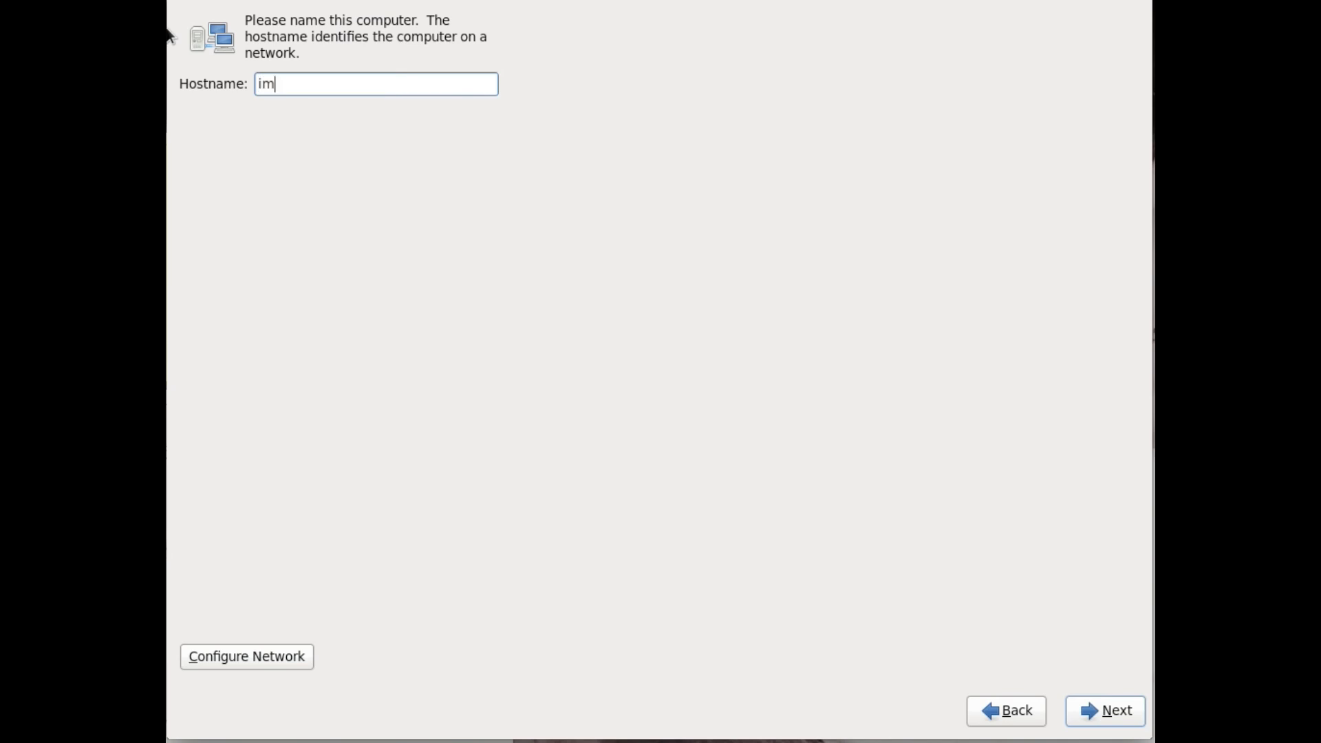
type("caiolin")
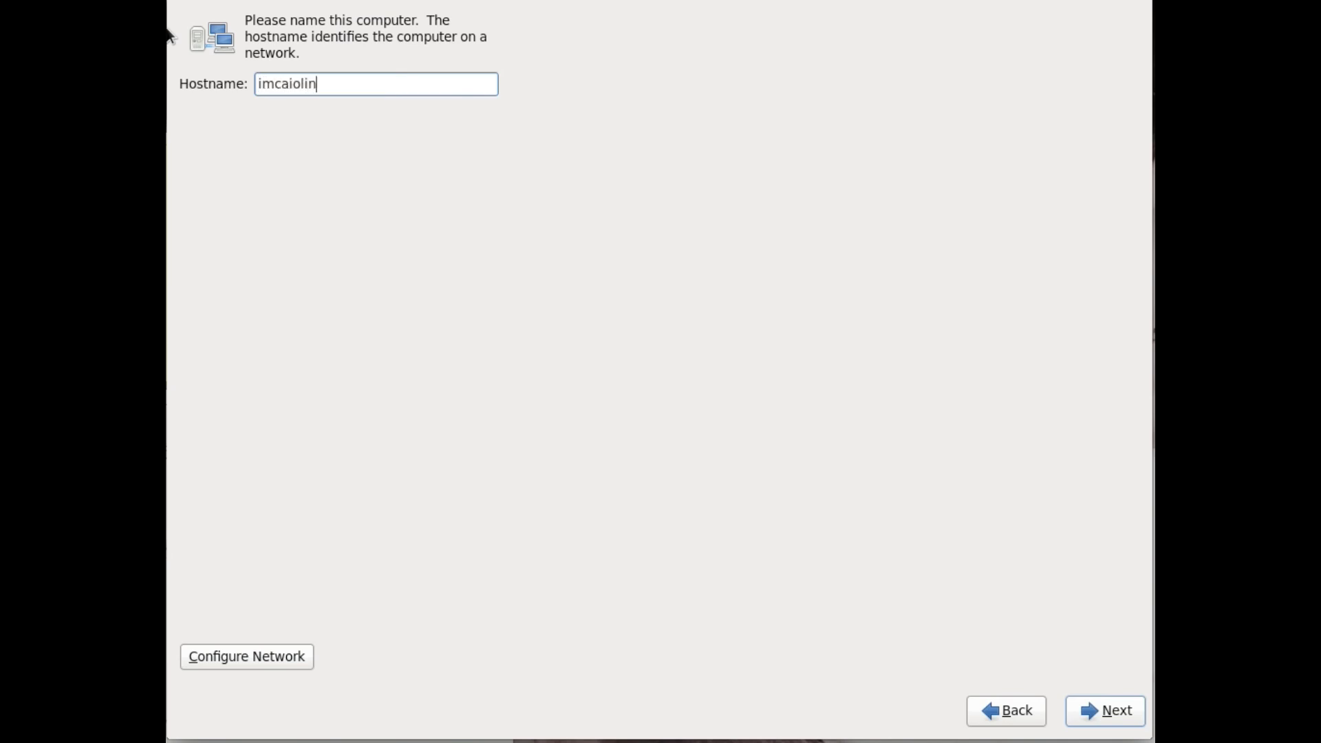
left_click(1104, 710)
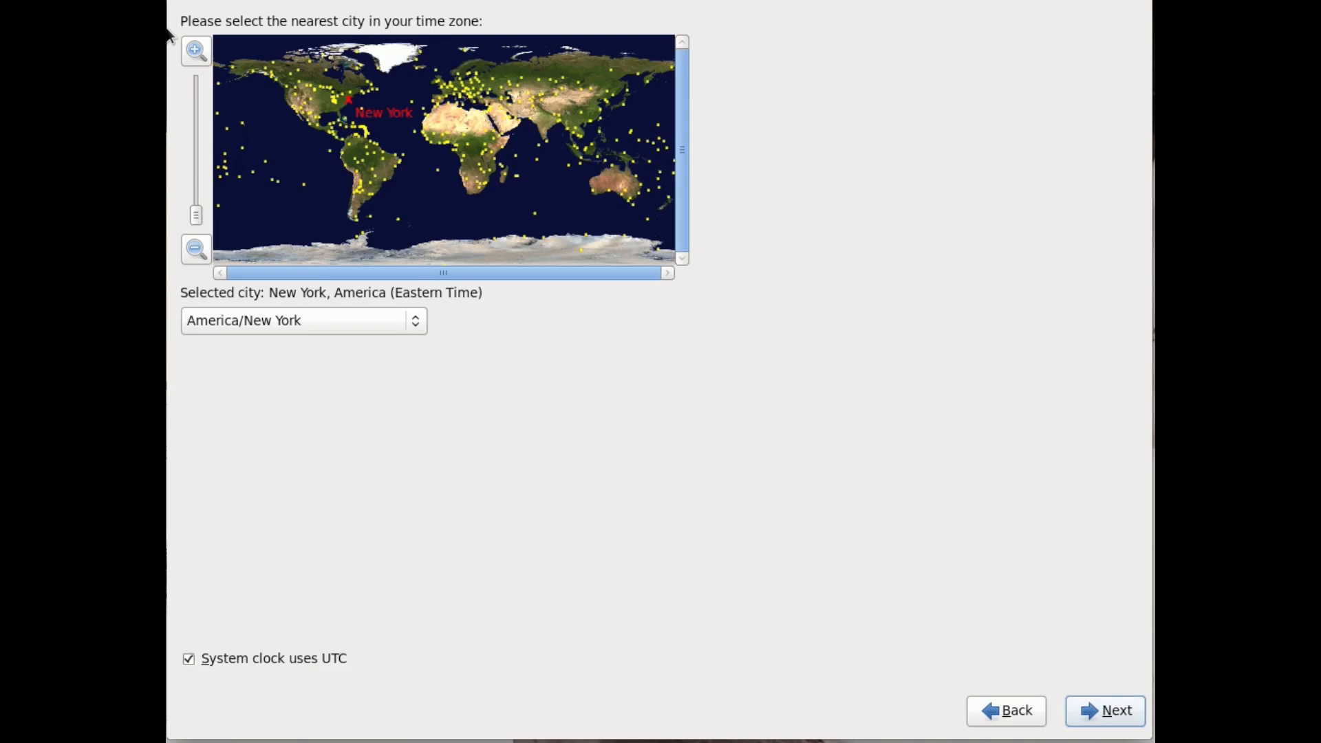
left_click(1104, 710)
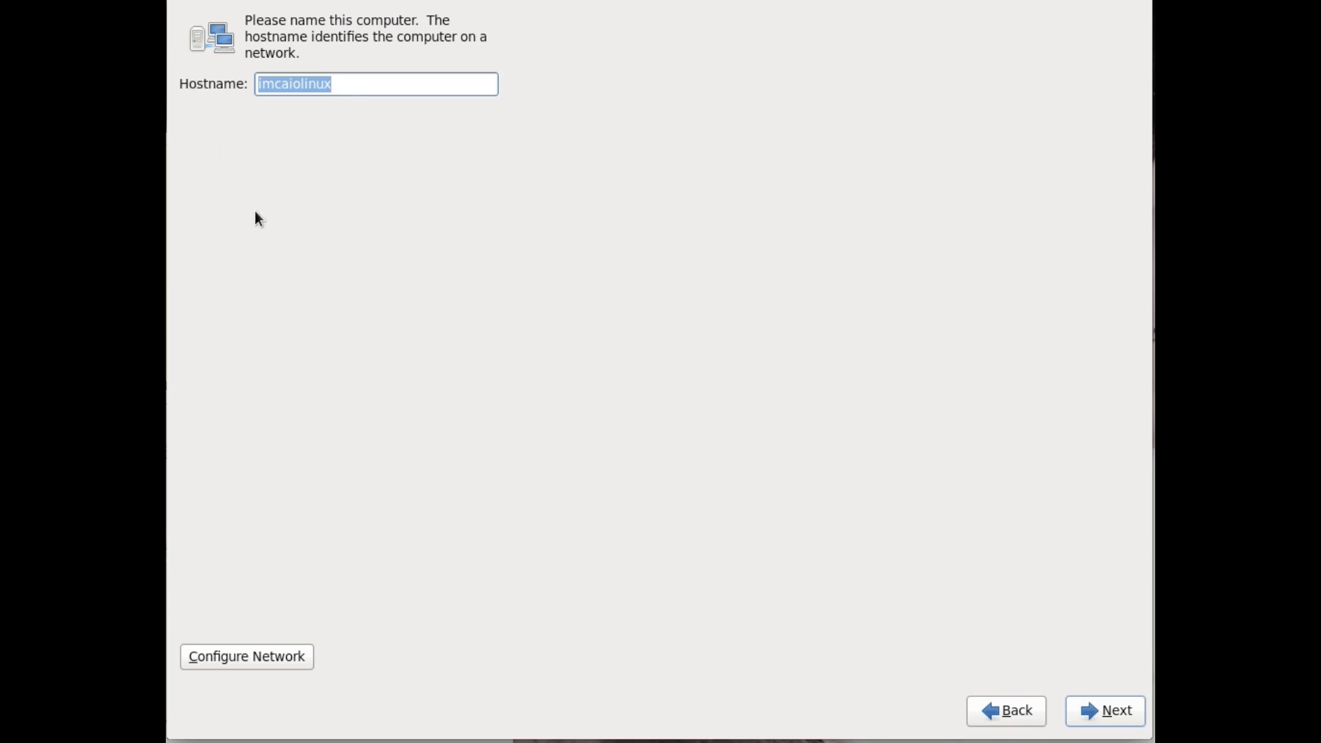
left_click(246, 656)
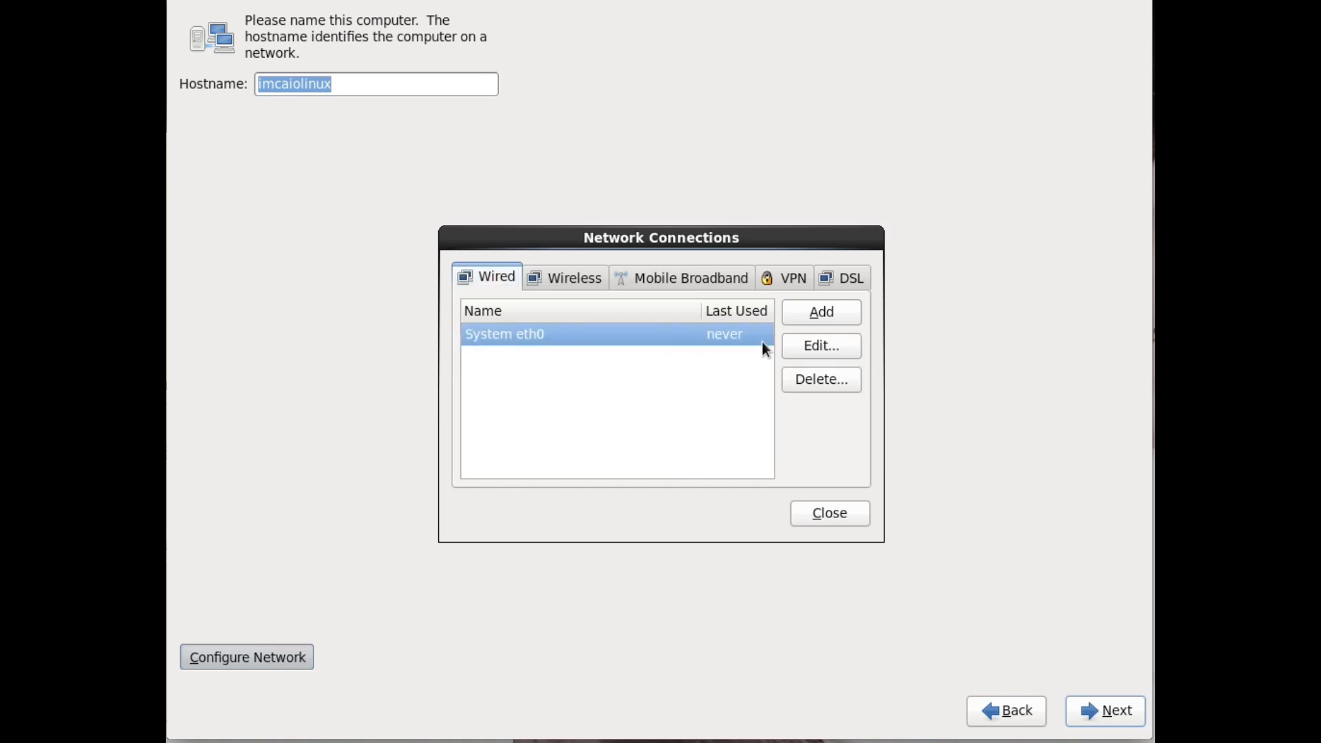
Step: Edit System eth0 to connect automatically with a manual IPv4 method
left_click(819, 346)
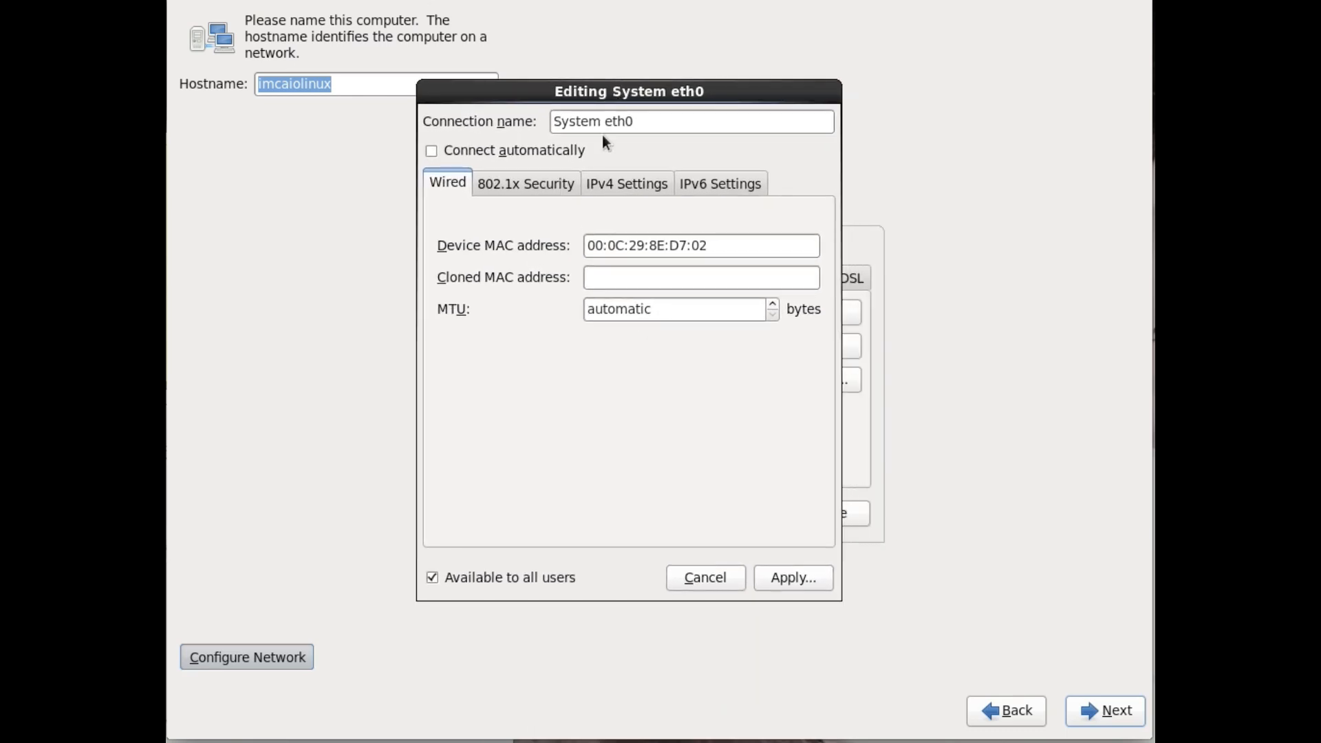
left_click(625, 183)
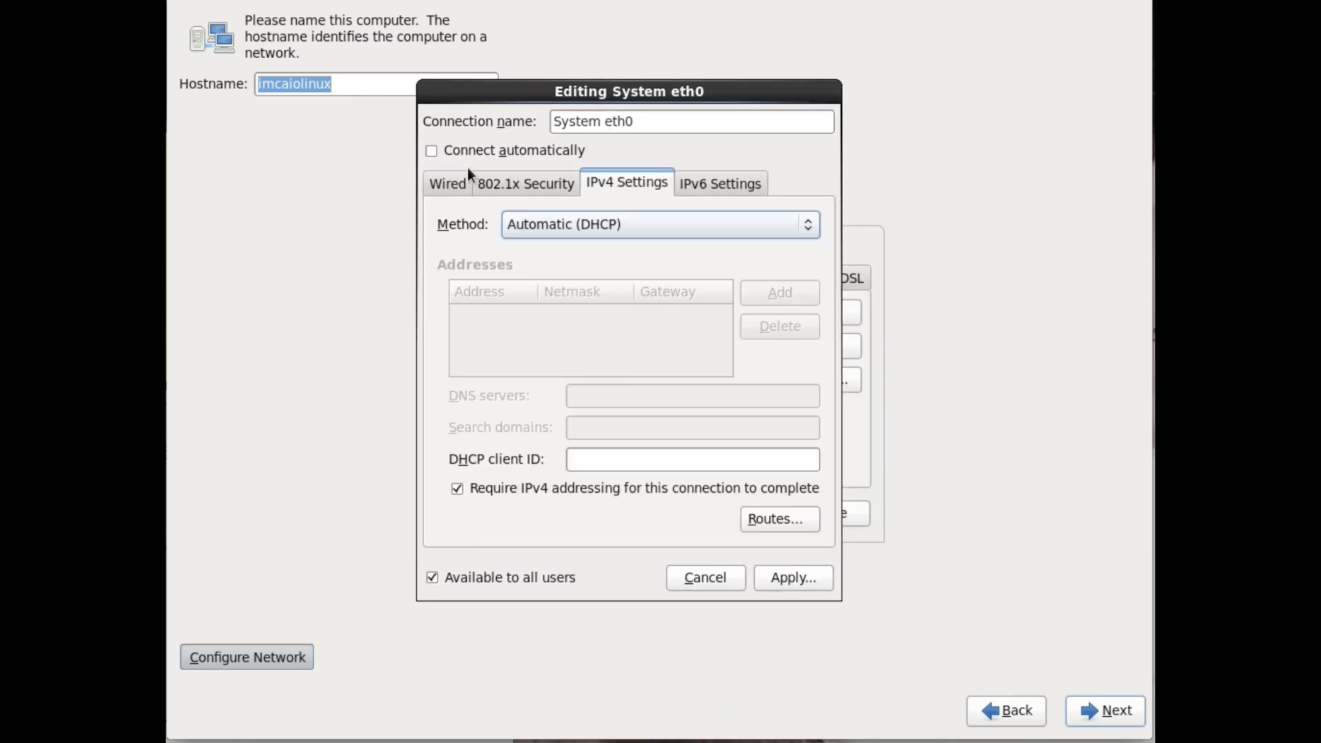
left_click(431, 150)
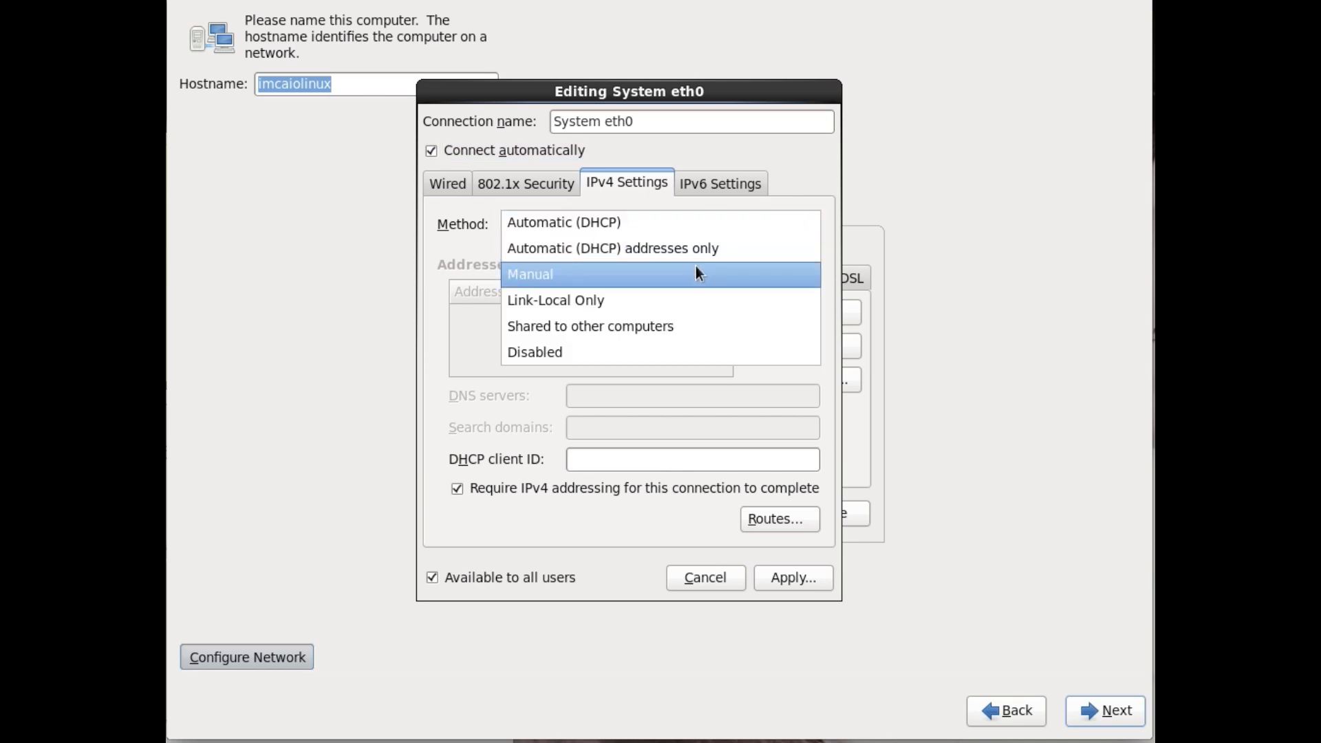
left_click(530, 274)
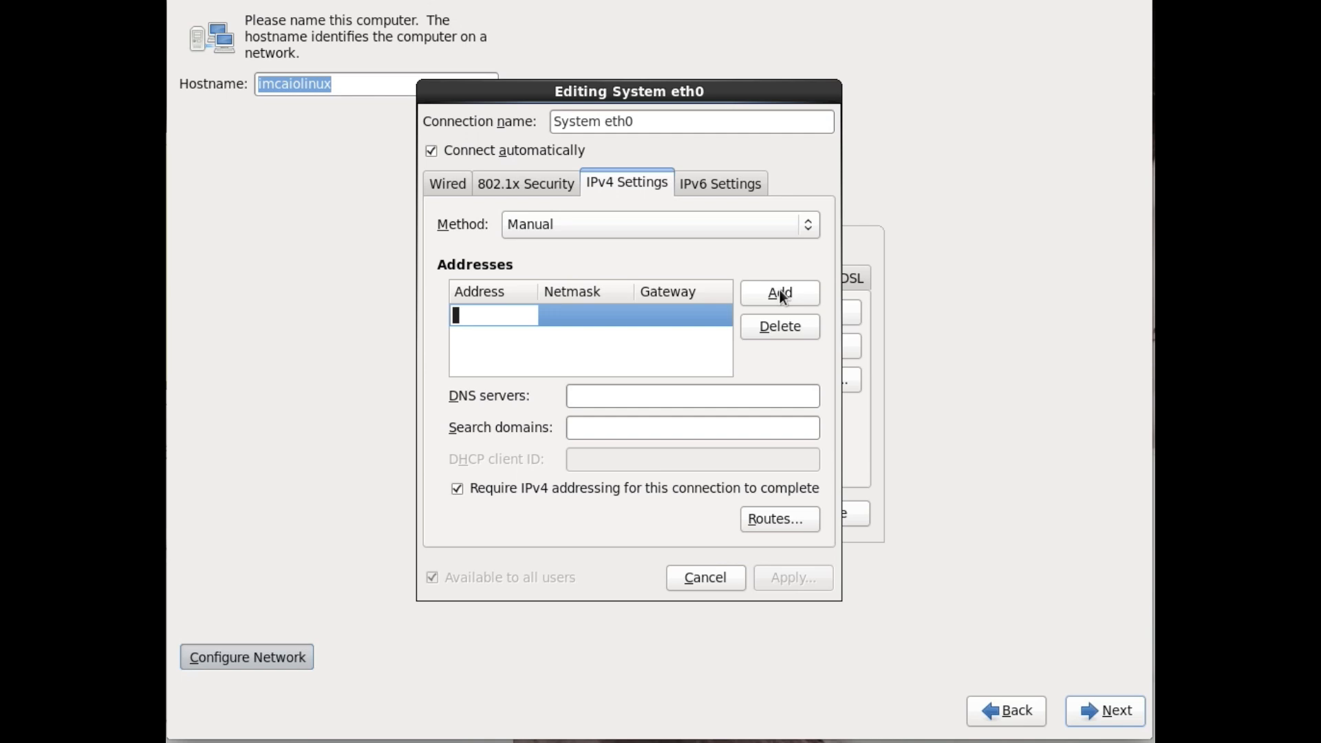
Step: Apply address 10.101.0.198, netmask 255.255.255.0, gateway 10.101.0.1 and DNS 4.2.2.2 to eth0
type("10.101.0")
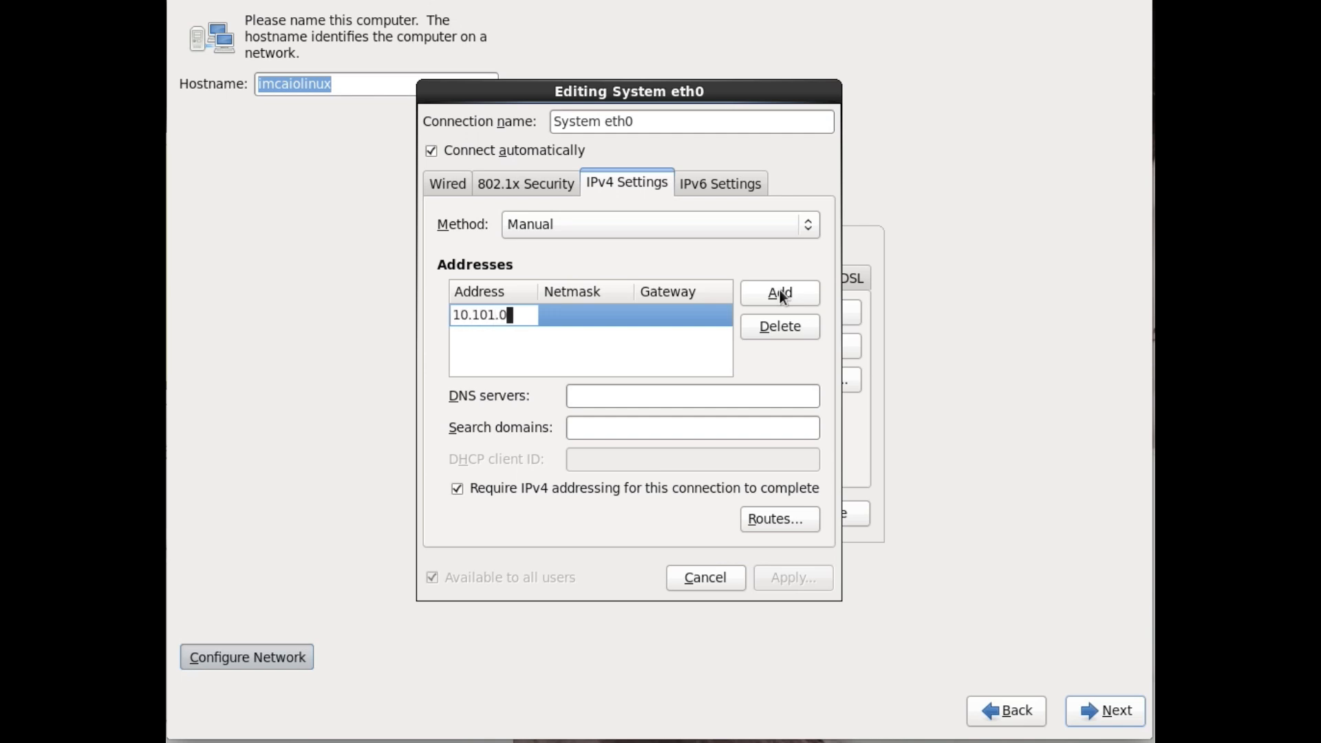
type(".198")
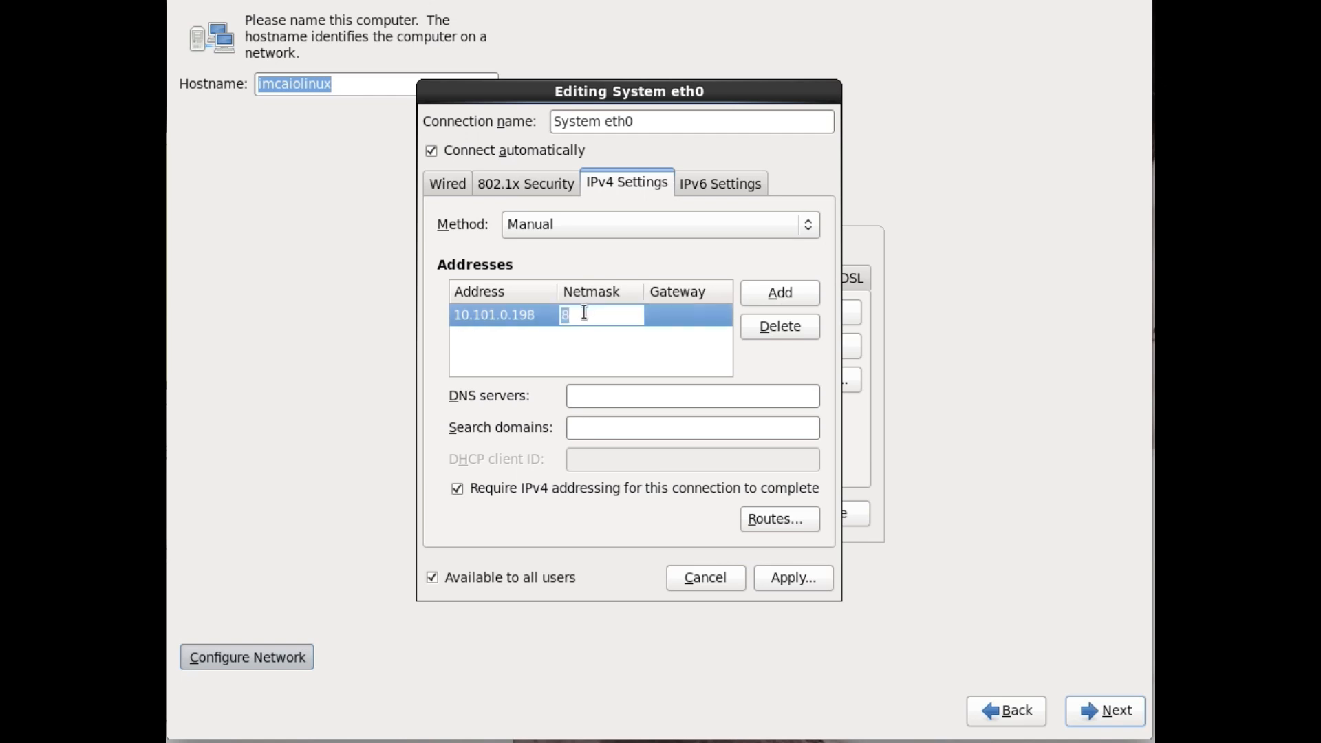
type("255.255.")
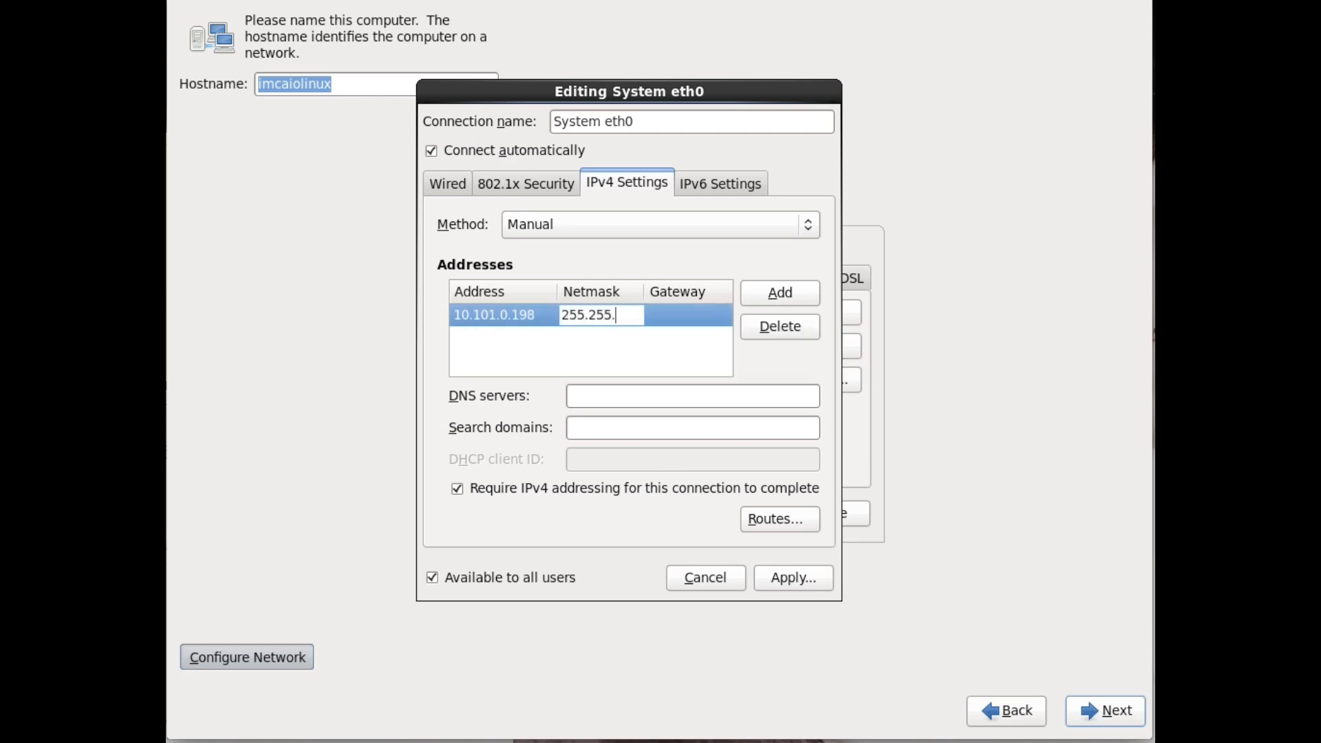
type("255.0")
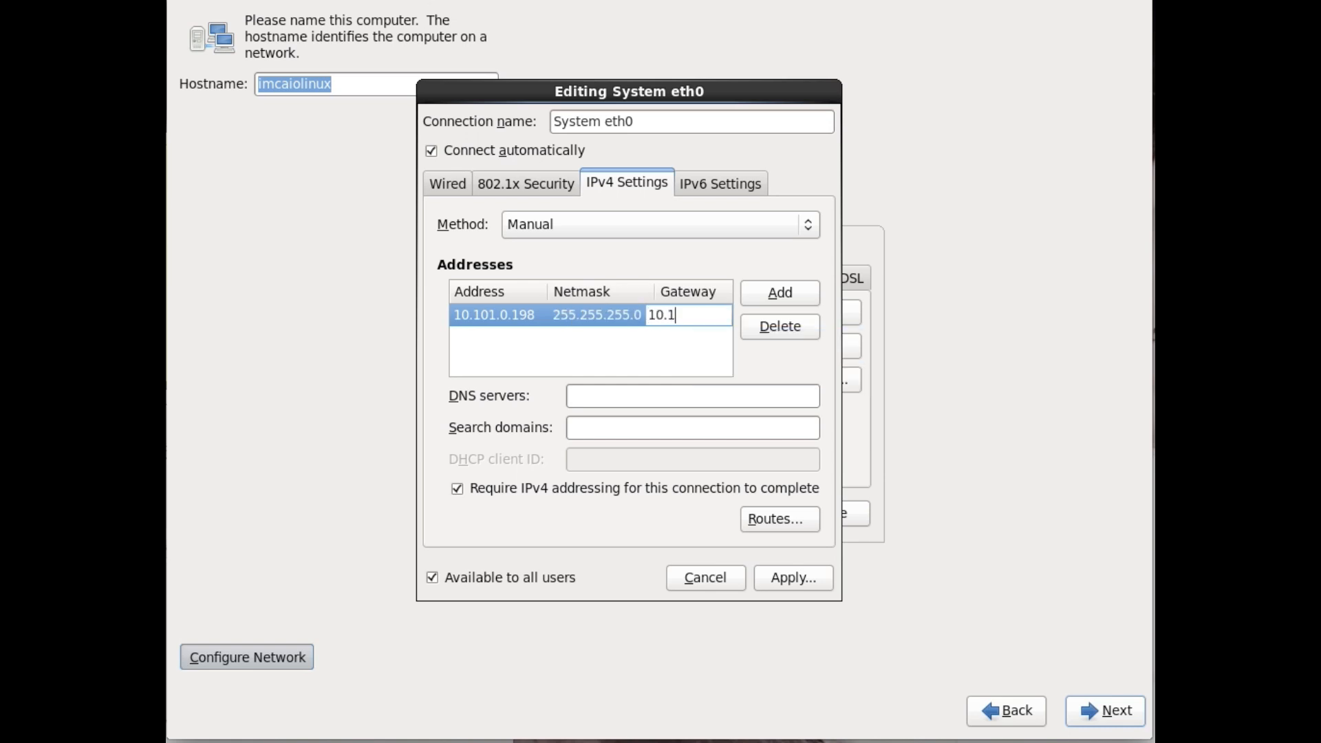
type("01.0.1")
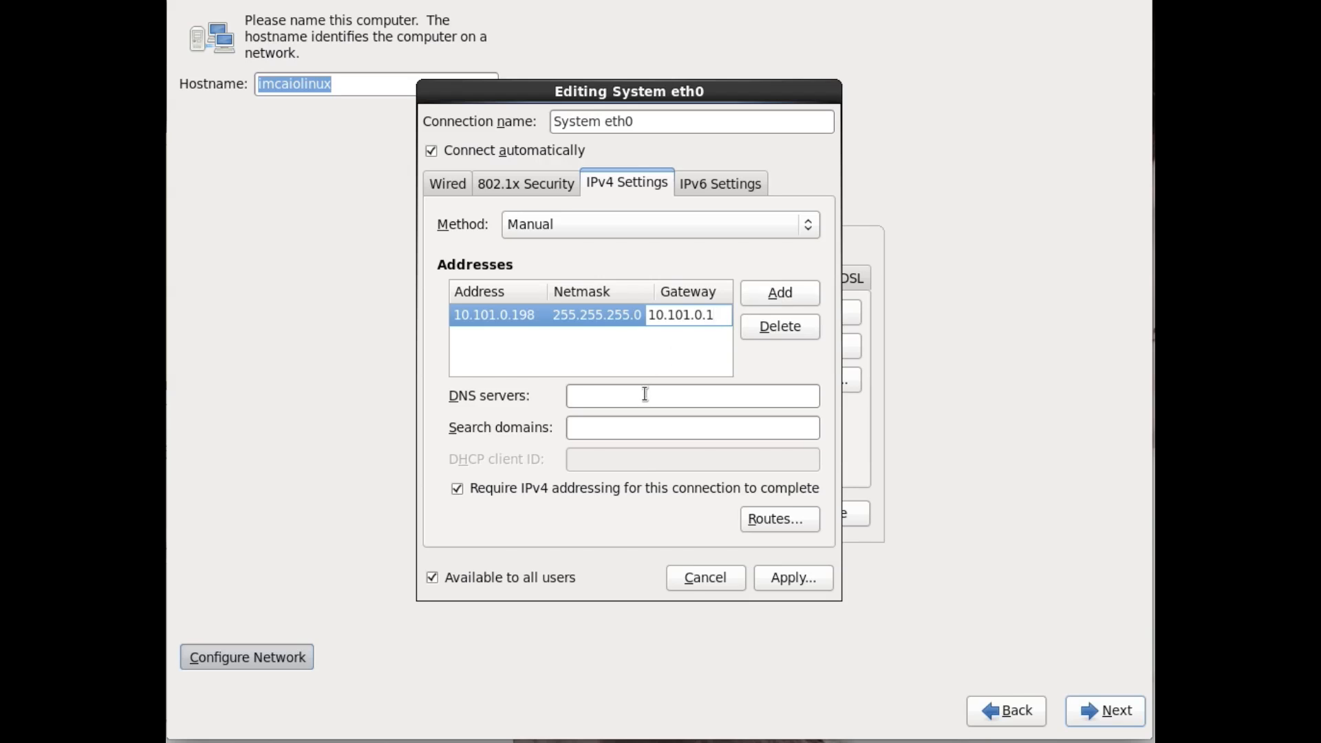
type("4.")
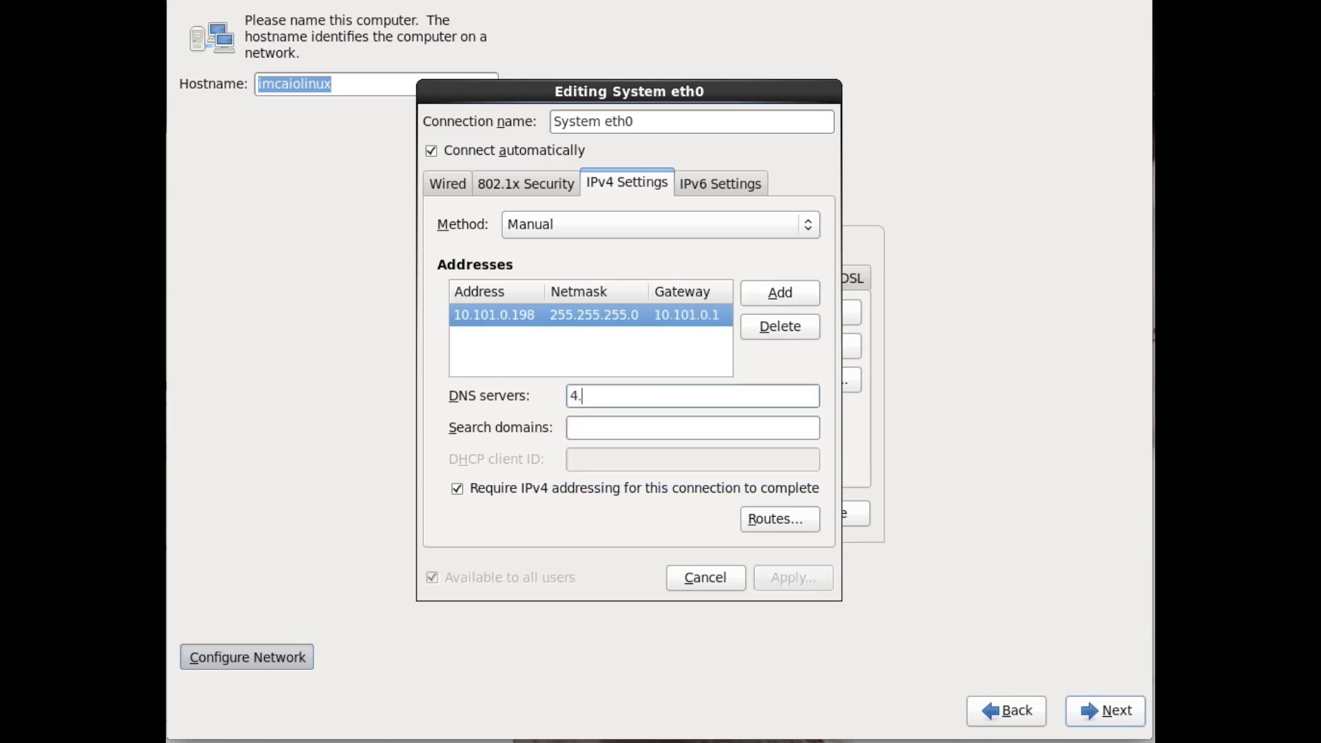
type("2.2.2")
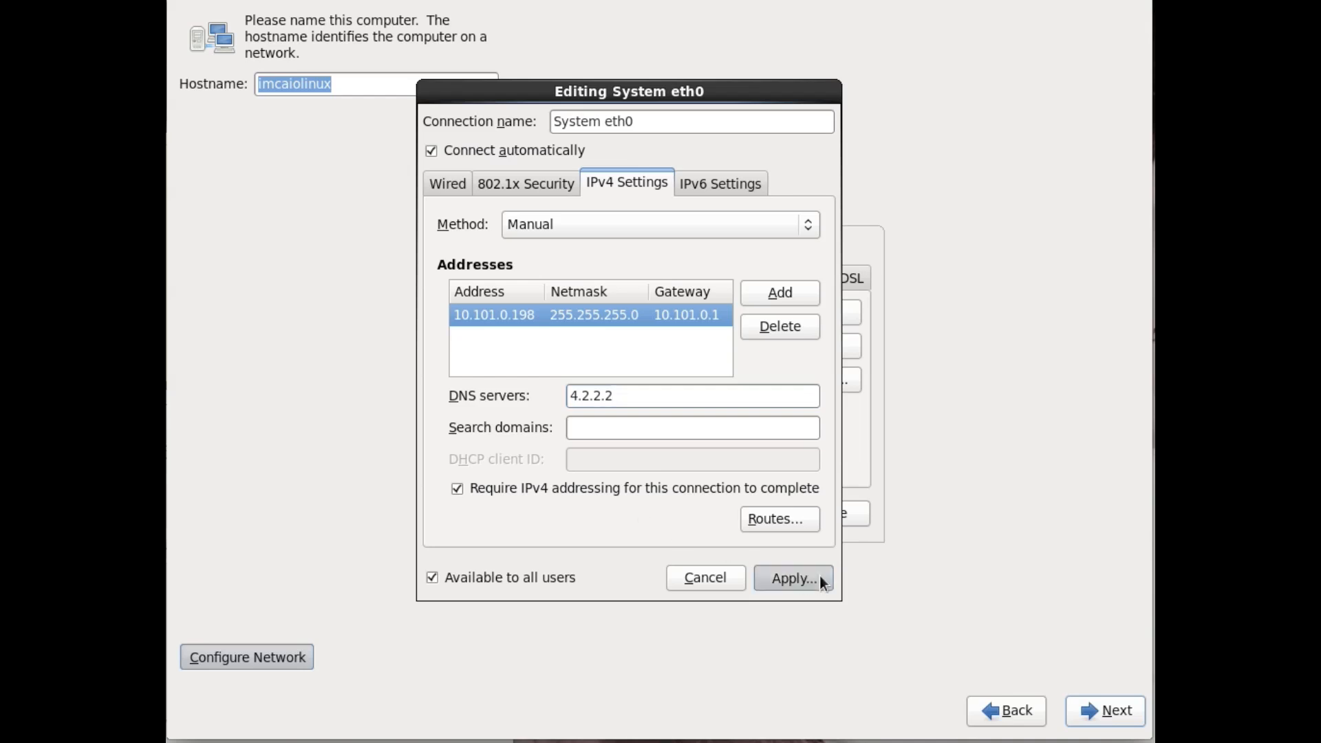
left_click(793, 578)
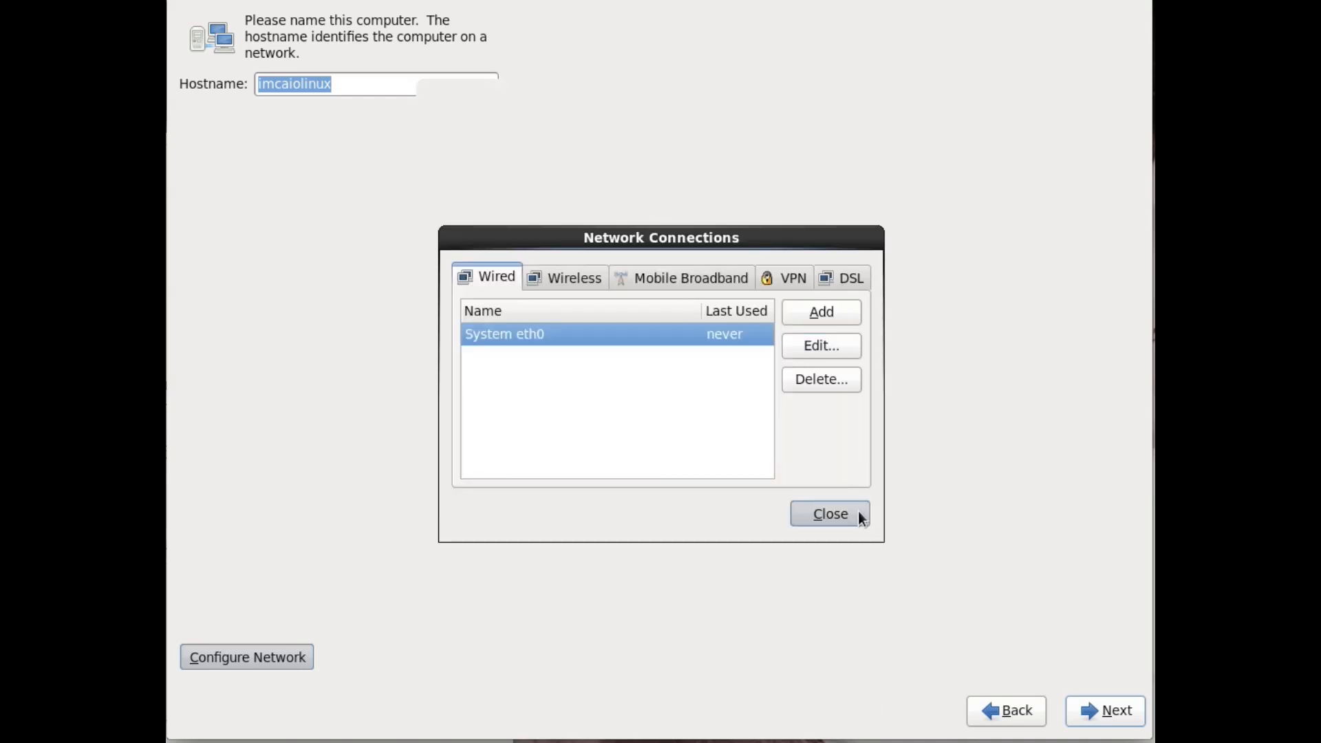
left_click(828, 513)
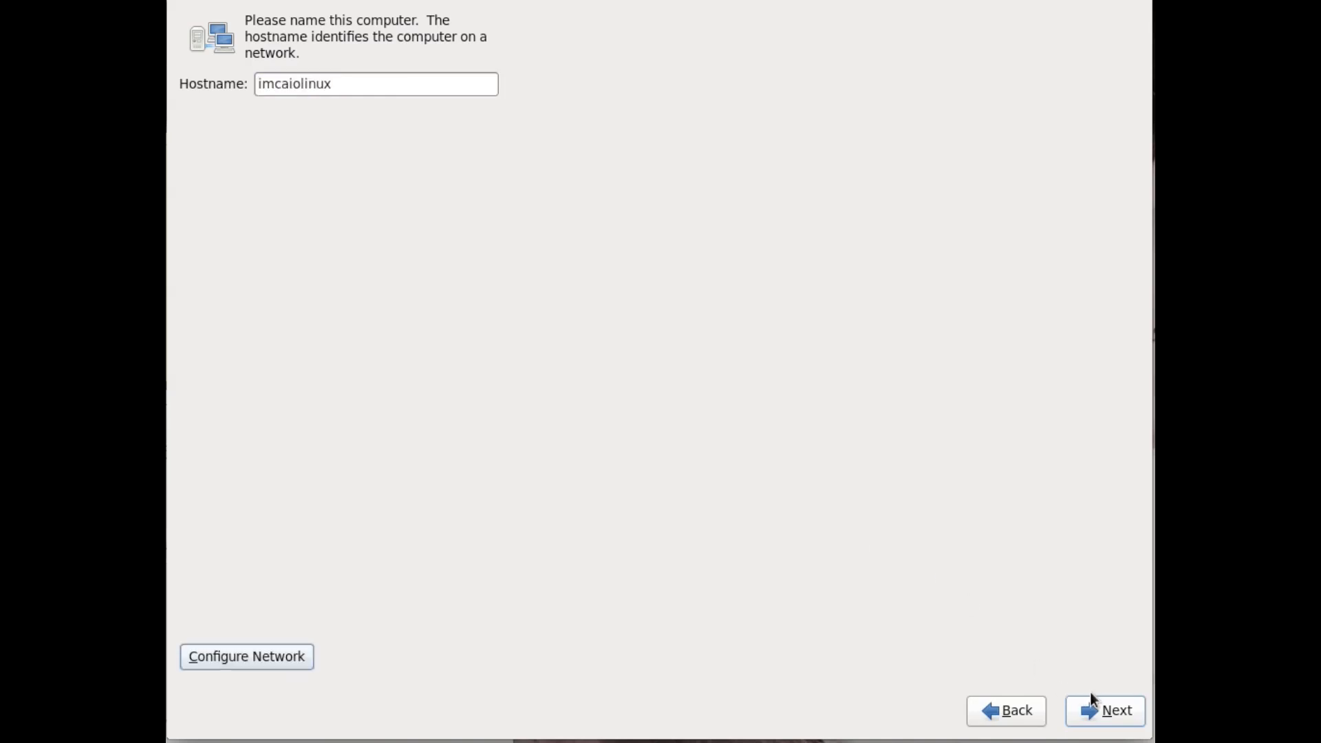
left_click(1105, 710)
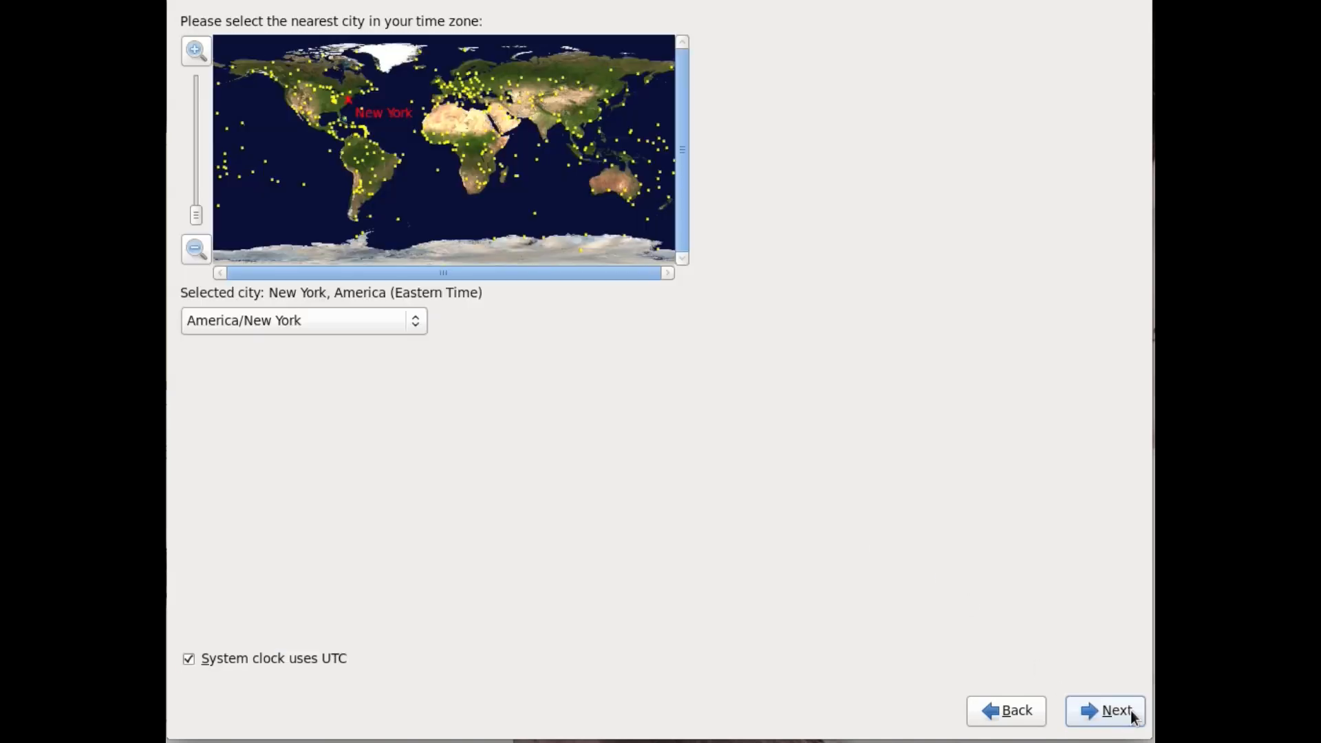
left_click(1105, 710)
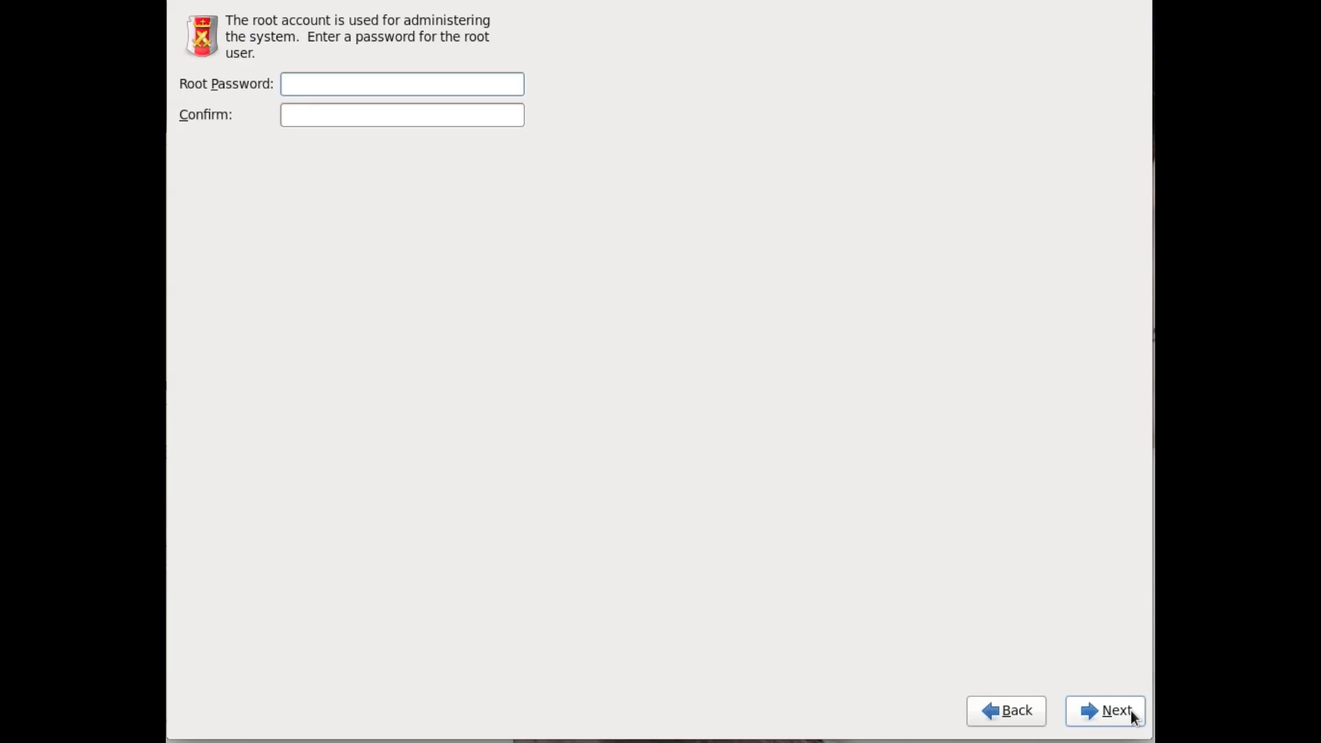
type("password")
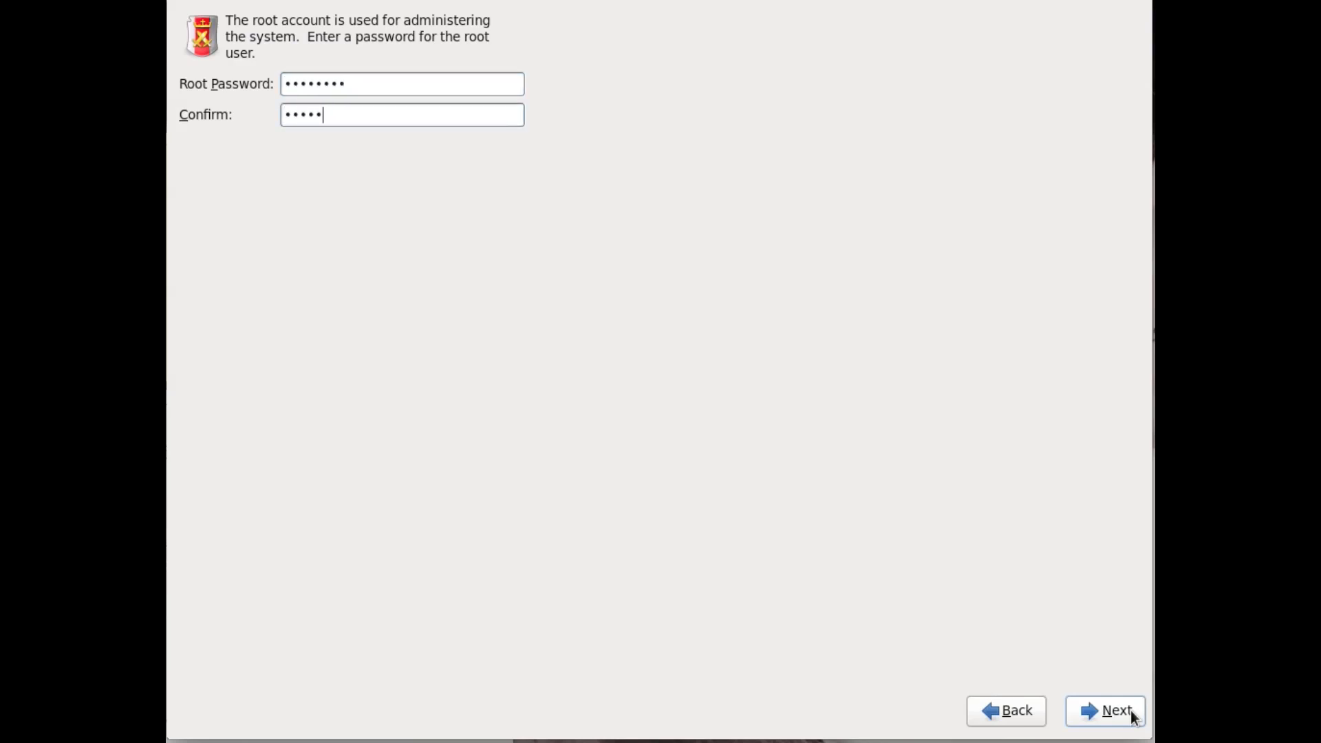
type("•••")
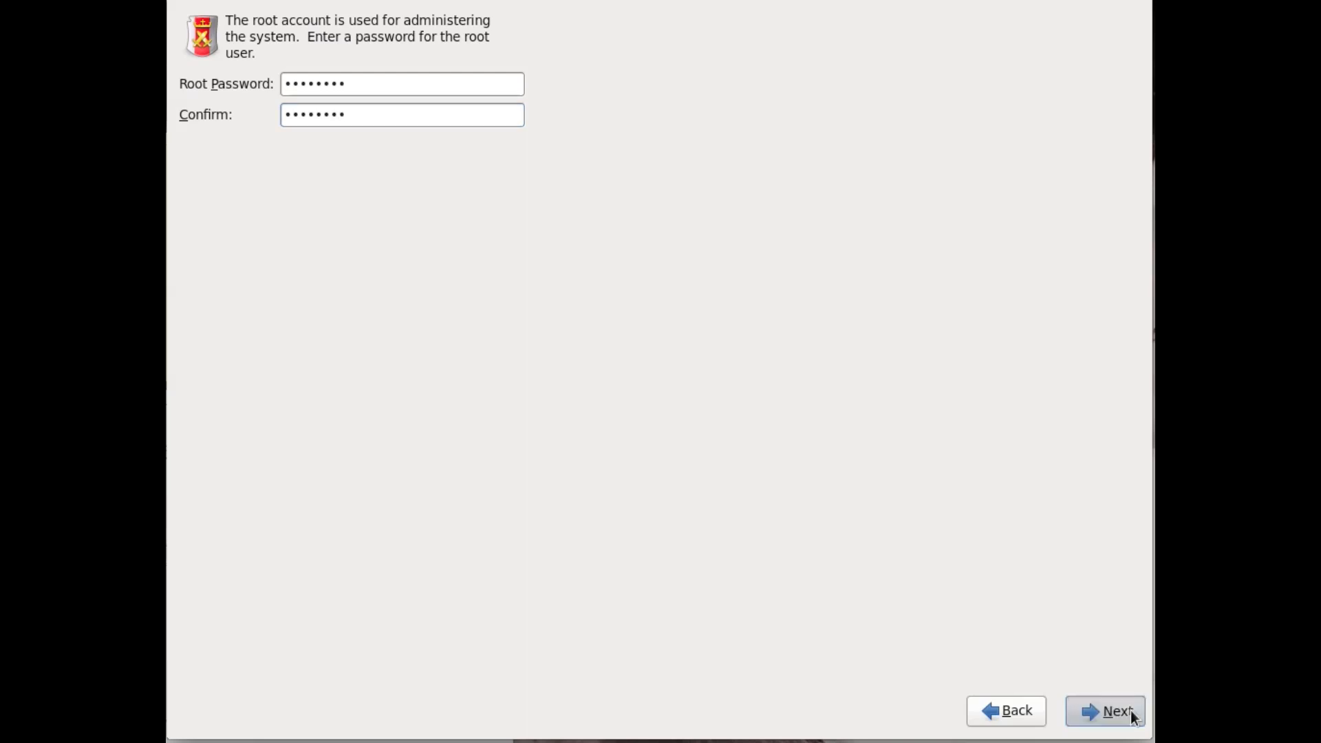
left_click(1104, 709)
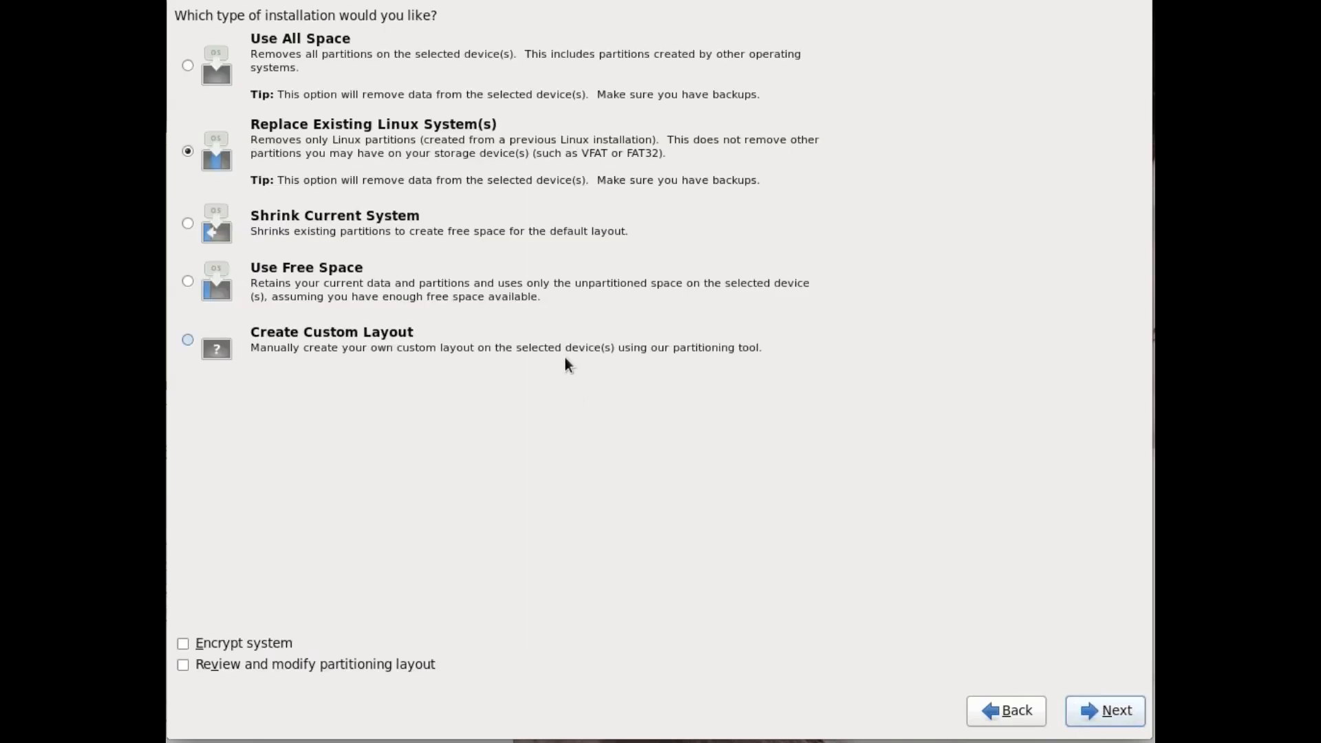
Step: Use all disk space, write the partition layout, complete the install and reboot into the new system
left_click(187, 65)
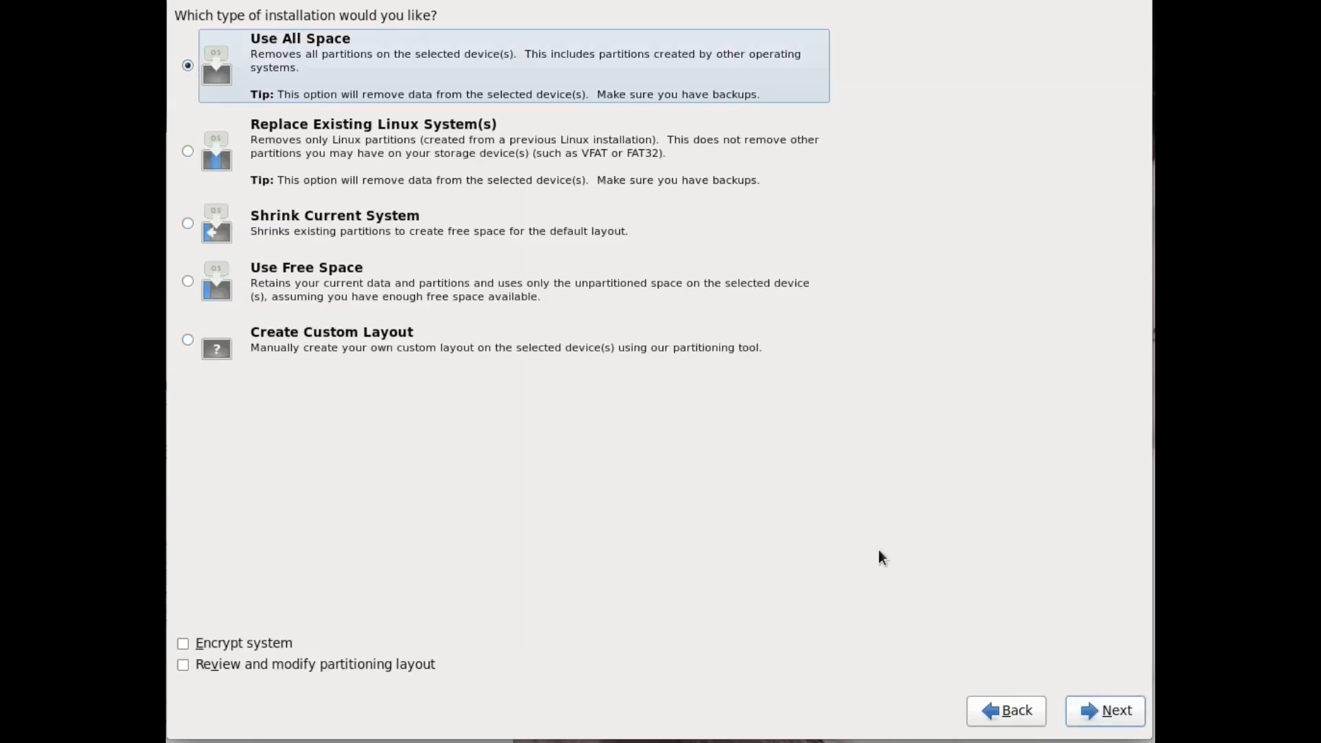
left_click(1115, 710)
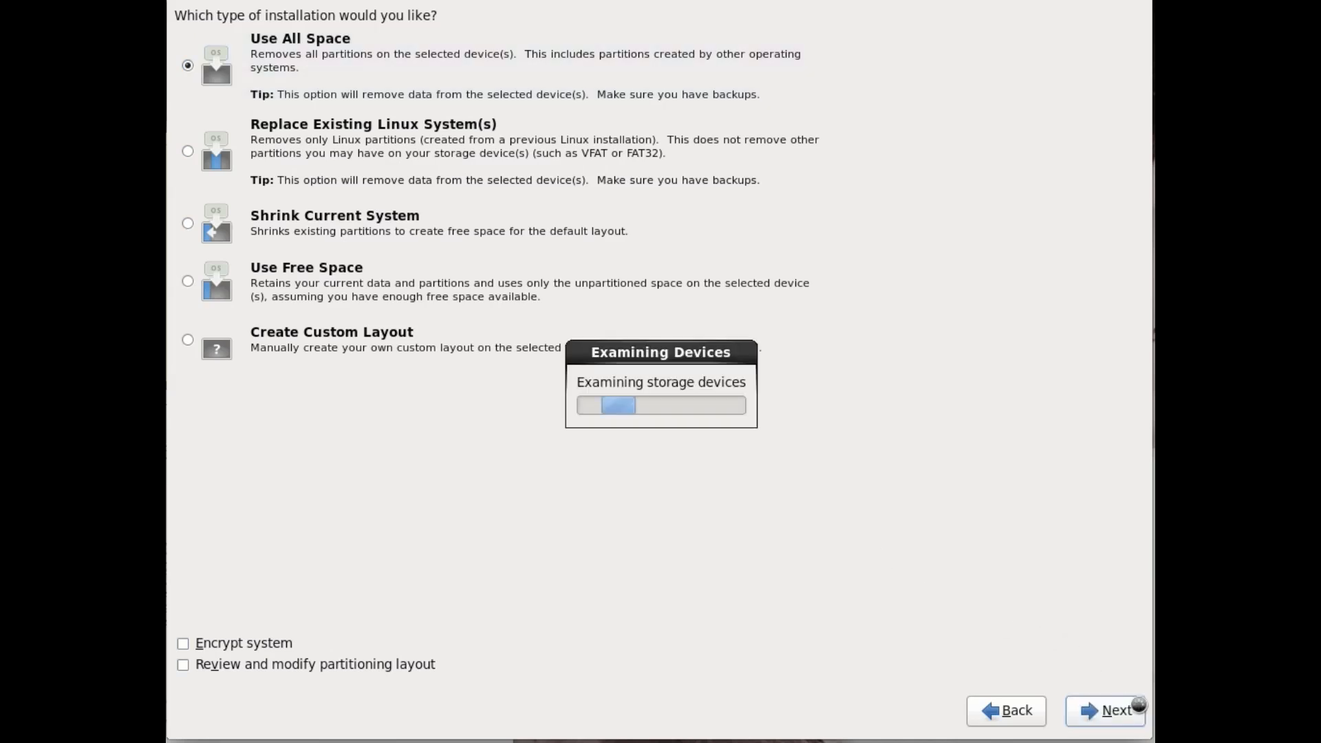
left_click(1105, 709)
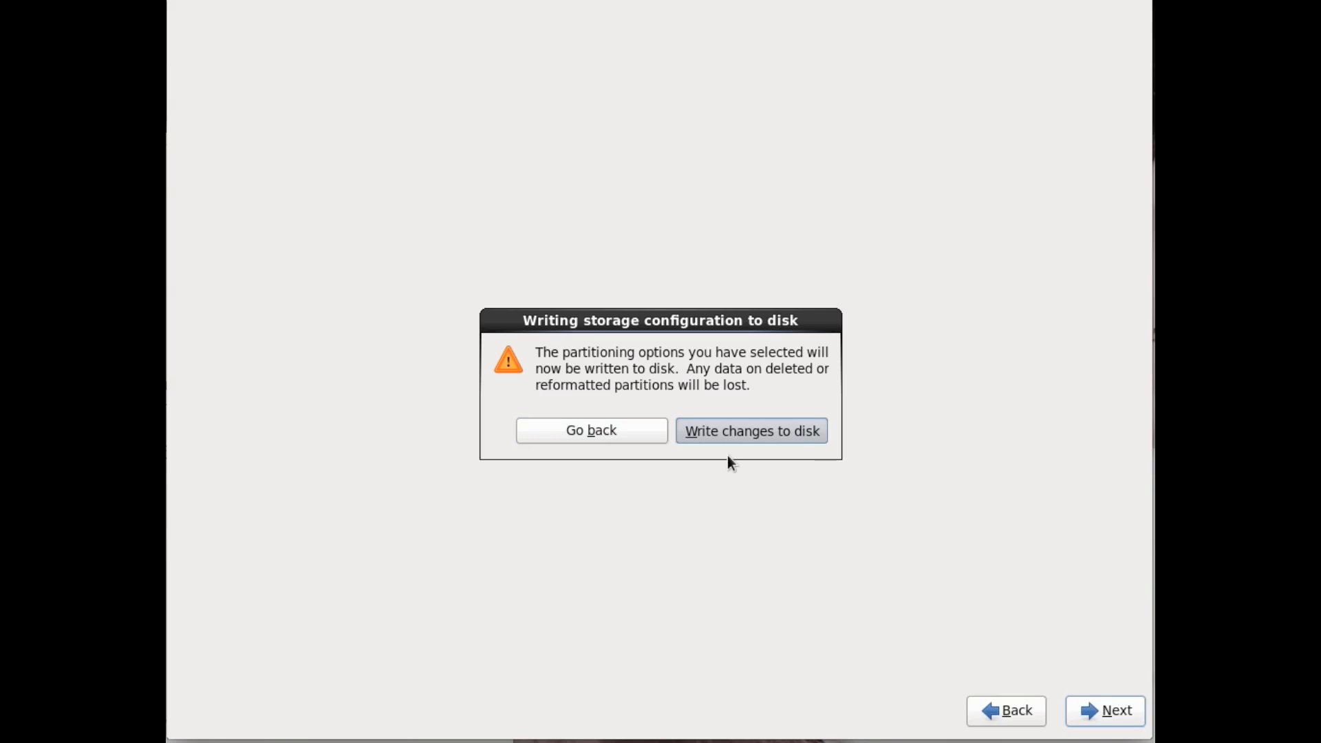
left_click(750, 431)
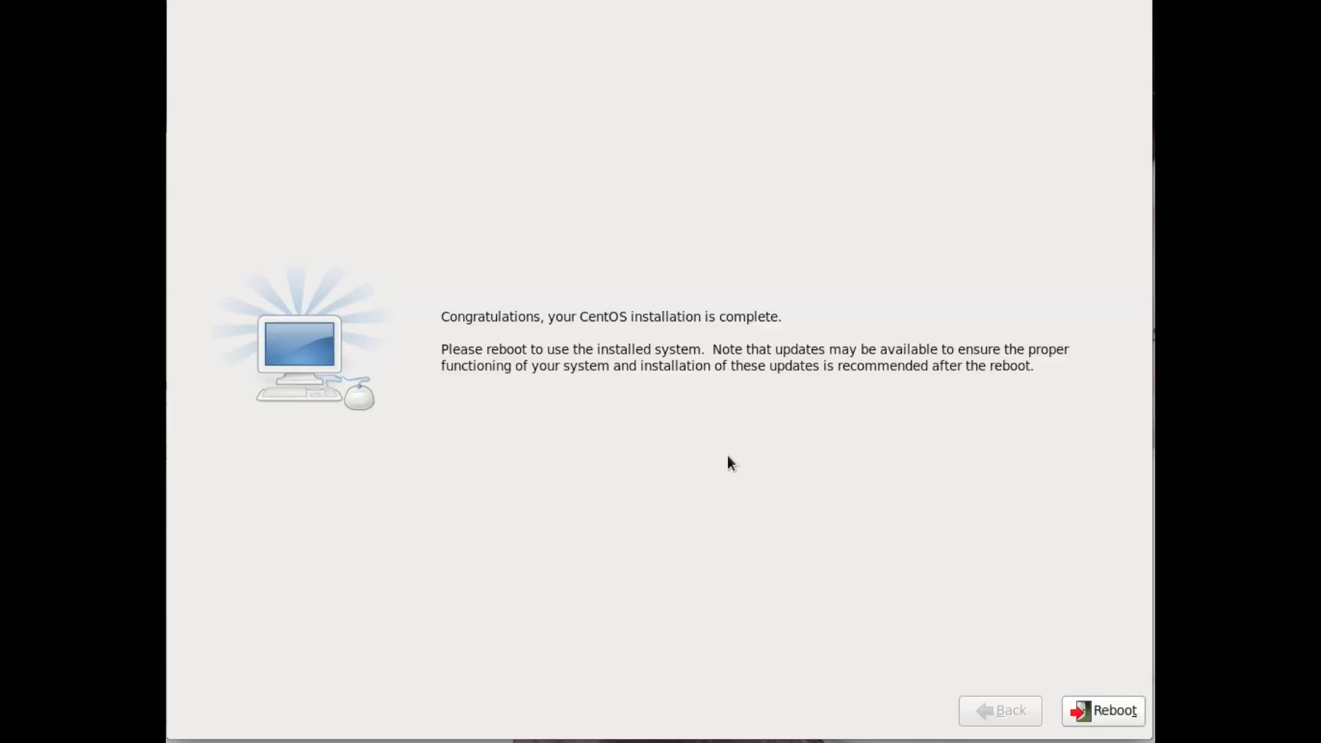
left_click(1102, 710)
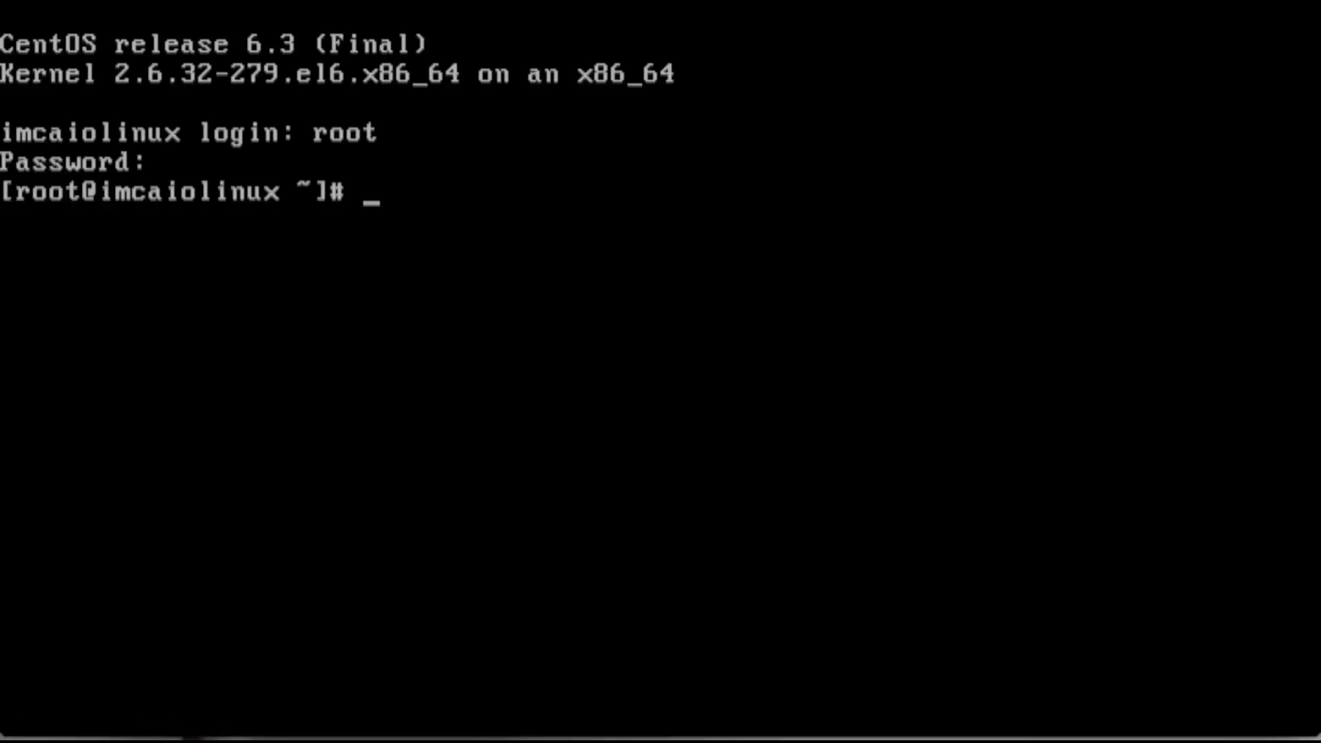
Step: As root, display /etc/sysconfig/network-scripts/ifcfg-eth0 with more to confirm the static address
type("more")
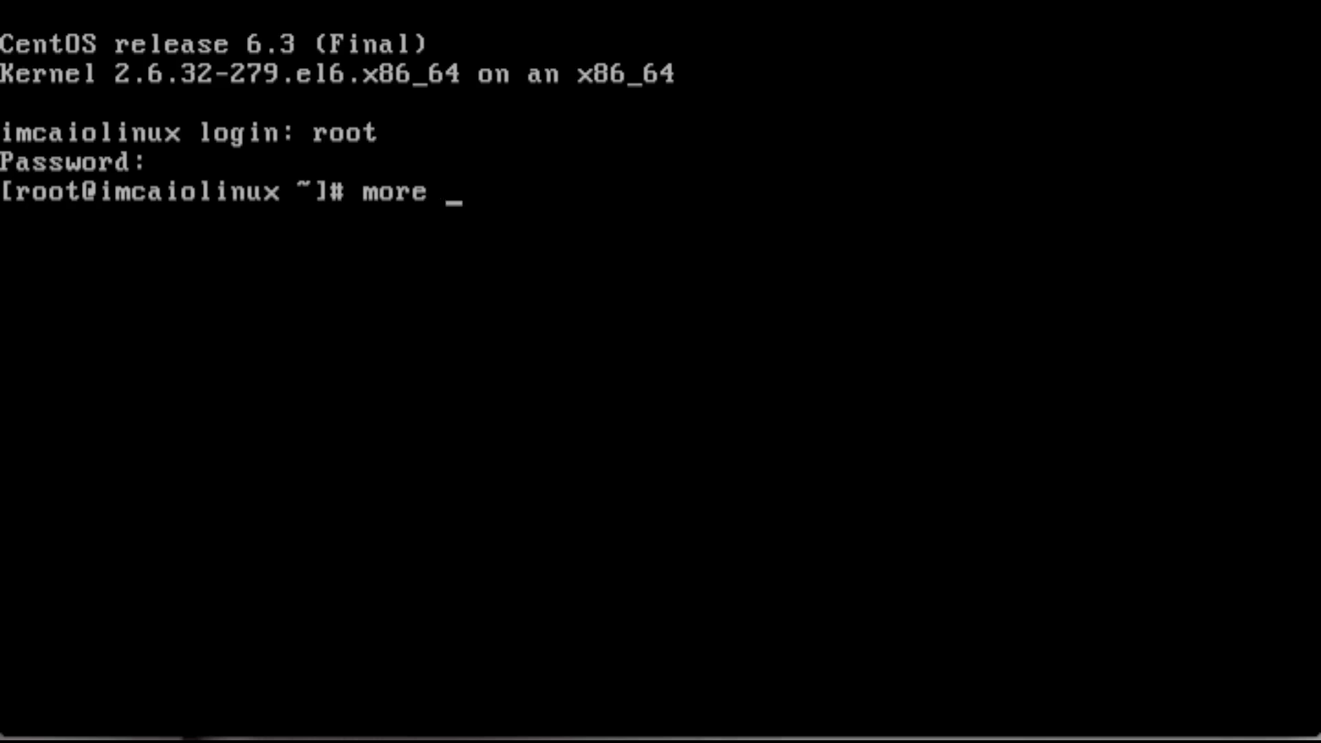
type("/etc/sys")
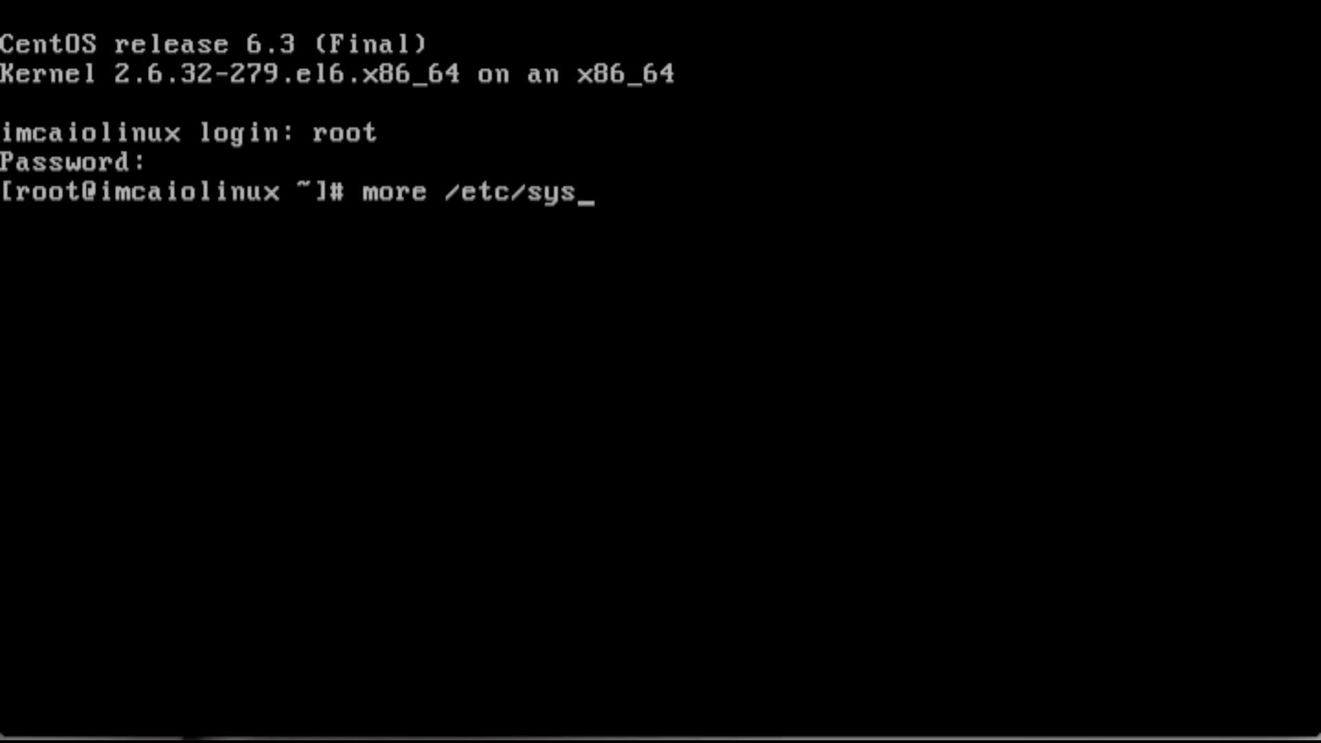
type("config")
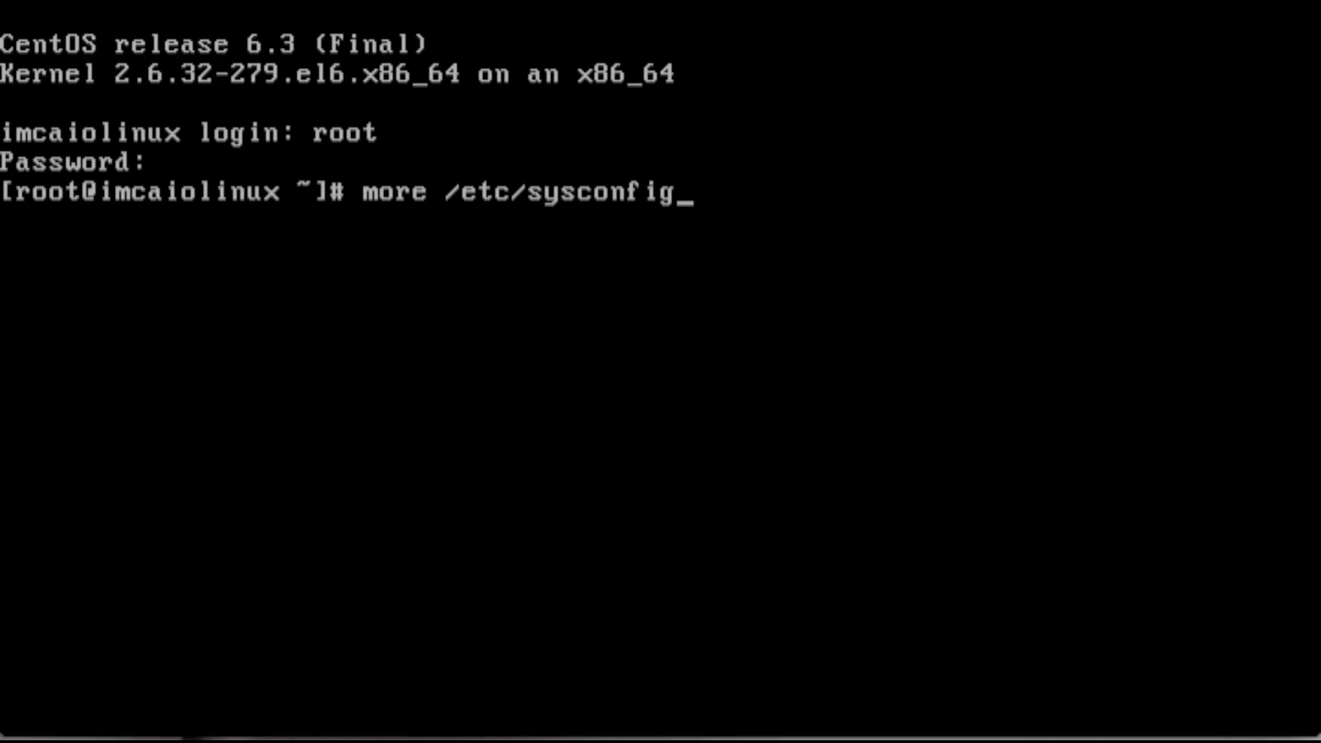
type("/network")
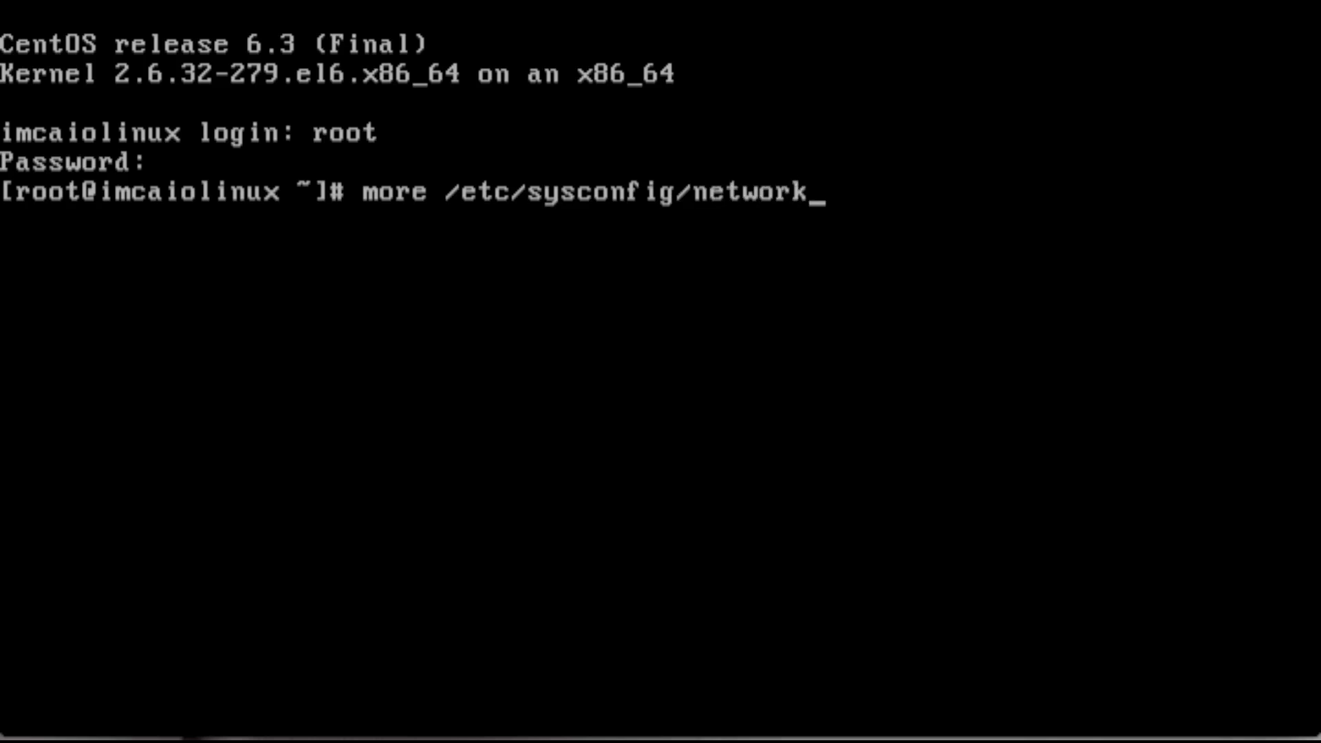
type("-scripts")
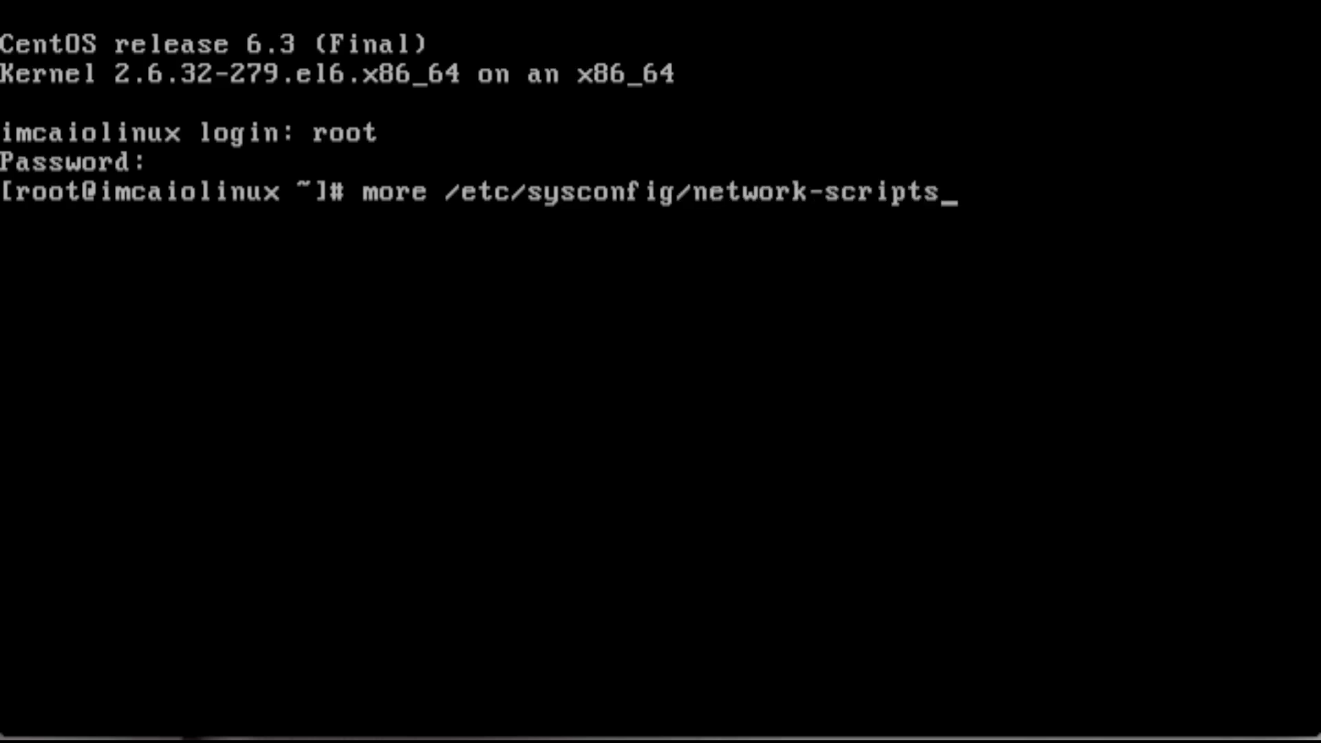
type("/")
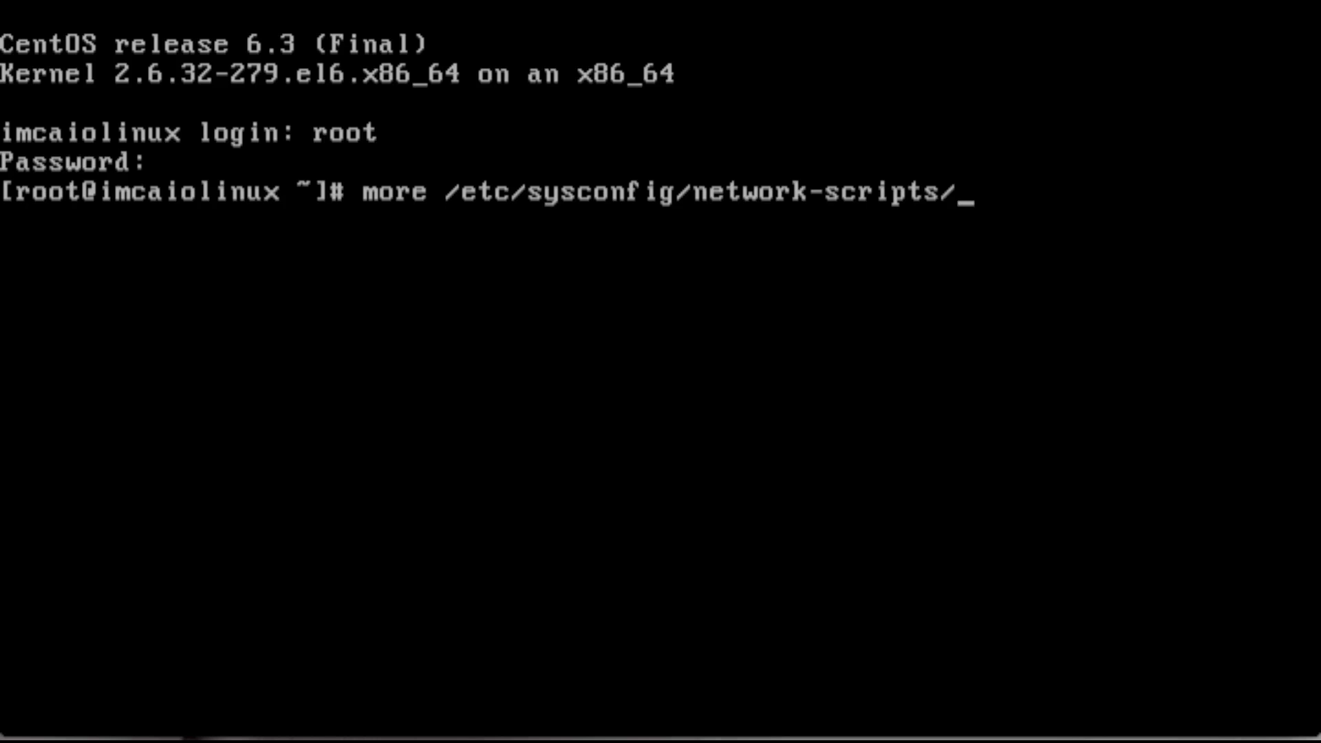
type("ifcfg")
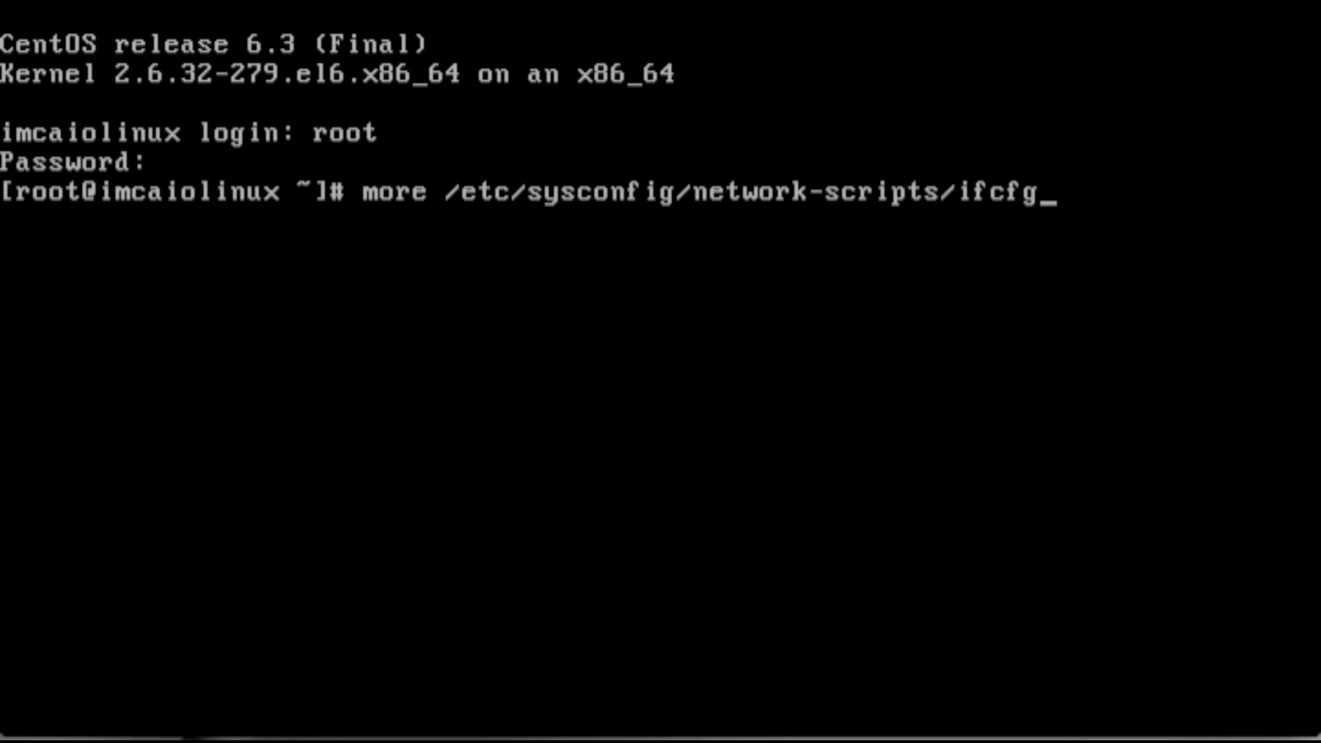
type("-eth")
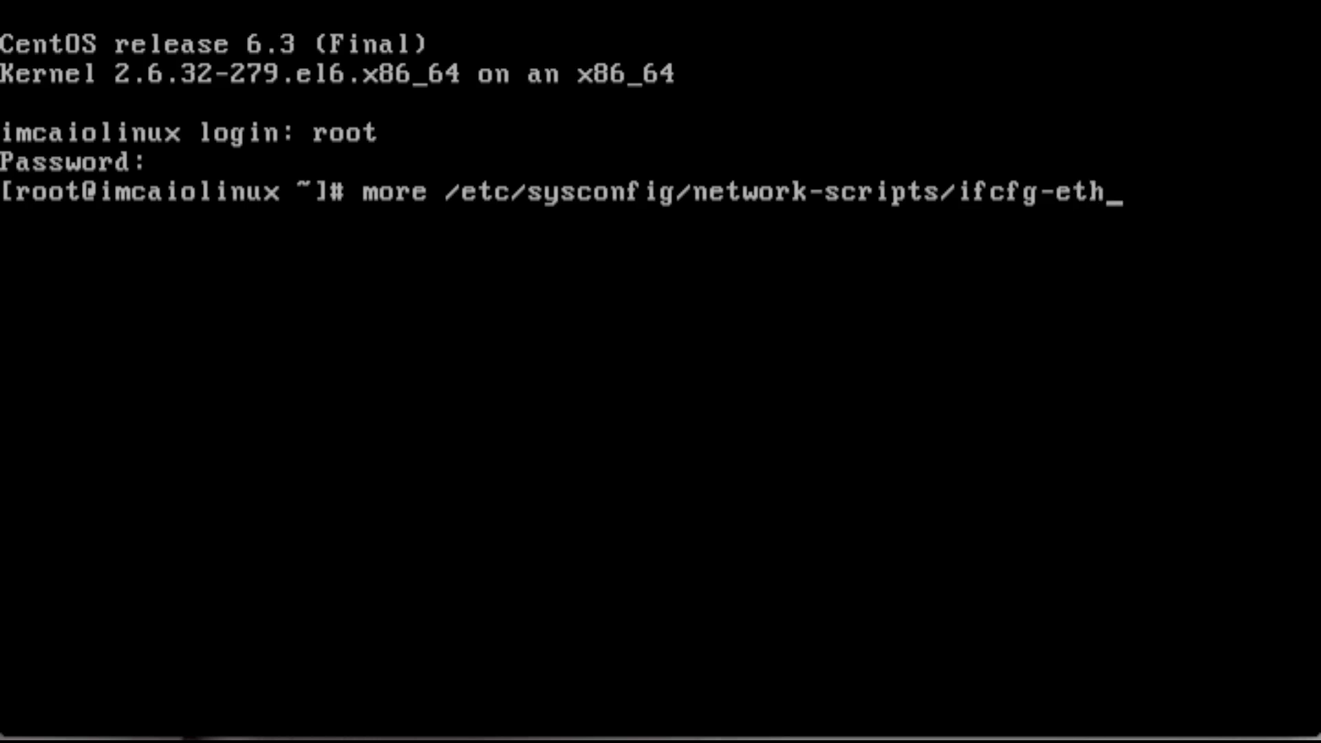
key("Return")
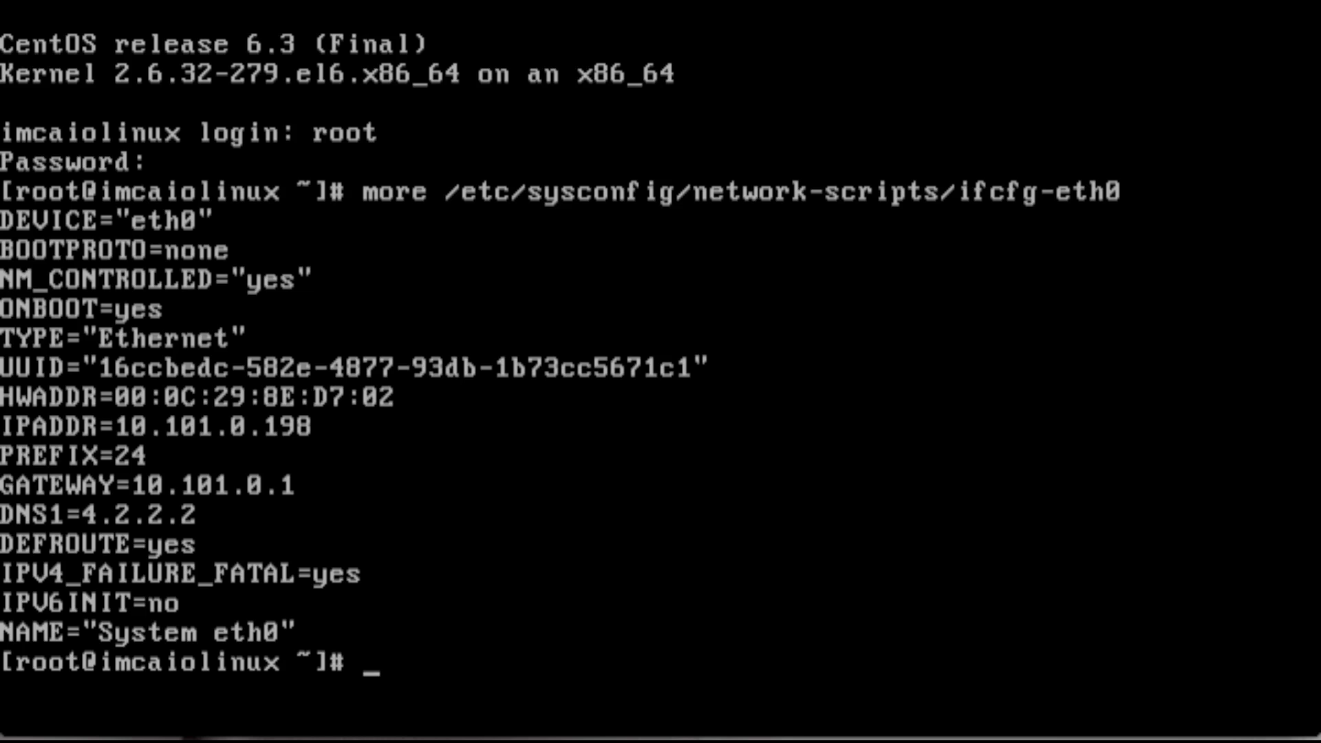
type("ifconfig")
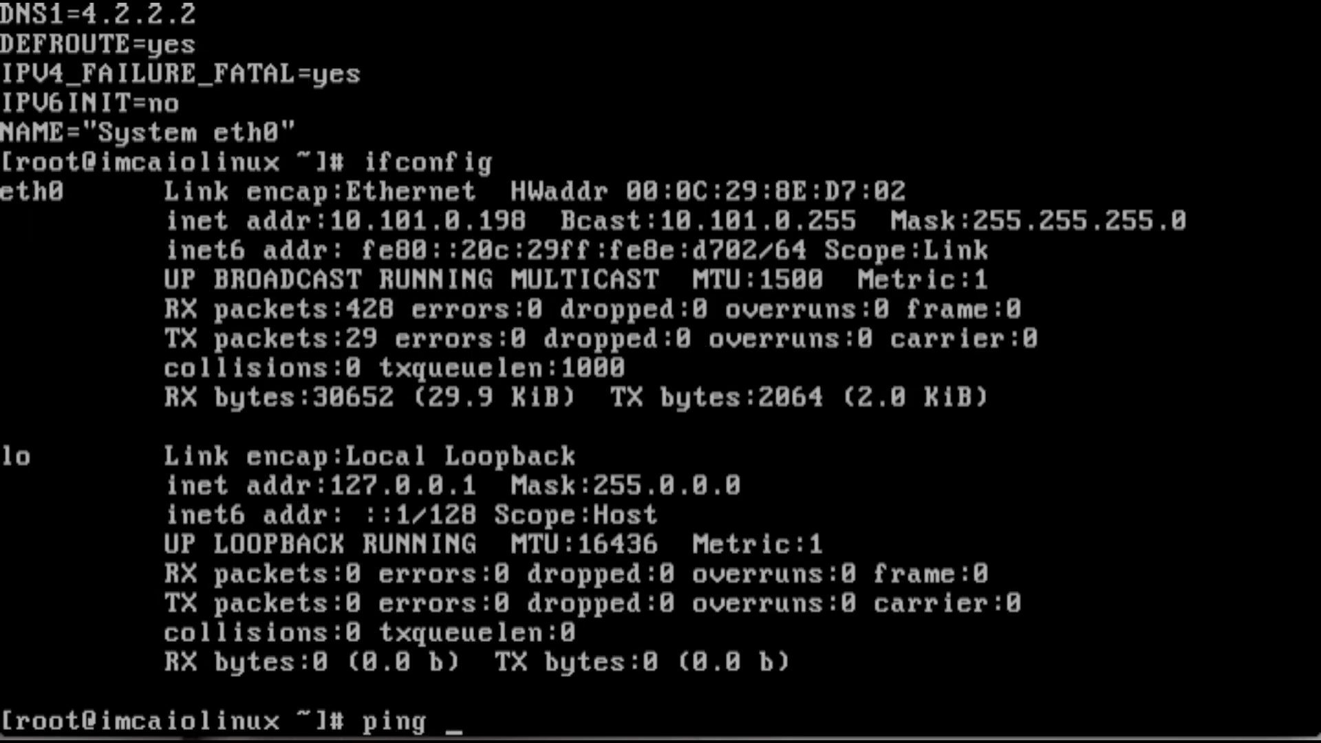
type("www.hp.com")
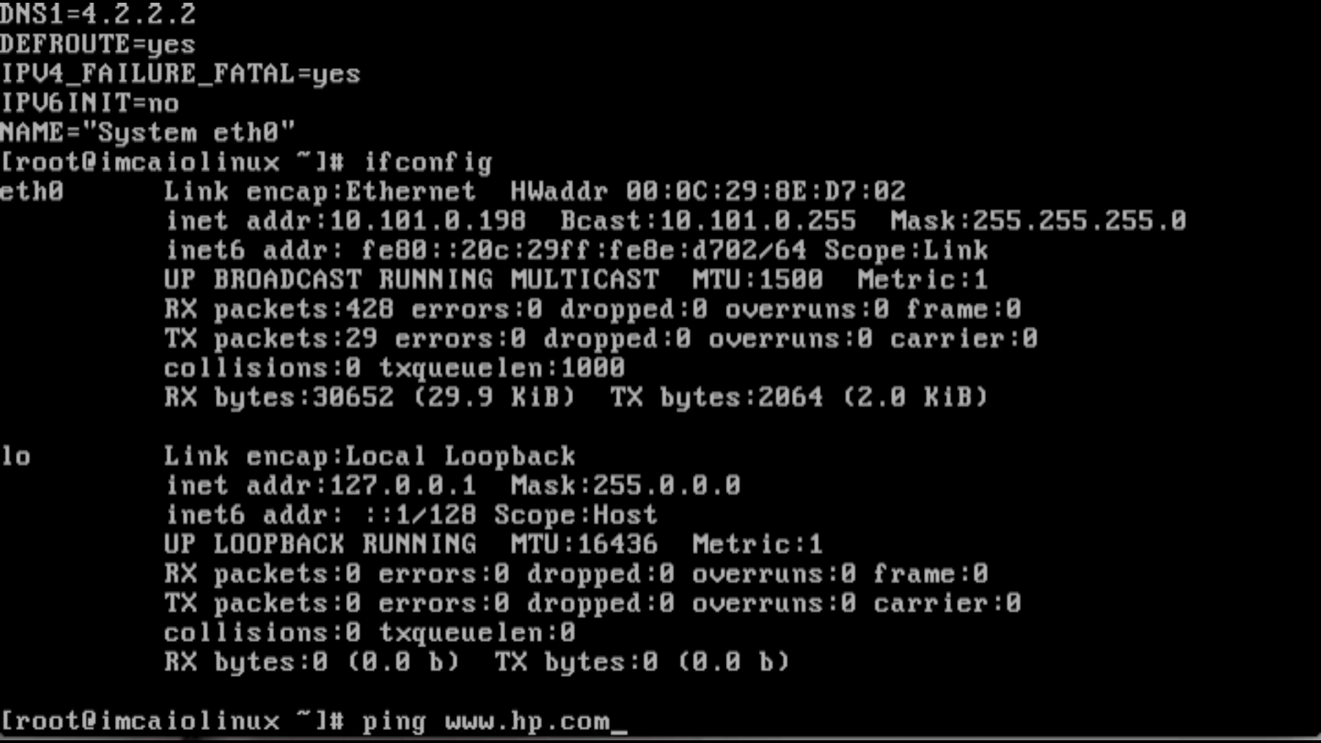
key("Return")
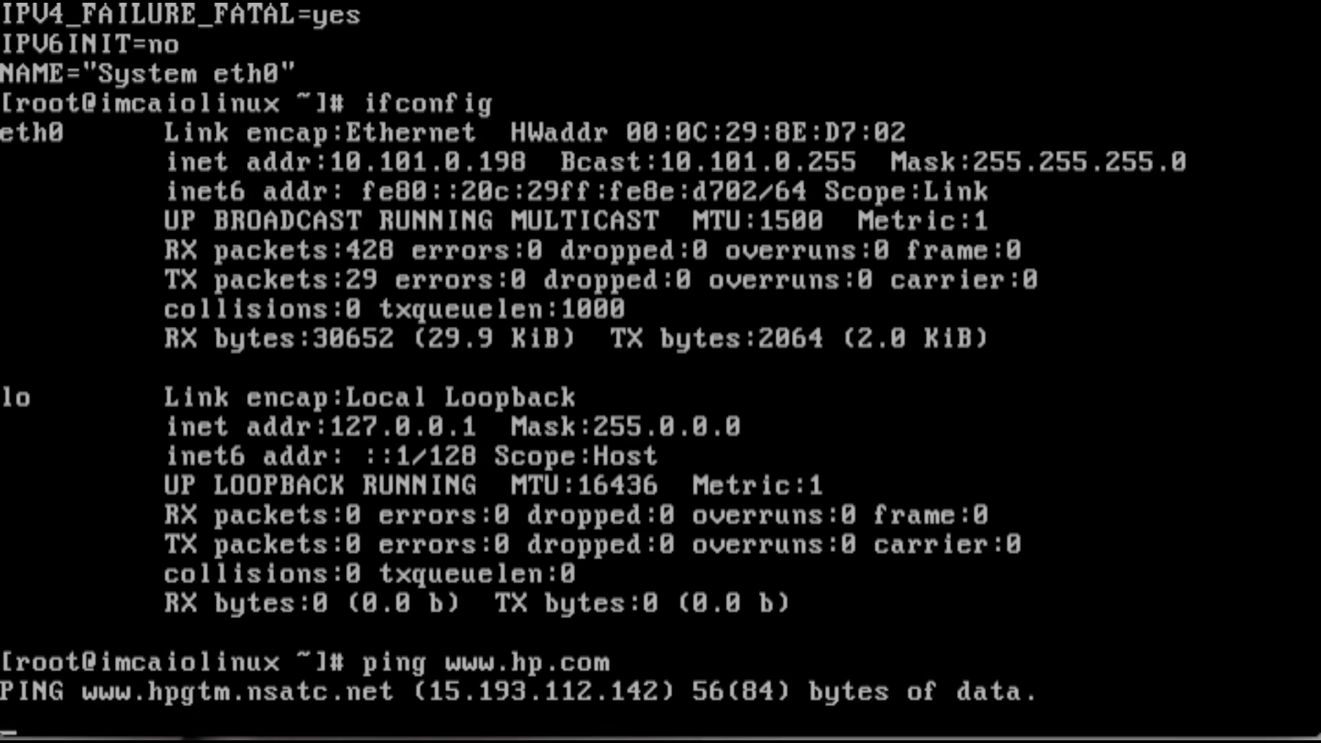
key("ctrl+c")
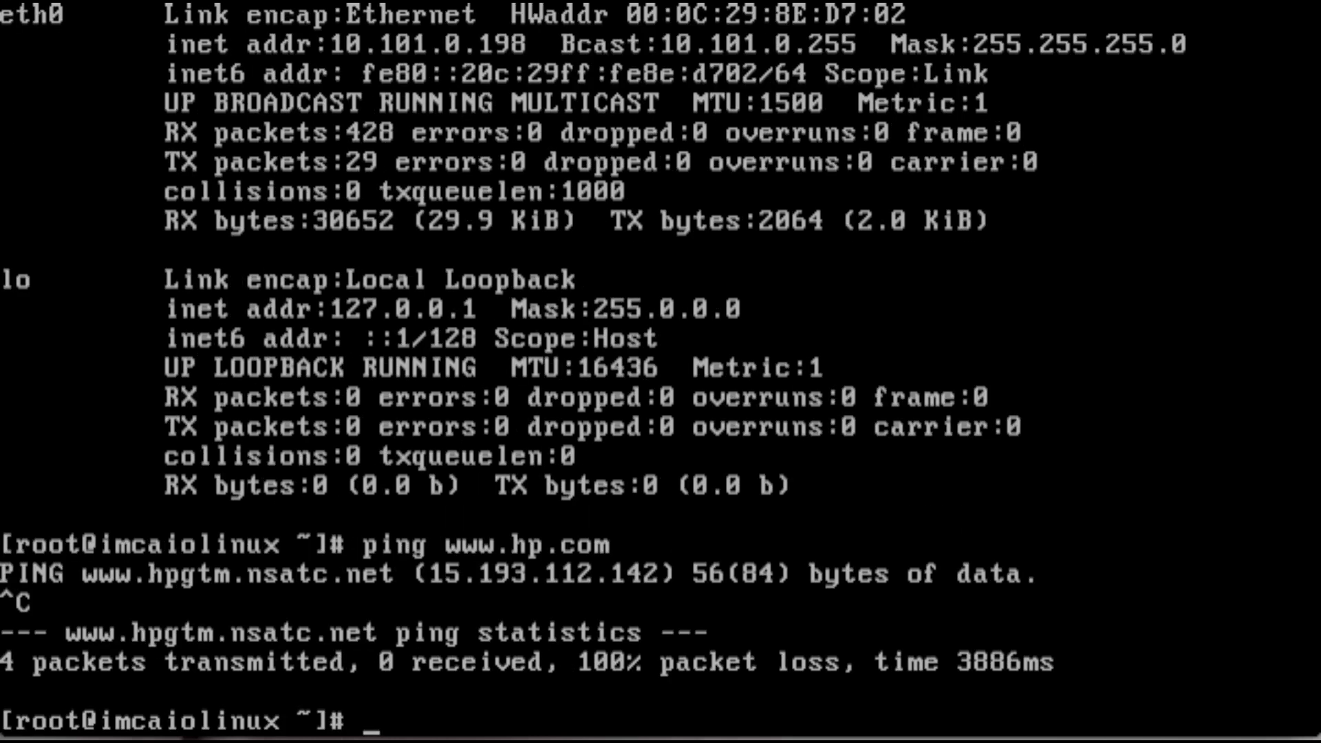
type("vi /etc/")
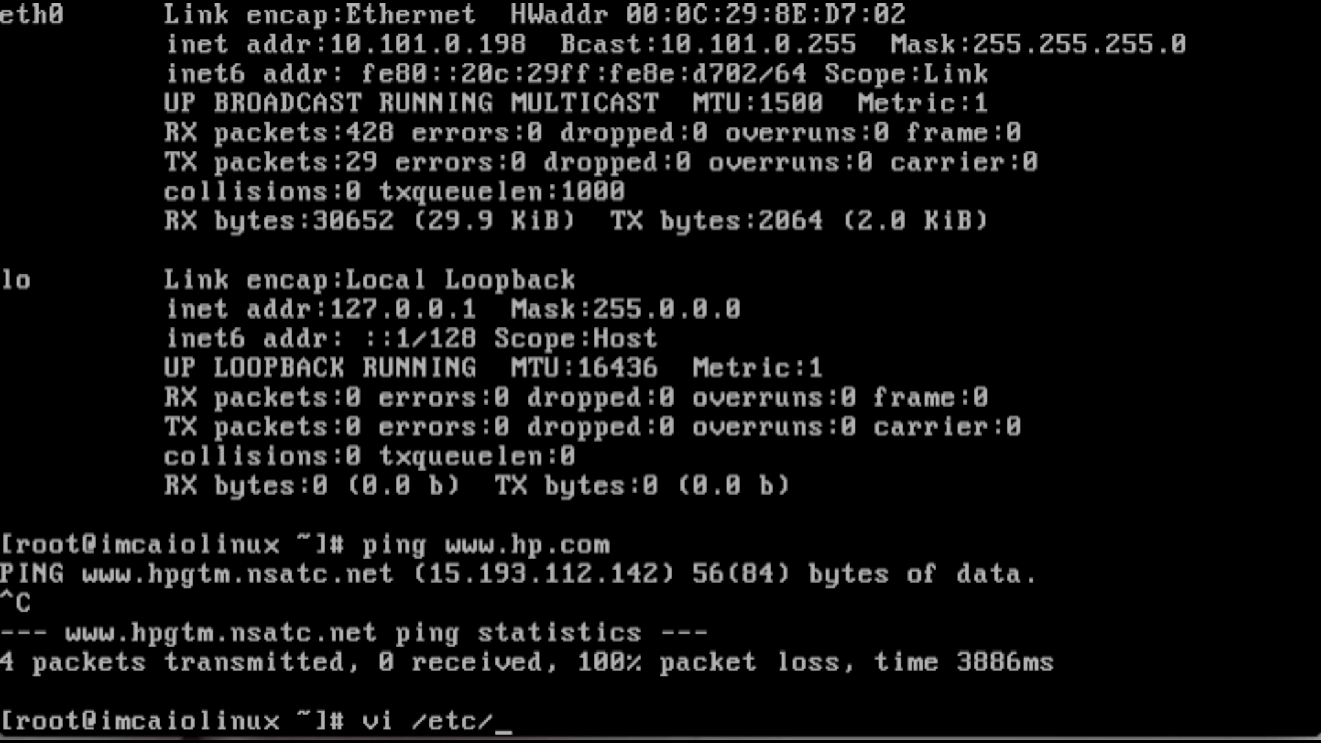
Step: In vi, add the line '10.101.0.198 imcaiolinux' to /etc/hosts and save it
key("Return")
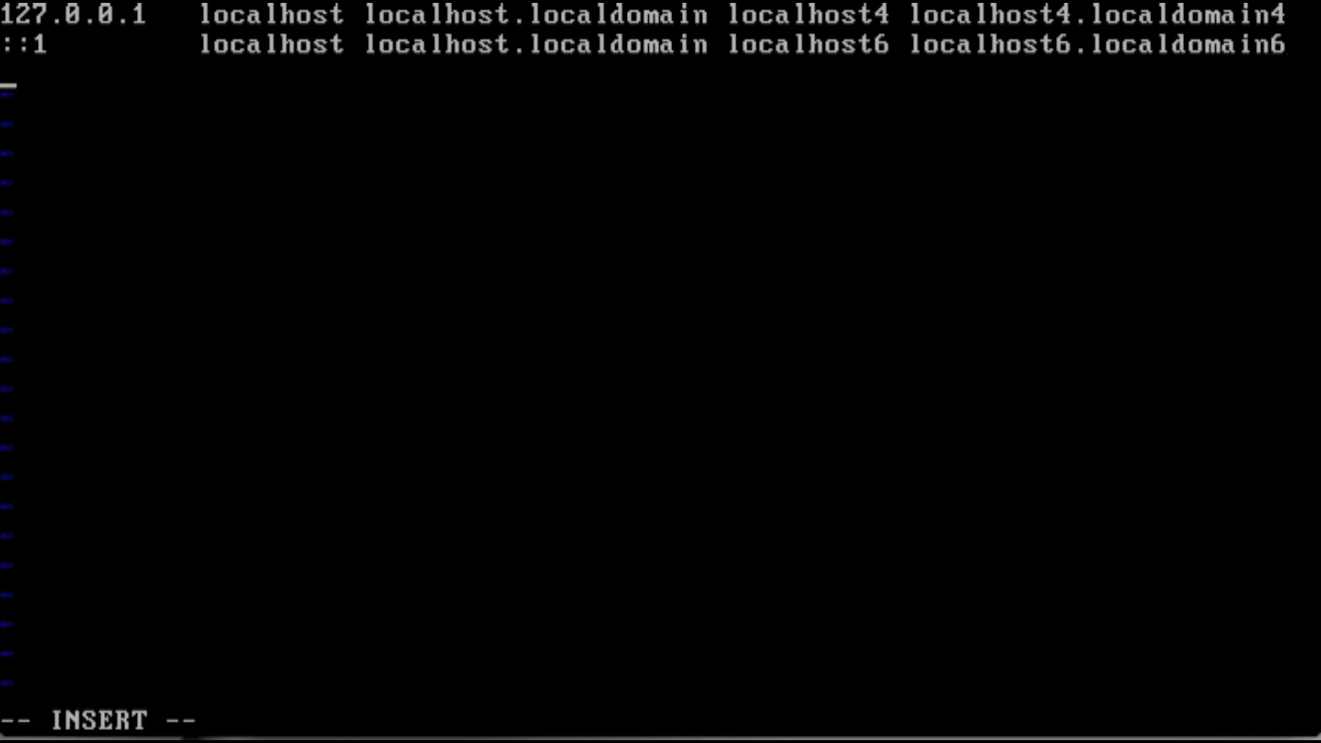
key("Insert")
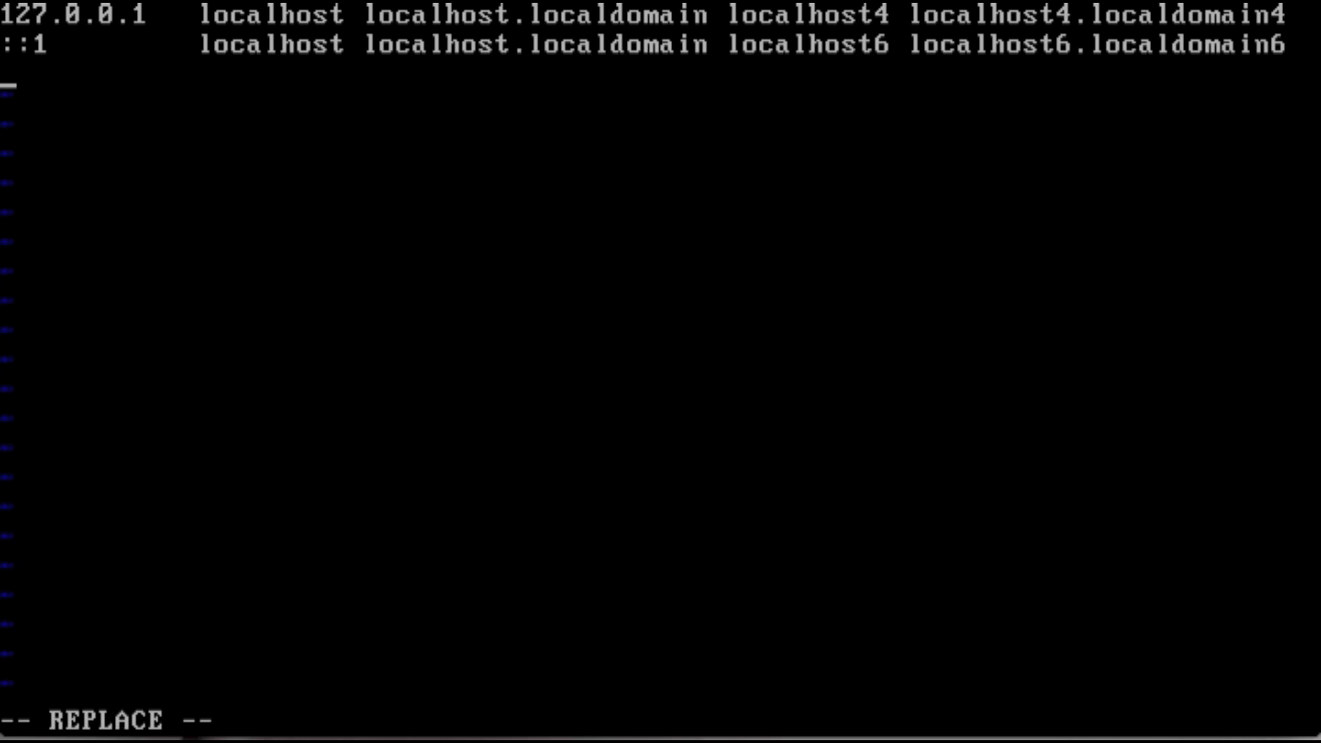
key("Escape")
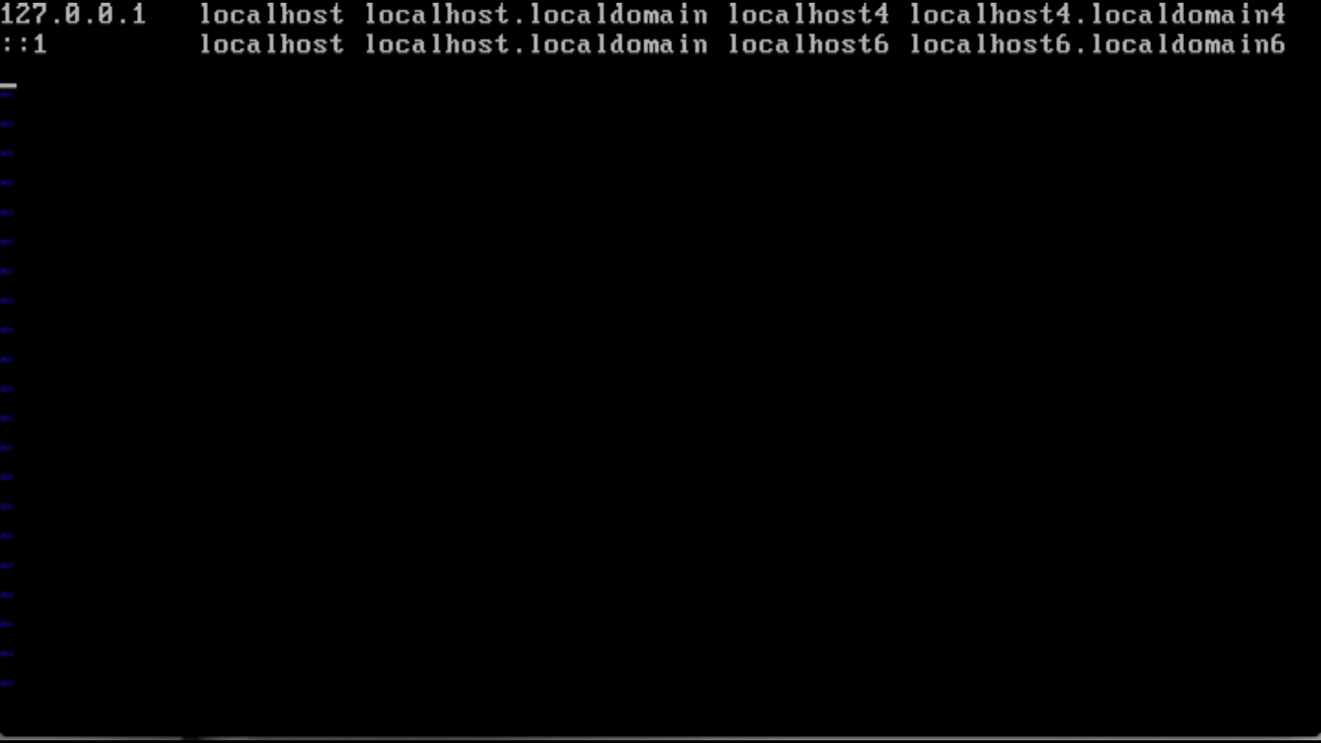
type("10")
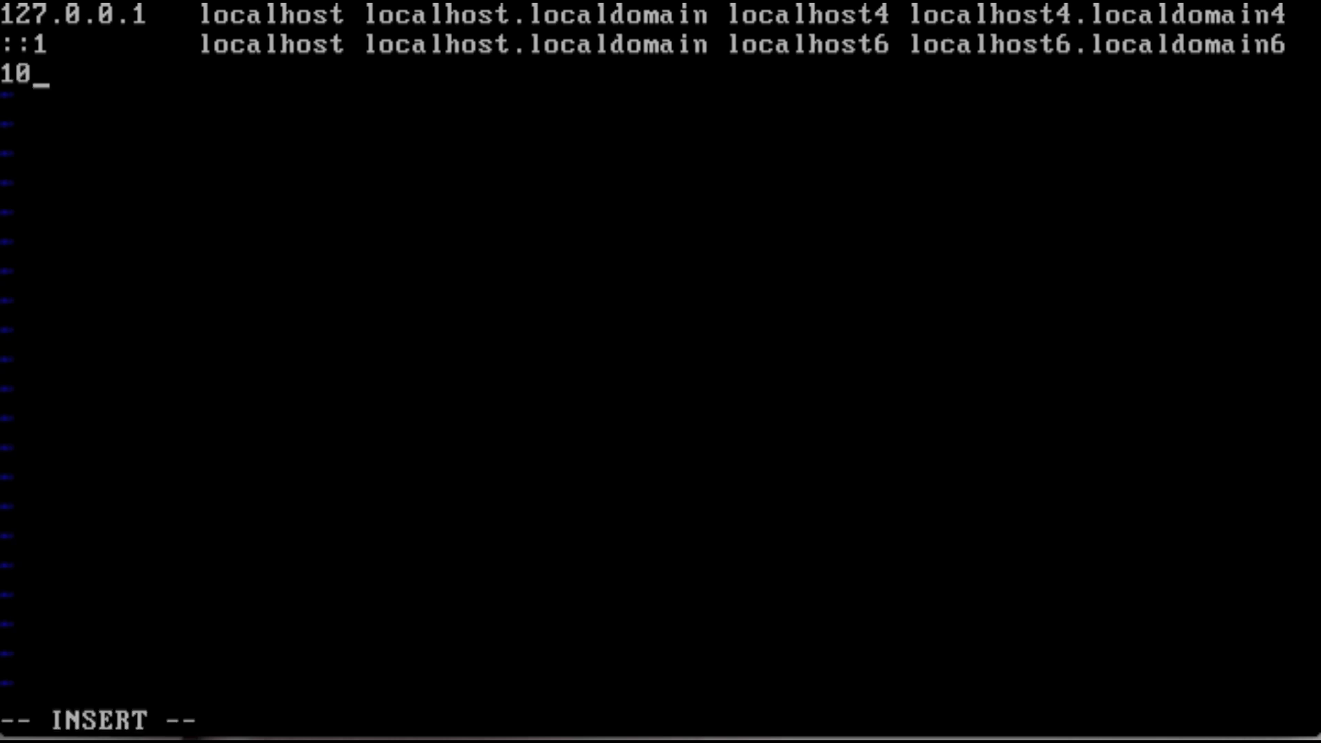
type(".101.0.")
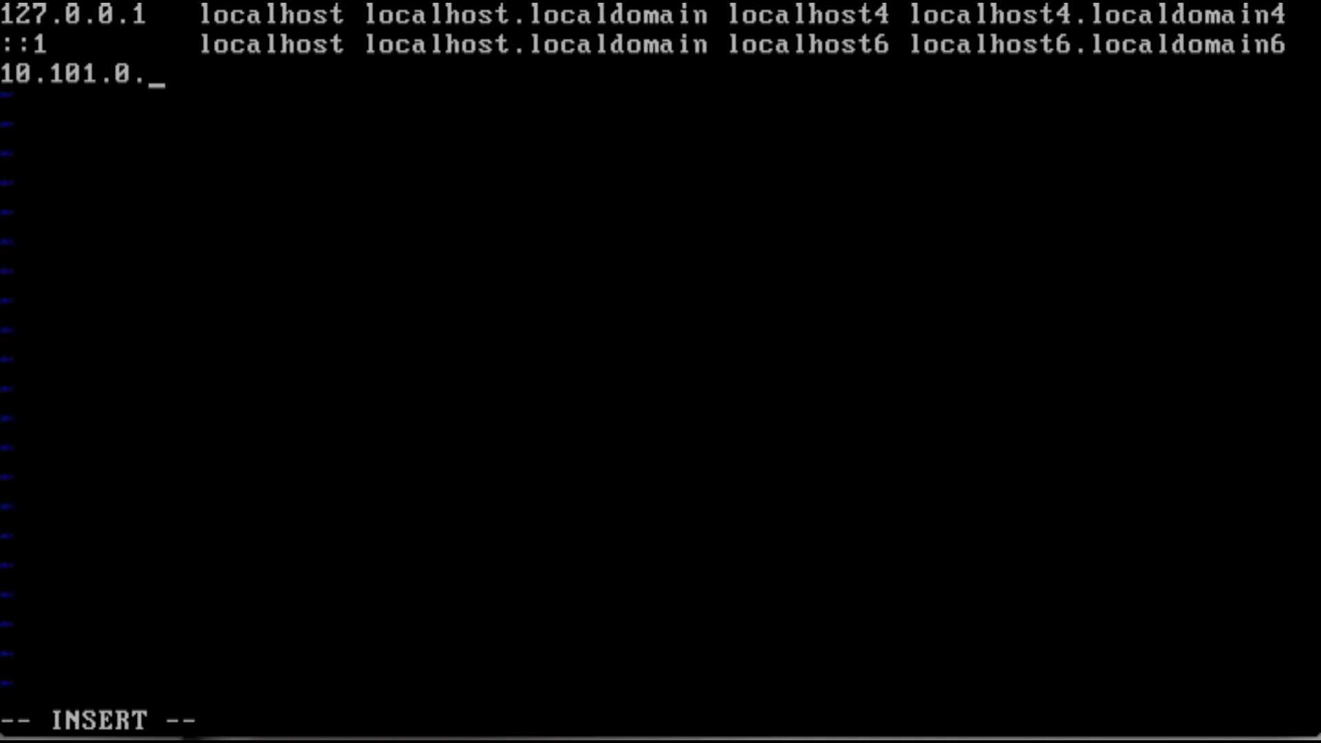
type("198")
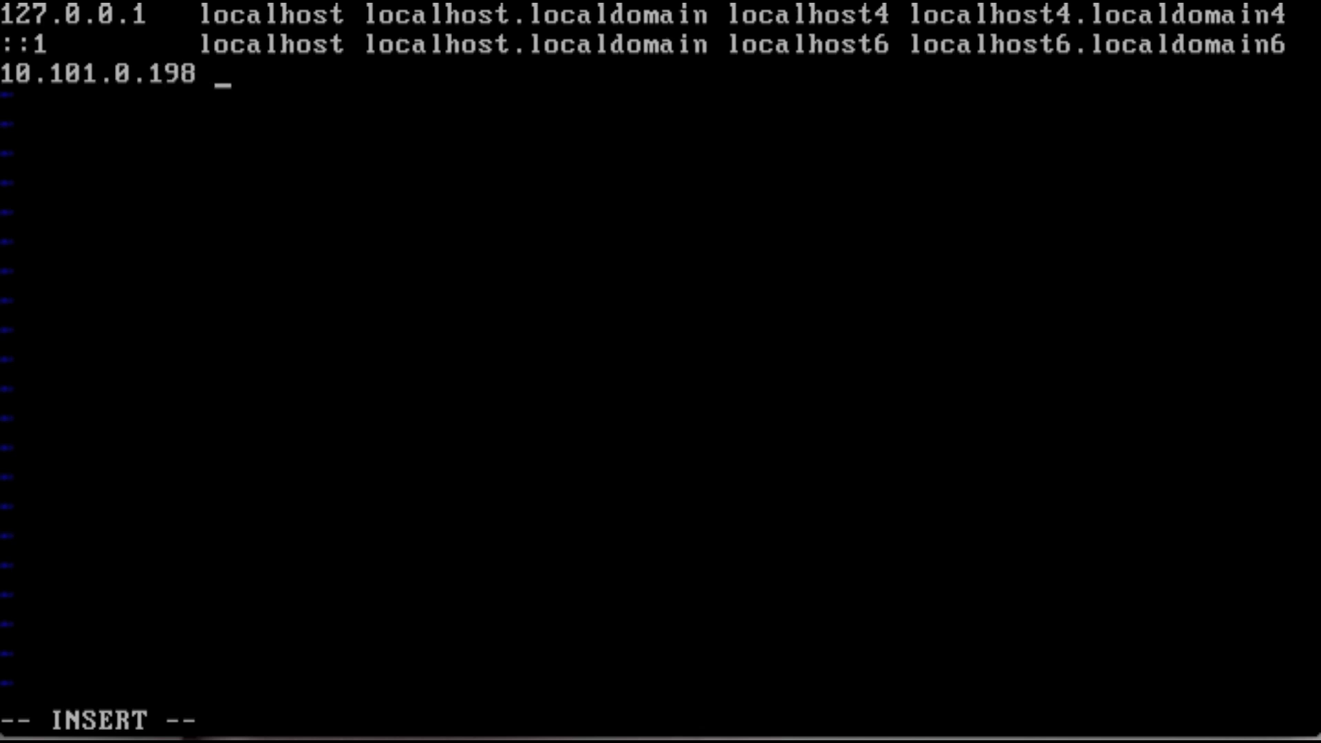
type("imcaiolui")
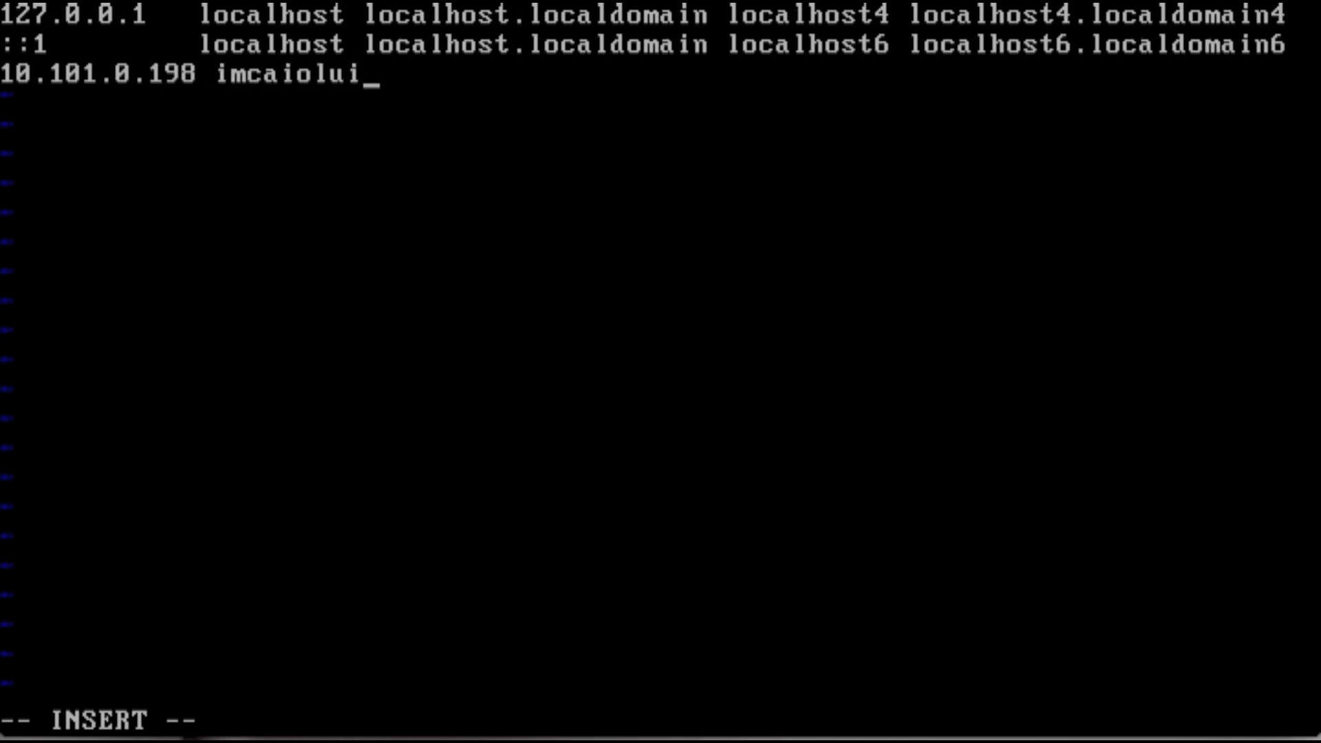
type("nux")
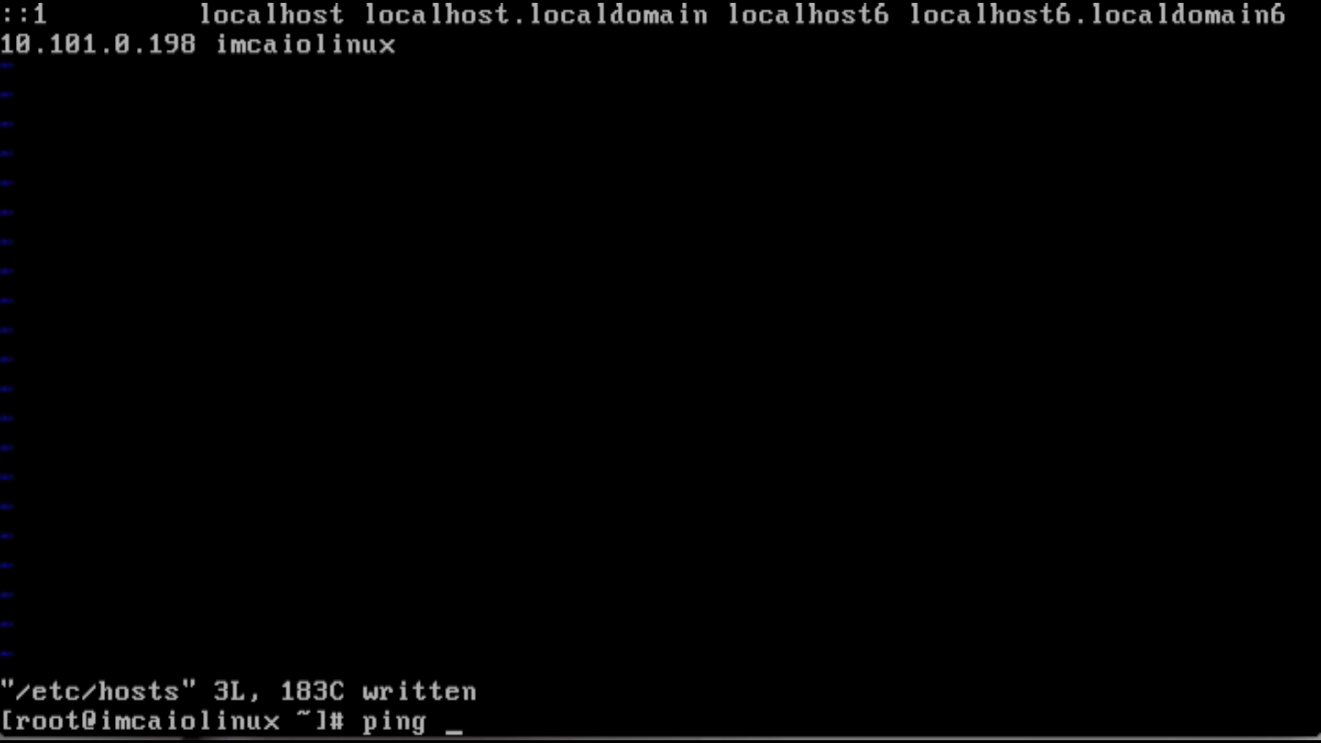
Step: Ping imcaiolinux to confirm the hostname resolves and replies, then stop the ping
type("imcaiolinu")
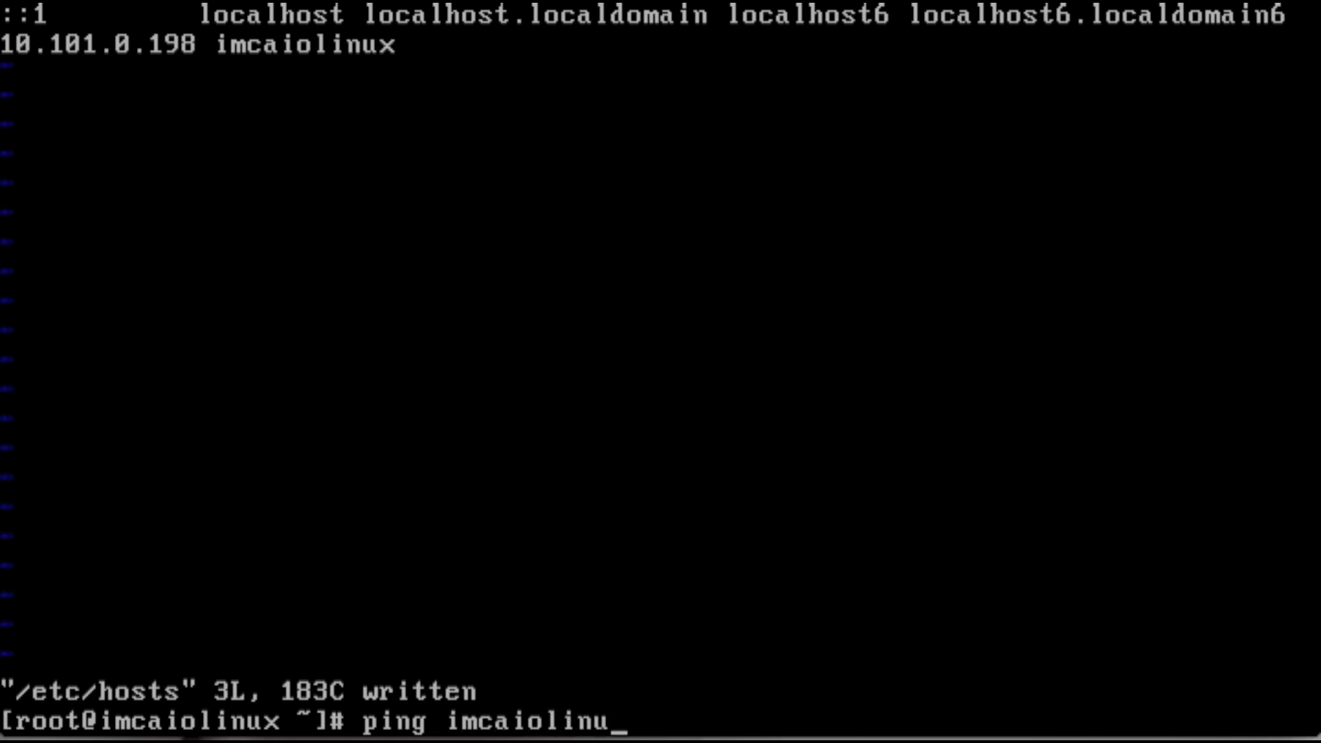
key("Return")
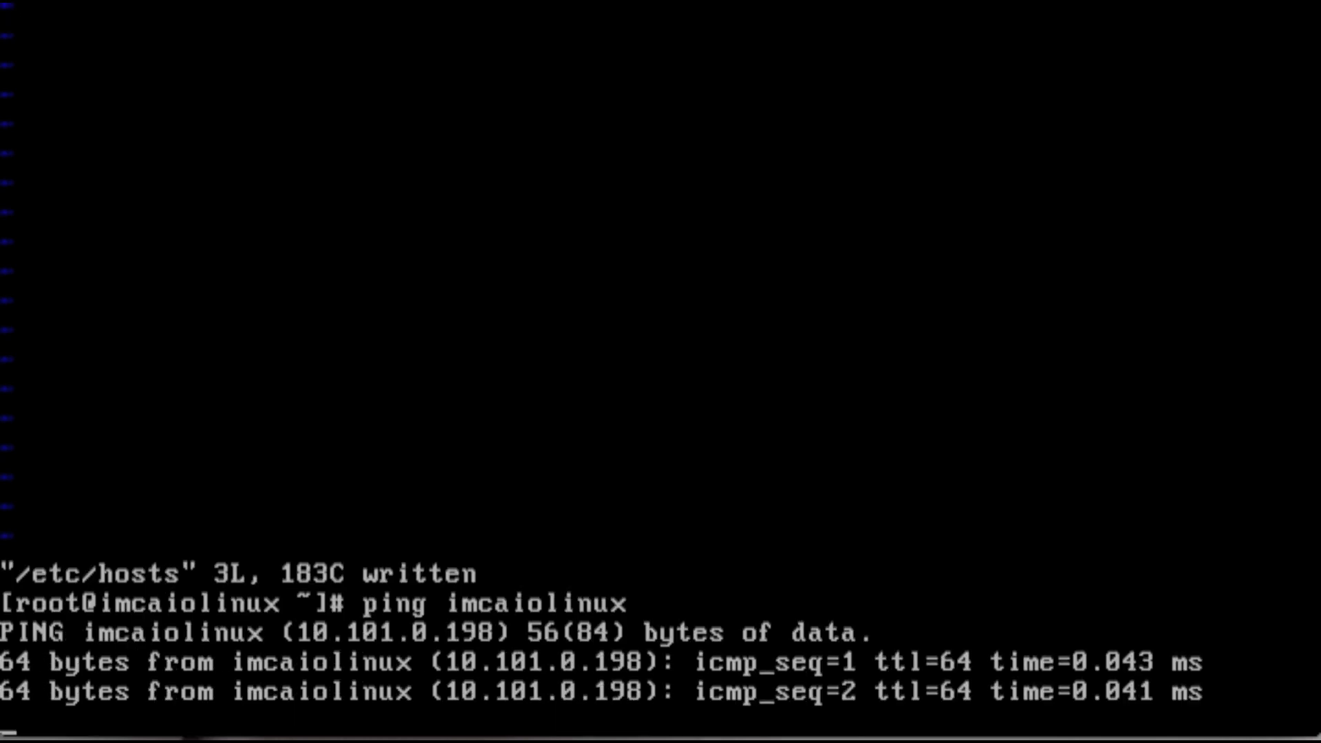
key("ctrl+c")
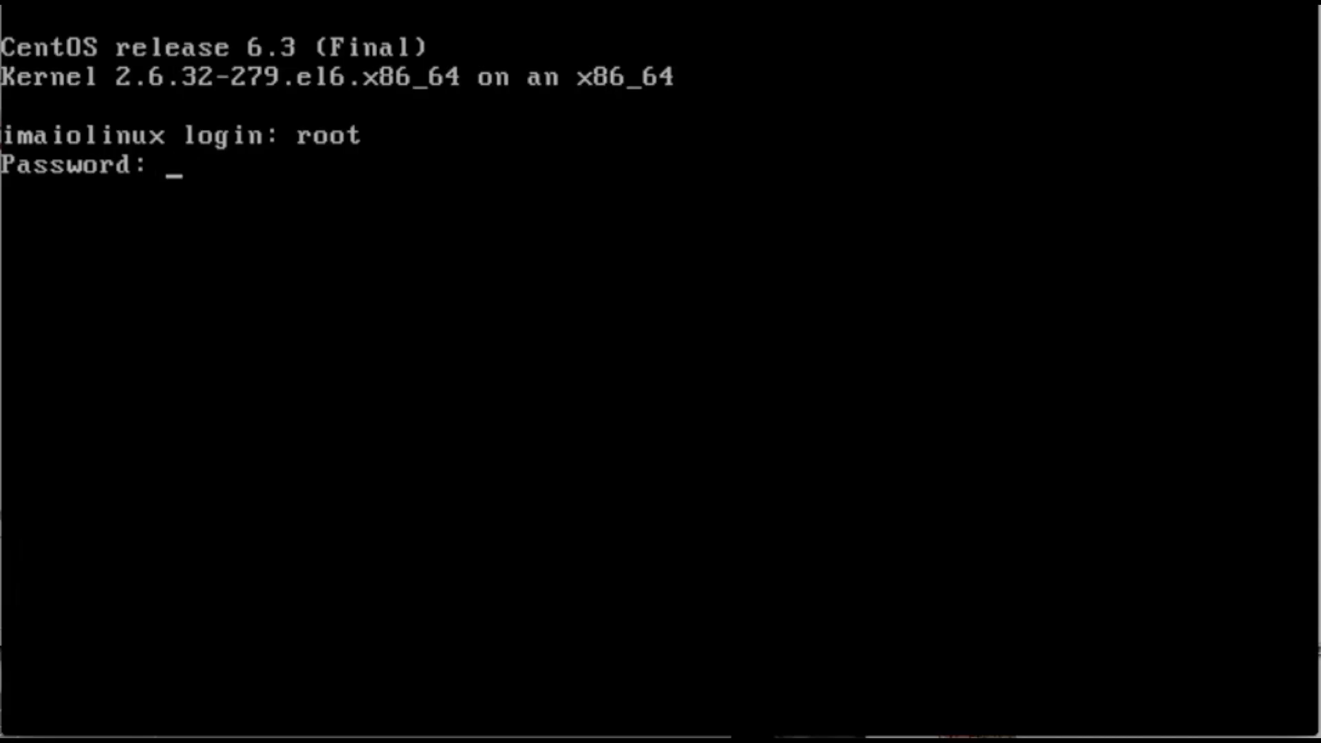
Step: Log in as root and run yum update to bring all installed packages up to date
key("Return")
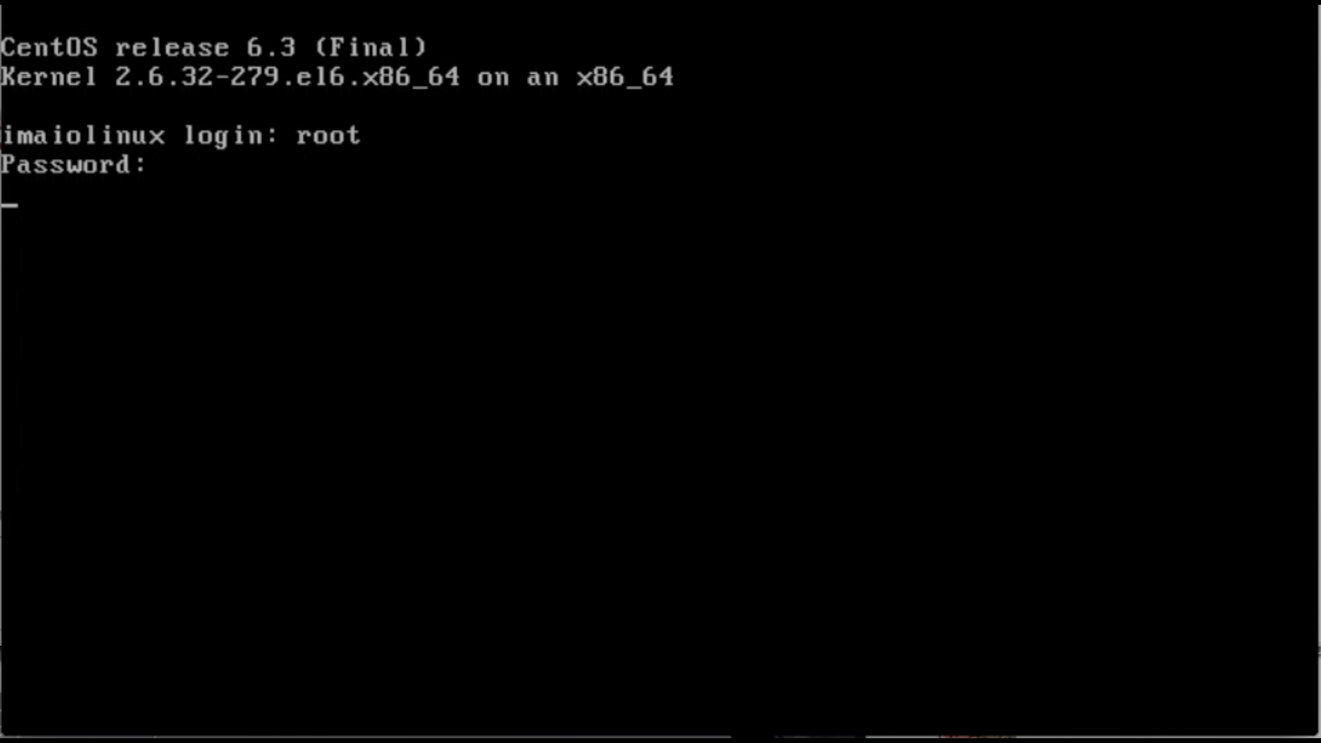
type("roo")
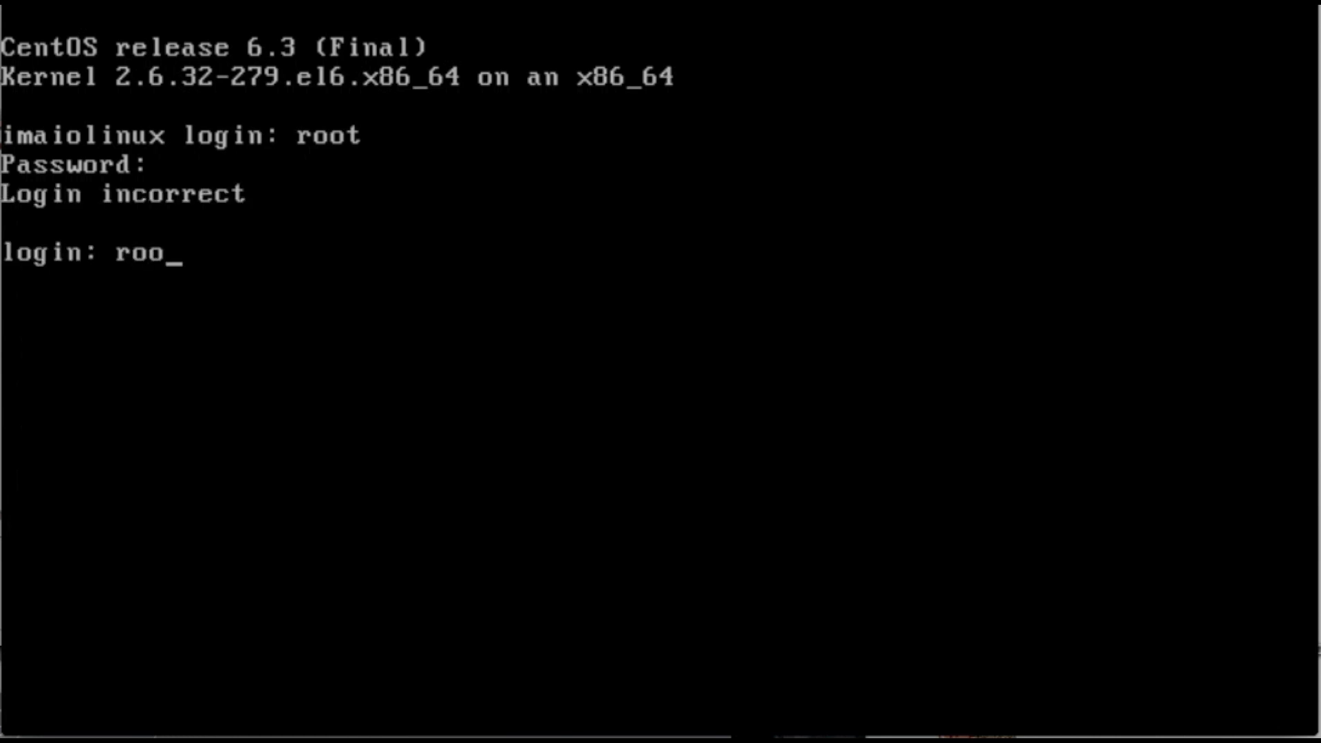
key("Return")
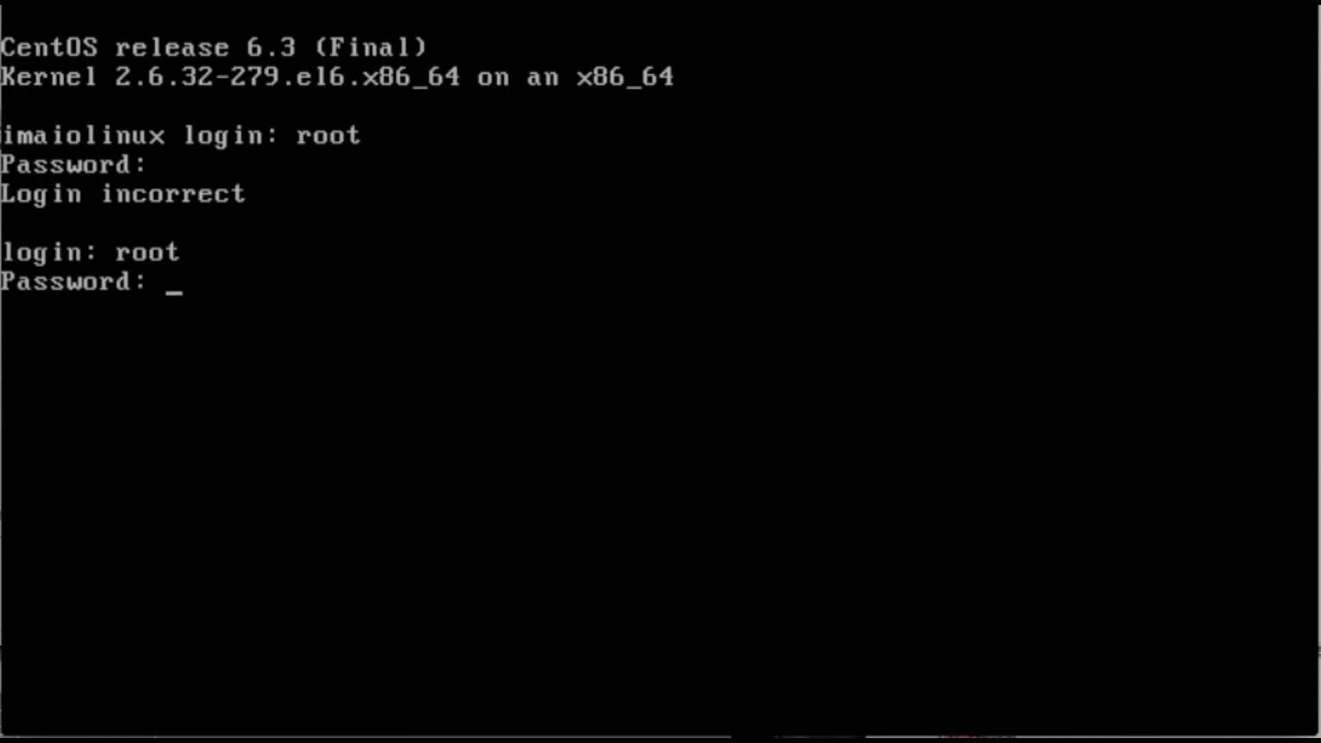
key("Return")
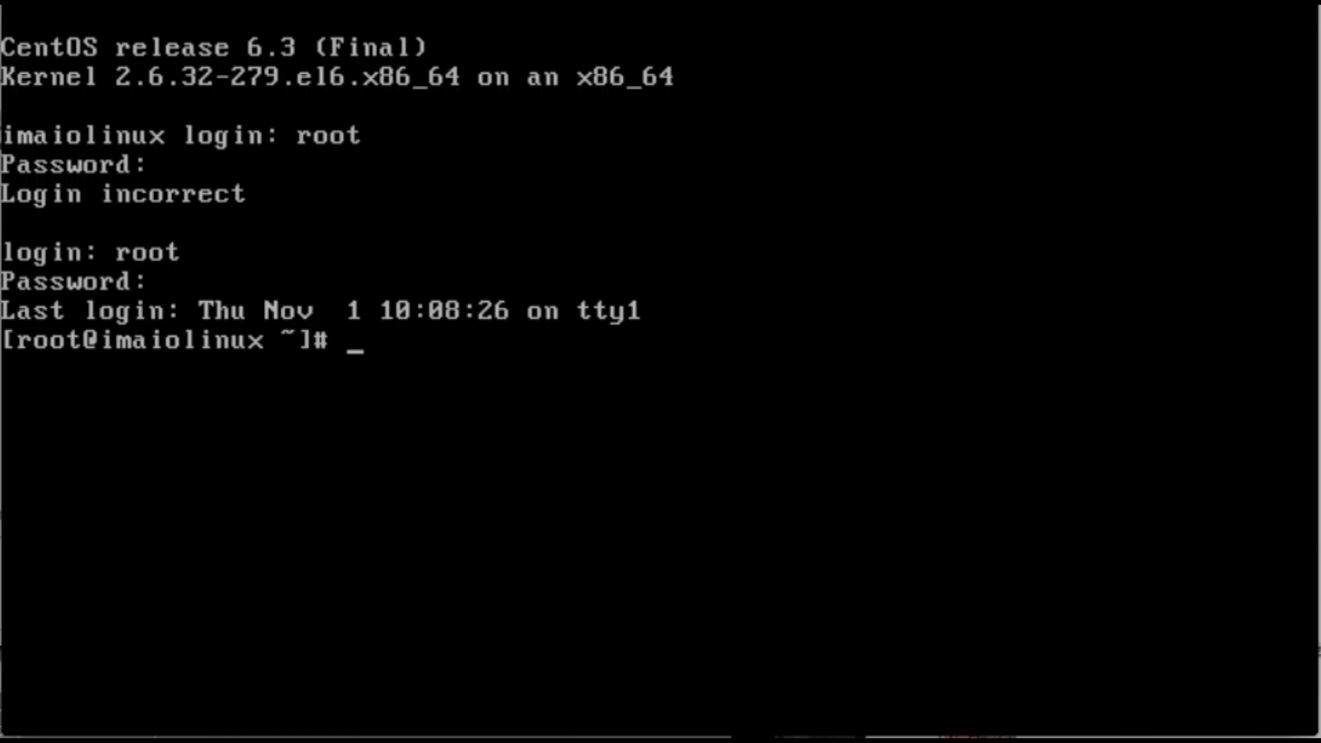
type("yum update -y")
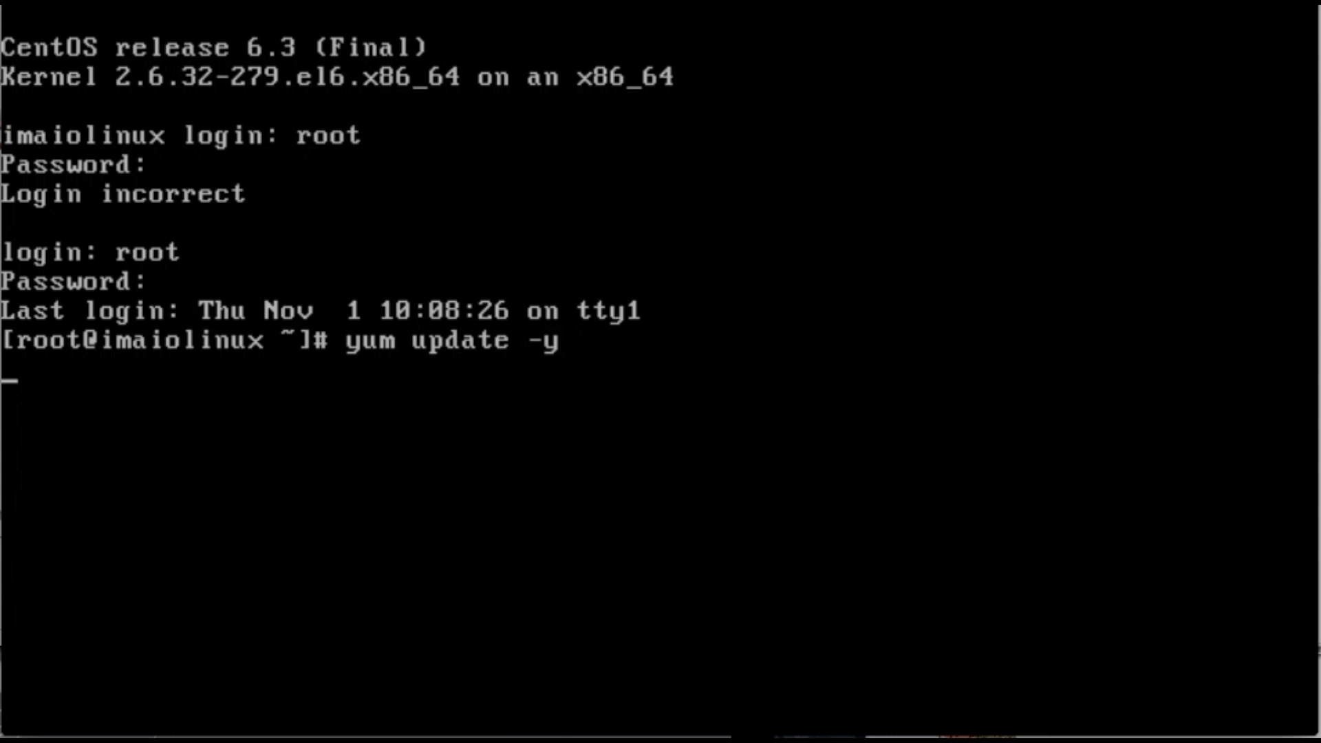
key("Return")
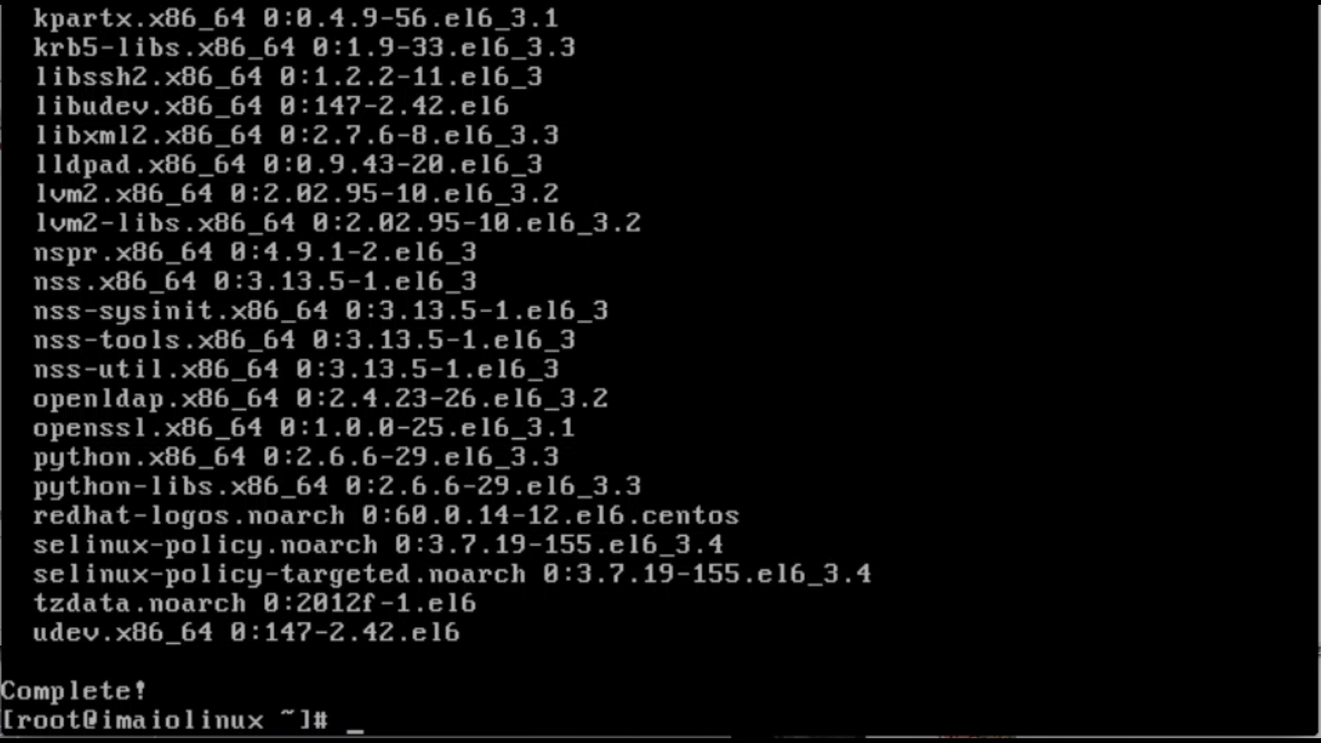
Step: Install glibc.i686 and libgcc.i686 with yum install -y
type("yum install")
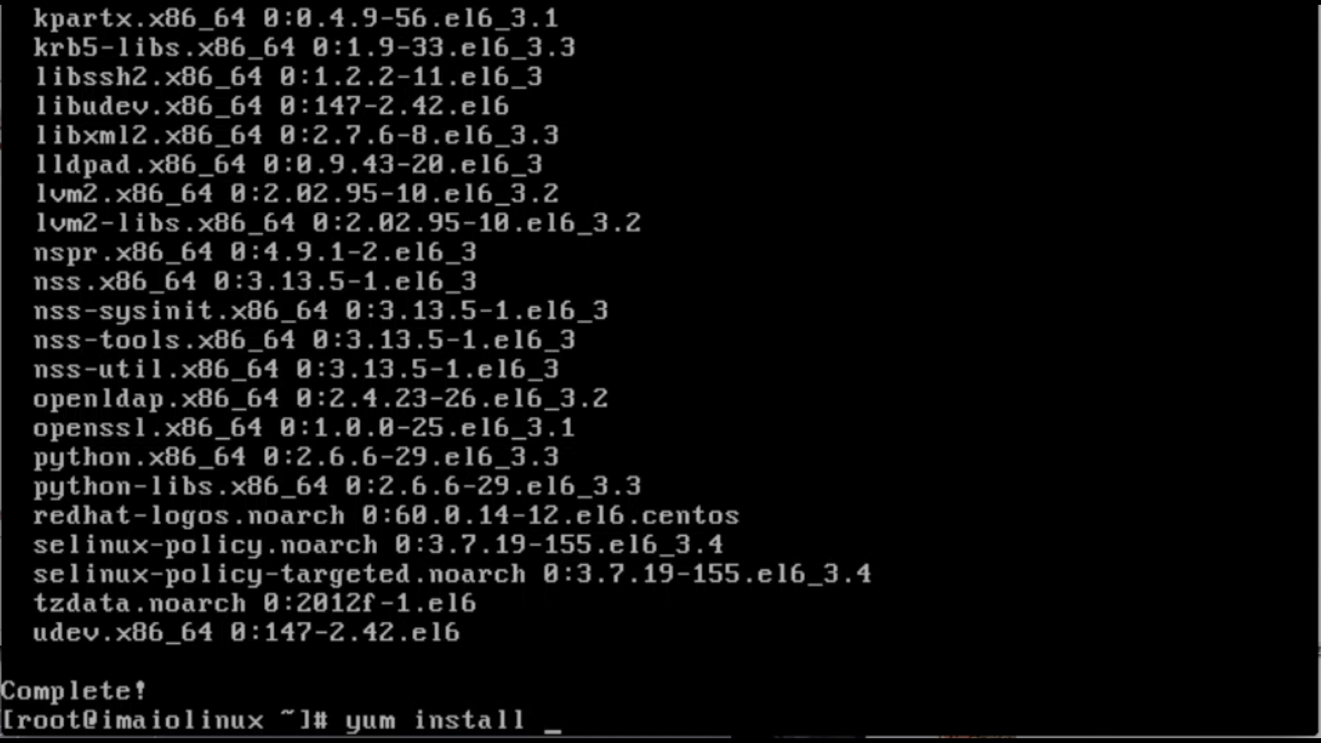
type("glib")
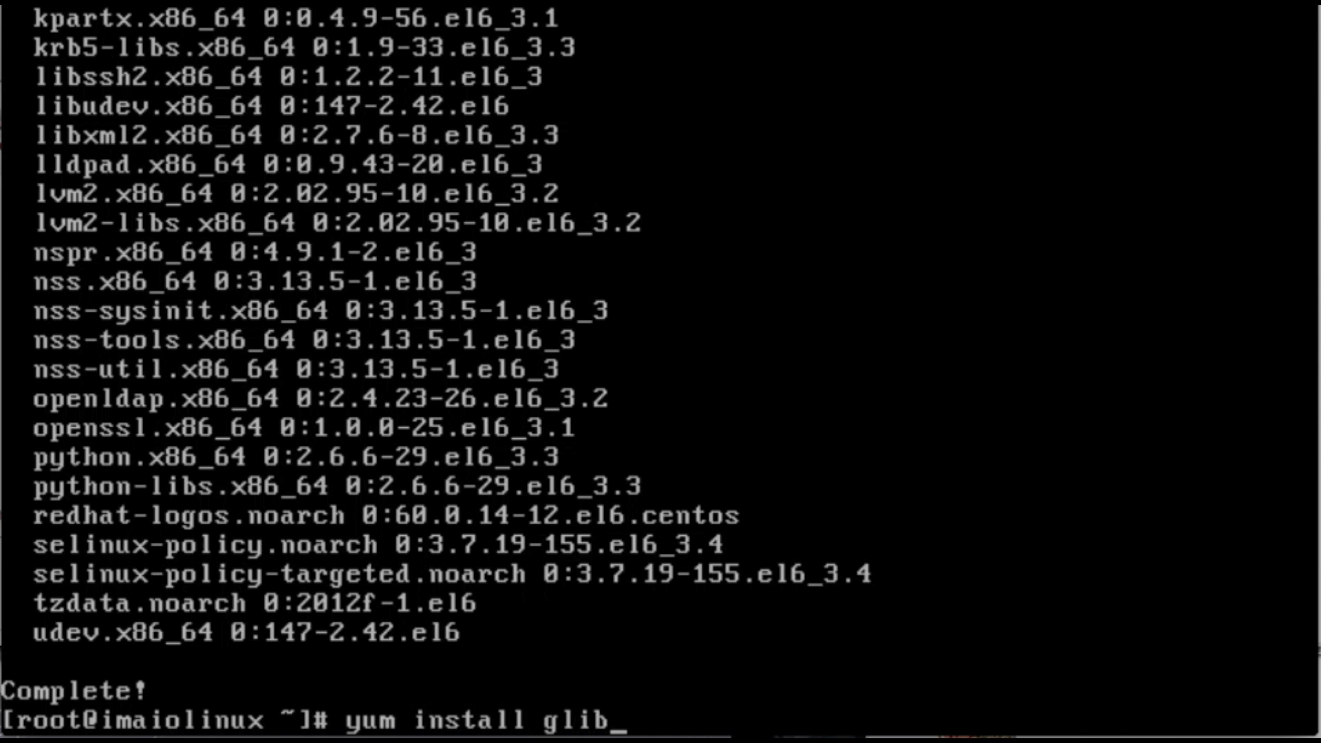
type("c.i68")
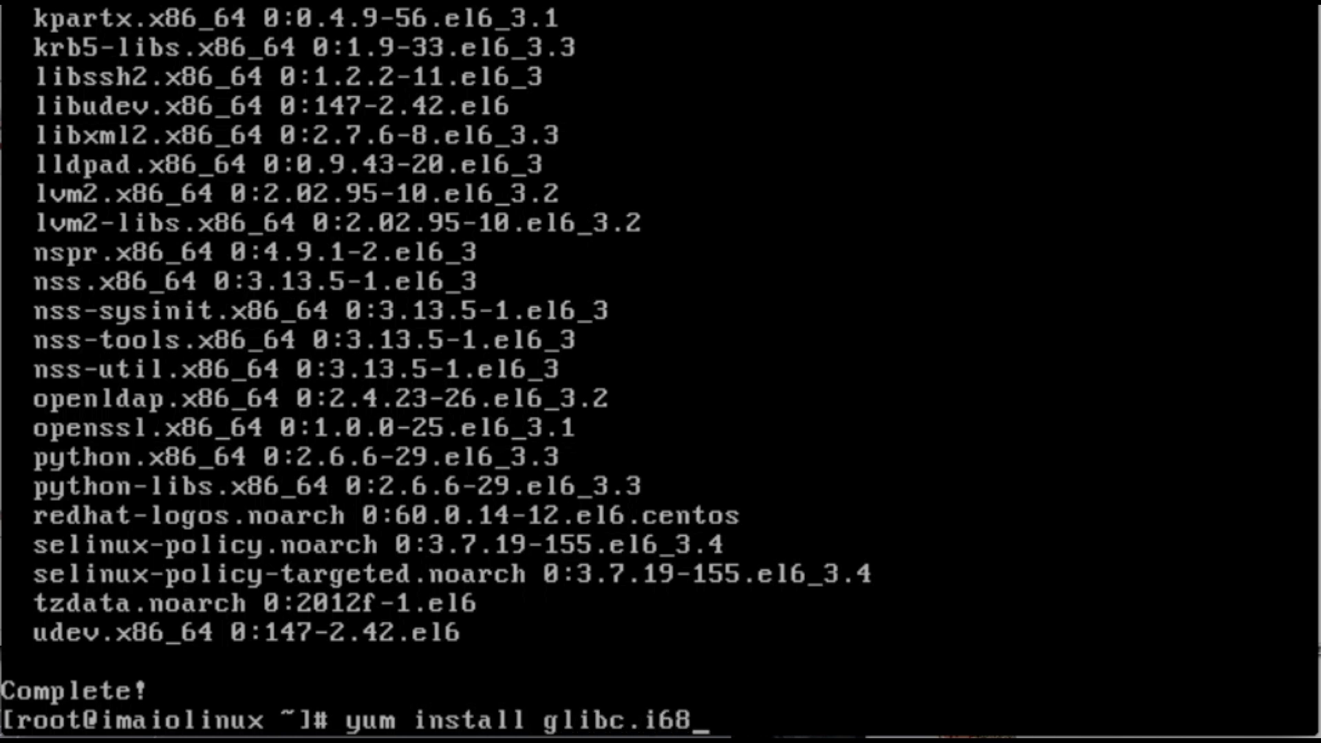
type("6 -y")
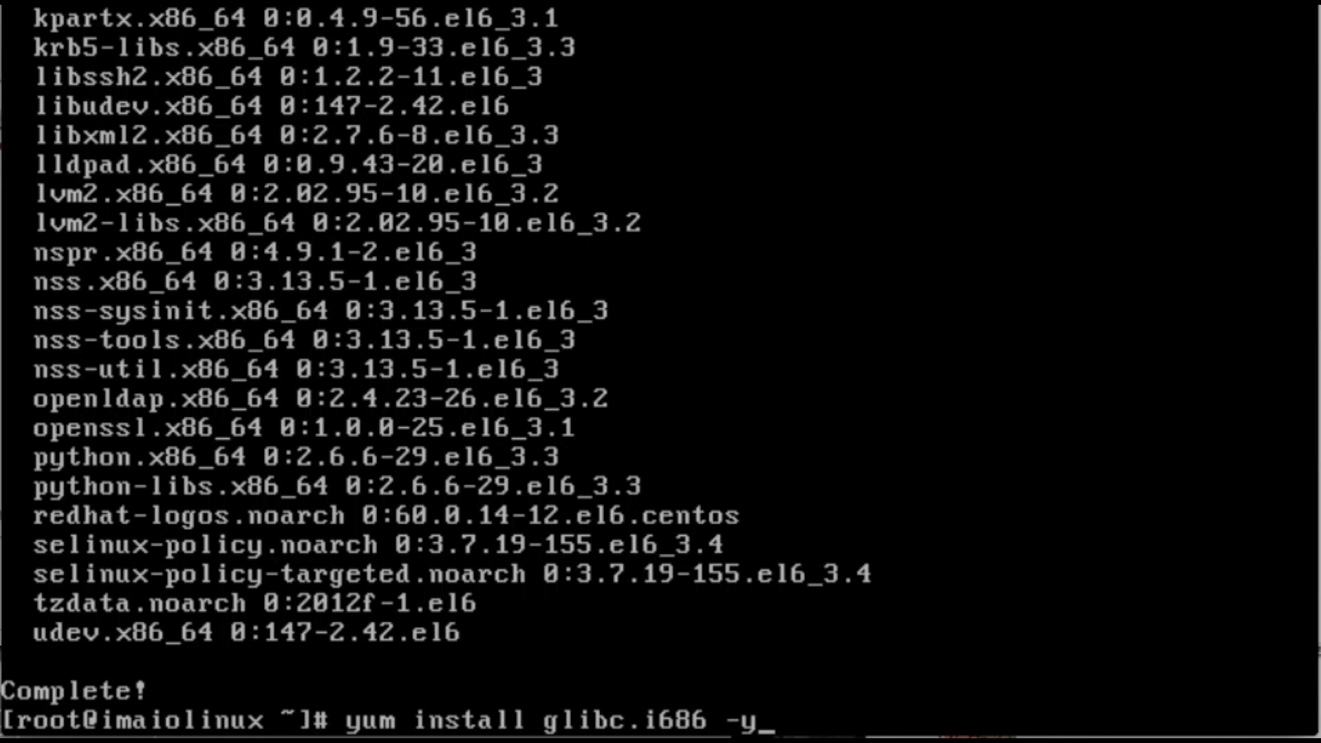
key("Return")
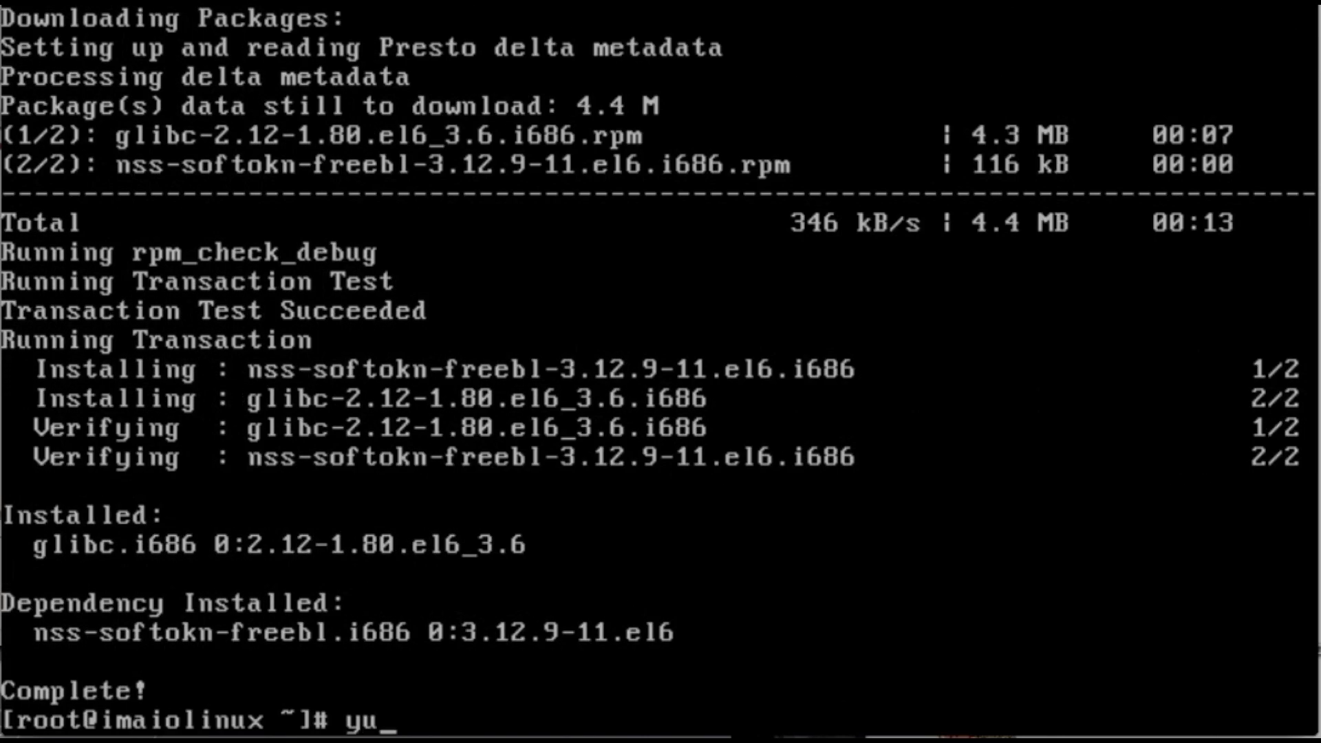
type("m install")
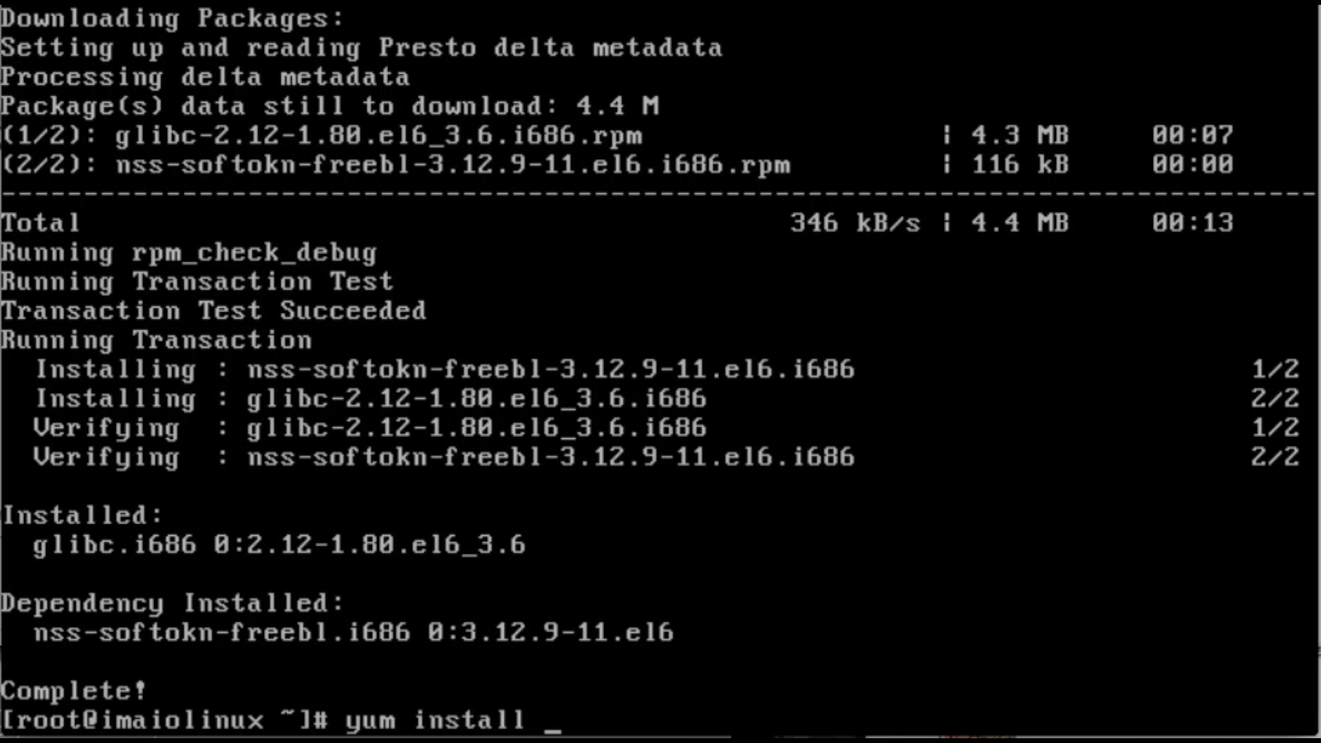
type("lib")
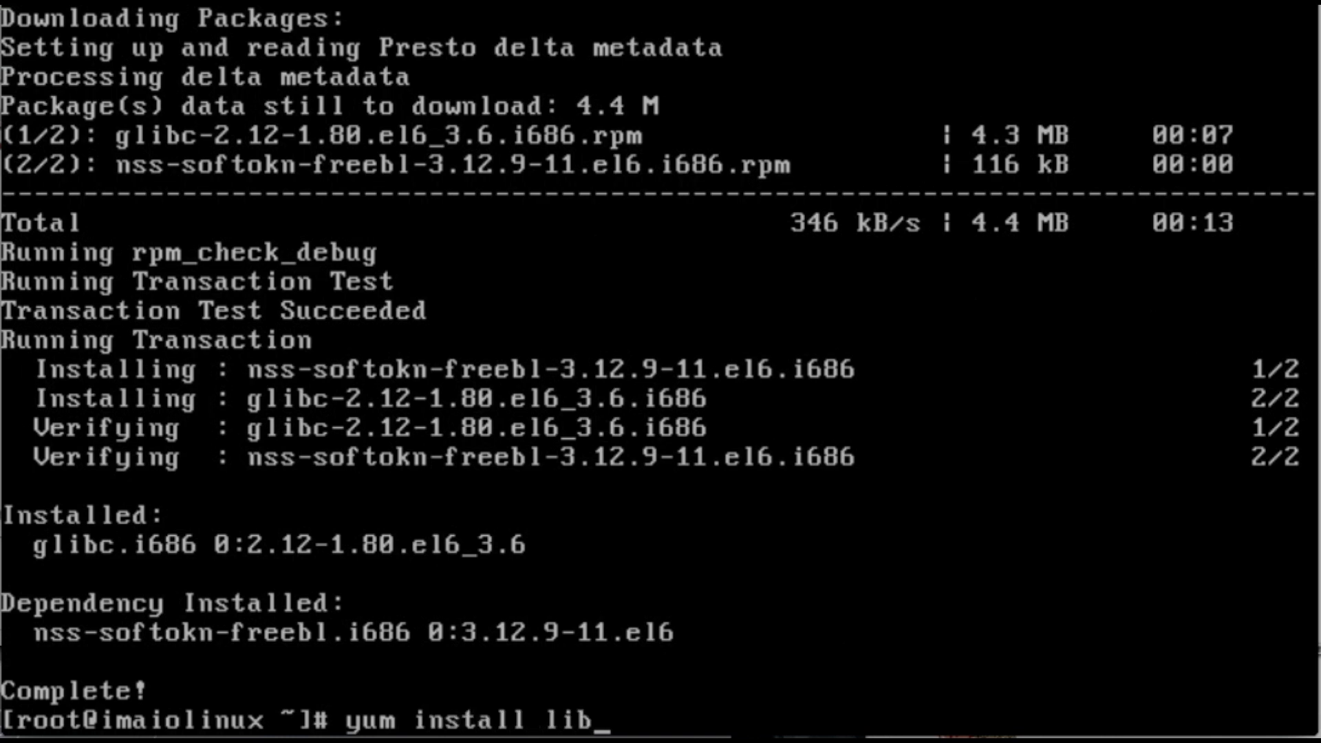
type("gcc")
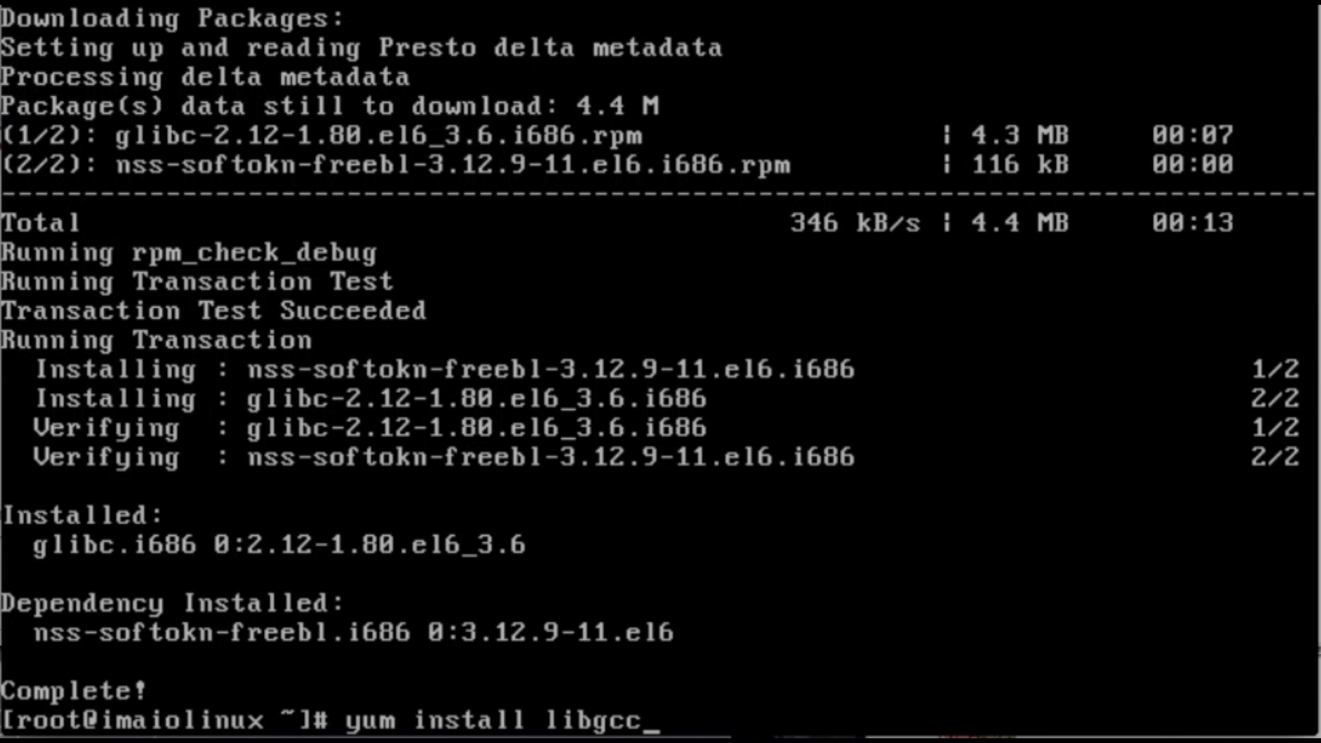
type(".i686")
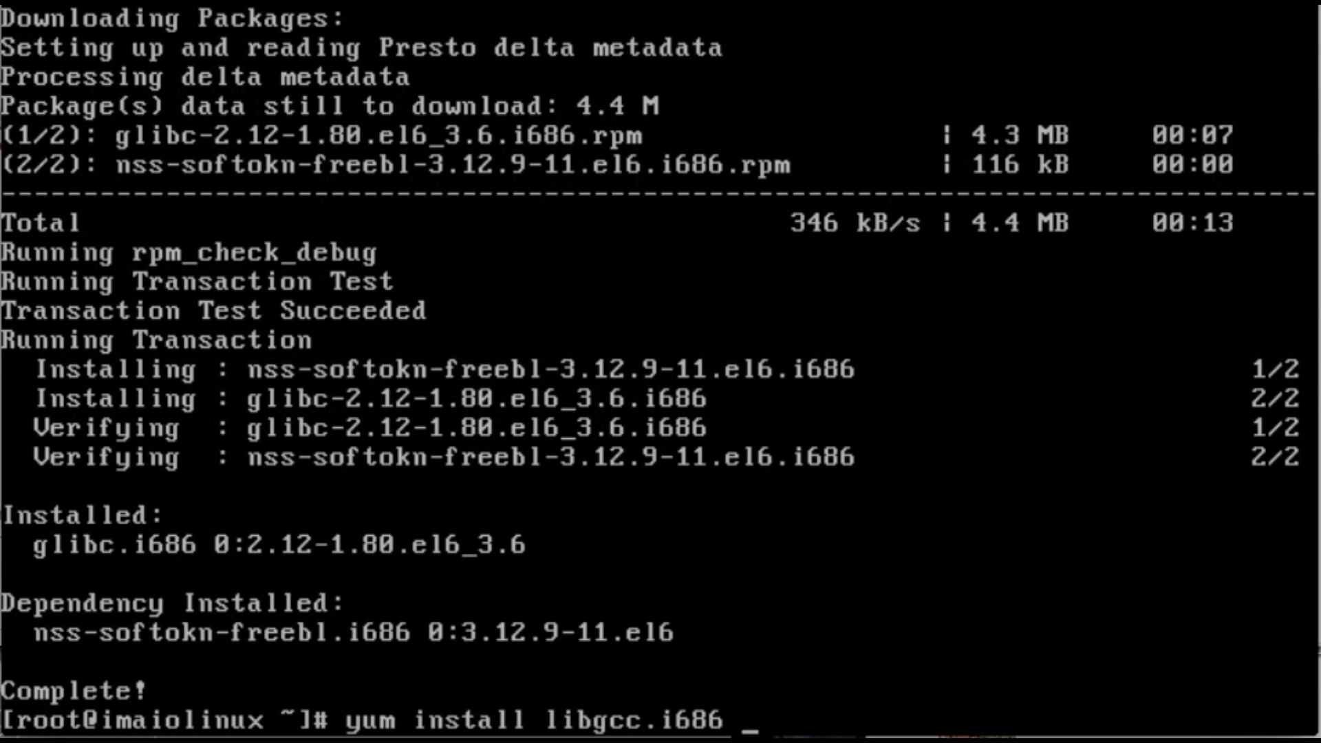
type("-y")
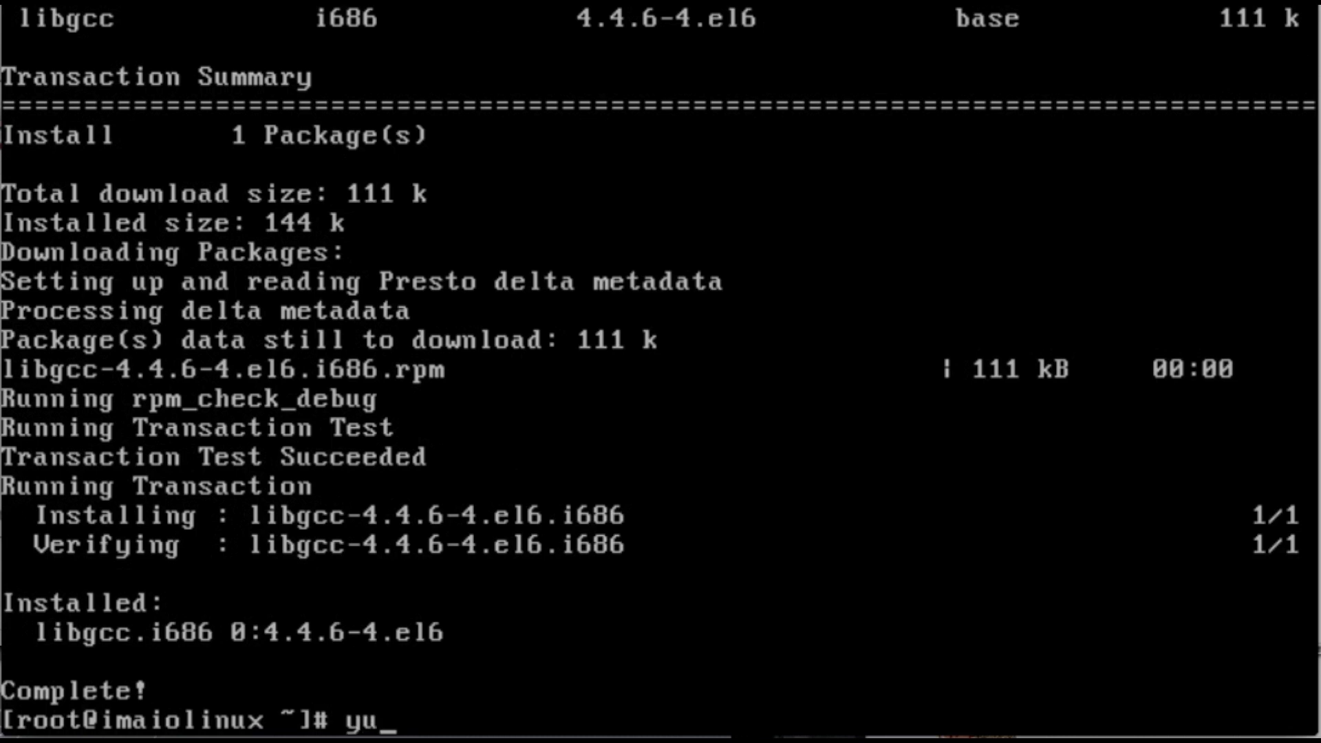
Step: Install libstdc++.i686 and libaio.i686 with yum install -y
type("m install")
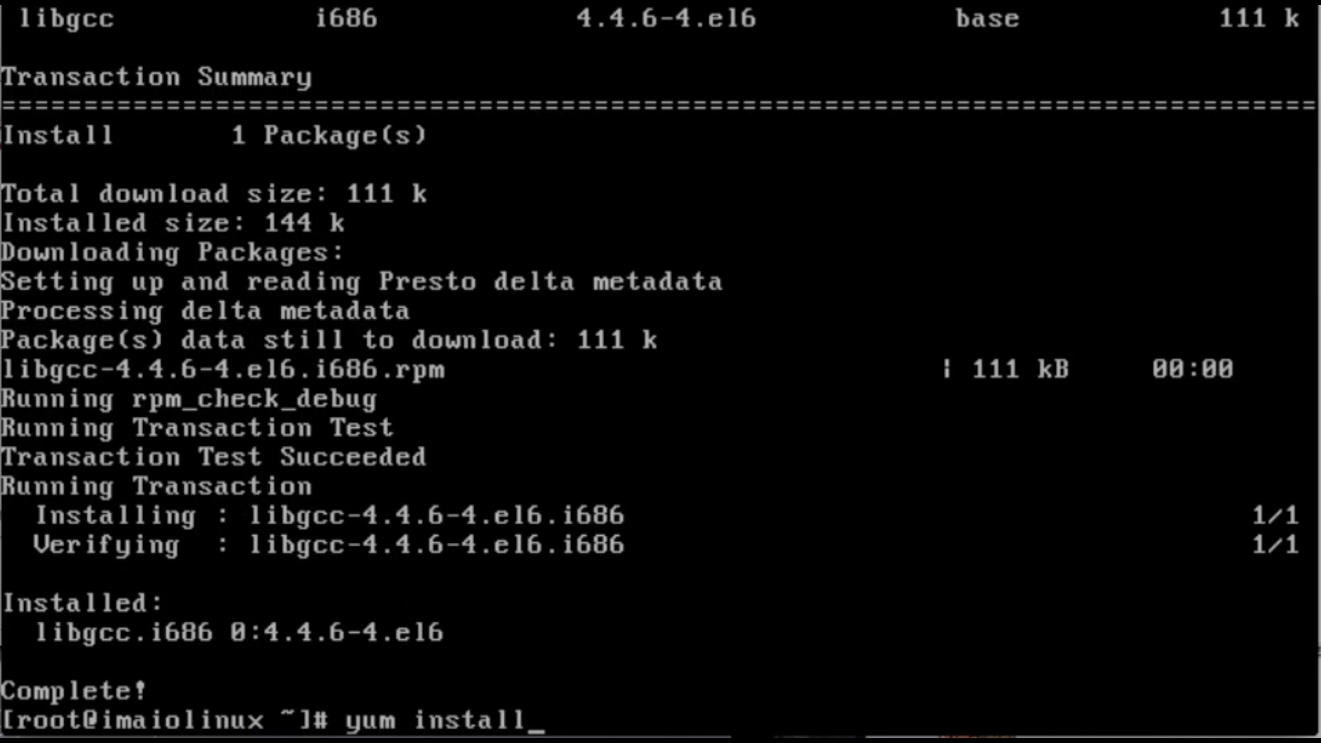
type("libst")
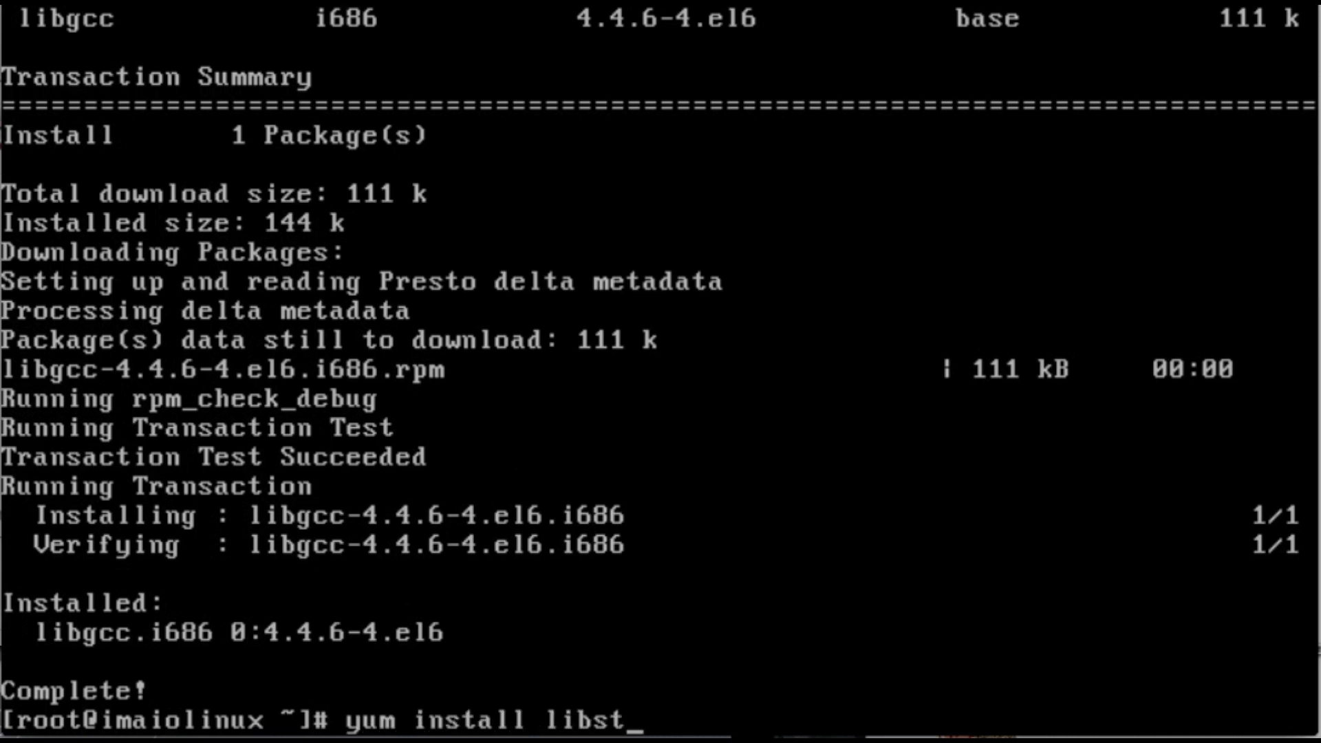
type("dc++.")
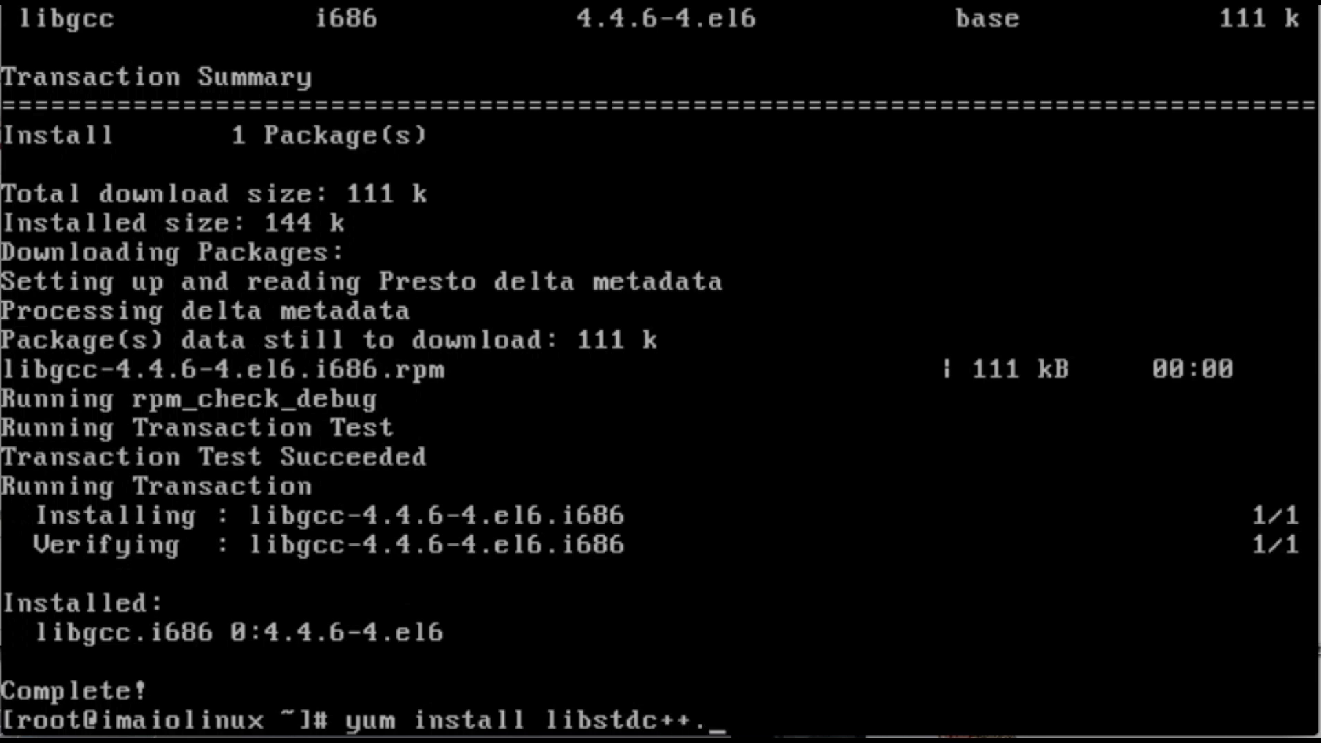
type("i686 -y")
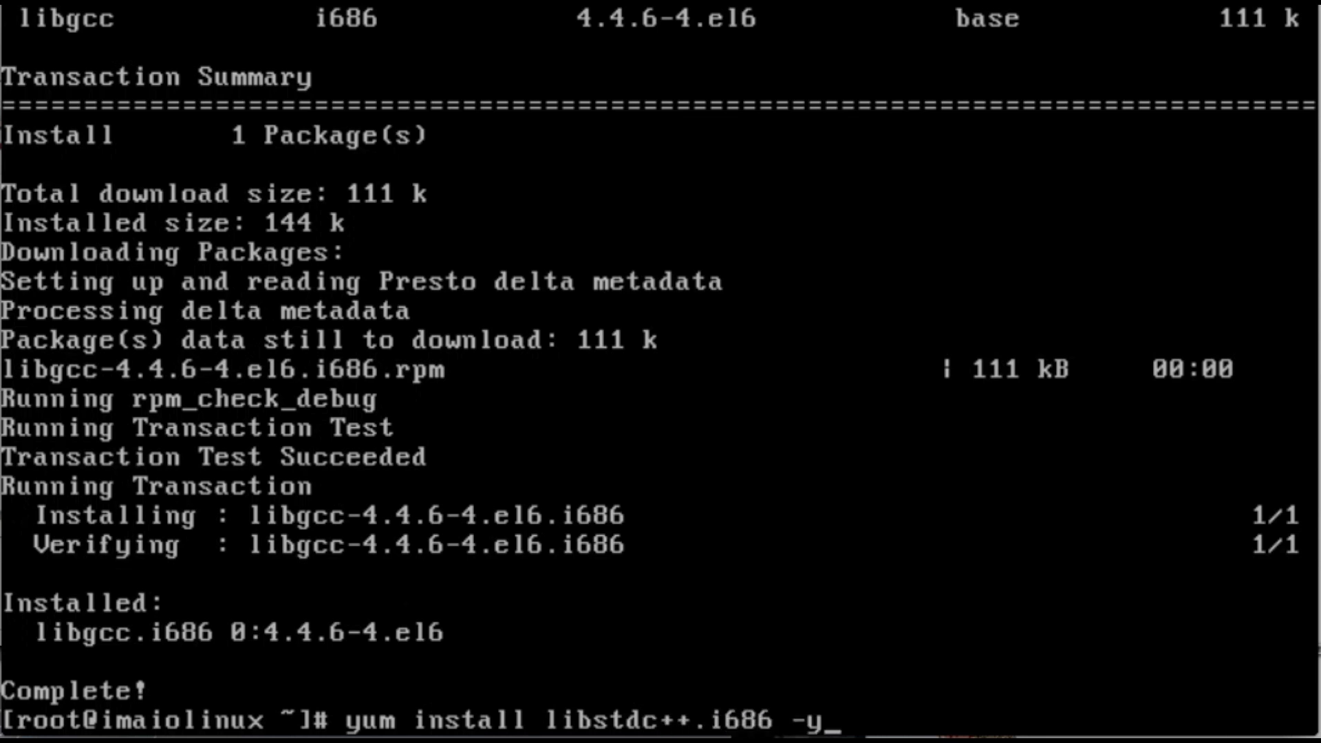
key("Return")
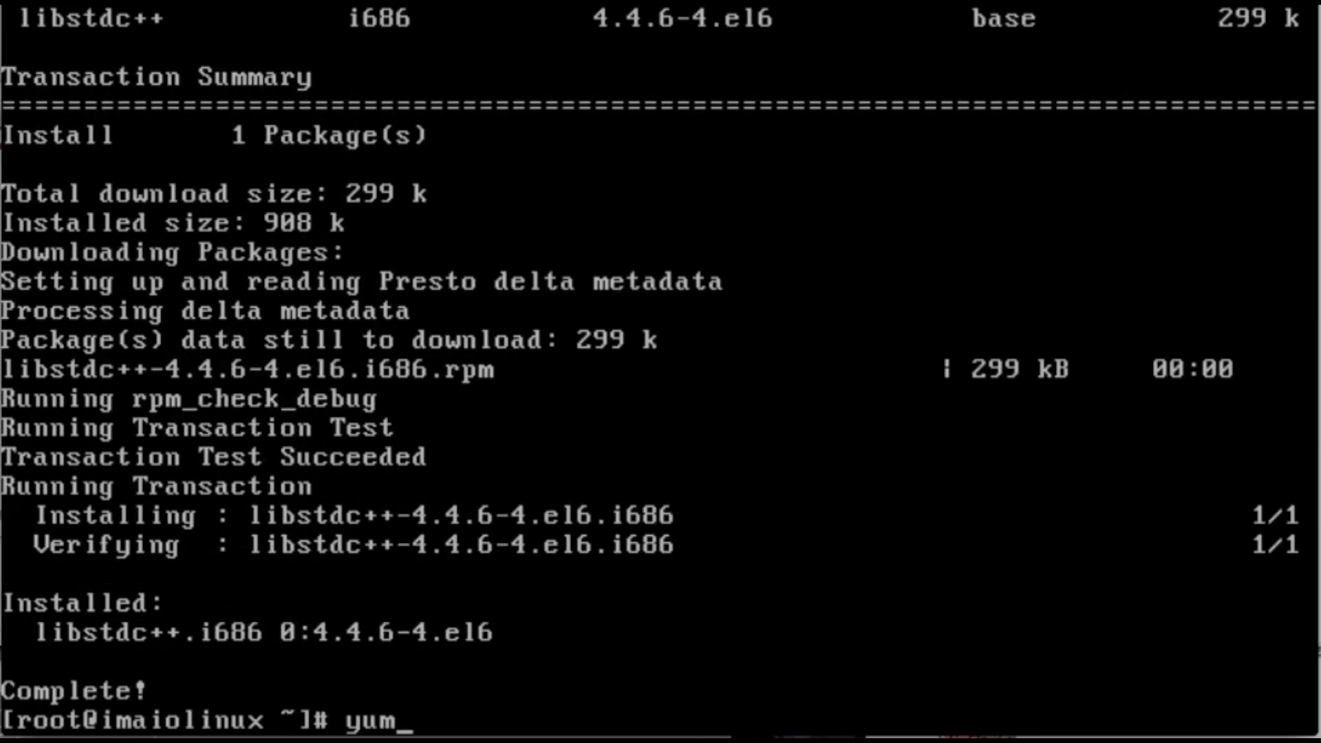
type("install liba")
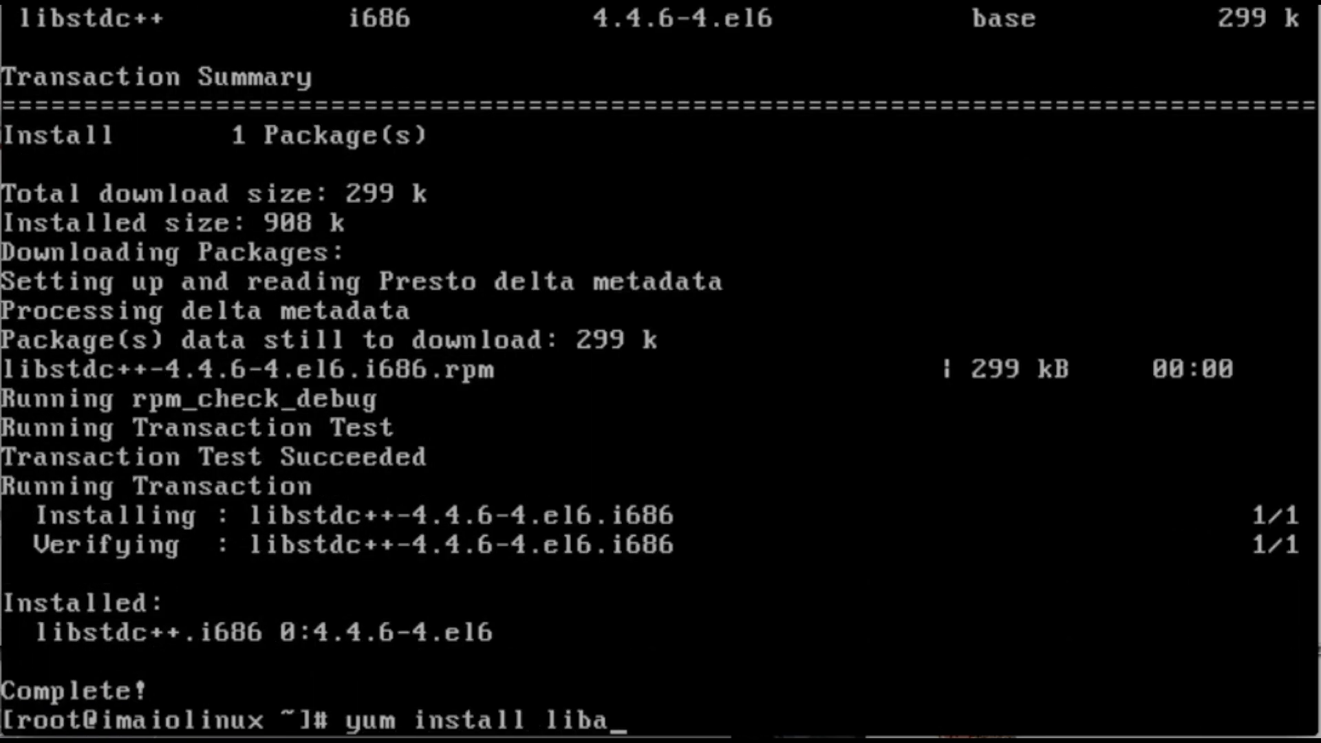
type("io.i")
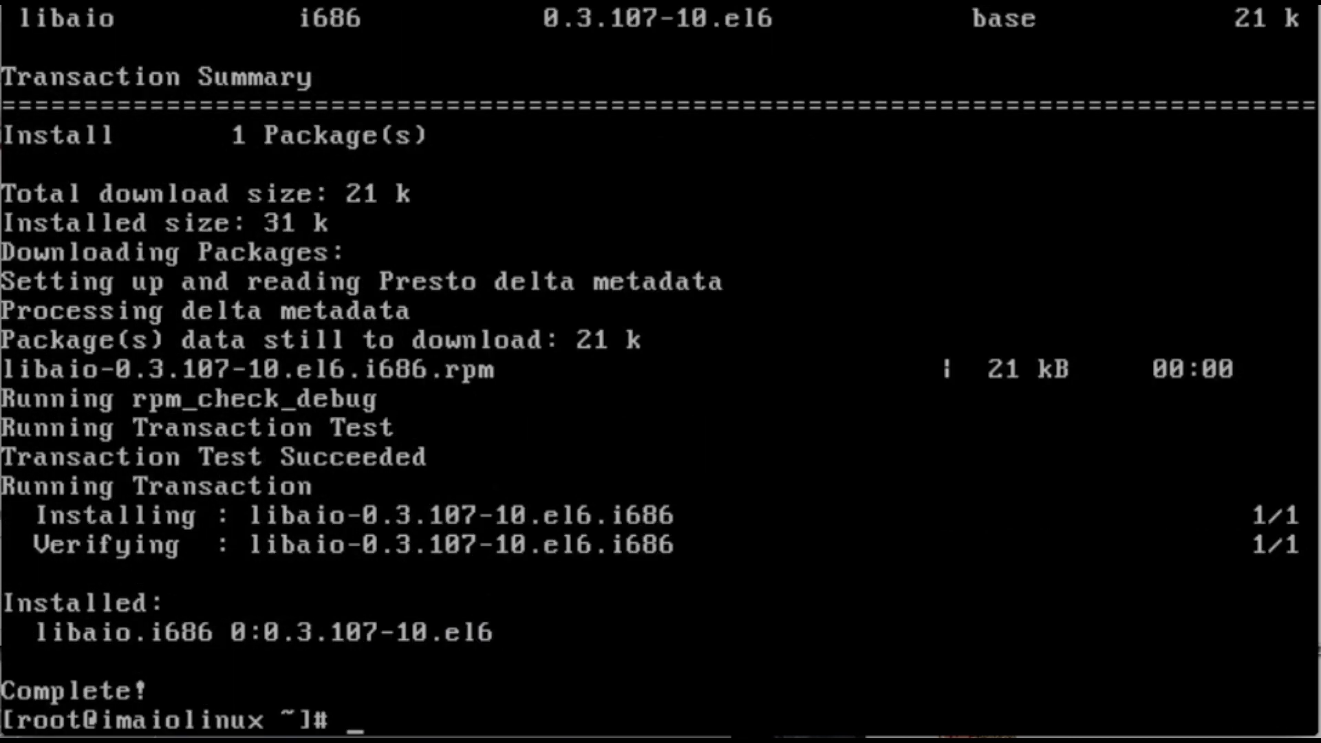
Step: Install the unzip package with yum
type("yum install")
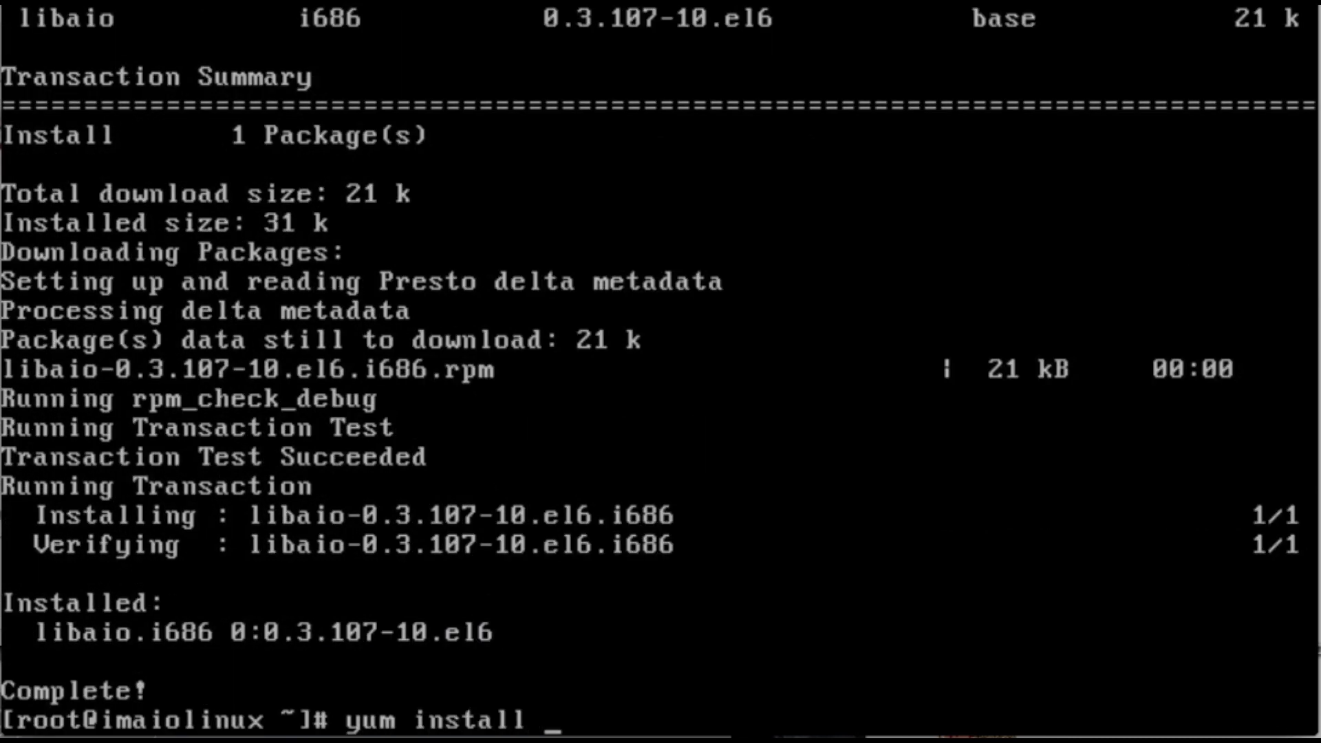
type("unzip")
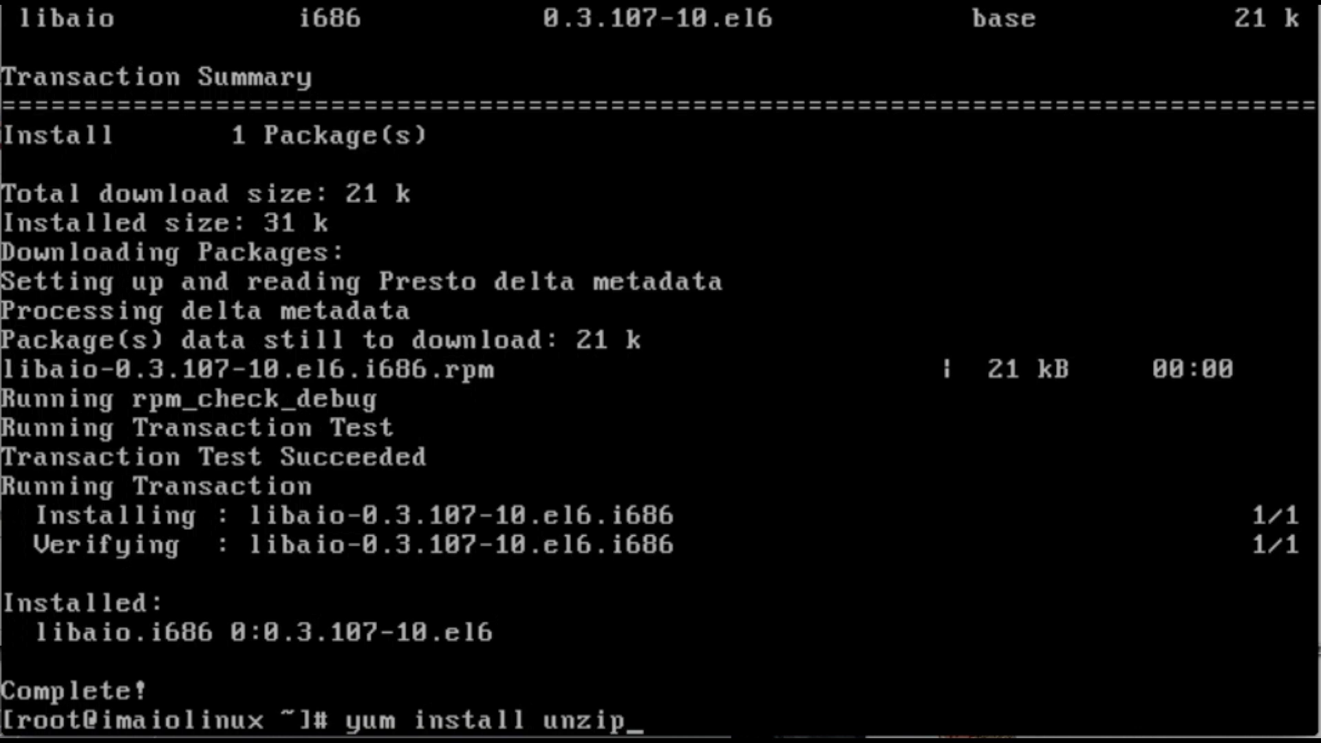
key("Return")
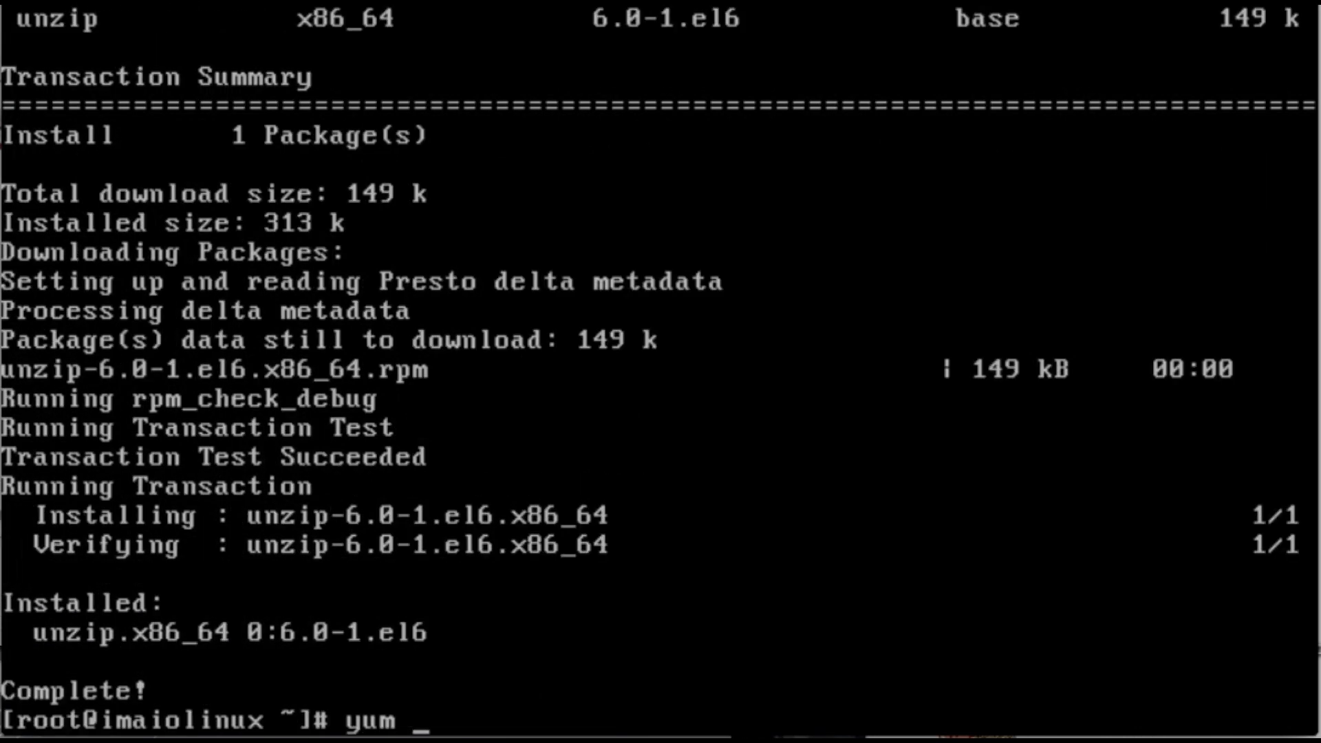
Step: Run yum groupinstall "X Window System" "Fonts" and install Perl
type("install")
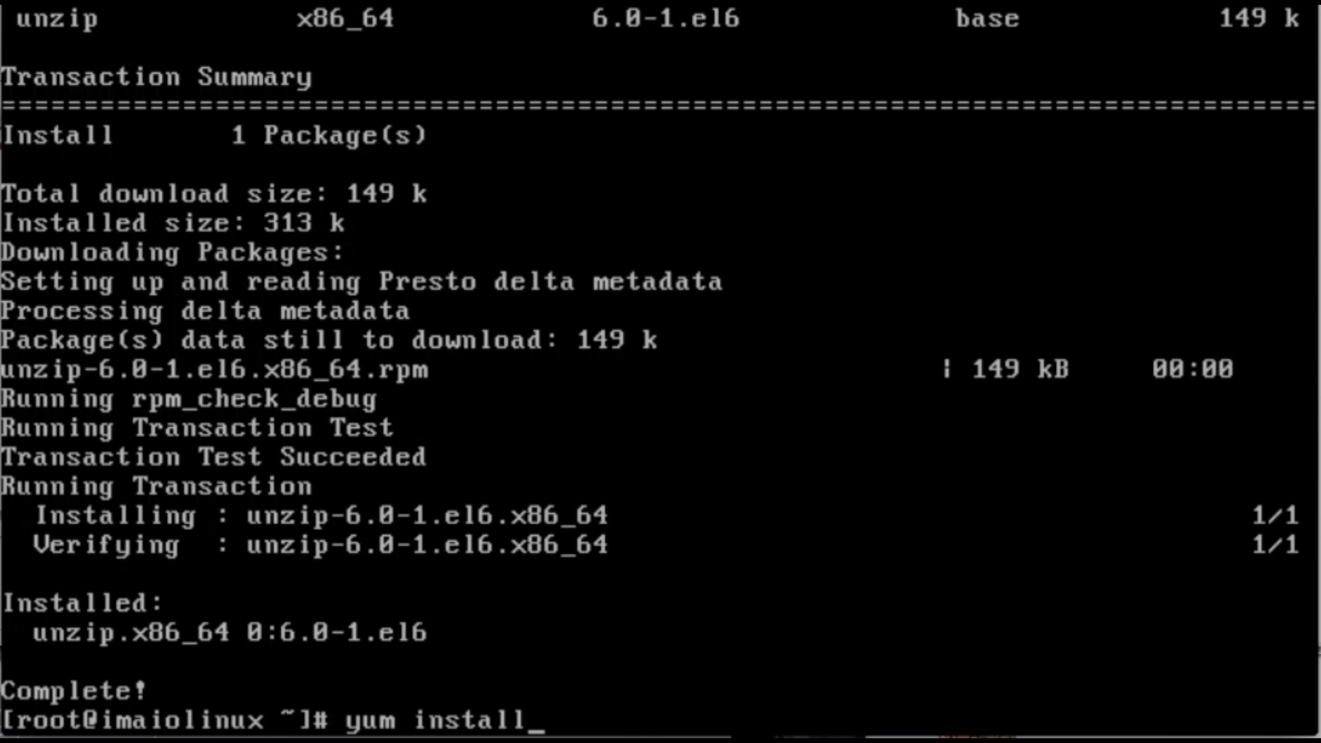
key("BackSpace")
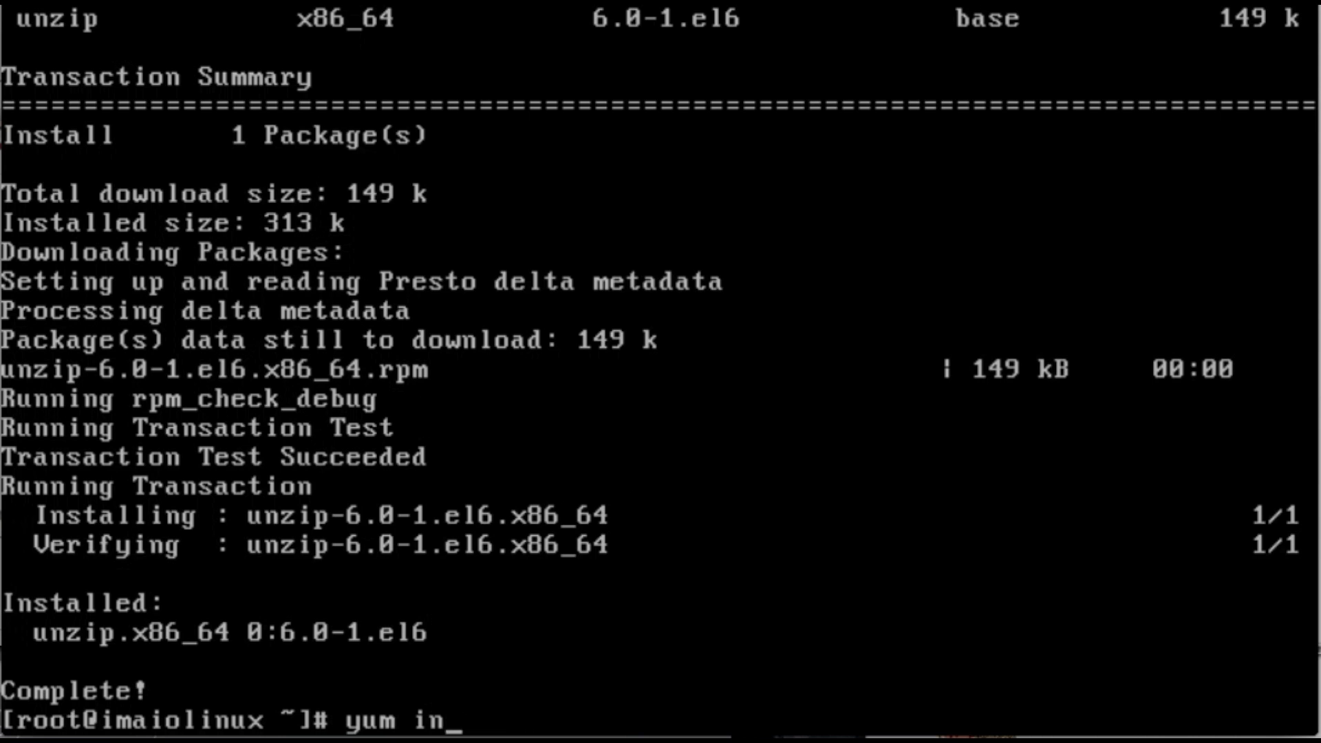
type("group")
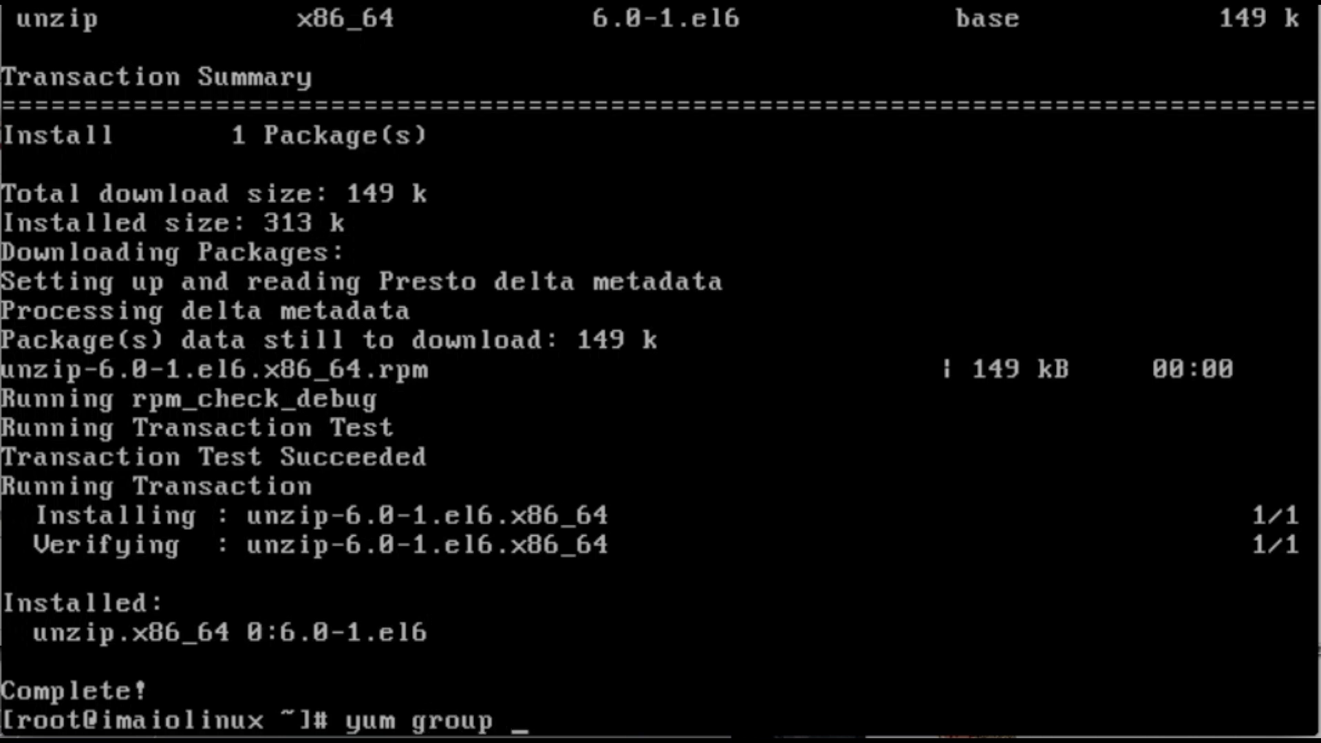
type("install \"")
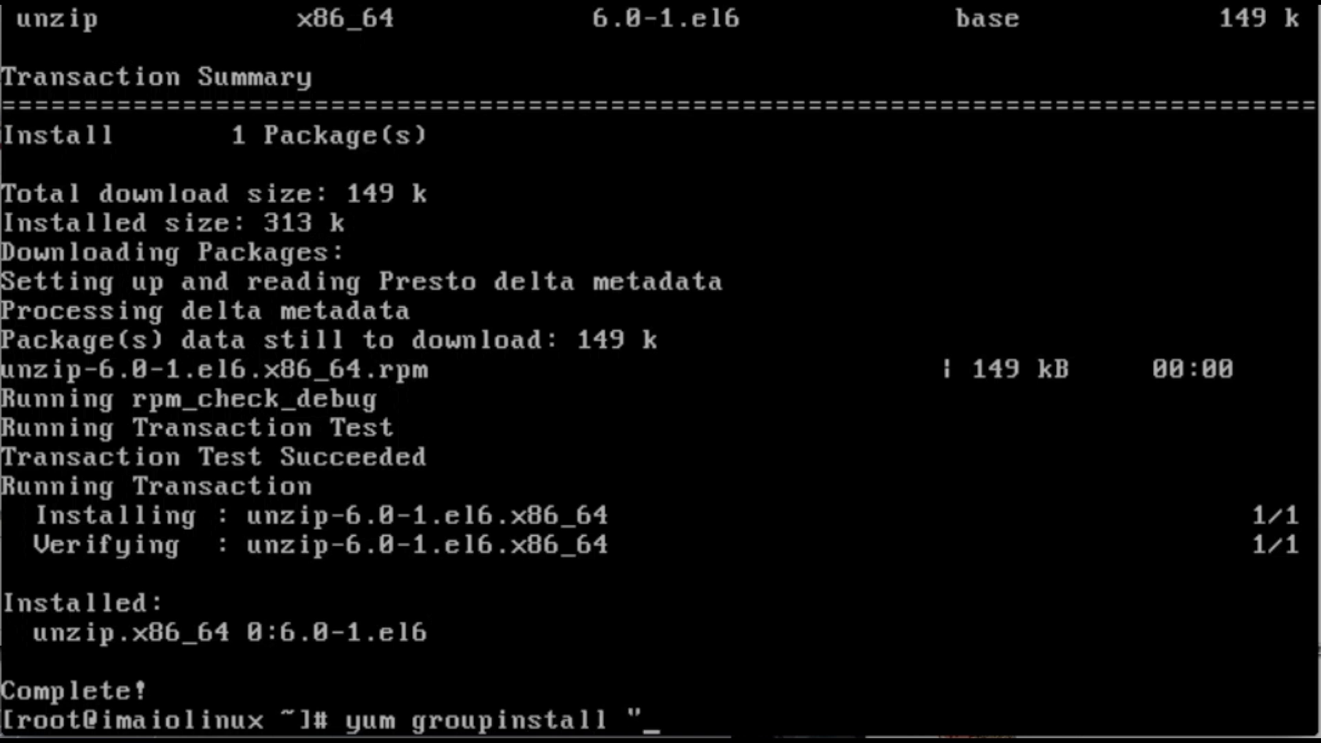
type("X")
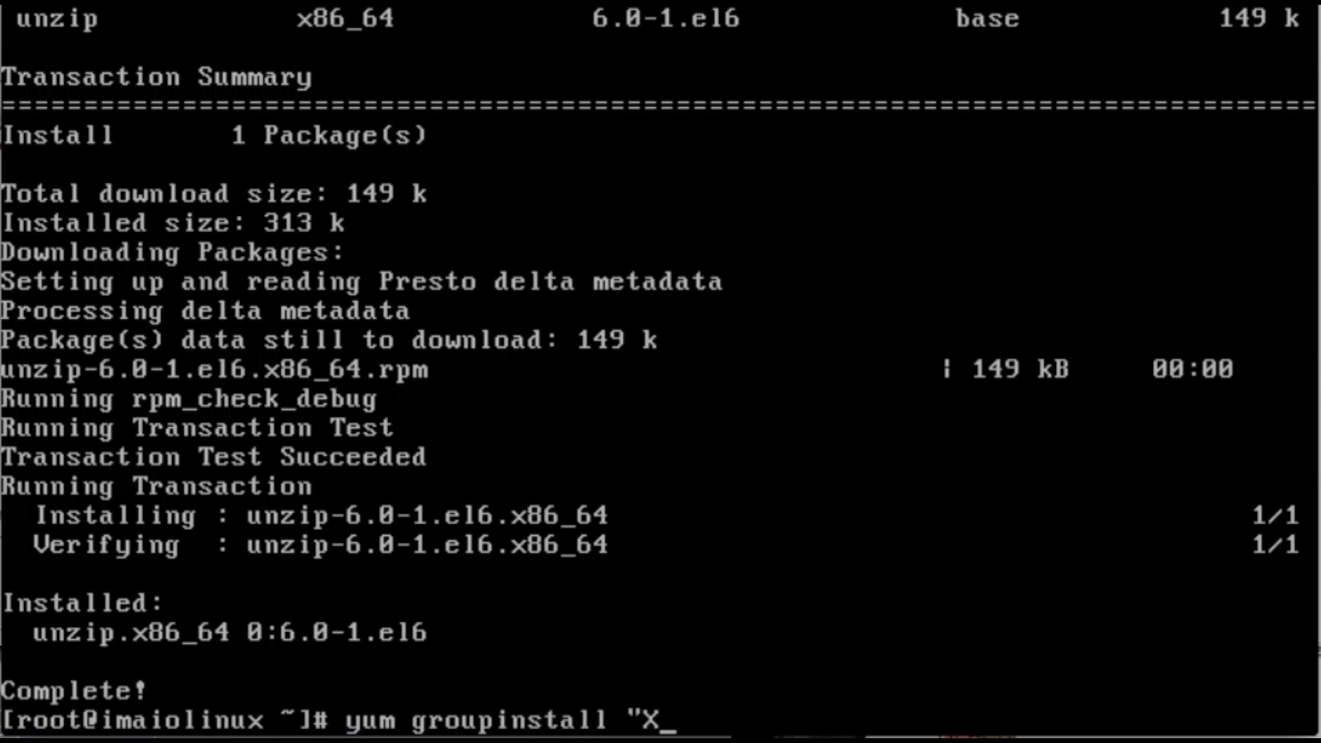
type("Window S")
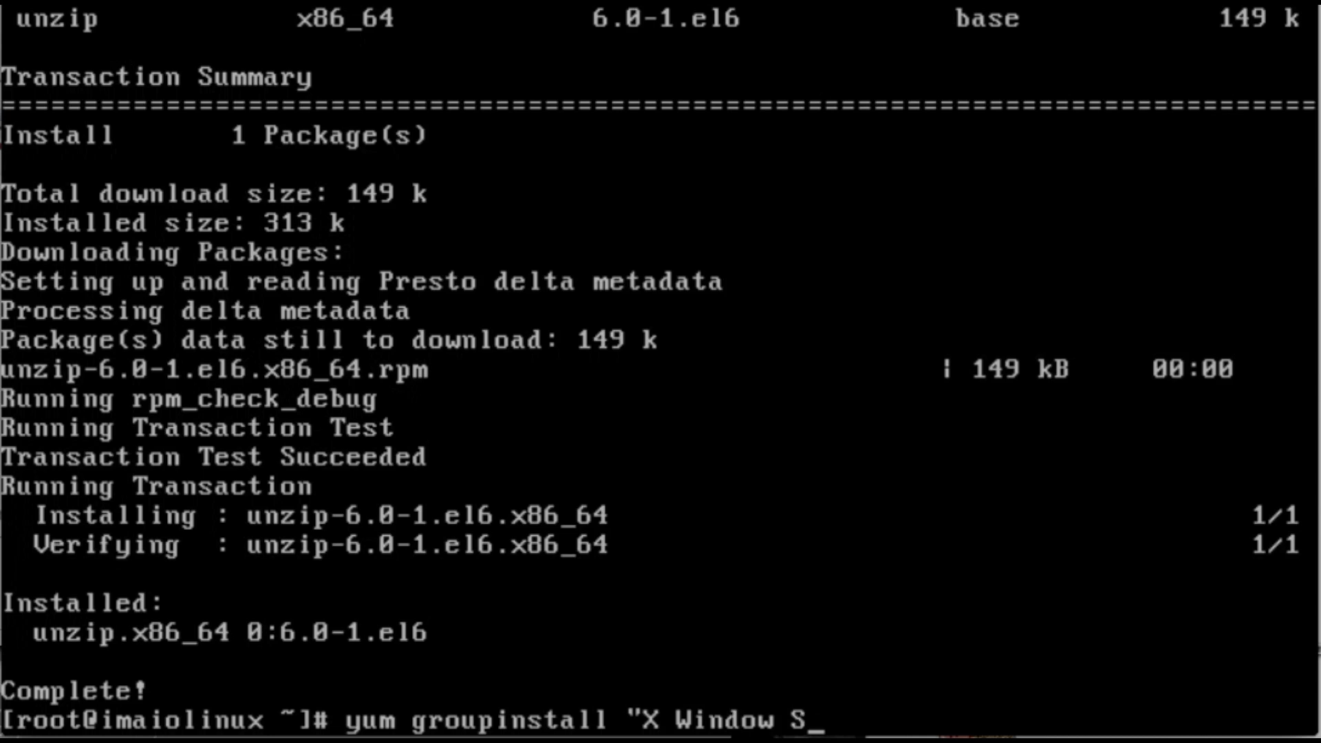
type("ystem\" \"")
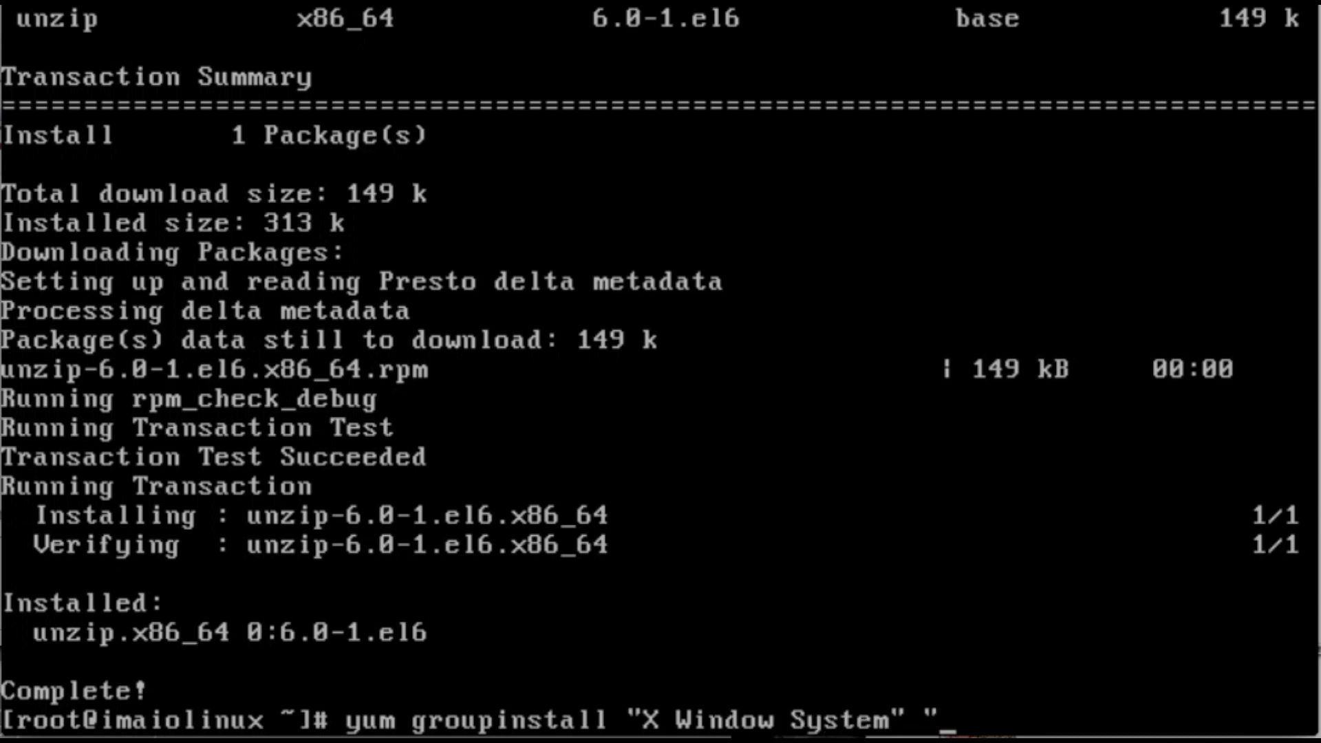
type("Fonts")
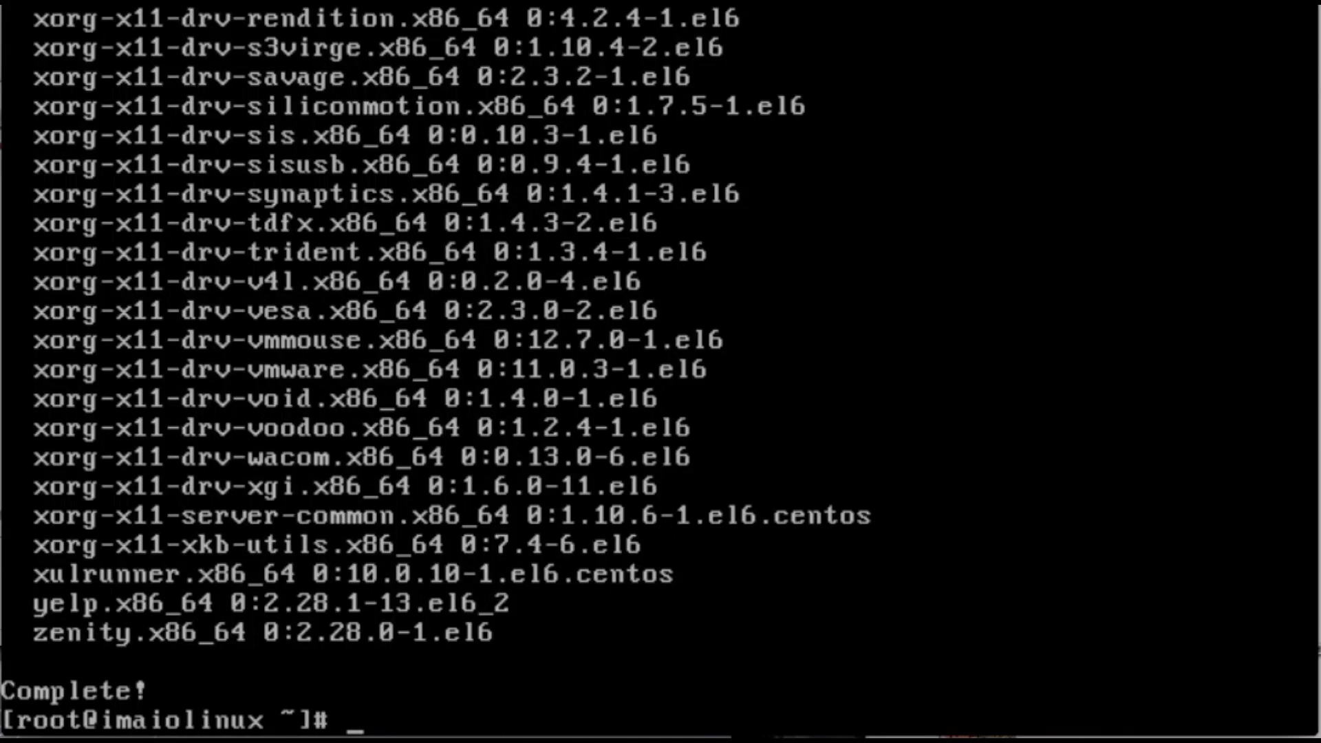
type("yu")
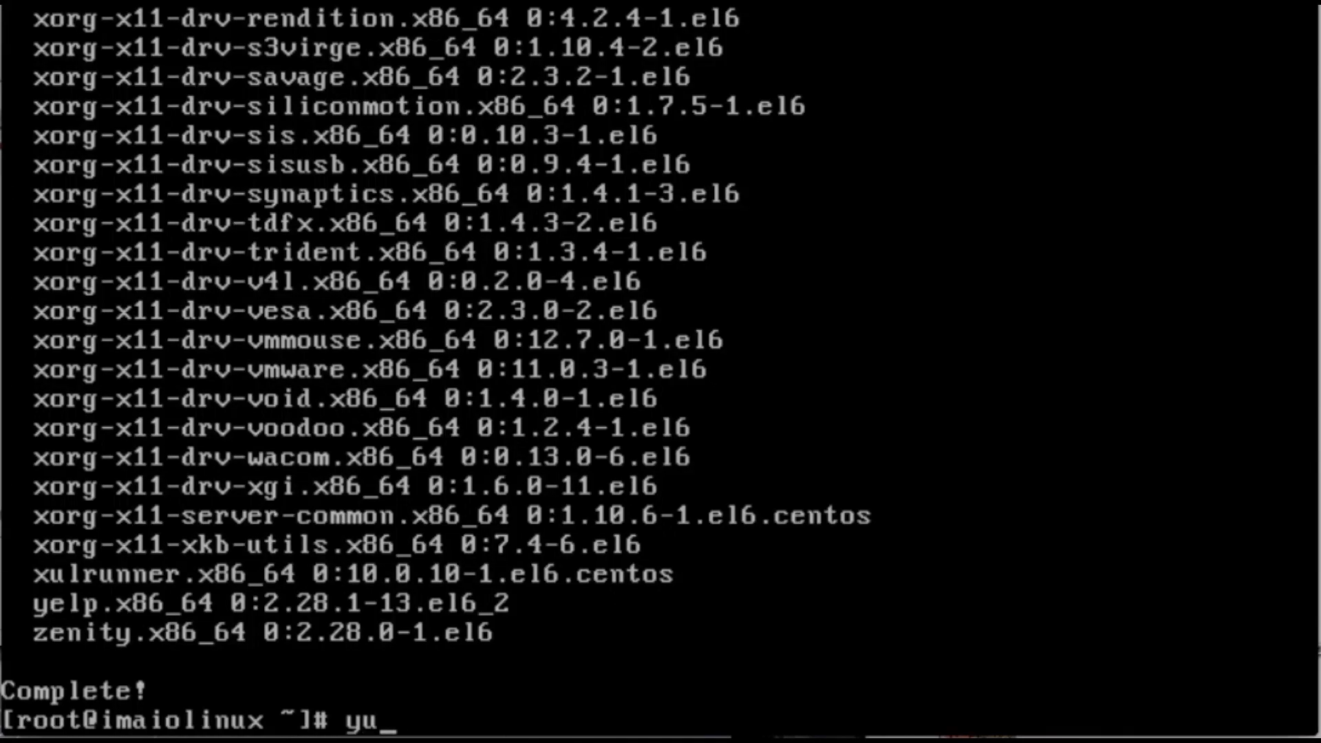
key("Return")
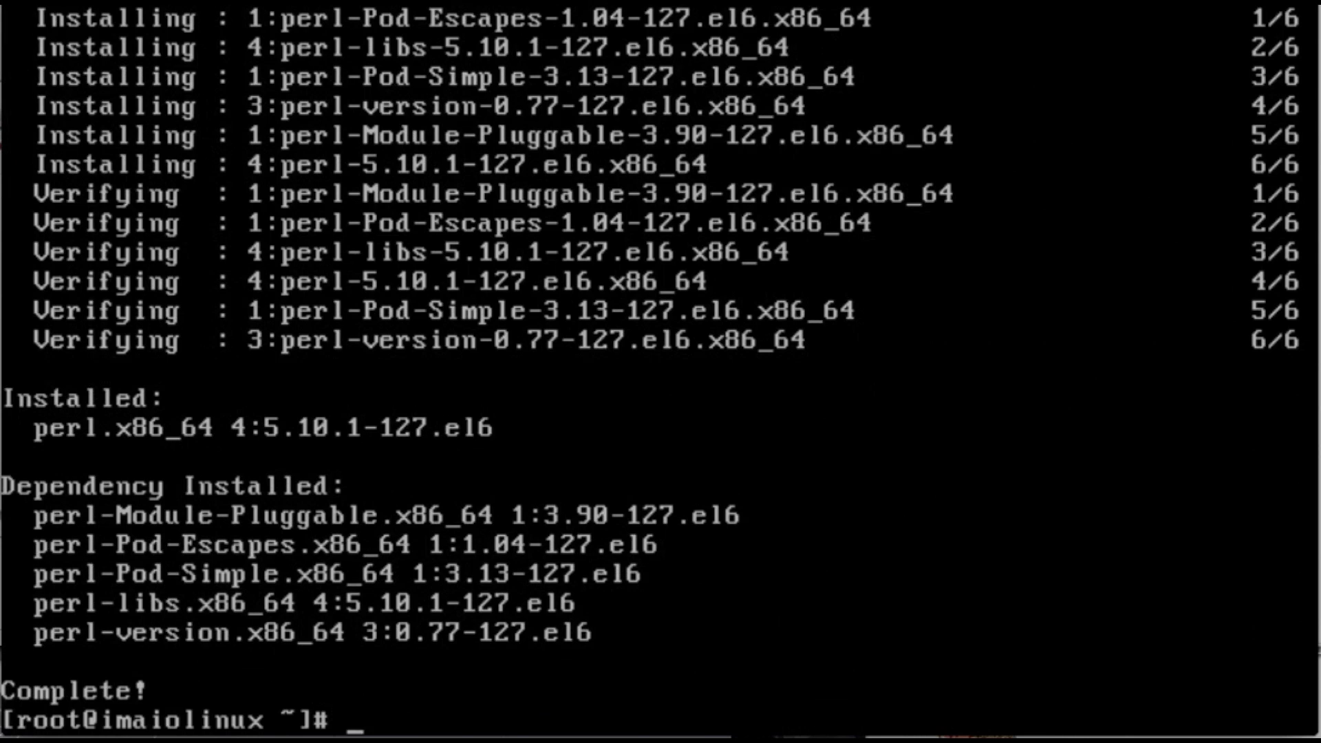
Step: Install the mysql client and mysql-server packages with their dependencies via yum
type("yum")
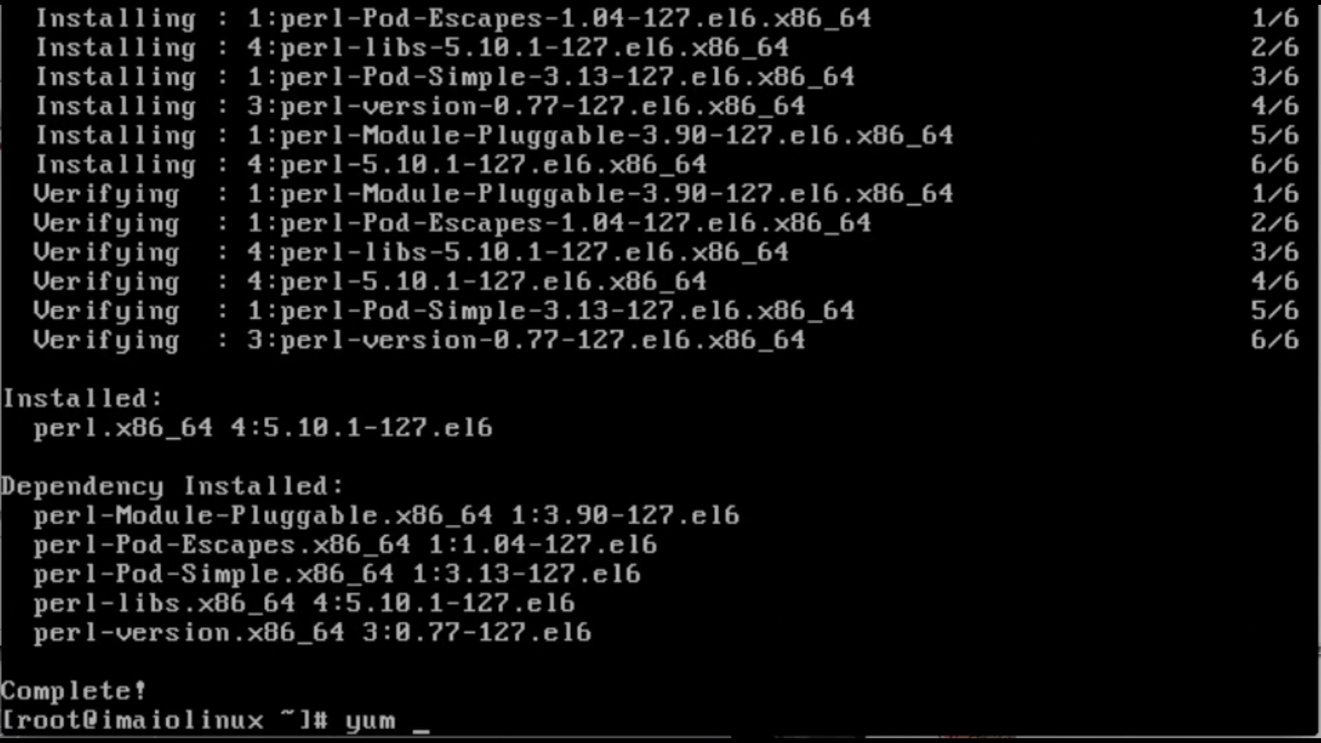
type("install")
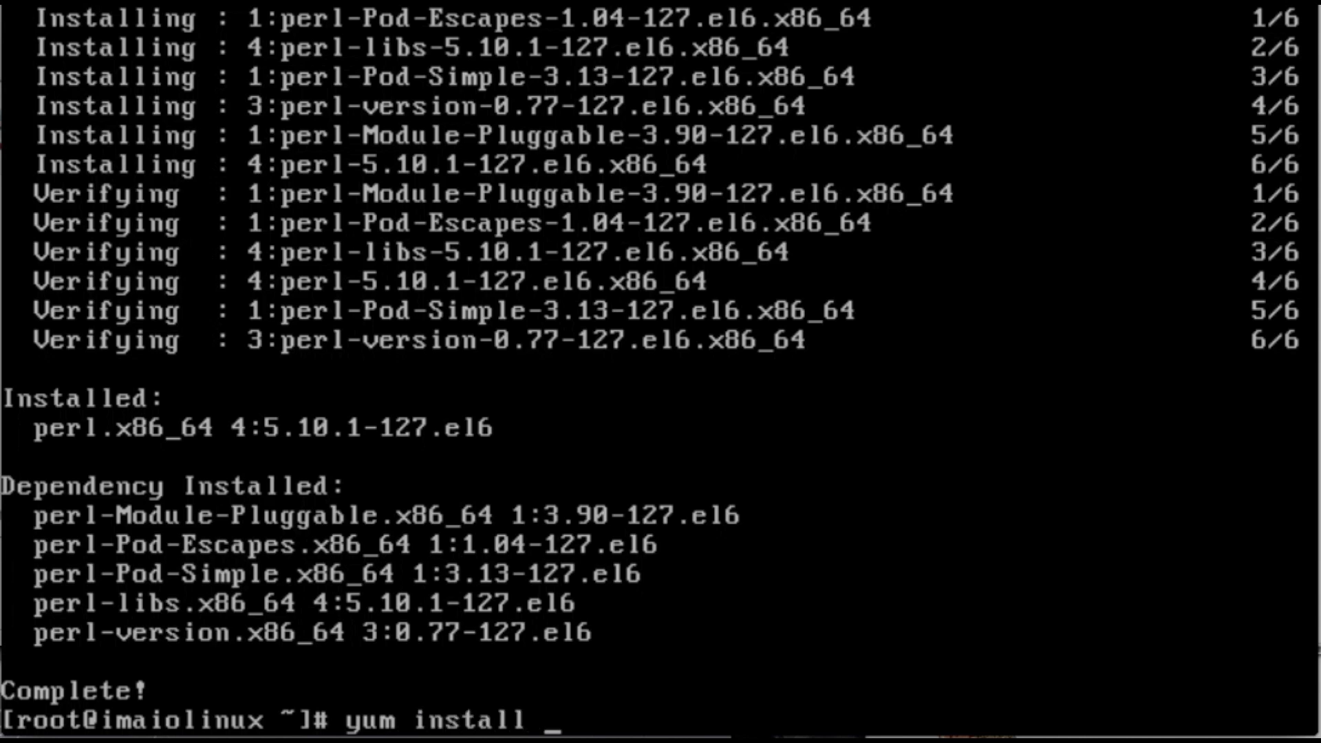
type("mysql")
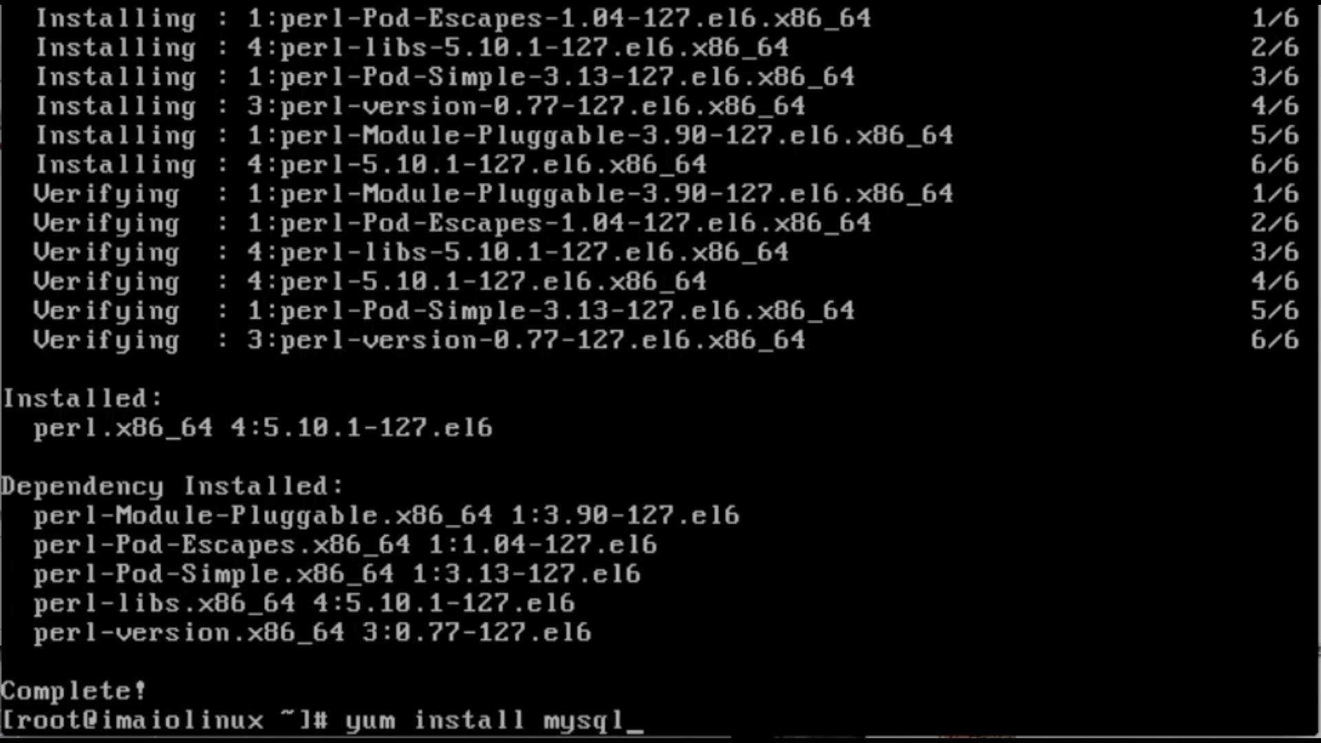
key("Return")
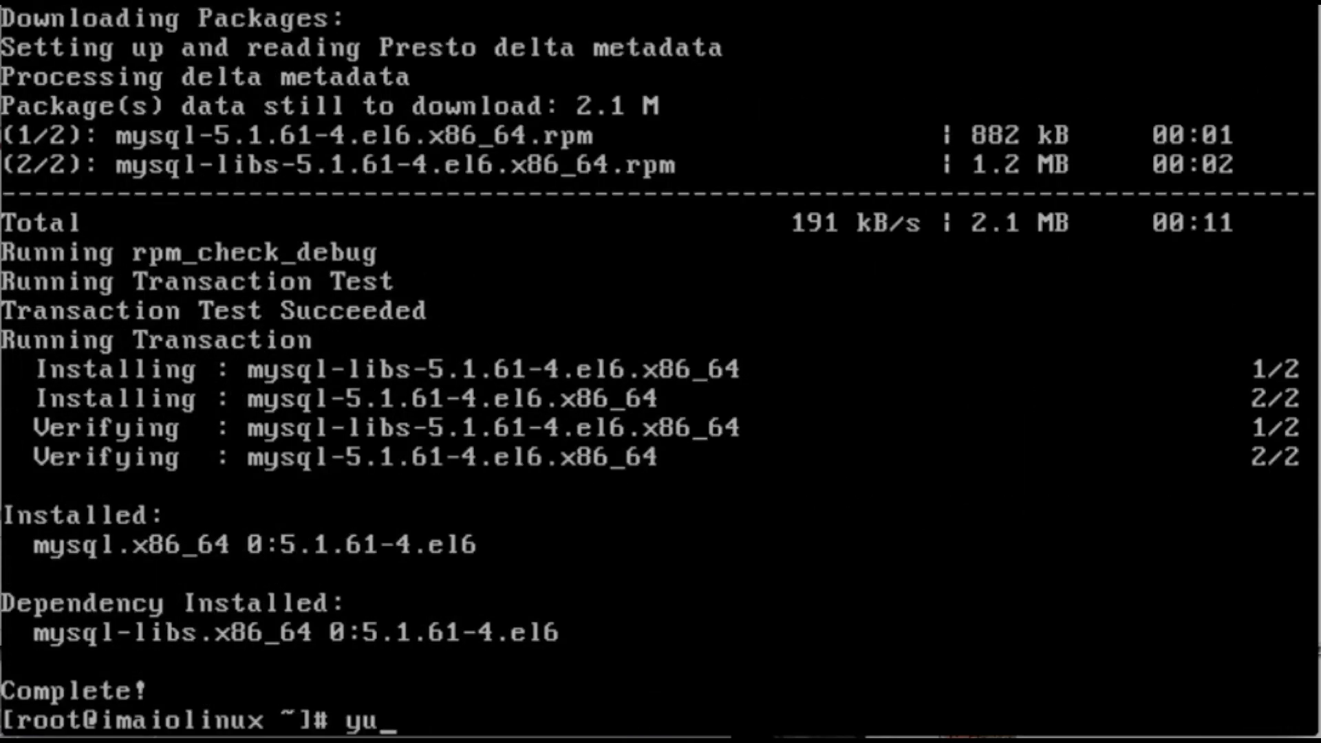
type("m install my")
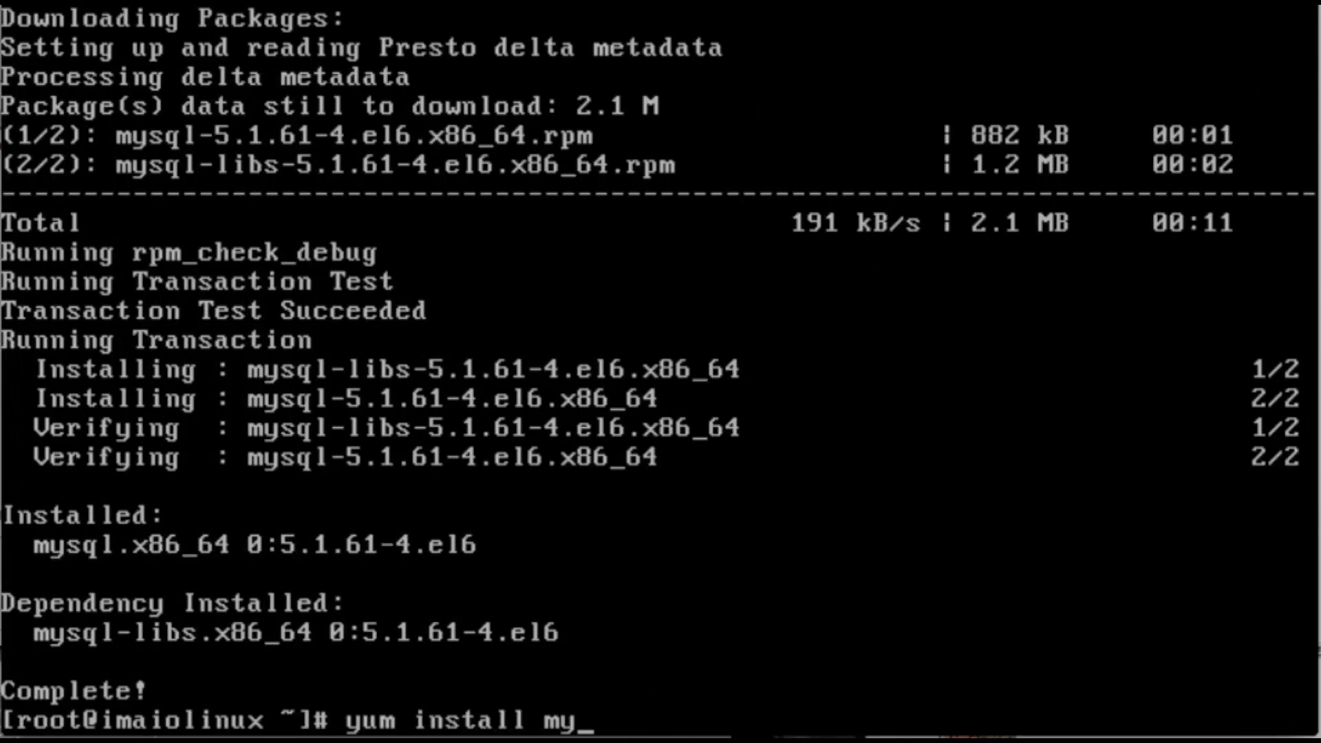
type("sql-serv")
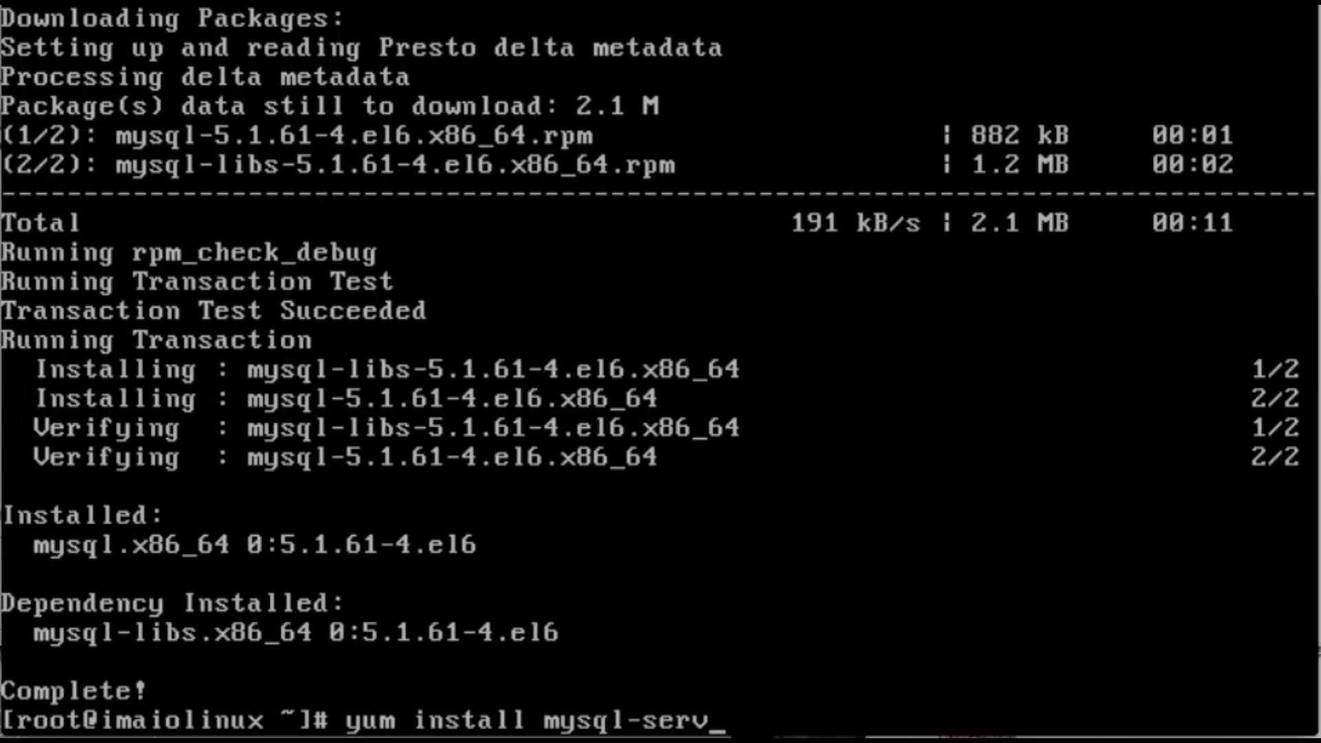
key("Return")
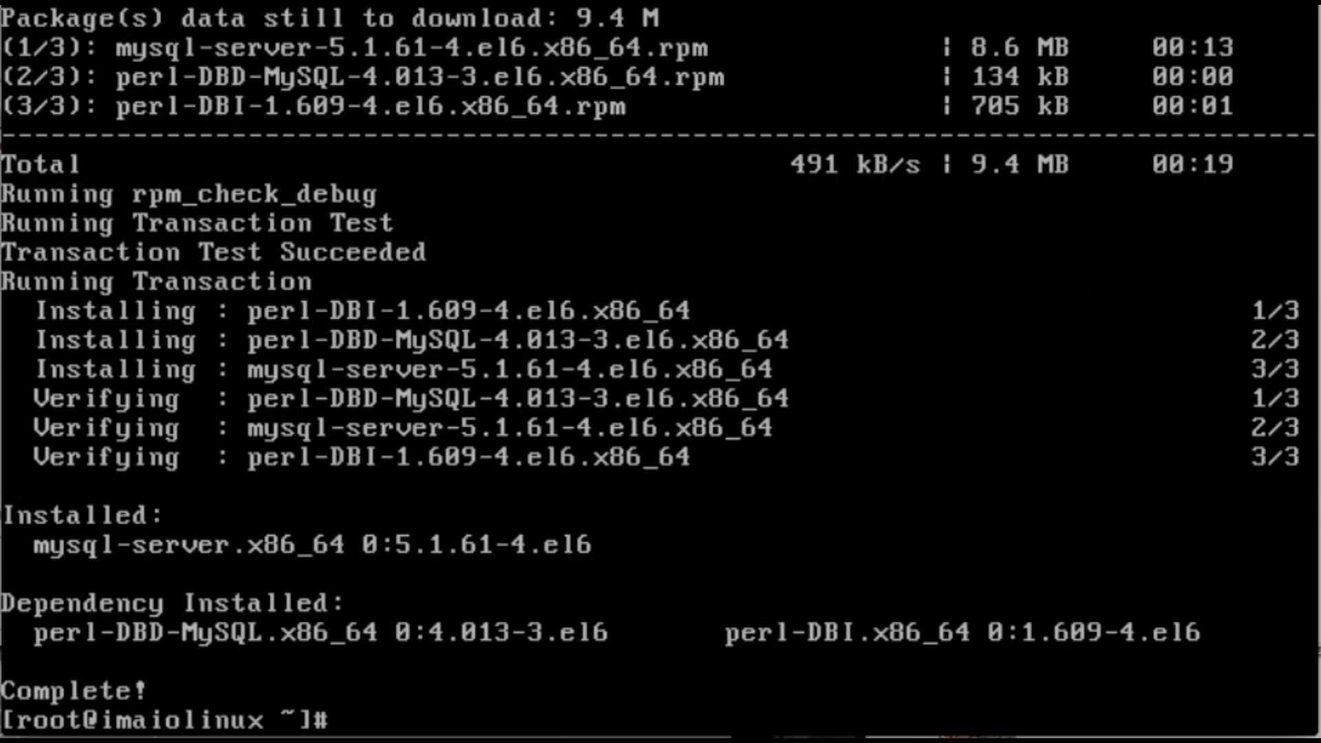
Step: Install ftp with yum install -y, then request the telnet package
type("yum install ftp")
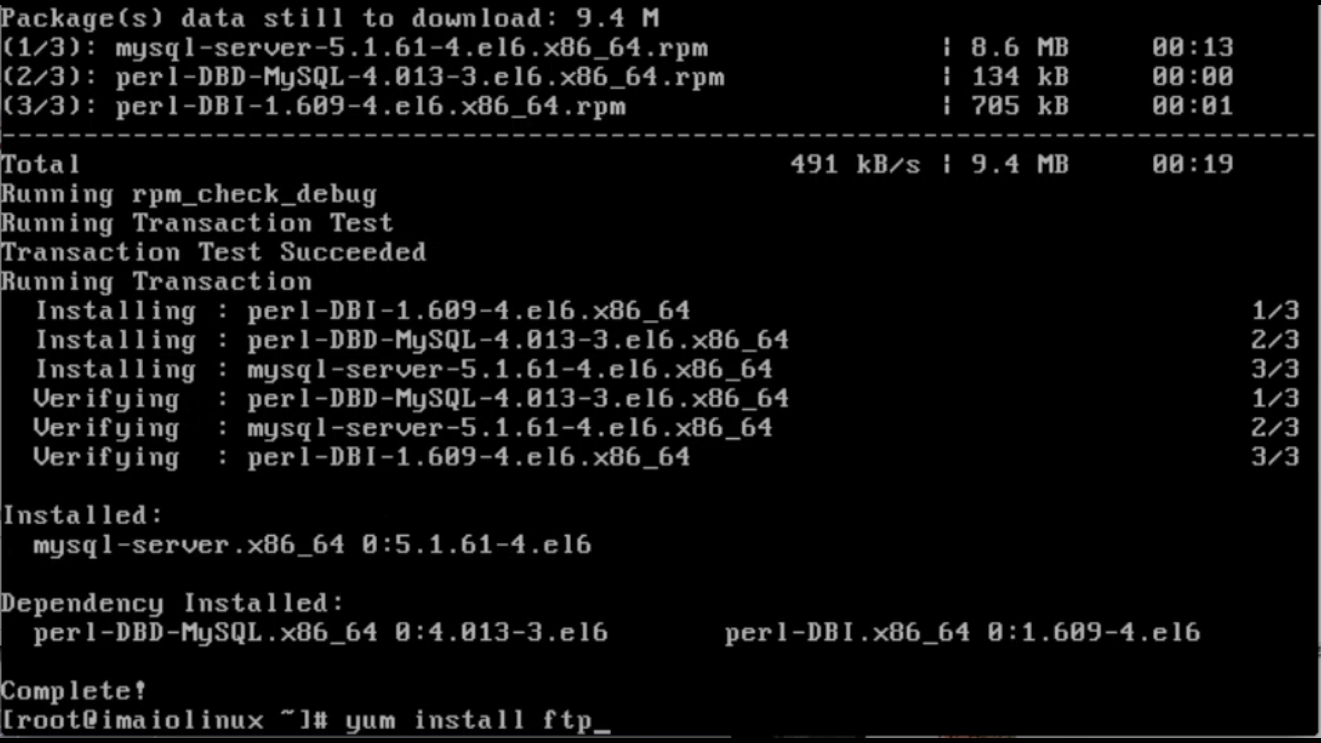
type("-y")
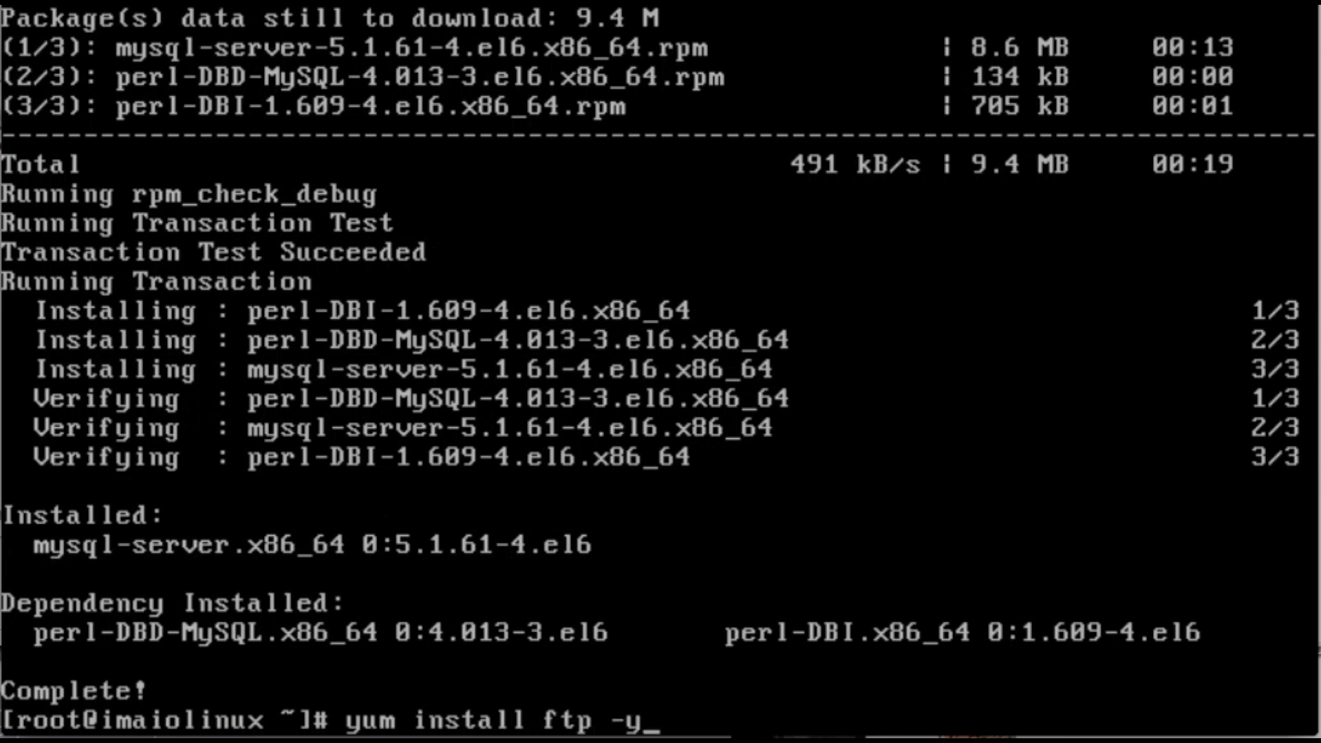
key("Return")
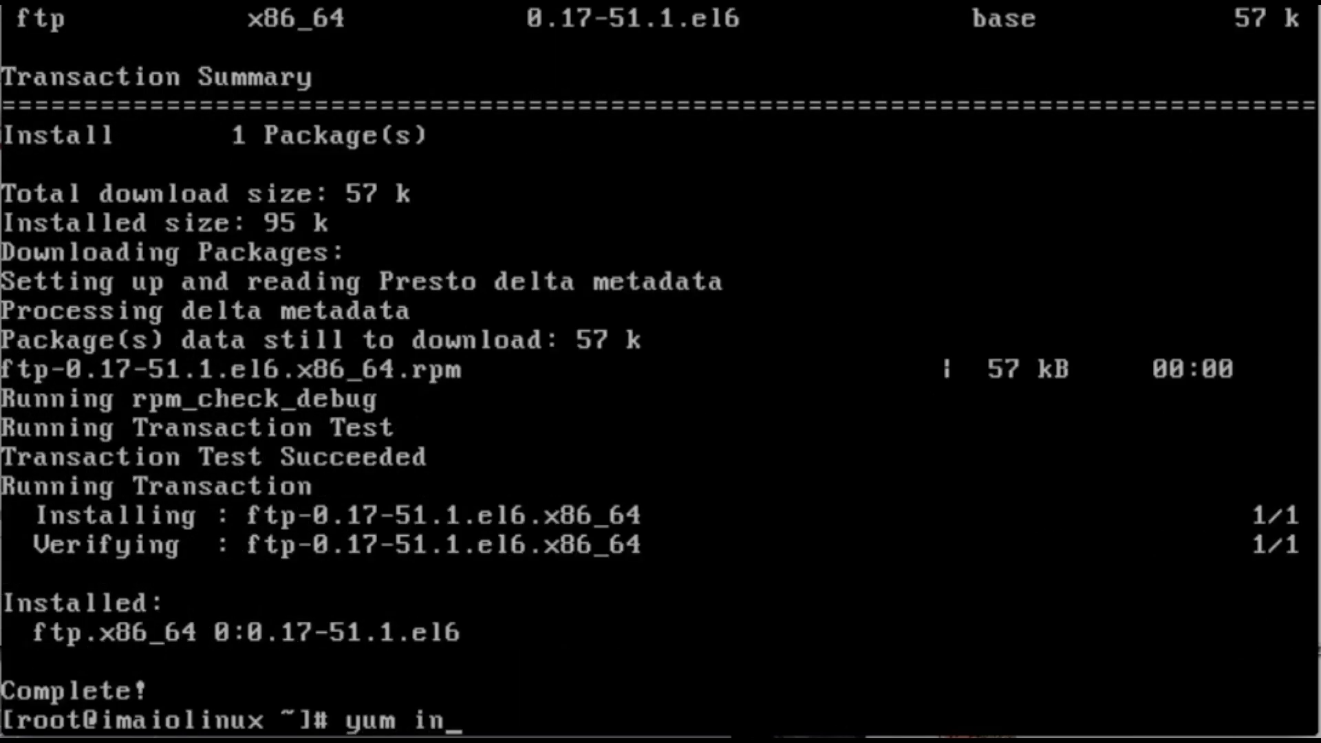
type("stall telne")
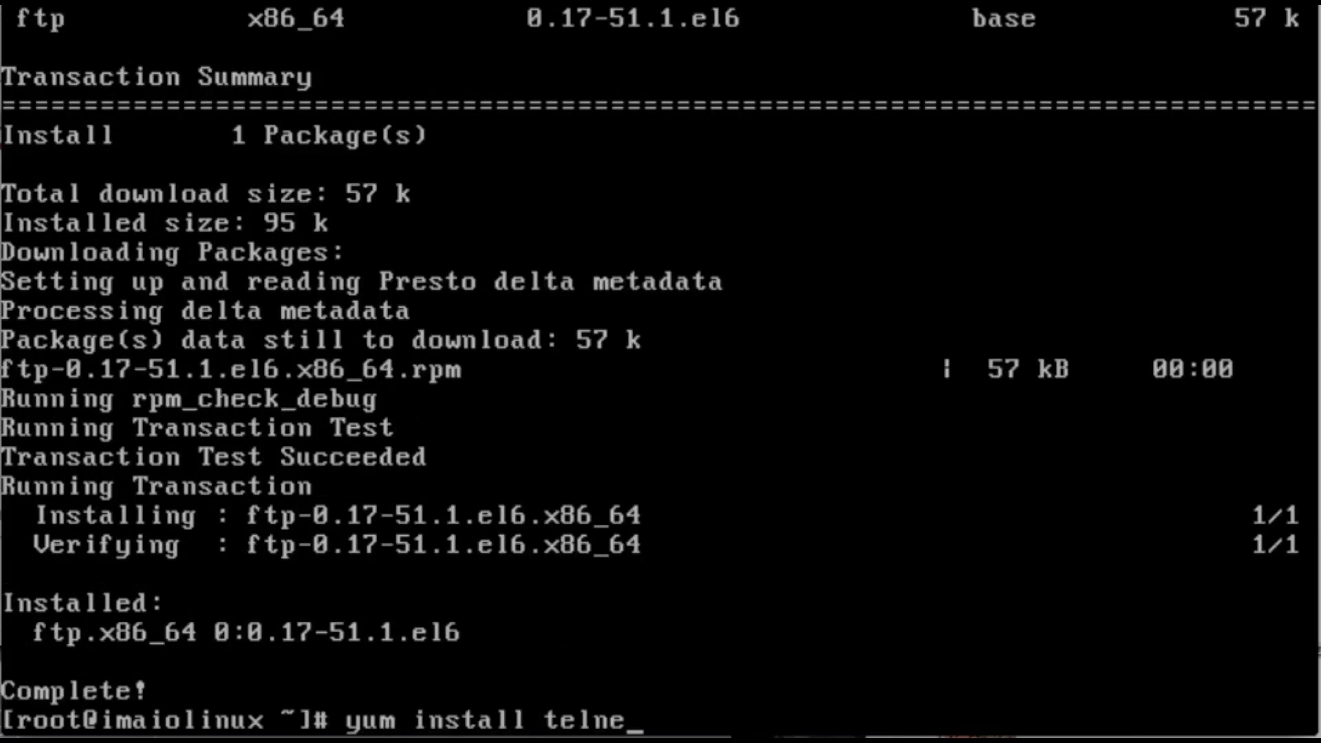
key("Return")
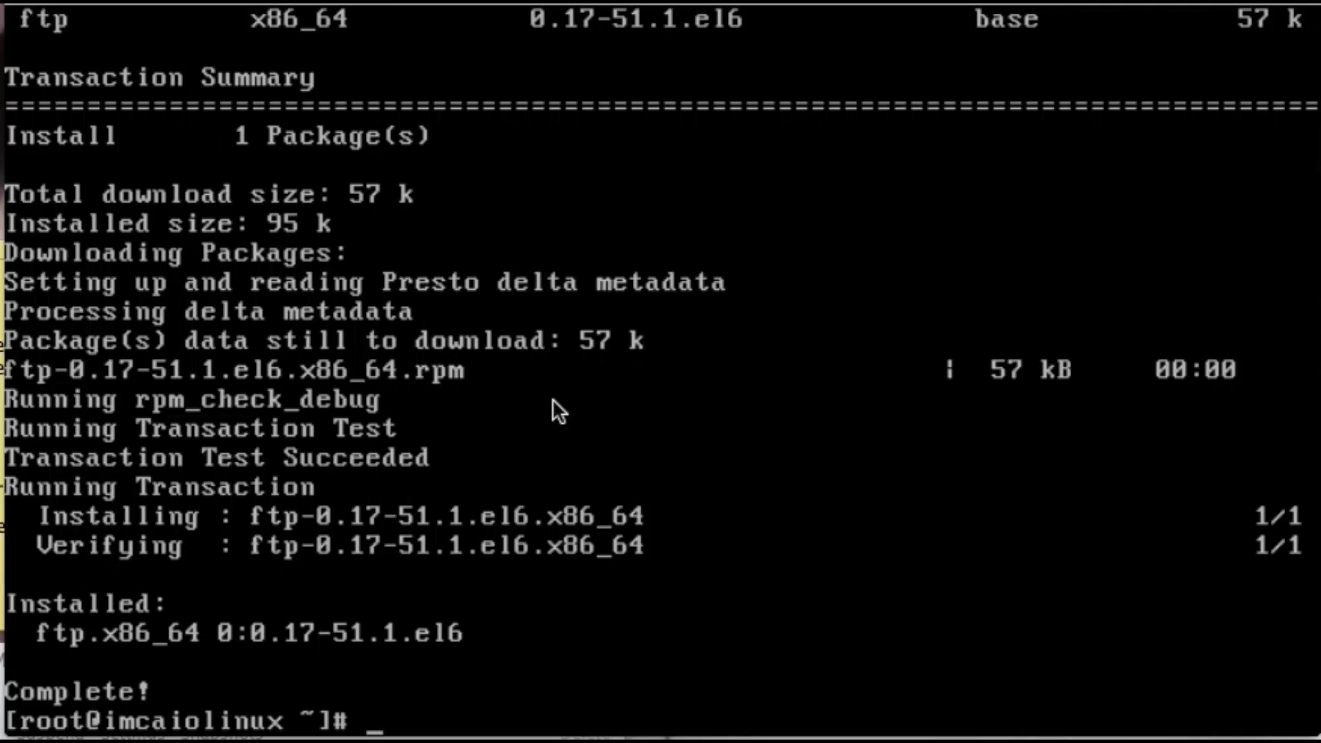
Step: Edit /etc/selinux/config in vi, change SELINUX to disabled, and write the file
type("vi")
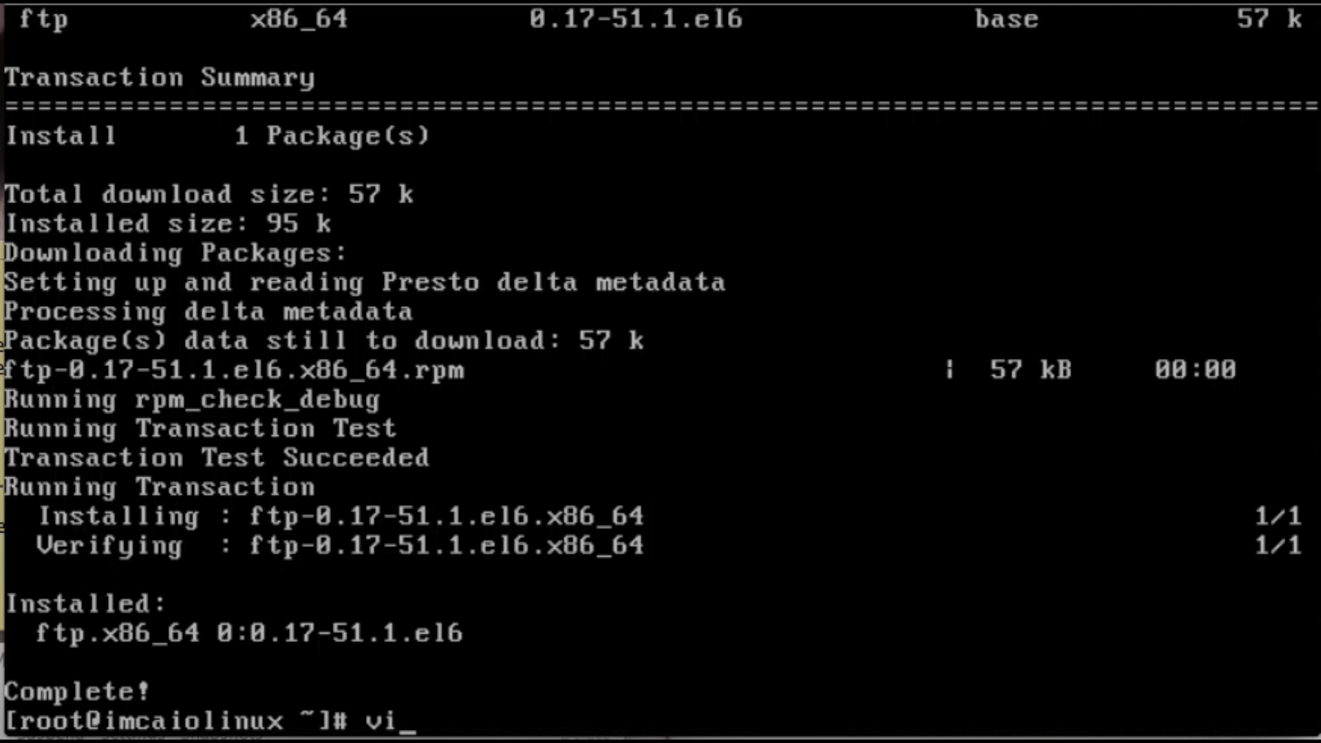
type("/etc/sel")
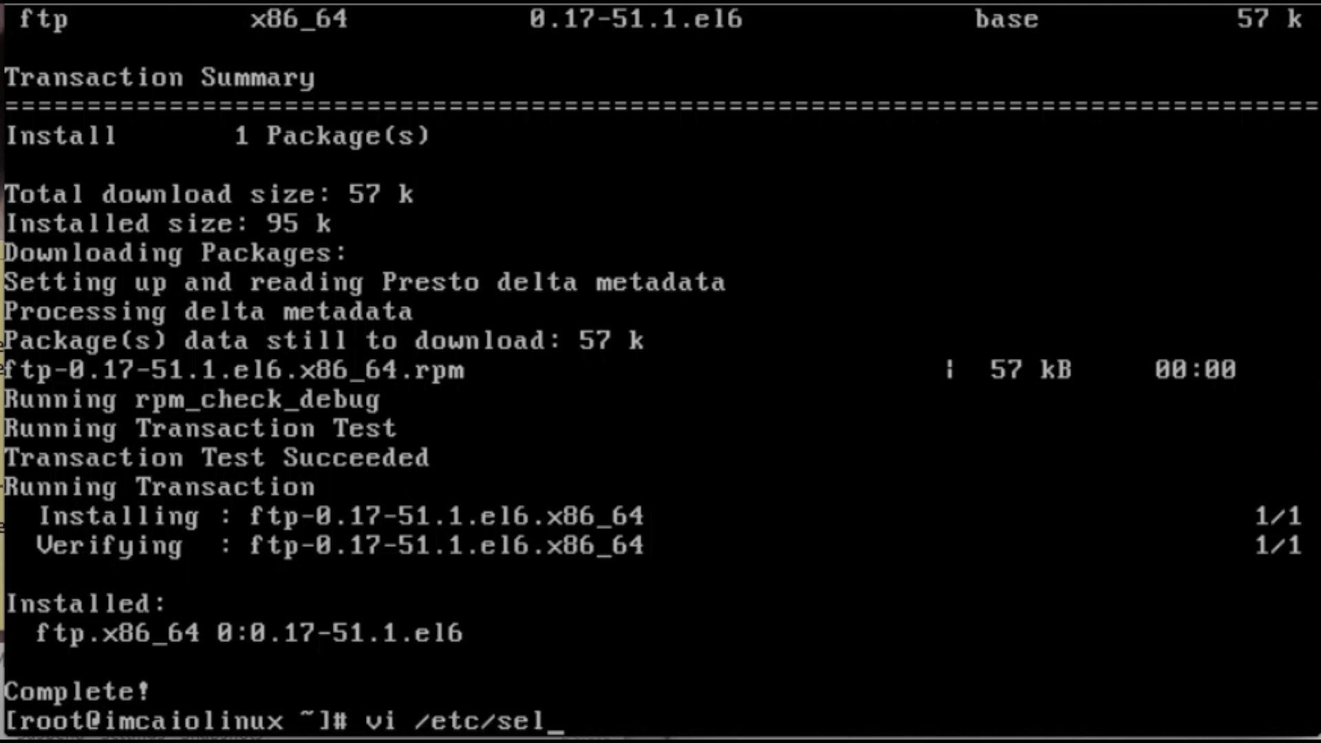
type("inux/config")
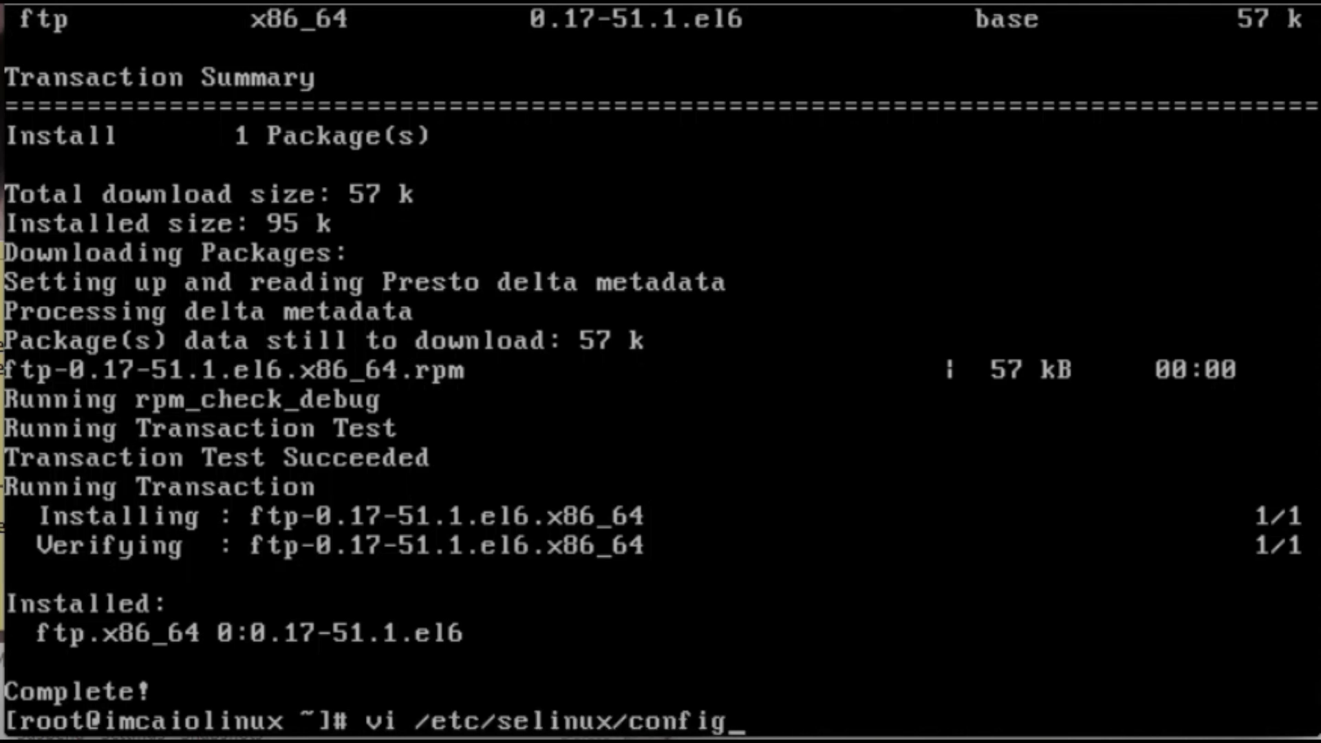
key("Return")
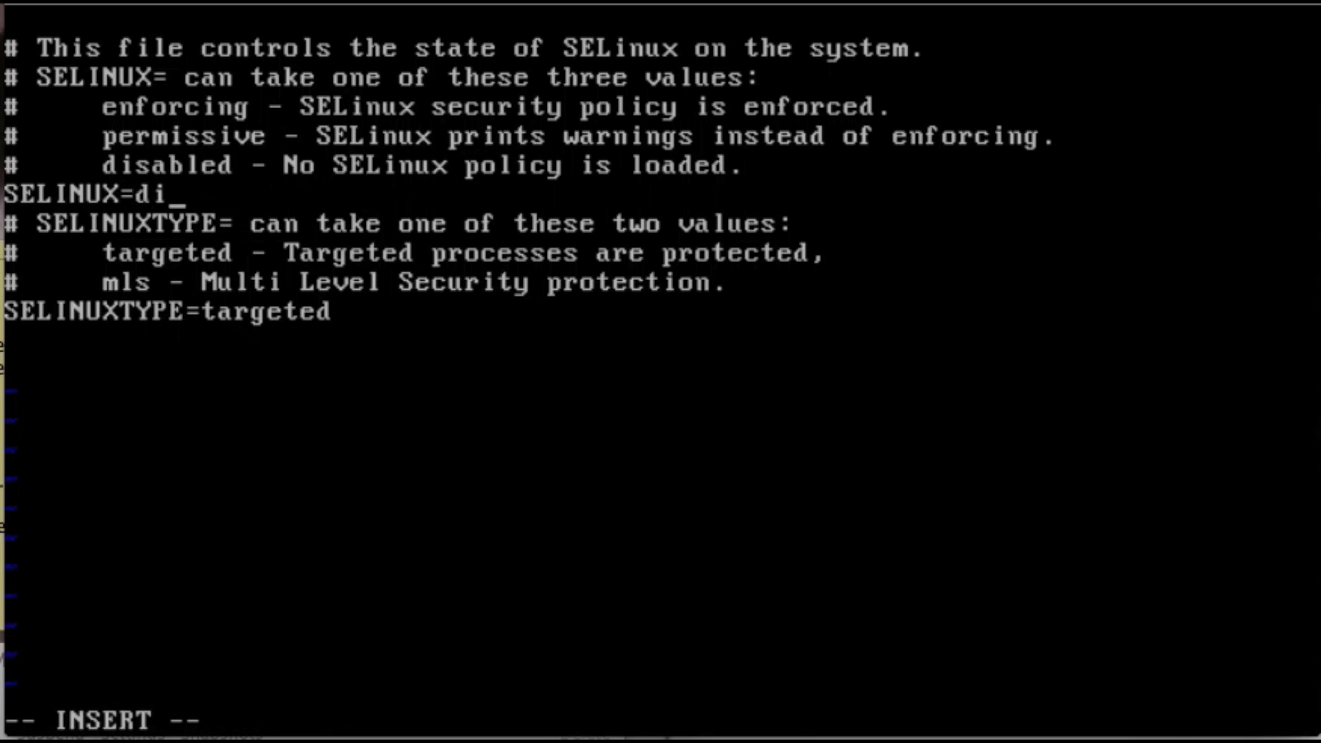
type("sabled")
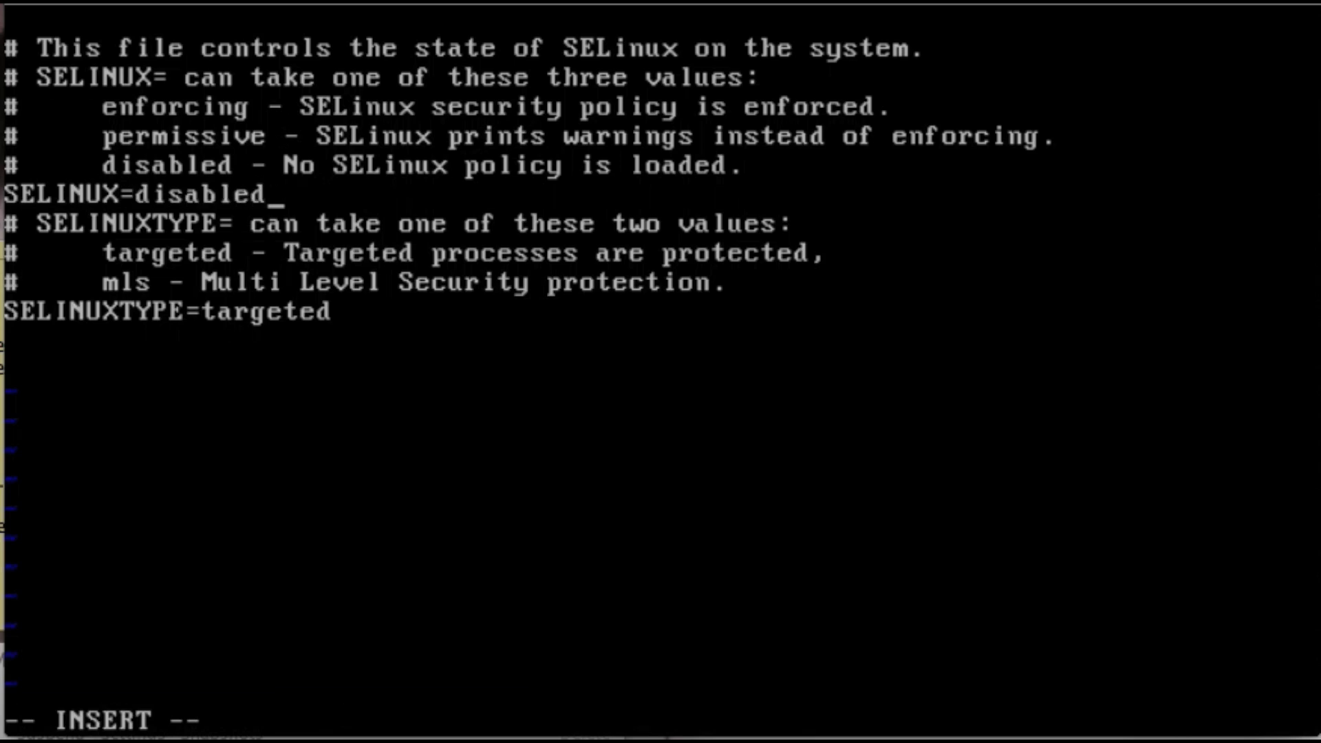
type(":wq")
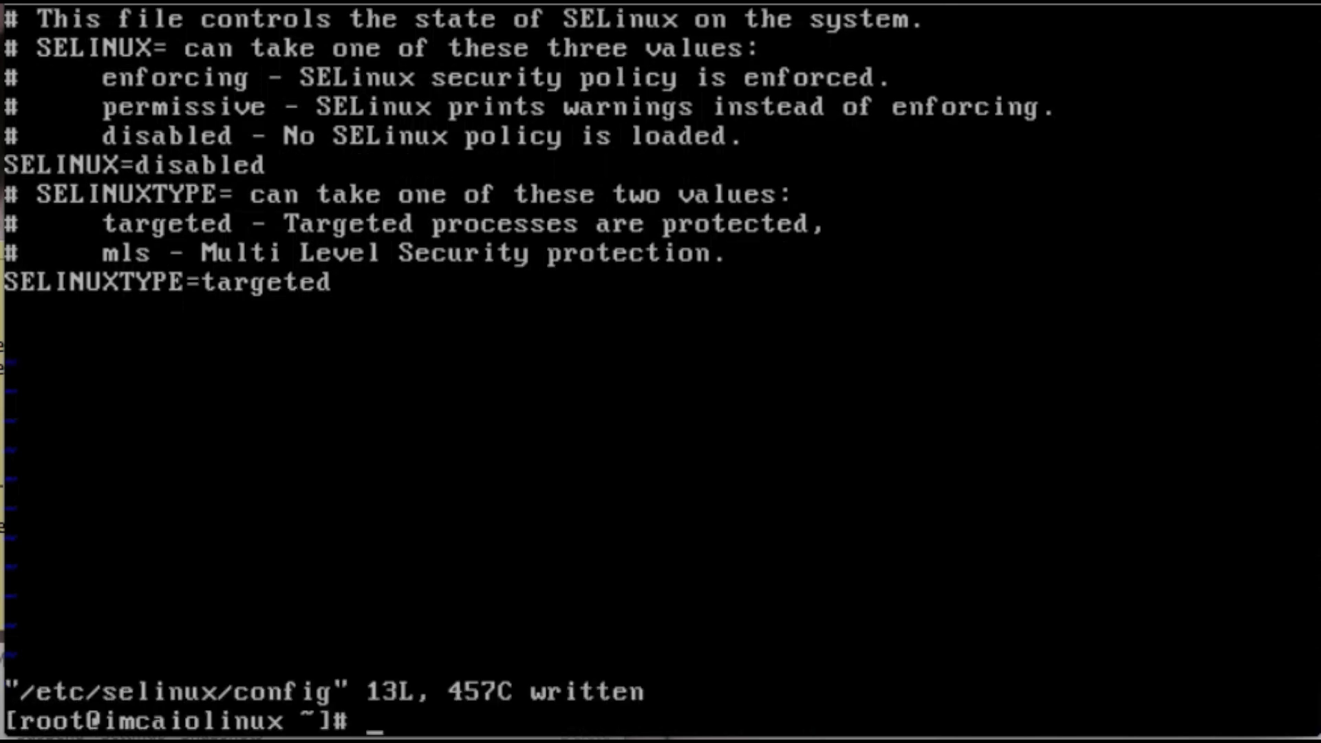
Step: Save and stop the iptables IPv4 firewall and turn it off at boot with chkconfig
type("service iptables")
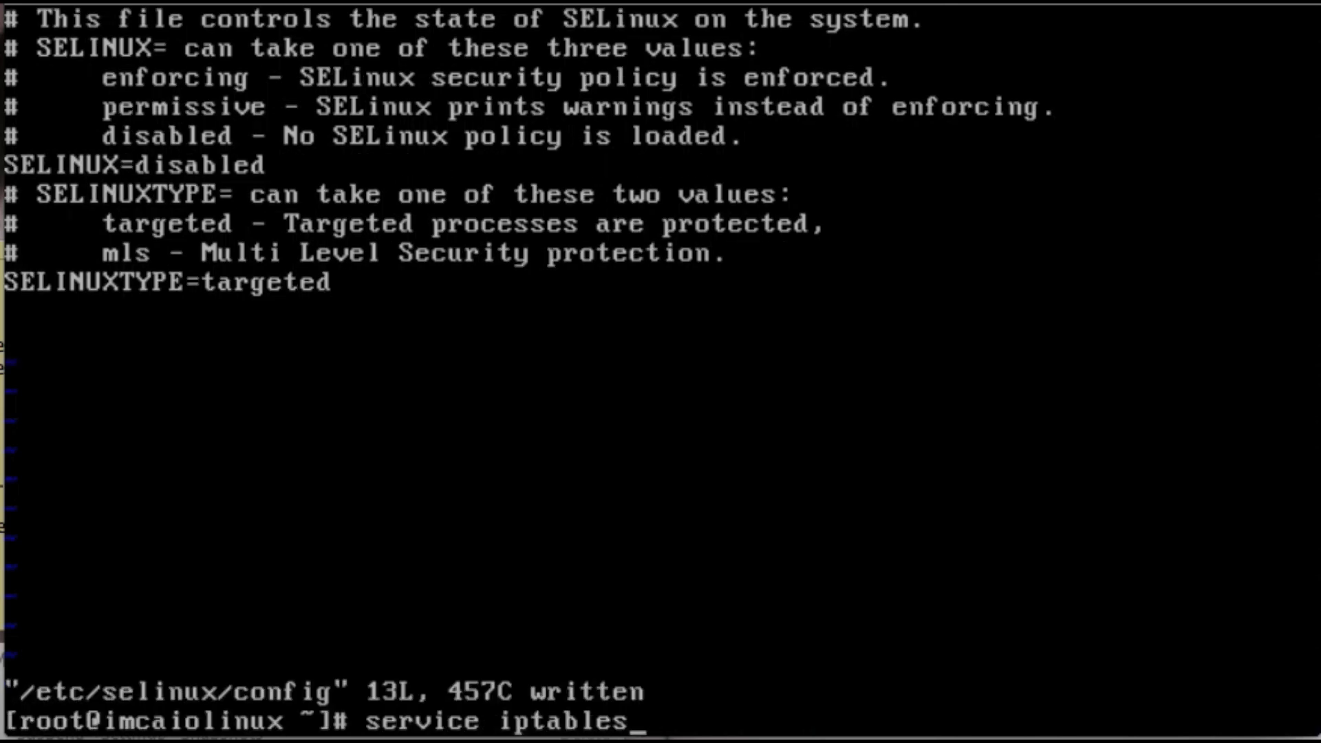
key("Return")
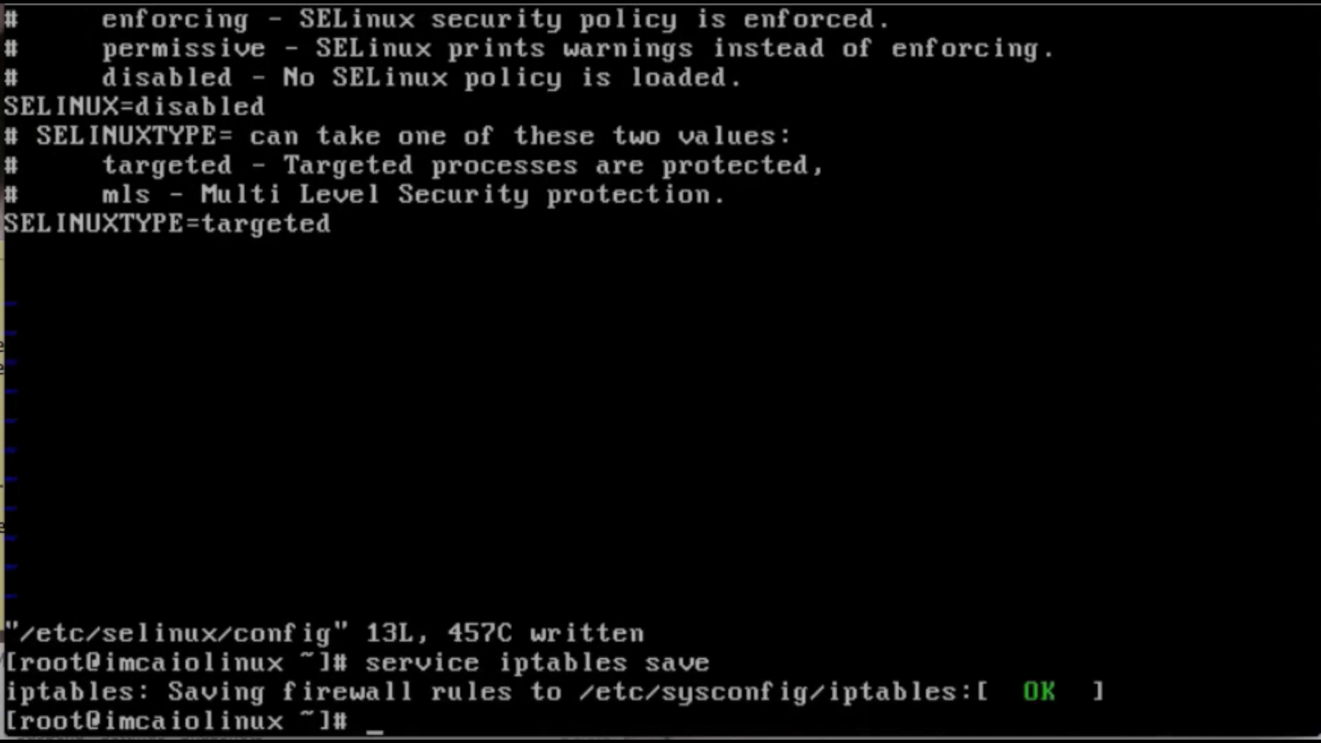
type("service iptables off")
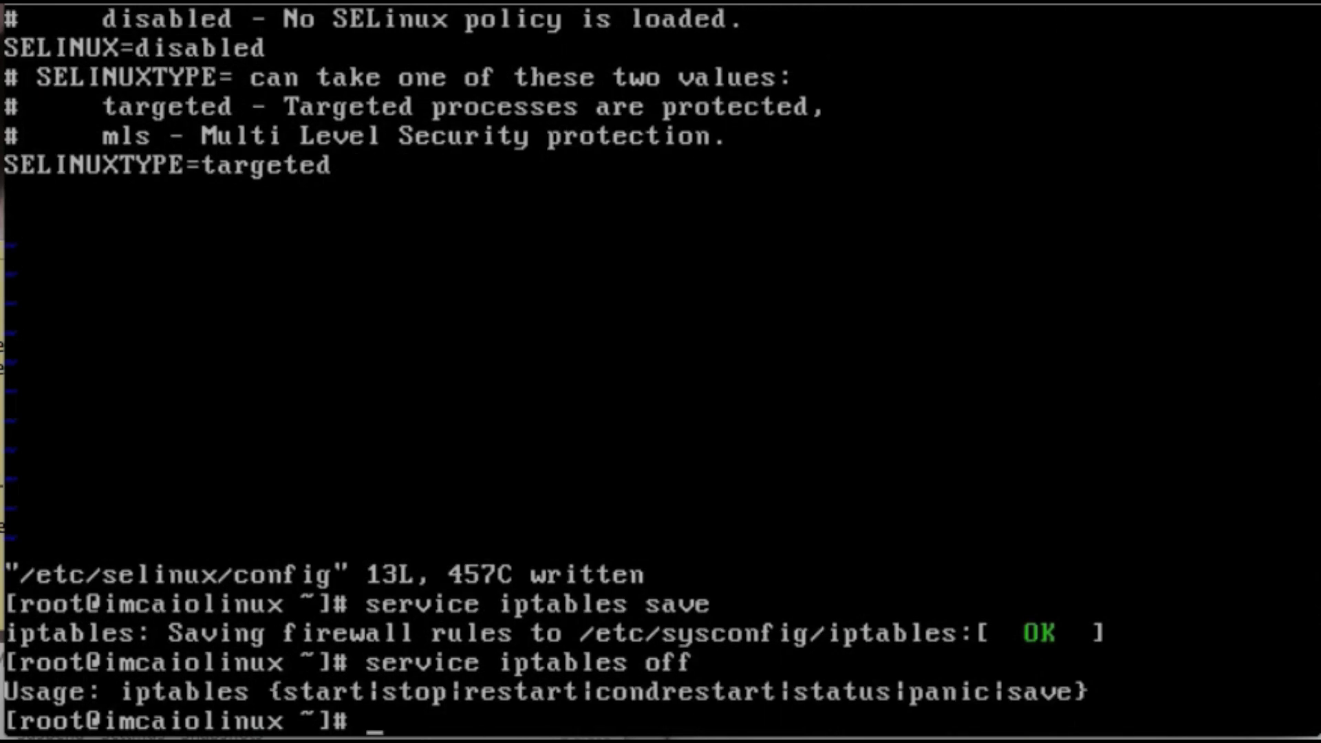
type("service iptables stop")
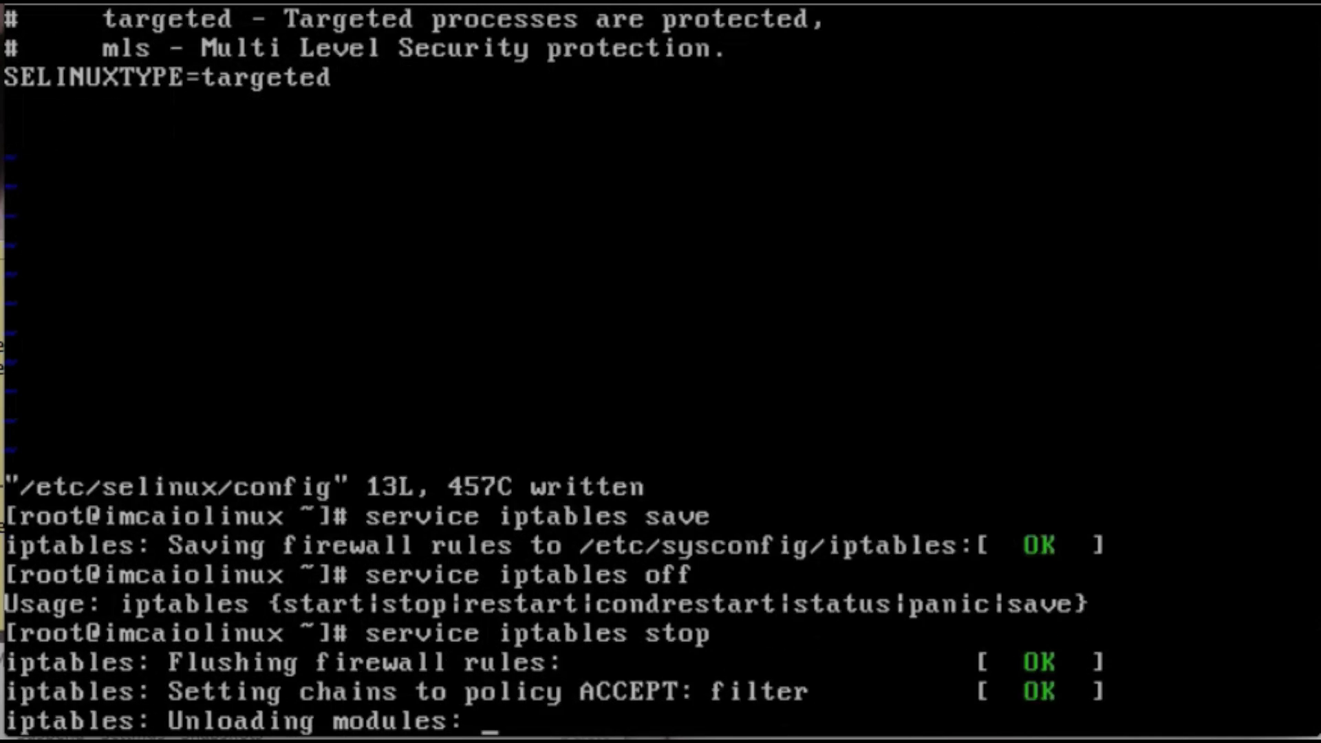
type("services ipt")
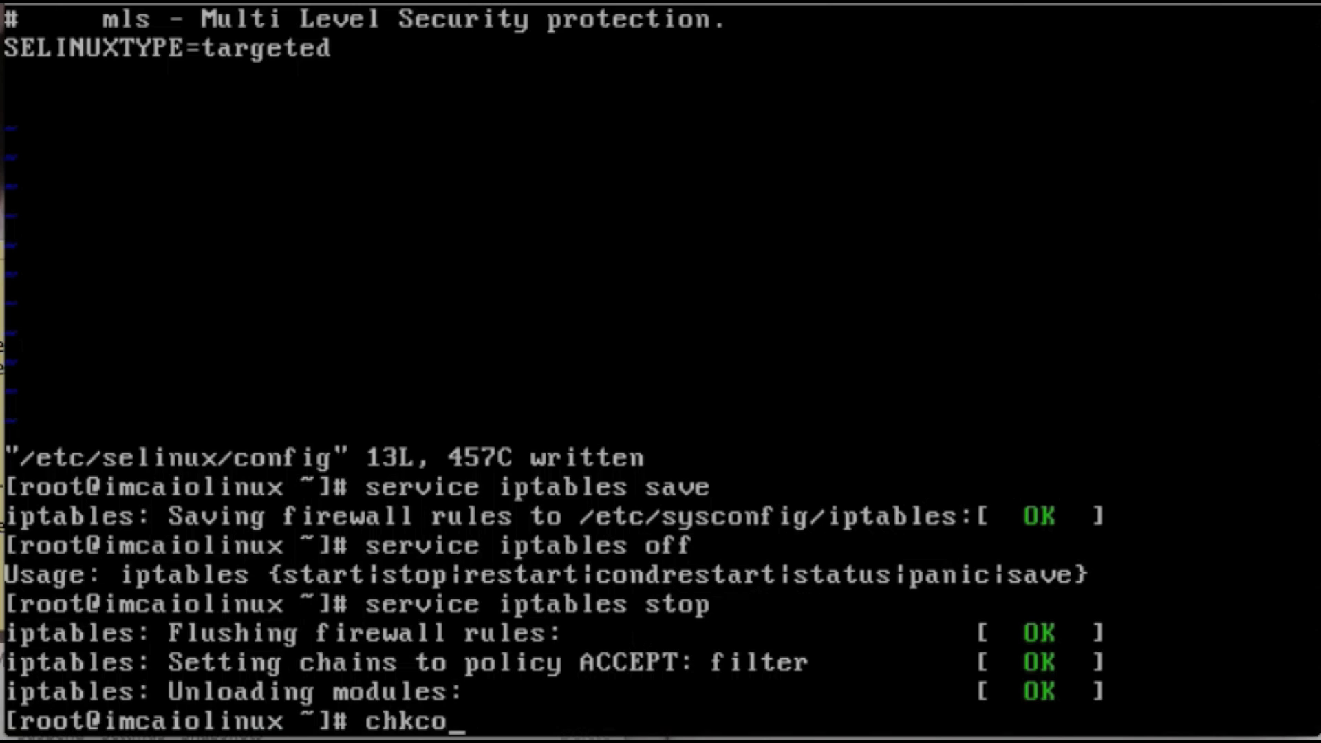
type("nfig iptables off")
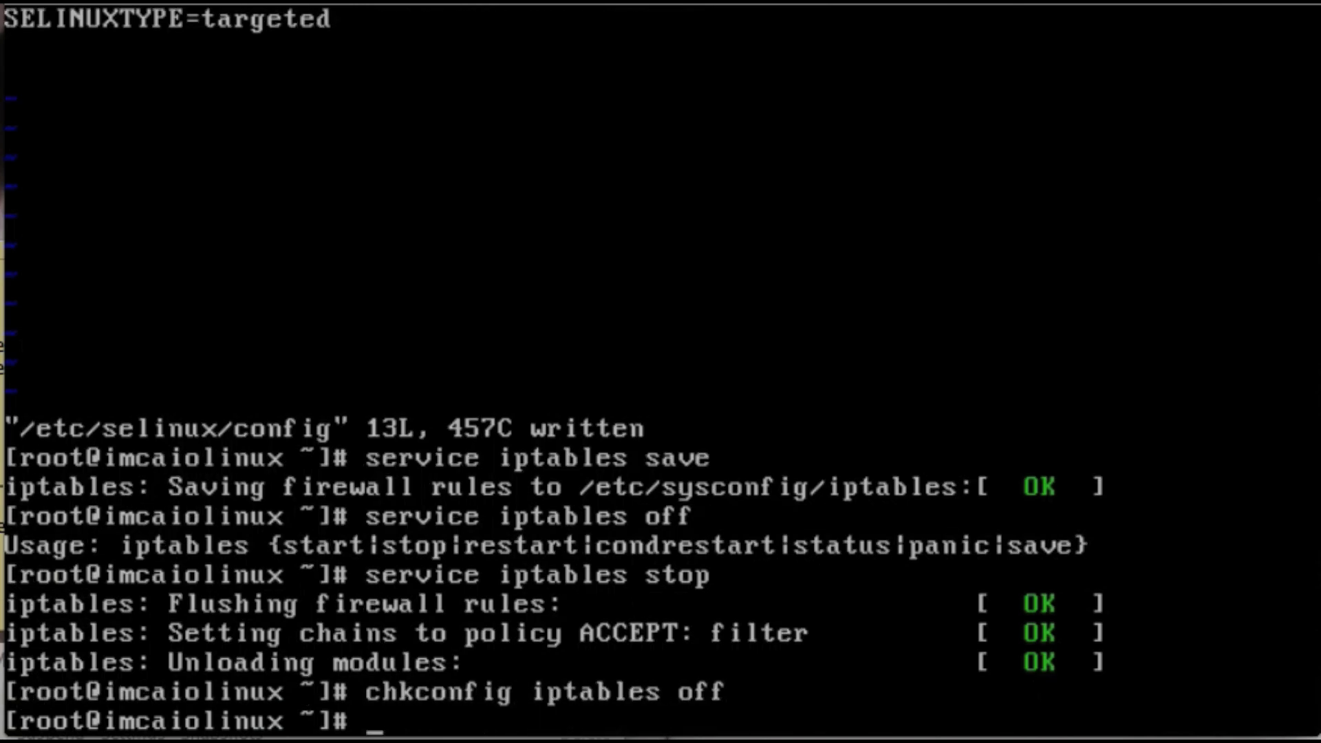
Step: Save and stop the ip6tables IPv6 firewall and turn it off at boot with chkconfig
type("serice ip6t")
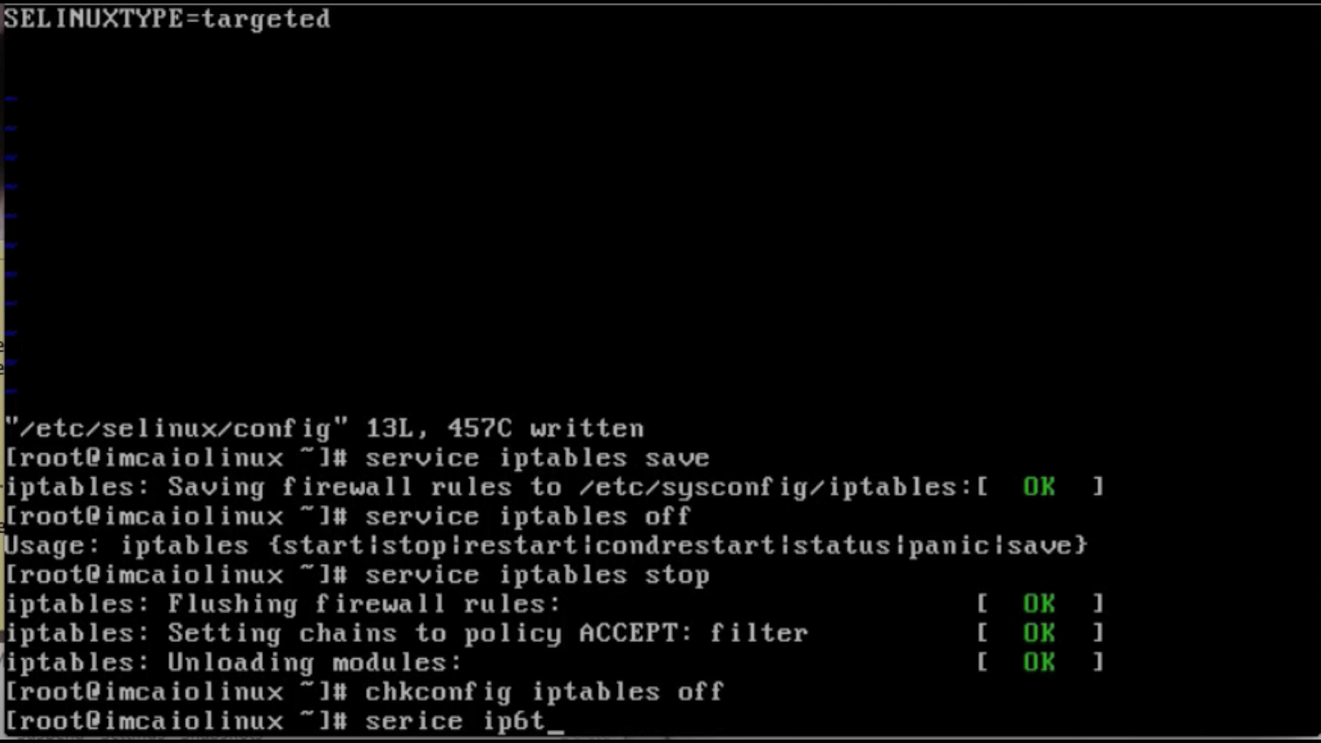
key("Return")
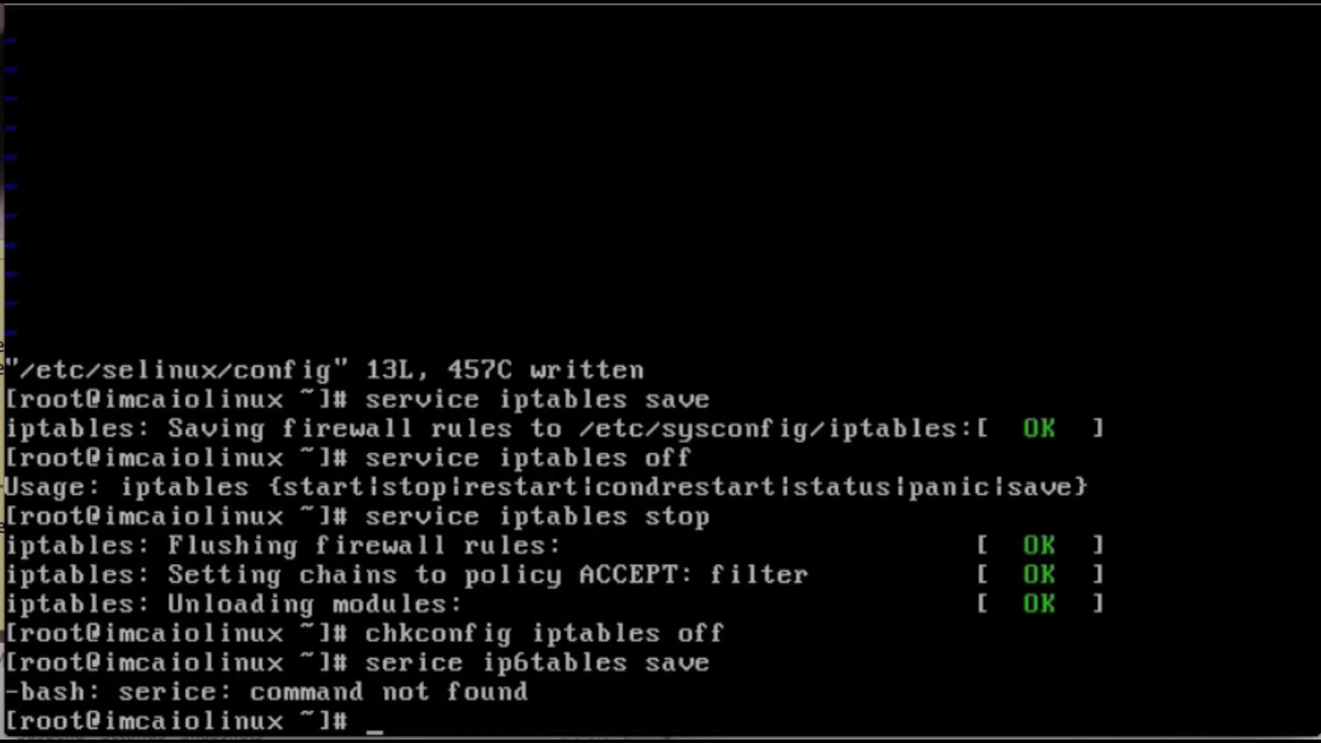
type("ser")
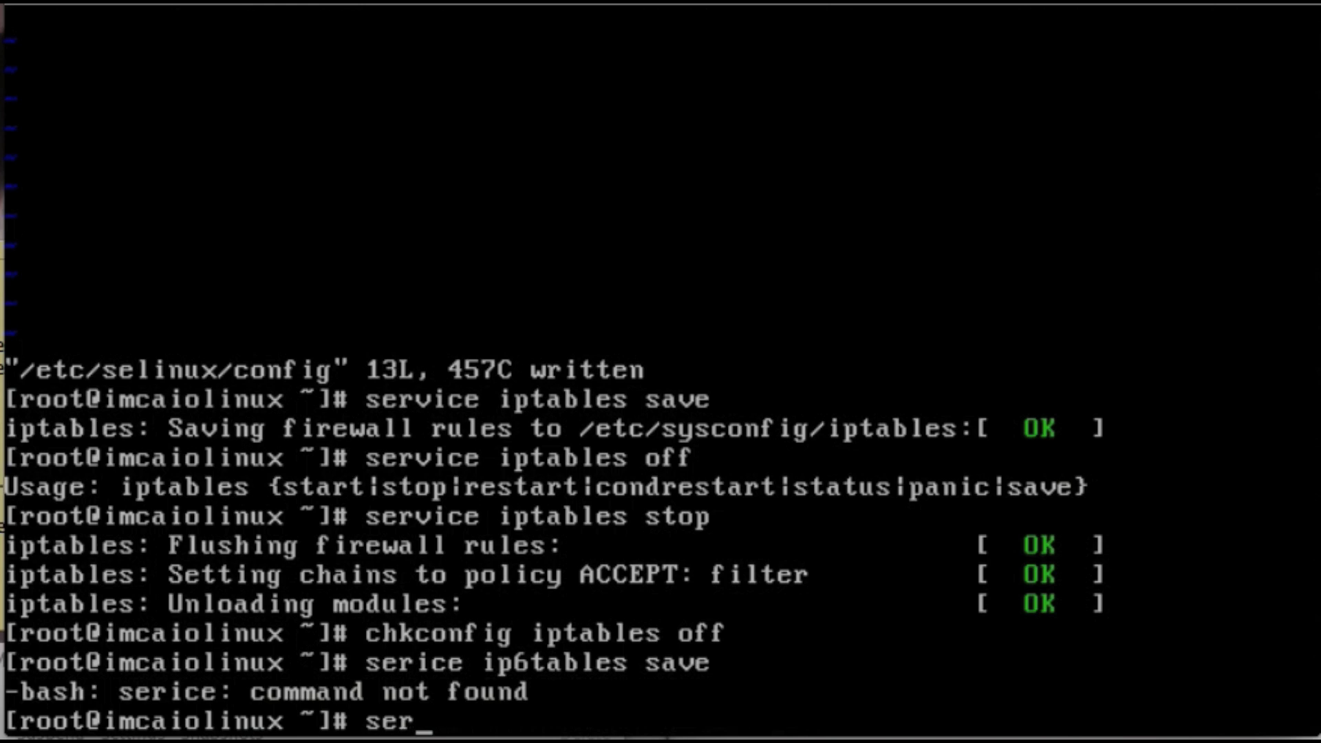
type("vice ip6tabl")
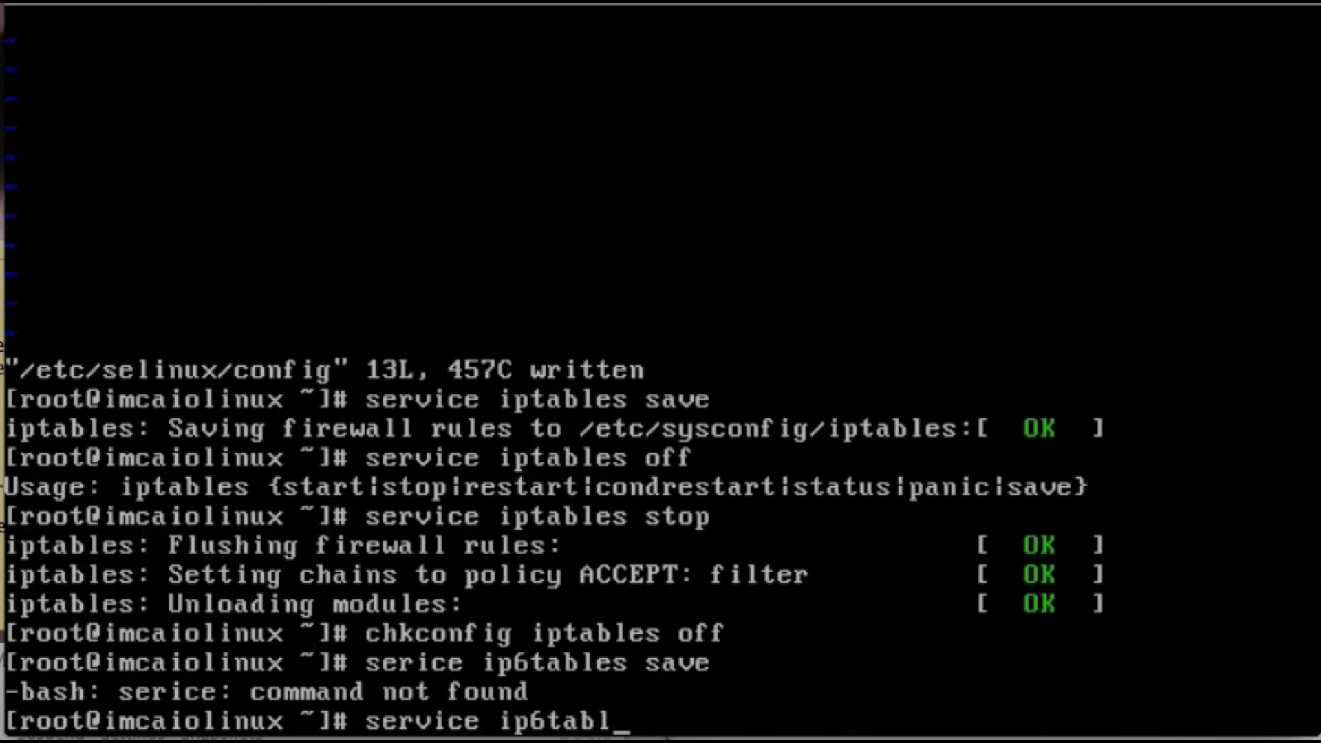
key("Return")
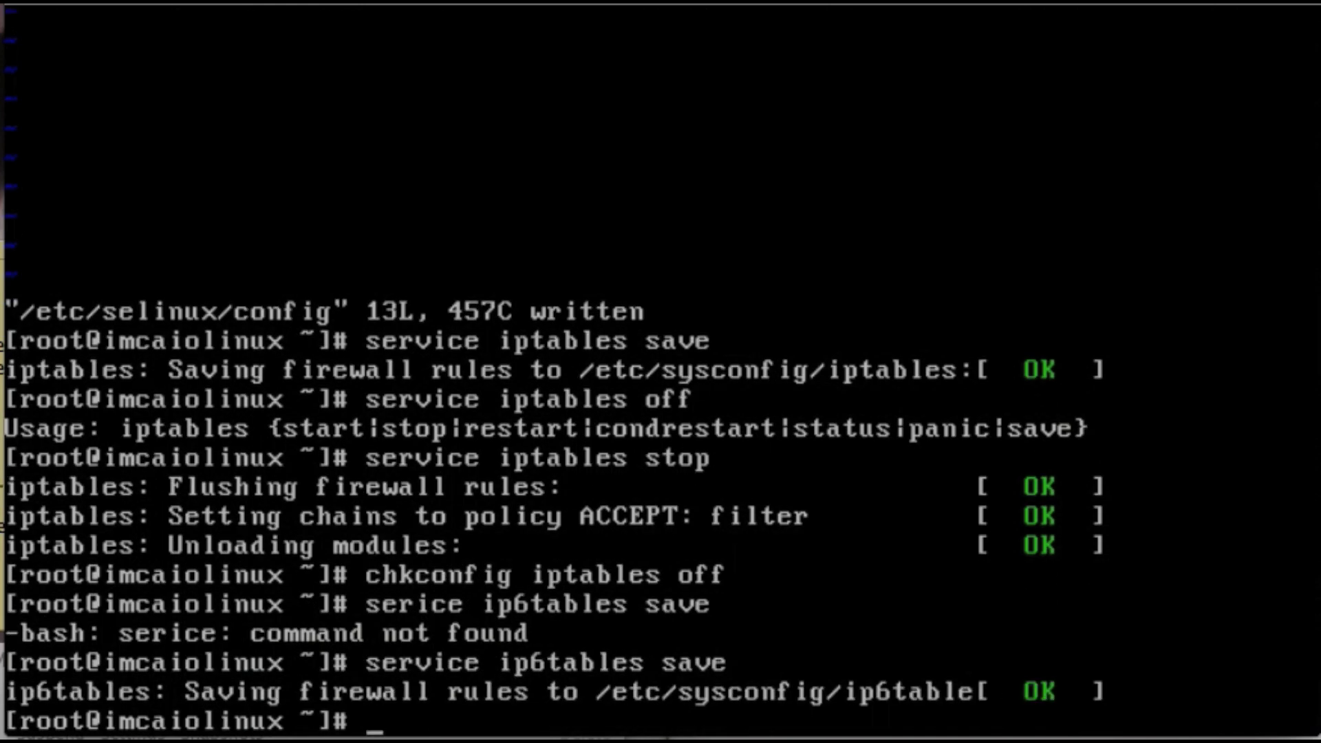
type("service ip6tables stop")
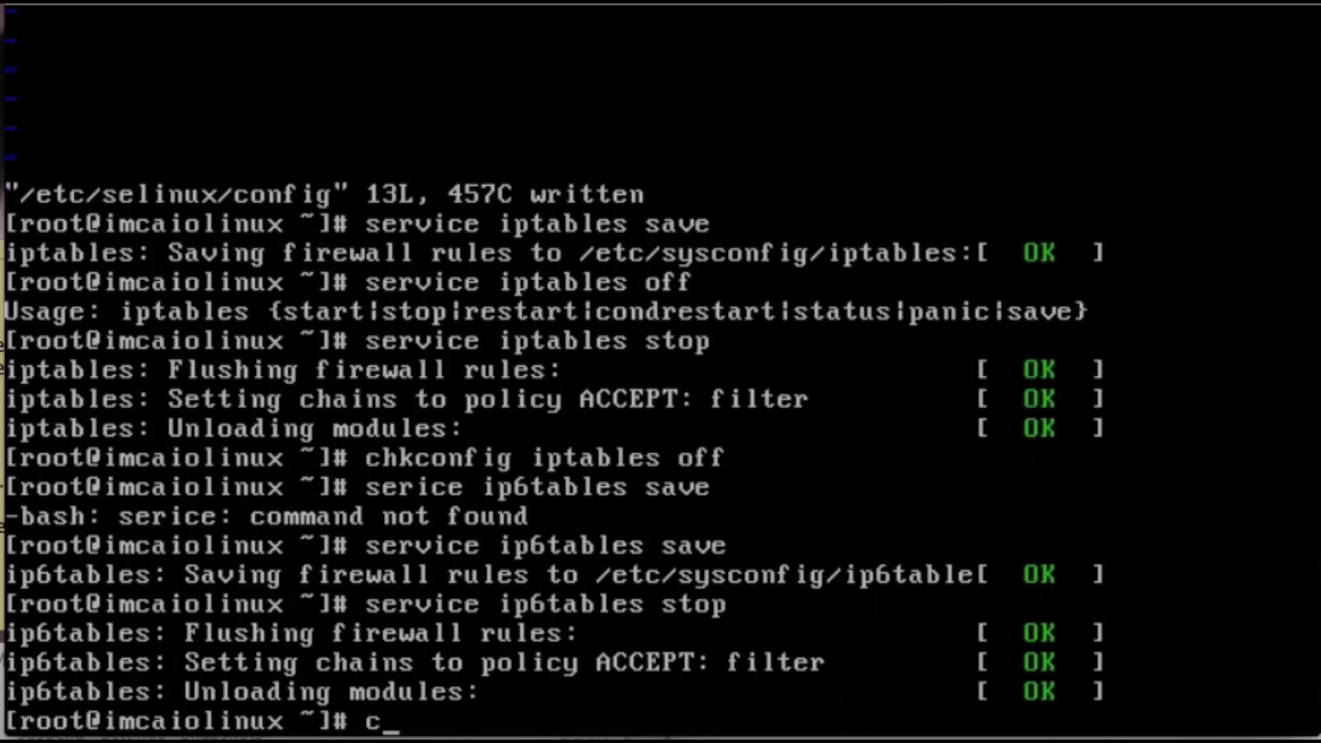
type("hkconfig ip")
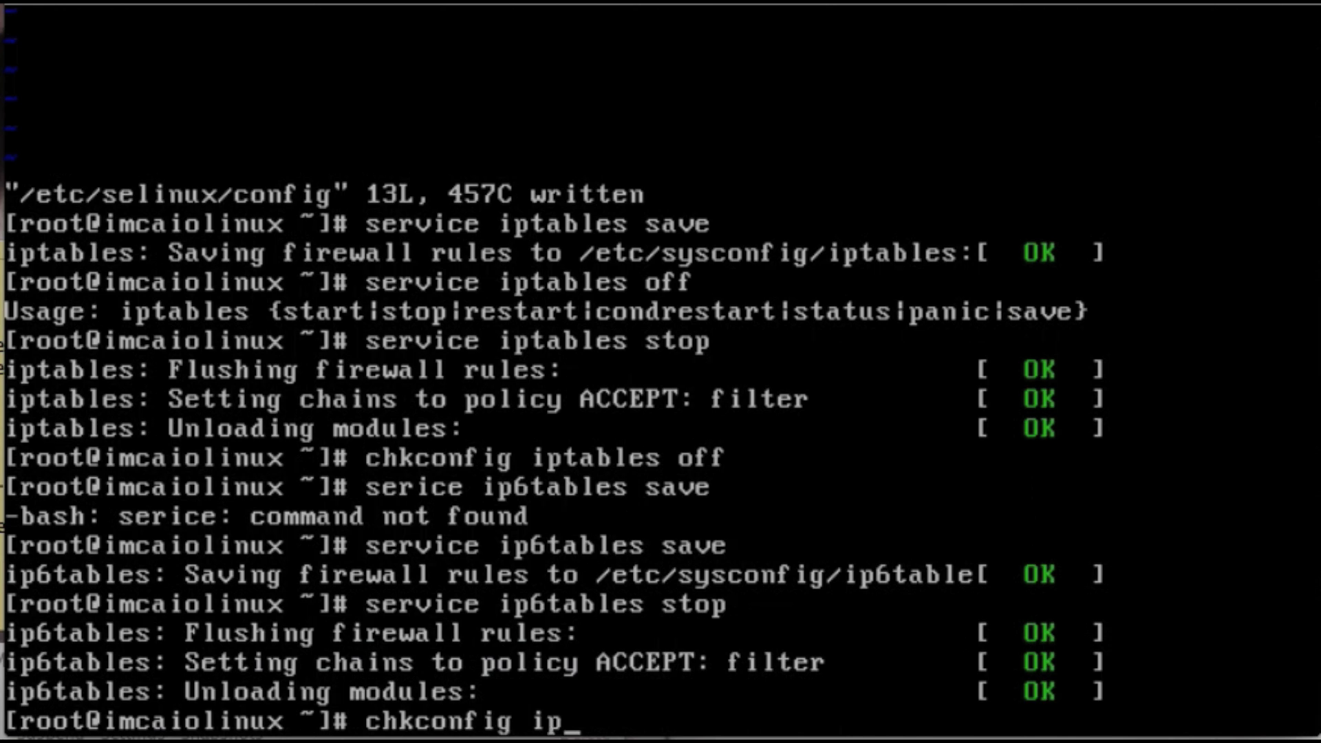
type("6")
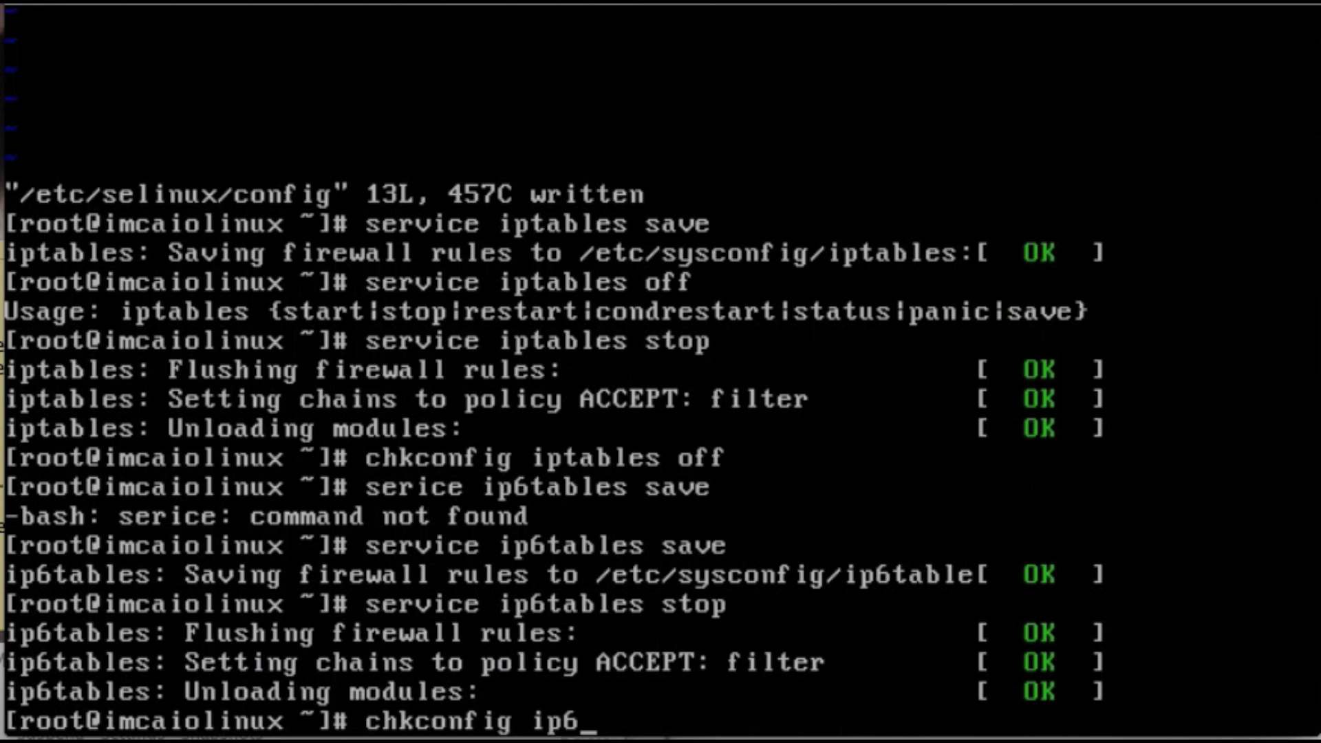
key("Return")
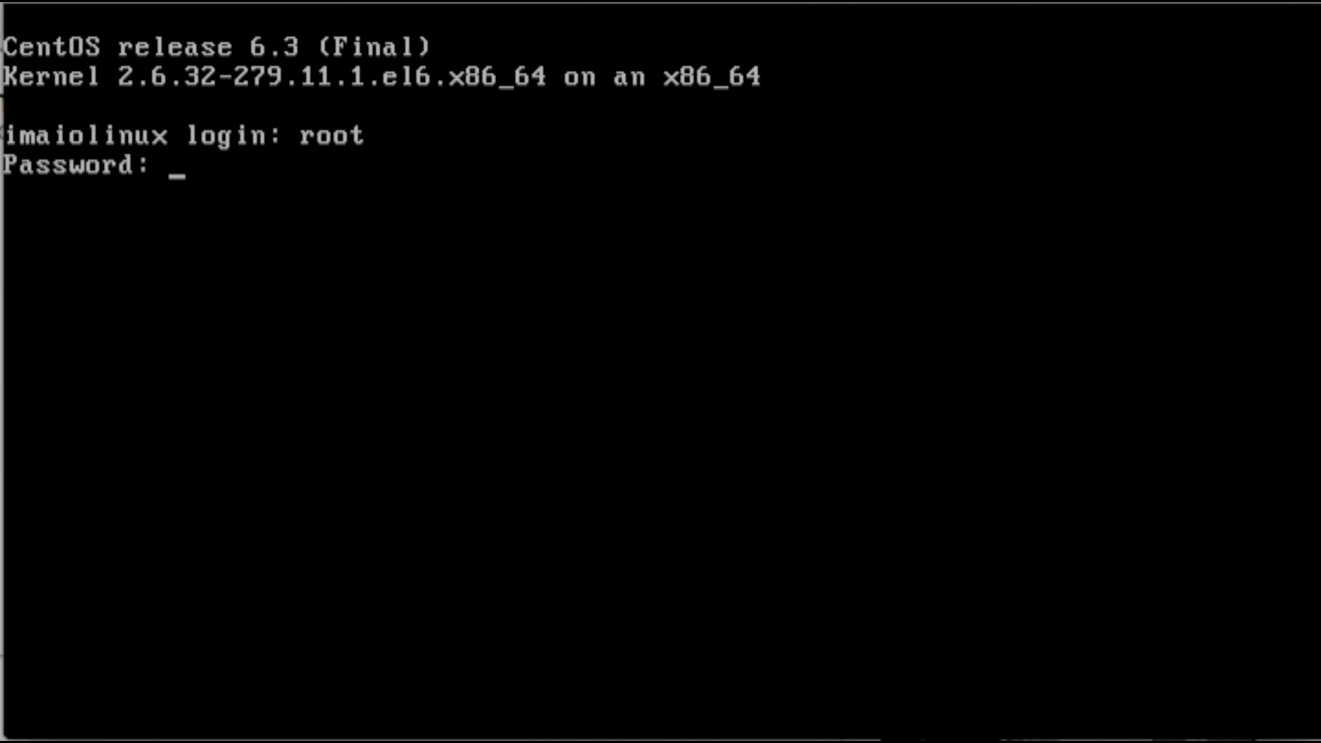
Step: Submit the root password to log back into the console shell
key("Return")
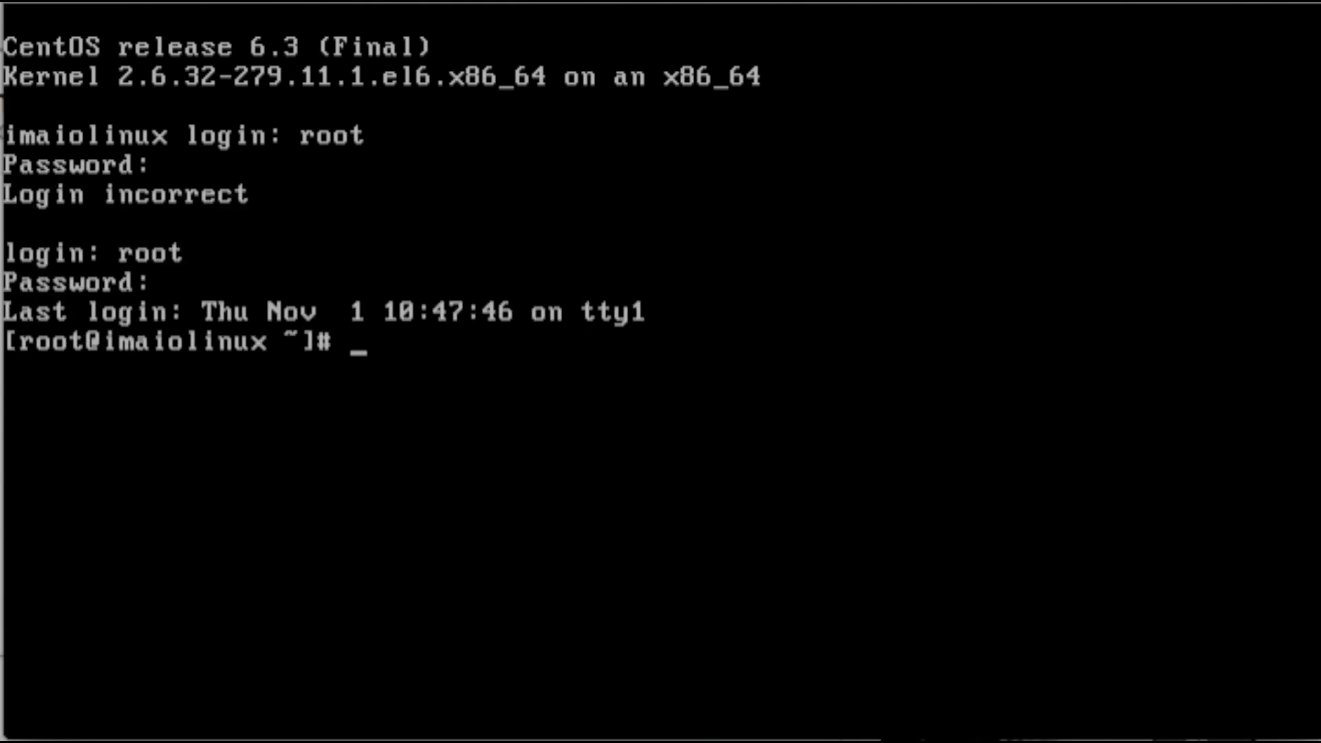
Step: Start the mysqld service and enable it at boot with chkconfig mysqld on
type("serv")
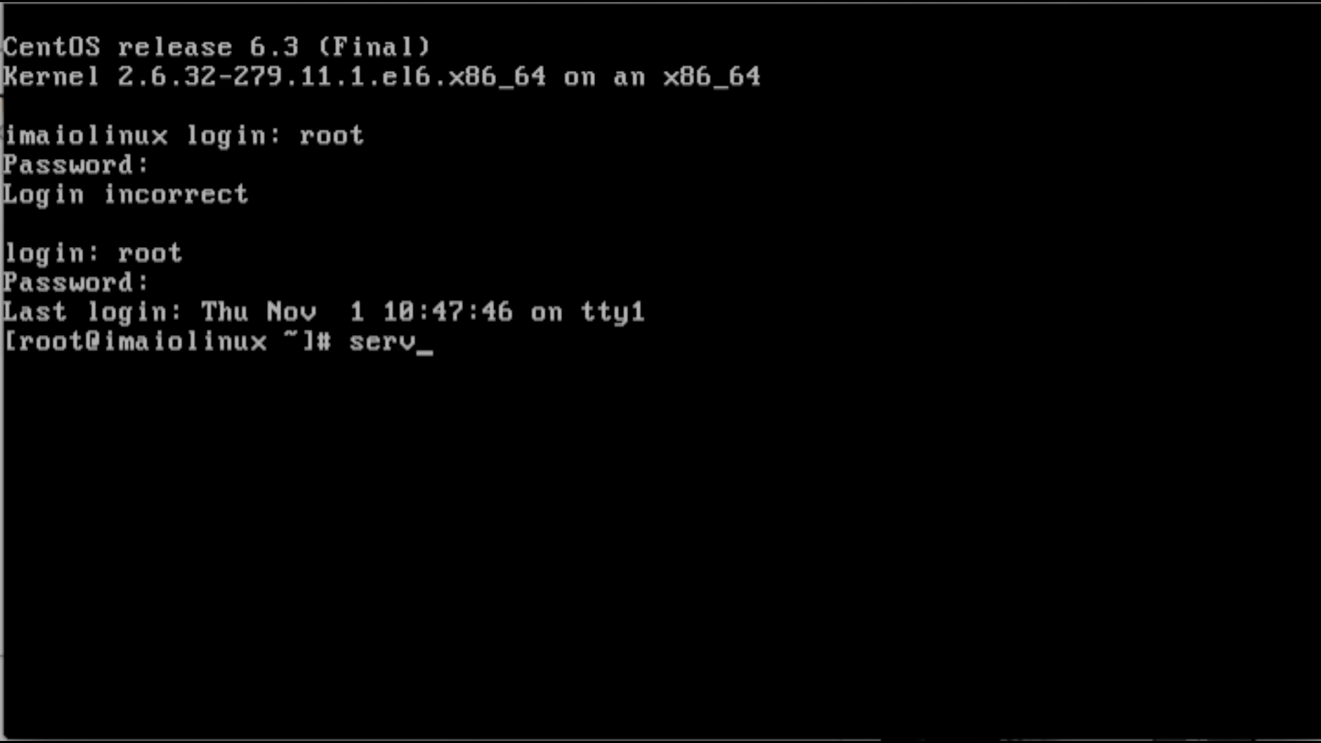
type("ice mysqld start")
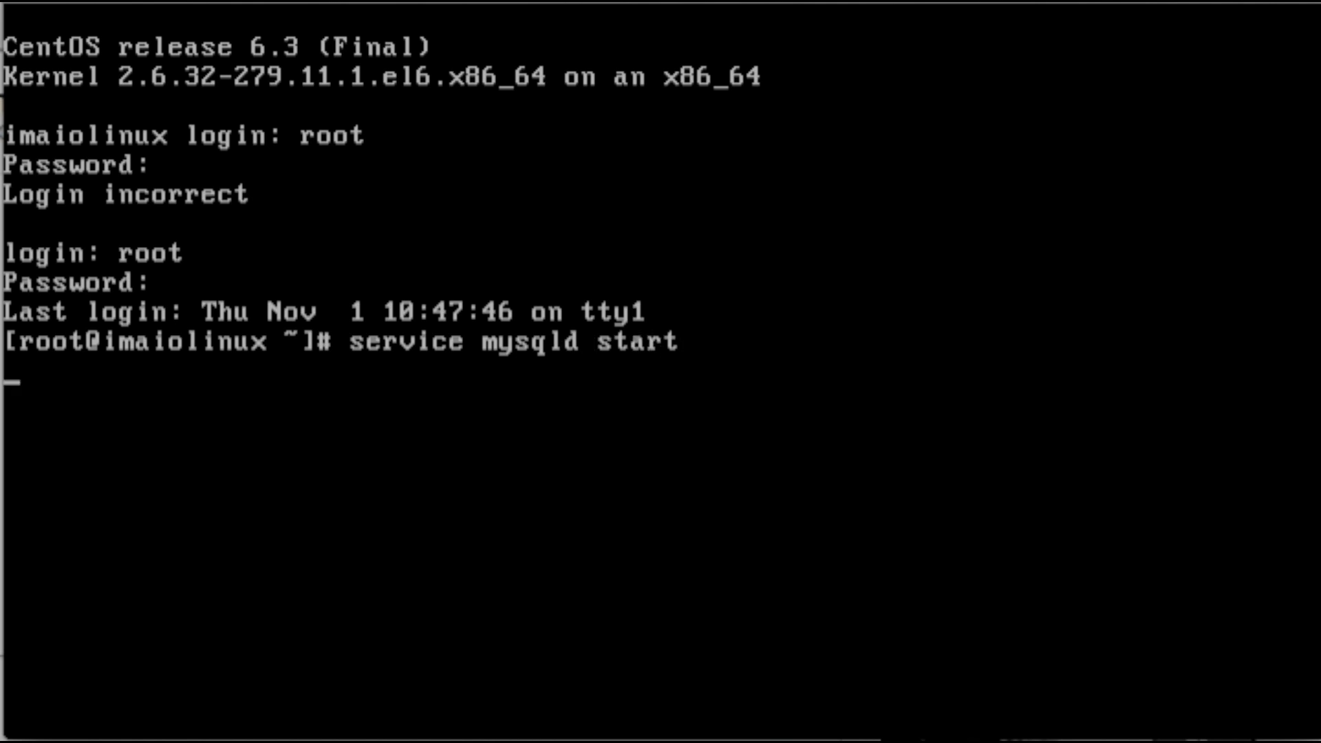
key("Return")
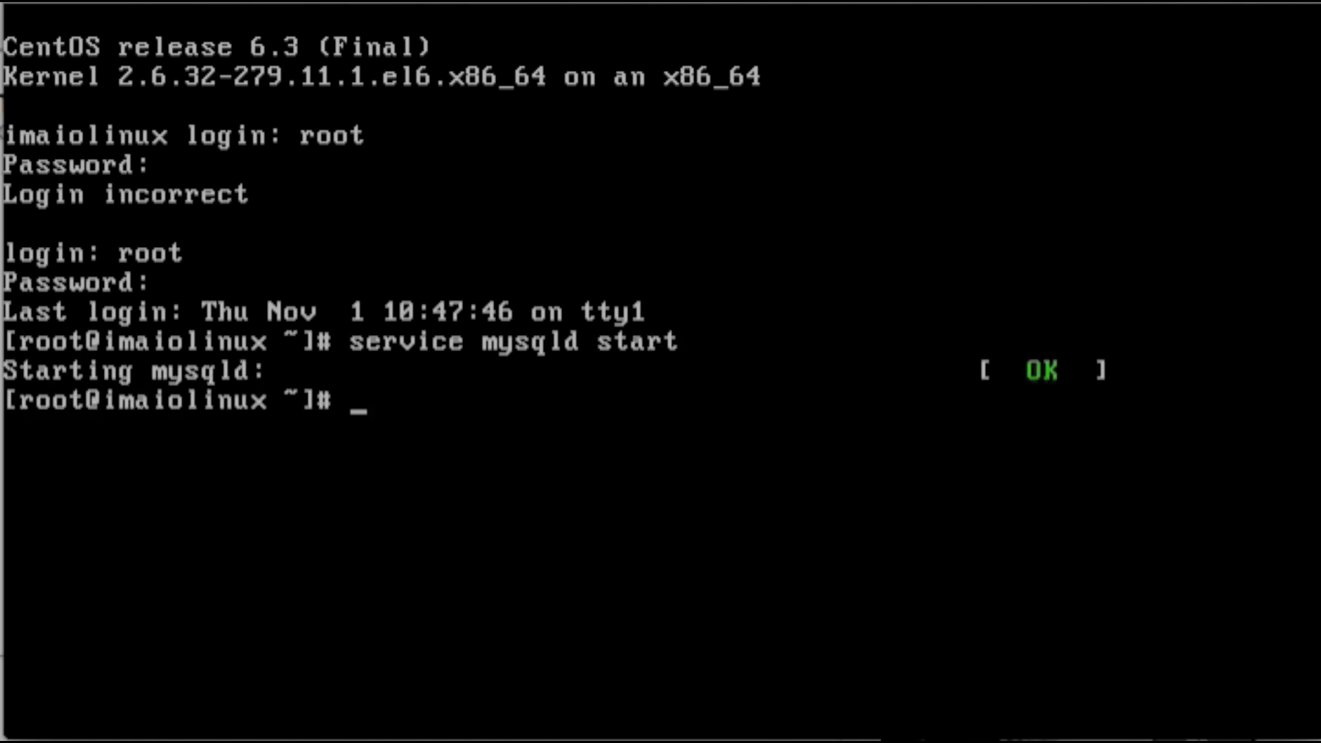
type("chkconfig")
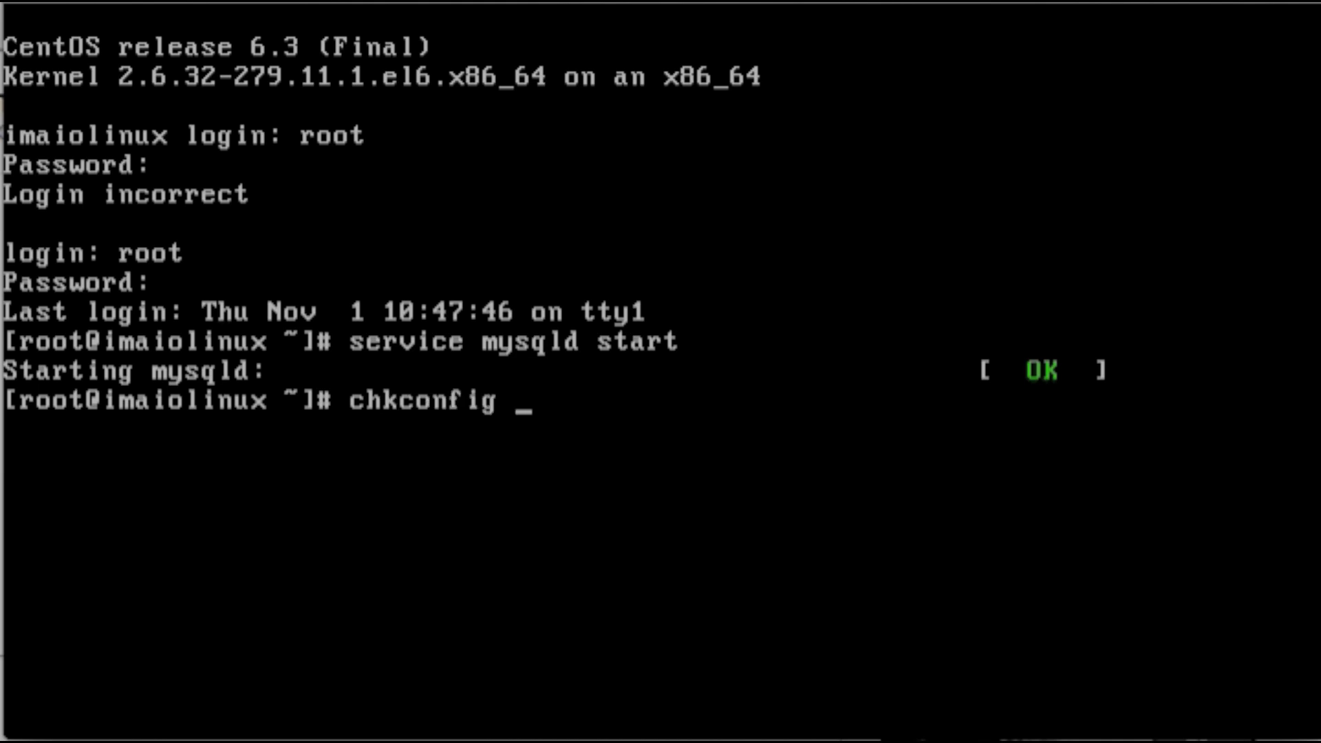
type("mysqld on")
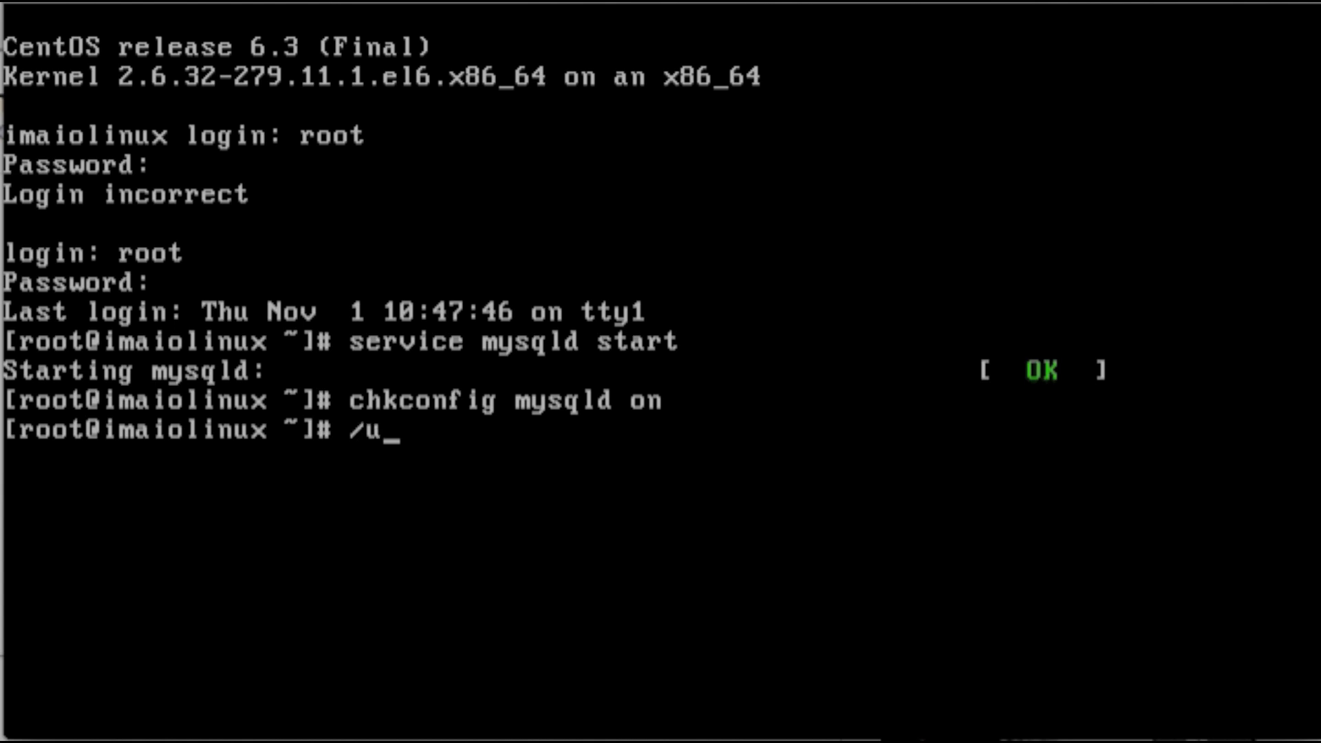
Step: Run /usr/bin/mysql_secure_installation, retyping the path after a misspelled first attempt
type("sr/bin/")
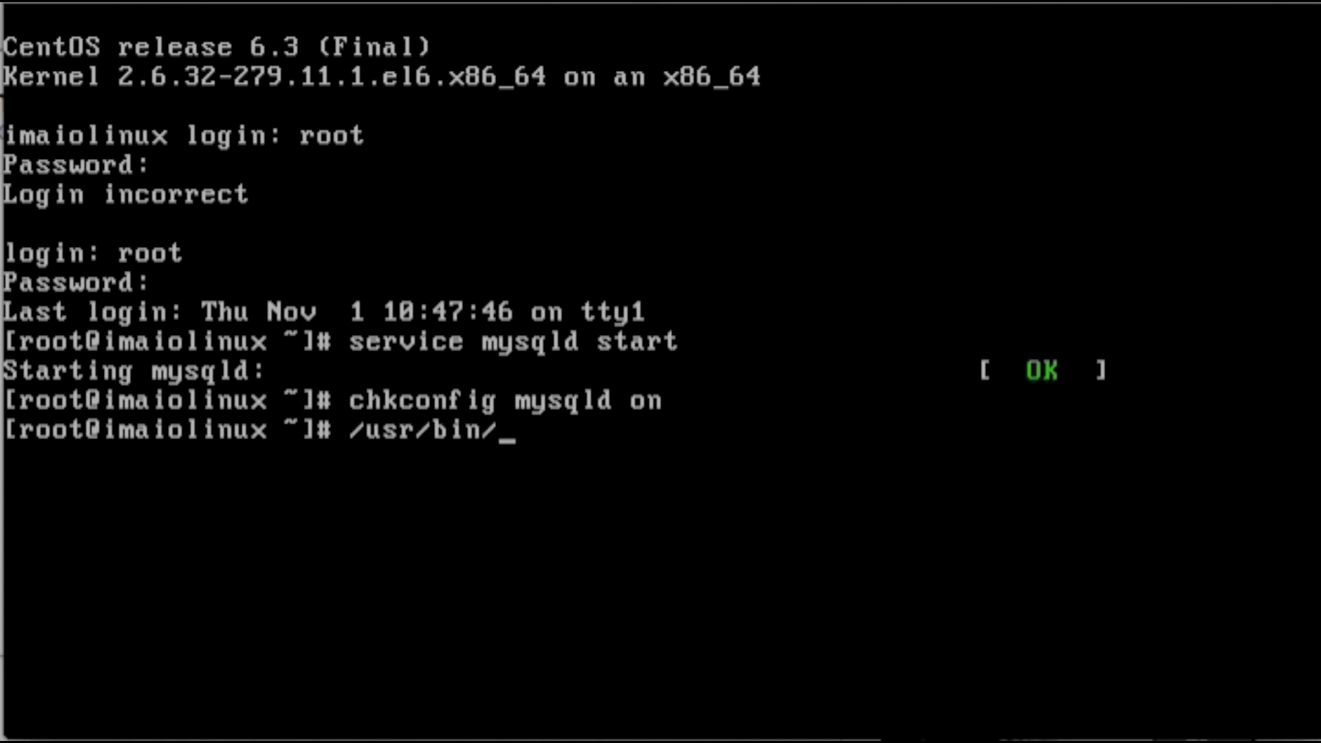
type("secure")
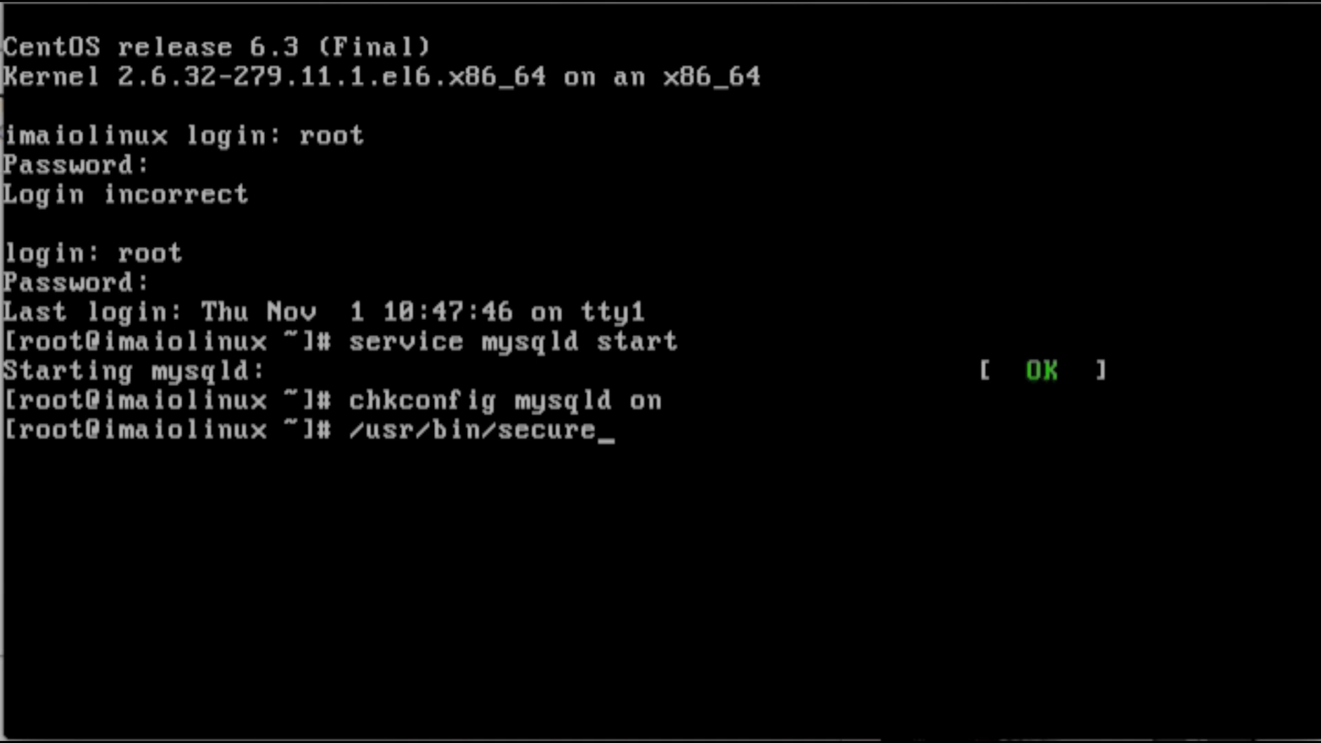
type("mysql_instl")
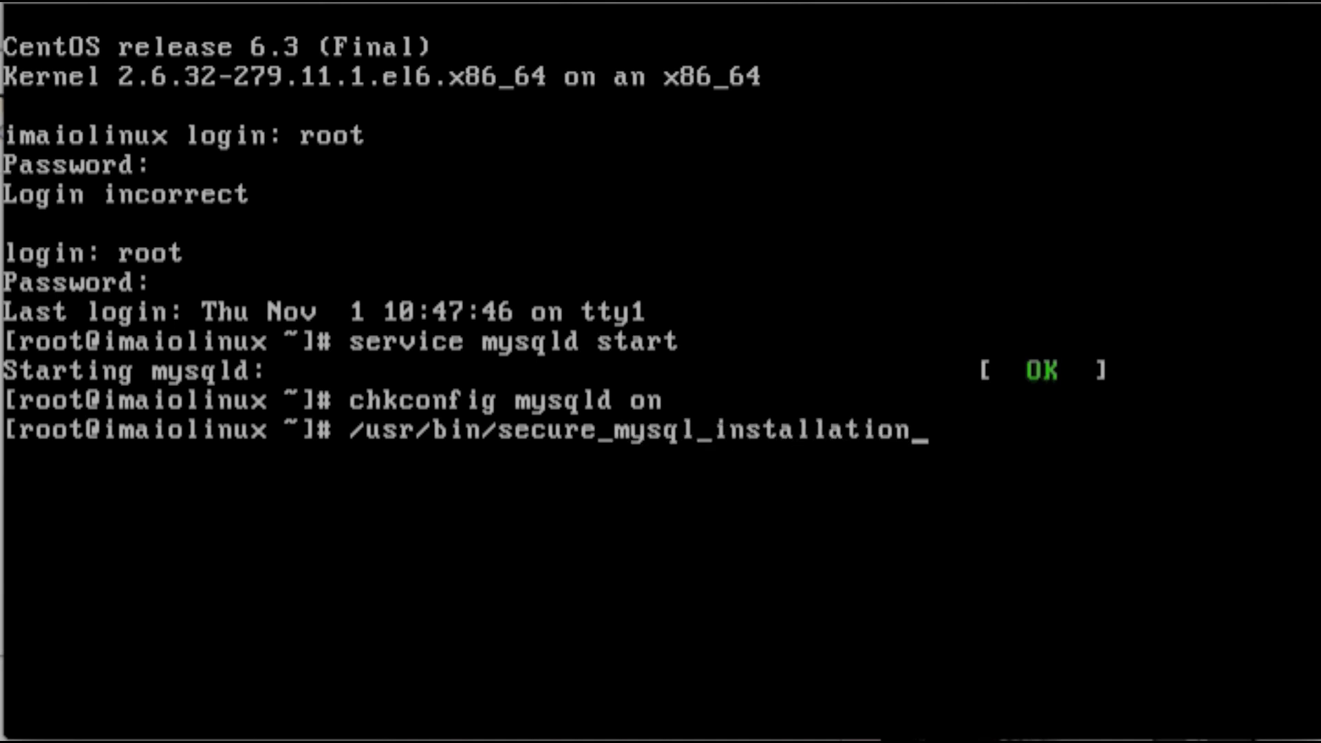
key("Return")
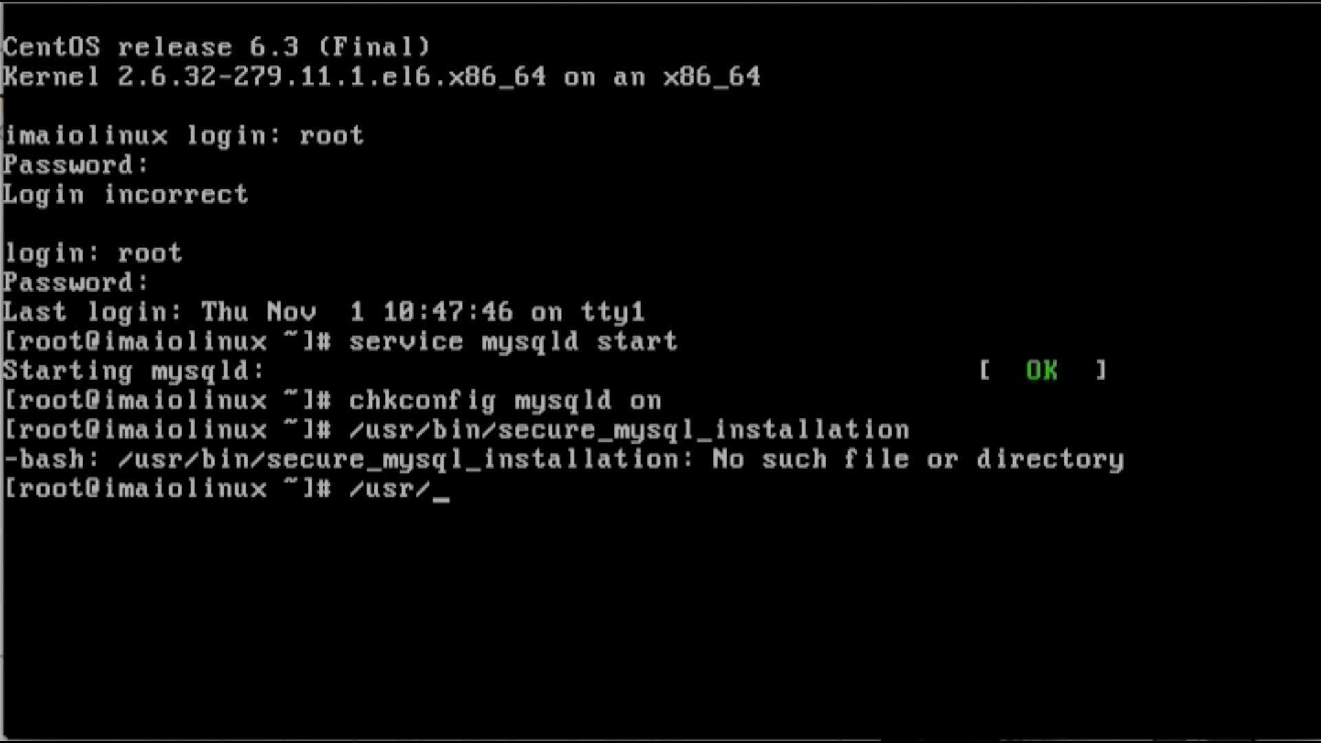
type("bin/")
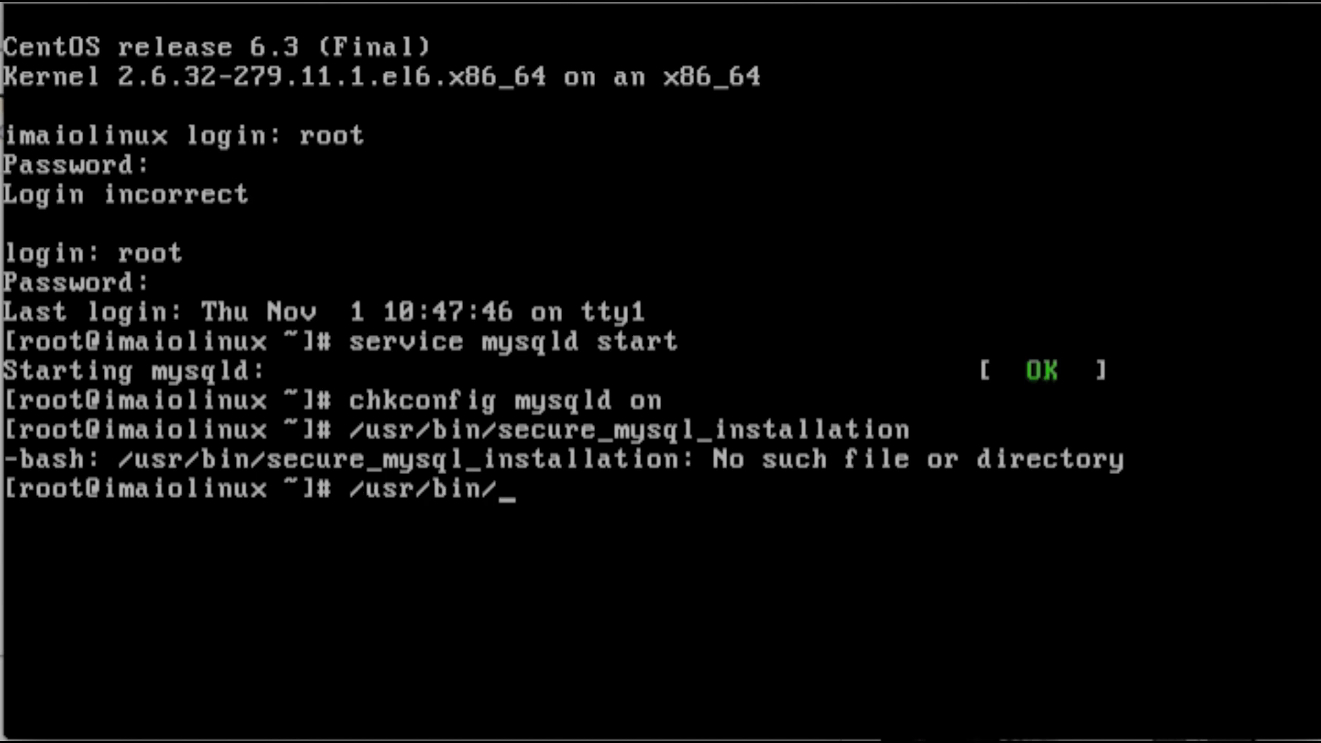
type("mysql_s")
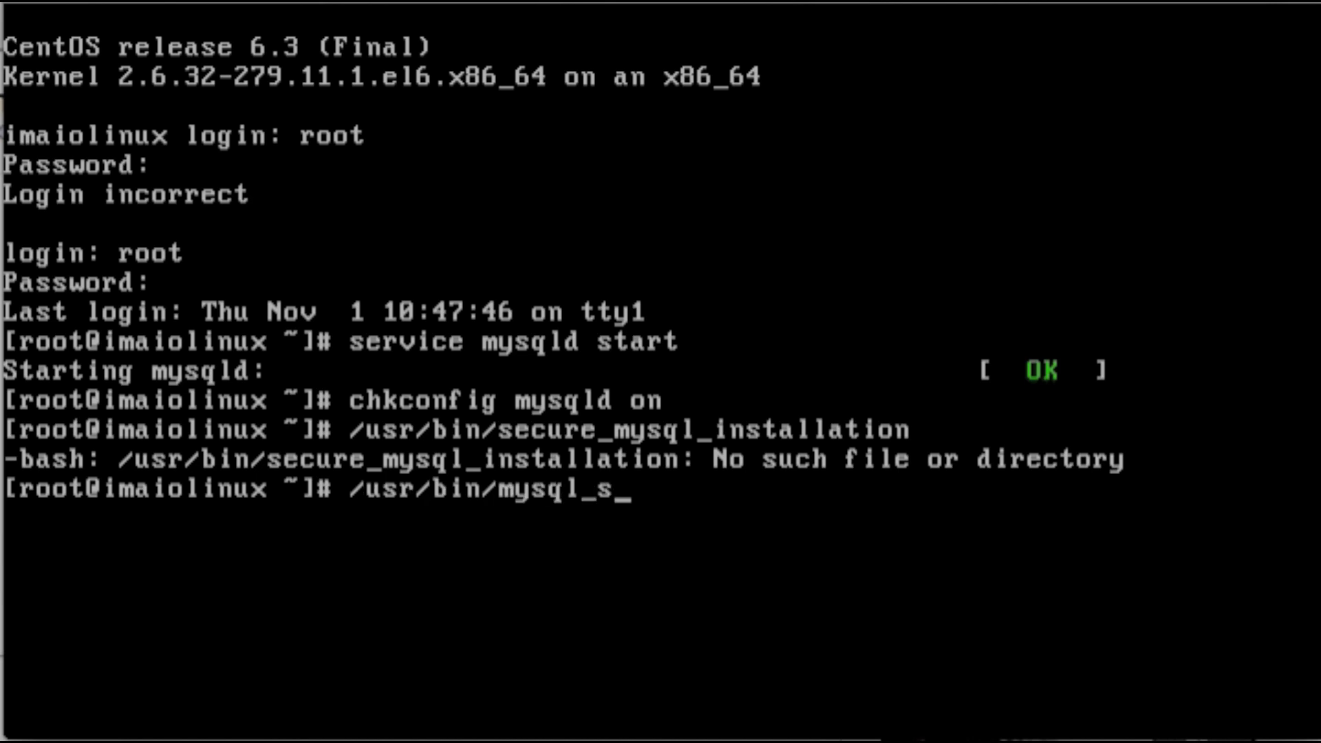
type("ecure_")
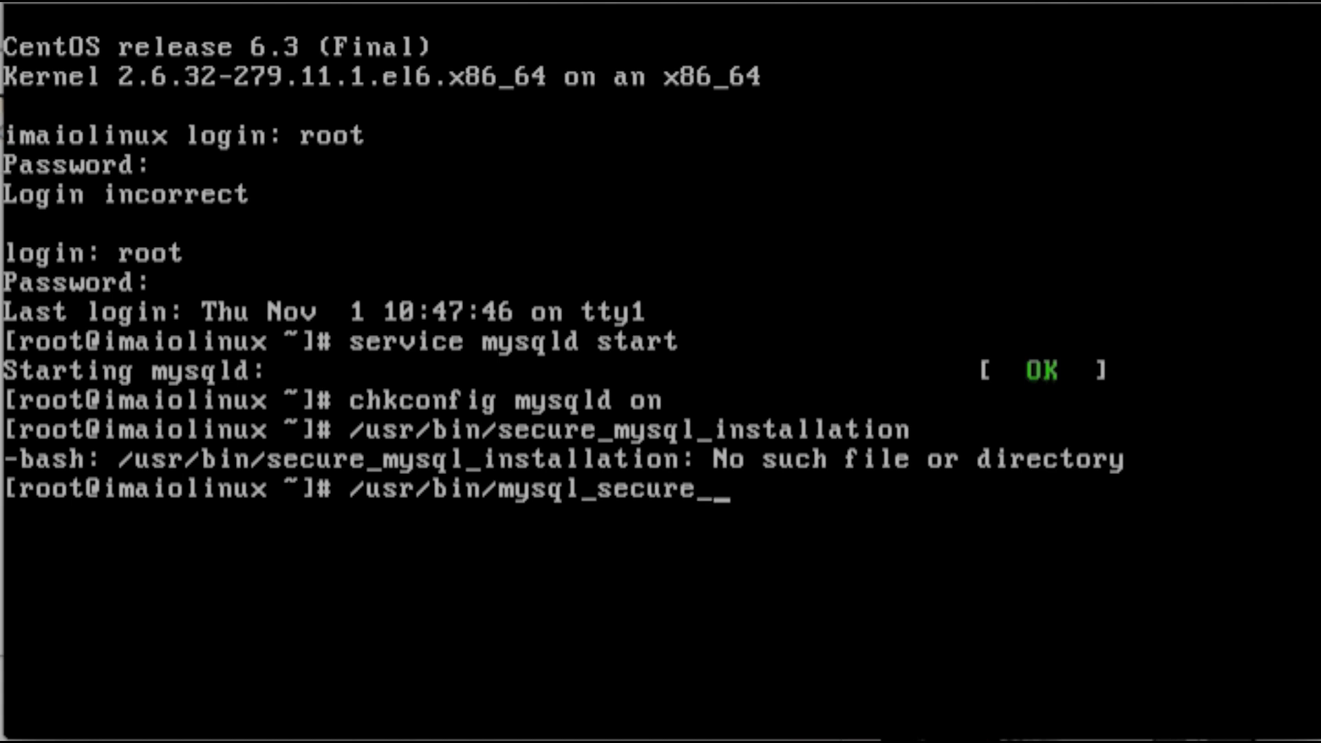
type("installation")
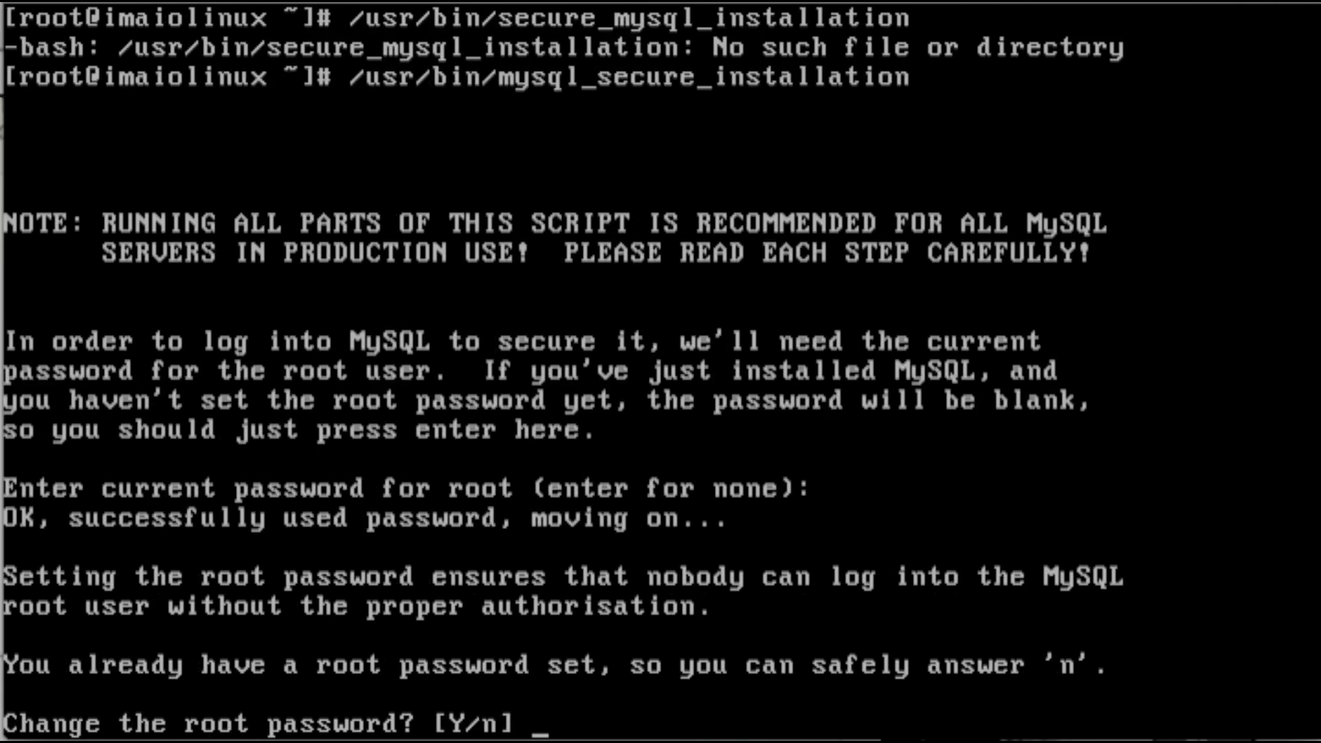
Step: Answer y to the hardening prompts, set a new MySQL root password, then stop mysqld
type("y")
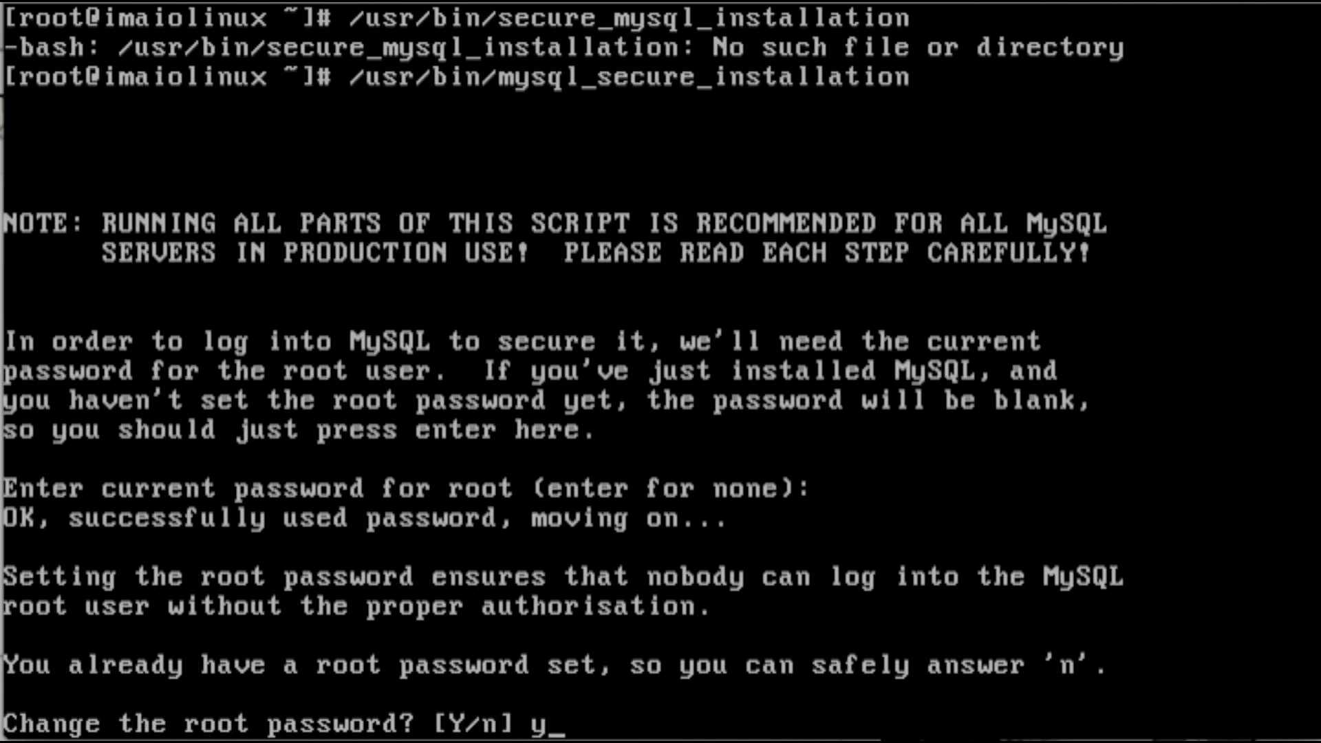
key("Return")
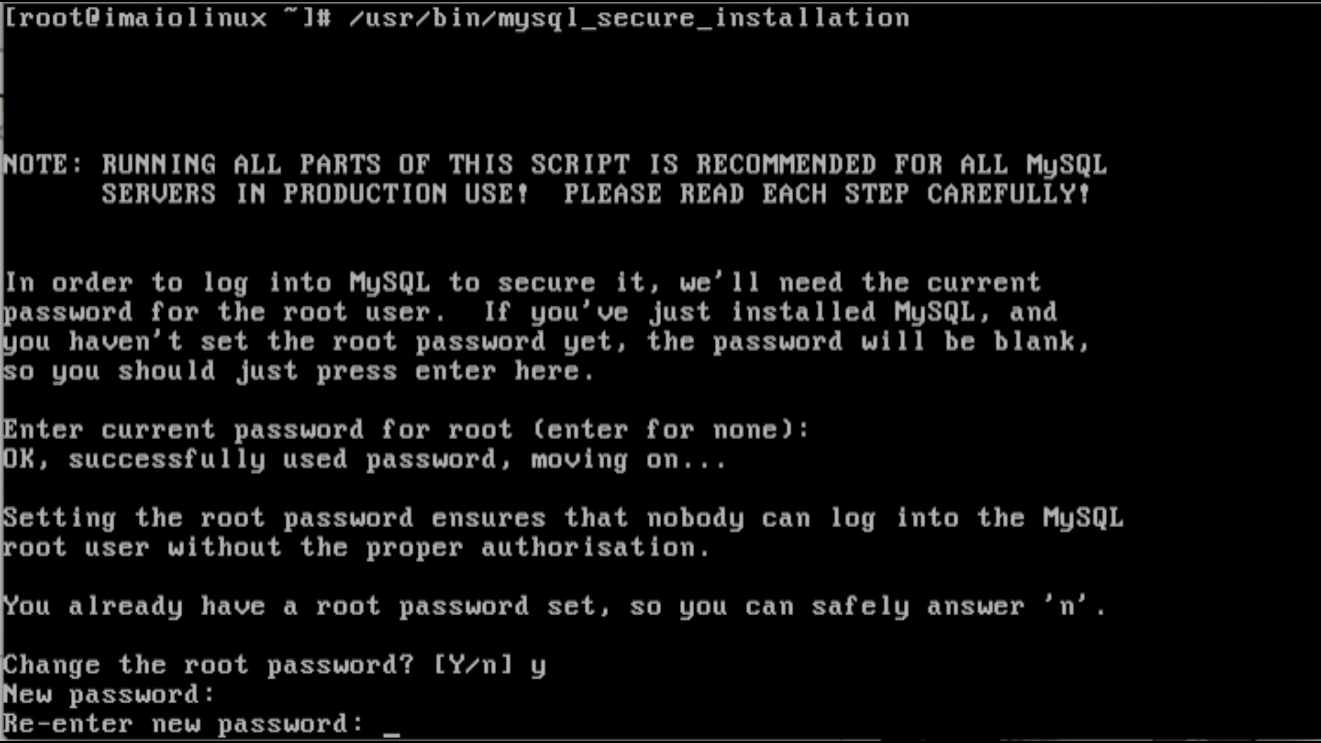
key("Return")
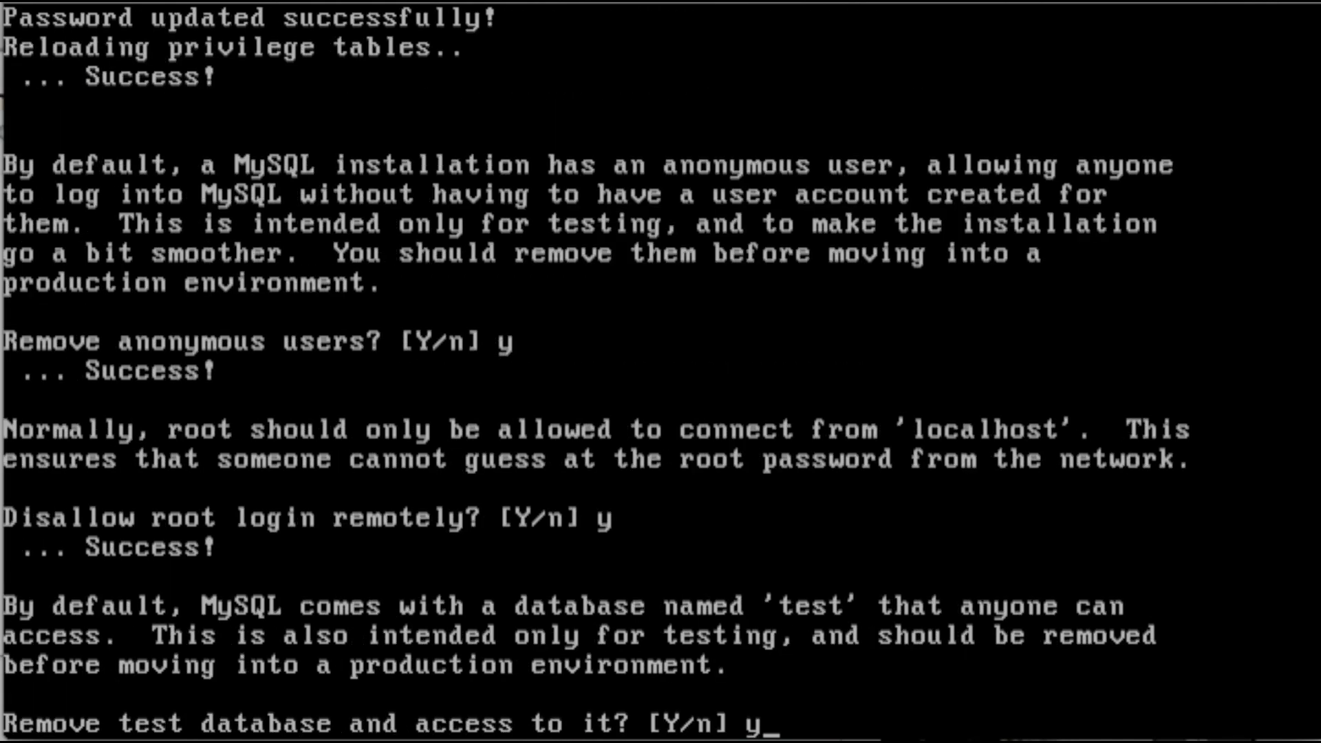
key("Return")
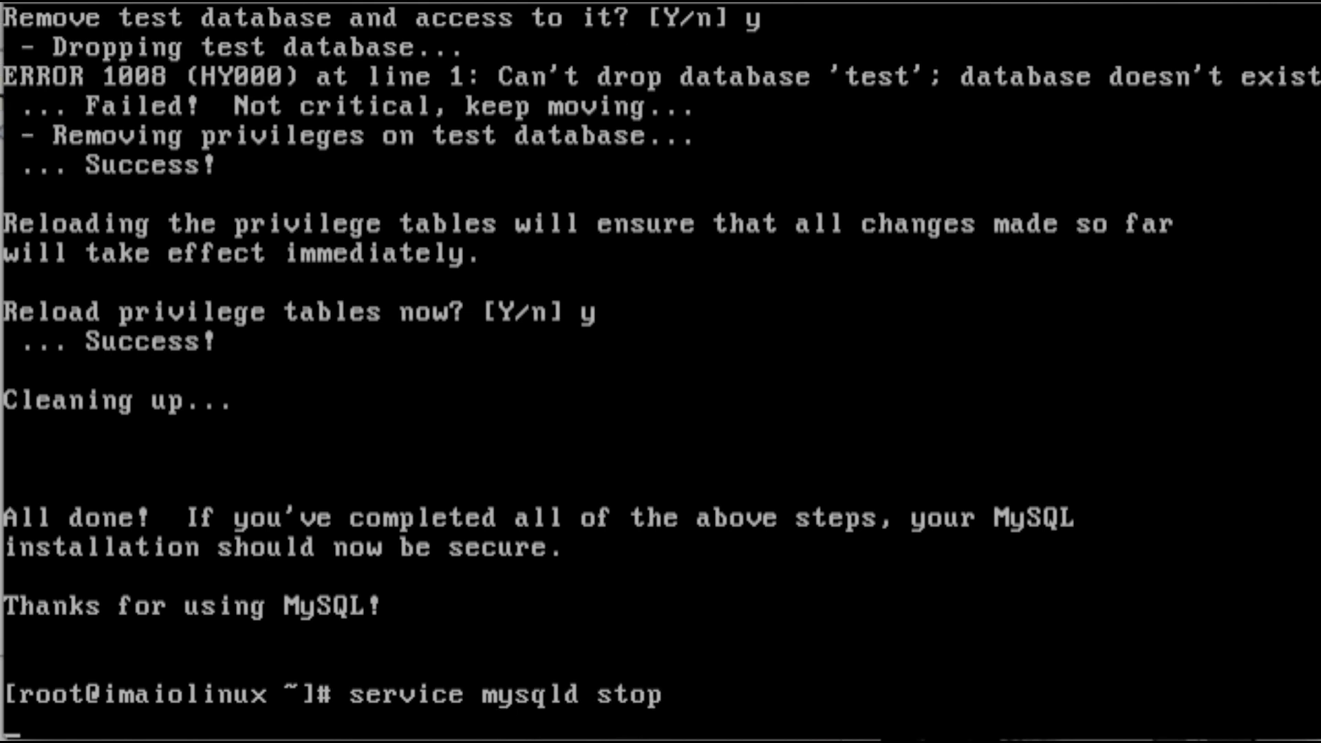
key("Return")
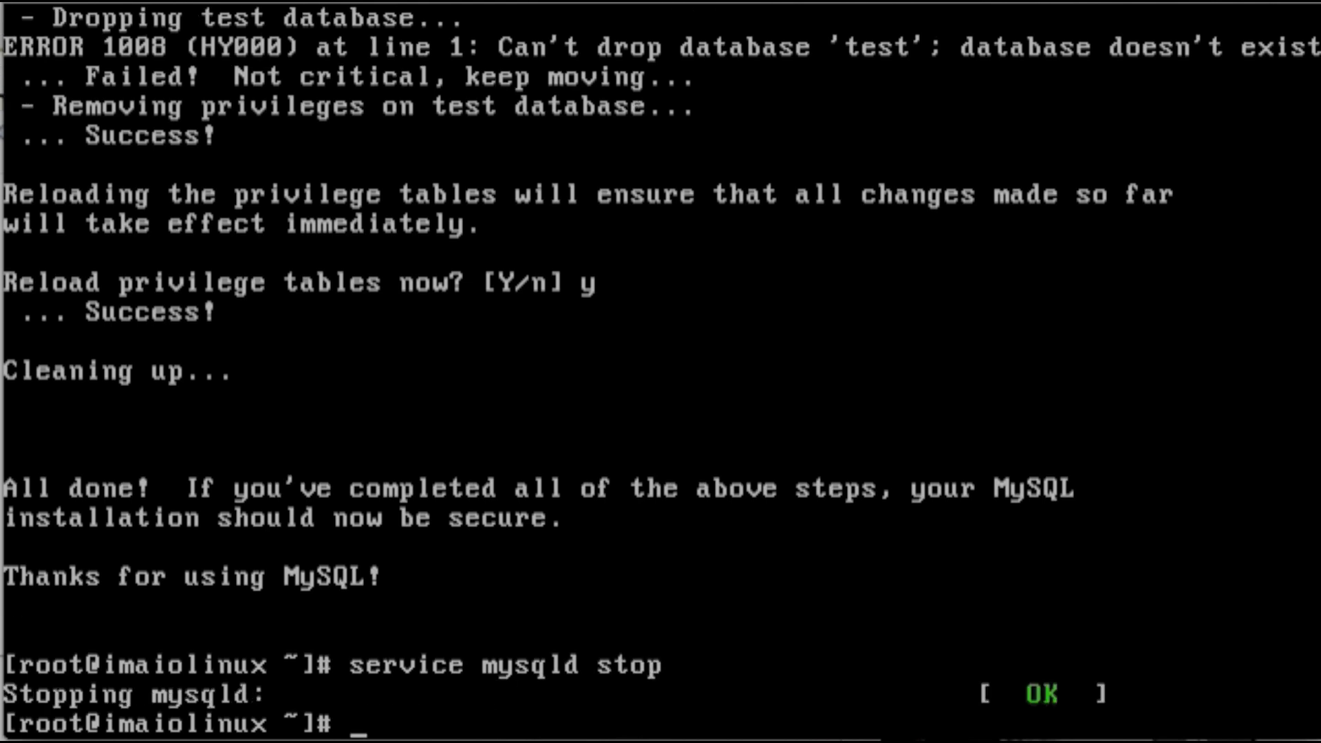
Step: Run service mysqld start to bring MySQL back up
type("service")
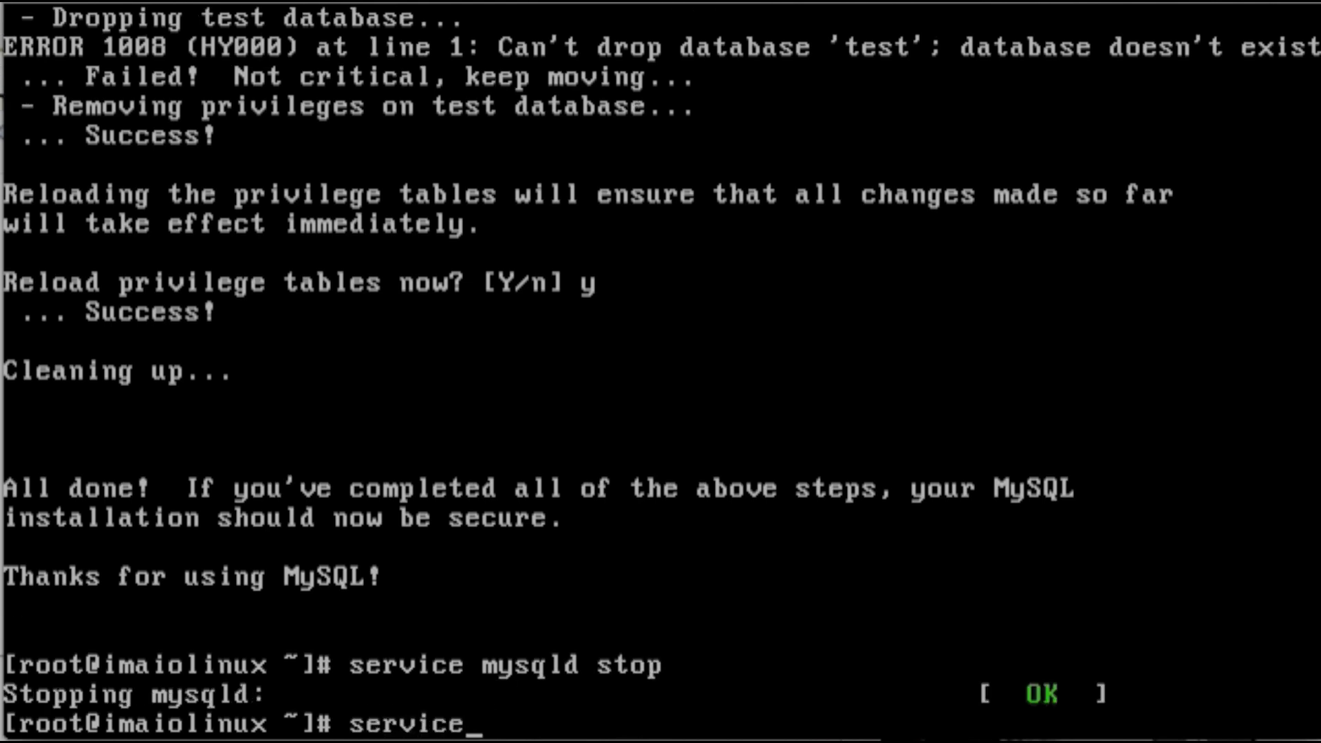
type("mysqld start")
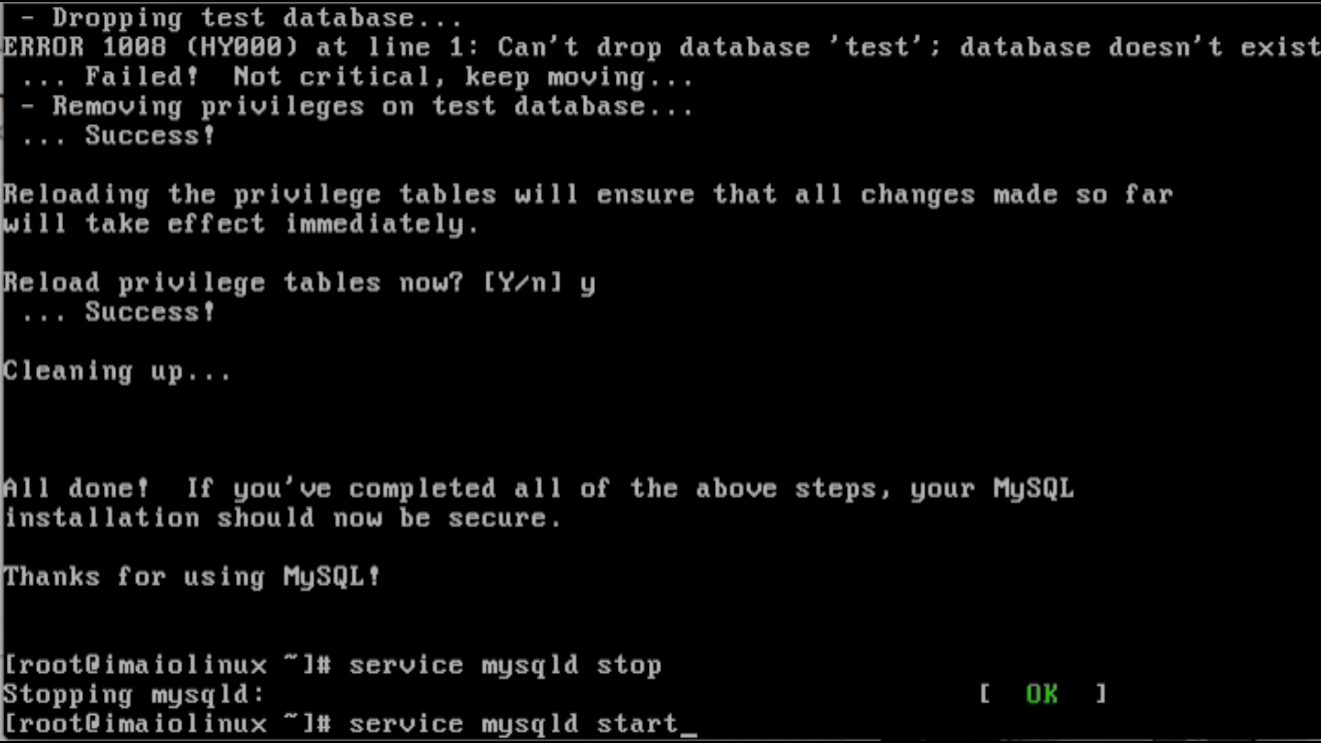
key("Return")
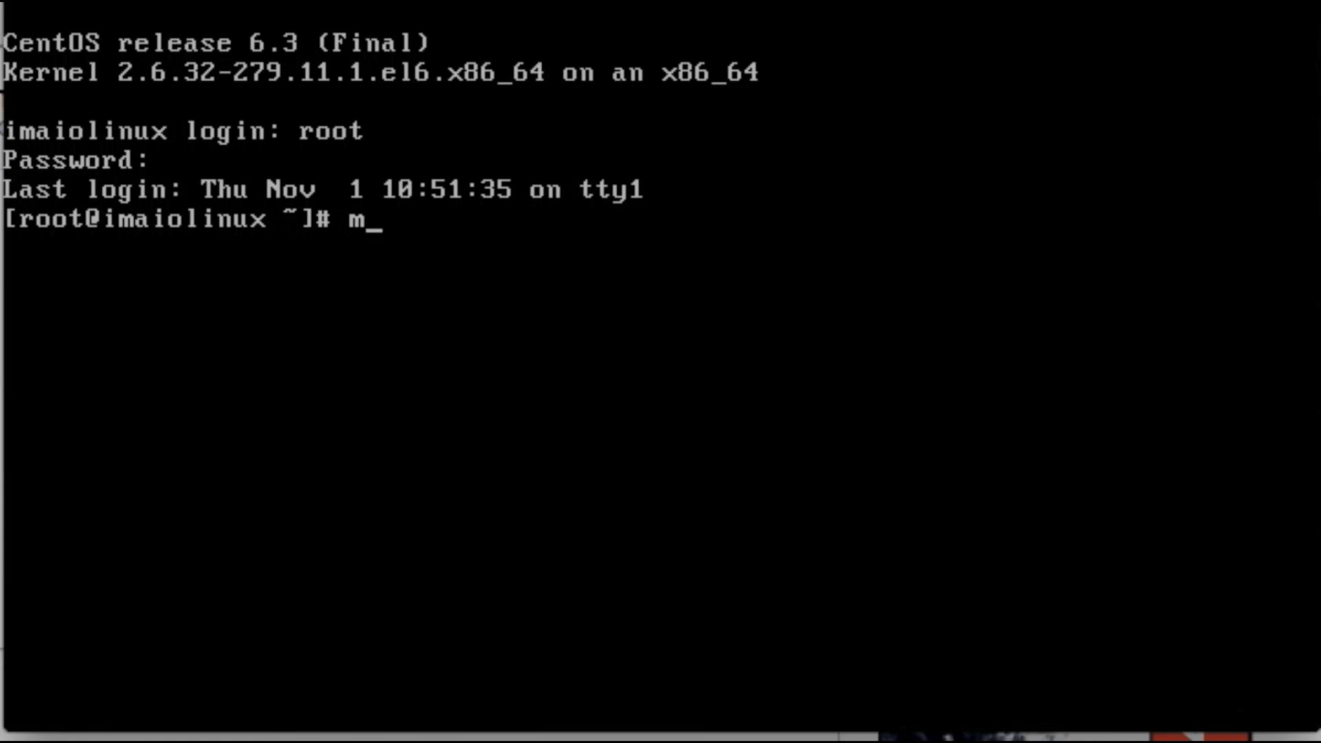
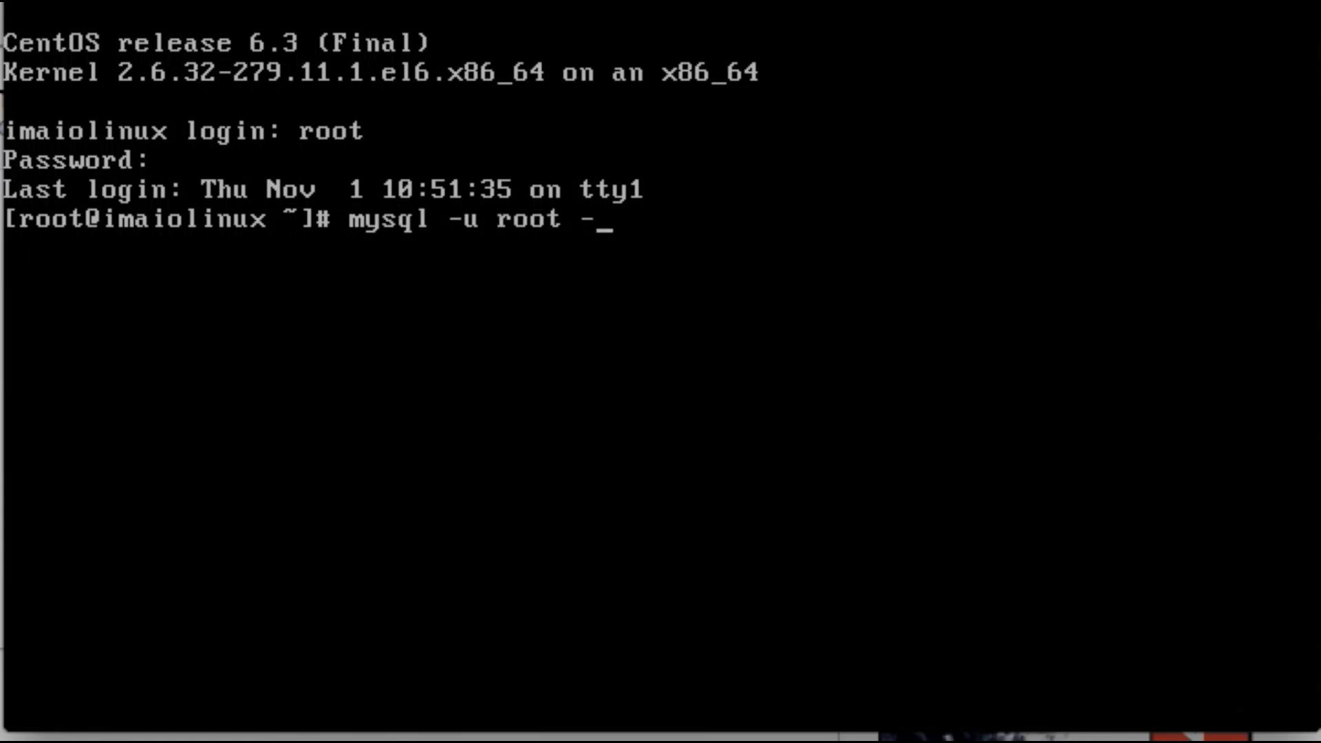
Step: Log into the MySQL client as root with its password
key("Return")
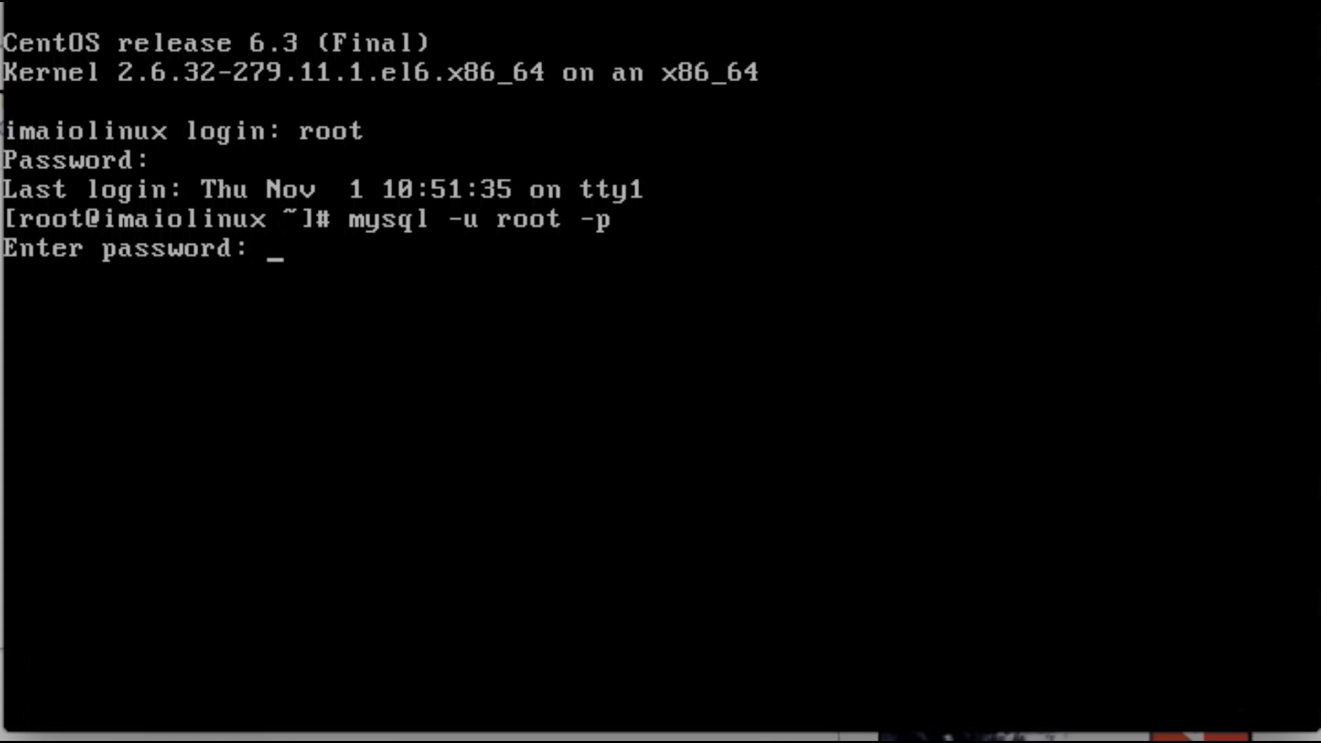
key("Return")
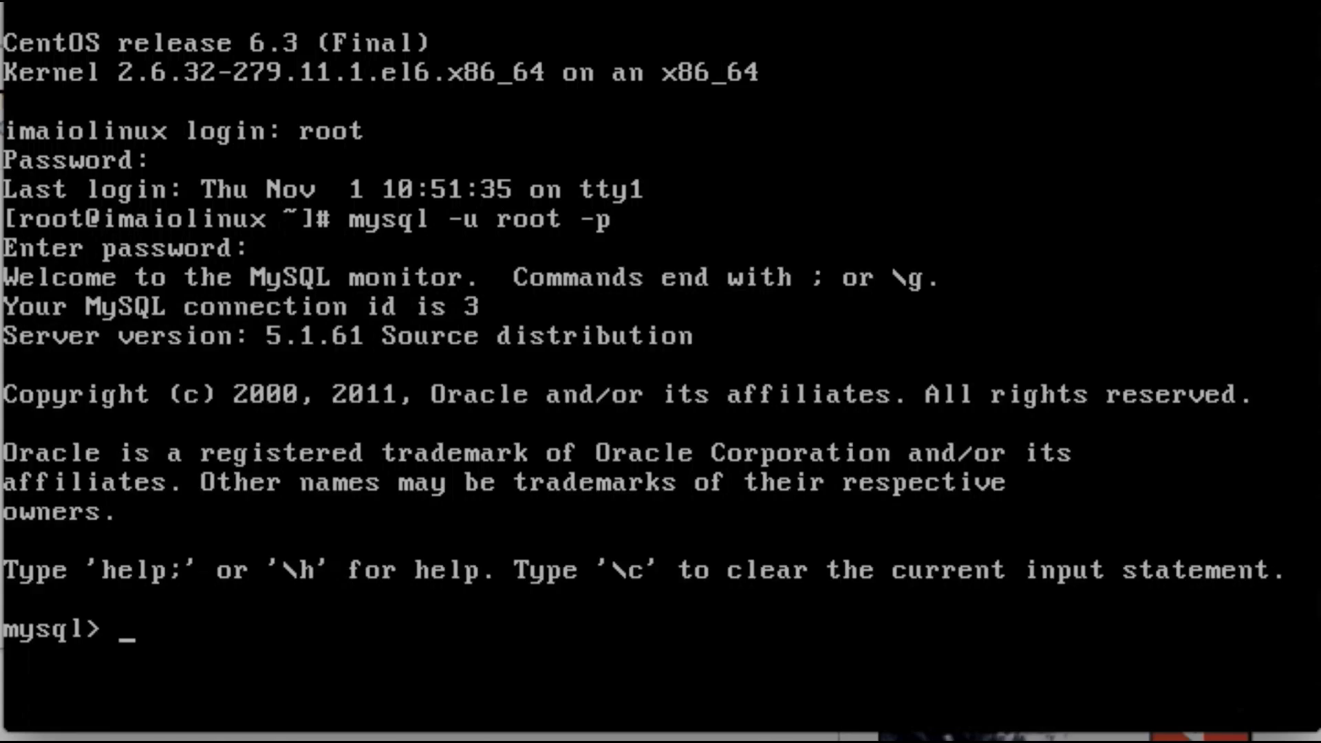
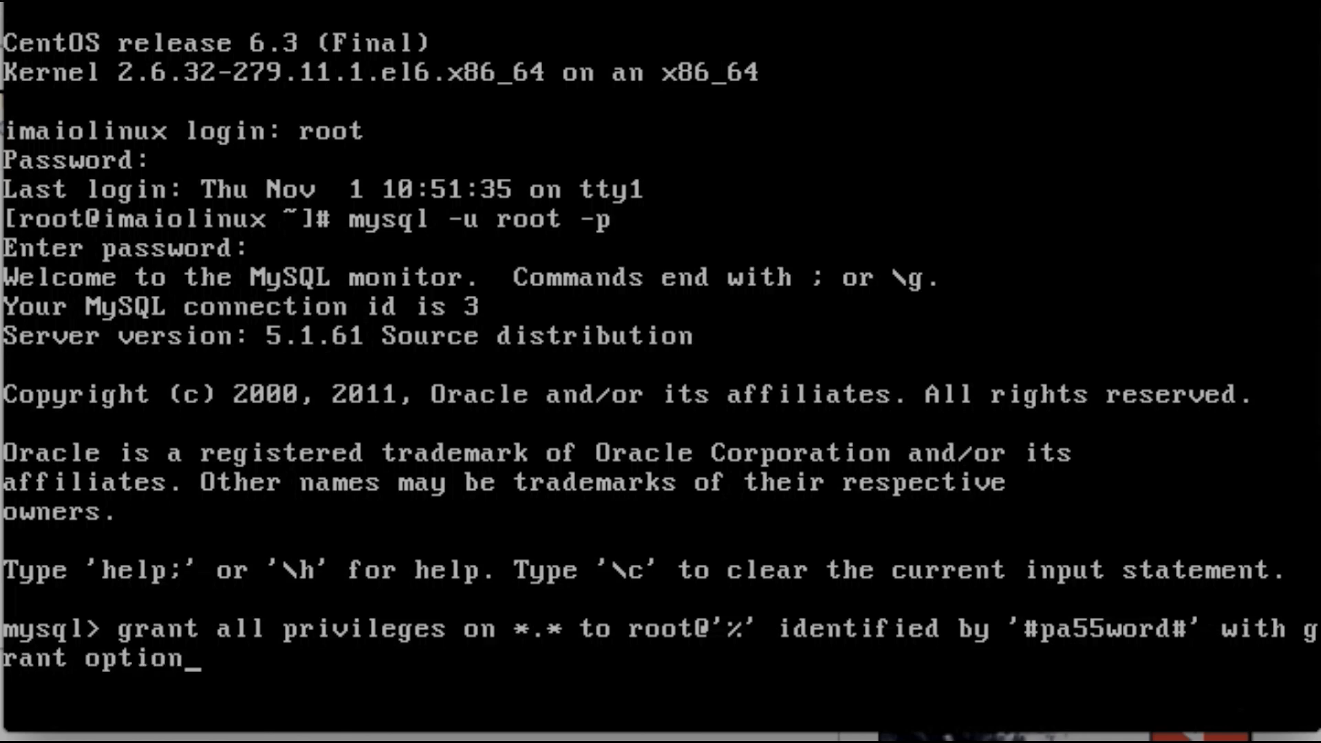
key("Return")
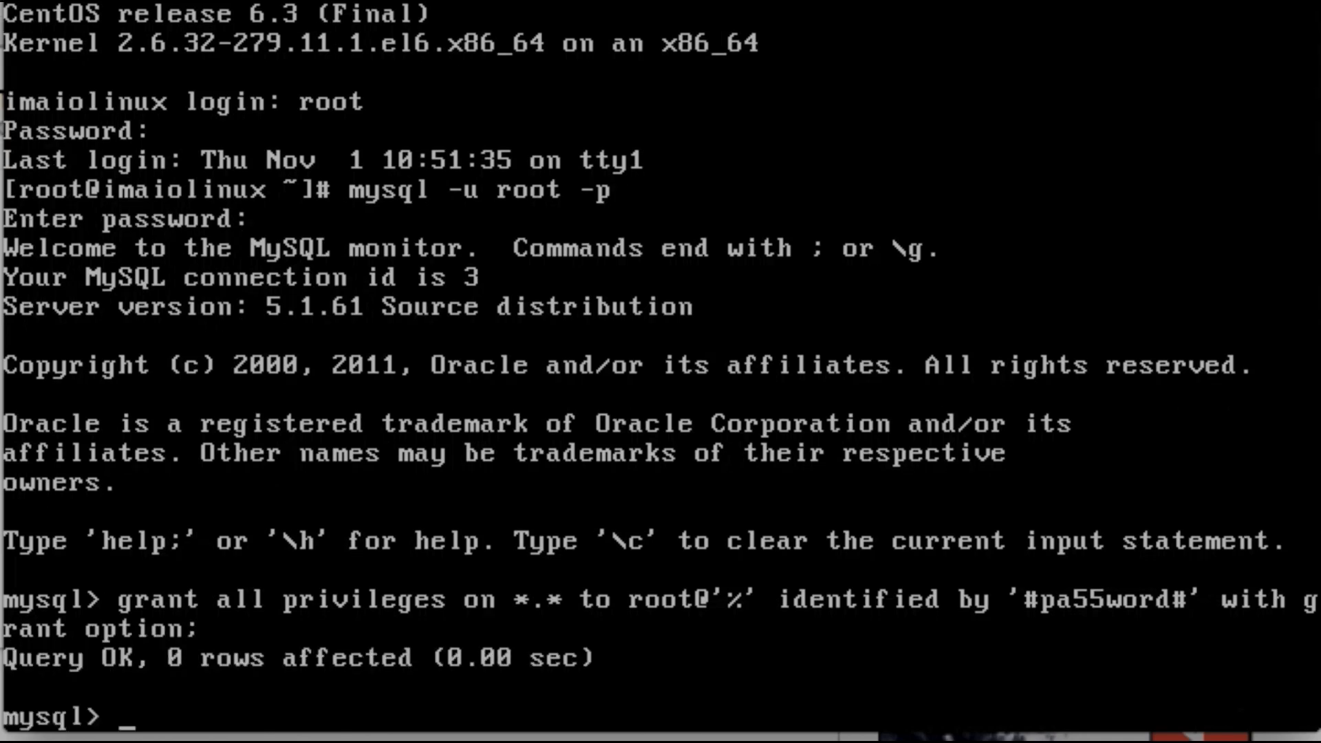
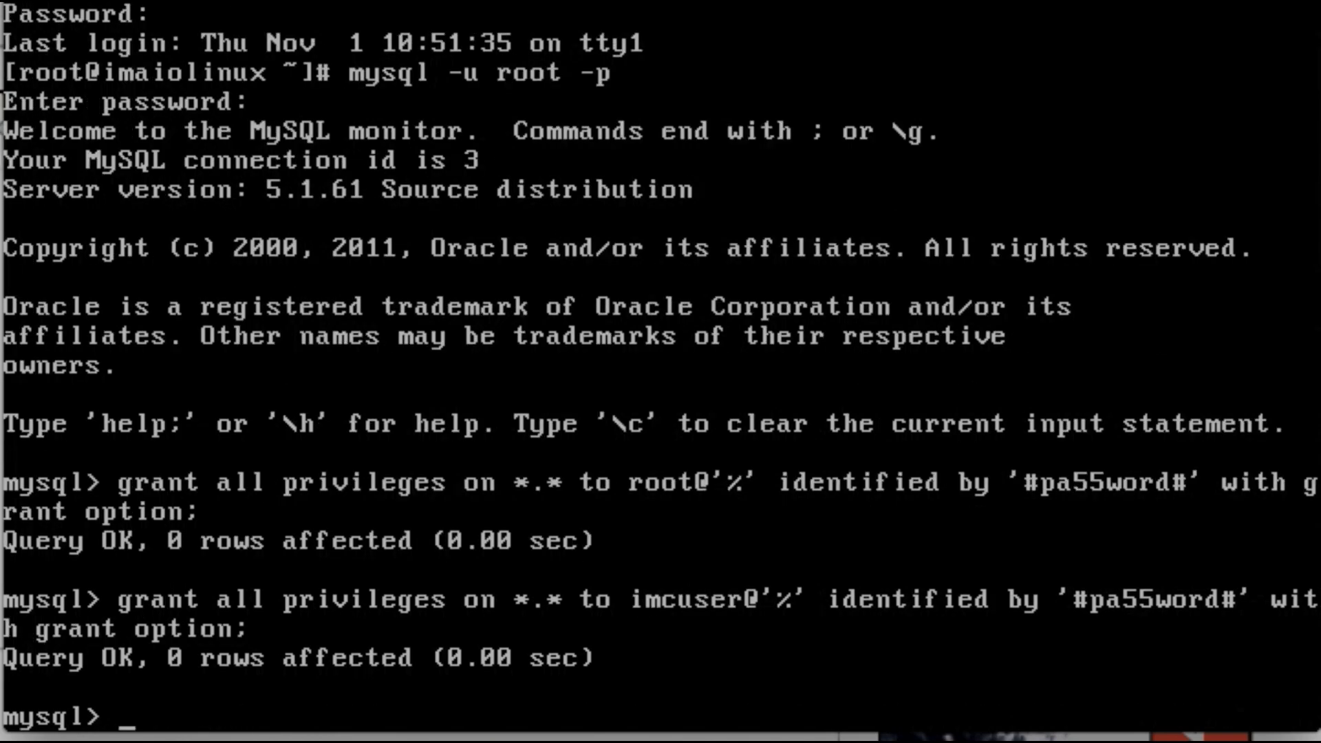
Step: Run flush privileges so the new grants take effect
type("flush pri")
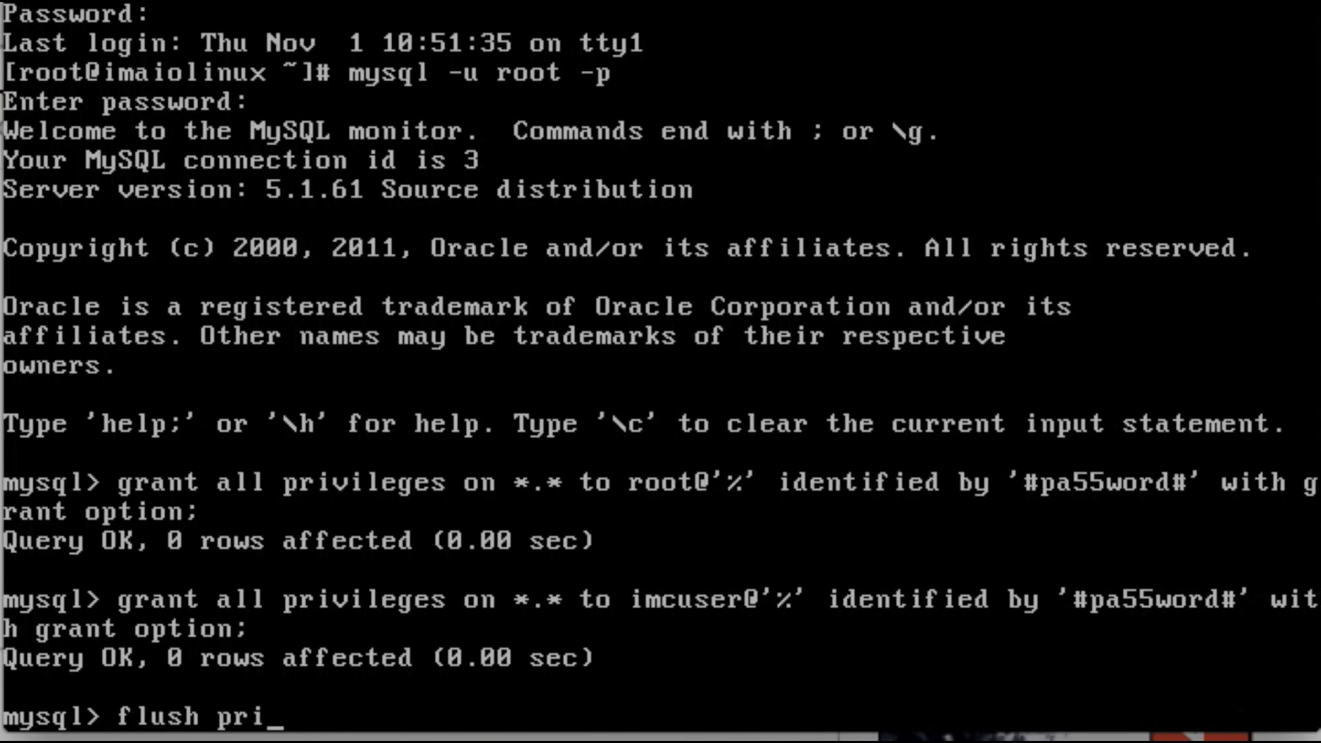
type("vileges")
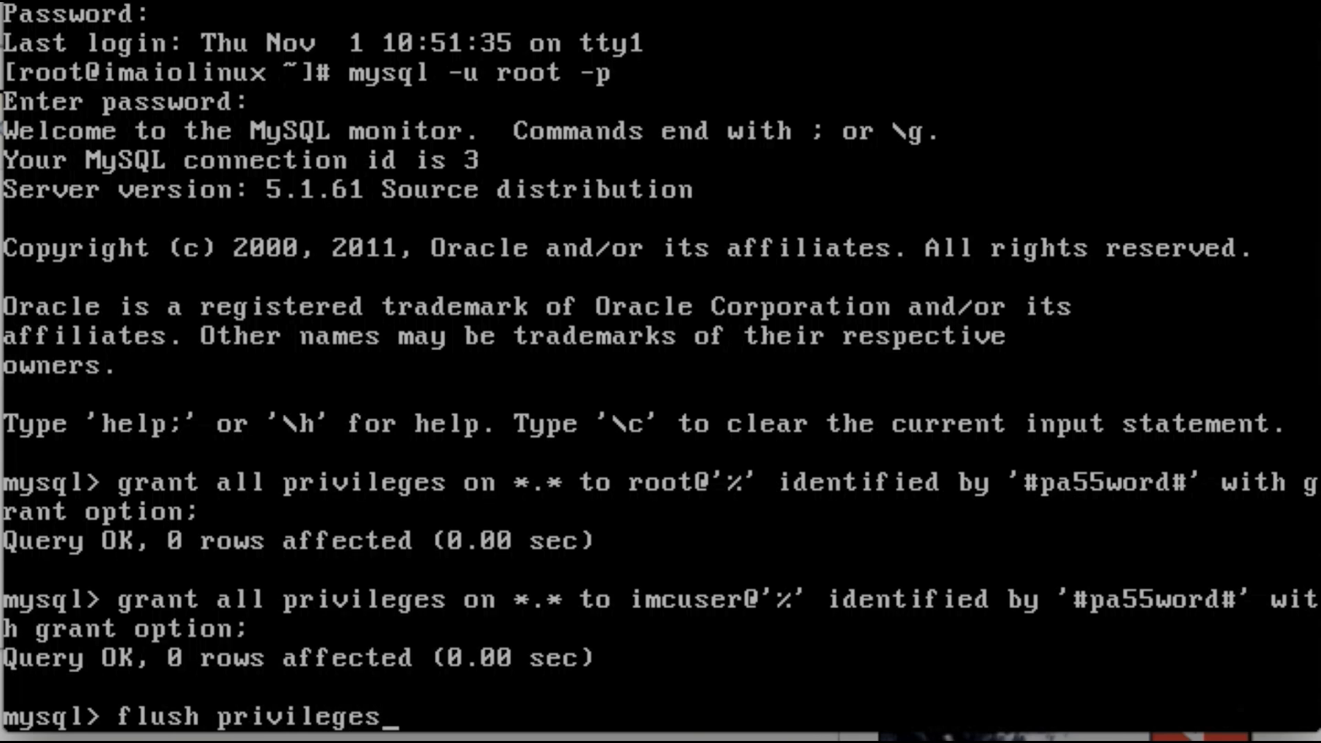
key("Return")
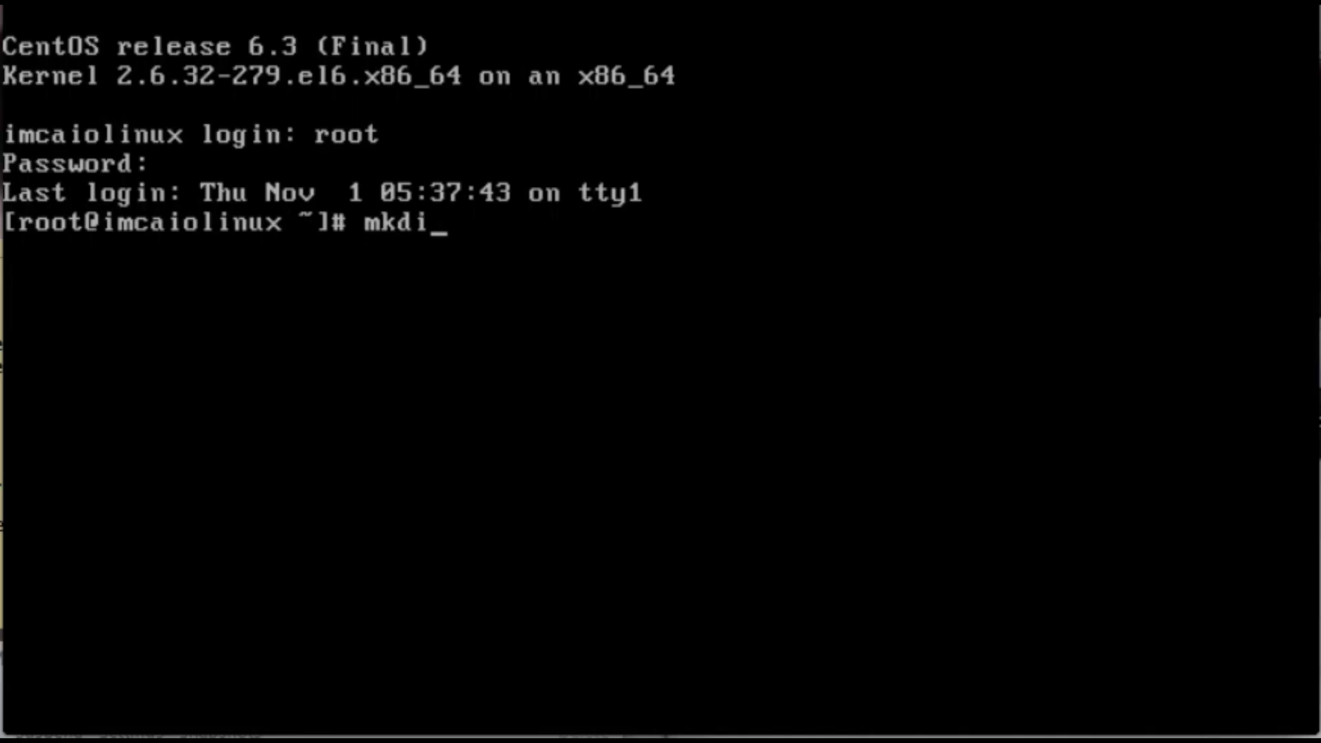
Step: Create /data/mysql_data and copy /var/lib/mysql/* into it recursively
type("r -p")
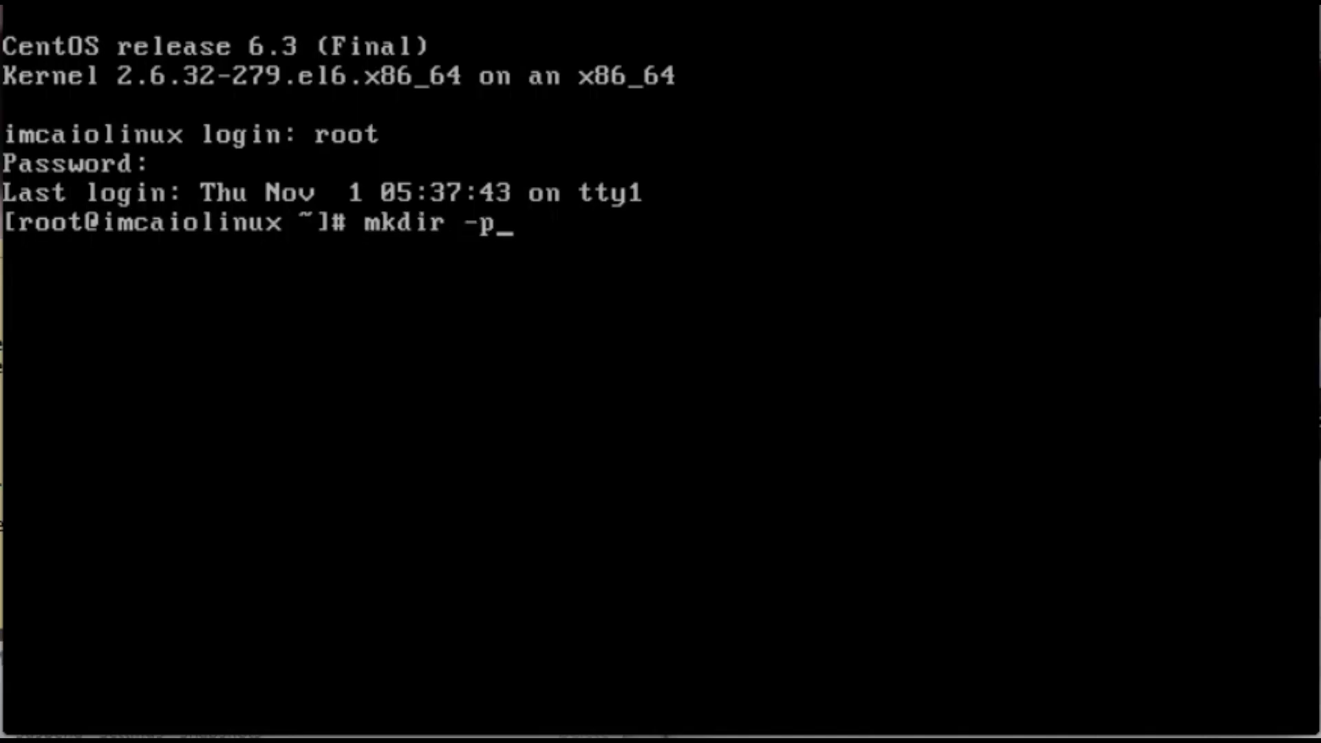
type("/data/mysql_data")
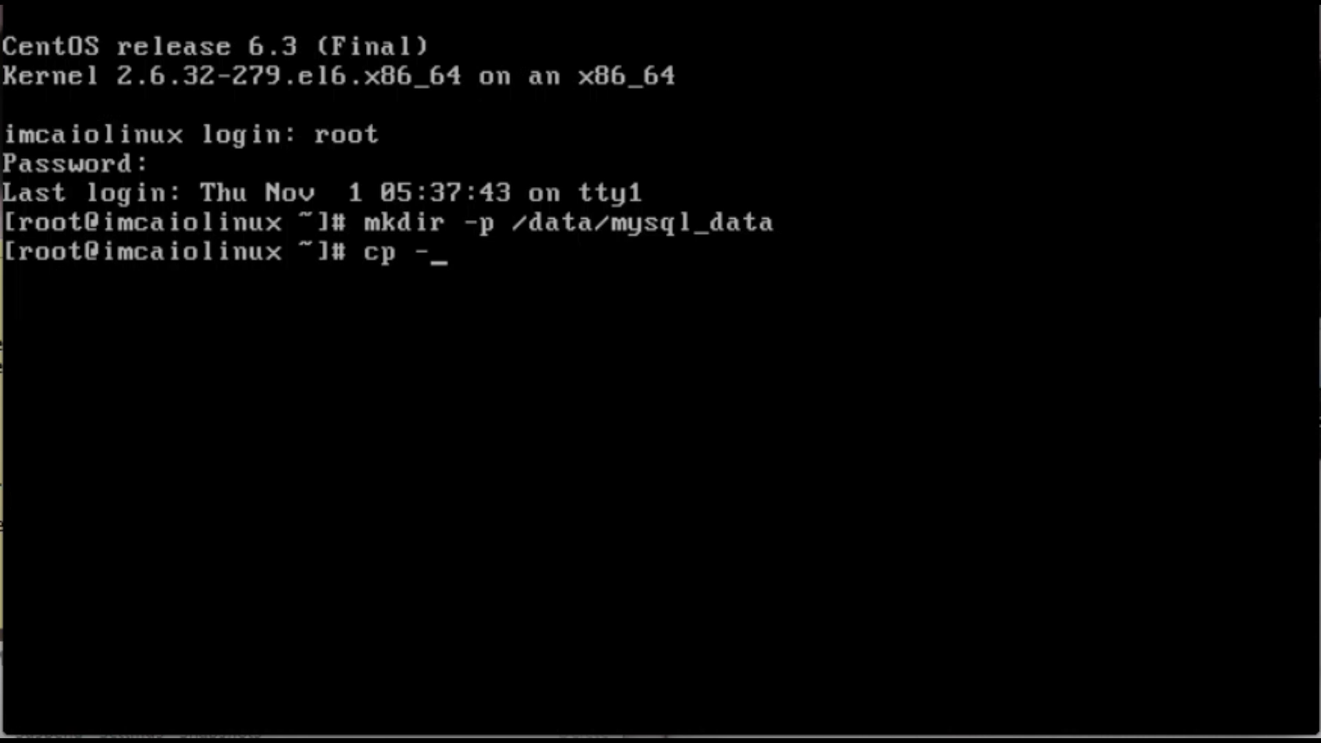
type("R /var/")
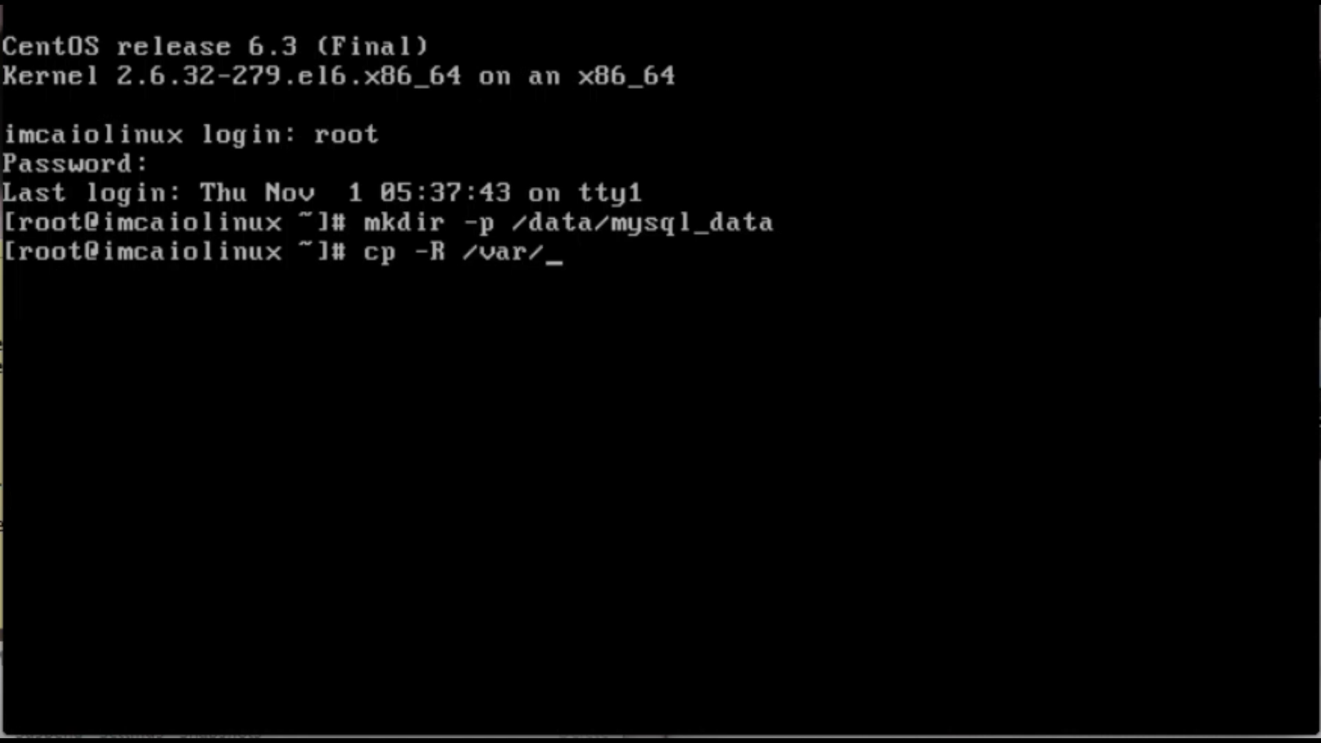
type("lib/m")
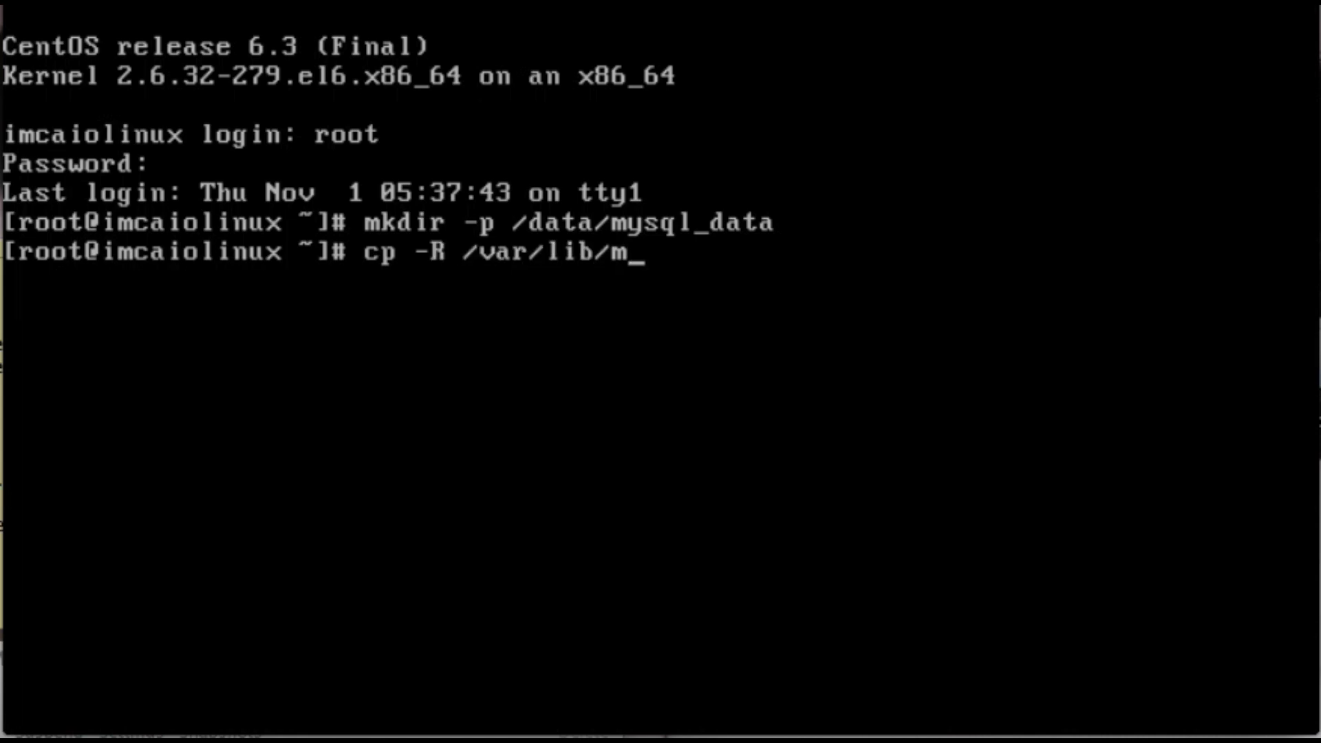
type("ysql/")
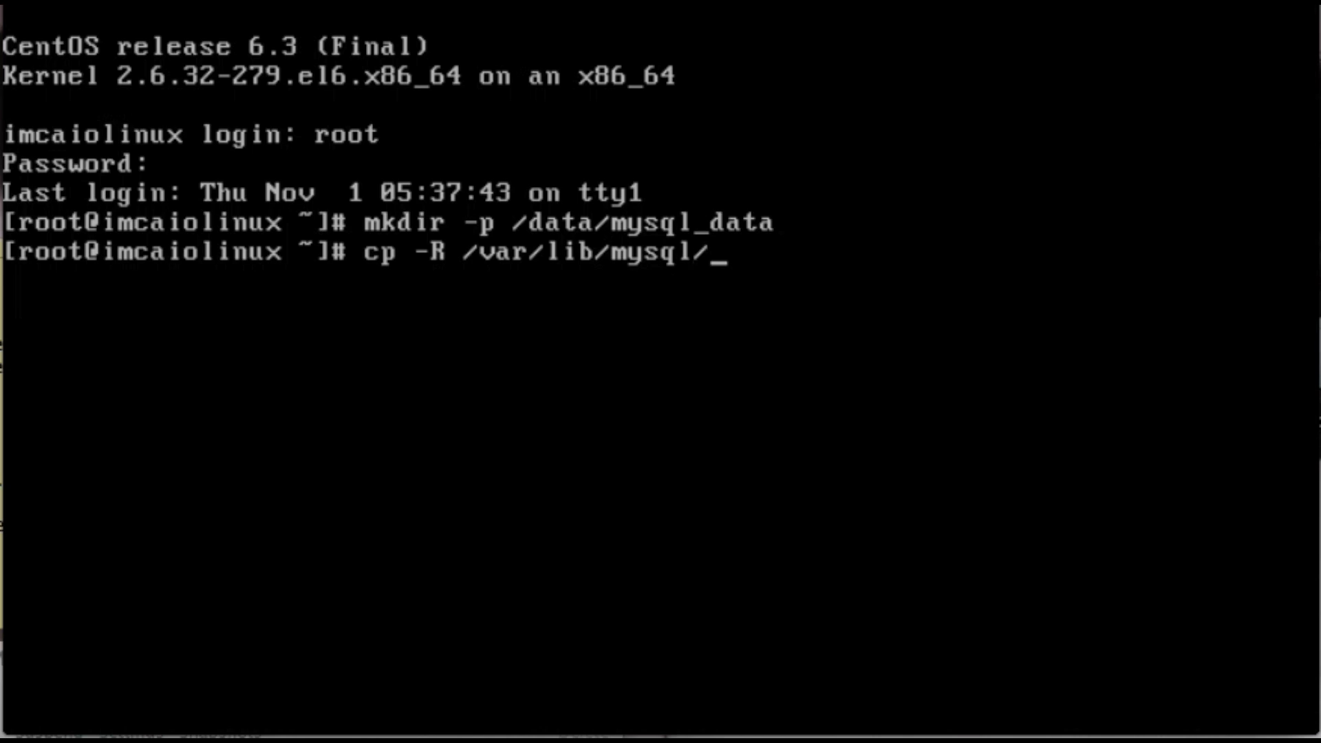
type("* /da")
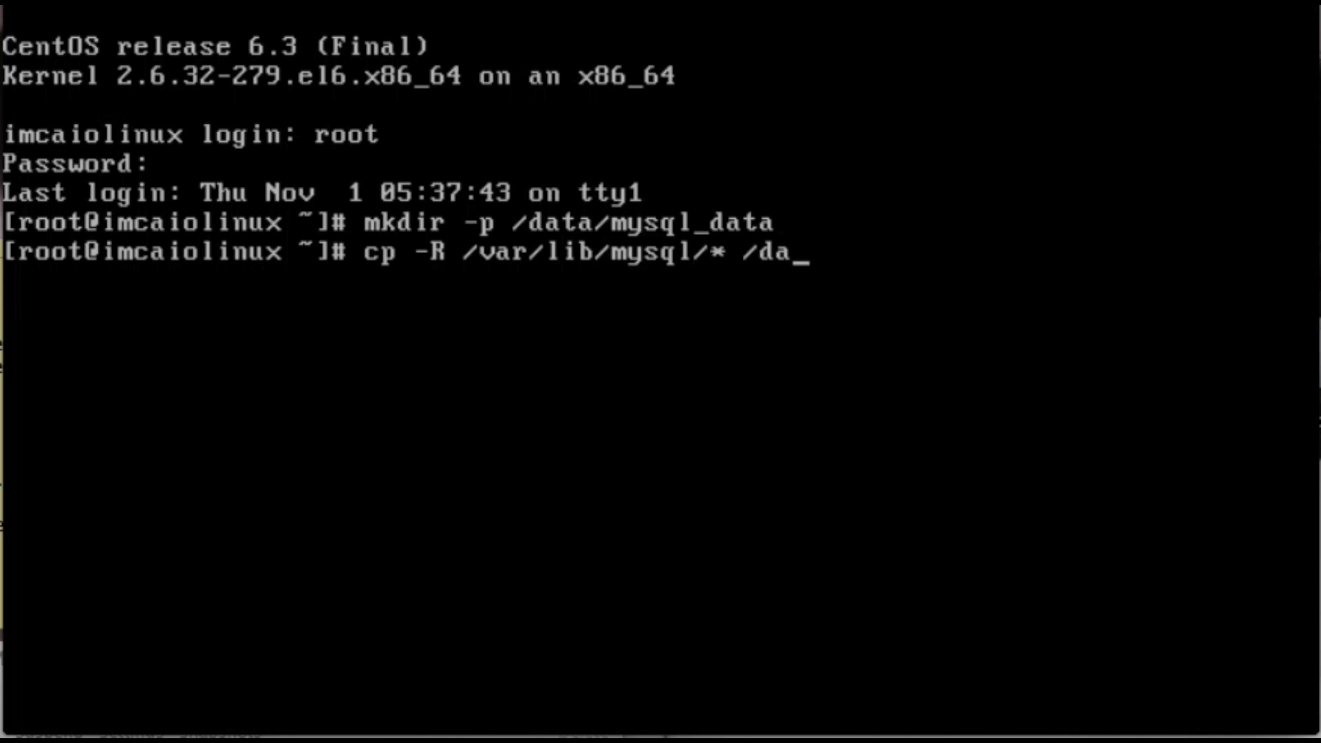
type("ta/mysql")
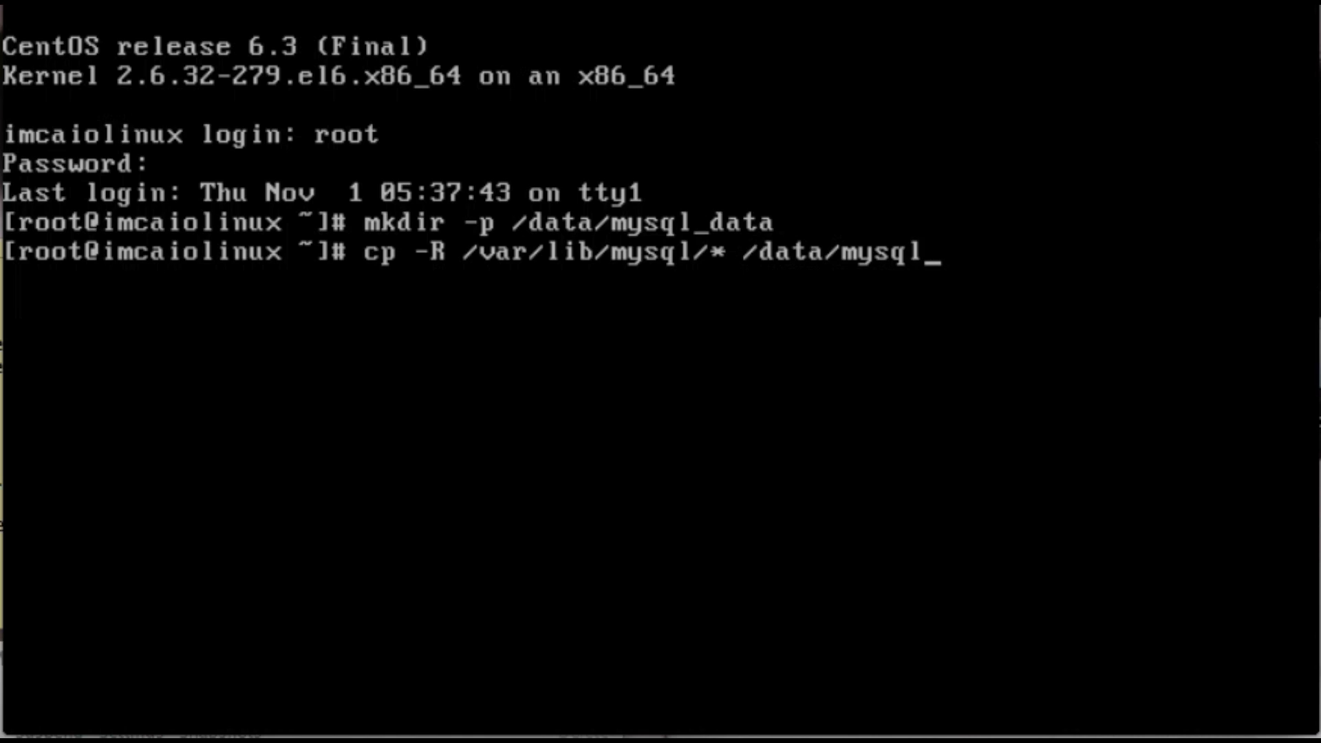
key("Return")
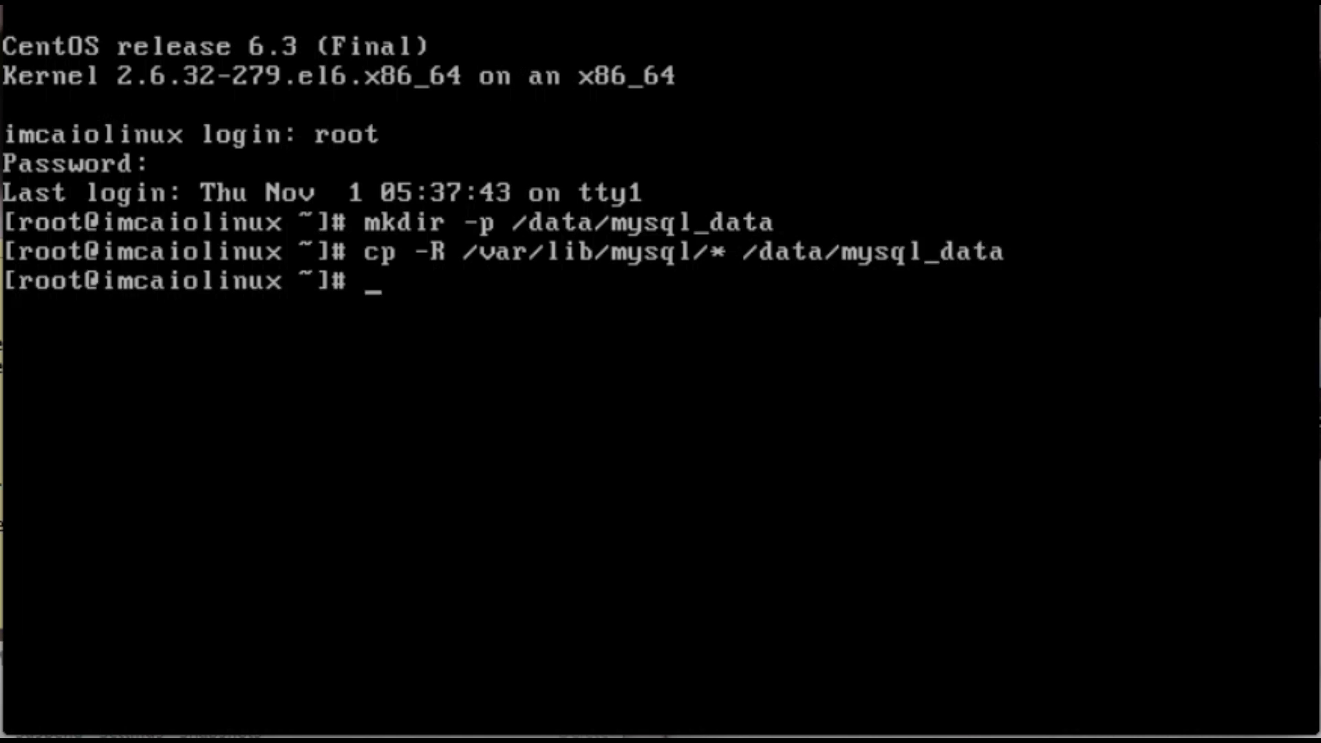
Step: Recursively chown /data/mysql_data to mysql:mysql after a first attempt without the owner fails
type("chown -R")
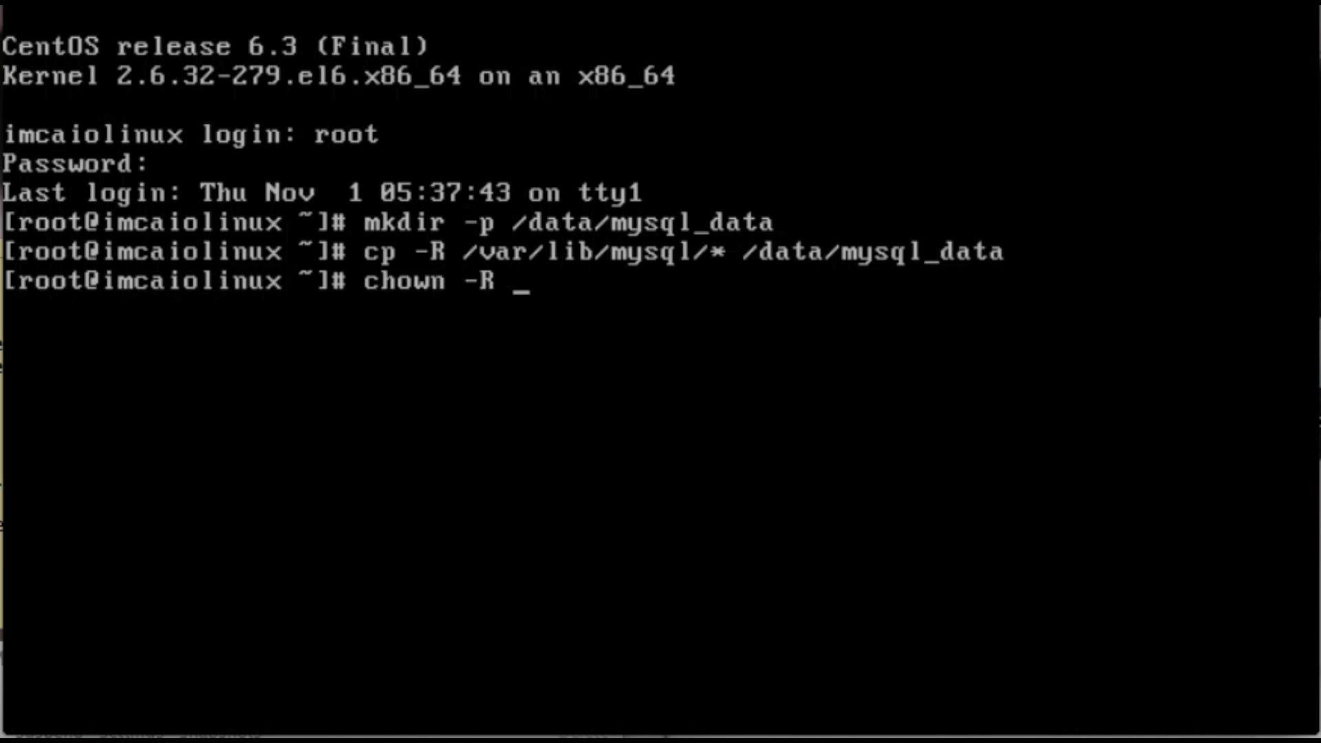
type("/data")
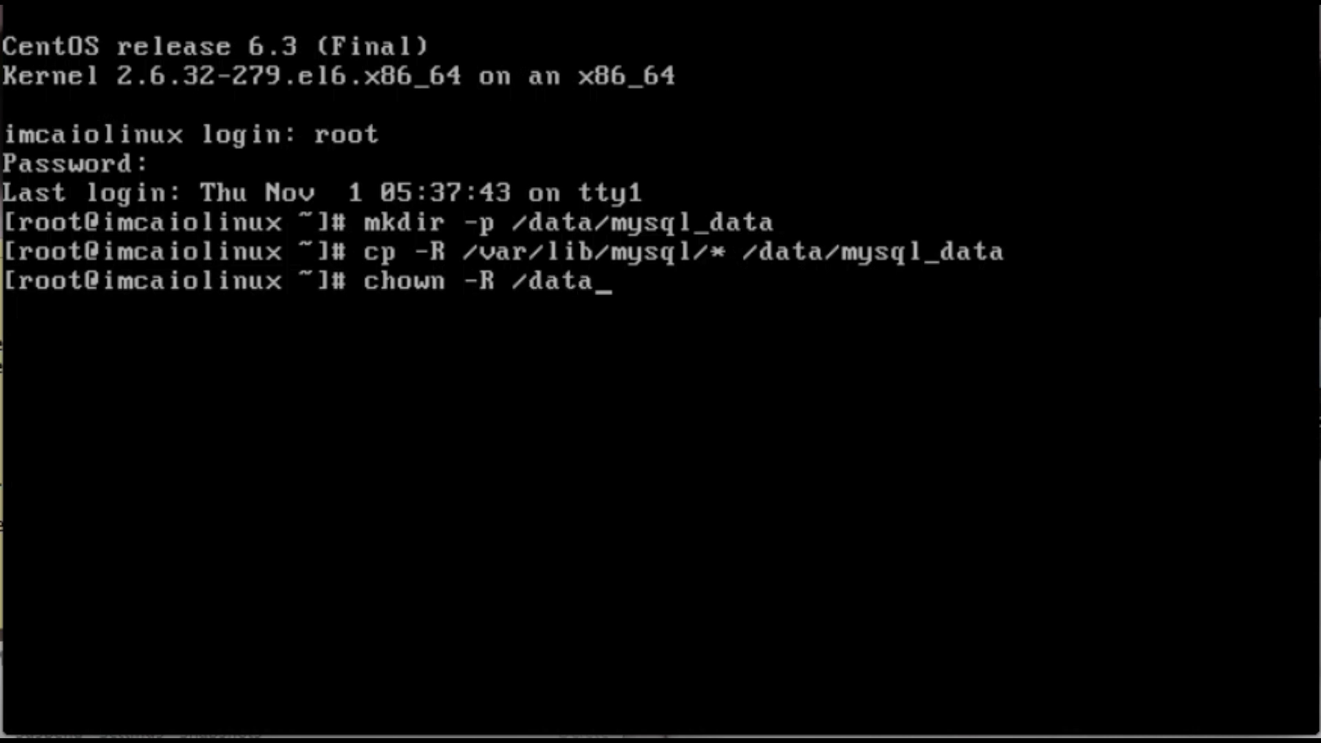
type("/mysql_data")
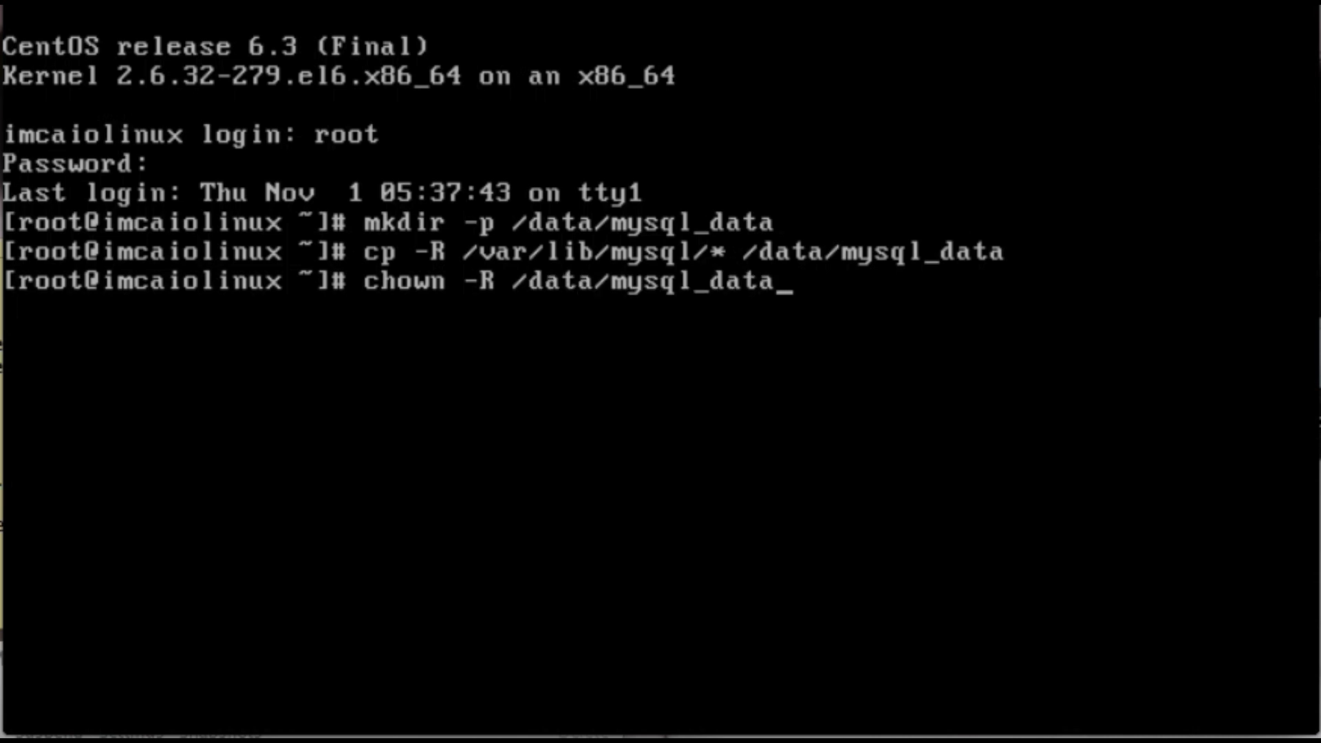
key("Return")
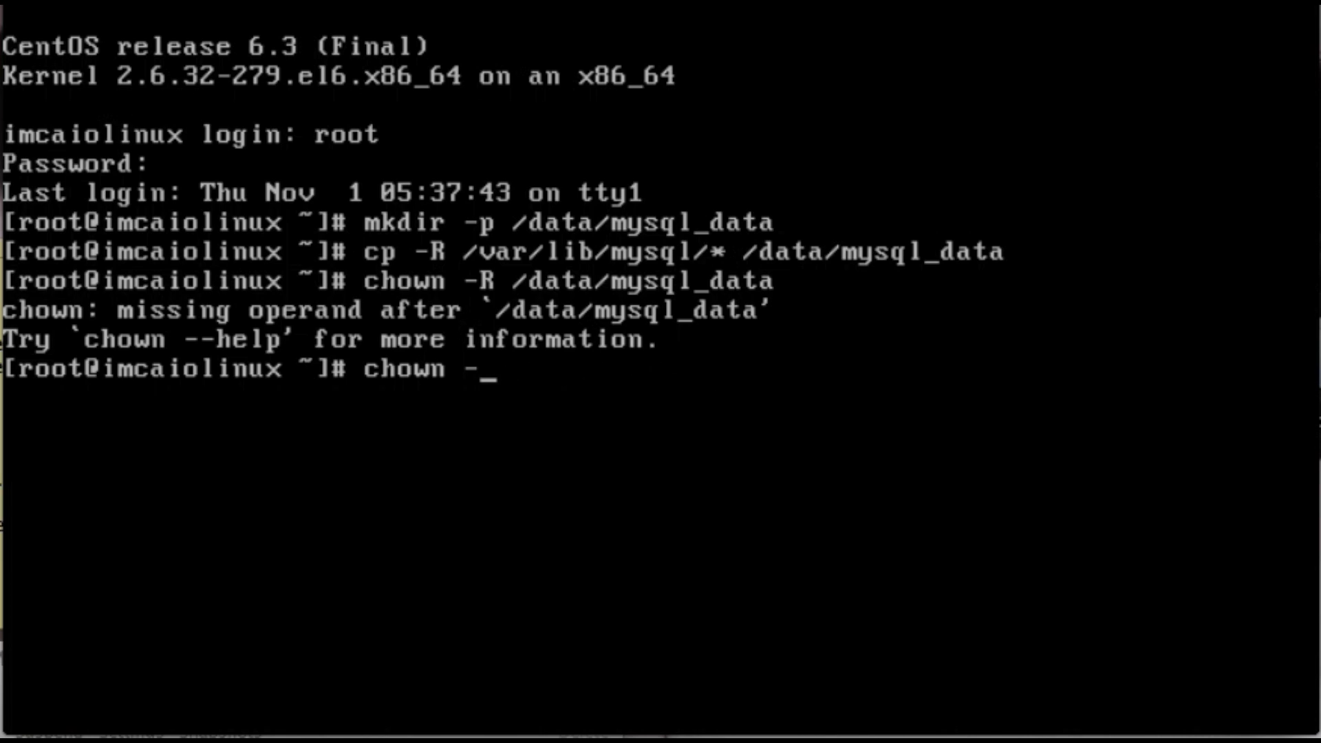
type("R mysql")
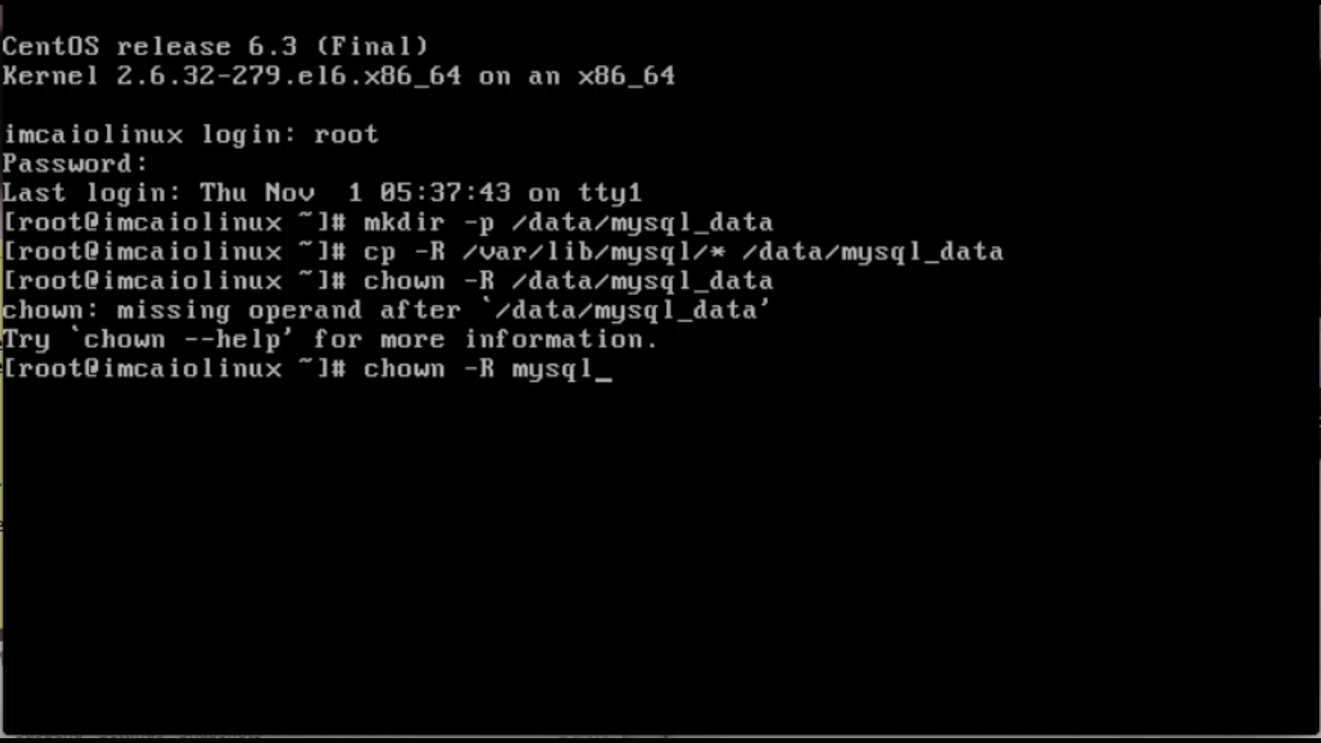
type(":mysql")
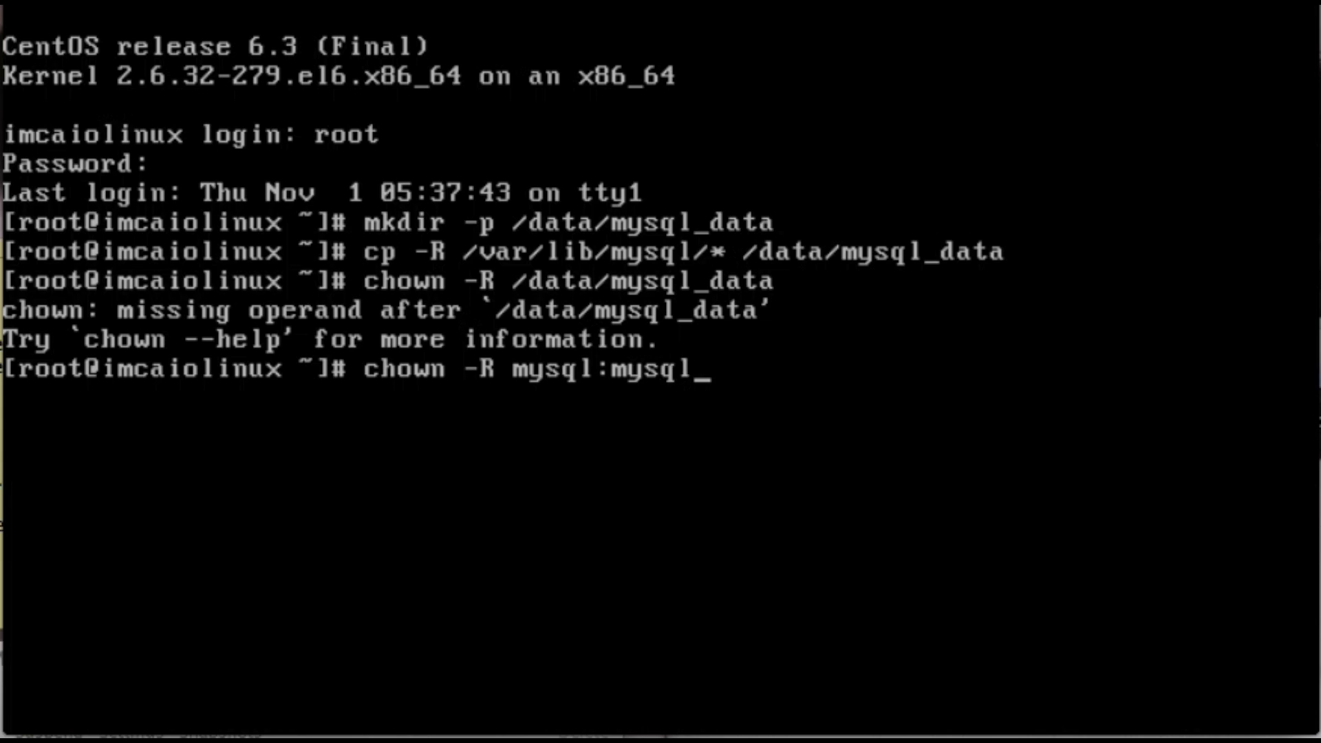
type("/")
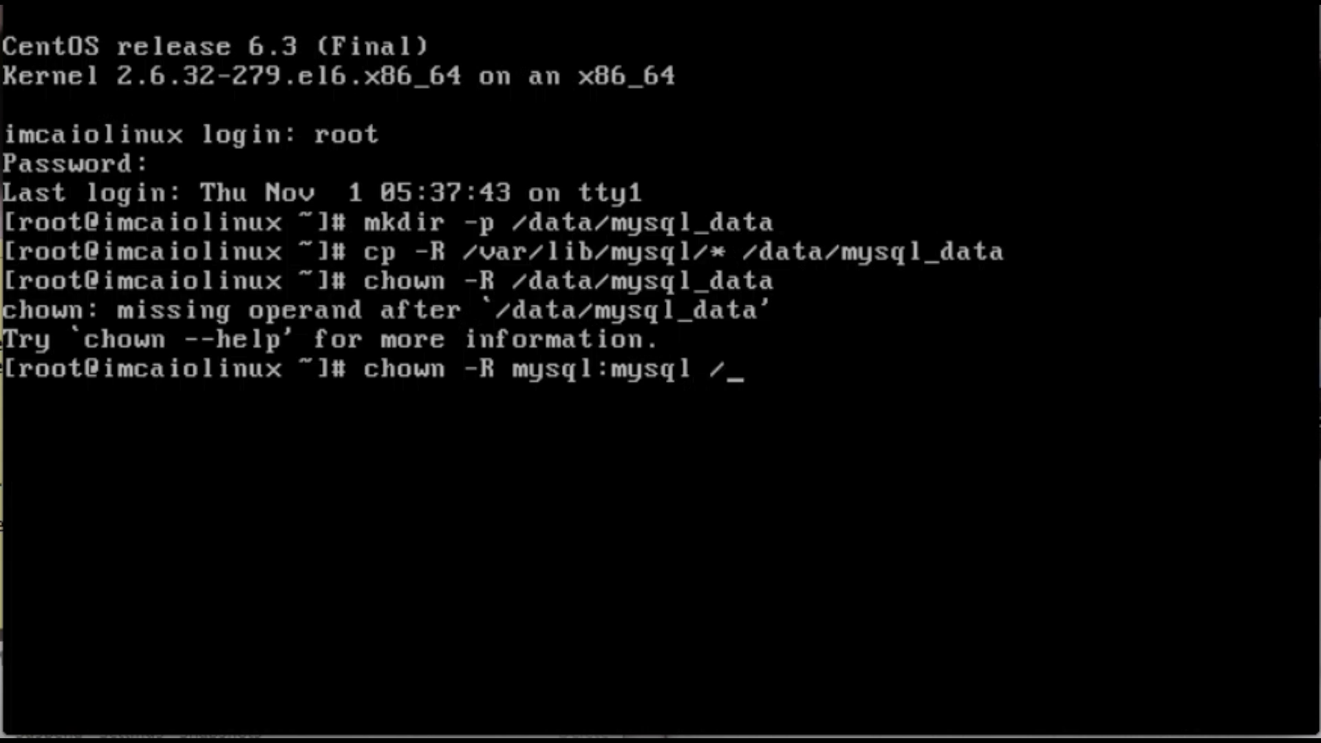
type("data/mysql_")
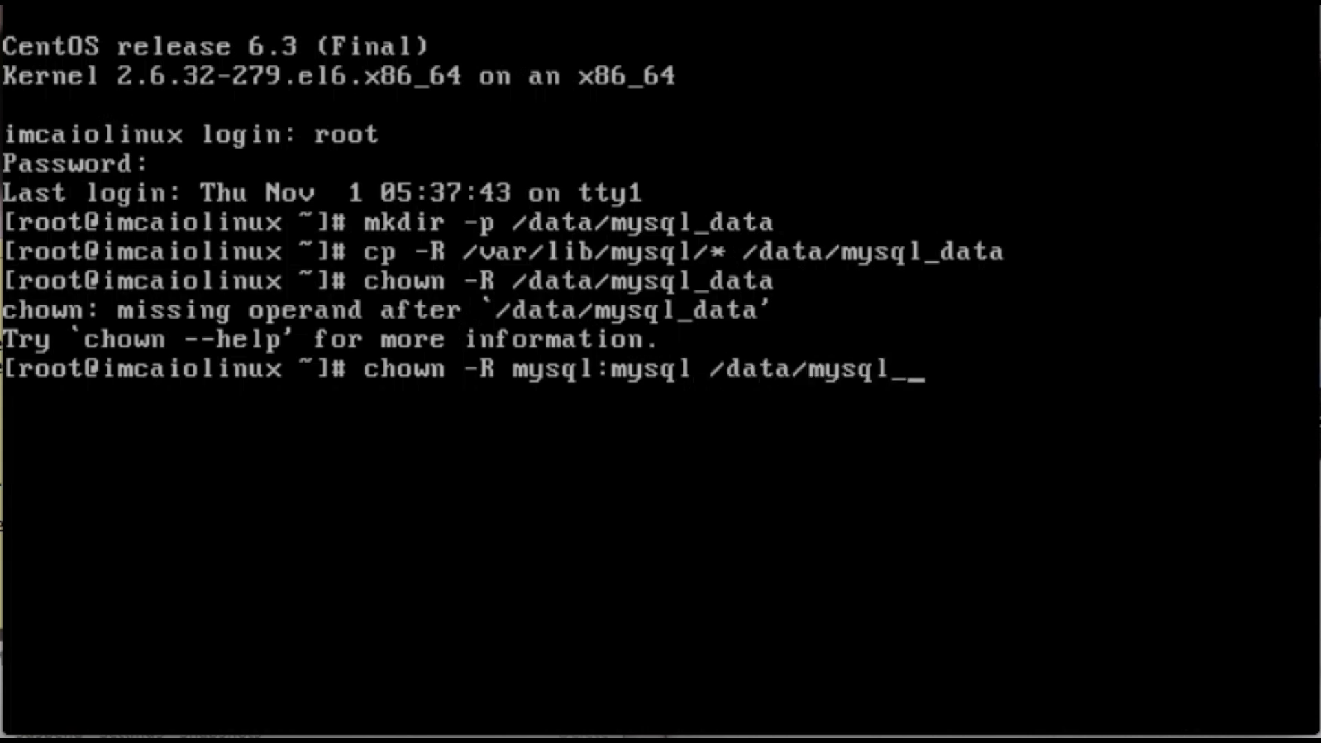
key("Return")
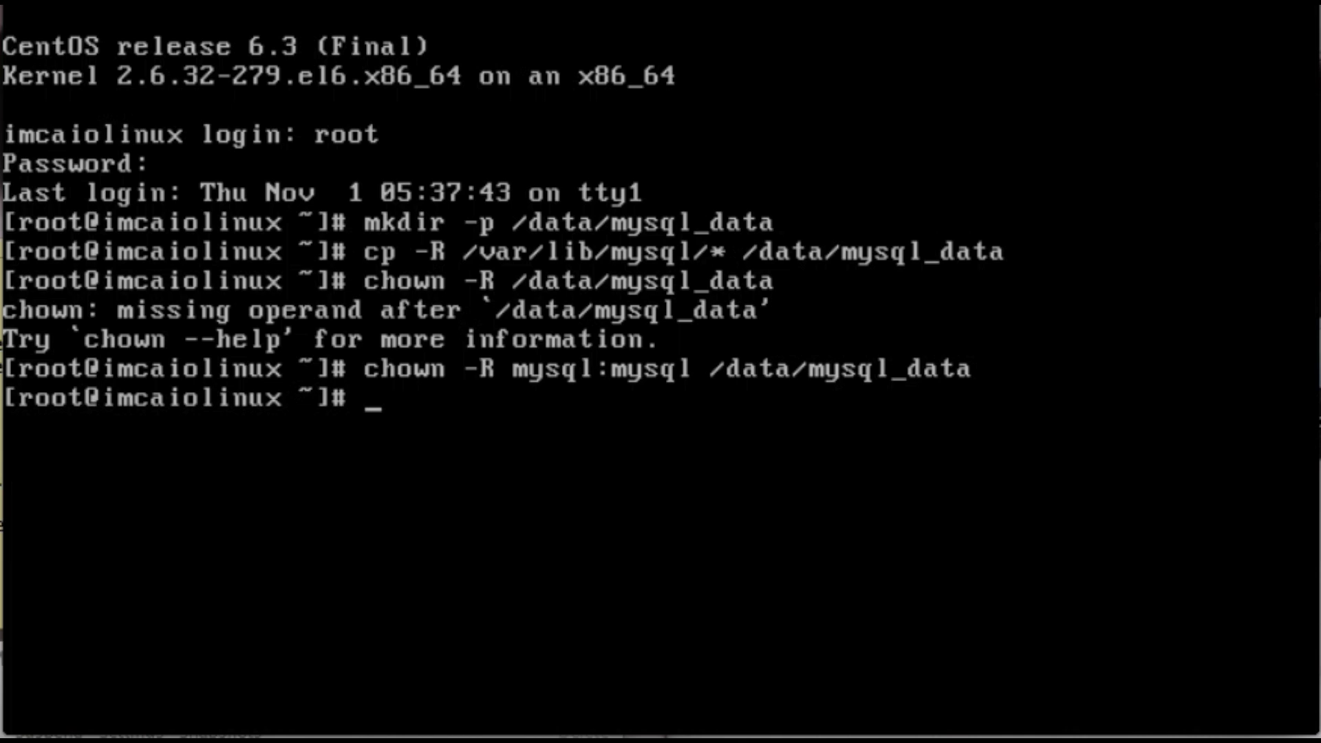
Step: Back up /etc/my.cnf as /etc/my.cnf.old
type("cp /etc/")
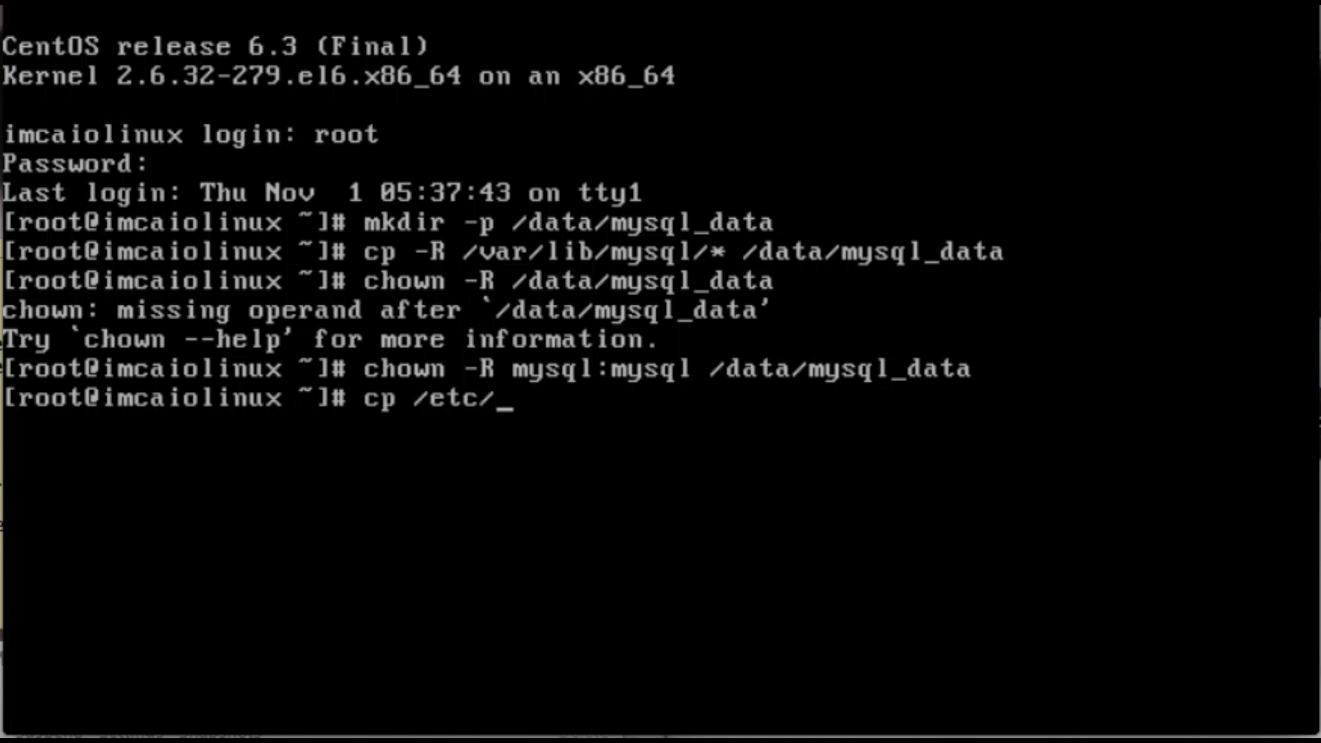
type("my.cnf /")
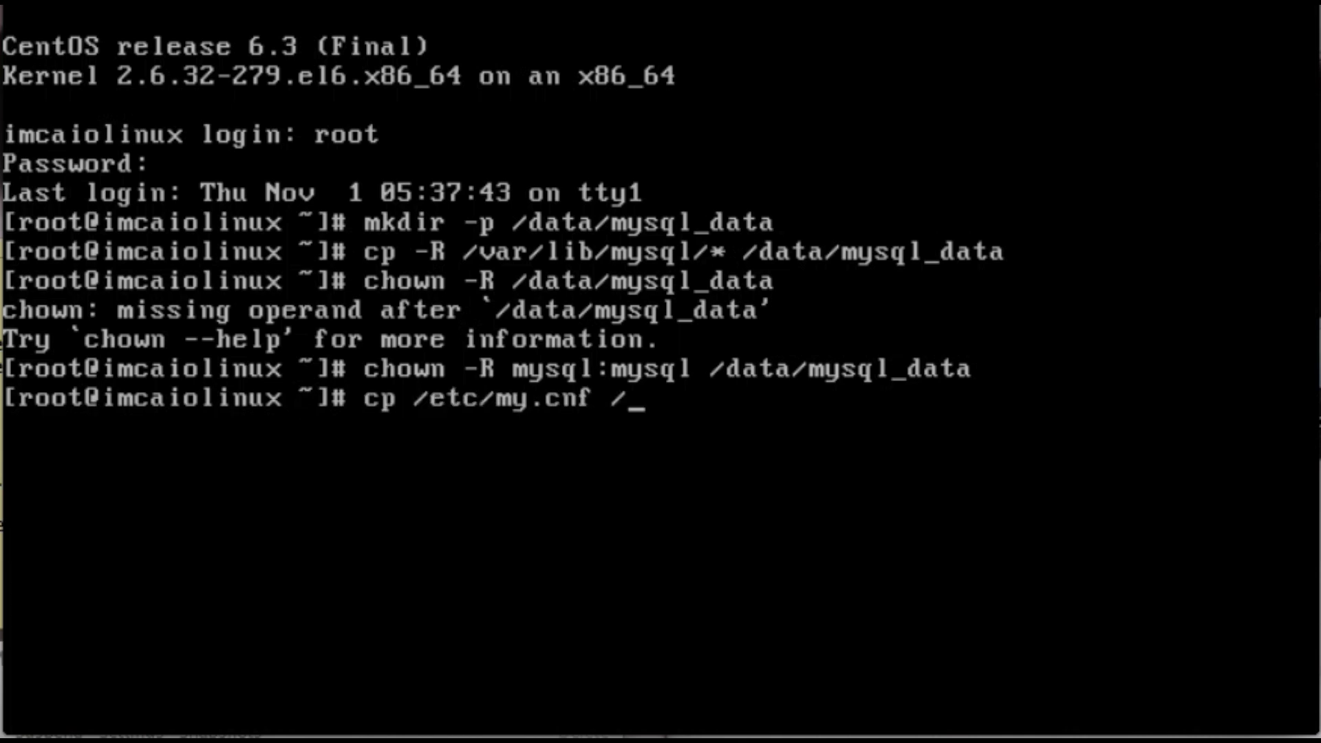
type("etc/my")
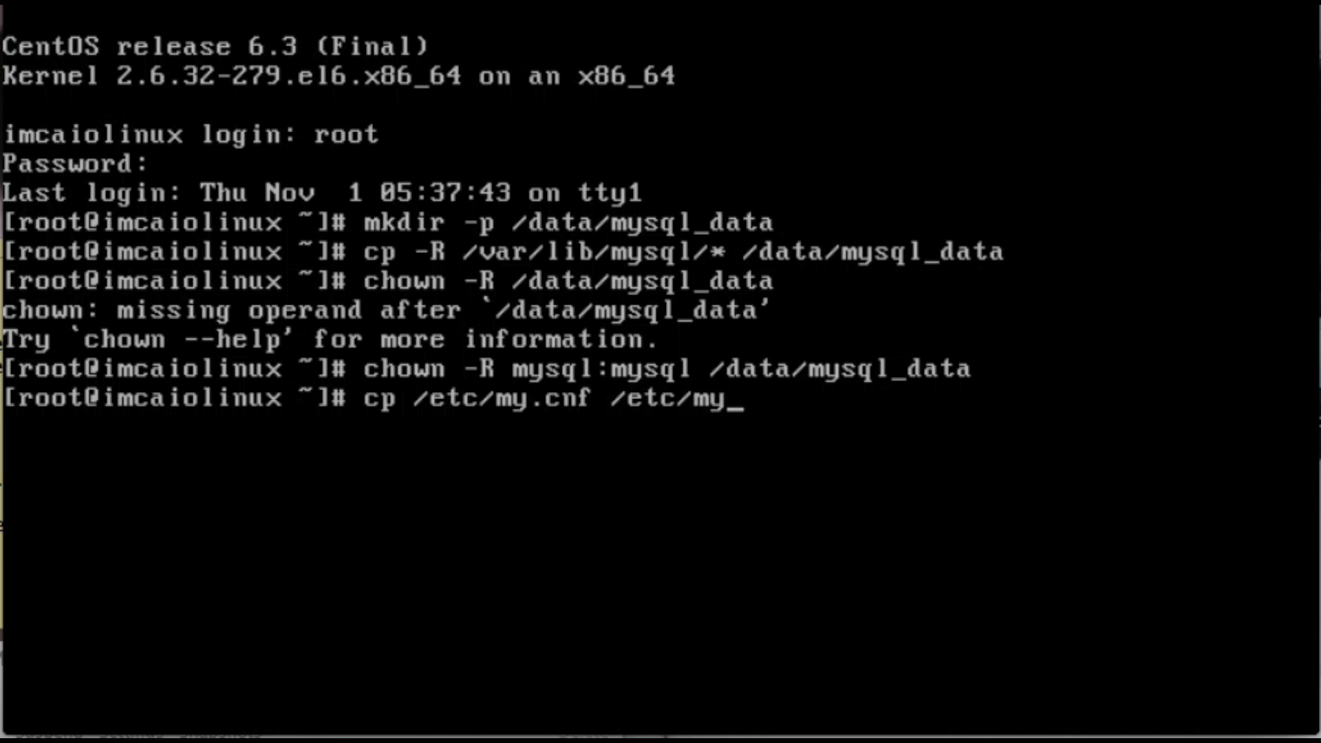
type(".cnf.old")
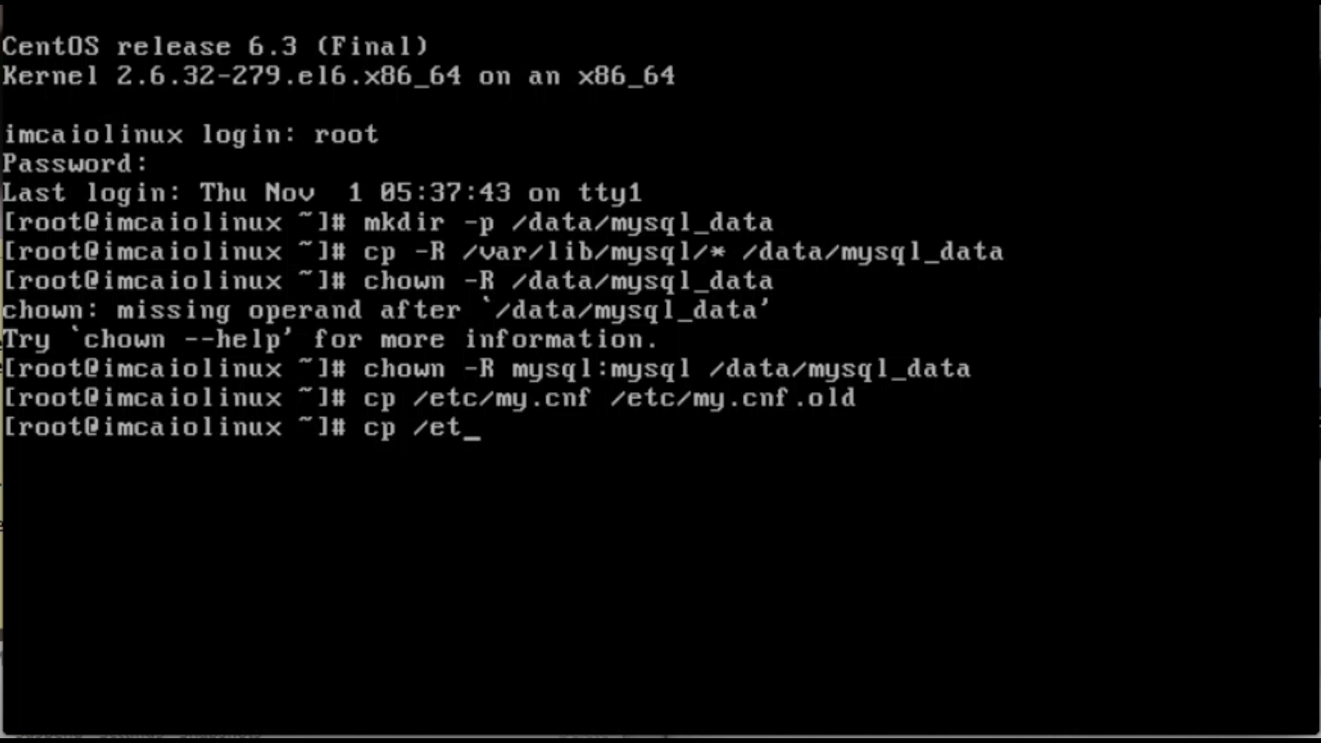
Step: Copy /usr/share/mysql/my-huge.cnf over /etc/my.cnf, confirming the overwrite with y
type("usr/")
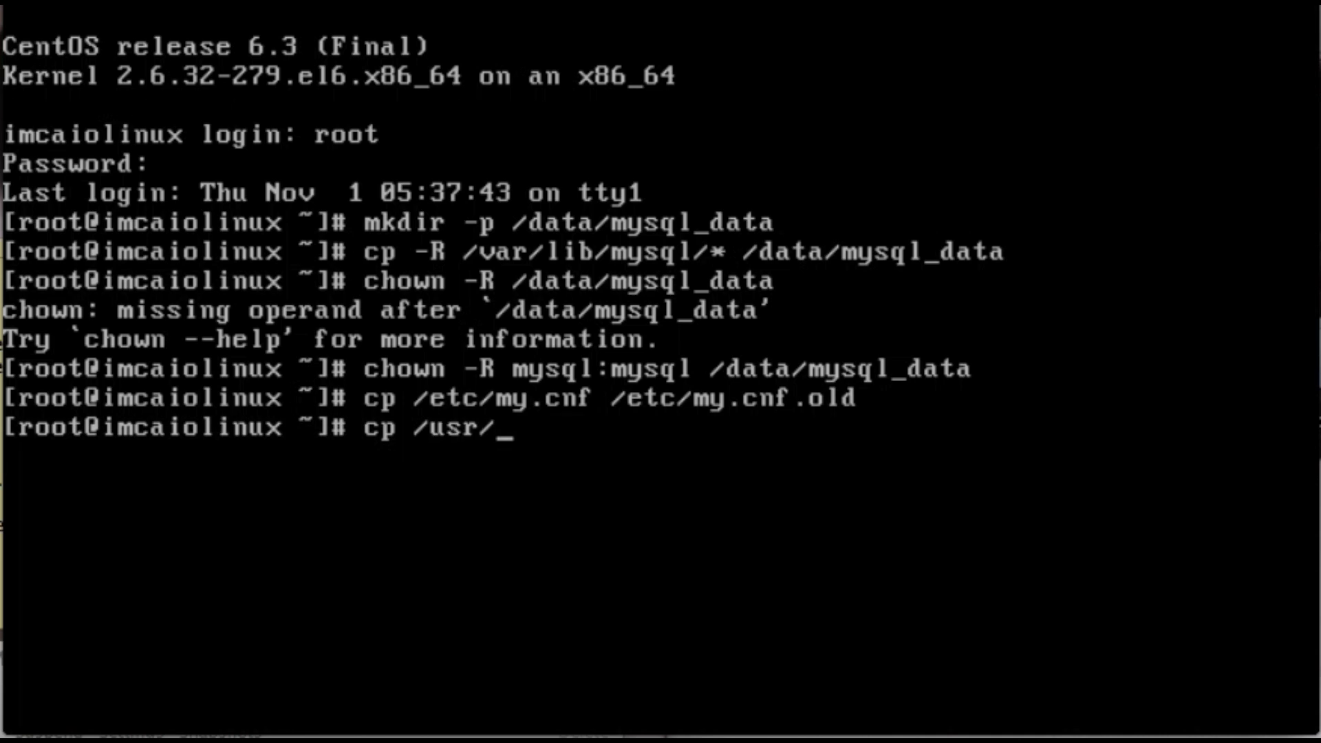
type("share/mysql")
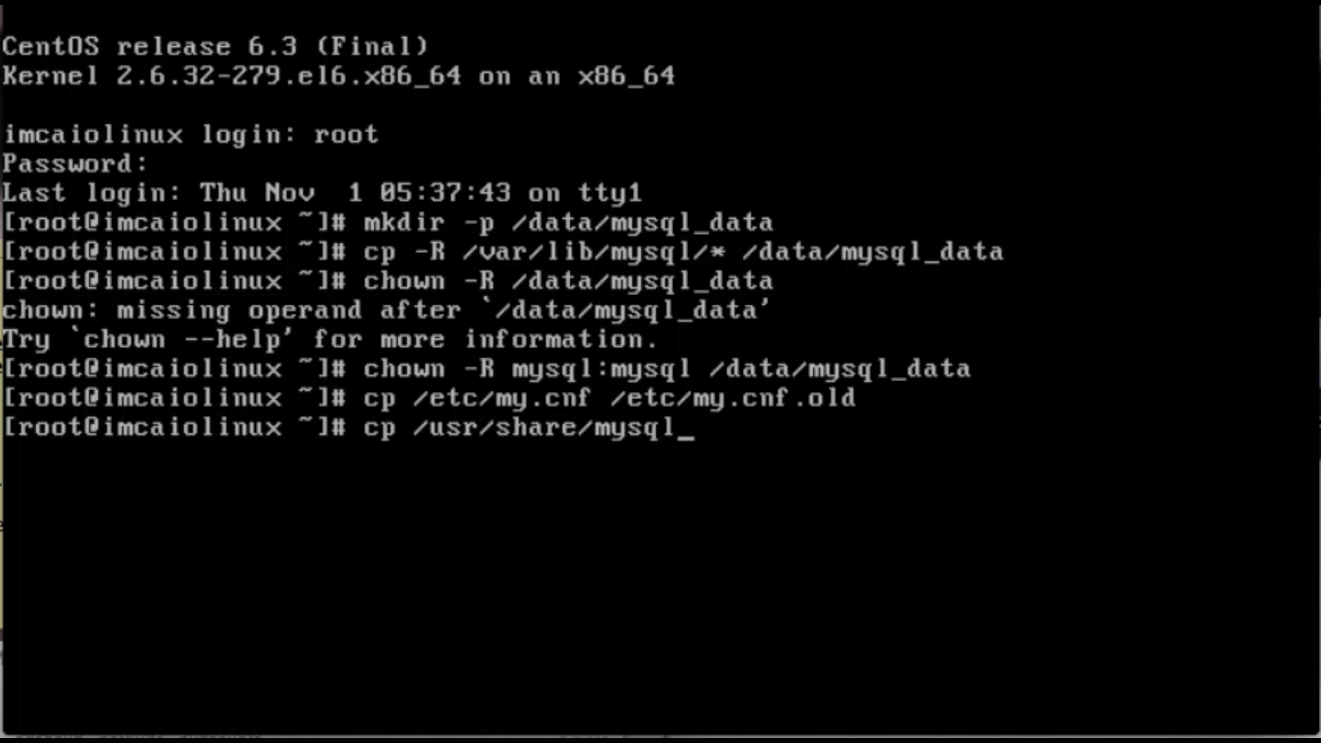
type("/my")
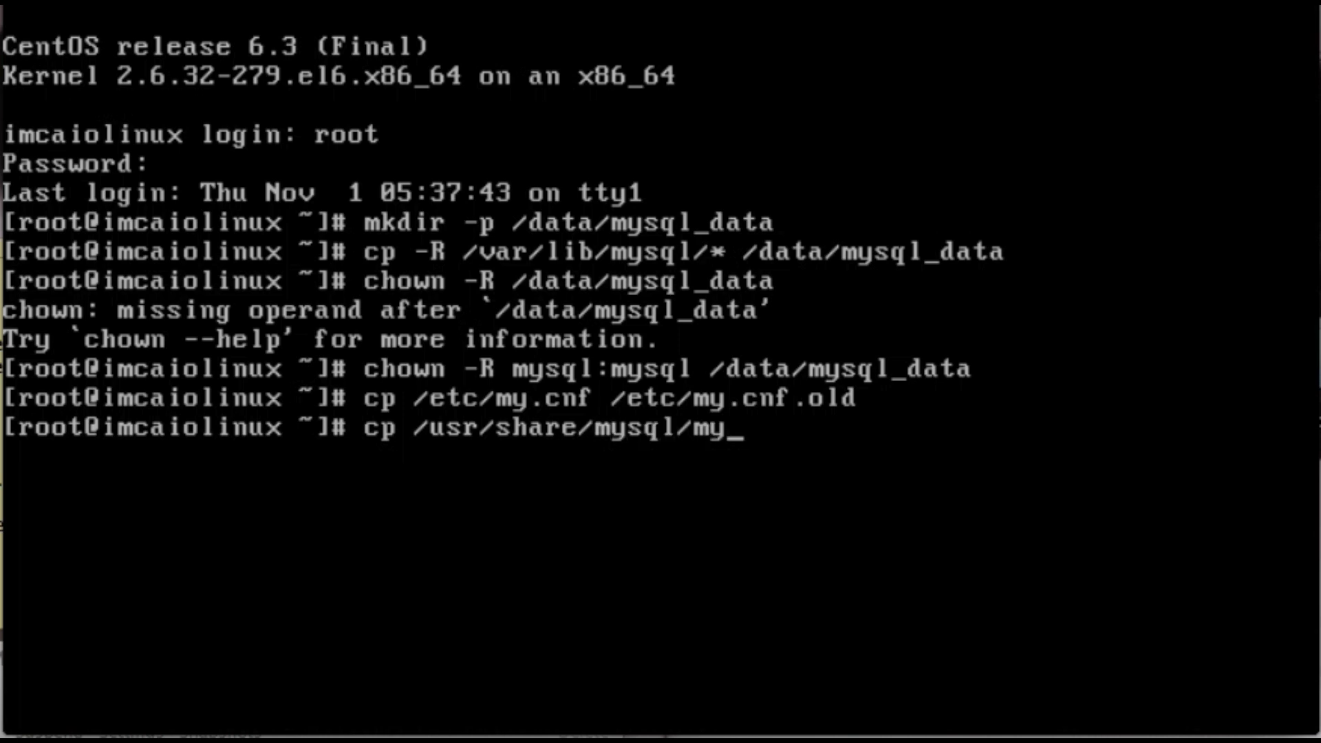
type("-huge.cnf /")
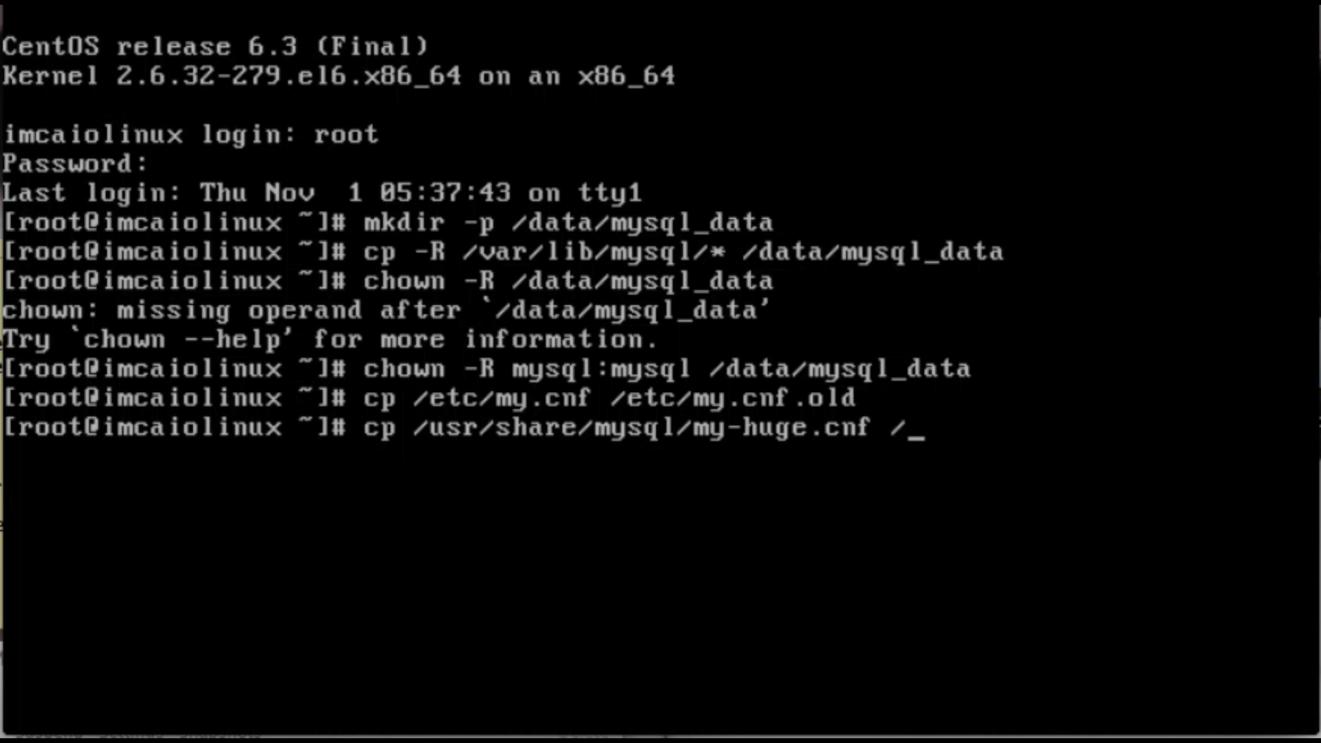
type("etc/my.n")
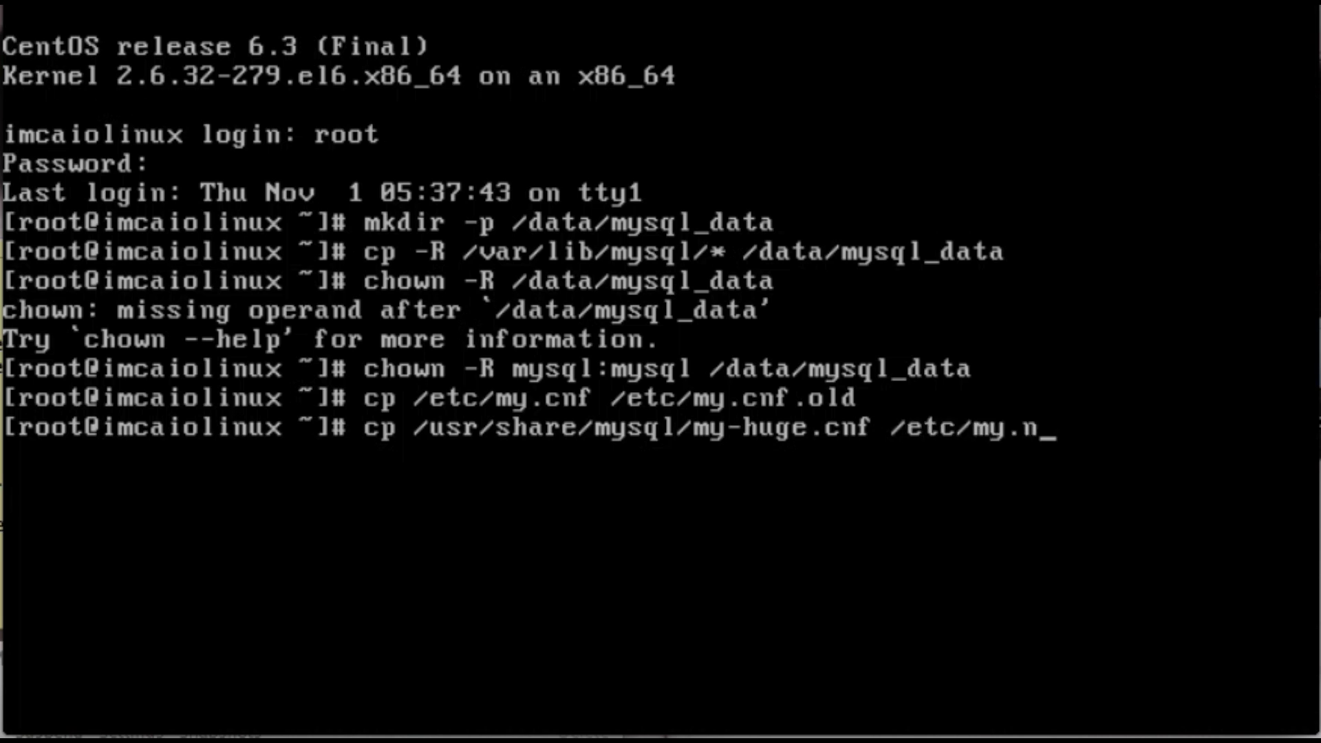
key("Return")
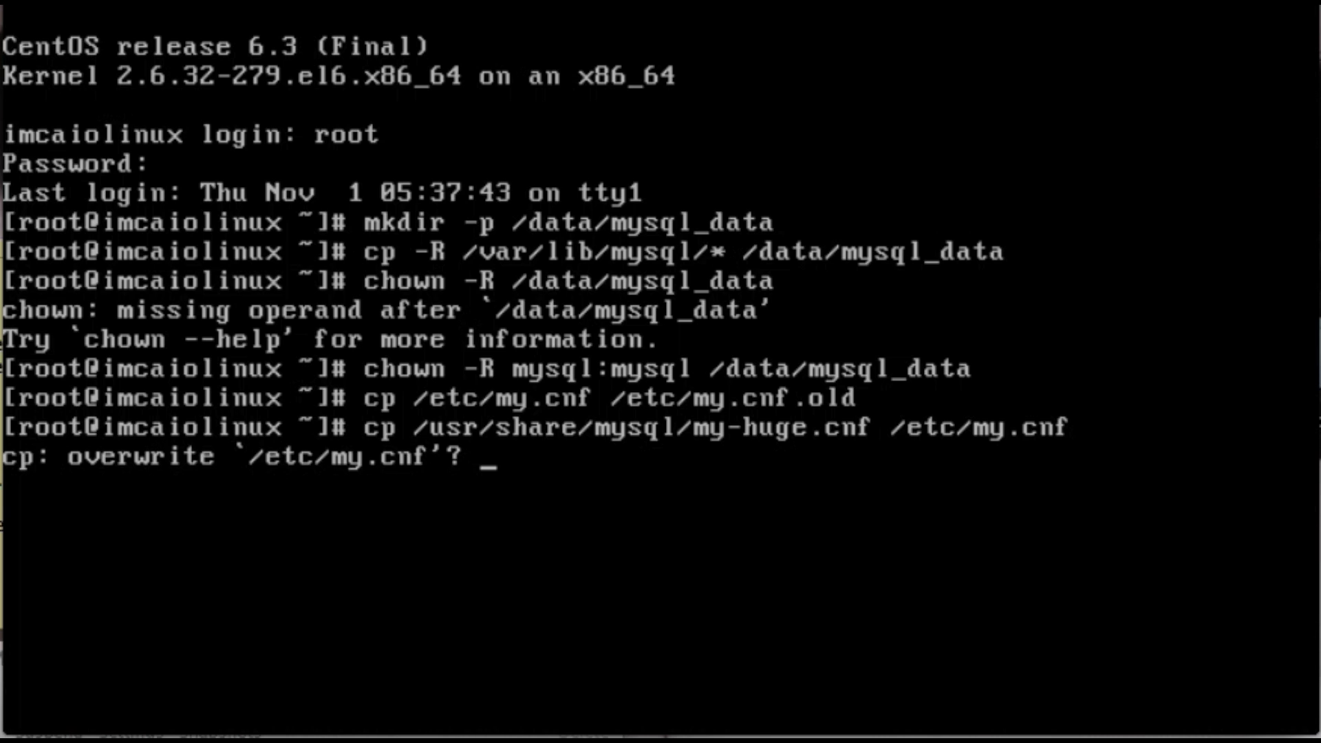
type("y")
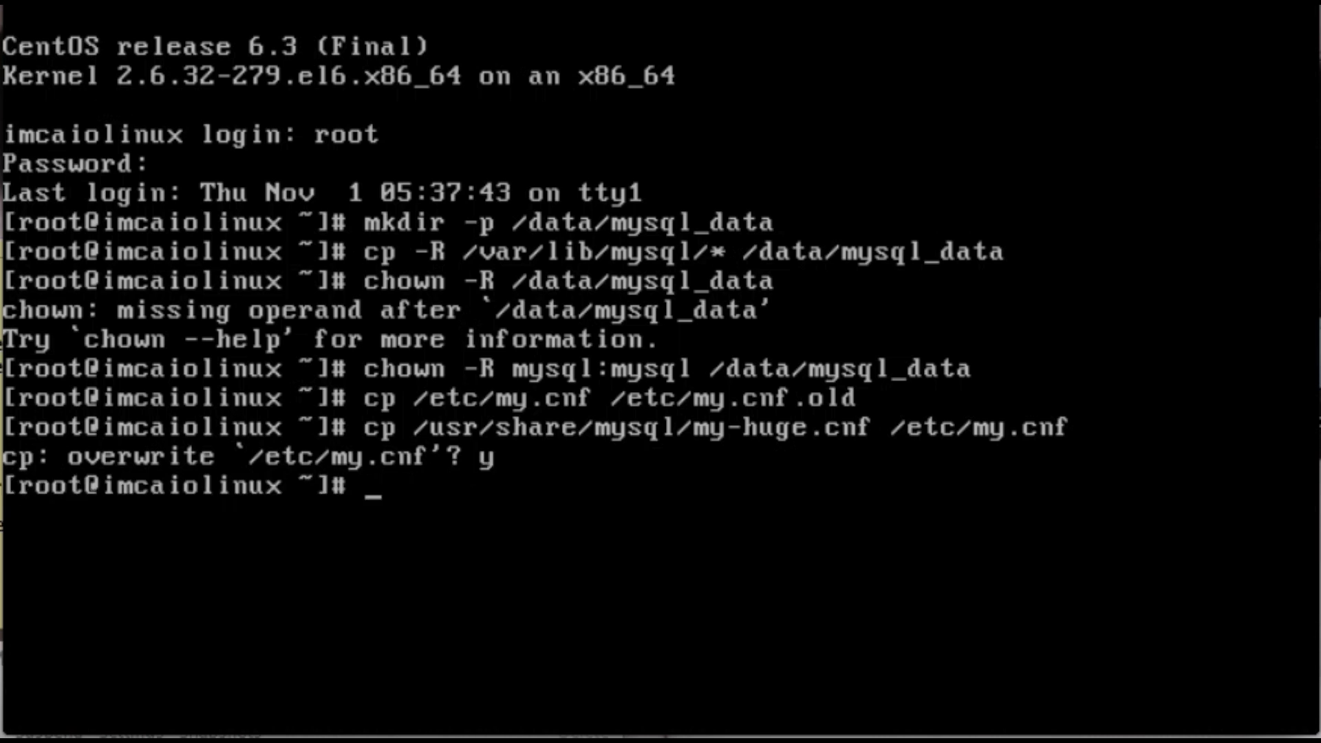
type("vi /et")
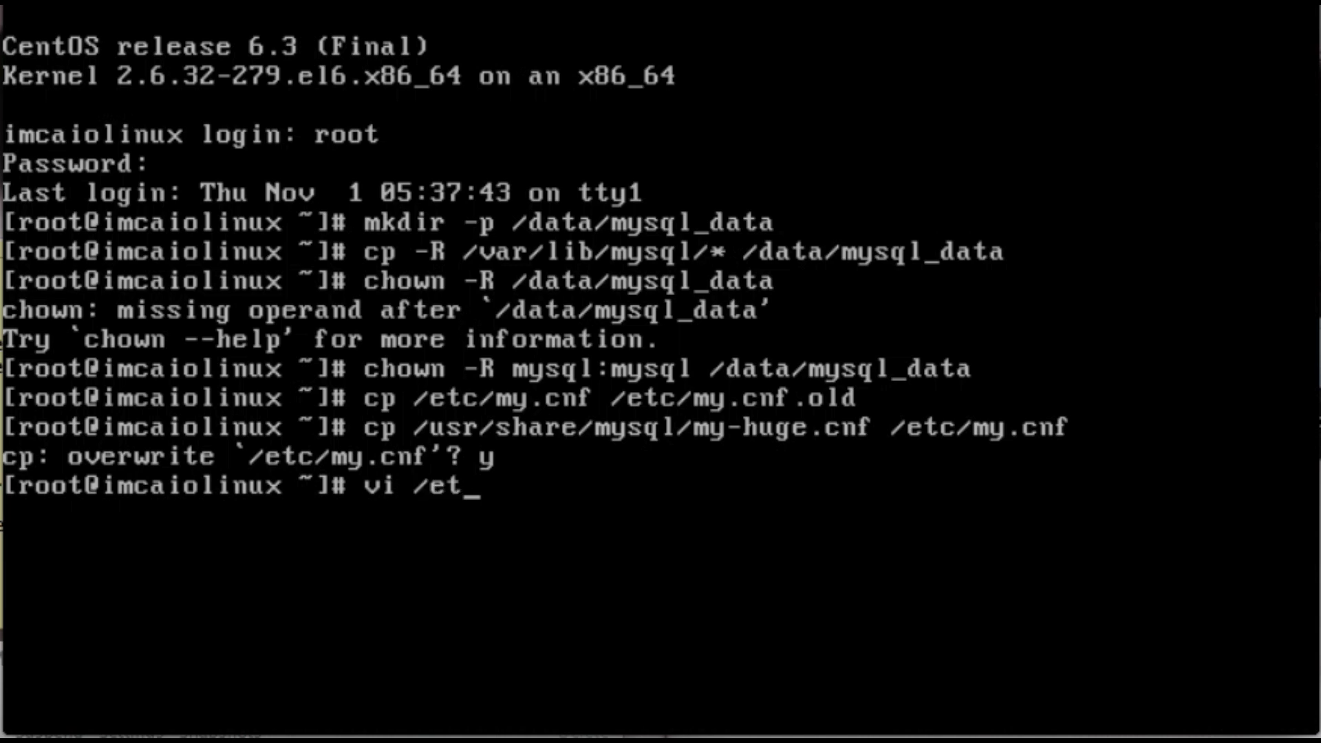
Step: In /etc/my.cnf comment out the old socket line and add socket = /data/mysql_data/mysql.sock
key("Return")
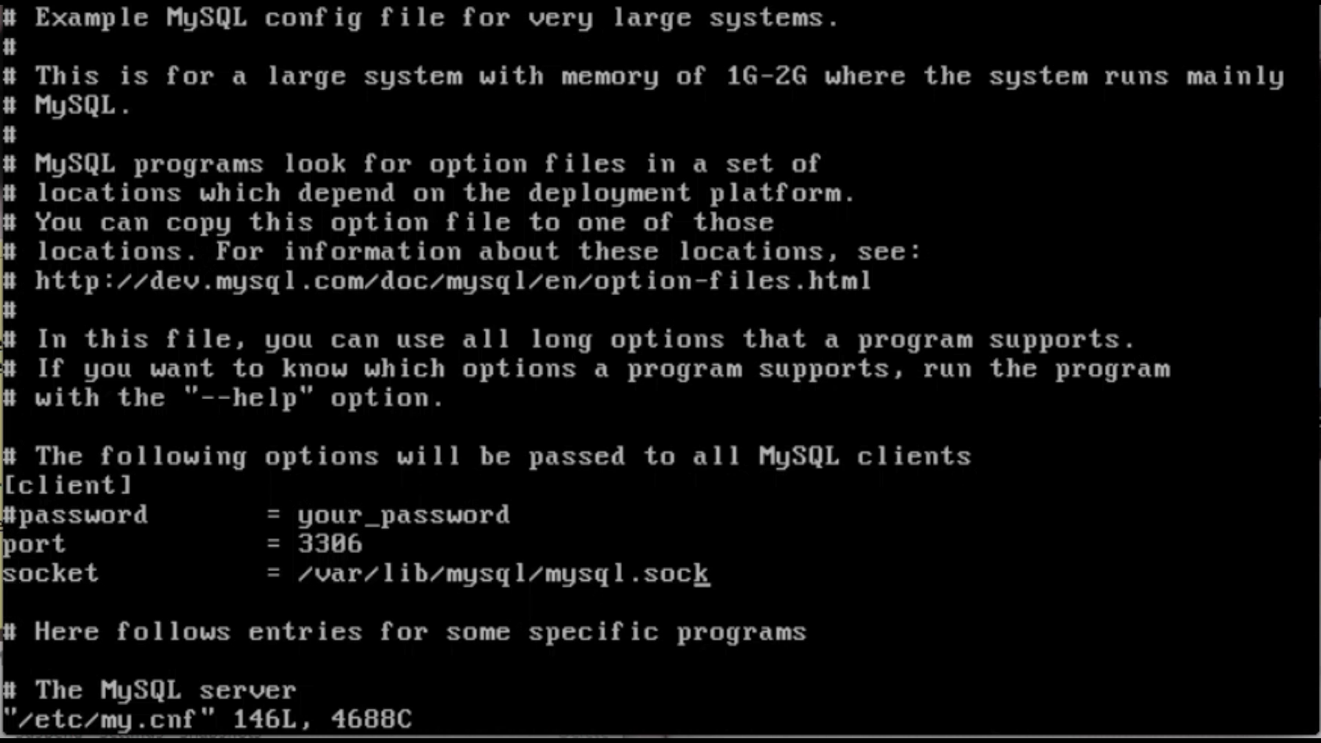
key("i")
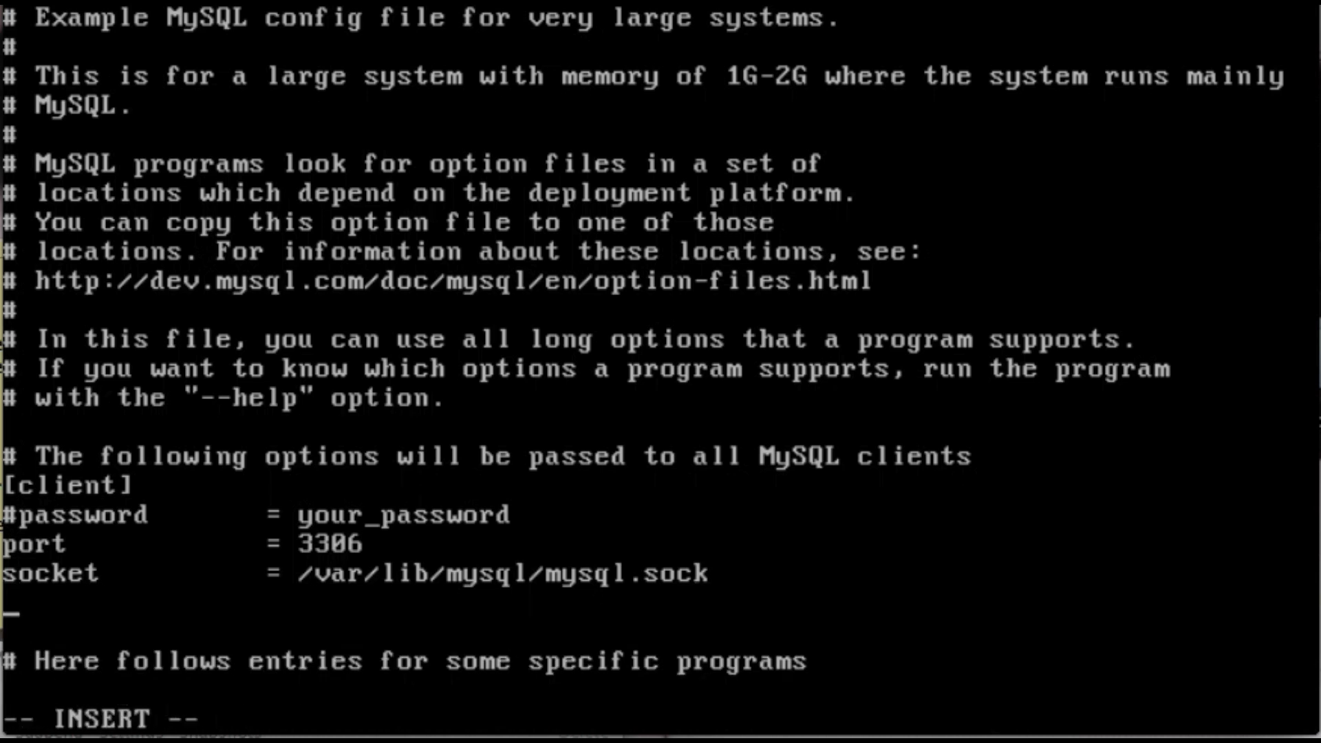
type("#")
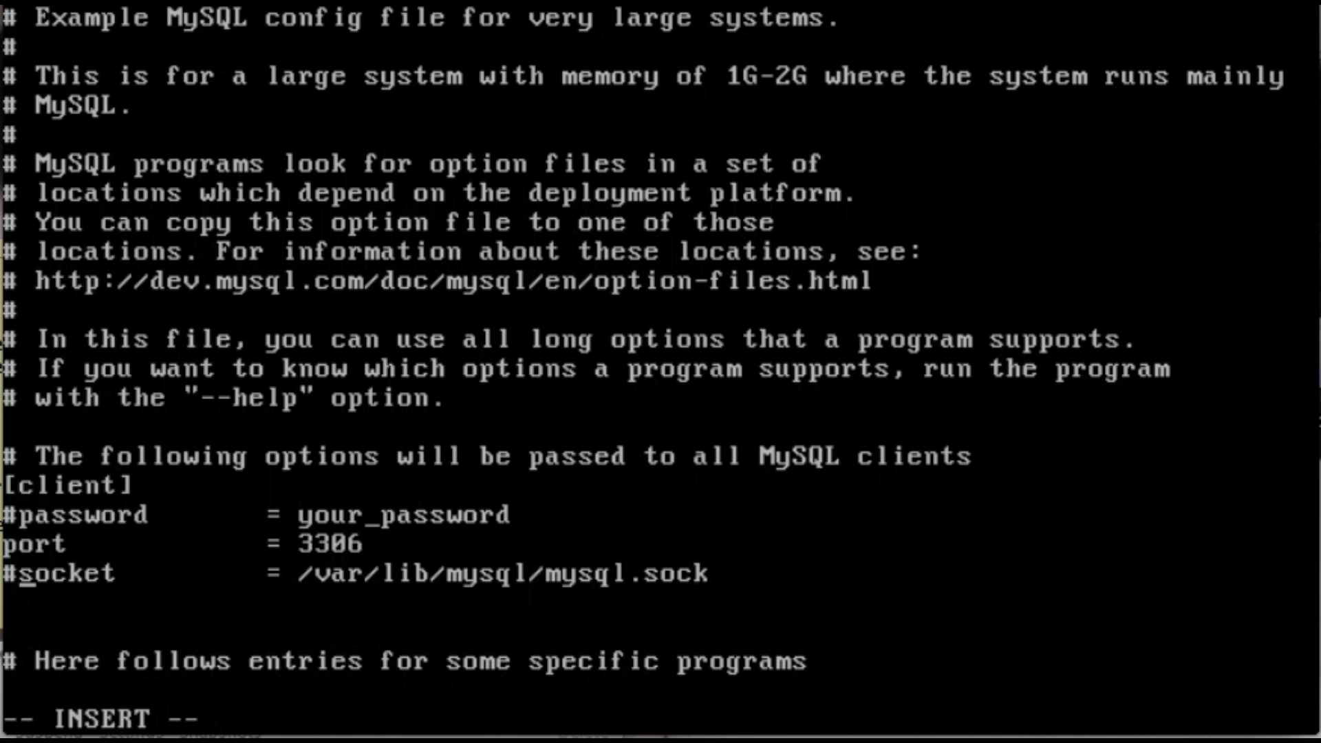
type("socket =")
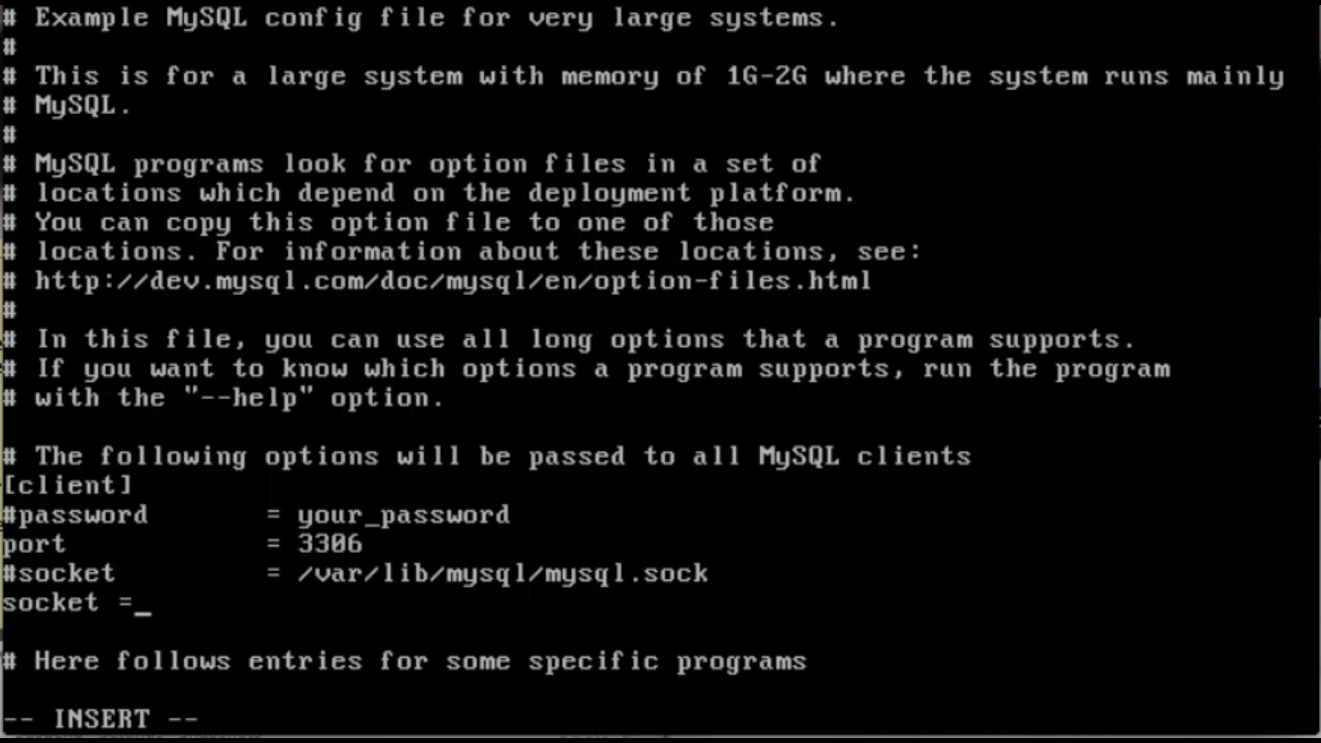
type("/")
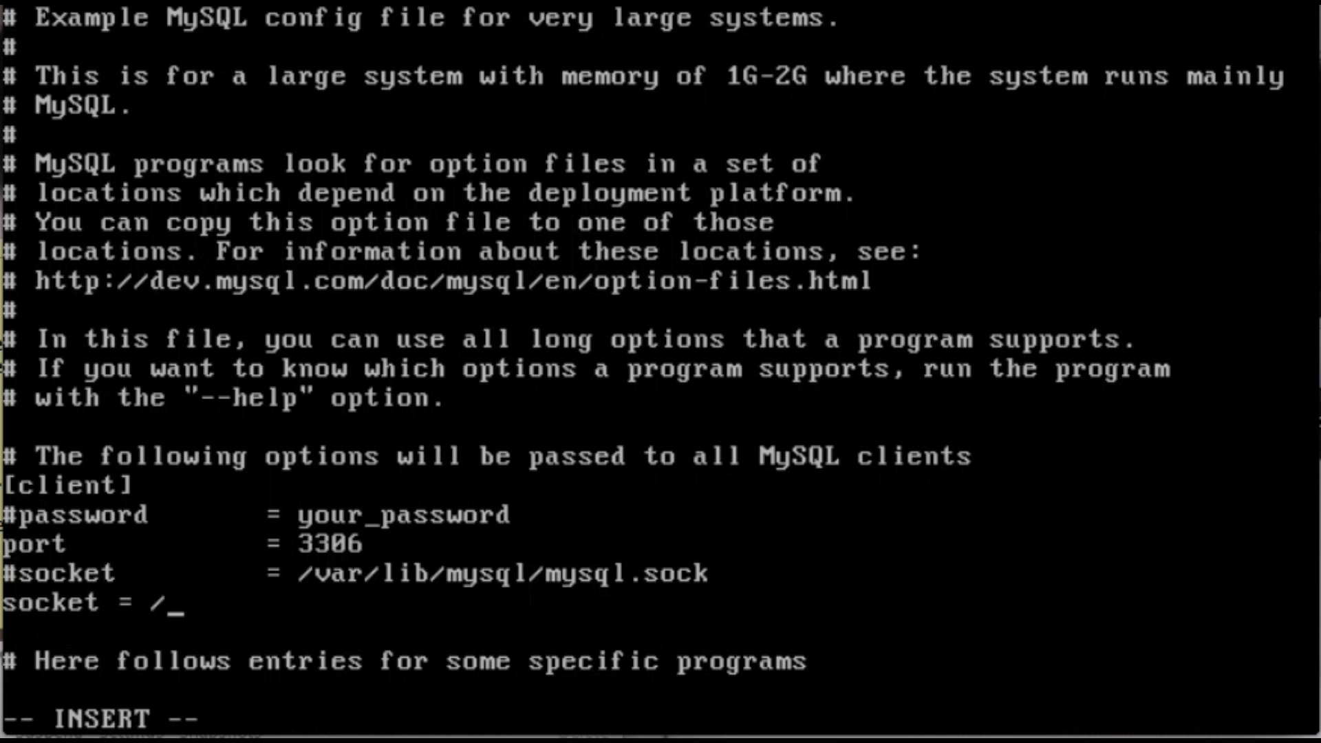
type("data/my")
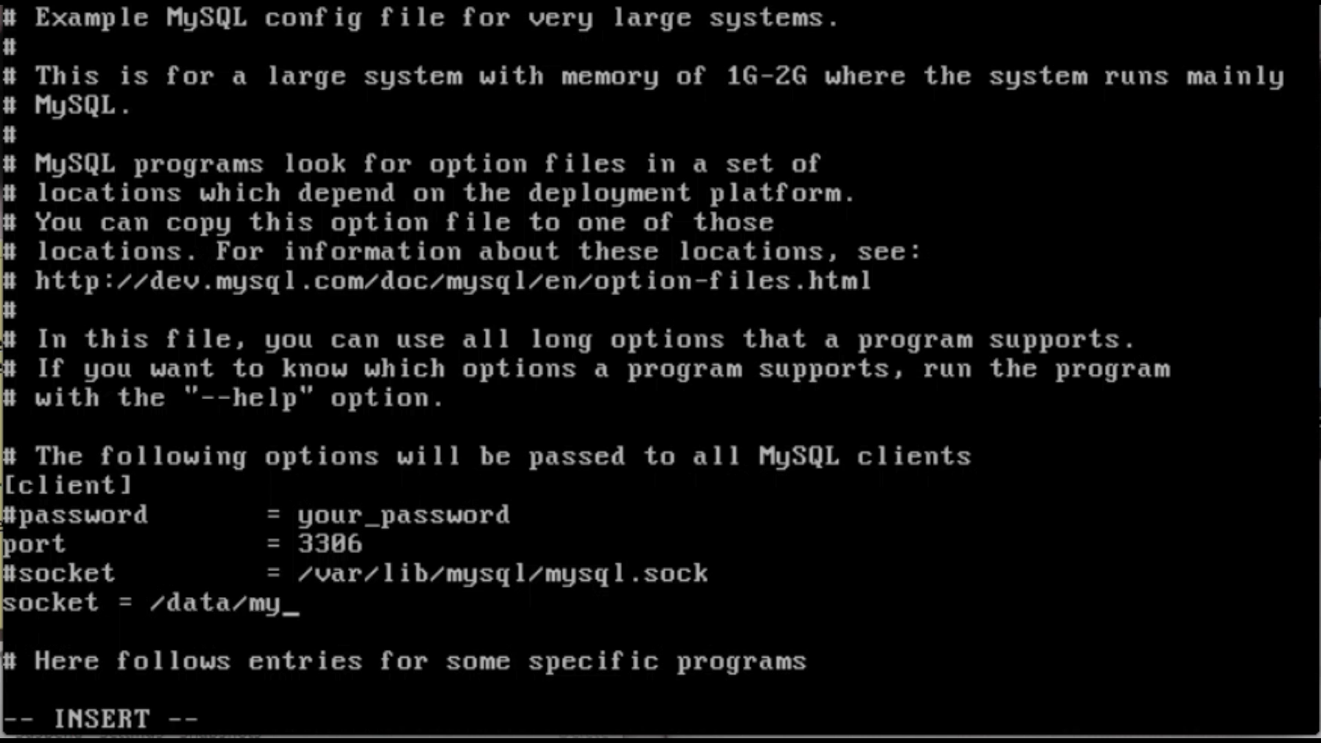
type("sql_dat")
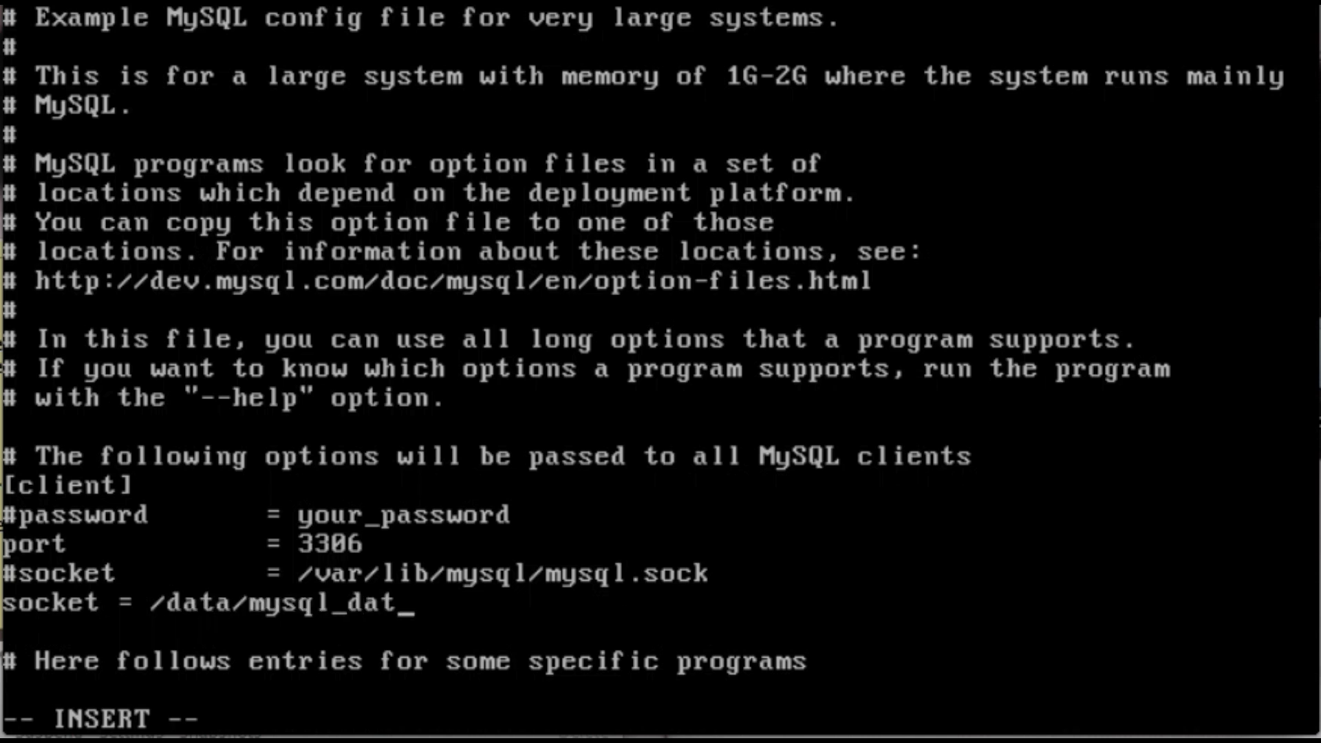
type("a/mysq")
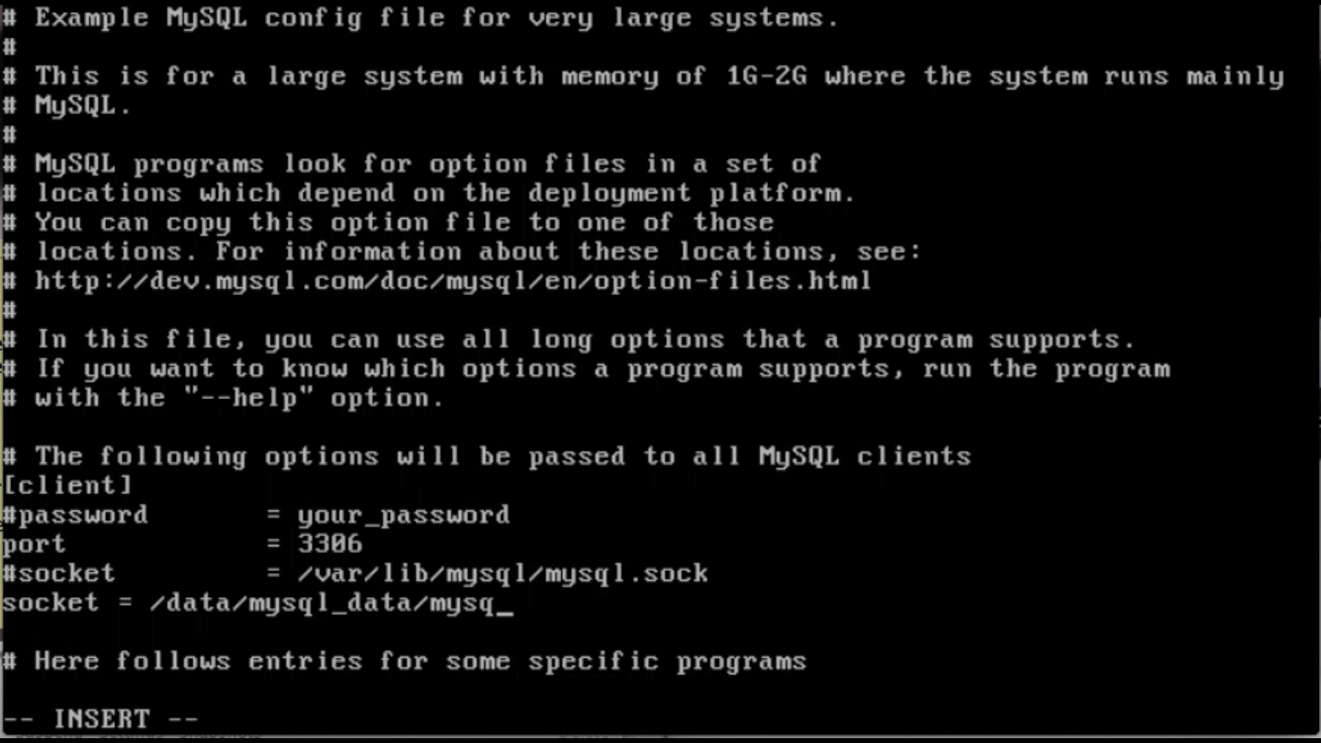
type(".sock")
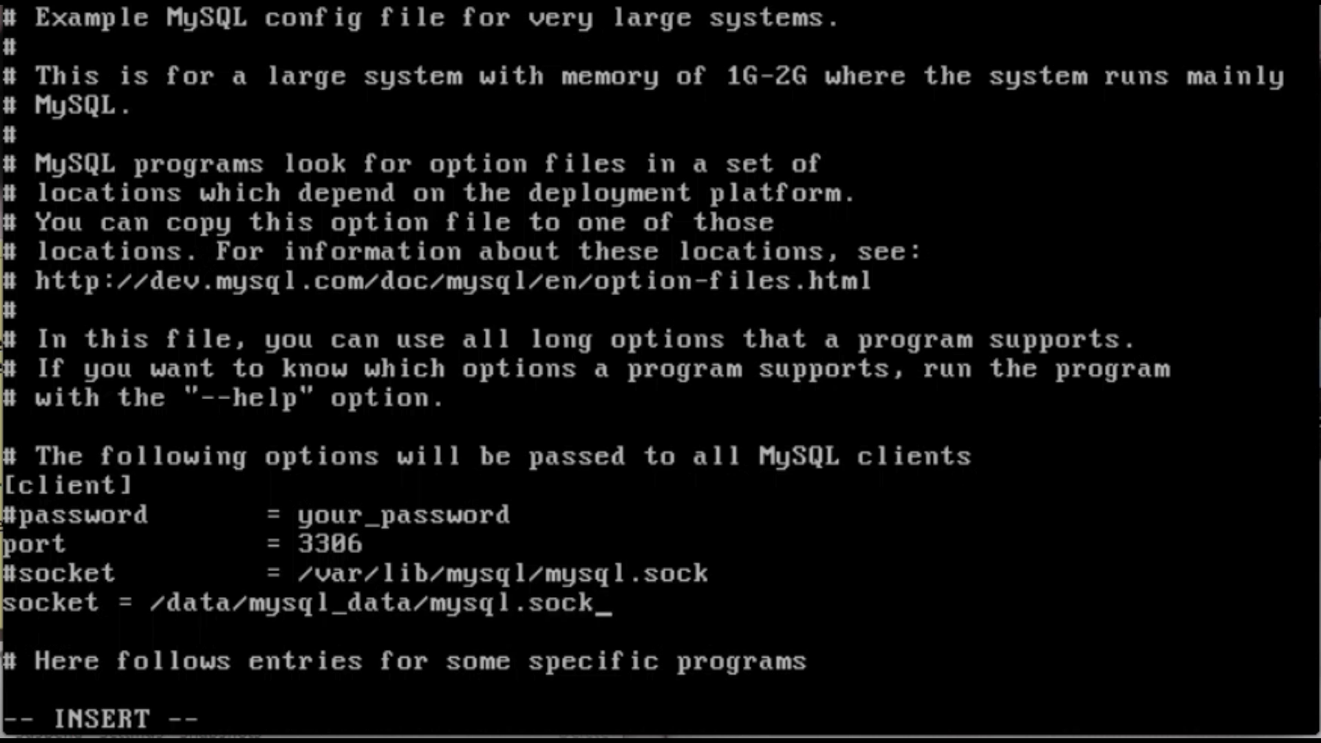
mouse_move(580, 662)
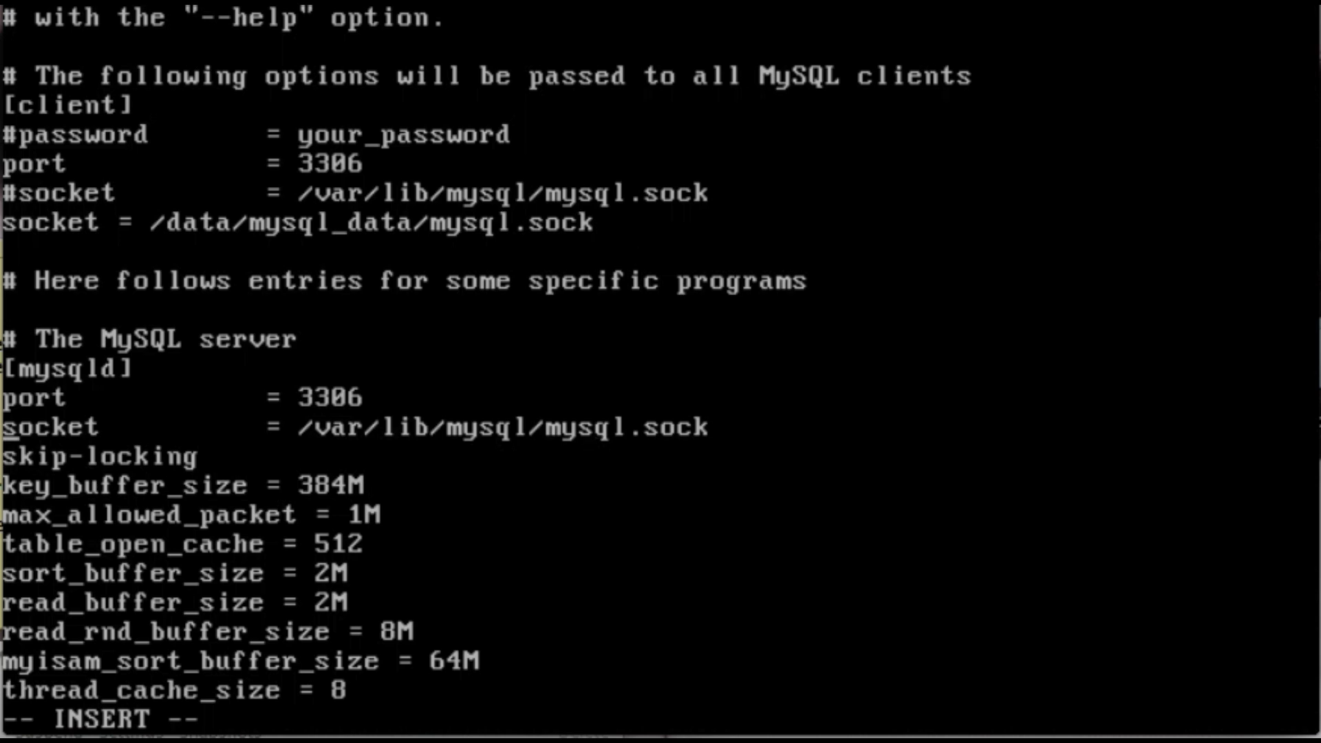
Step: Point the [mysqld] socket to /data/mysql_data/mysql.sock and set max_connections = 200
type("#")
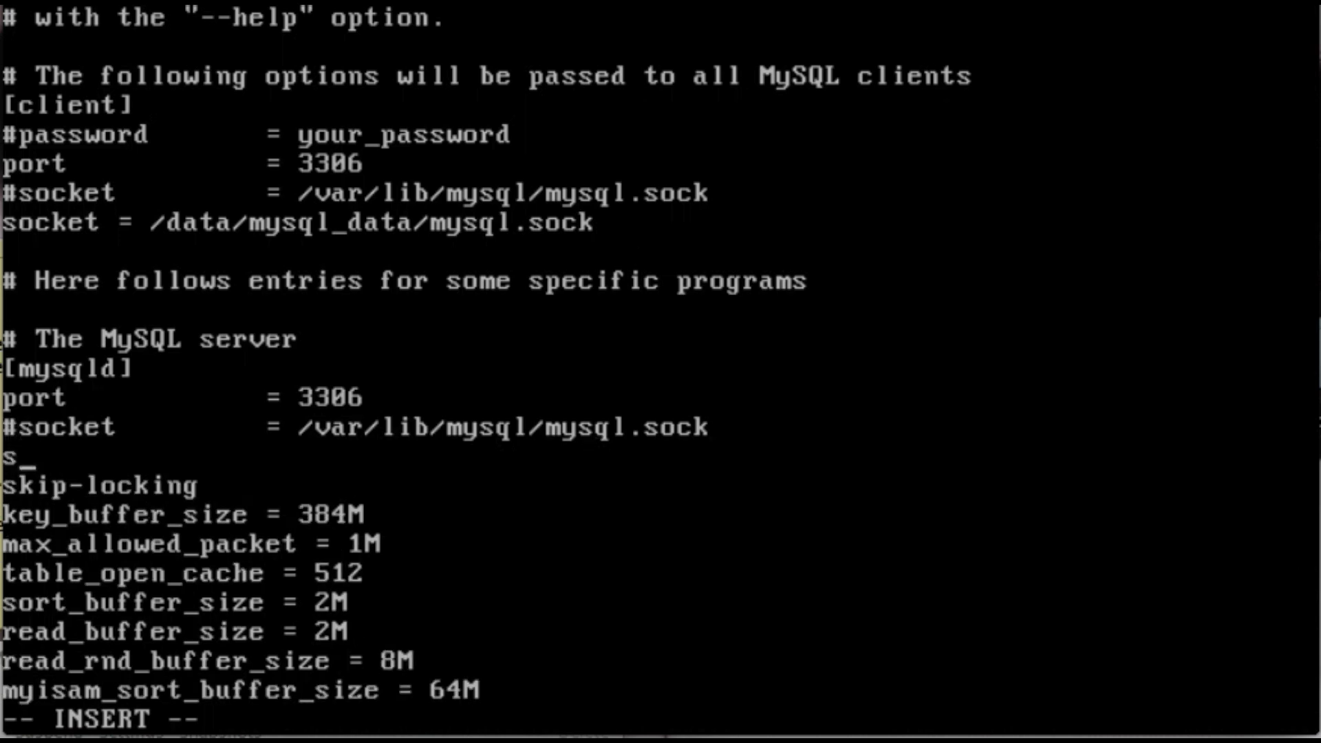
type("ocket =")
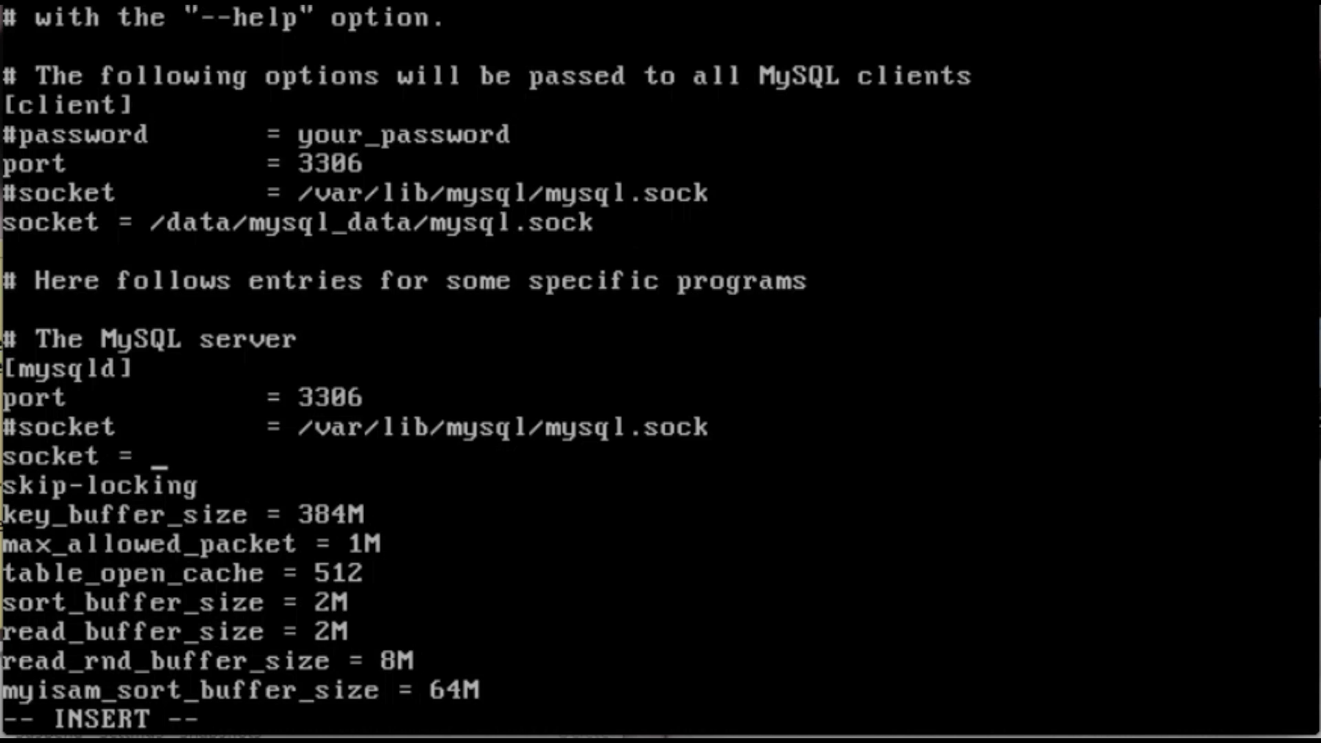
type("/data/mysql")
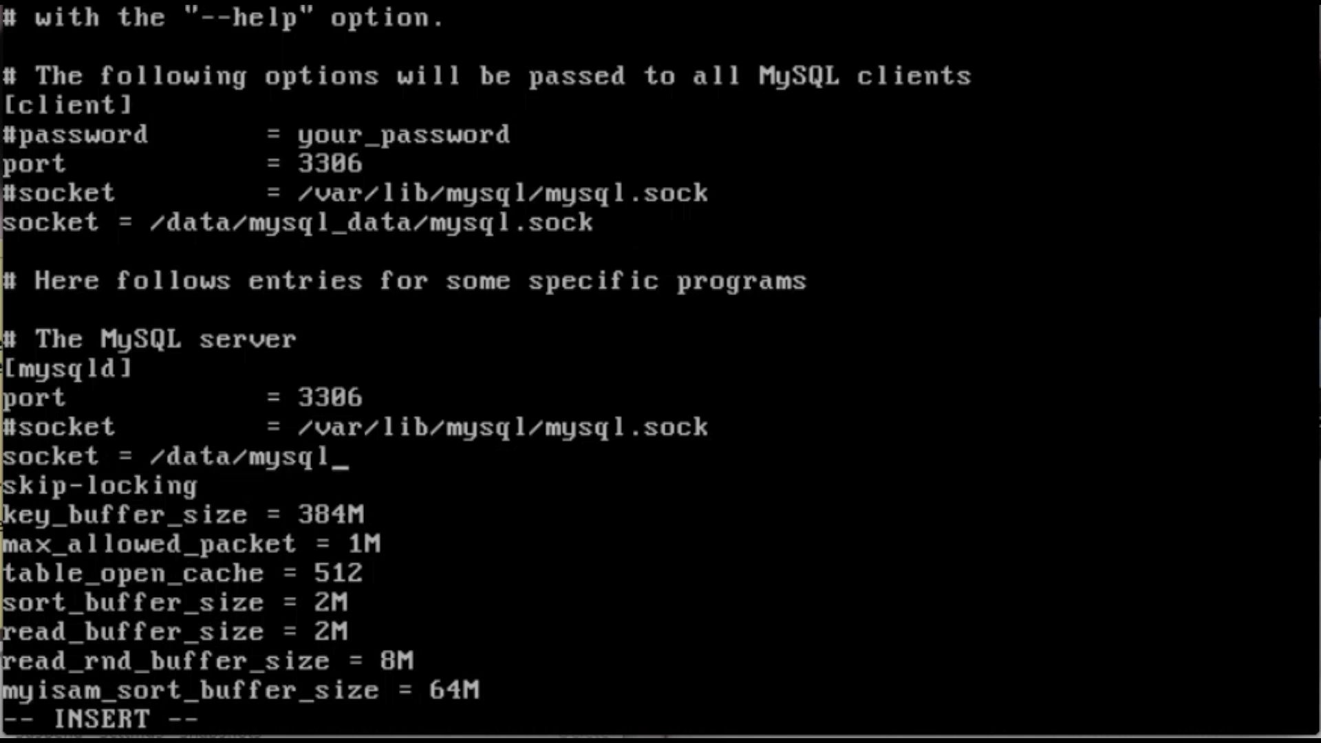
type("data/mysql.sock")
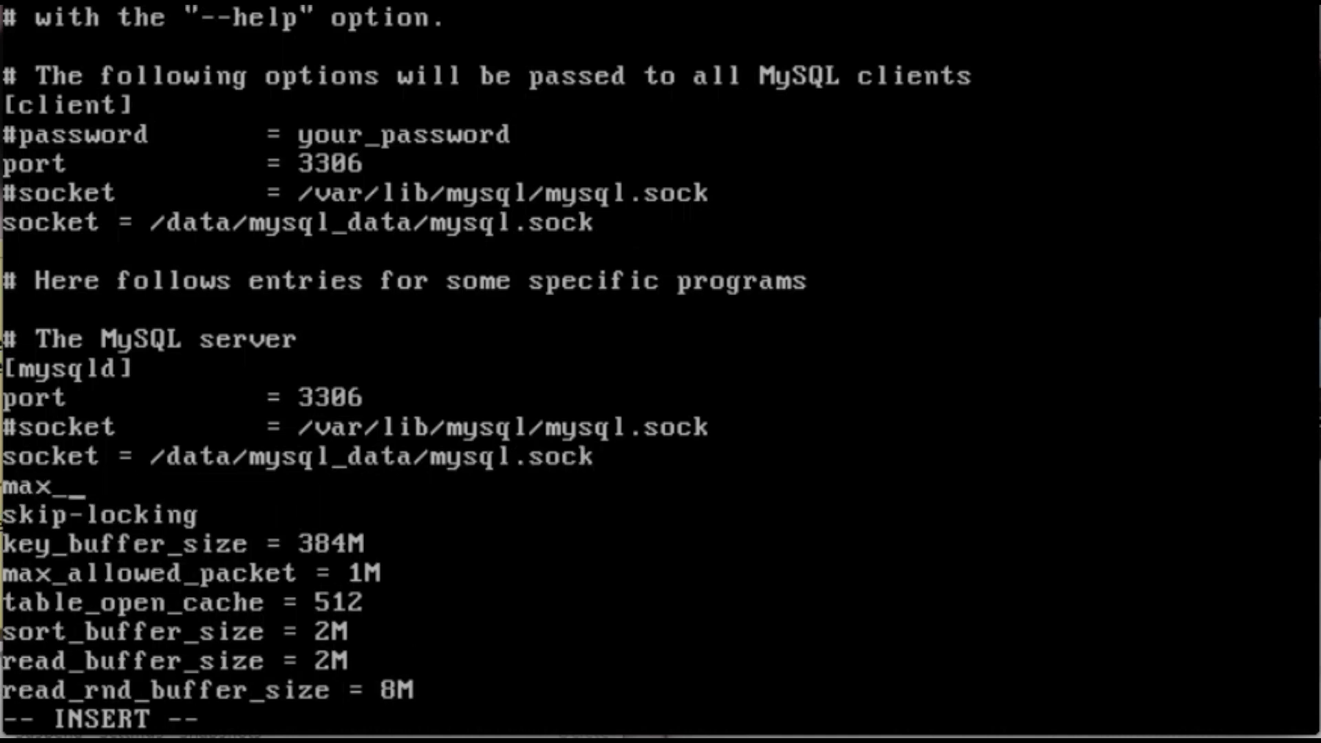
type("conn")
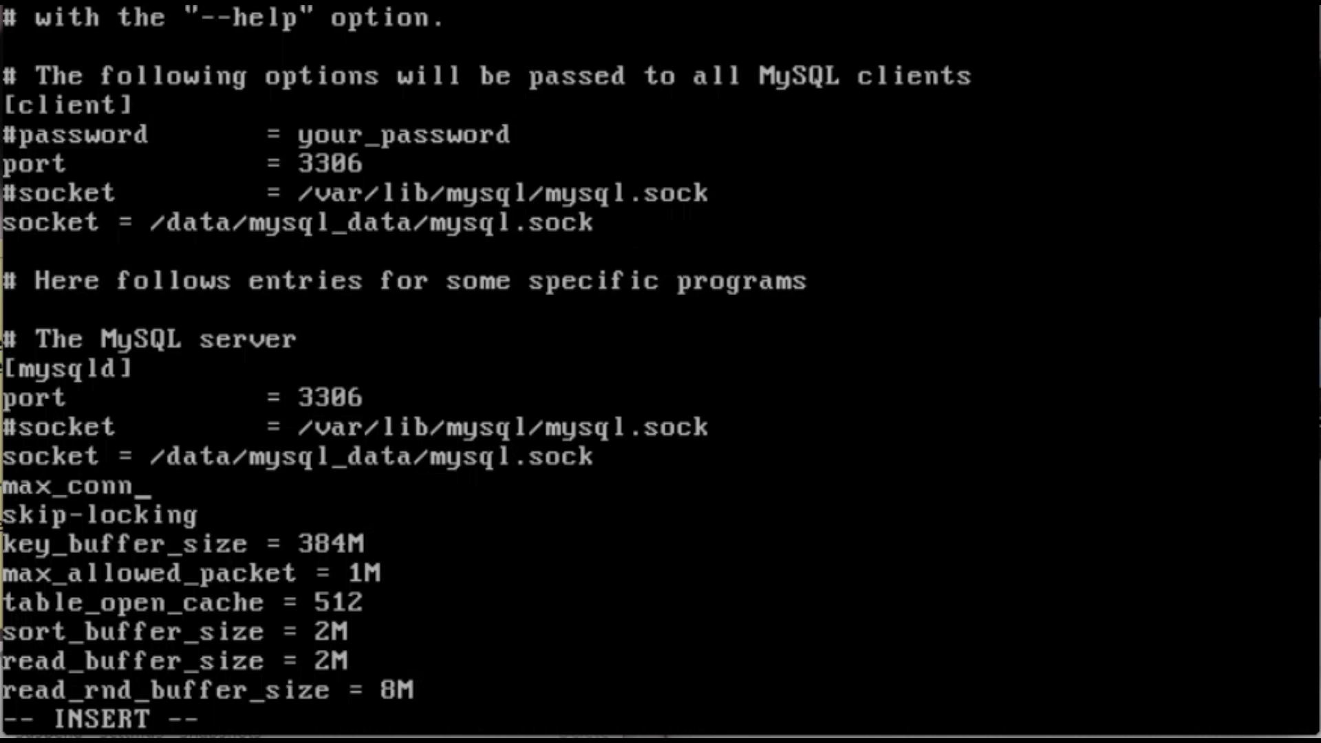
type("ections = 200")
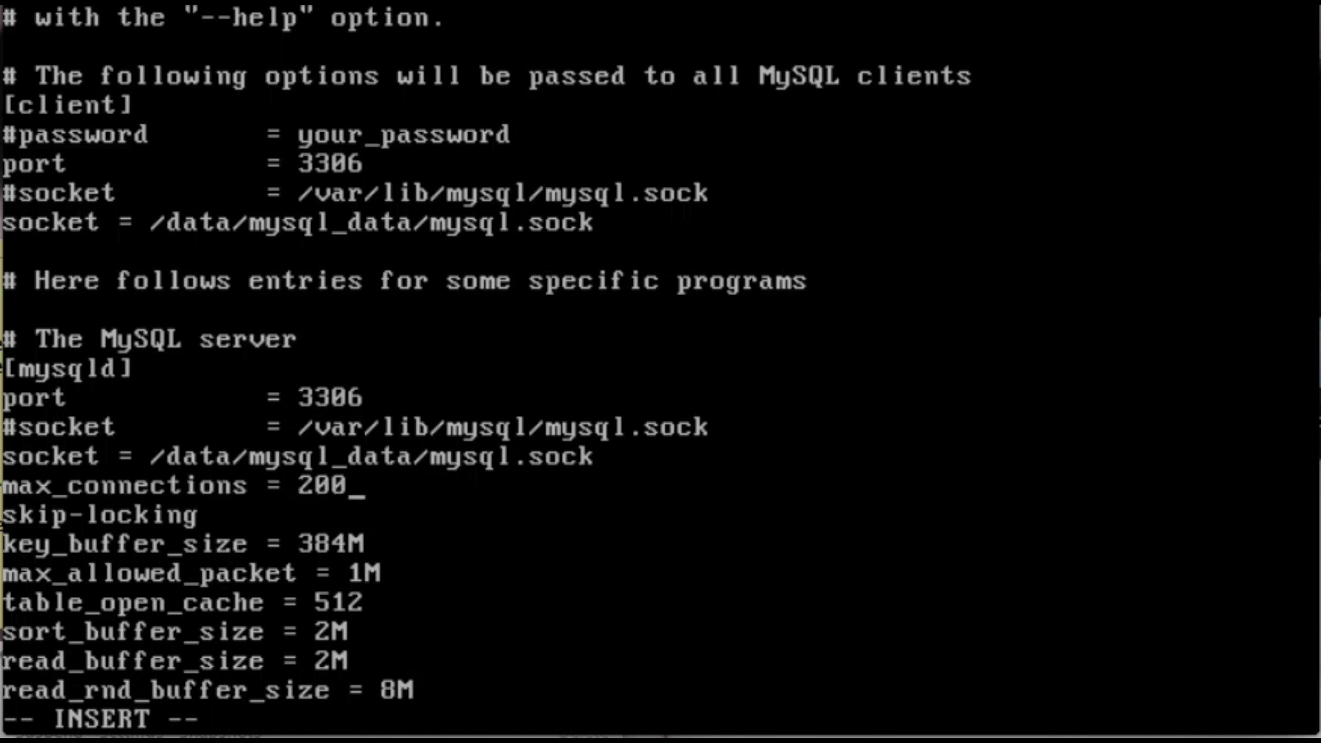
key("Return")
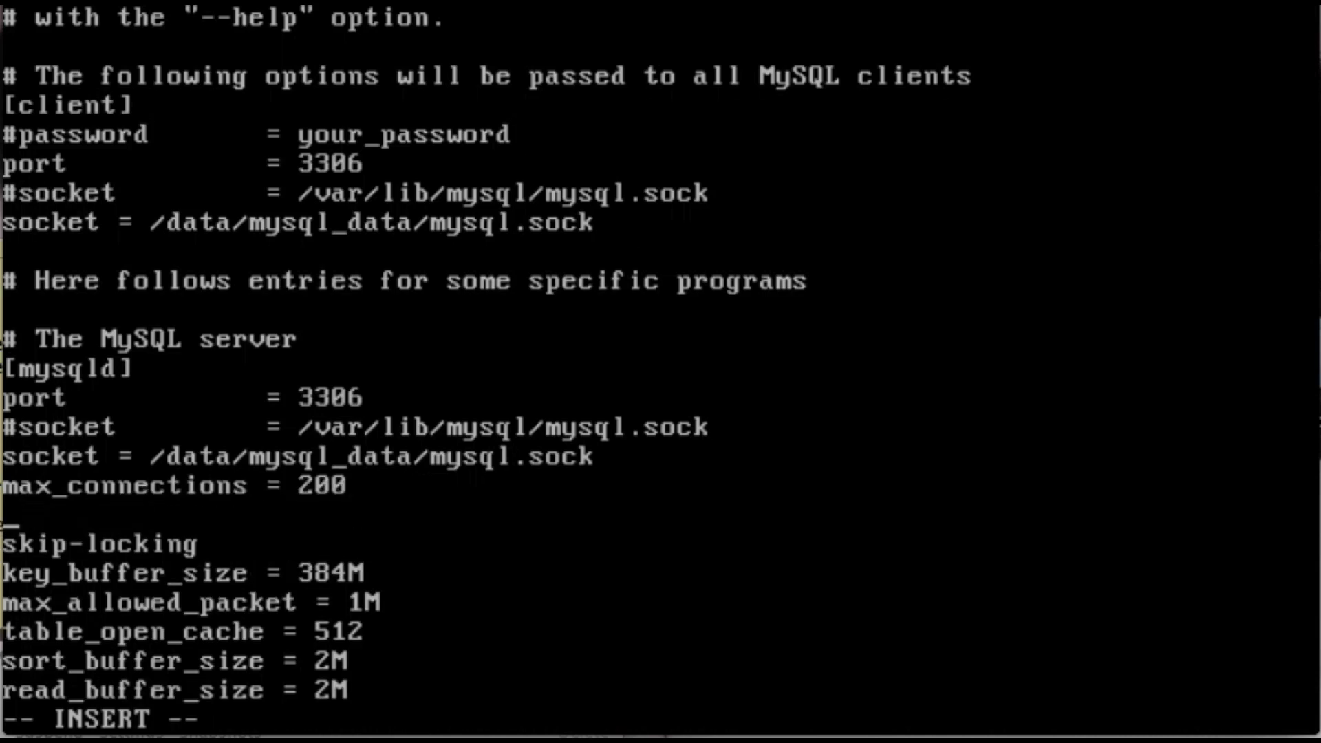
Step: Add default-character-set-server = latin1, default-storage-engine = INNODB and lower_case_table_names = 1
type("default")
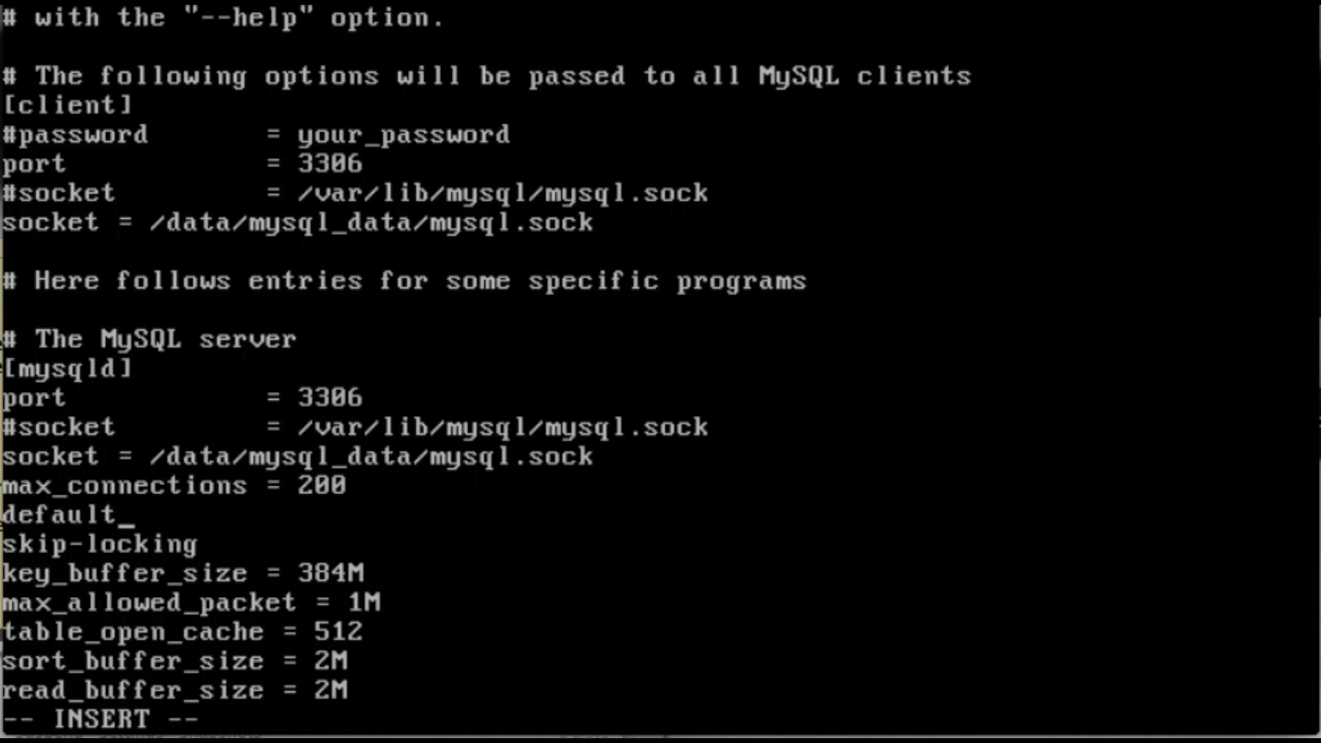
type("character-")
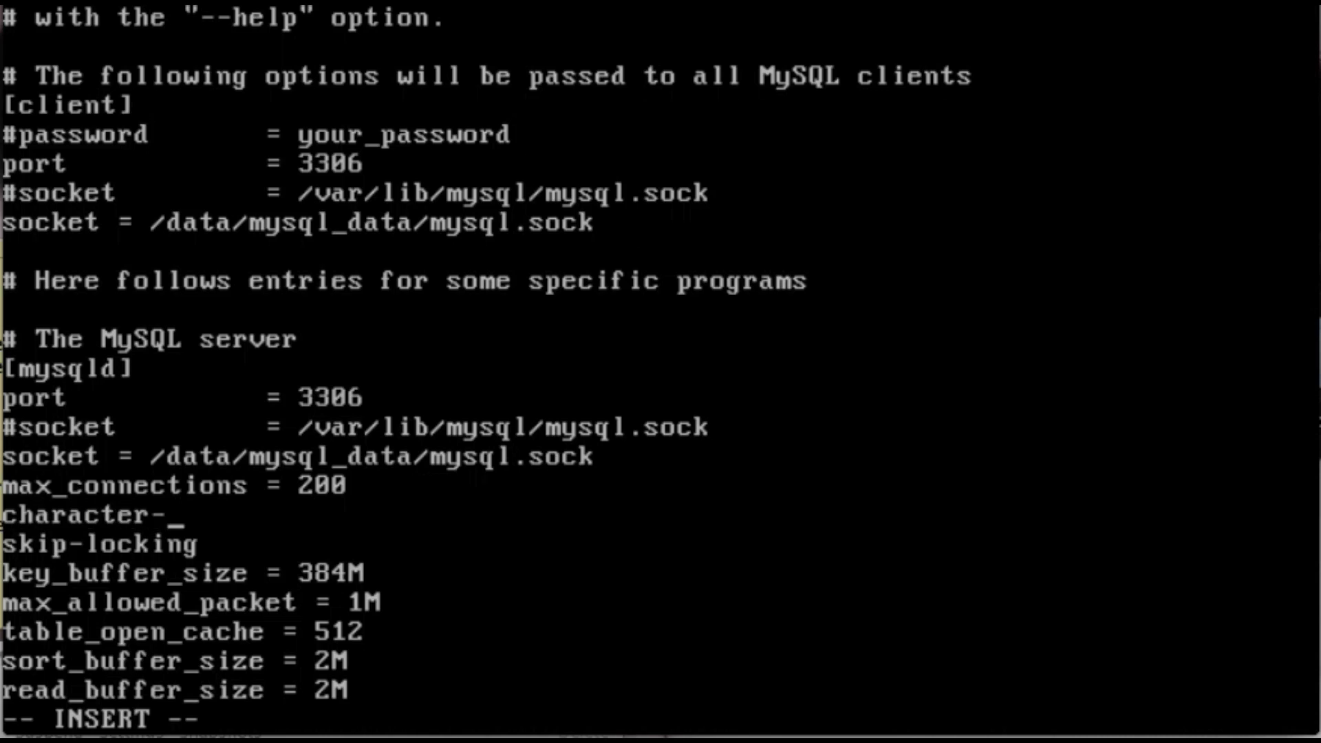
type("set-server =")
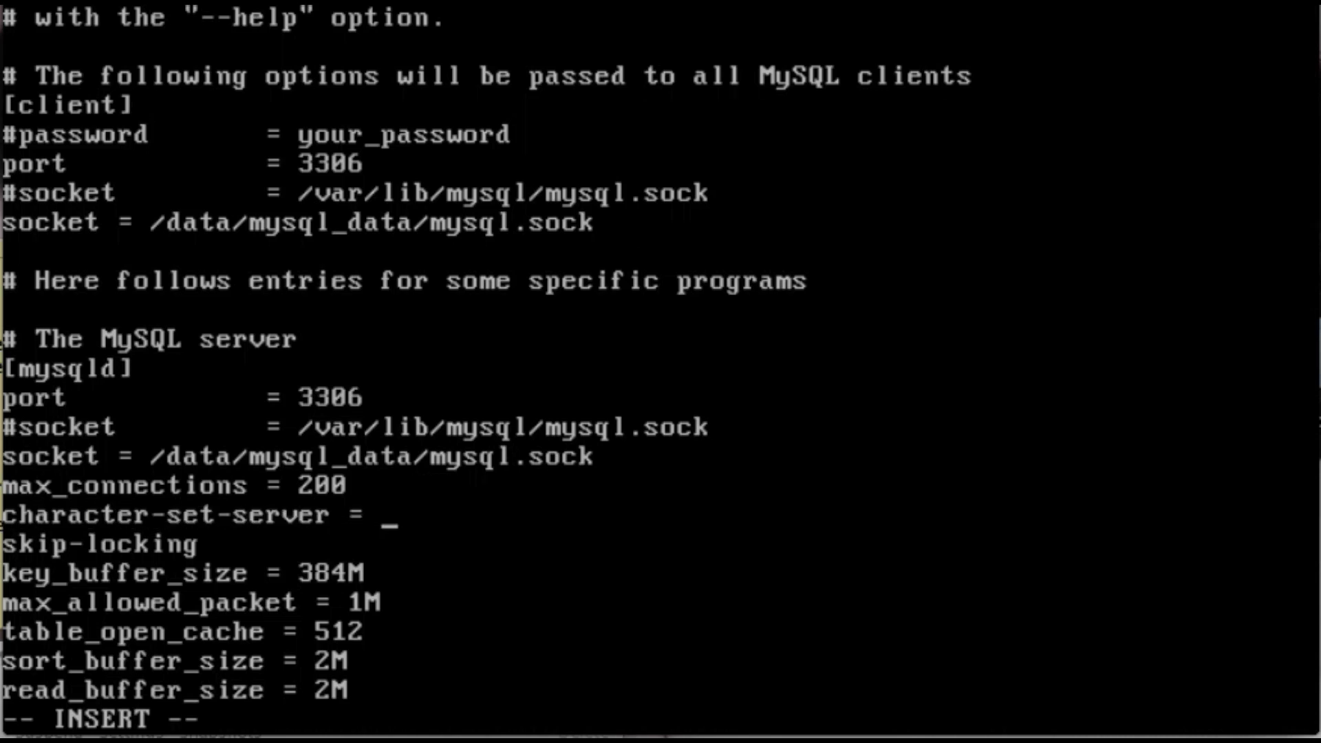
type("latin1")
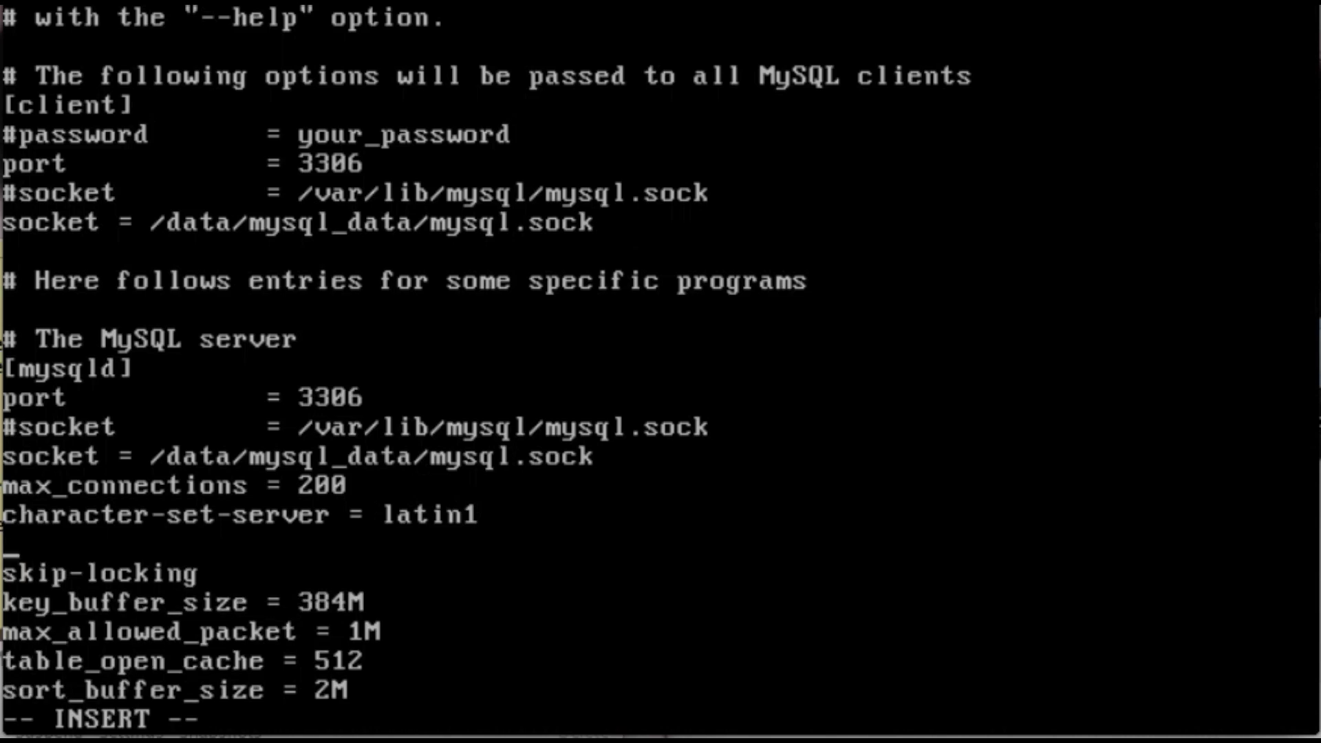
type("default-")
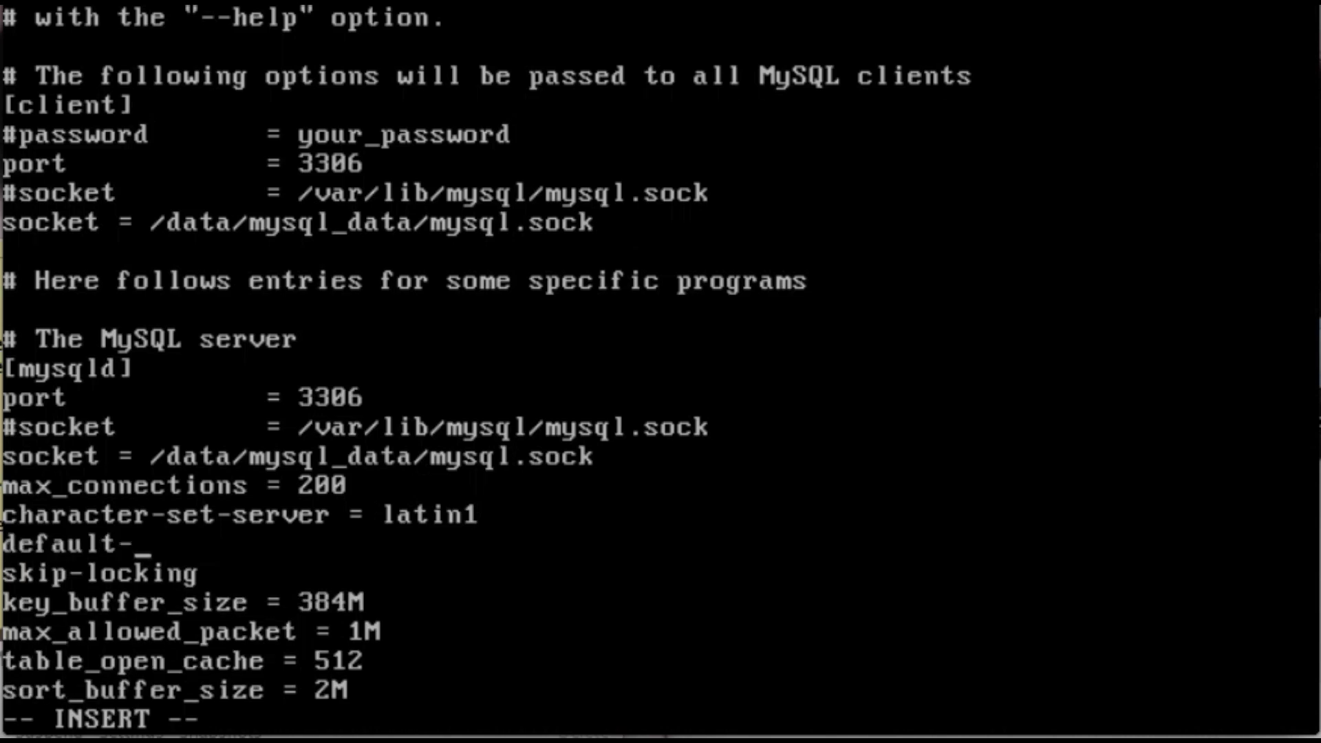
type("storage-")
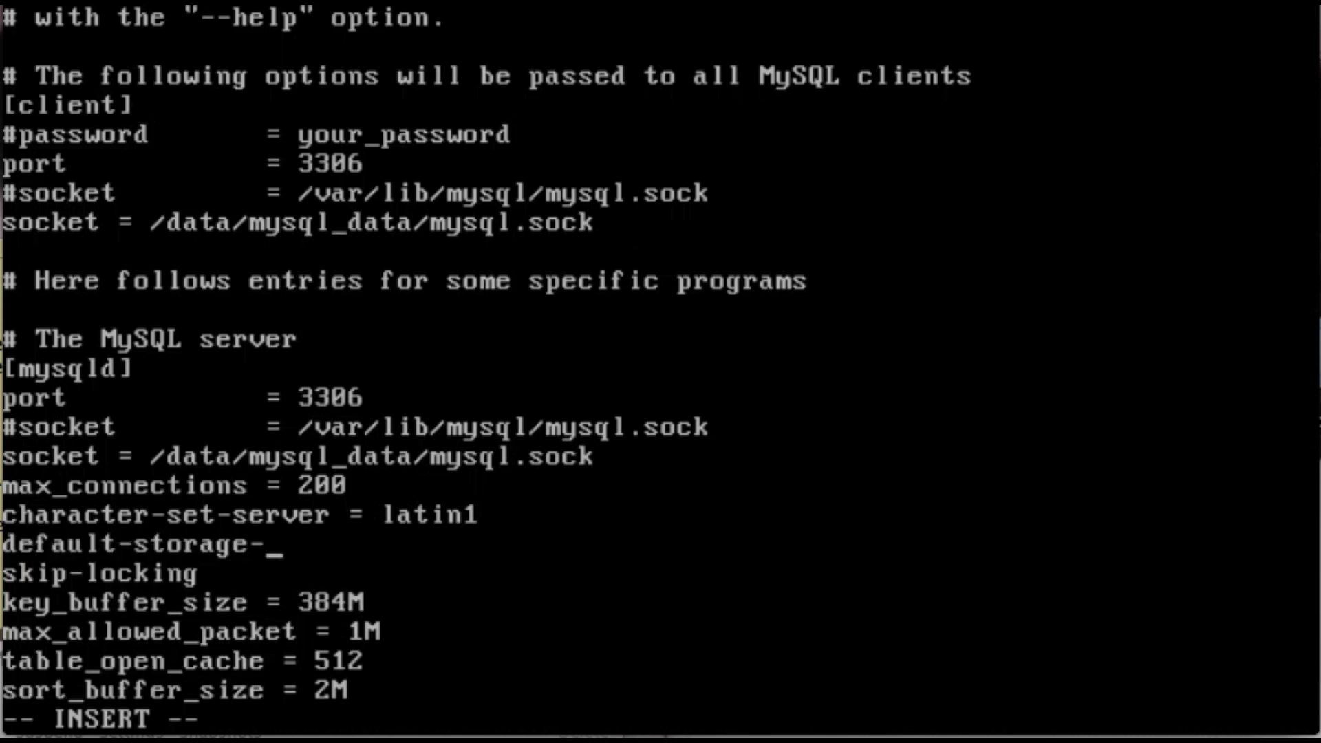
type("enginer")
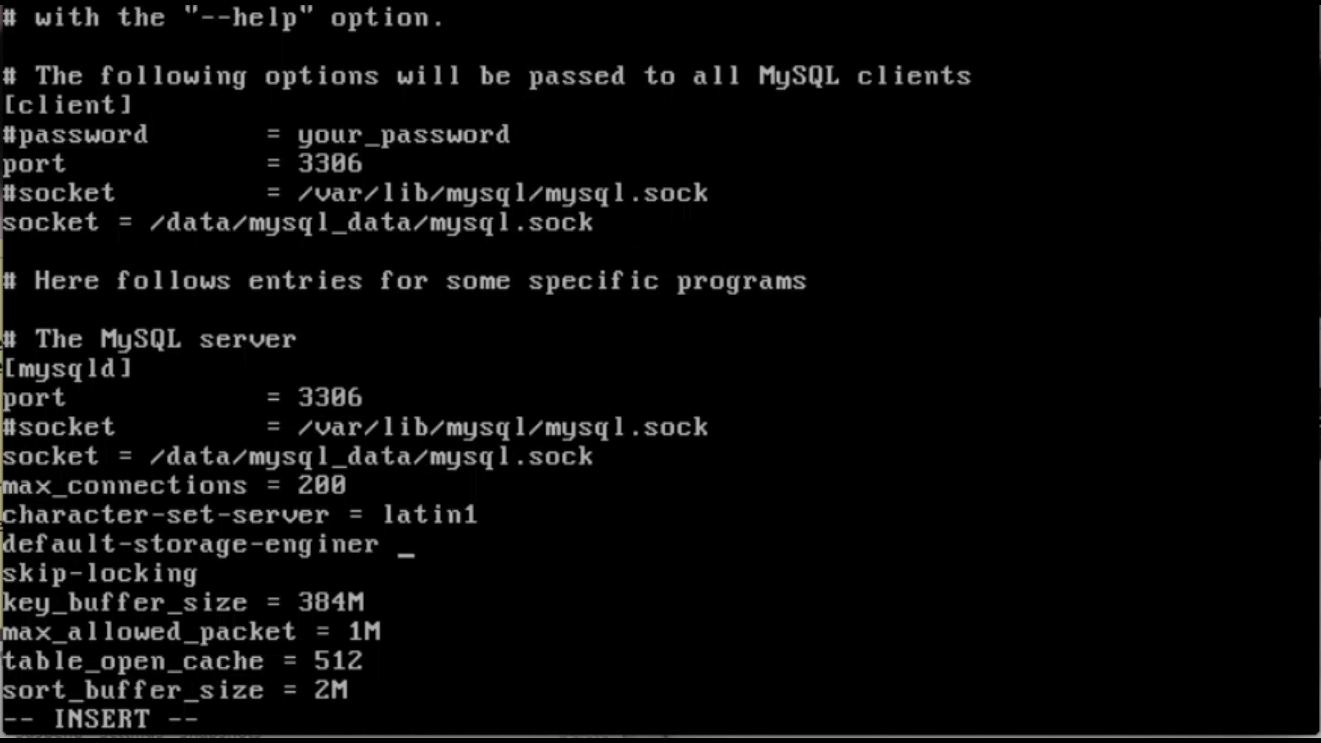
type("= INNODB")
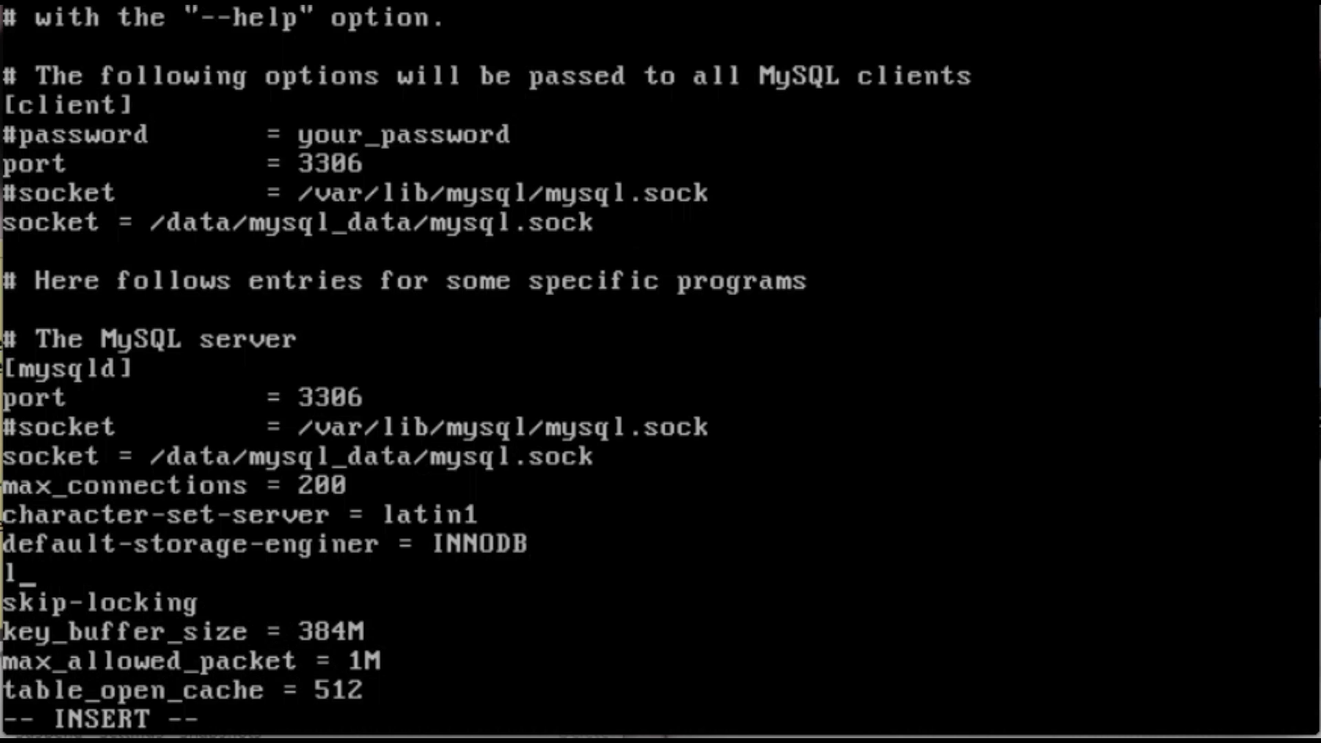
type("ower_case")
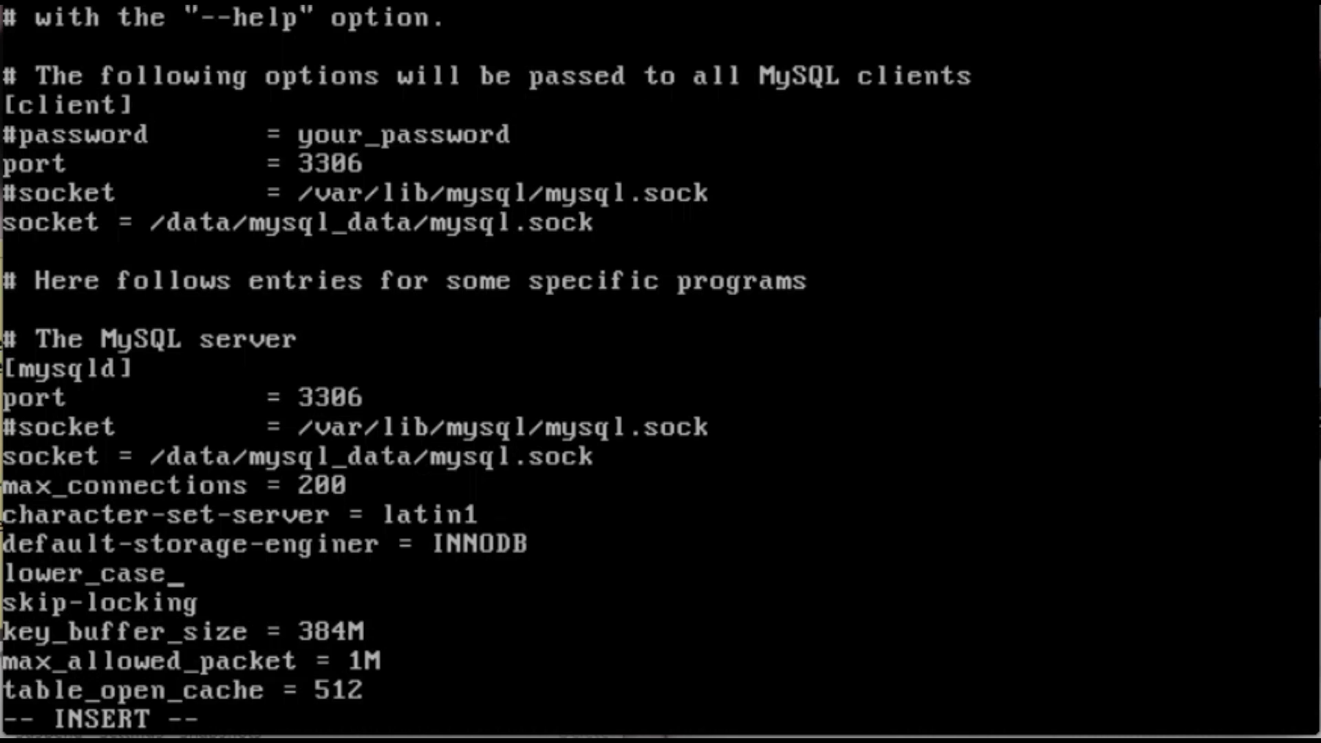
type("table_na")
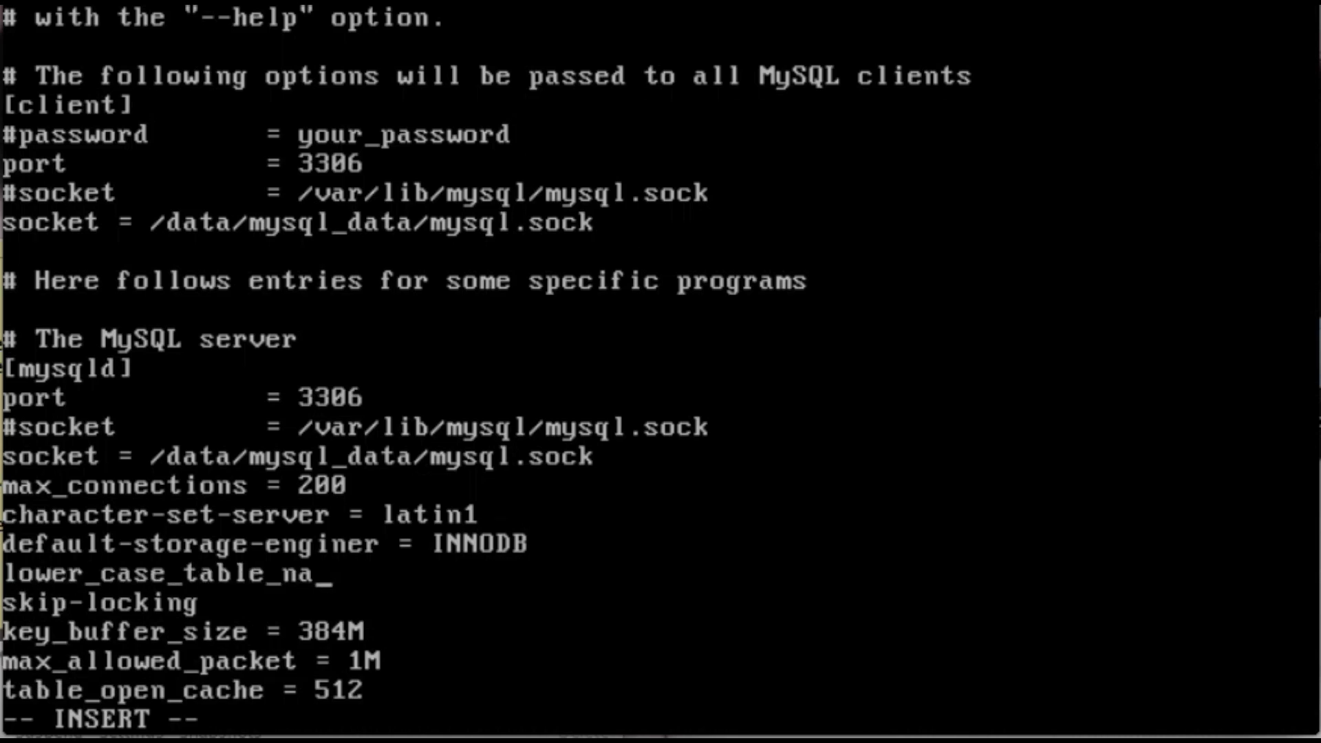
type("mes =")
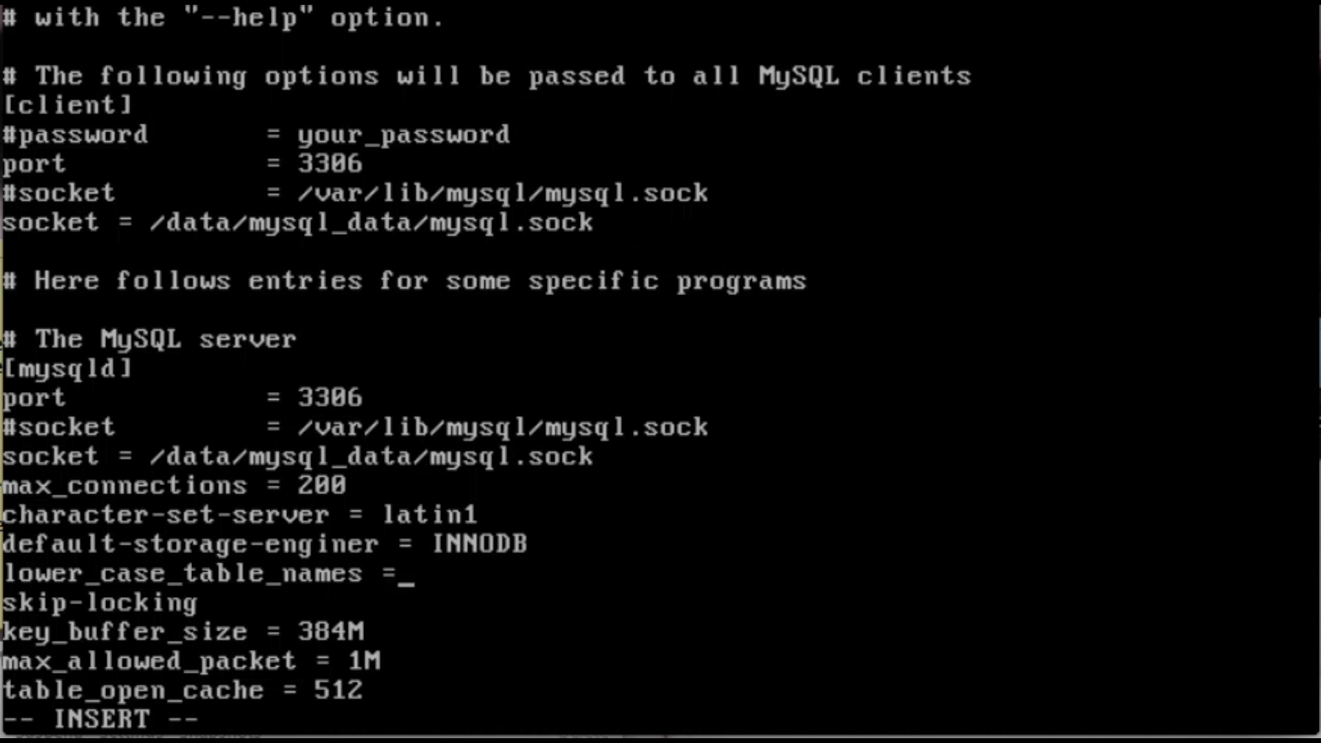
type("1")
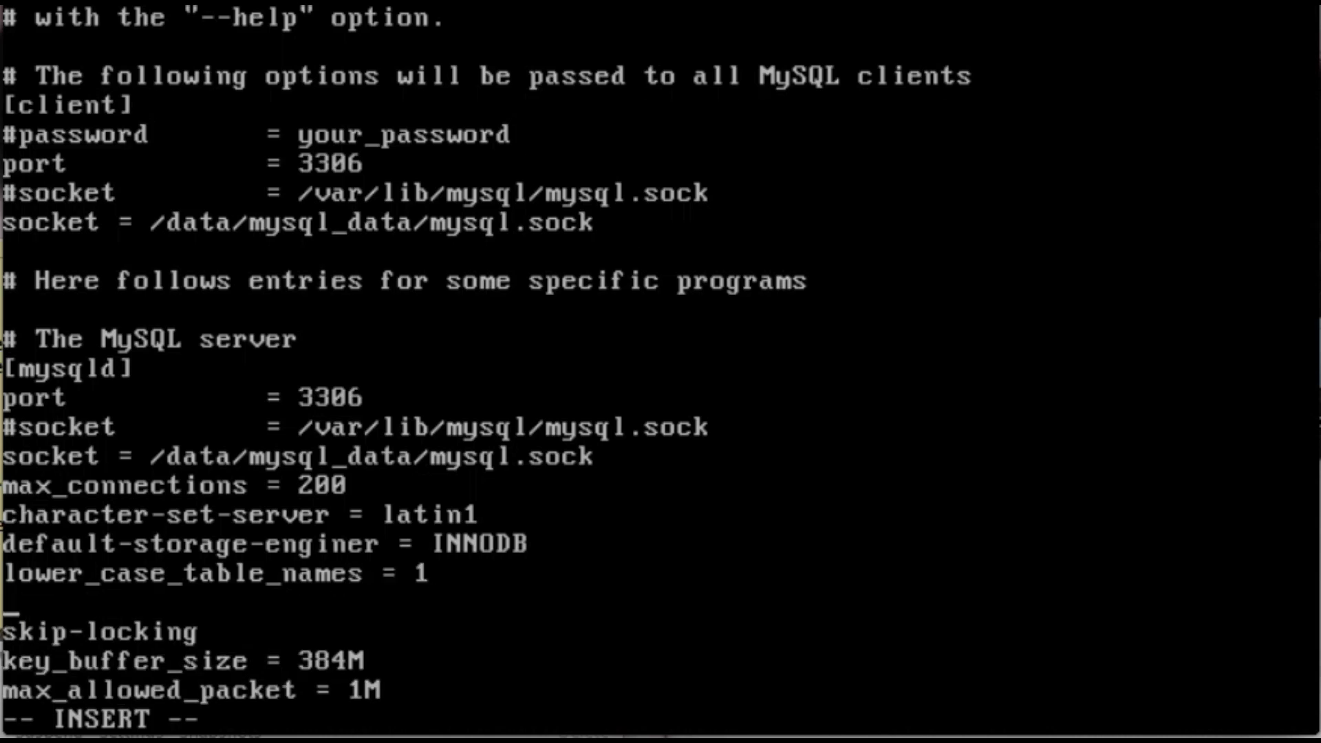
Step: Add innodb_buffer_pool_size = 512M and innodb_additional_mem_pool_size = 16M
type("innodb_")
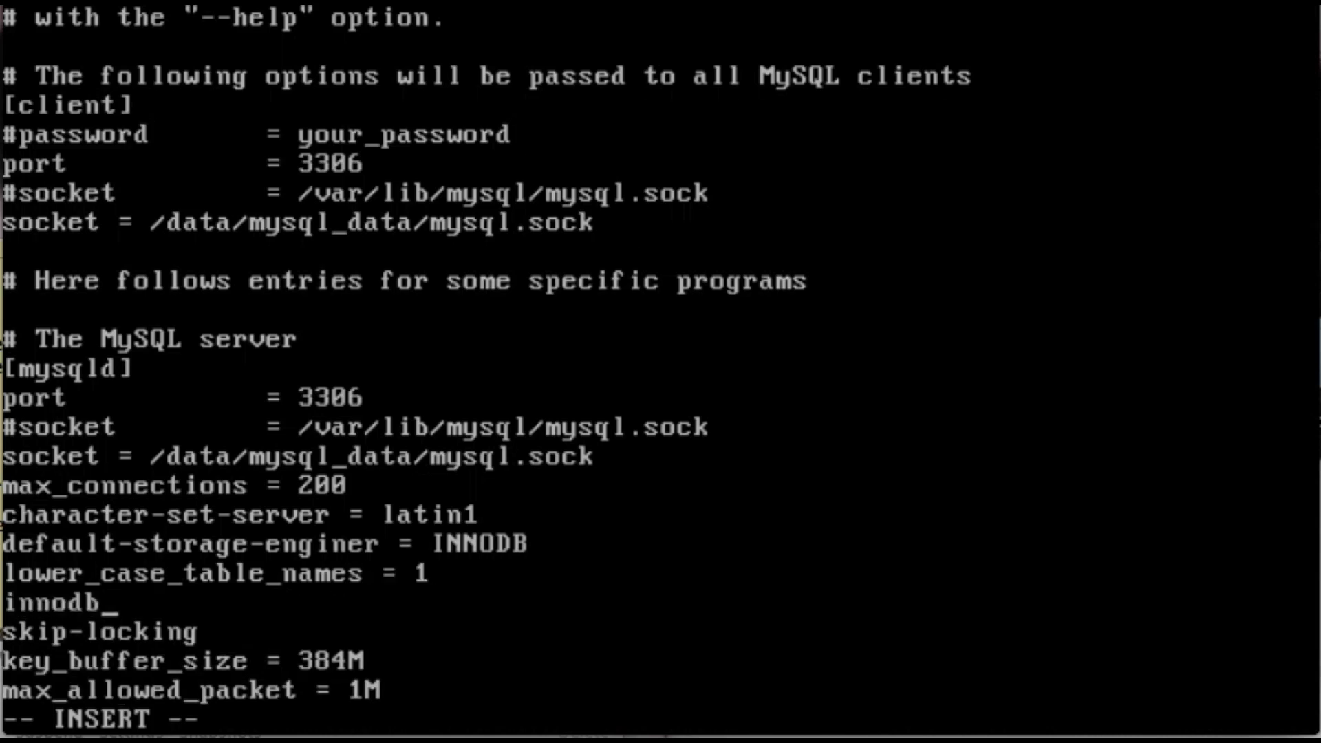
type("buffer_")
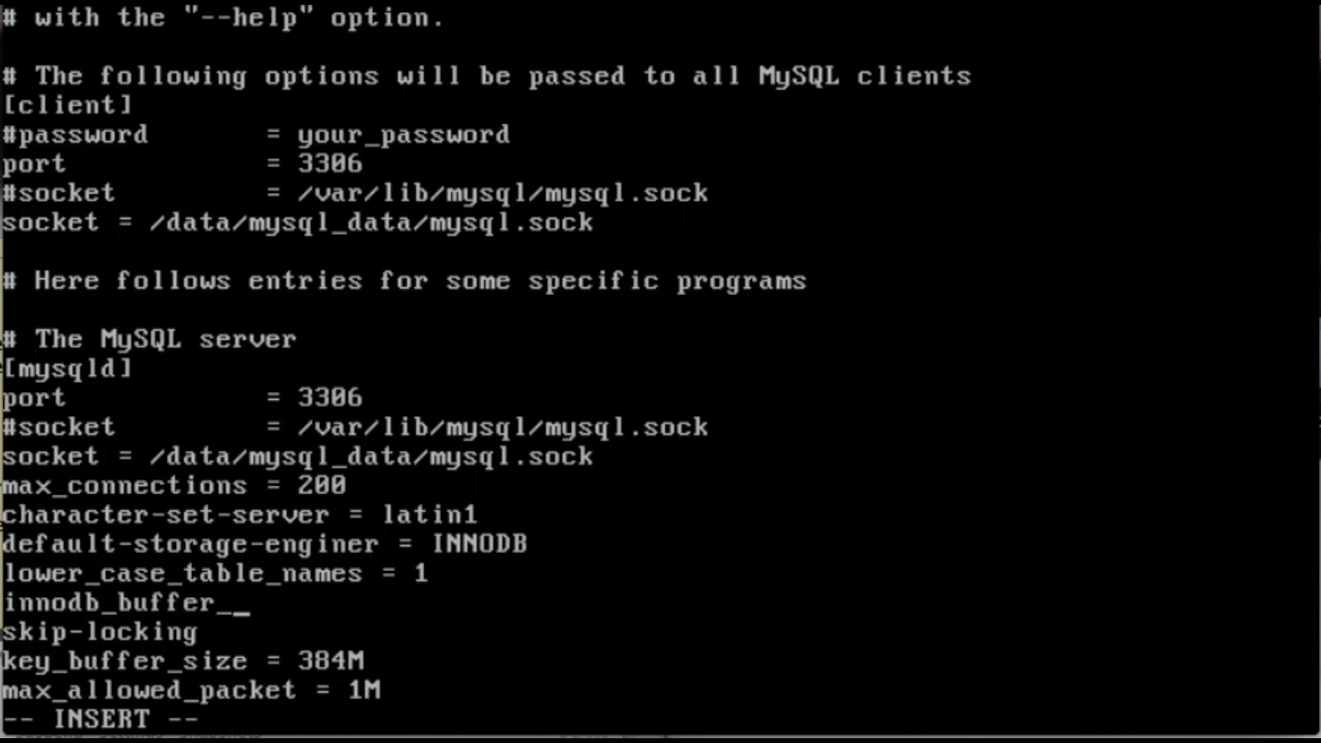
type("pool_")
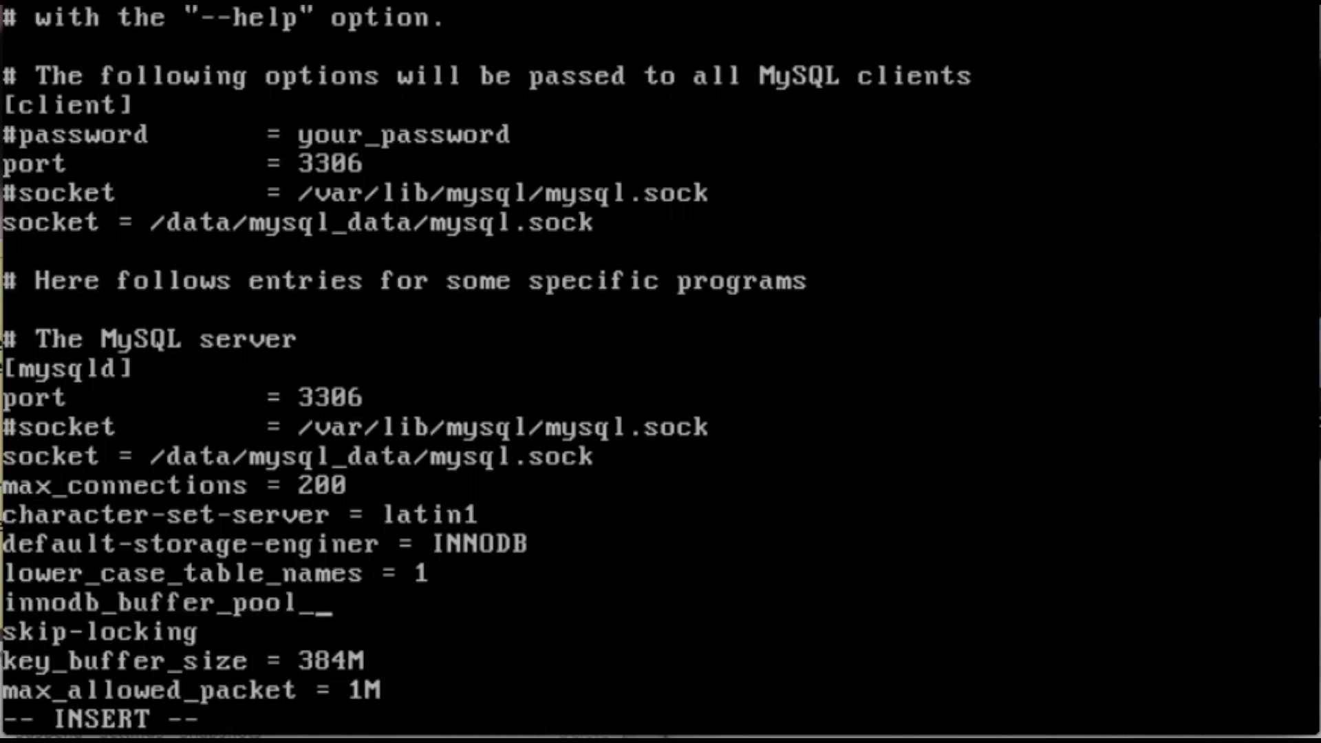
type("size = 512")
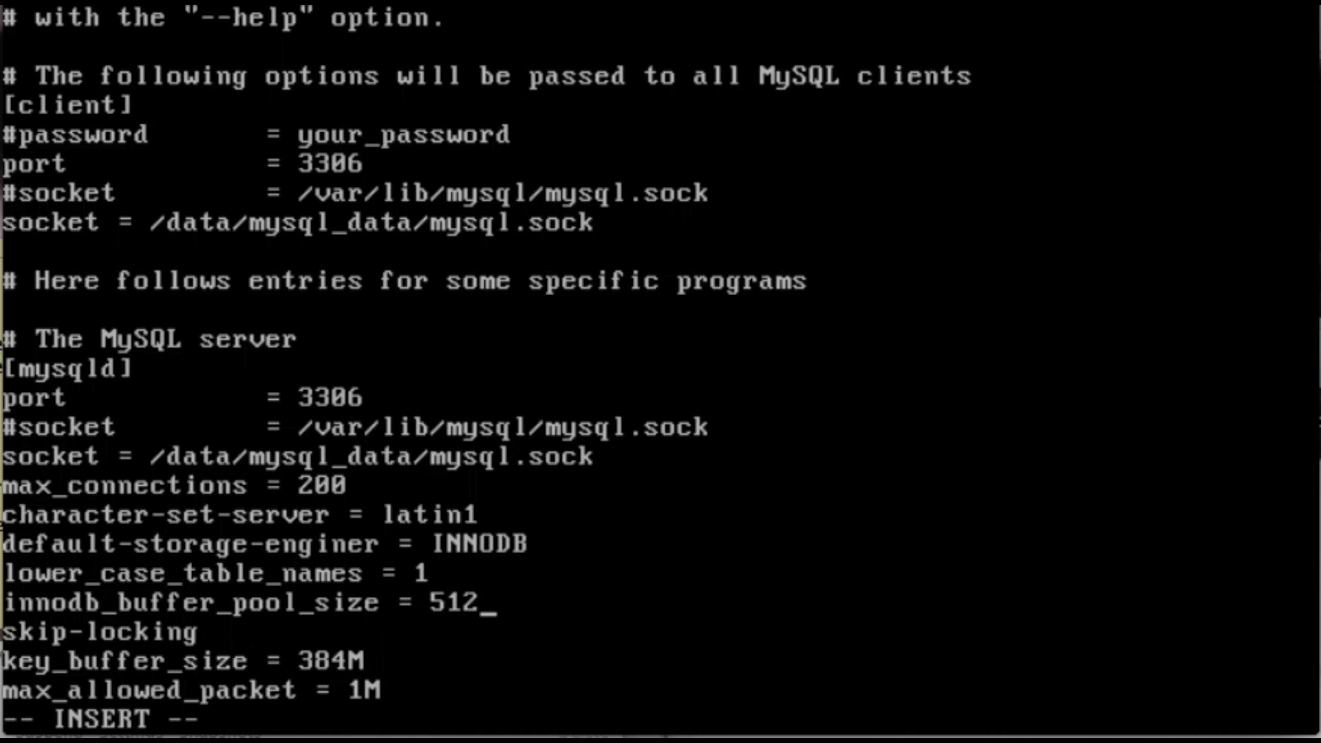
type("M")
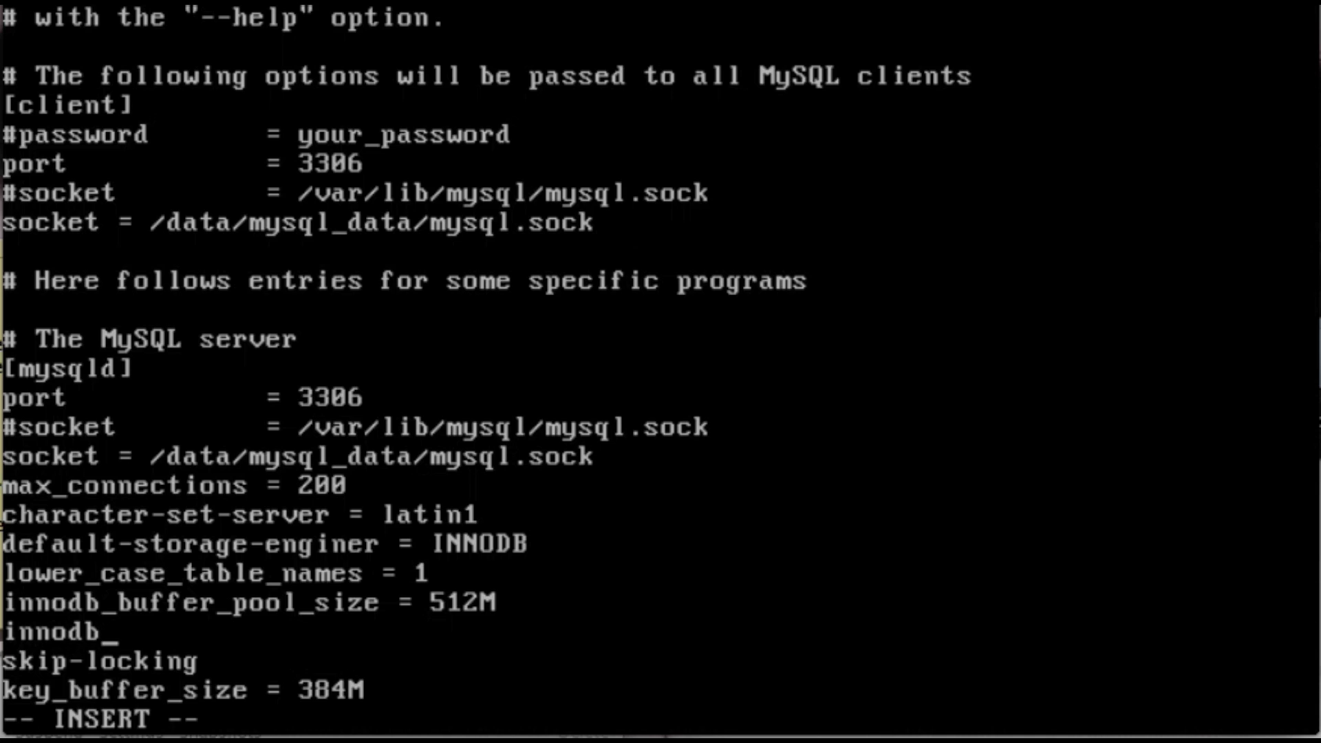
type("additional_")
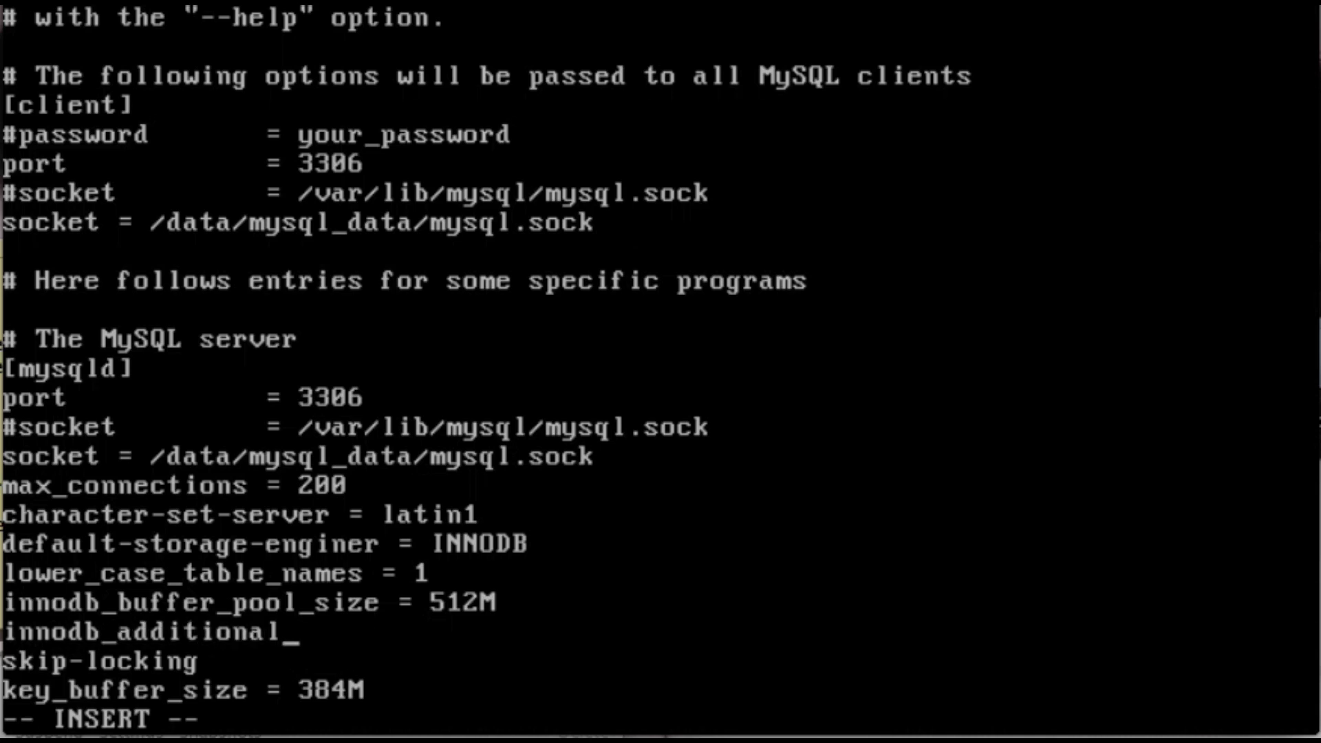
type("mem_po")
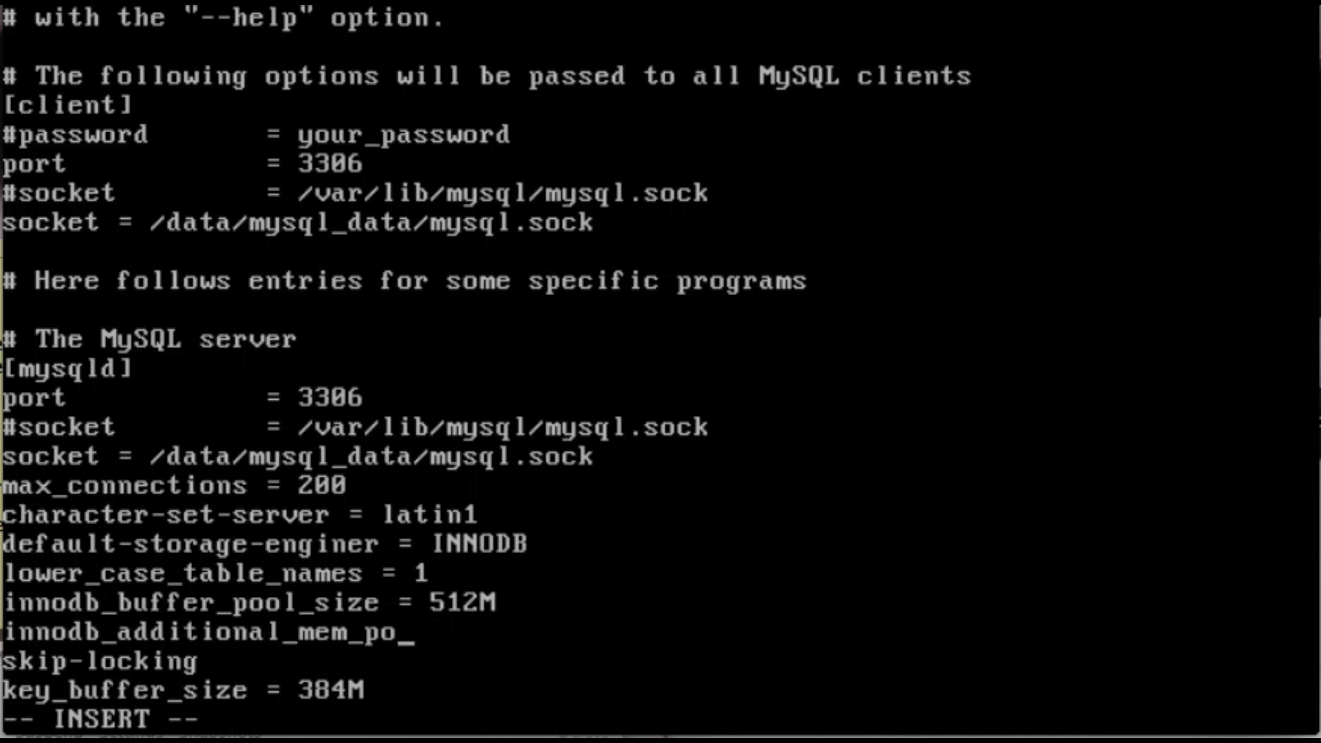
type("ol_size =")
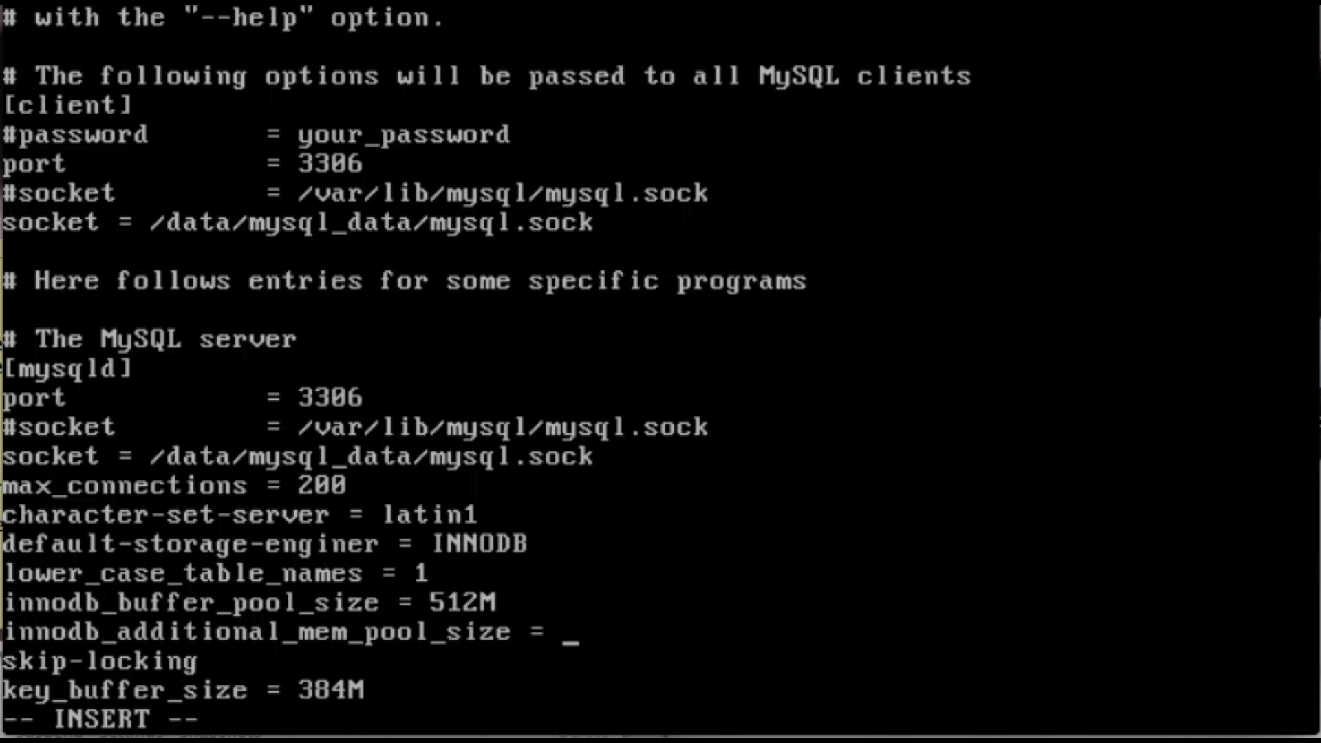
type("16M")
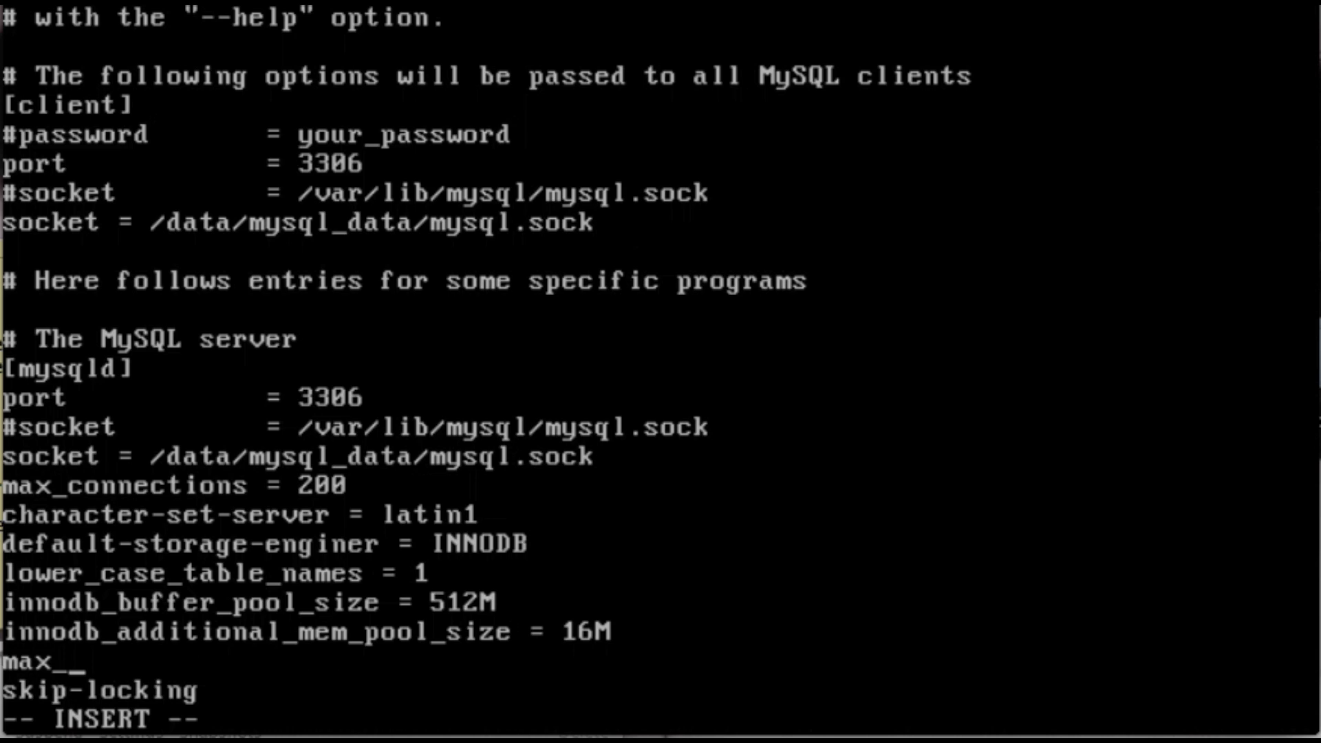
Step: Add max_allowed_packet = 200M and datadir = /data/mysql_data
type("_allowed_packe")
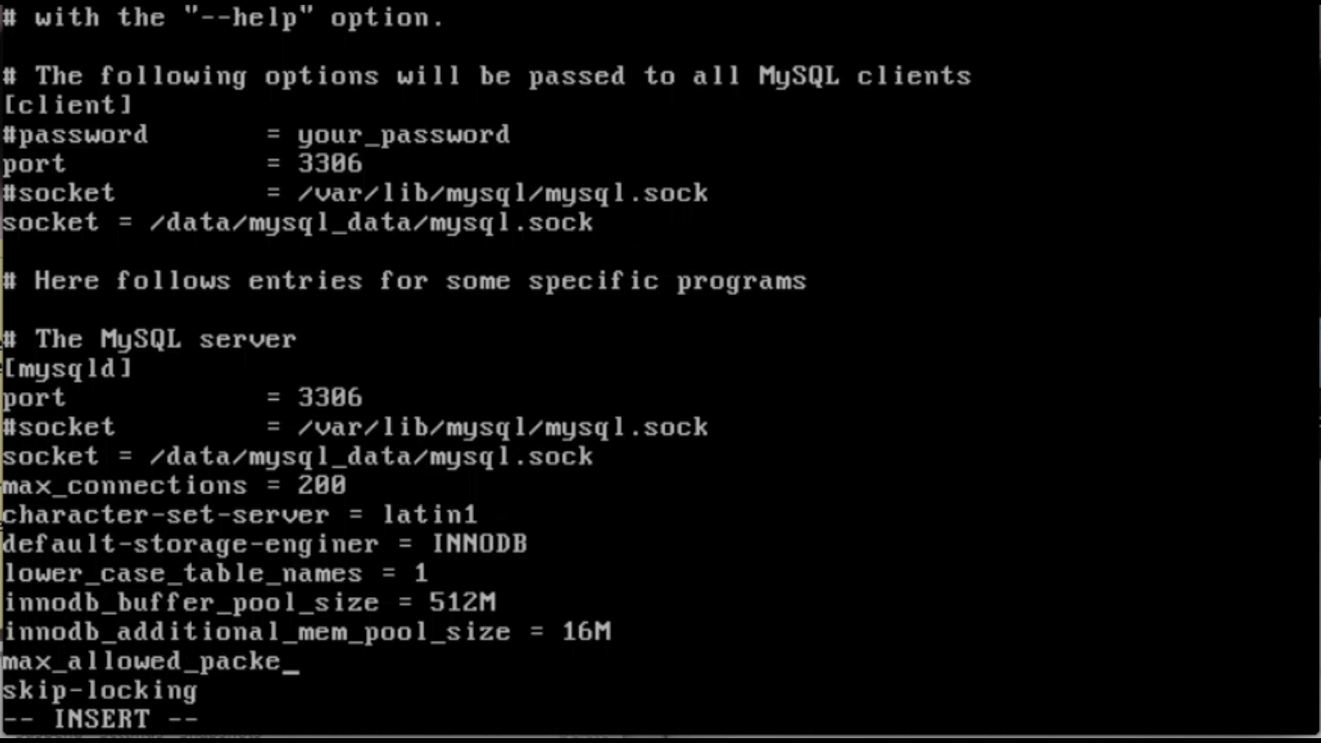
type("t")
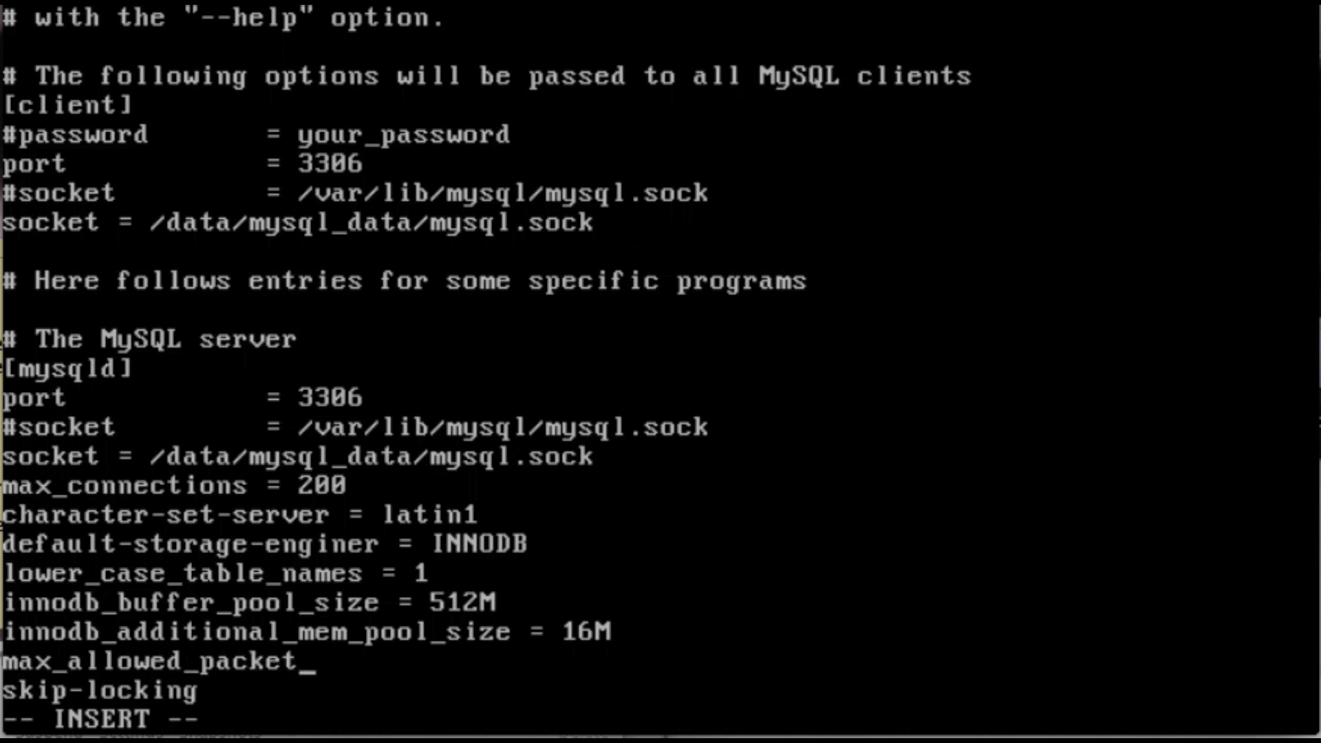
type("= 200M")
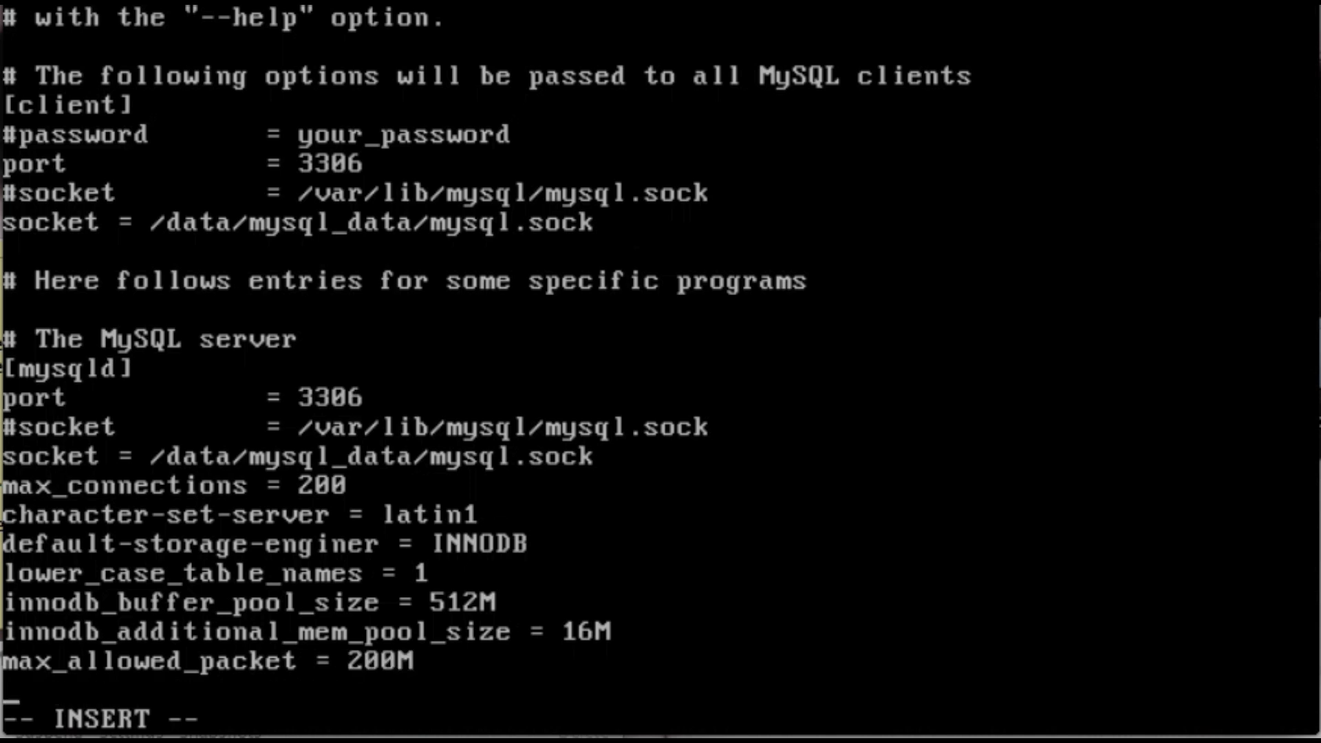
type("datadir")
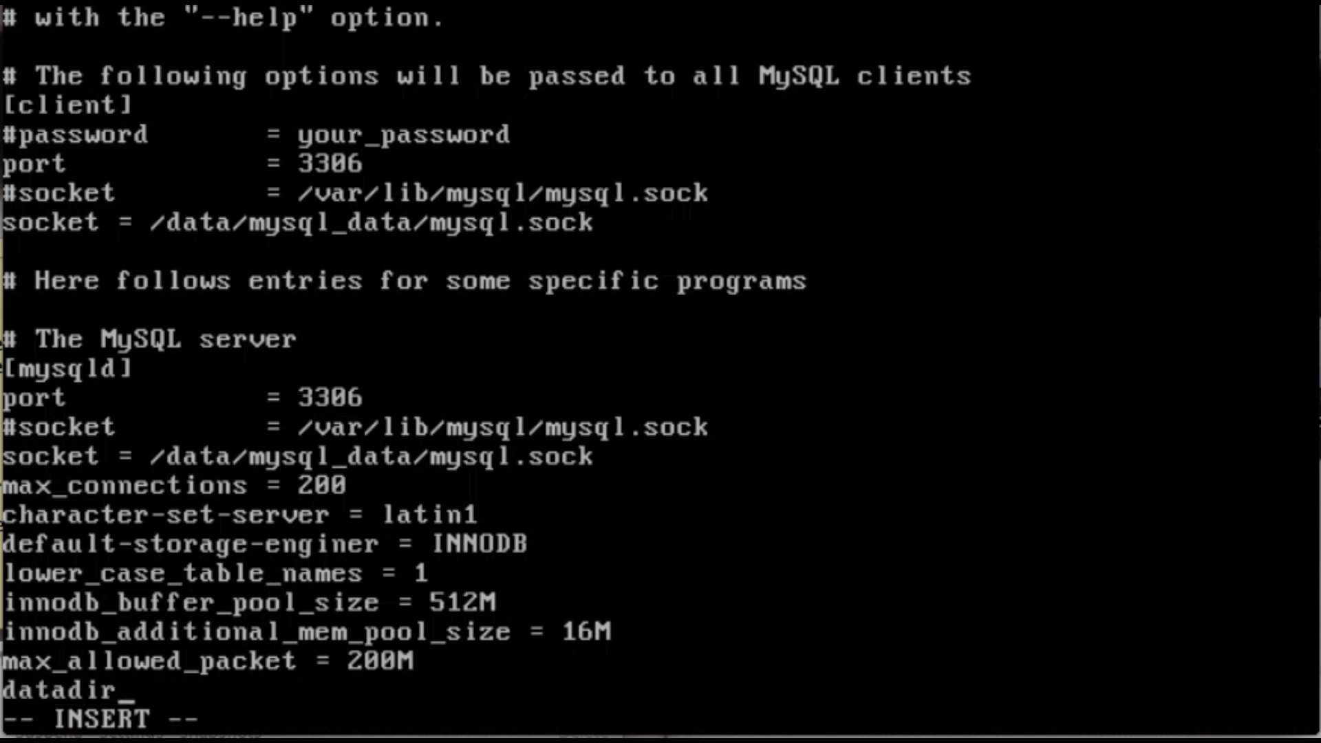
type("=")
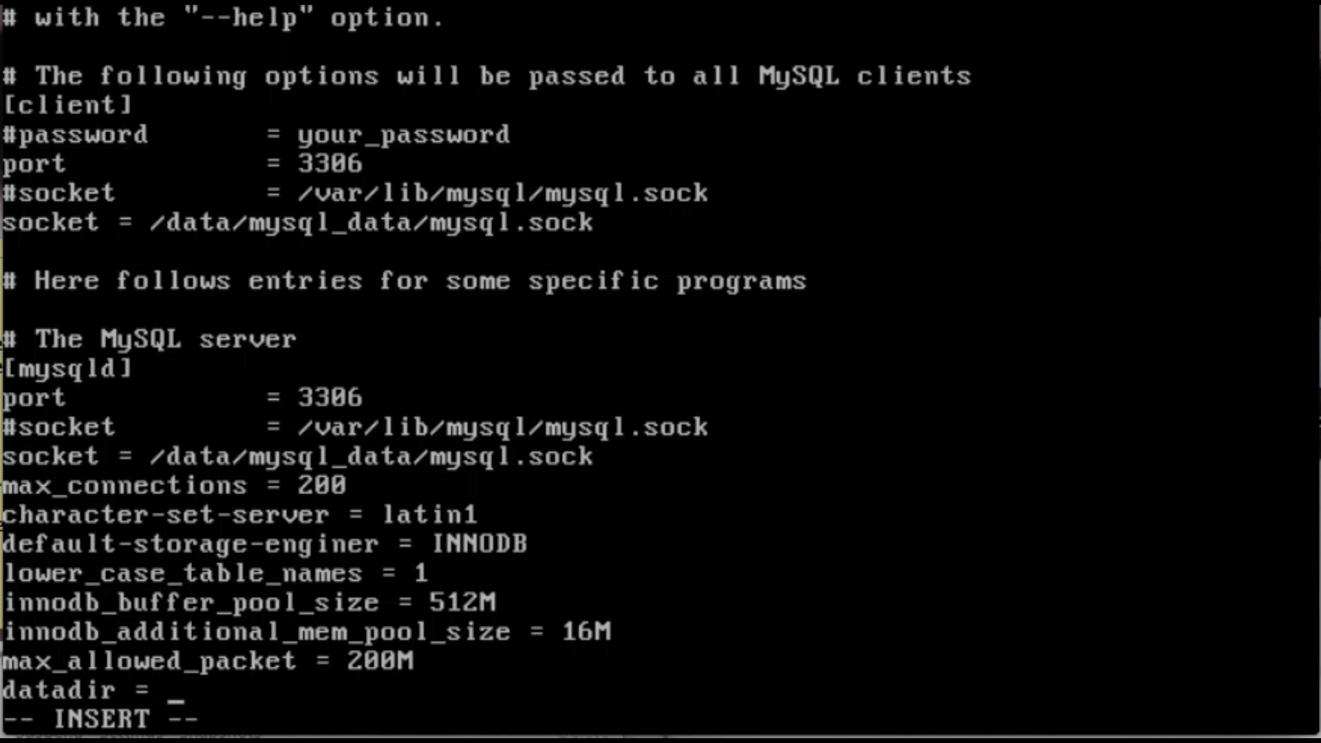
type("/data/mysq")
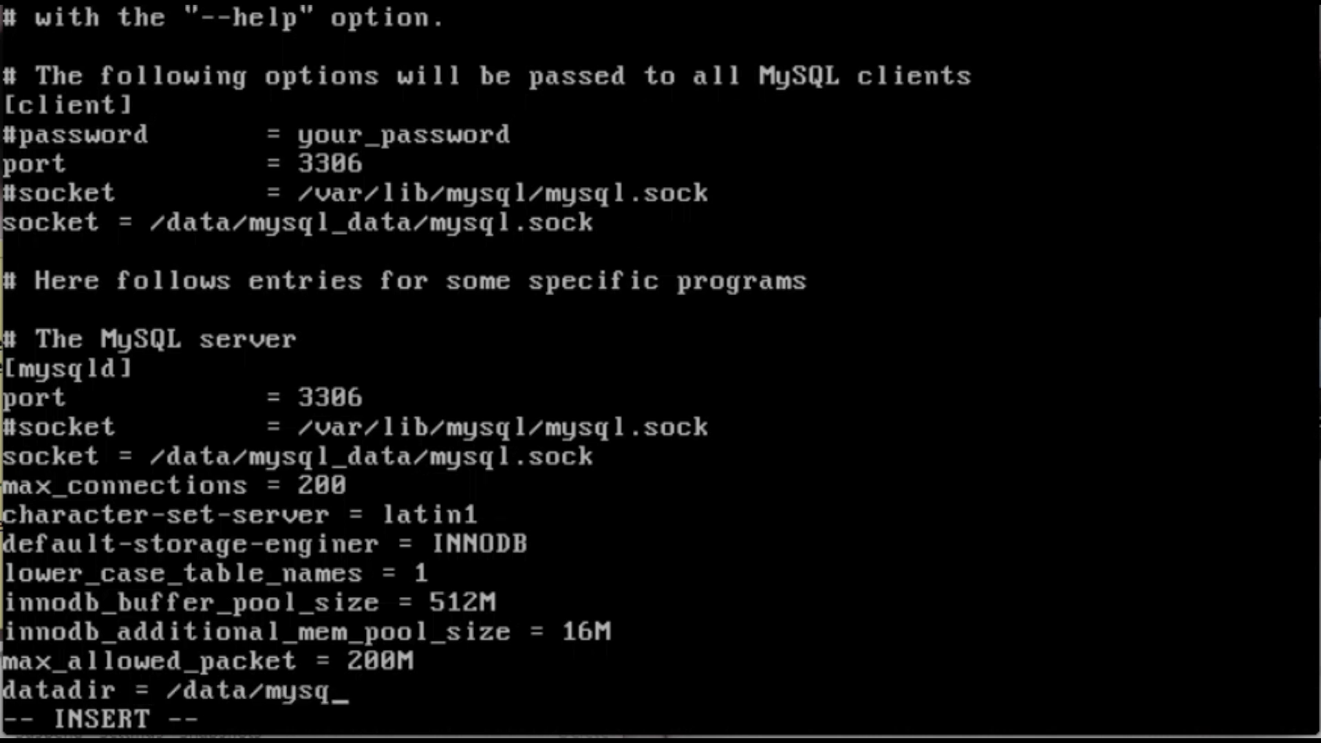
type("_data")
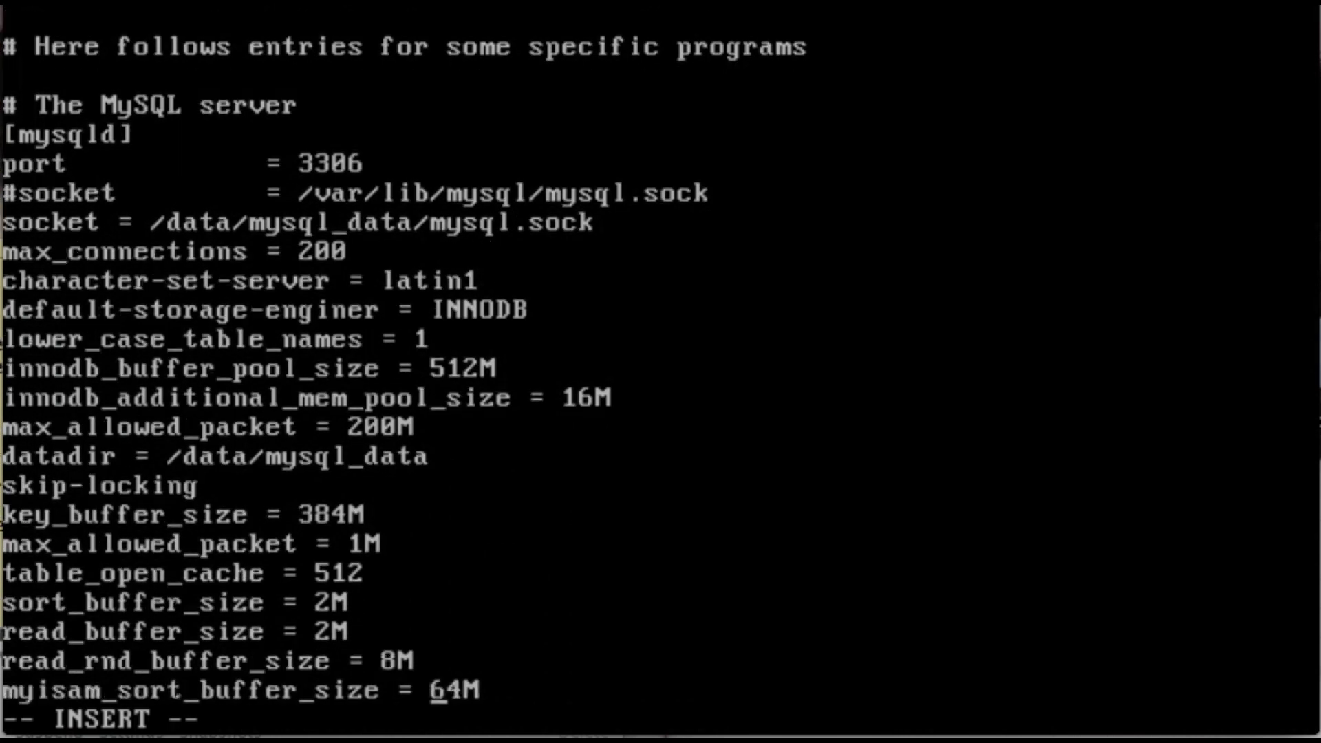
Step: Comment out log-bin=mysql-bin with # and save /etc/my.cnf, leaving vi
scroll("down", 3)
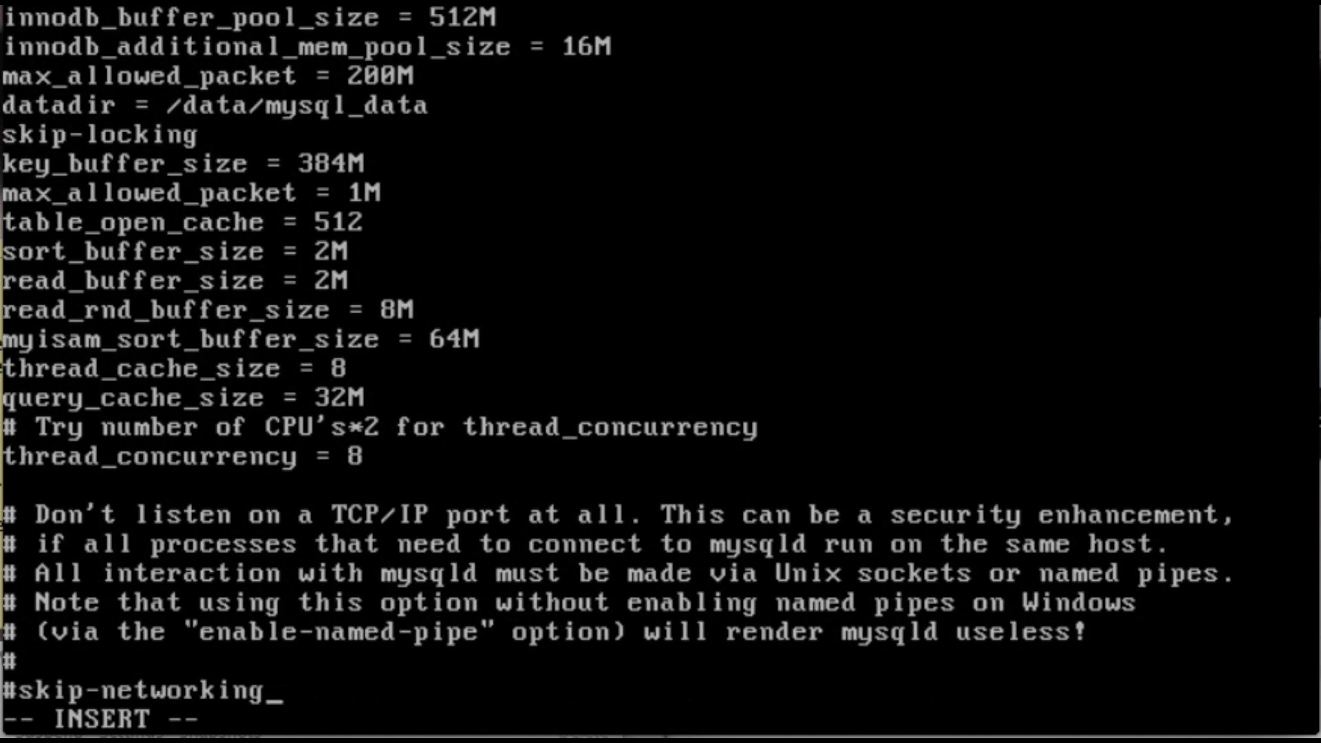
scroll("down", 3)
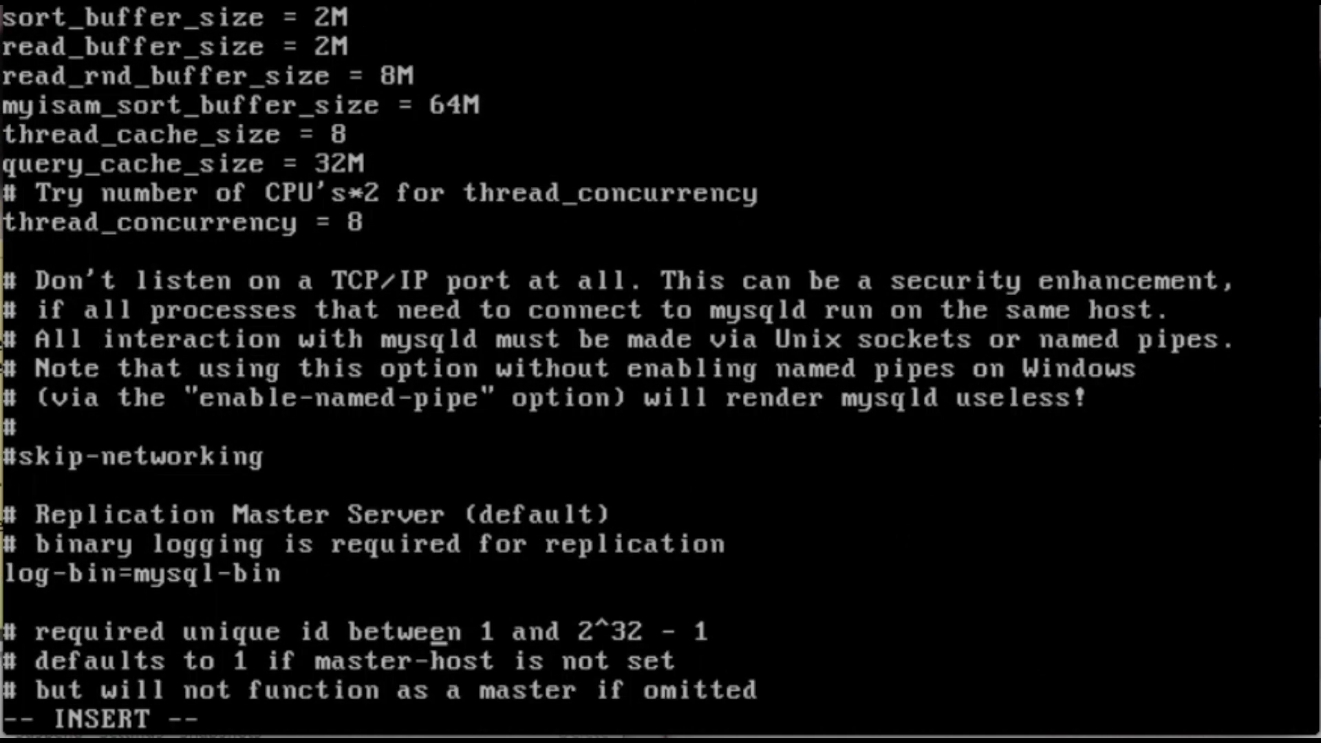
type("#")
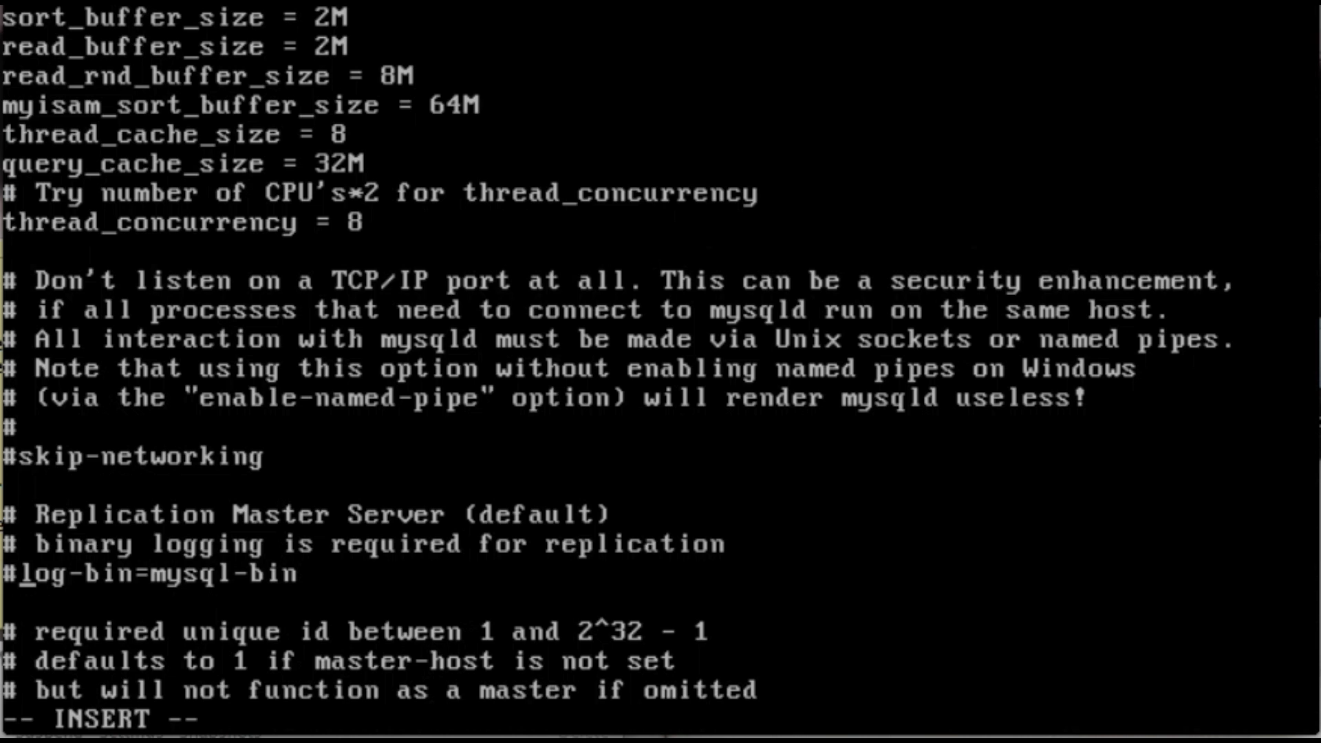
key("Escape")
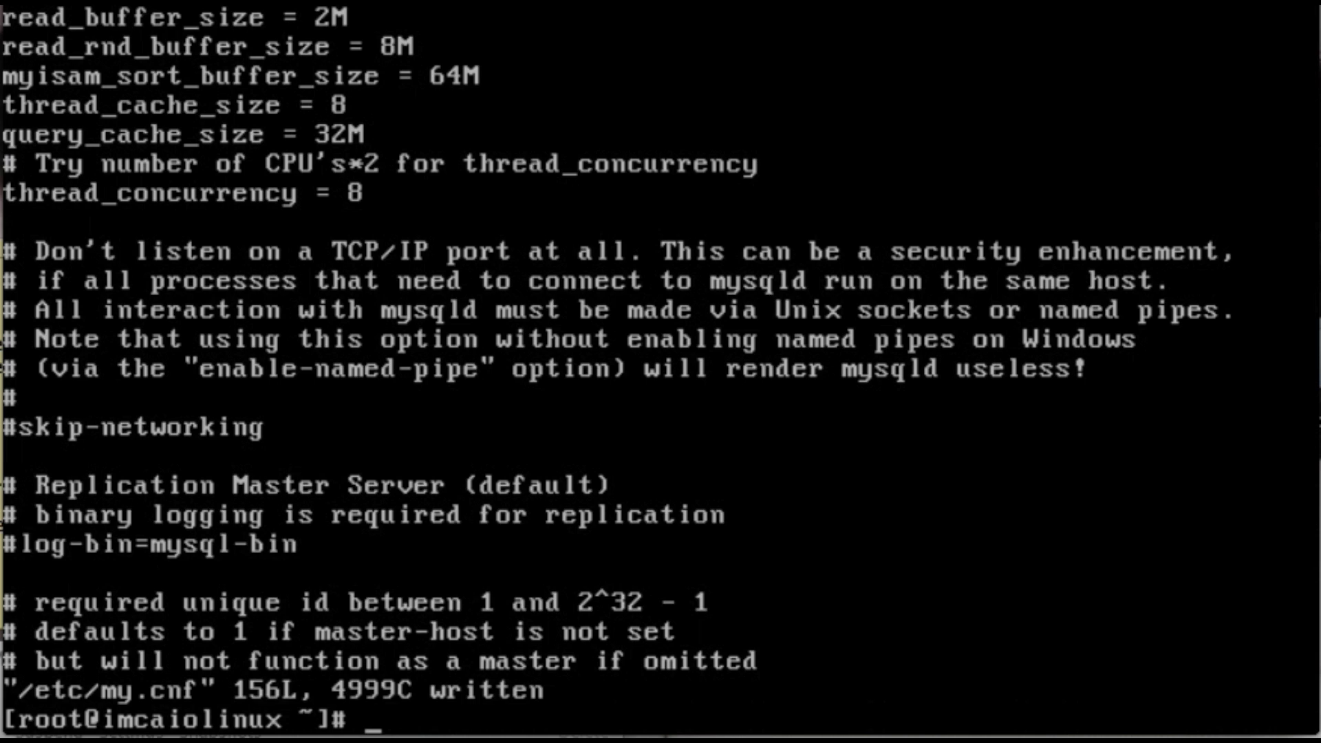
Step: Run service mysqld start, which fails, then begin changing into /data/mysql
type("start mysql")
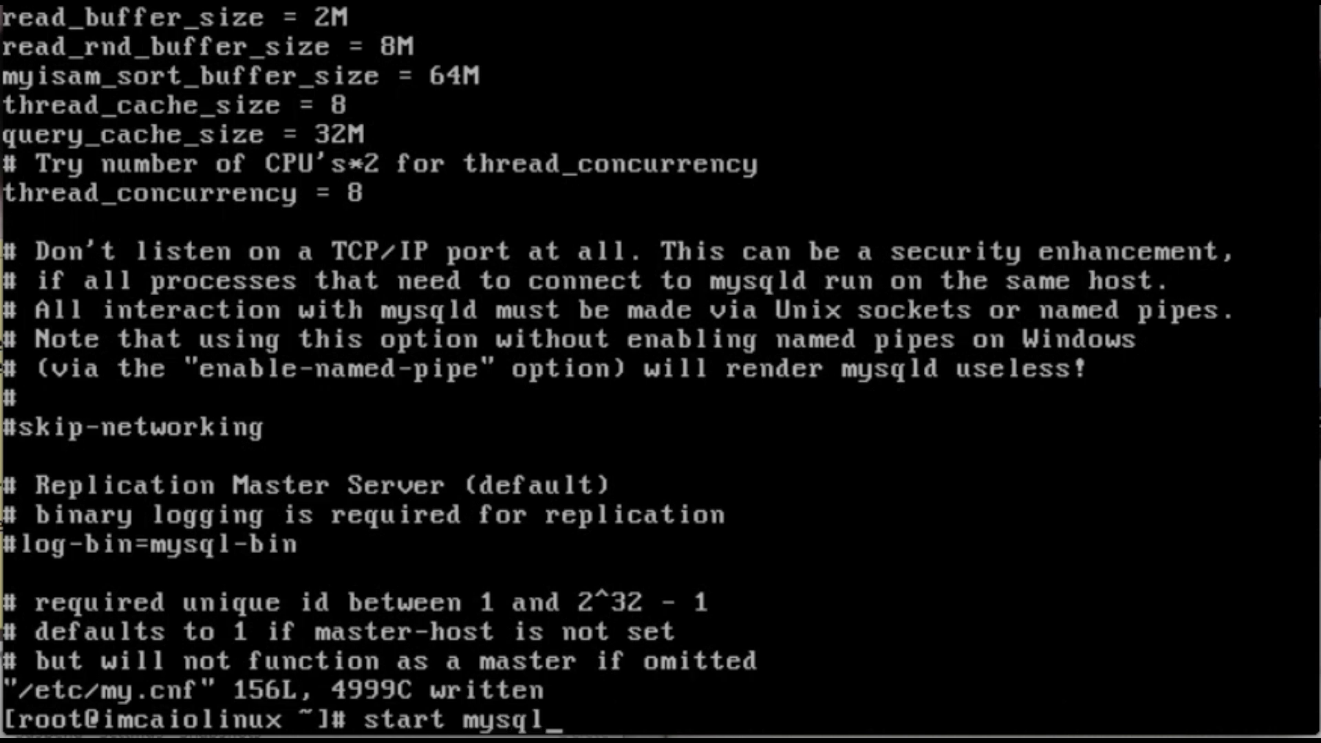
key("ctrl+u")
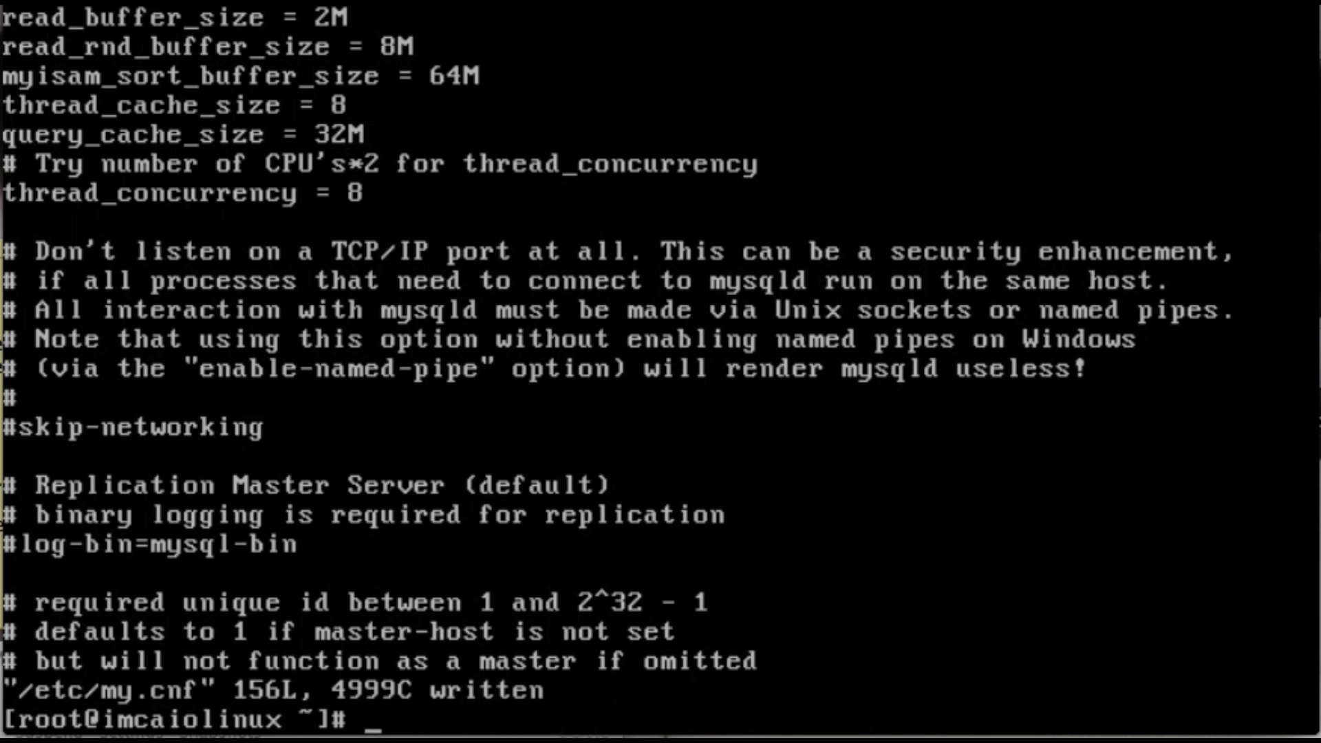
type("service mysqld")
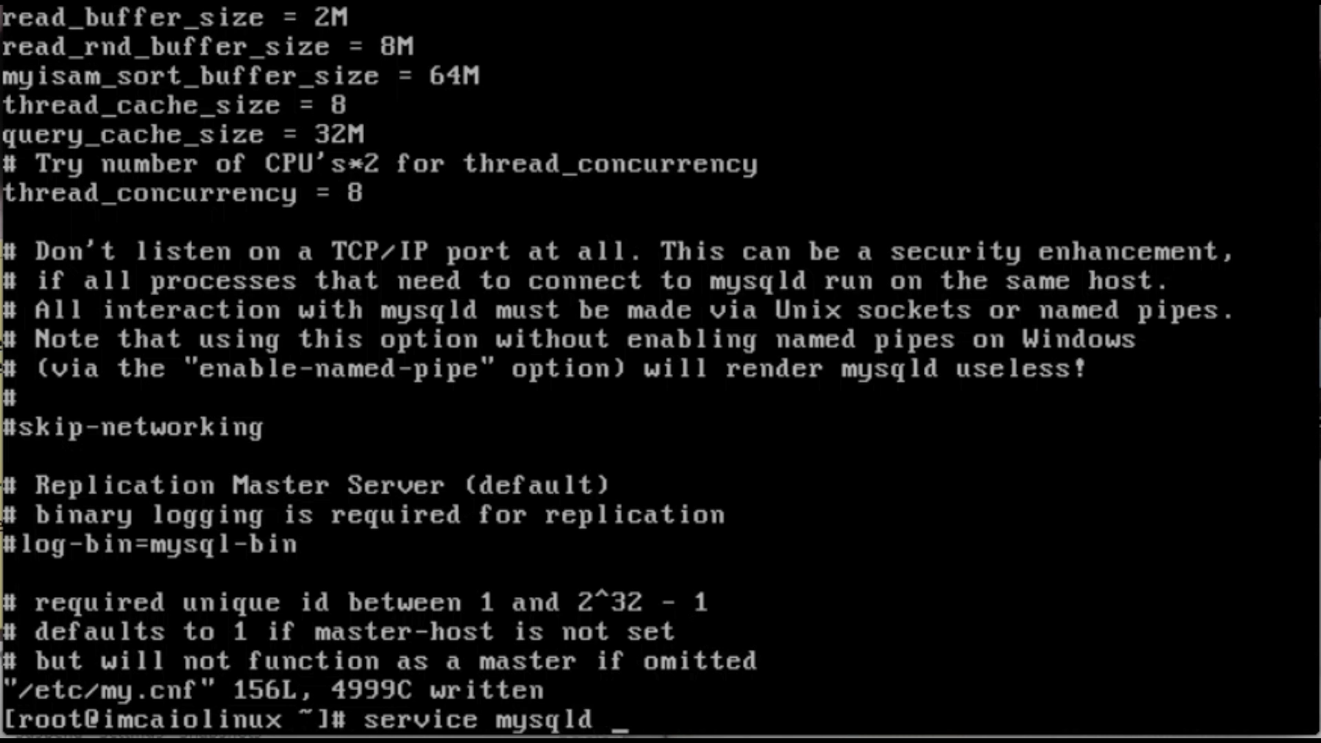
type("start")
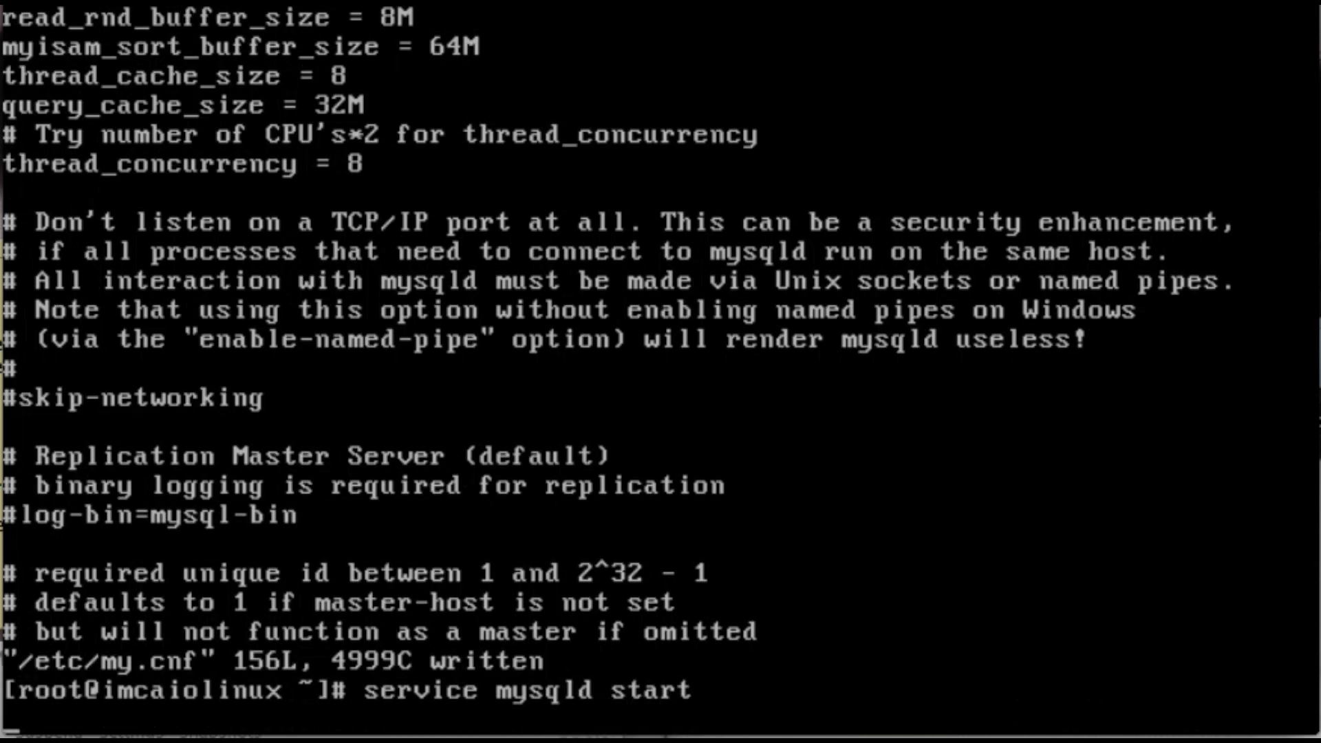
key("Return")
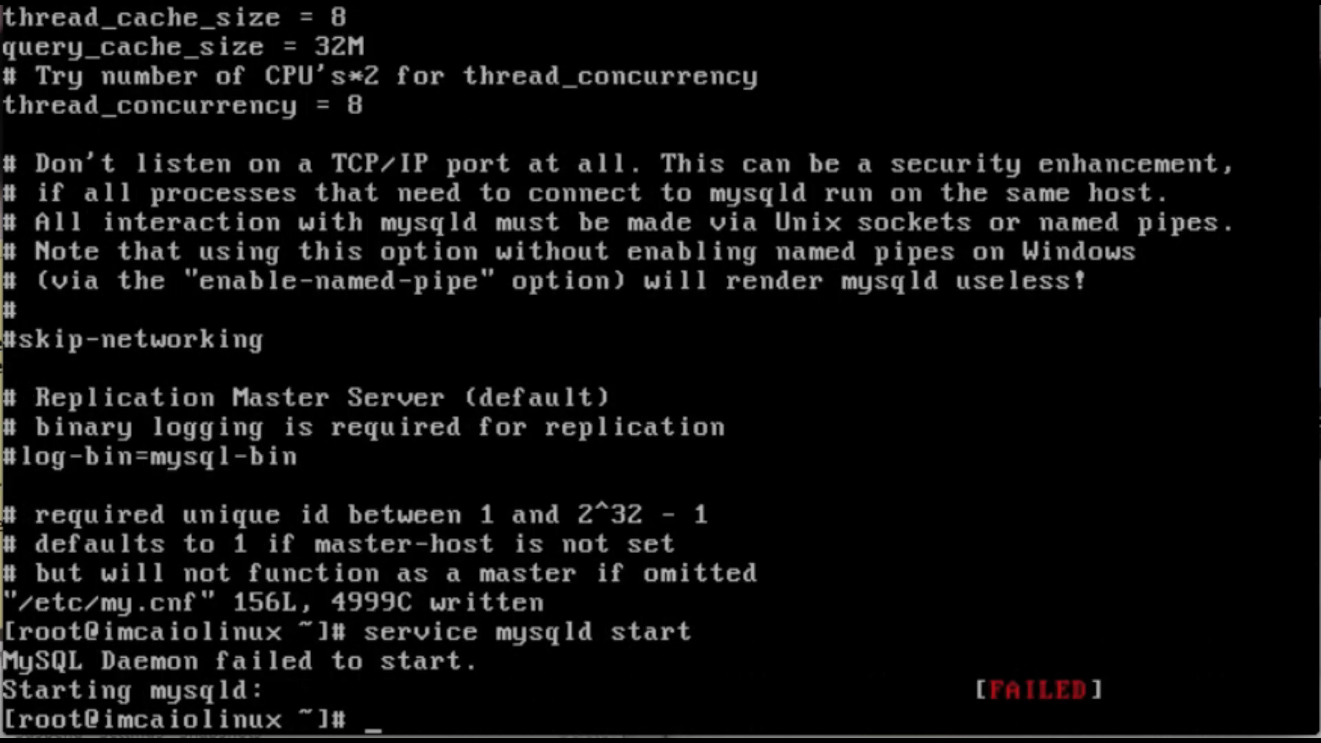
type("cd /data")
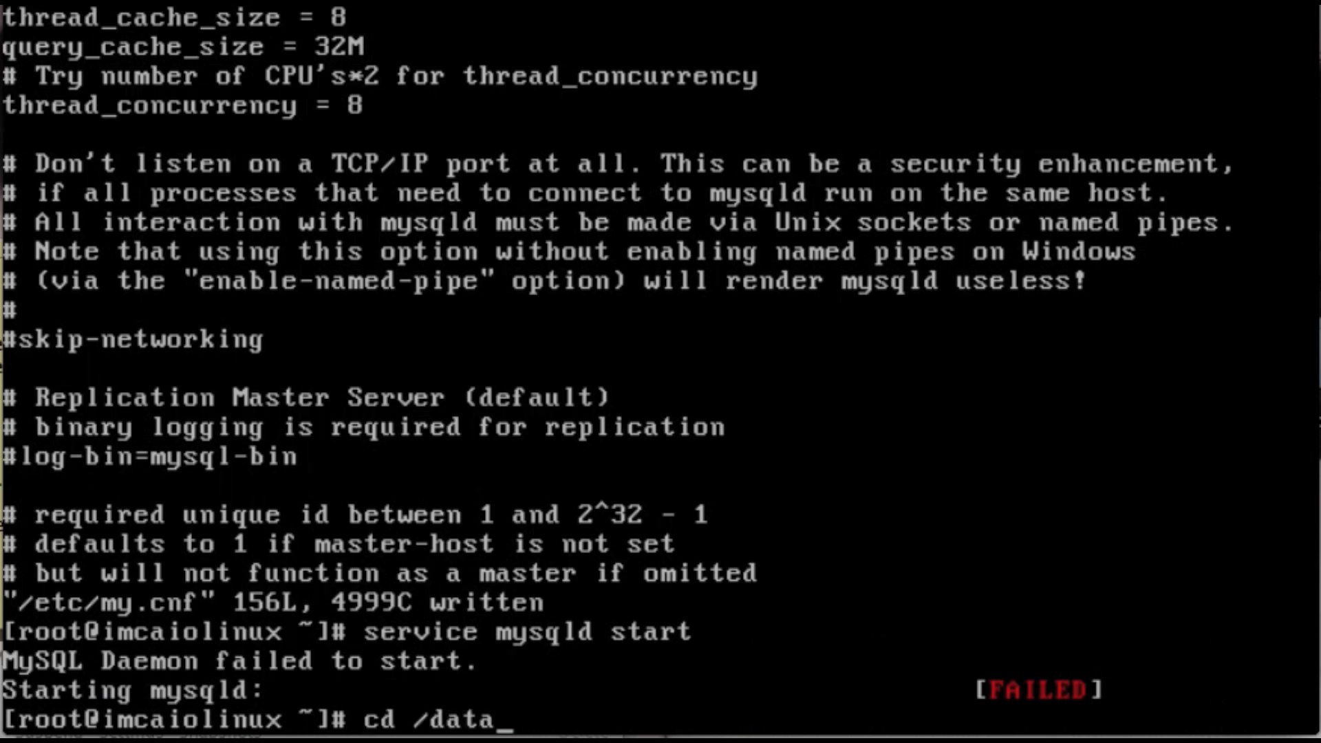
type("/mysql")
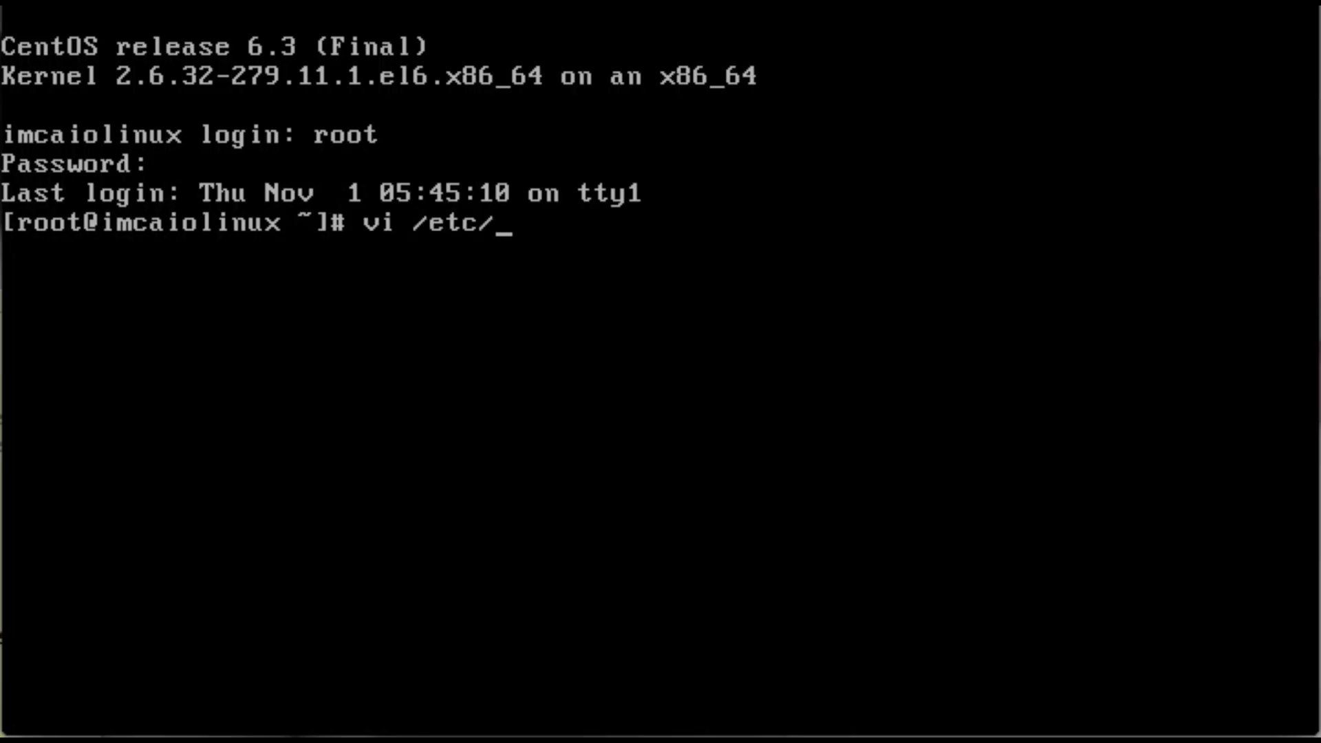
Step: Reopen /etc/my.cnf in vi, save the revision, and run service mysqld start again
type("my.cnf")
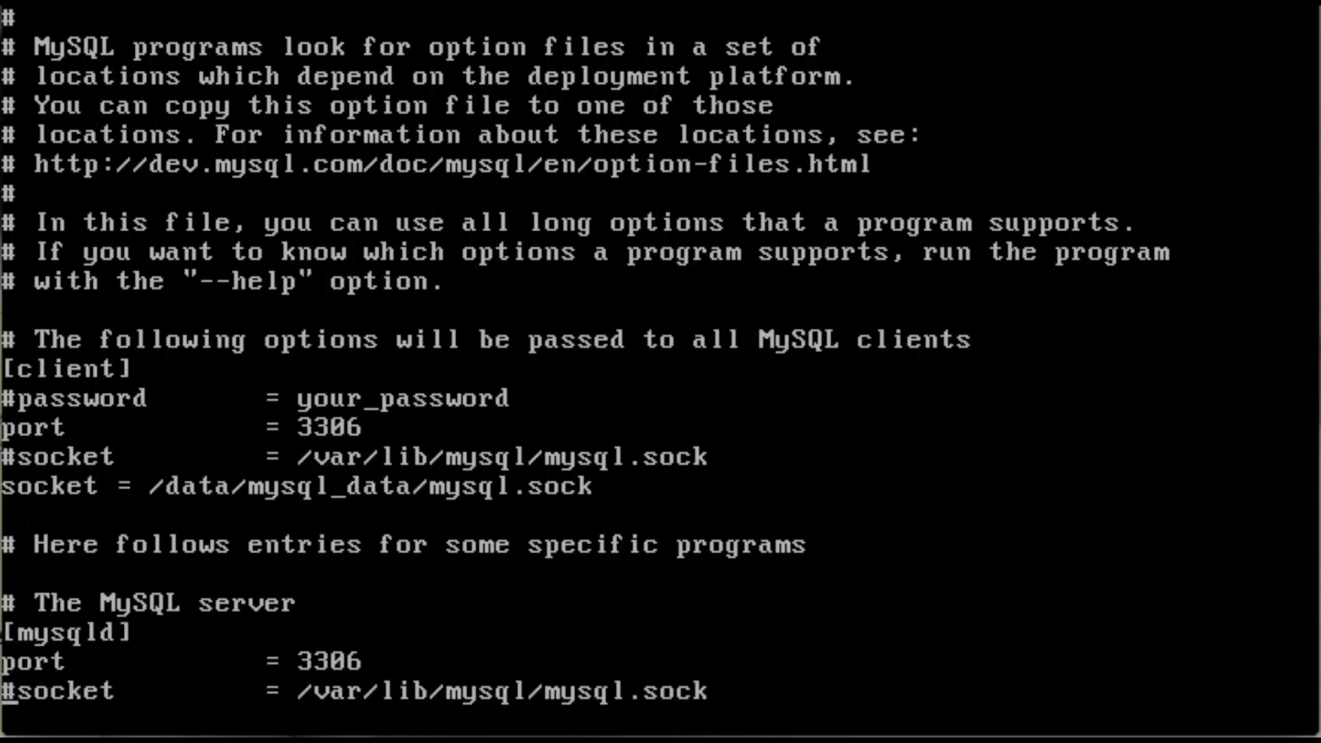
scroll("down", 3)
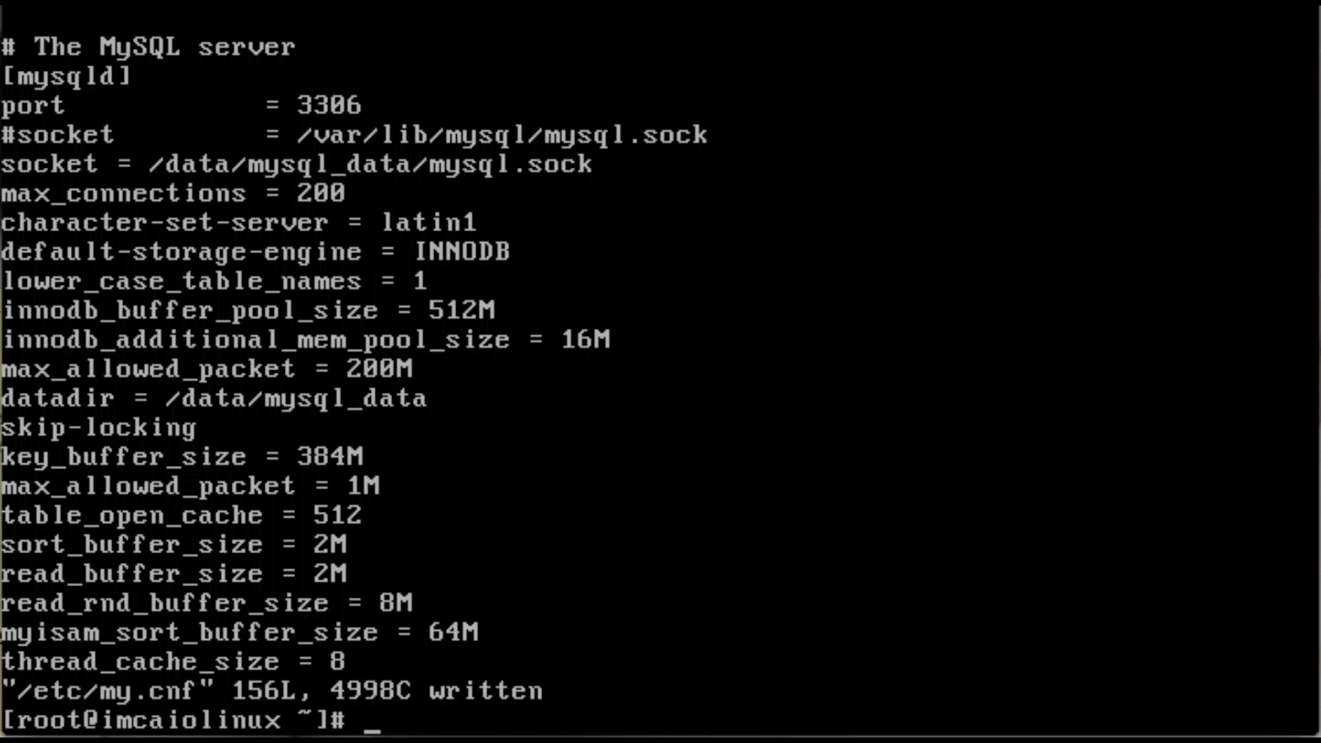
type("service m")
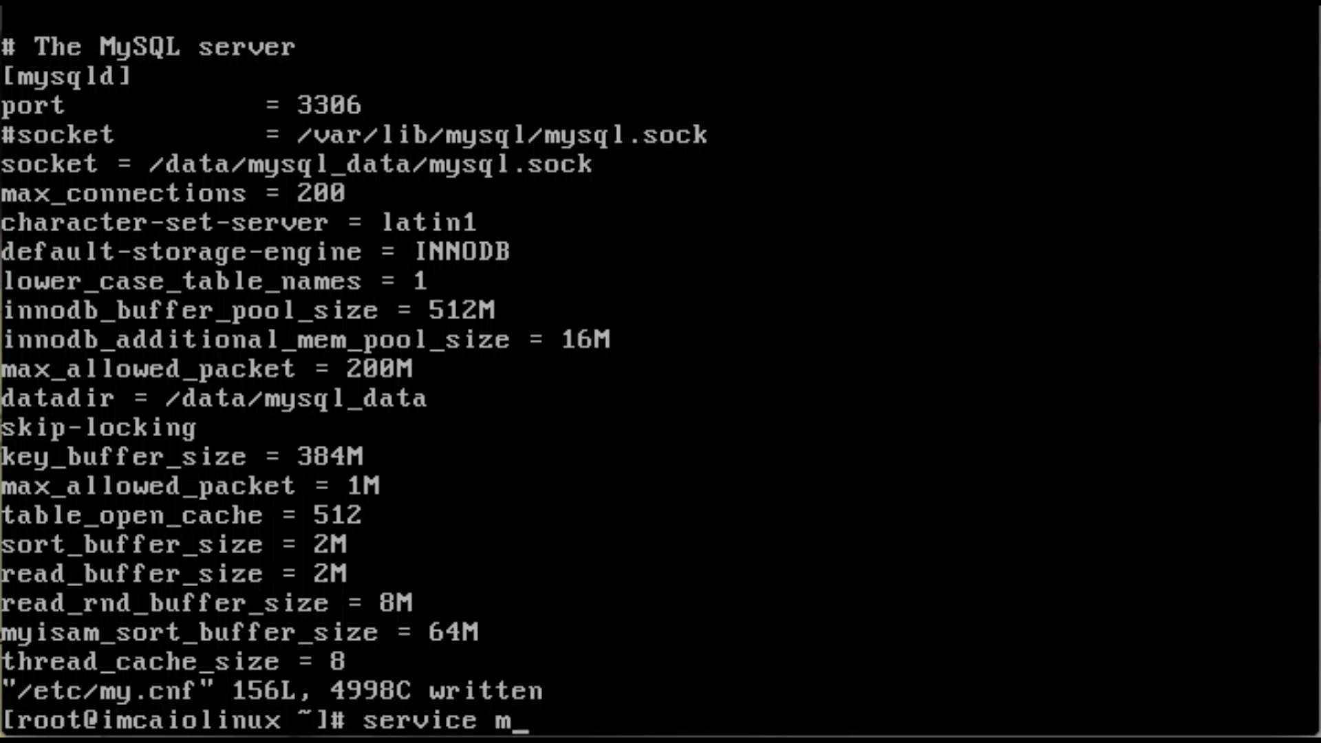
type("ysqld start")
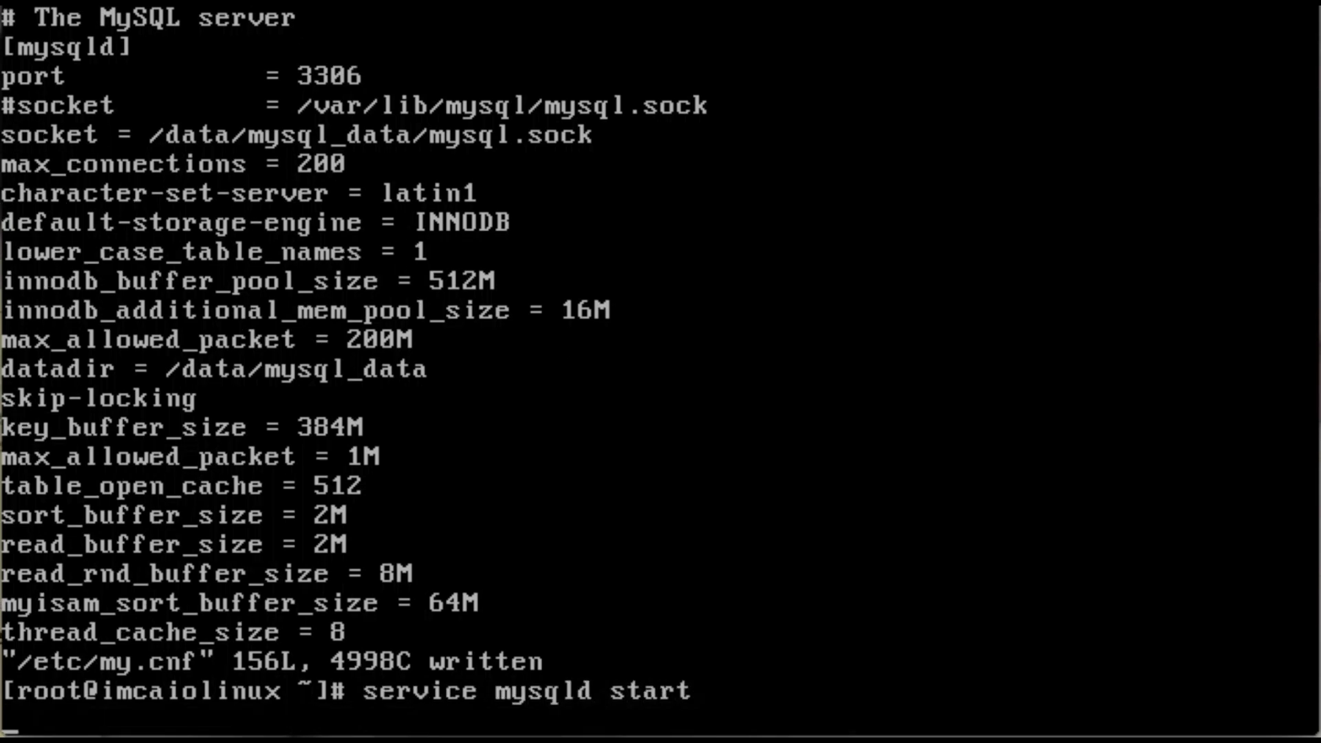
key("Return")
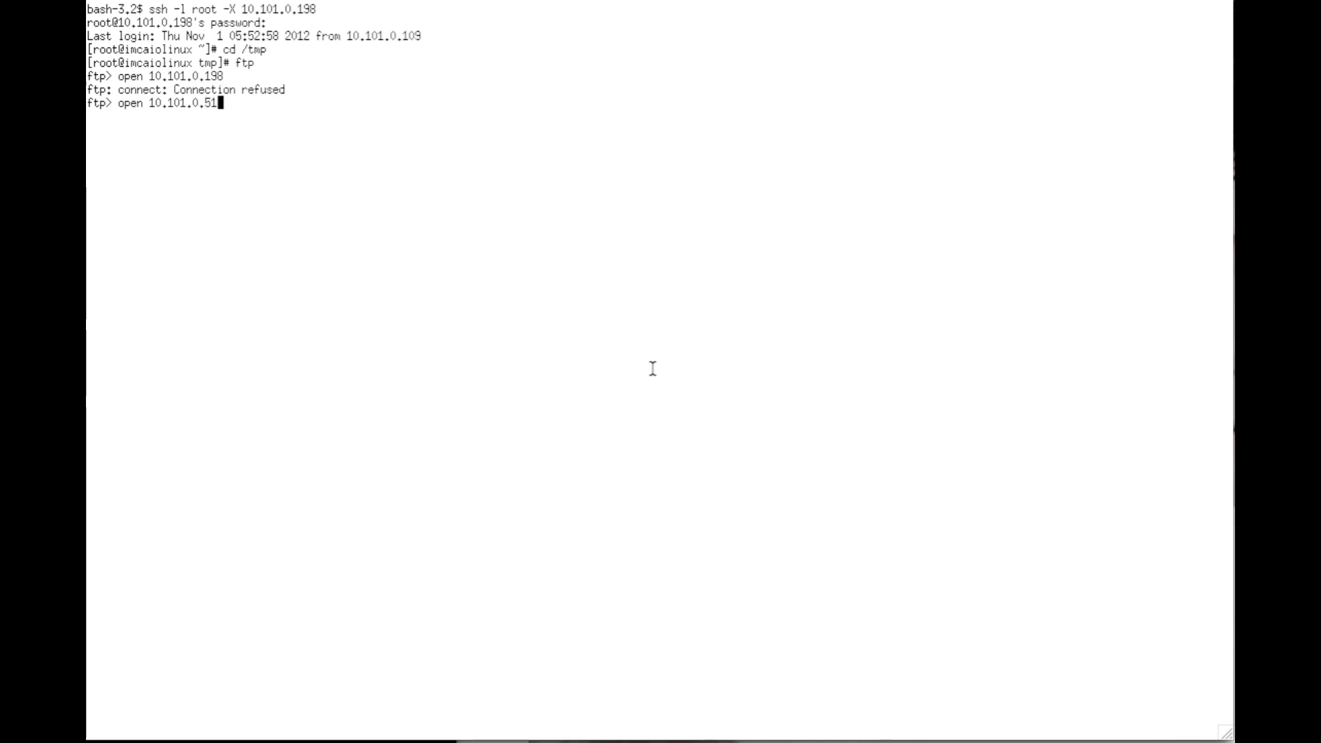
Step: Connect by ftp to 10.101.0.51 and move into Netman Stuff/Software/IMC 5.1
key("Return")
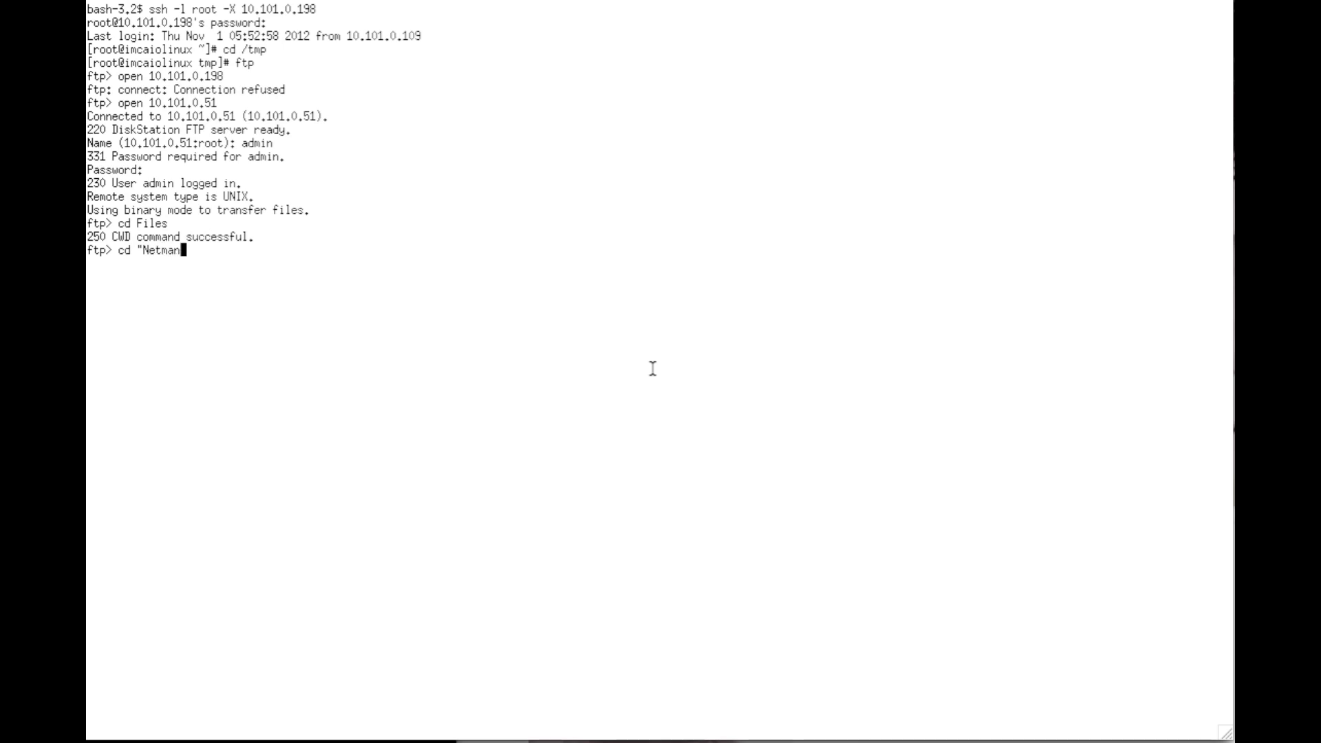
type("Stuff")
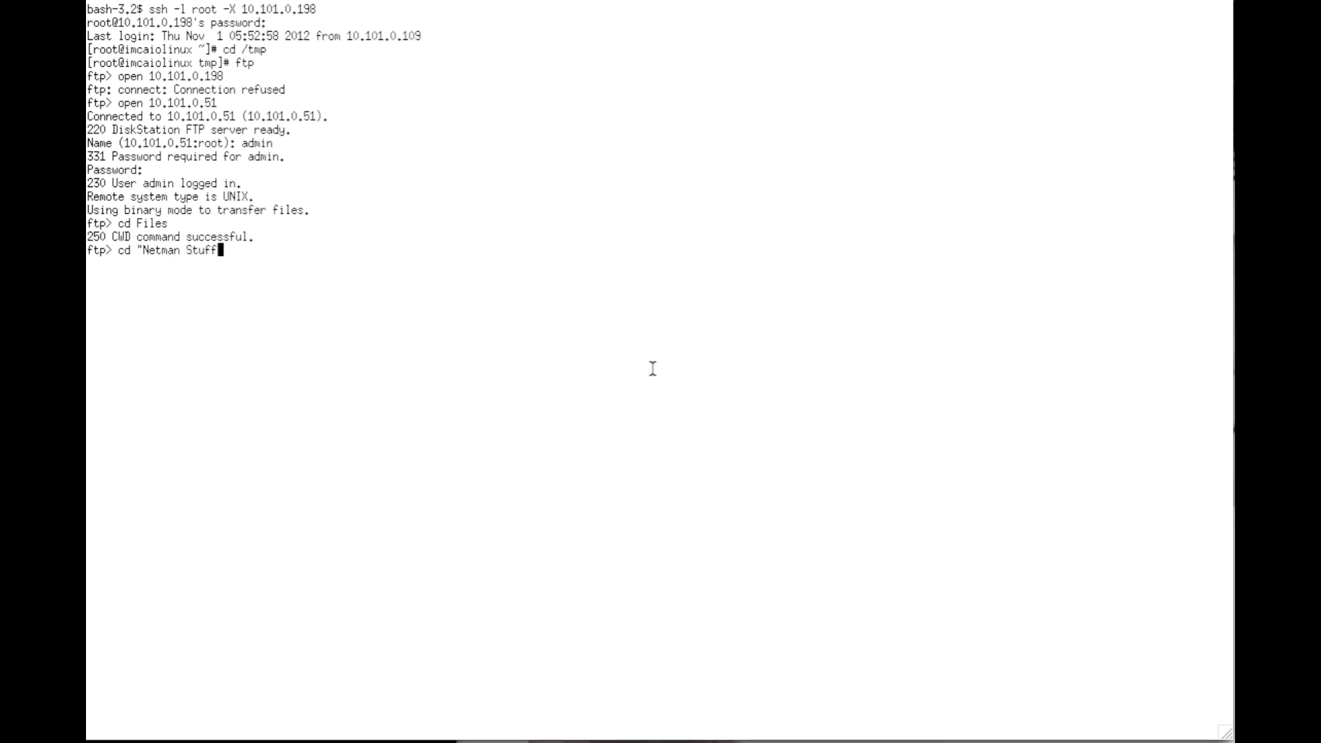
key("Return")
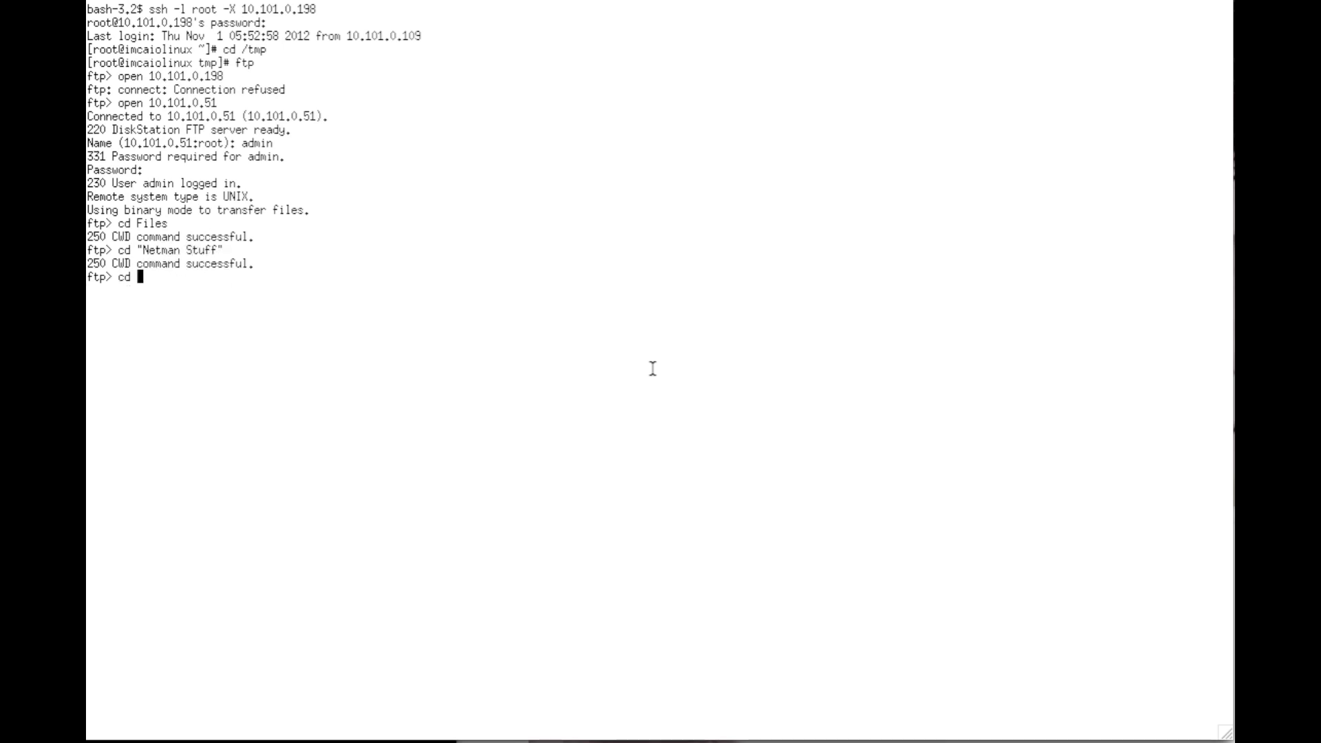
type("\"Sof")
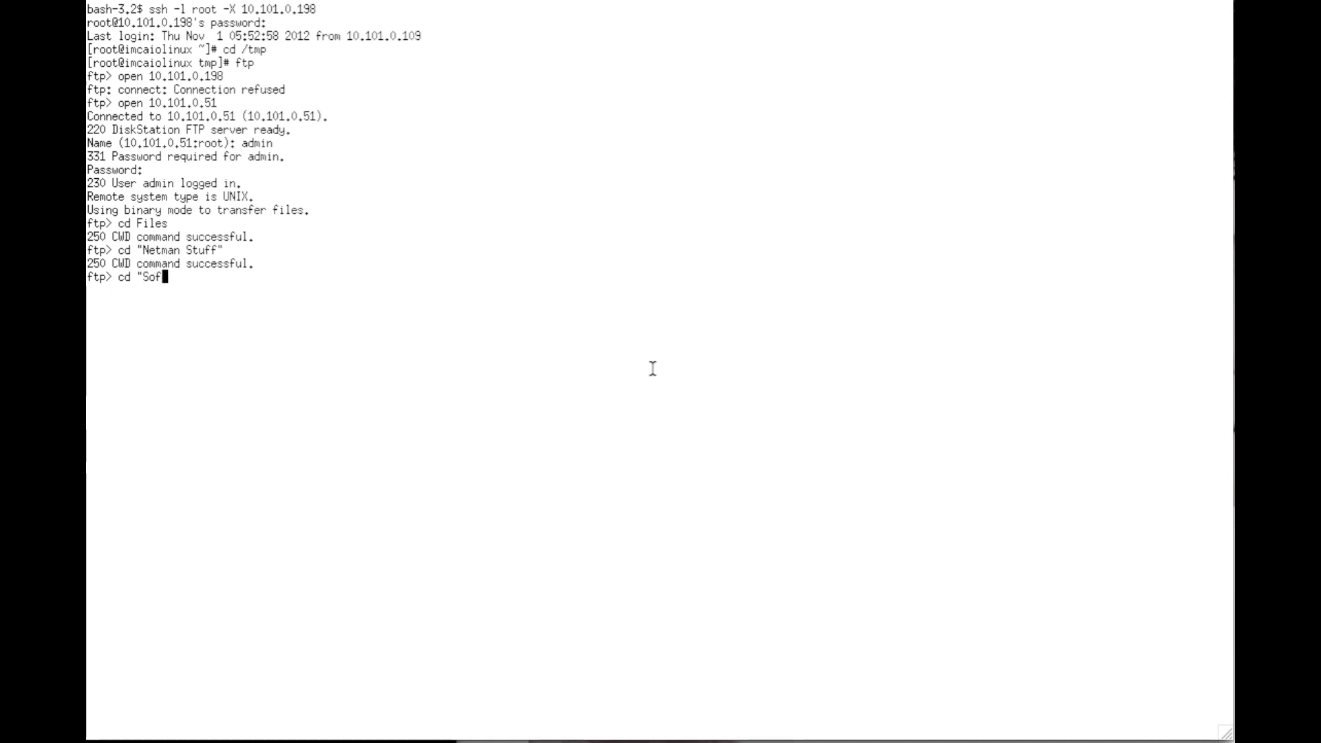
key("Return")
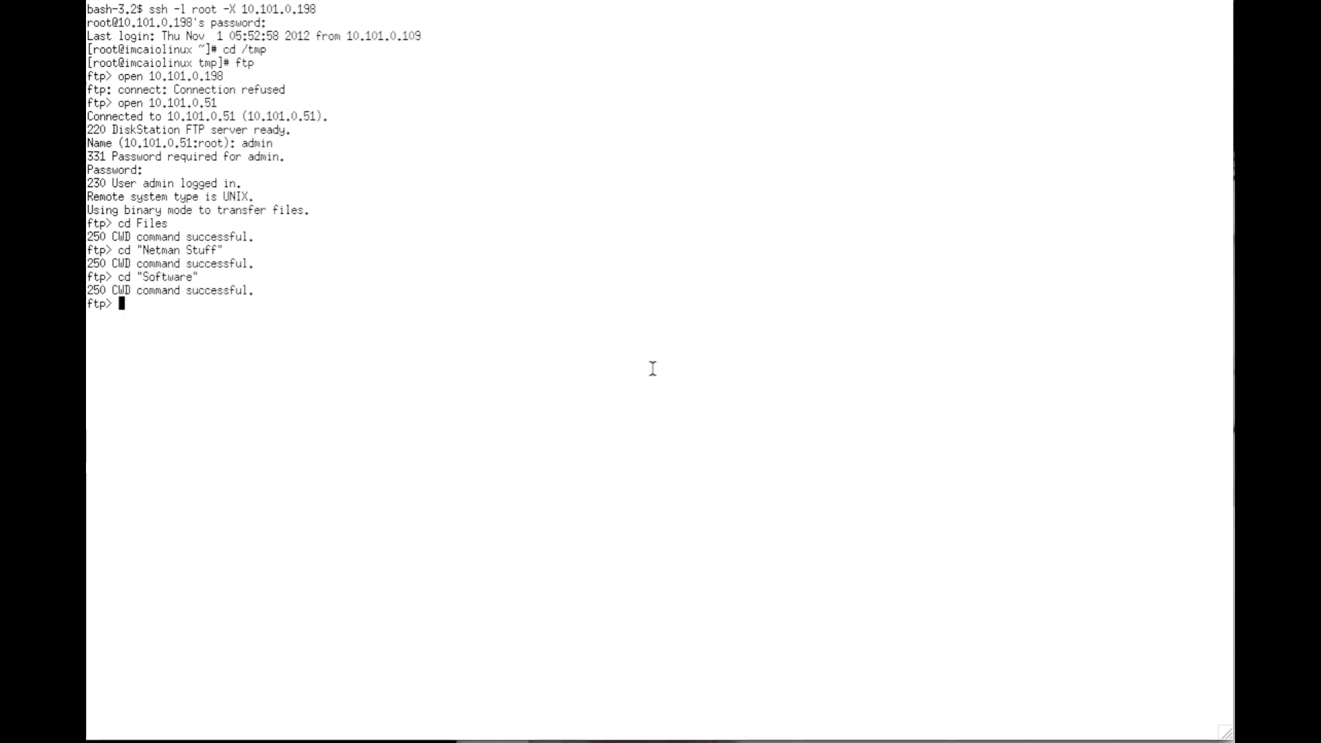
type("cd \"IMC 5.1\"")
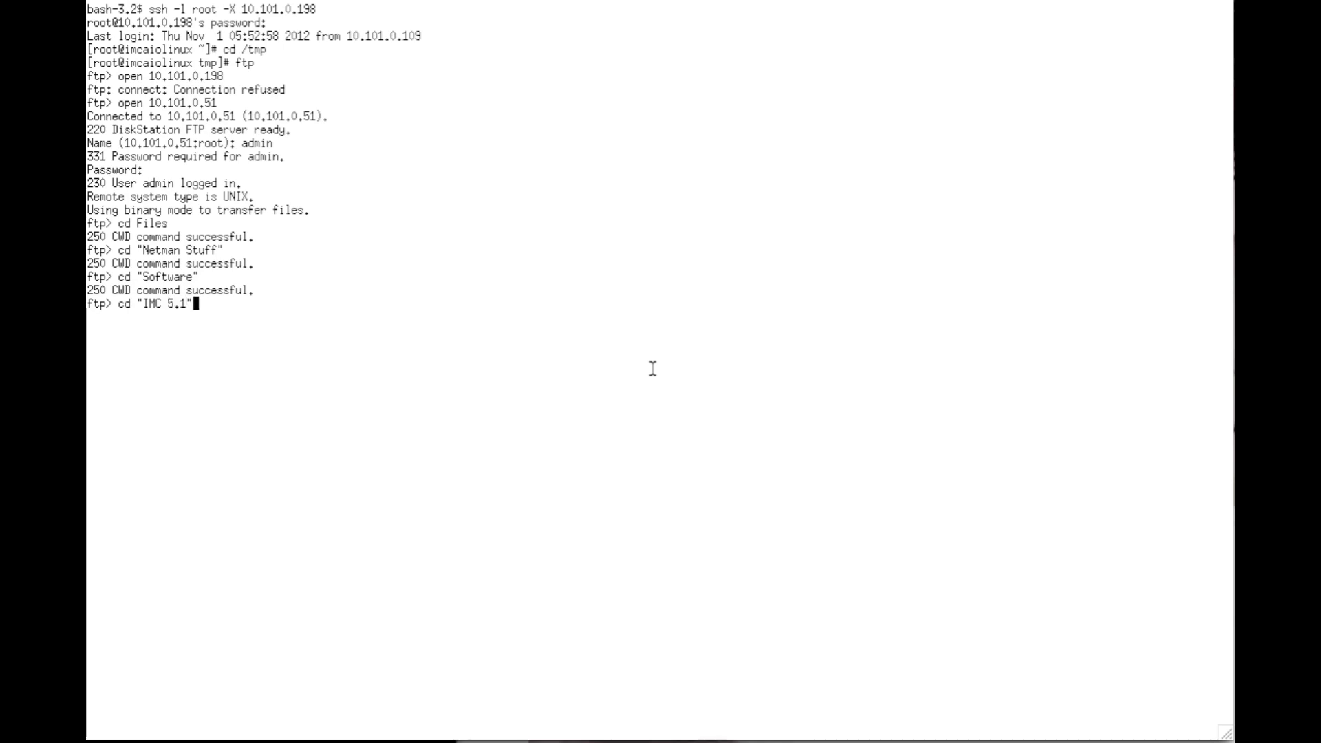
key("Return")
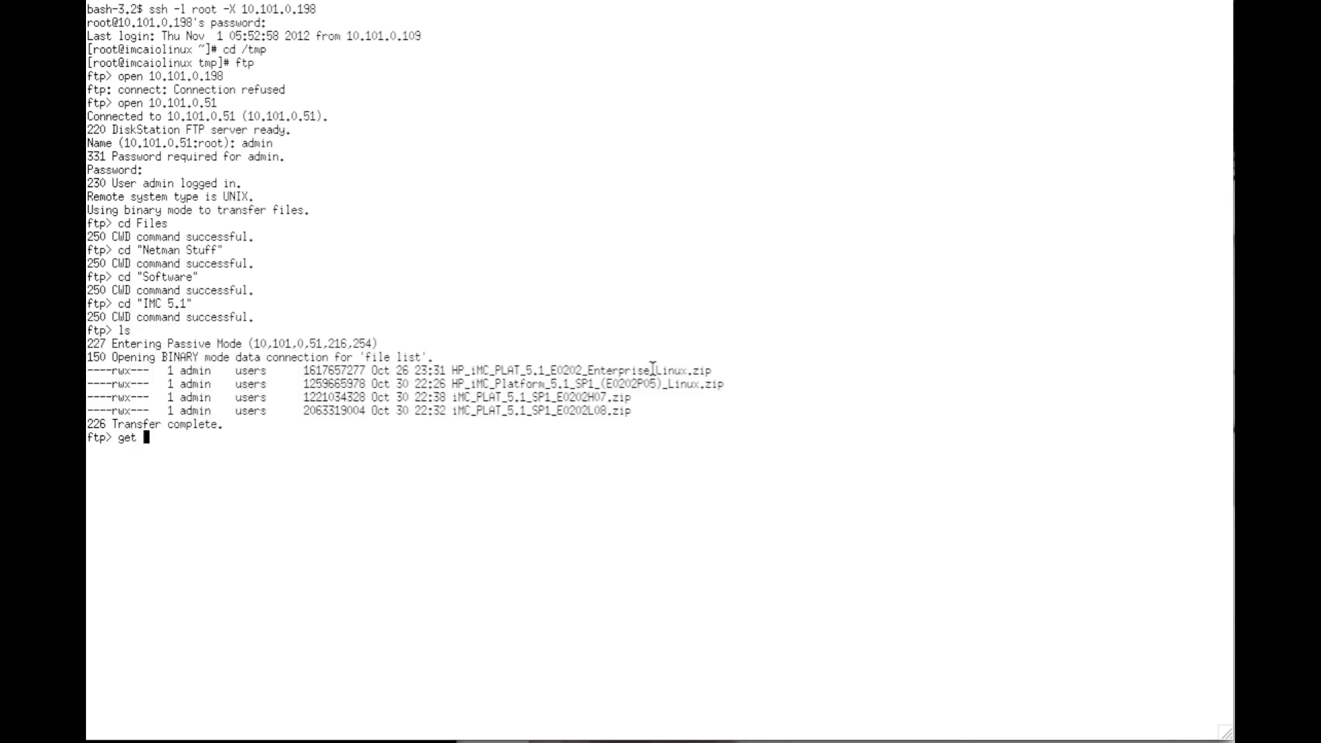
Step: Download HP_iMC_PLAT_5.1_E0202_Enterprise_Linux.zip and close the ftp connection
type("HP_iMC_PLAT")
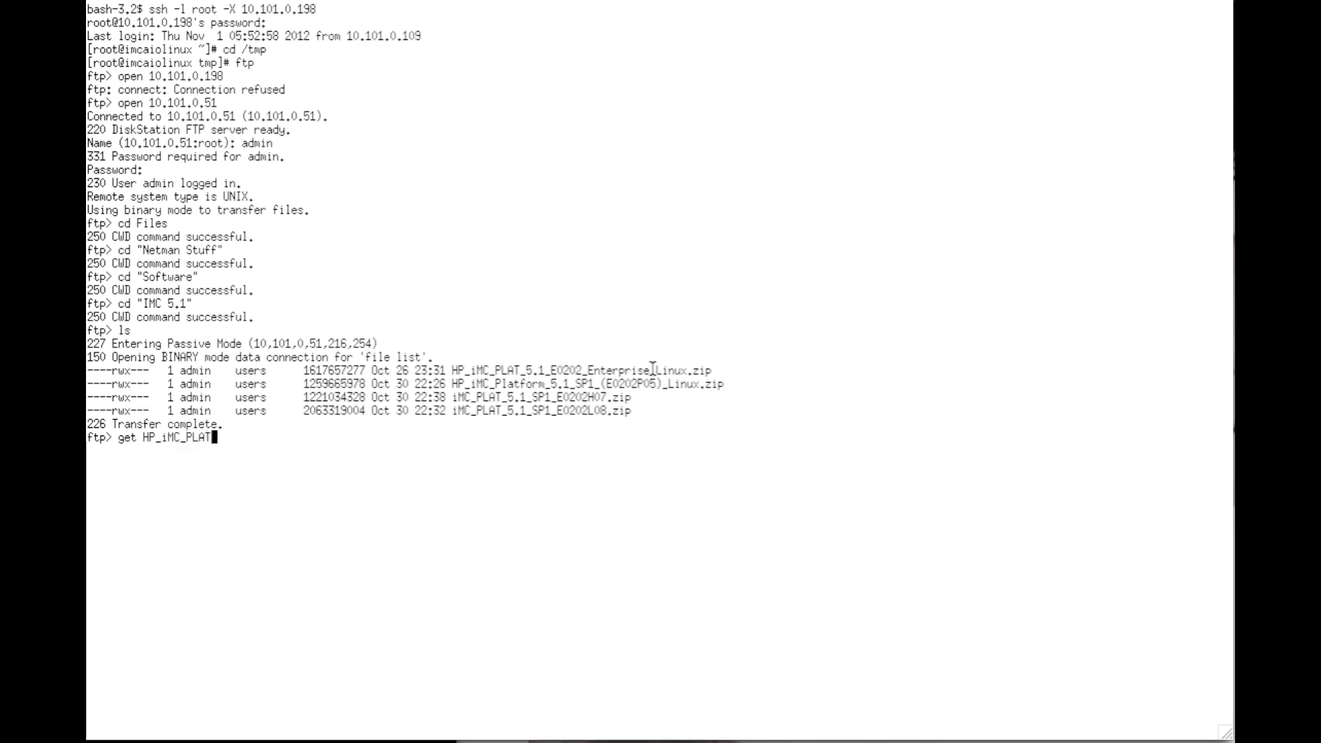
type("_5.1")
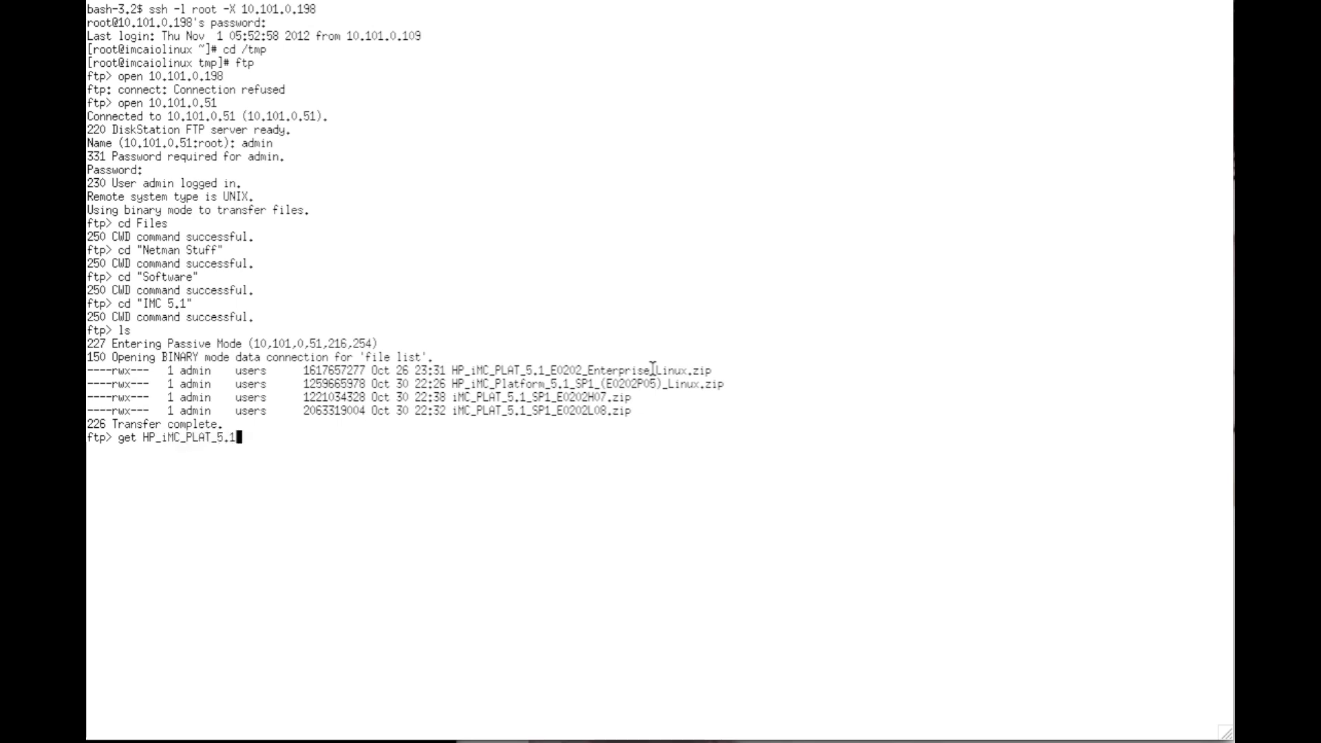
type("E")
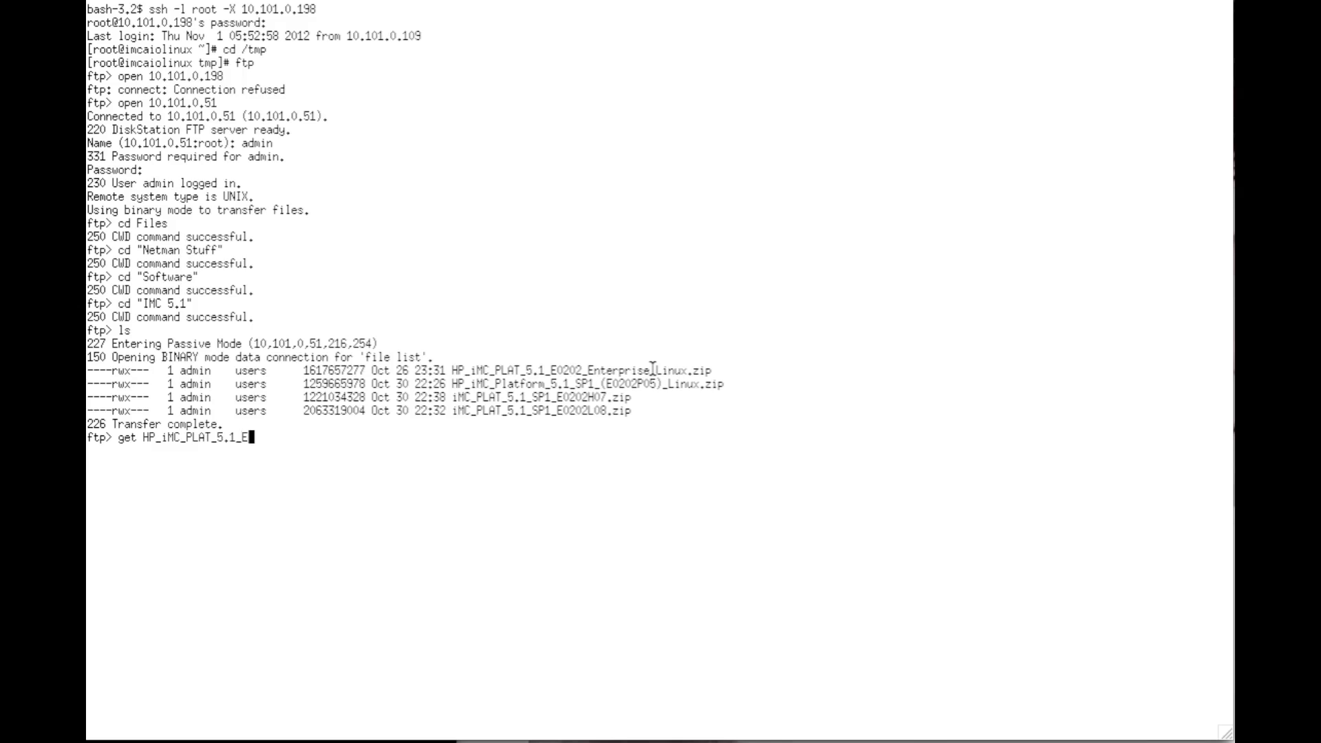
type("0202_Ent")
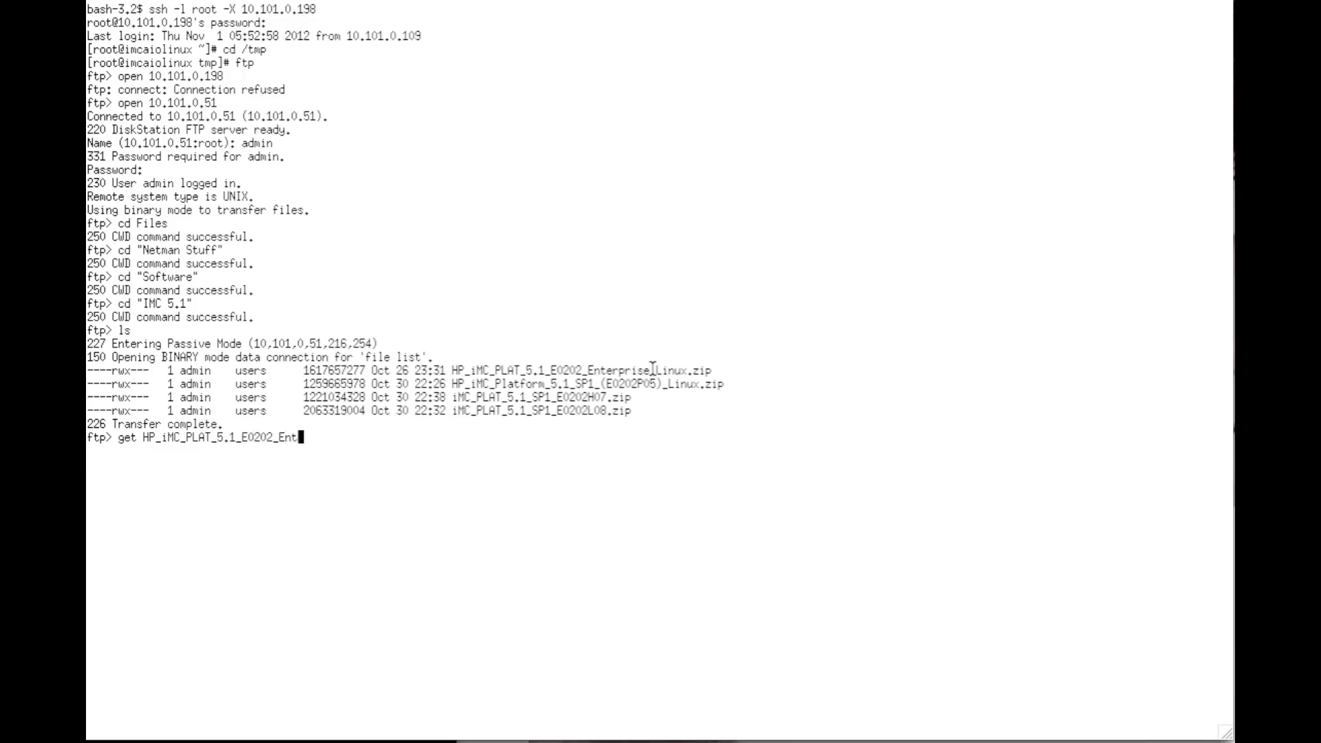
type("erprise.Linux.")
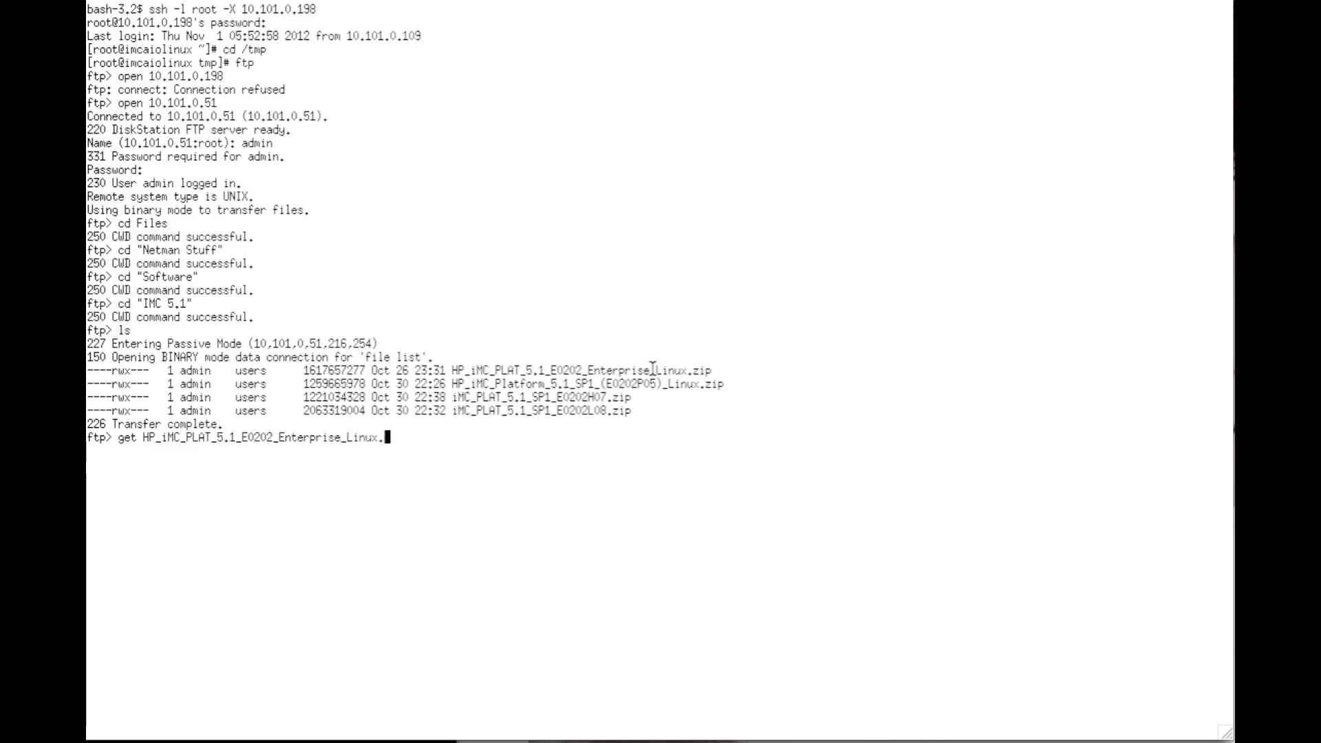
key("Return")
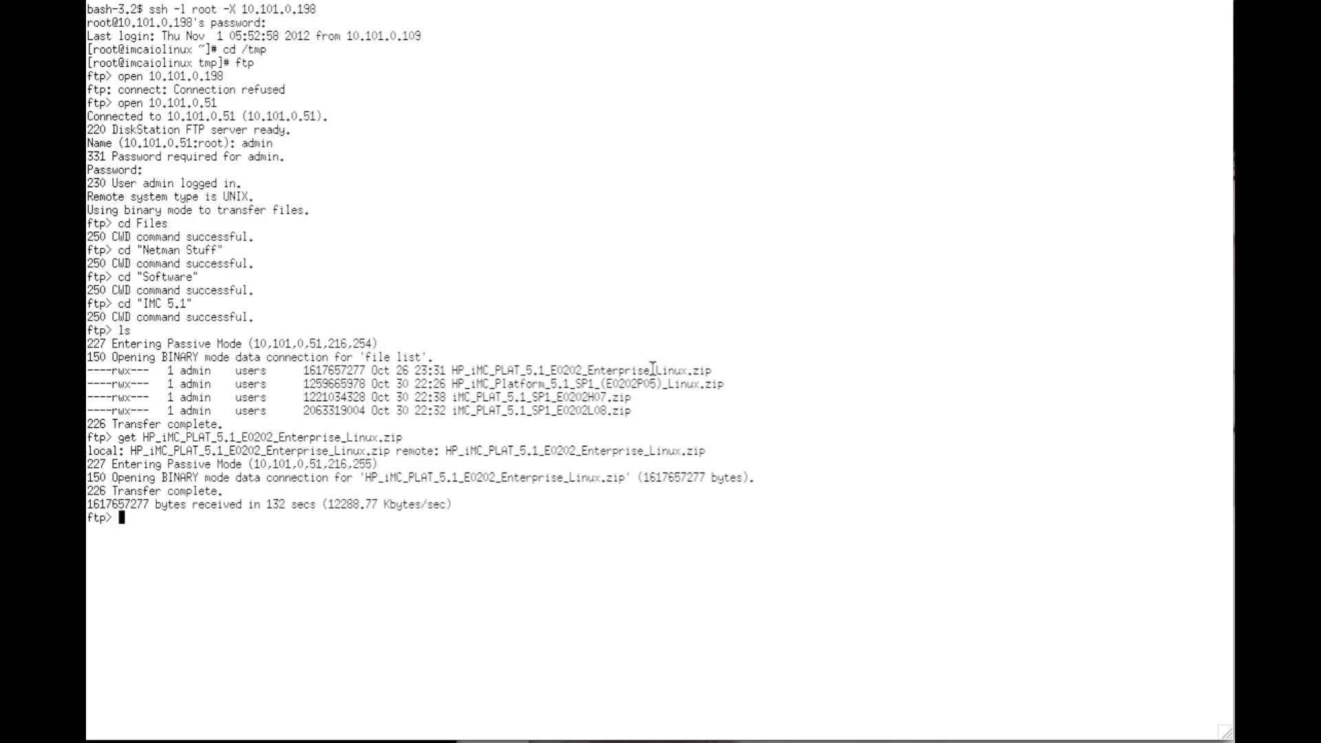
type("close")
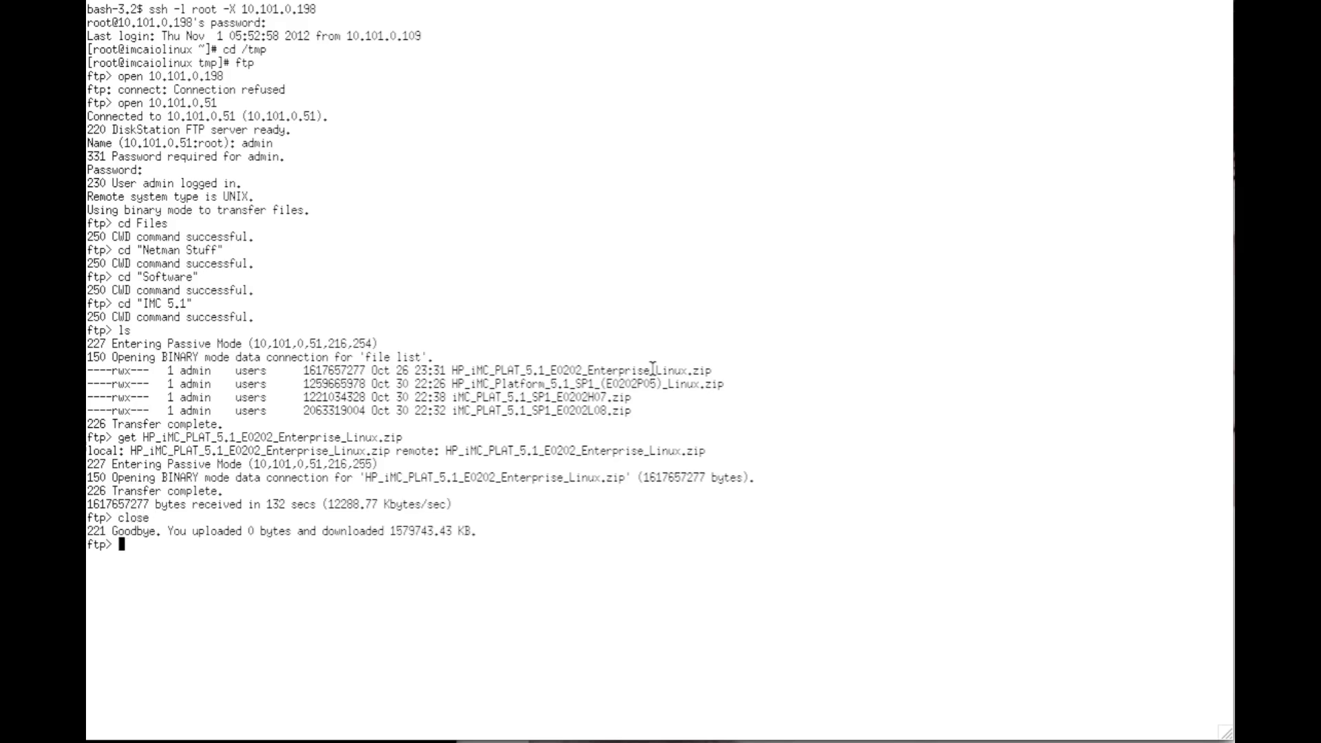
Step: Exit ftp, unzip the iMC Enterprise Linux archive and move into Enterprise/linux/install
type("exit")
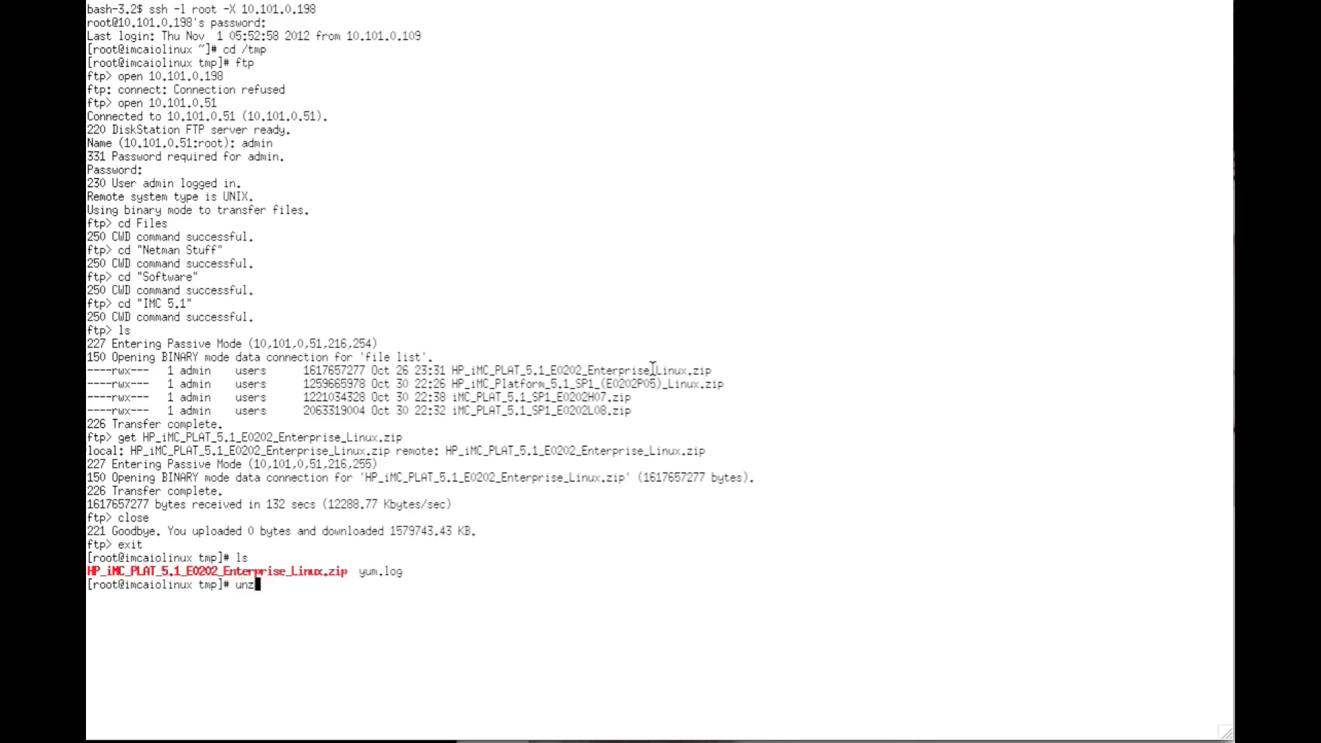
type("ip HP_iMC_PLAT_5.1_E0202_Enterprise_Linux.zip")
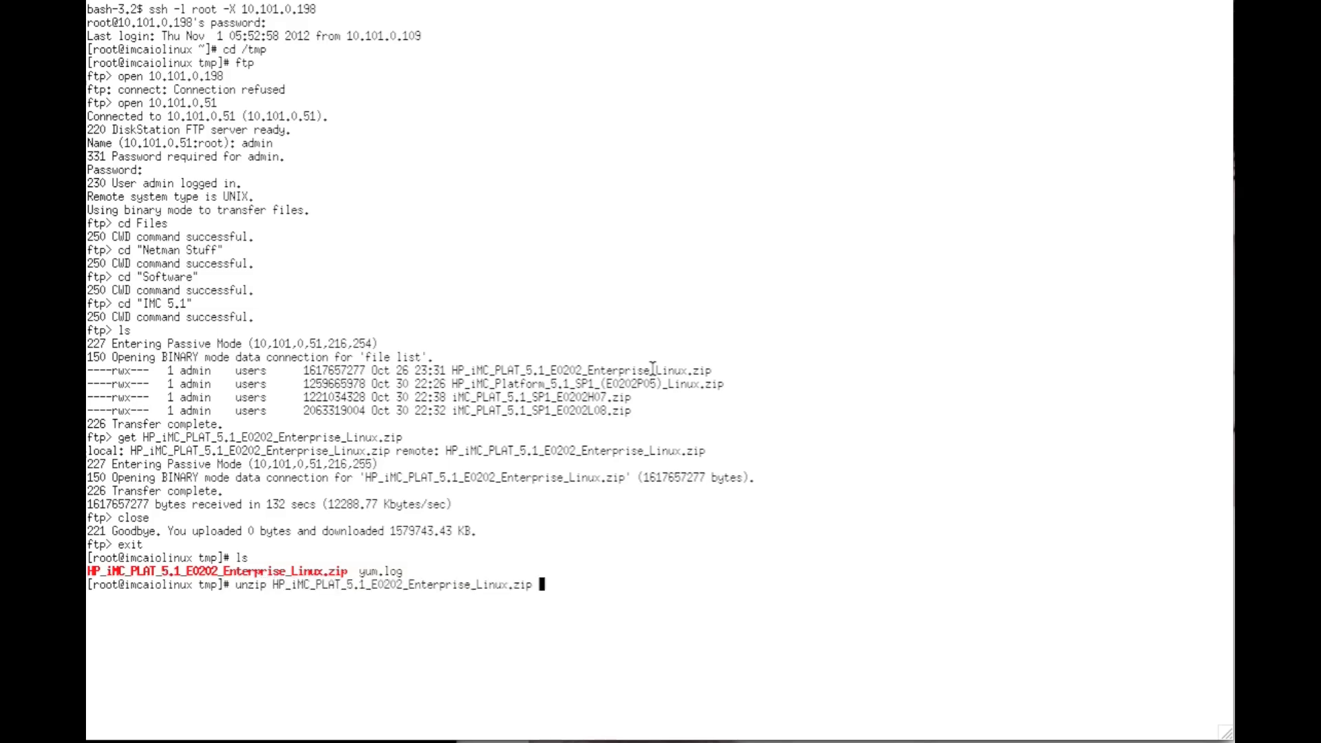
key("Return")
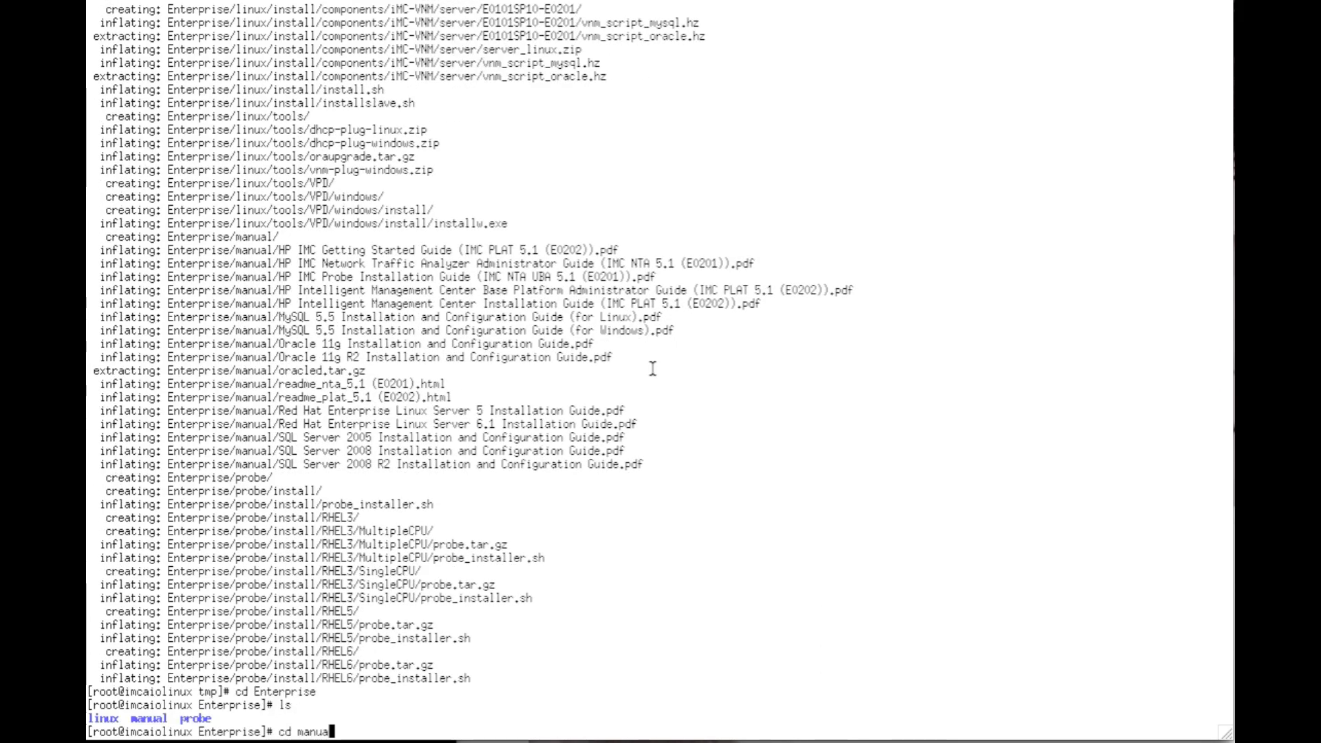
key("Return")
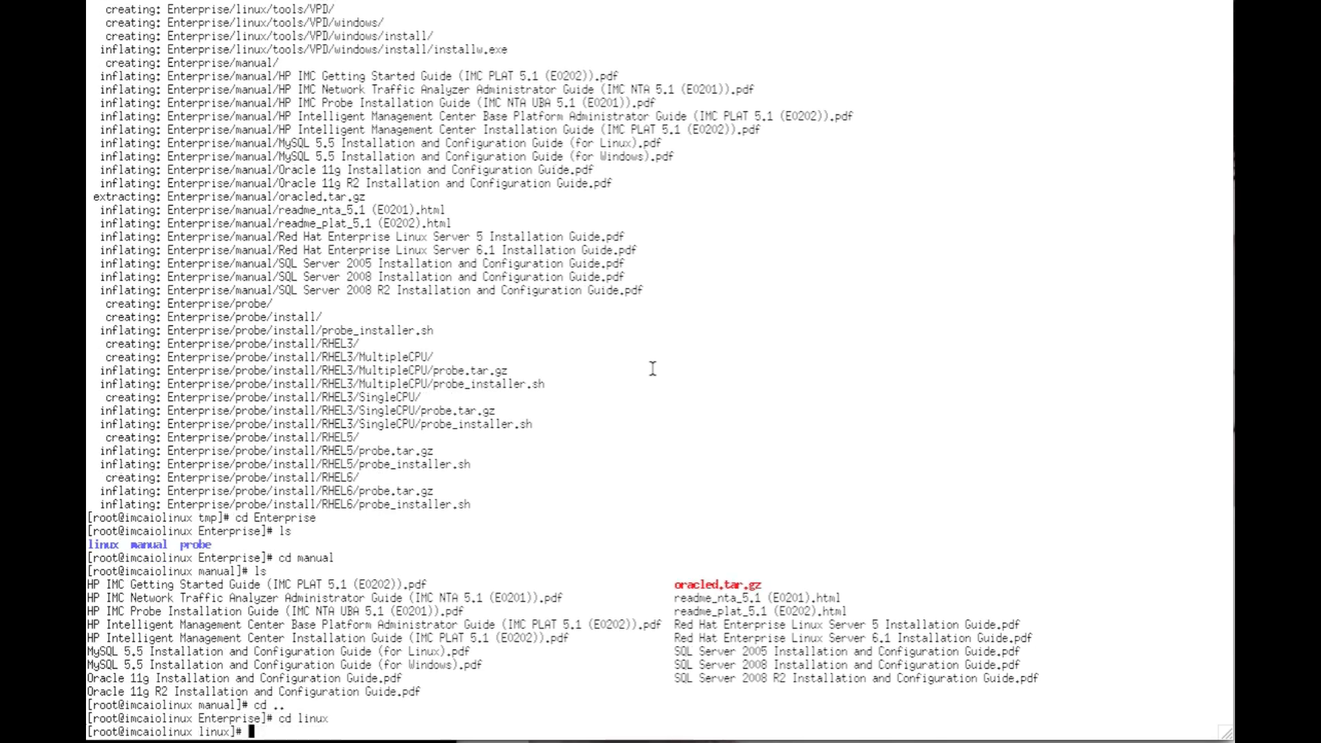
type("cd install")
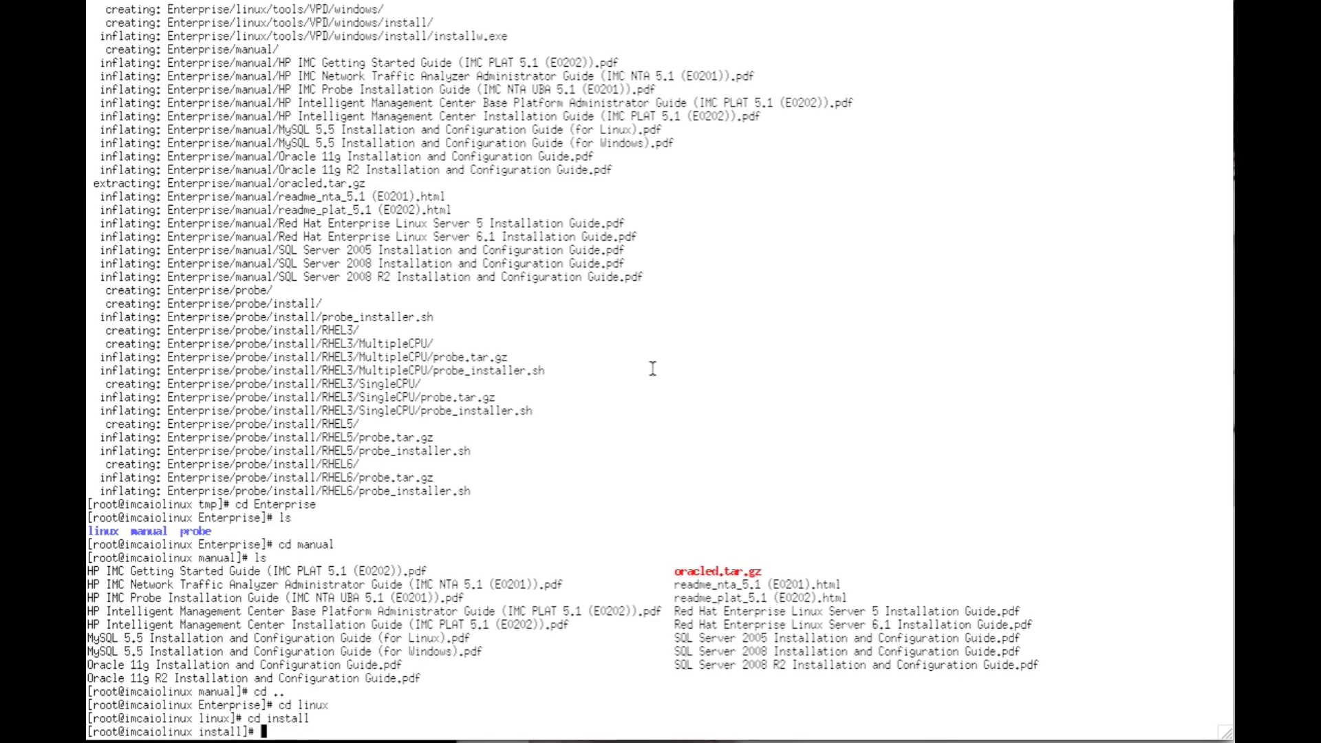
type("sh ./")
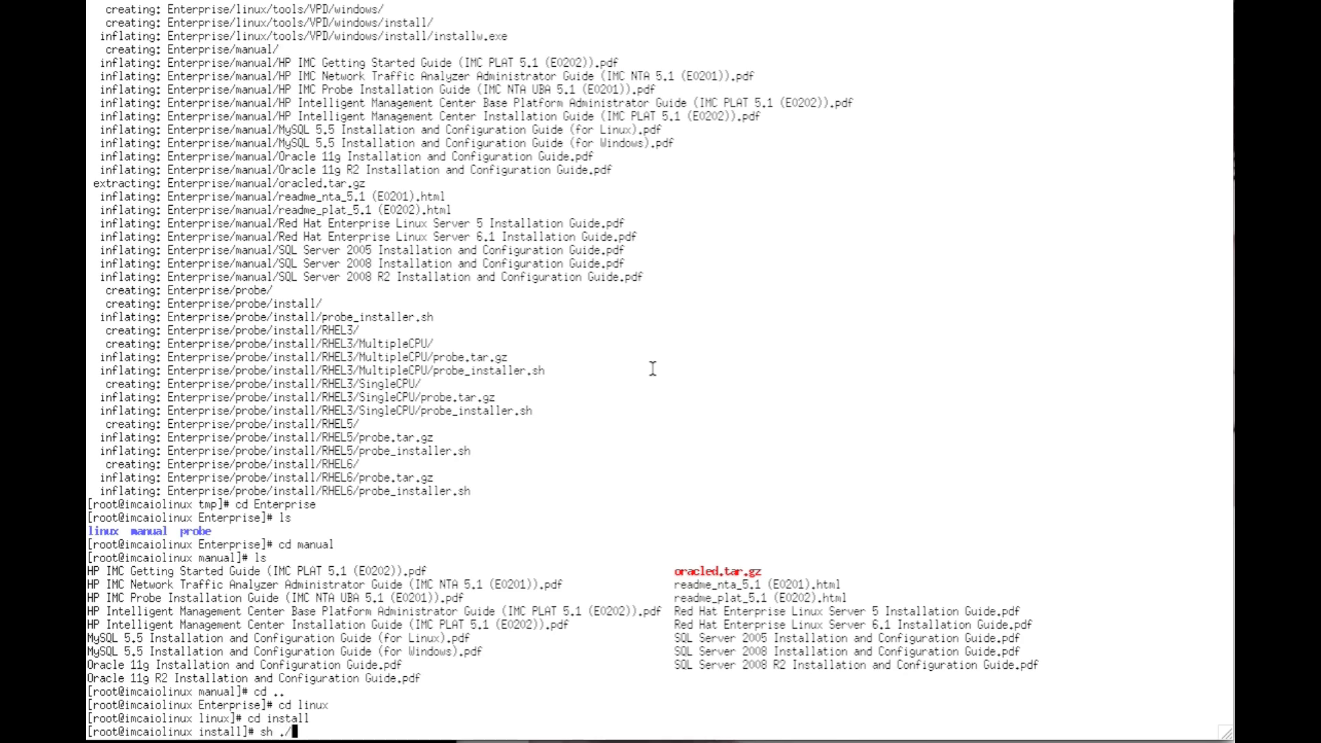
Step: Run install.sh, accept US English typical install, choose MySQL with superuser imcuser and its password, accepting the non-root warning
key("Return")
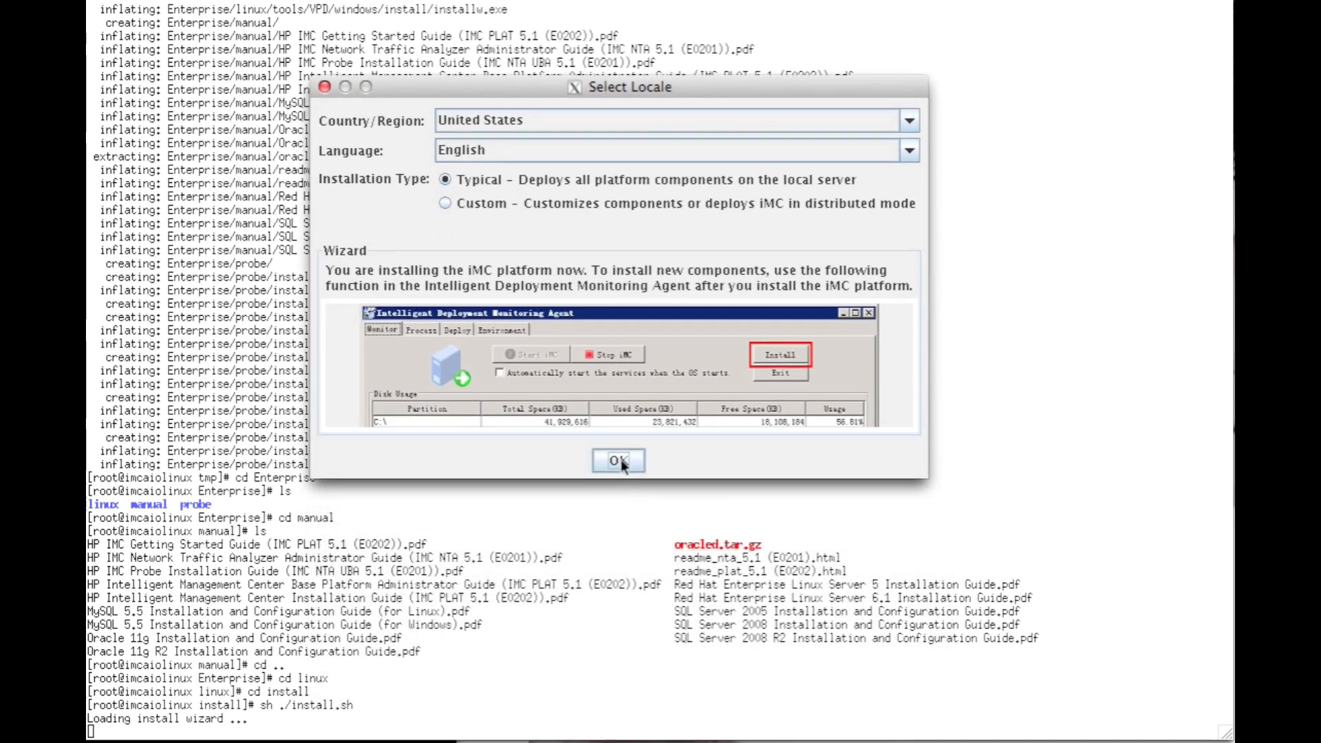
left_click(618, 459)
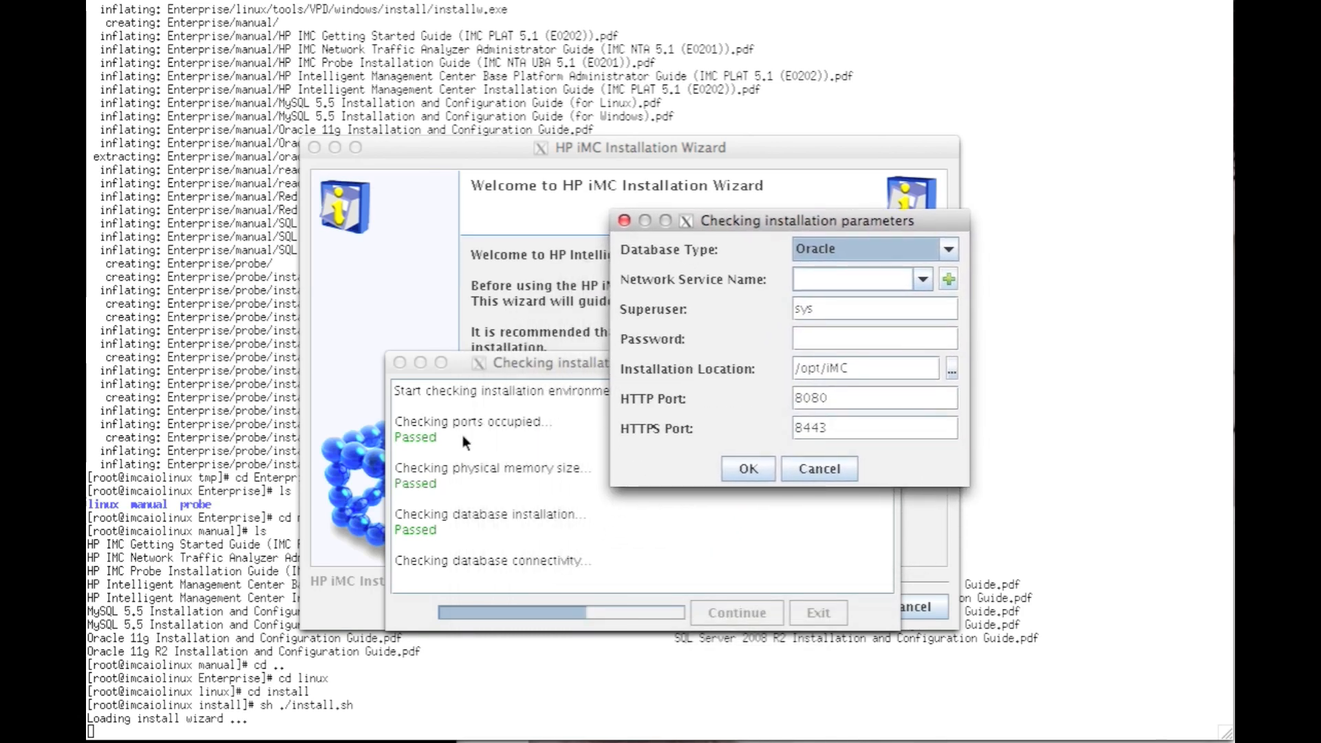
mouse_move(472, 538)
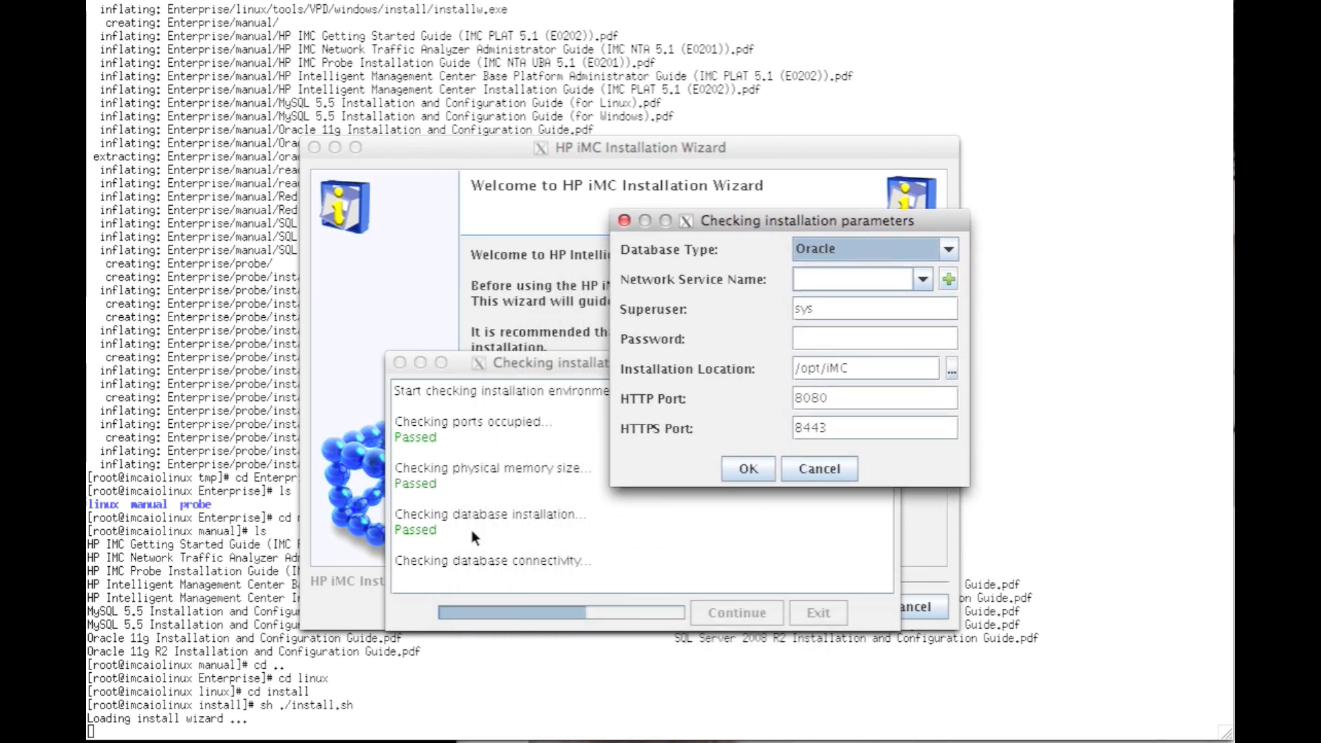
mouse_move(955, 258)
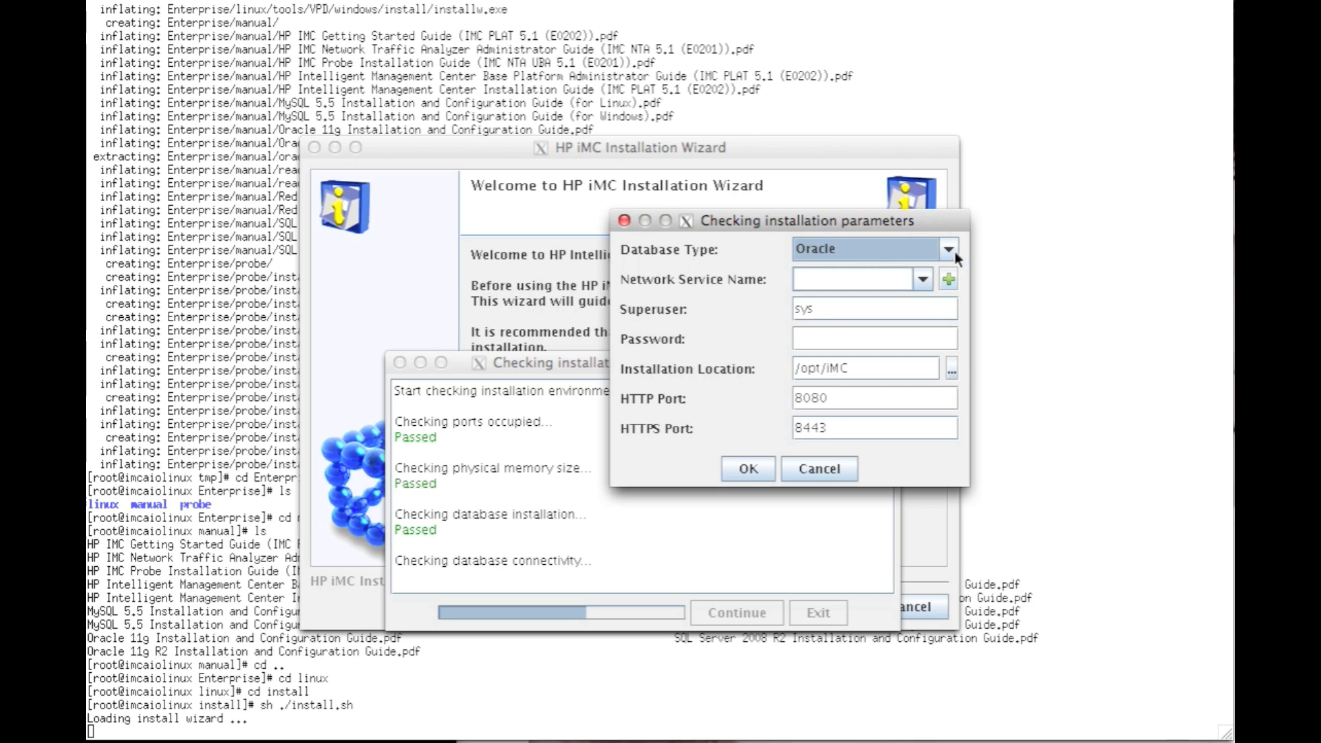
left_click(952, 249)
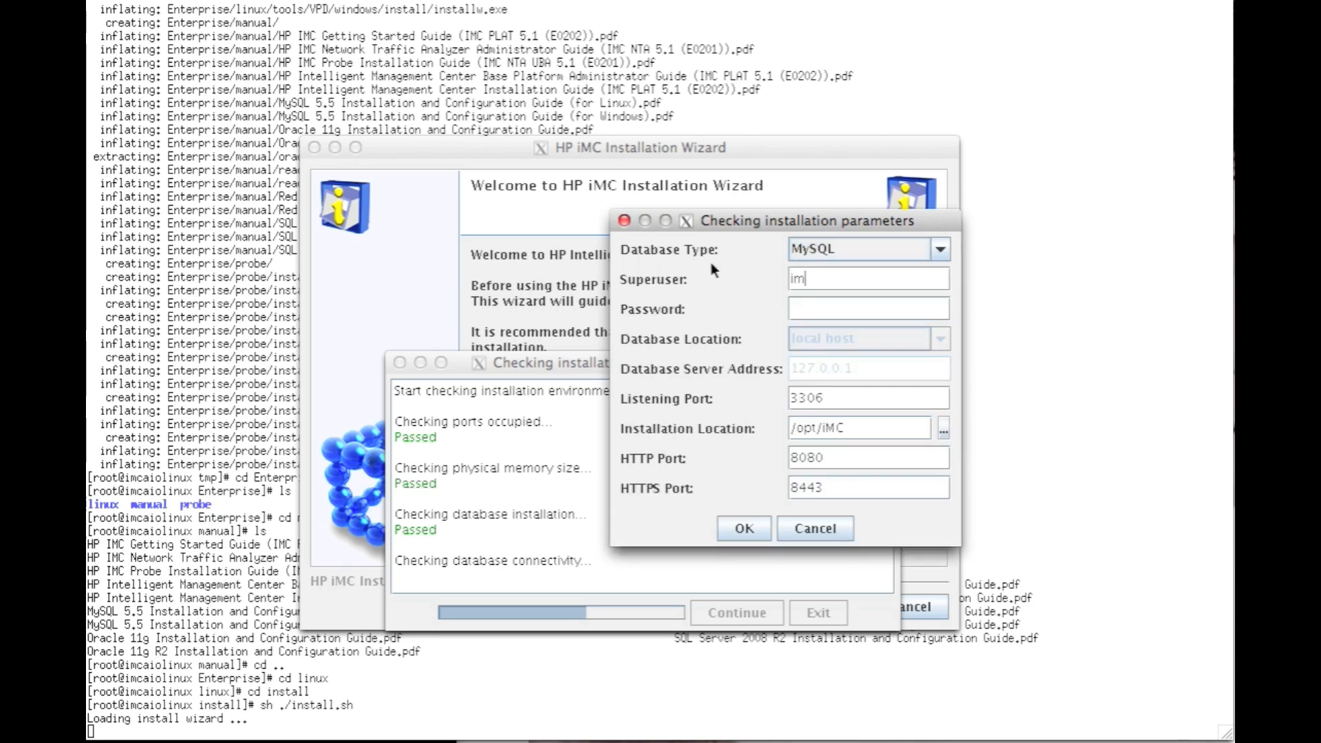
type("cuser")
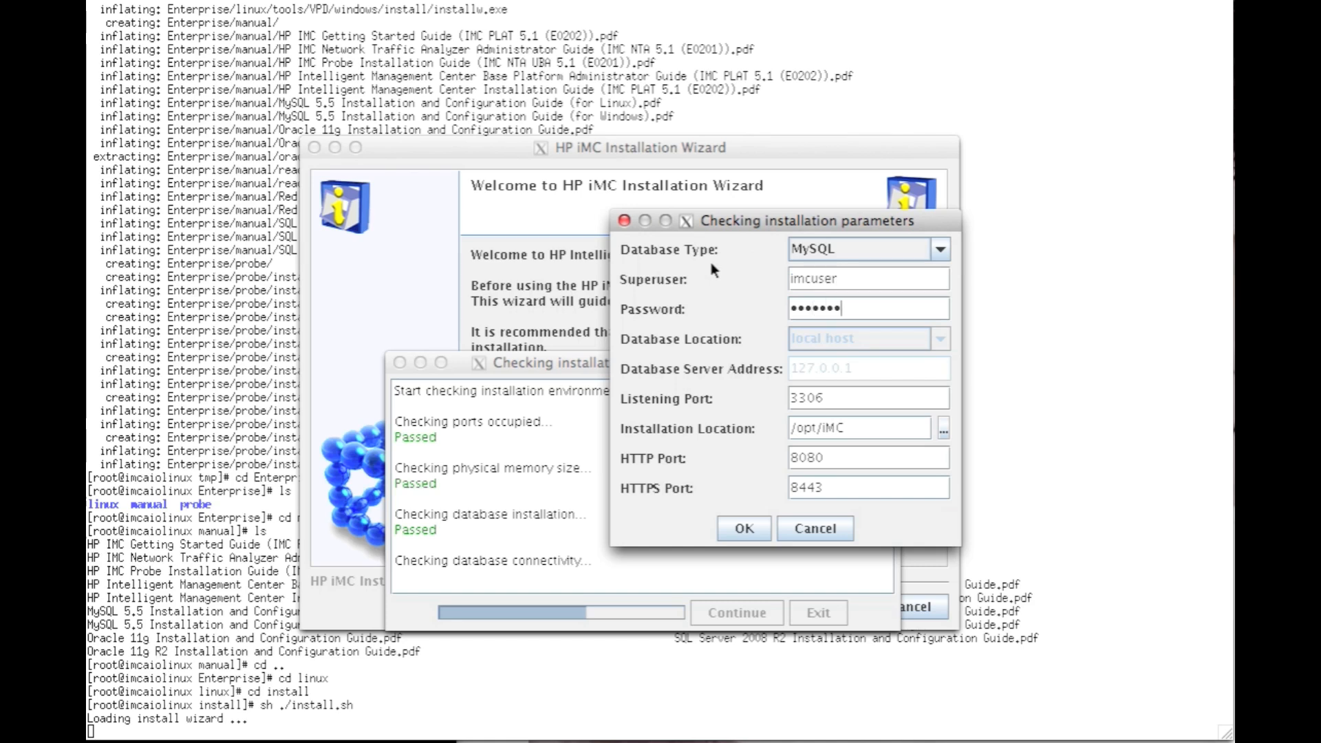
type("••")
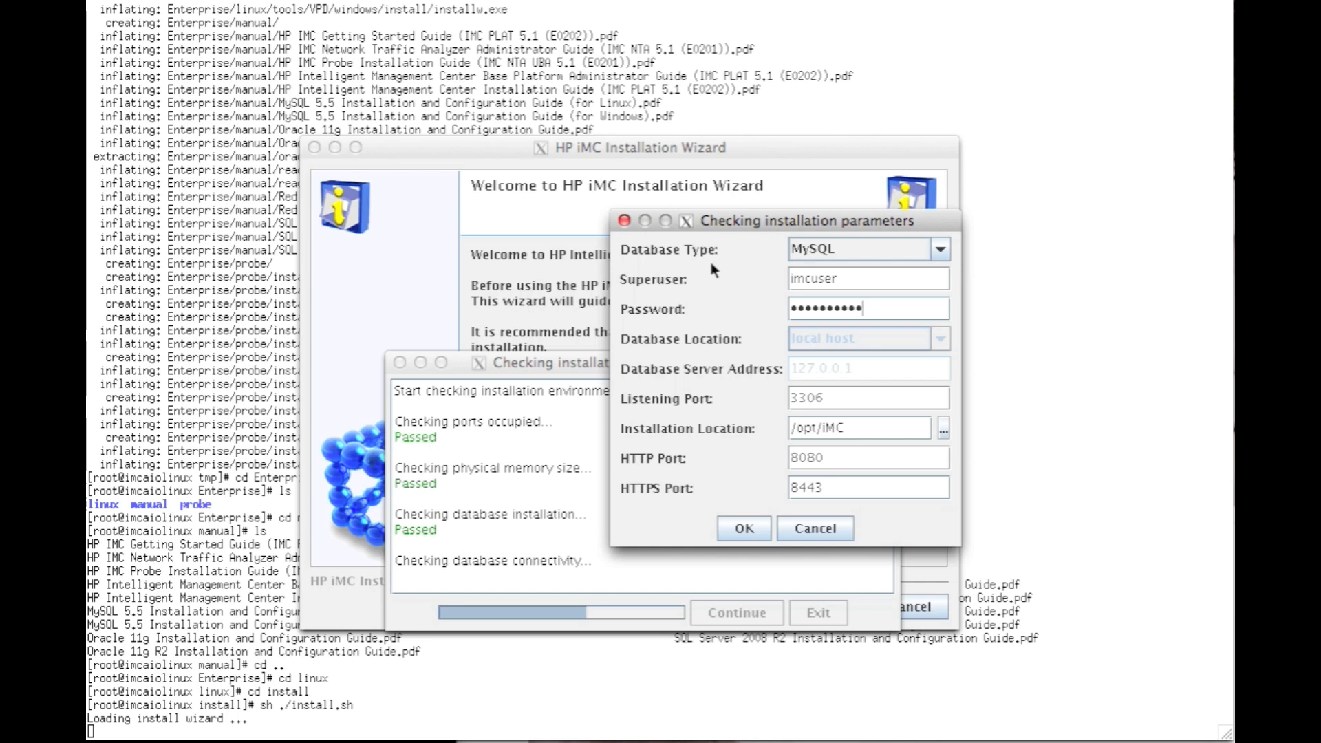
mouse_move(798, 497)
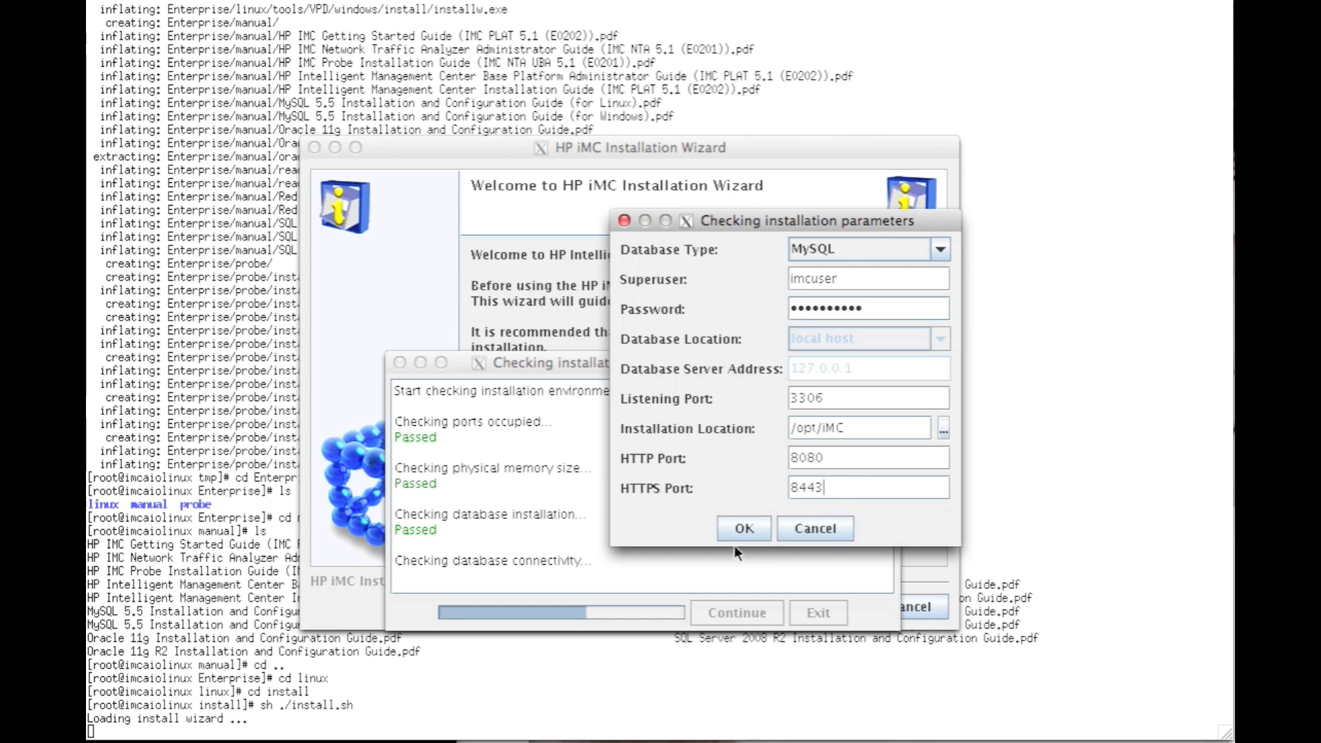
left_click(742, 528)
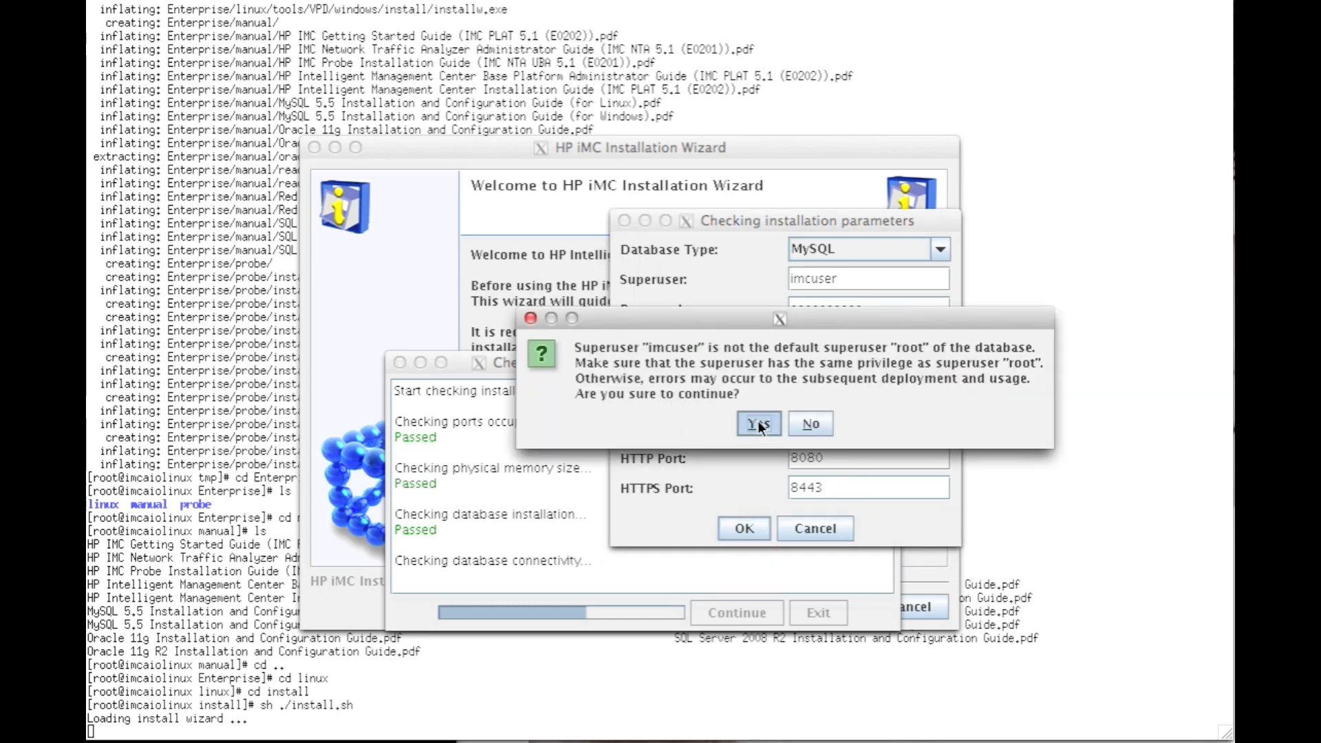
left_click(757, 422)
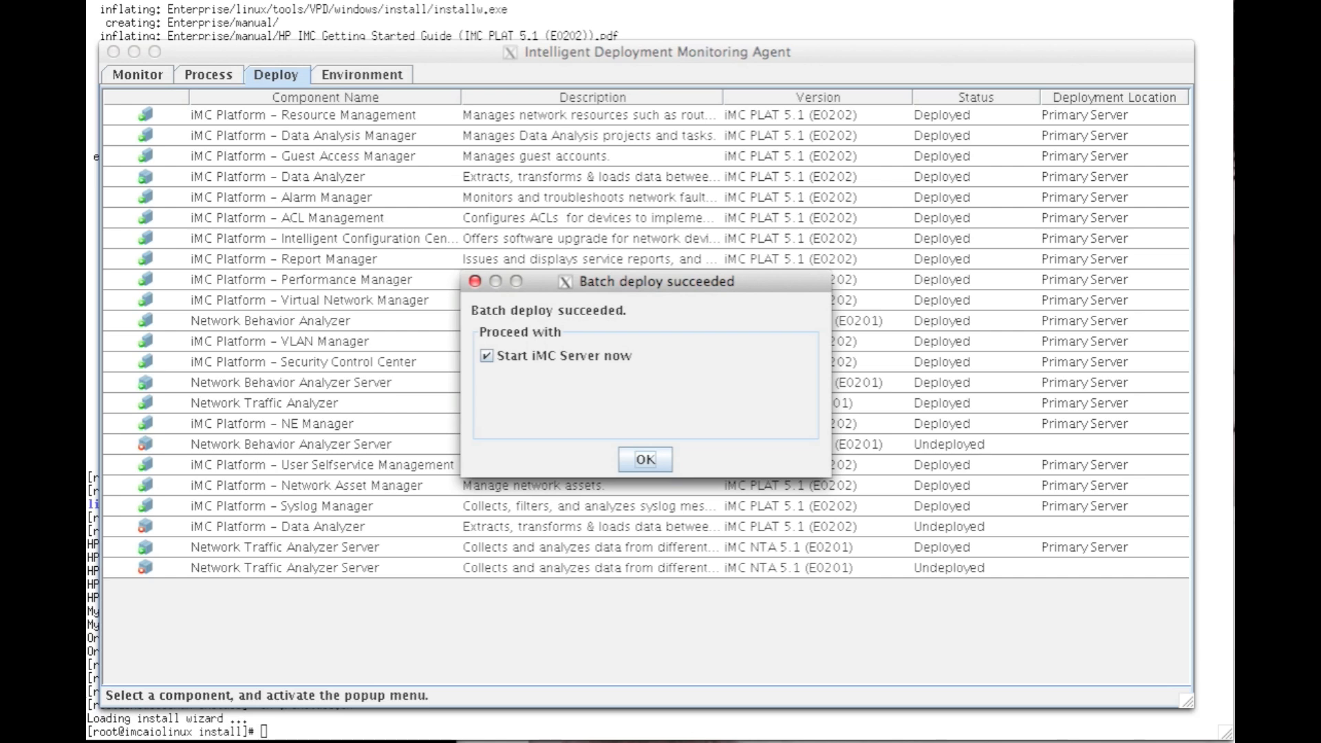
mouse_move(646, 459)
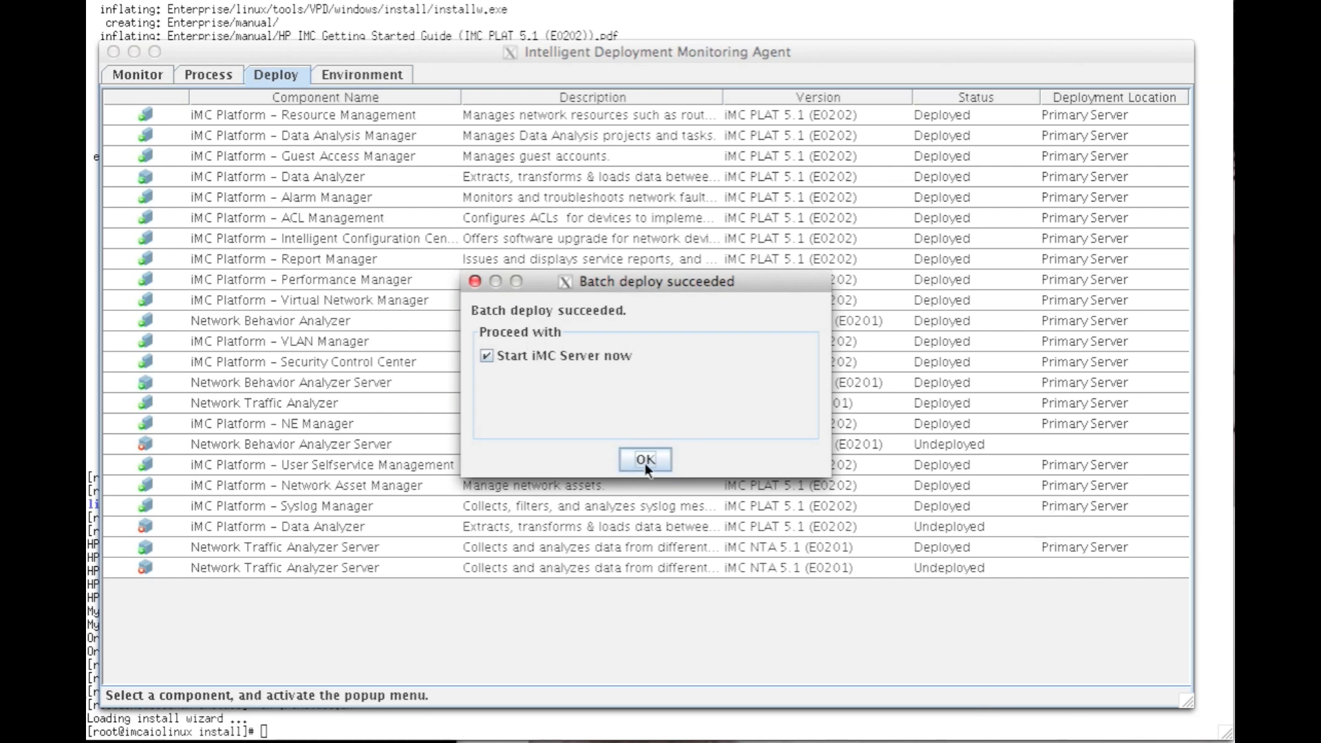
Step: Start the iMC server after the batch deploy and view its processes in the monitoring agent
left_click(644, 459)
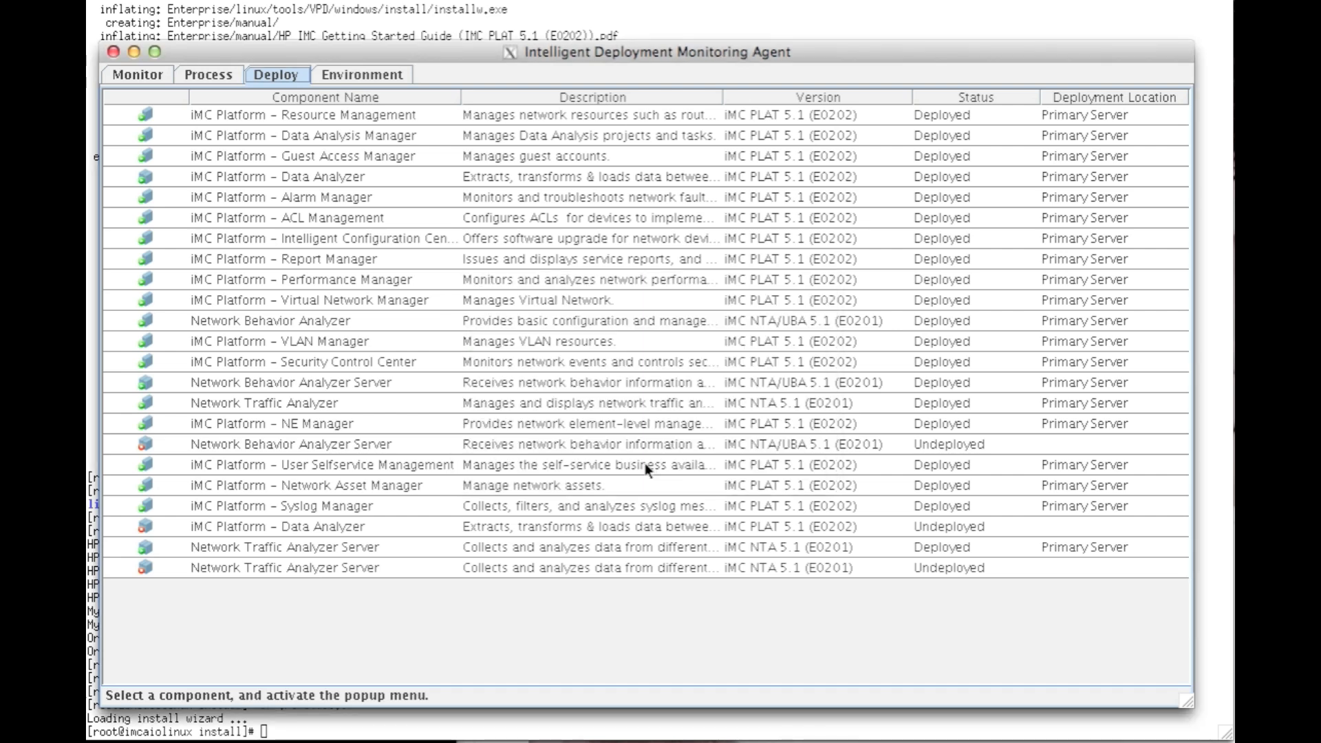
mouse_move(600, 485)
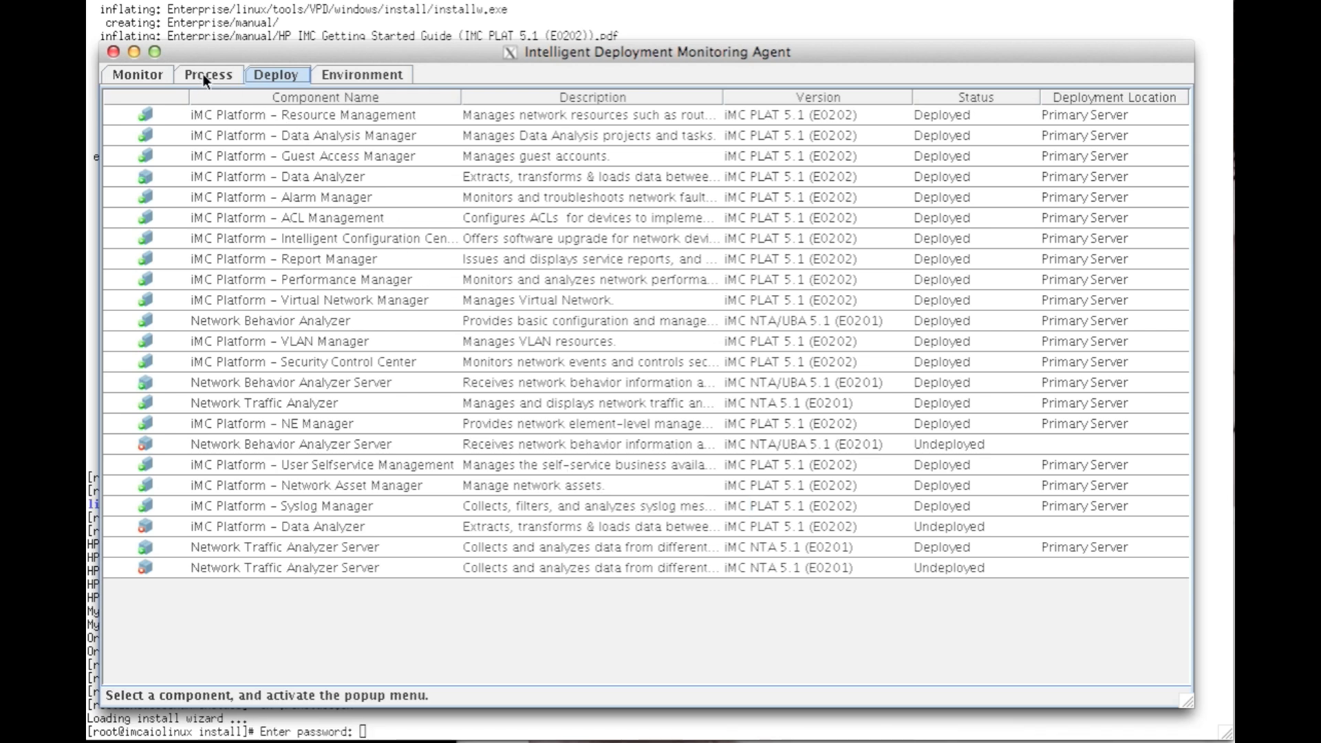
left_click(208, 74)
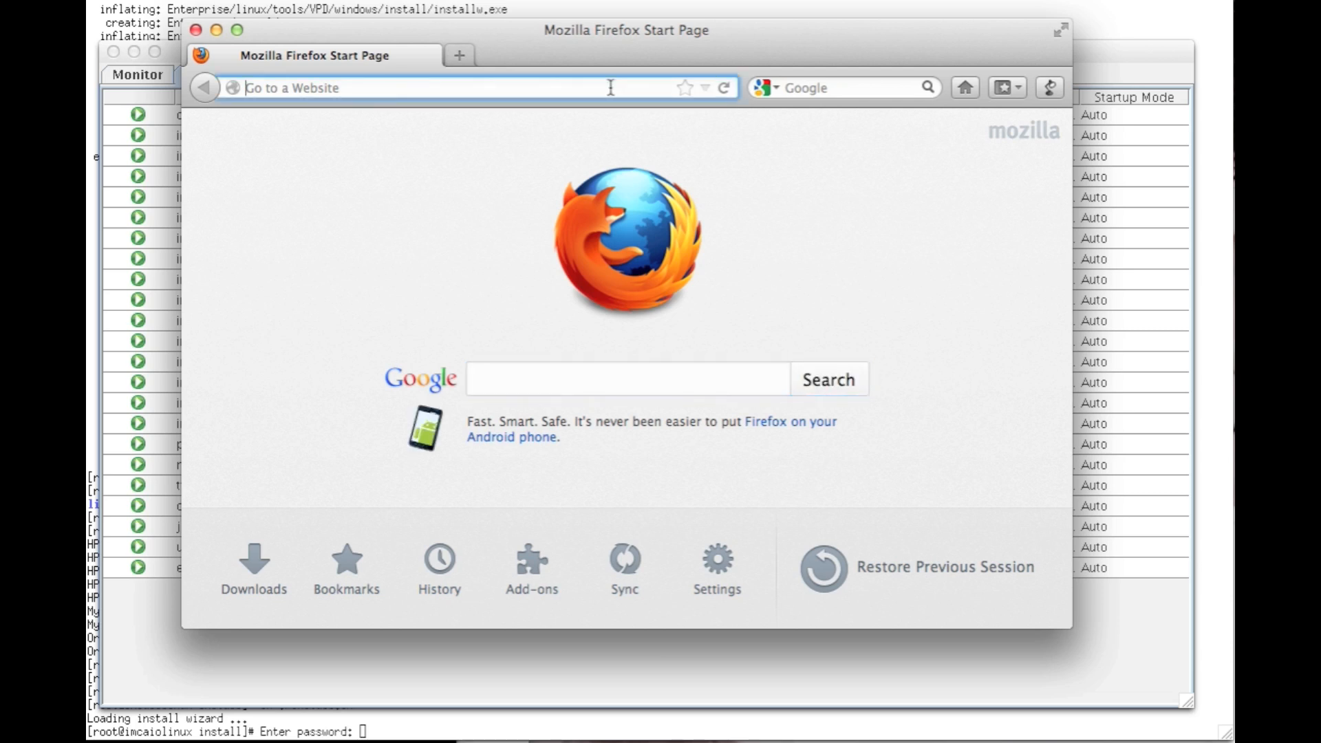
type("http")
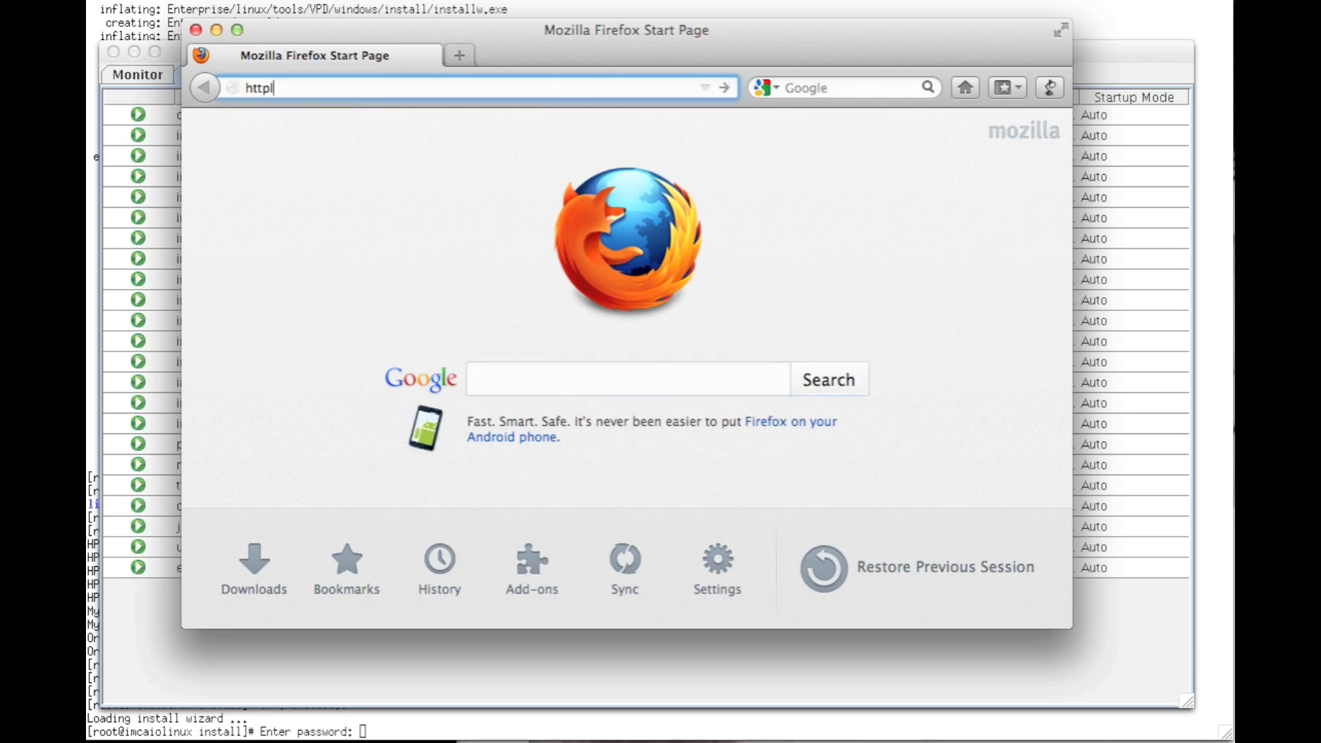
type("://10.101.0.200/")
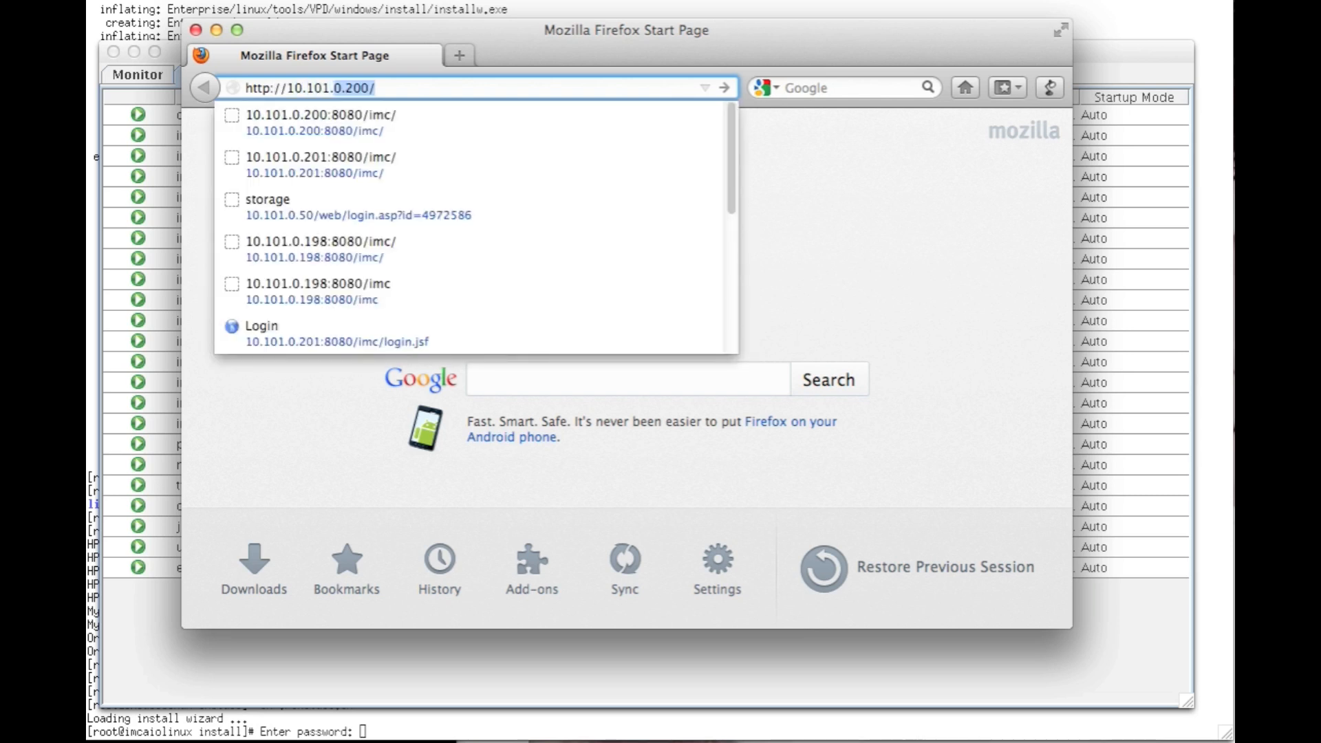
type("10.101.0.198:8080/imc/login.jsf")
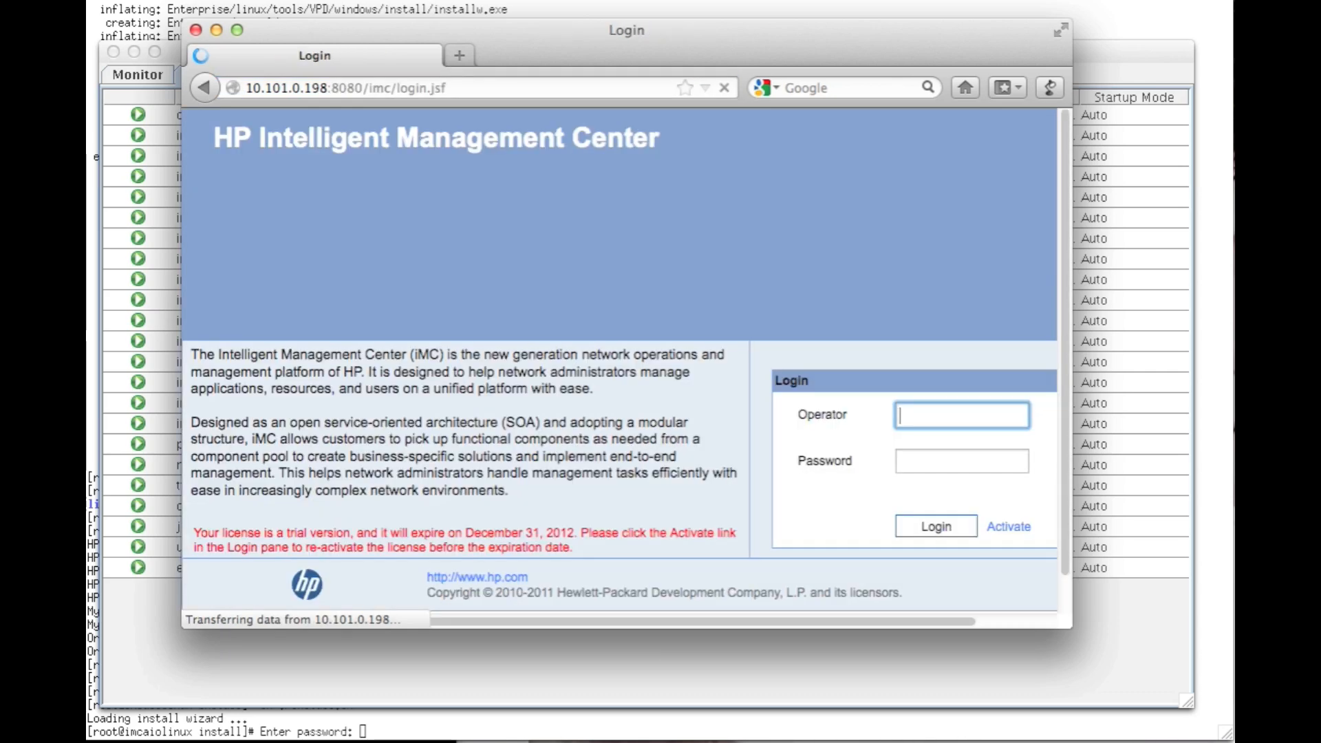
Step: Log in to iMC as operator admin and let Firefox remember the password
type("a")
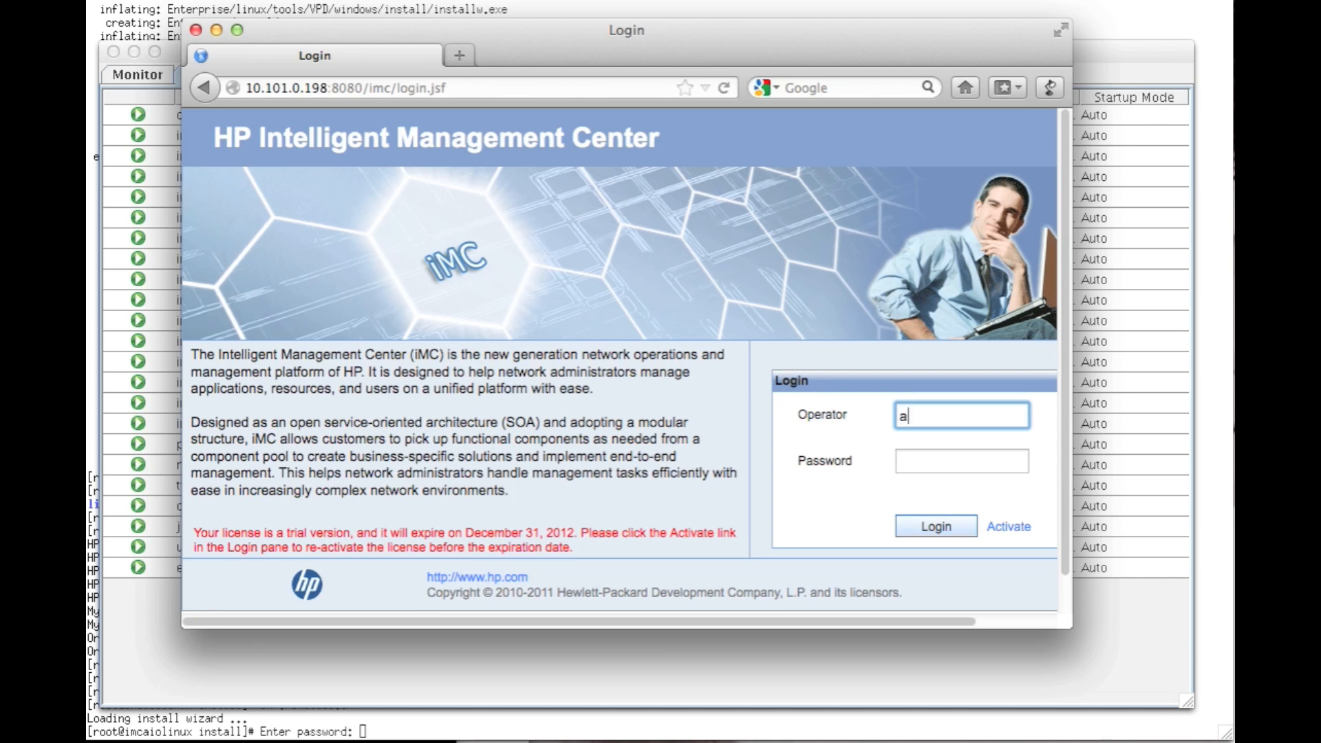
type("admin")
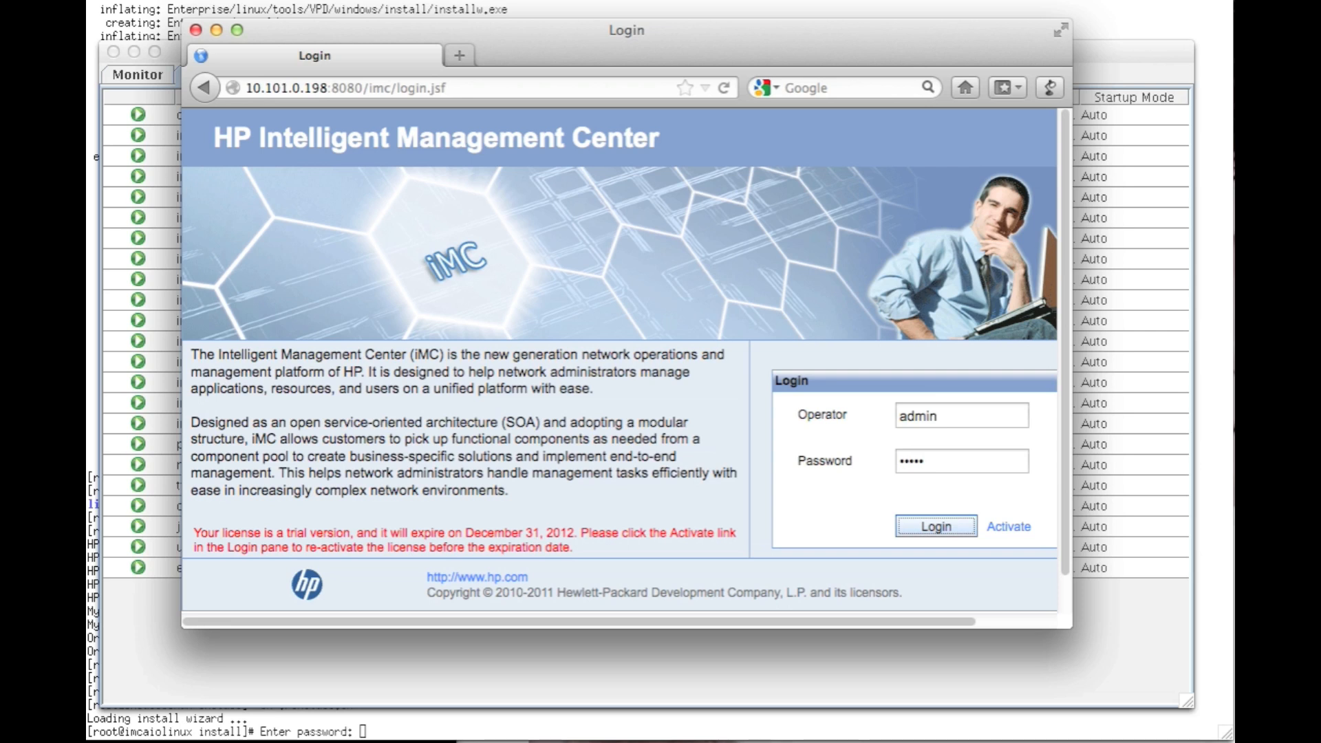
left_click(934, 526)
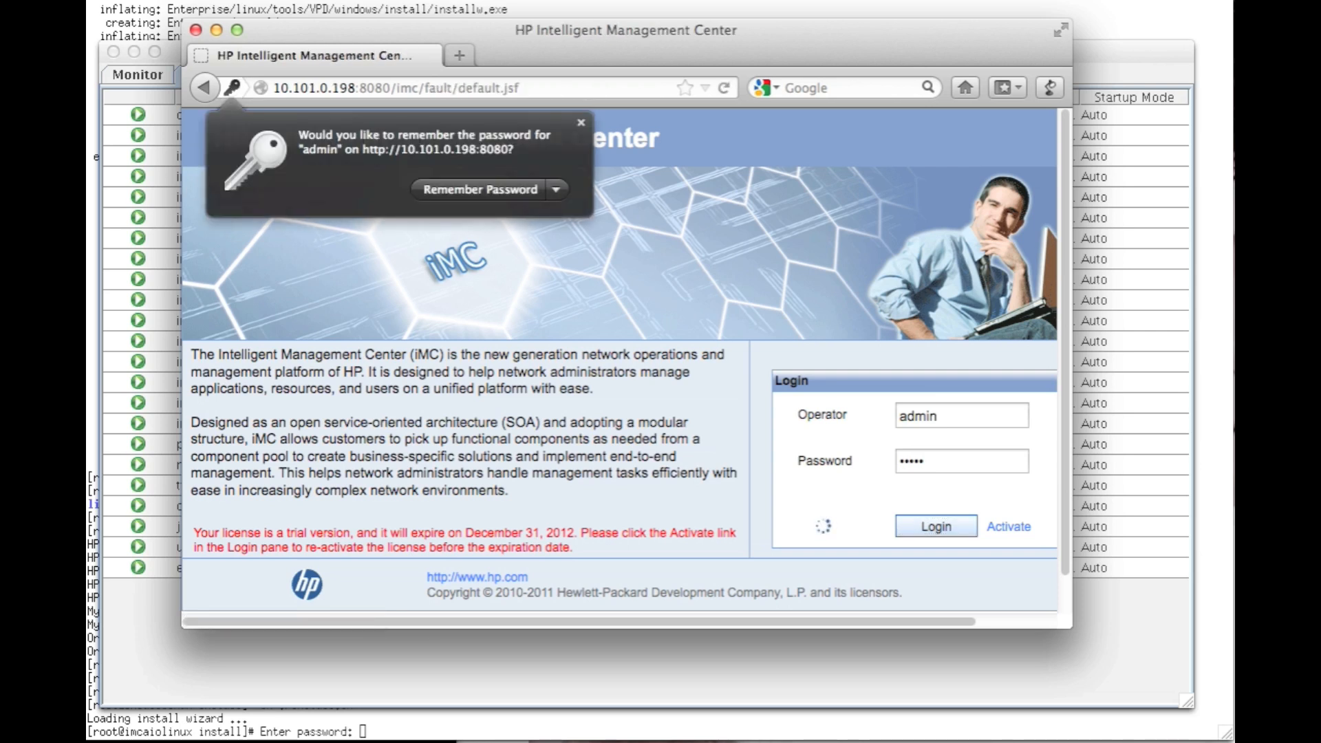
left_click(934, 526)
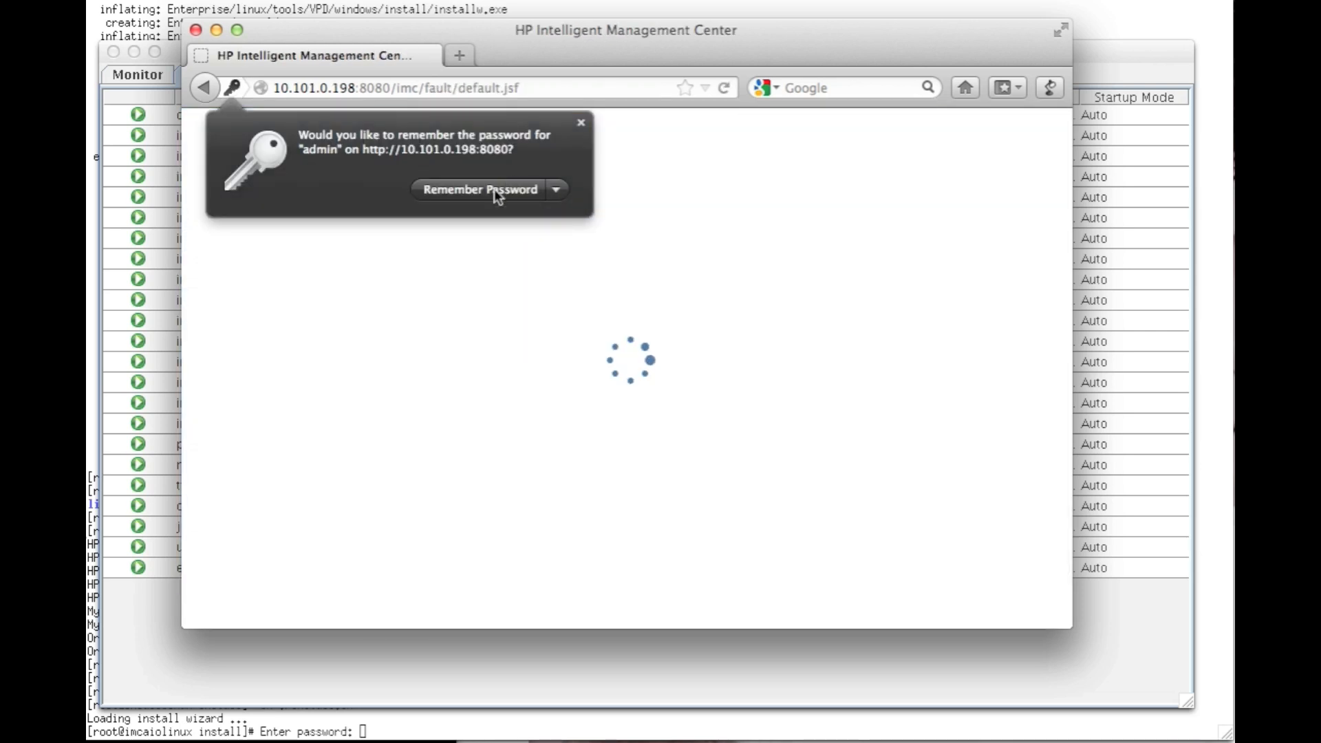
left_click(581, 122)
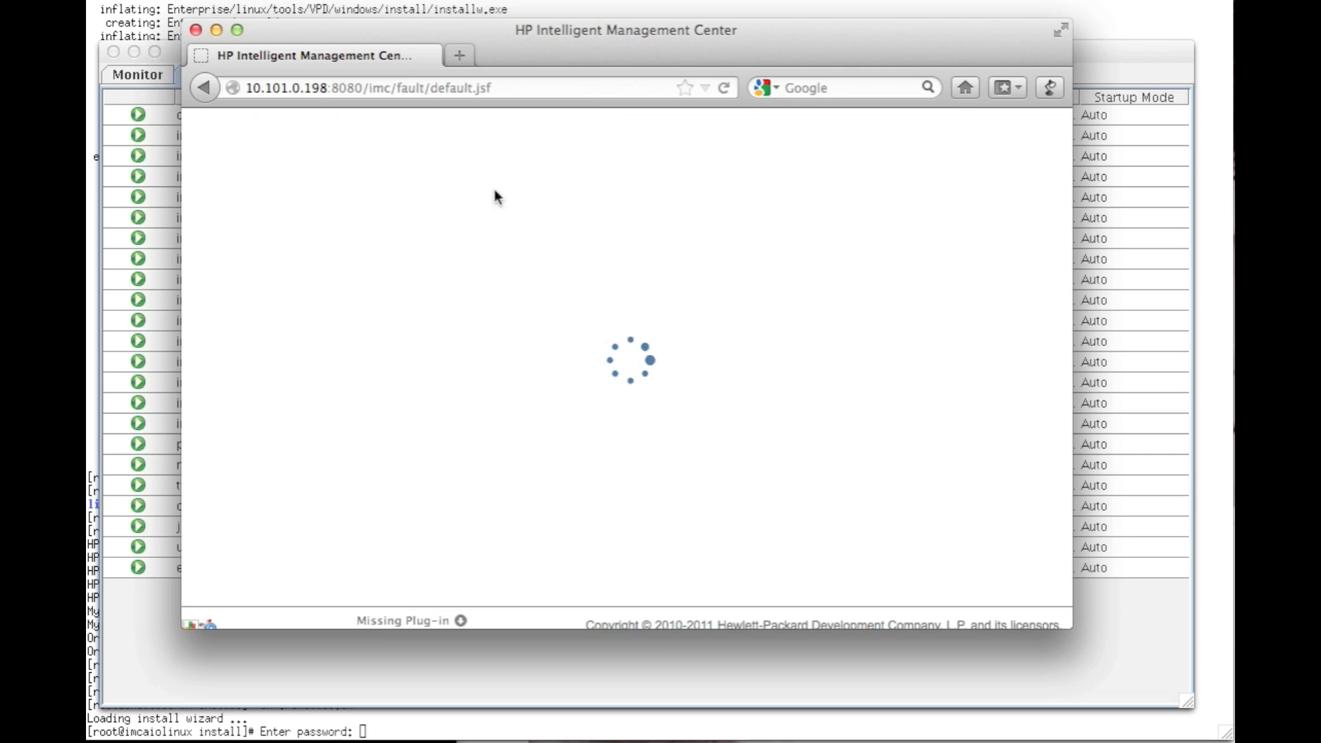